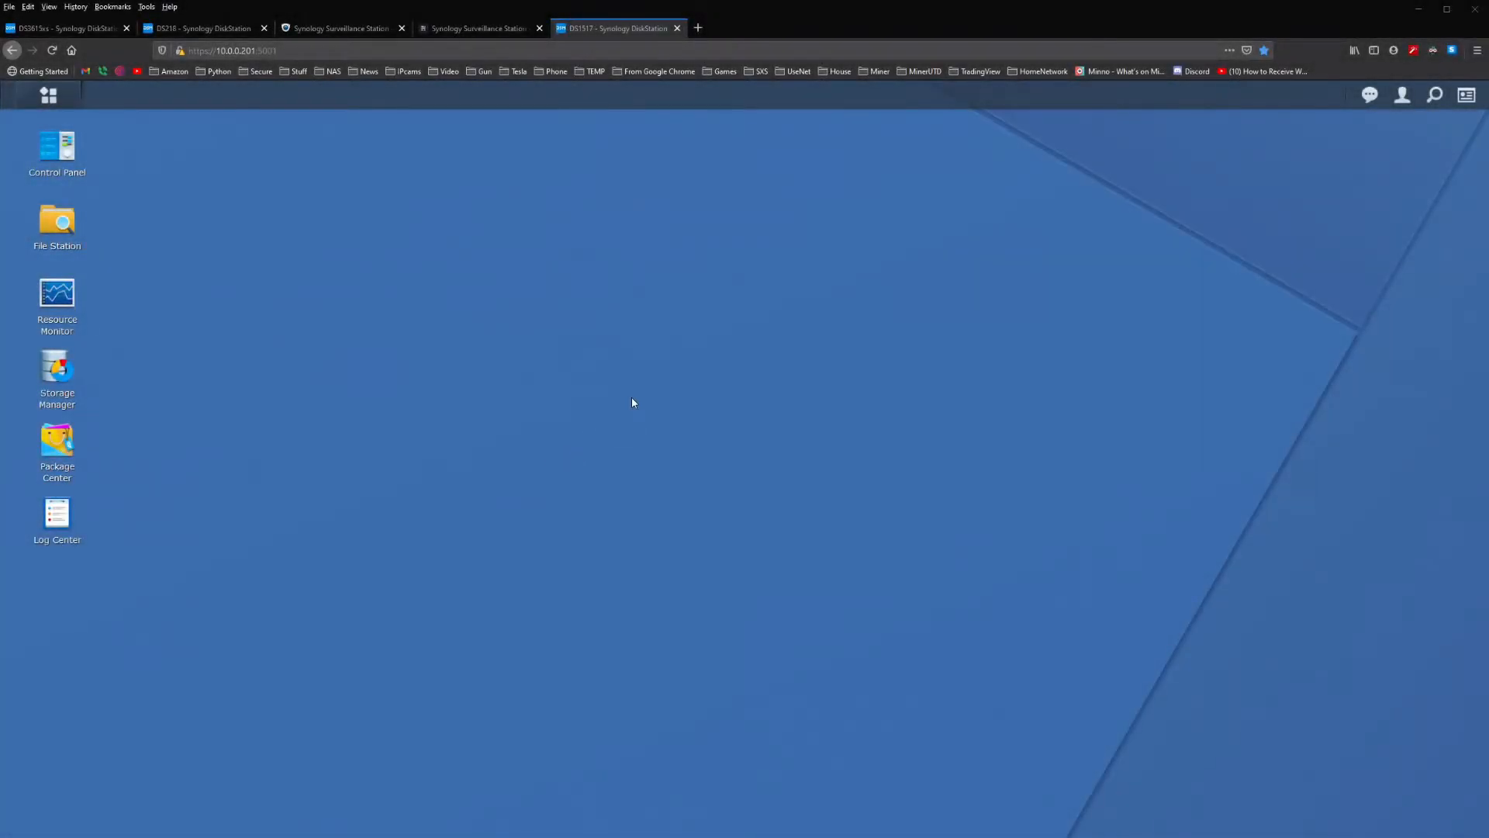
Search Package Center for 'docker' and confirm installing the Docker package.
click(44, 98)
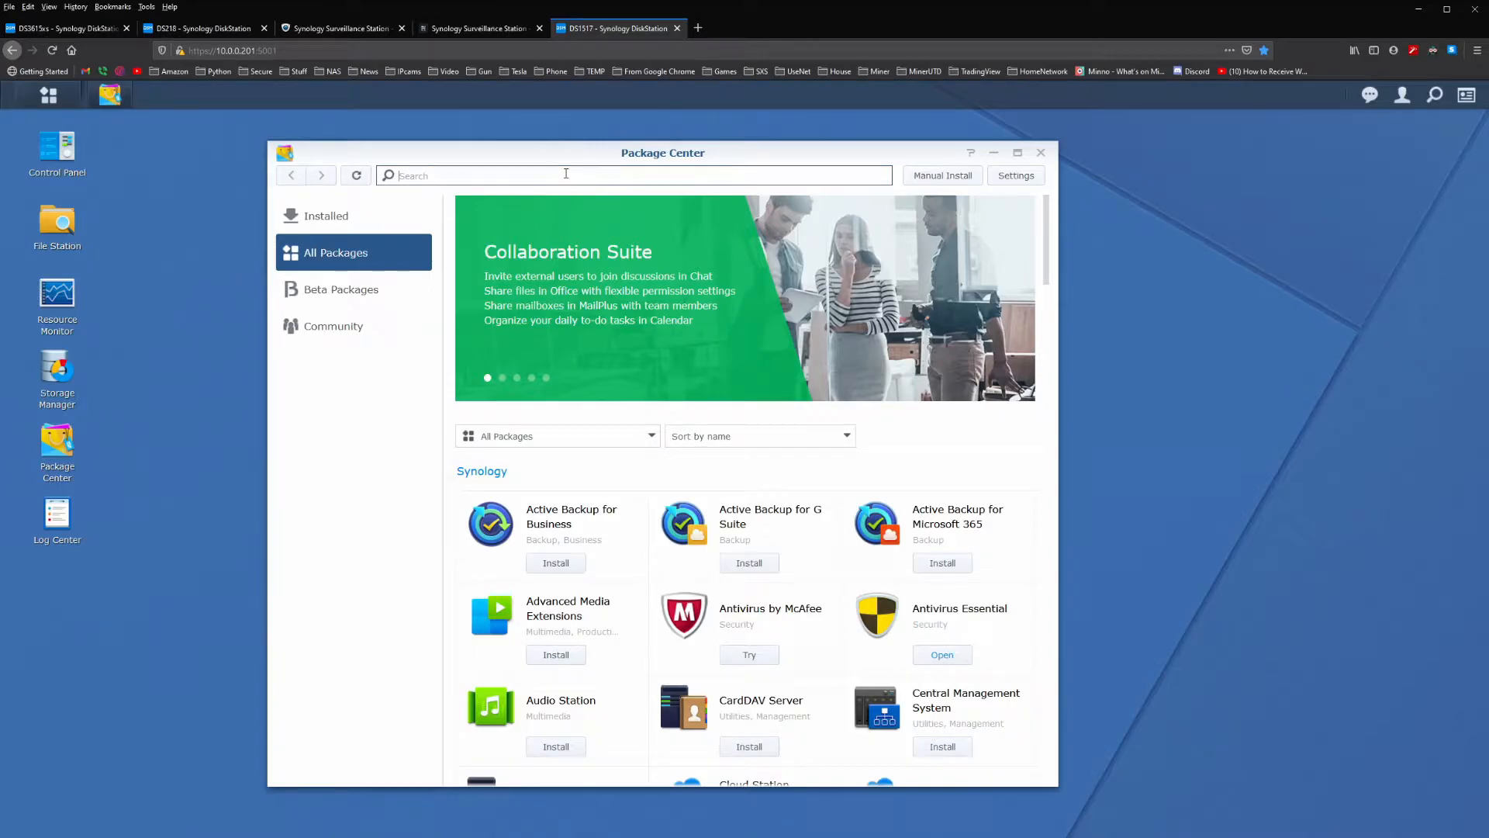
text(docker)
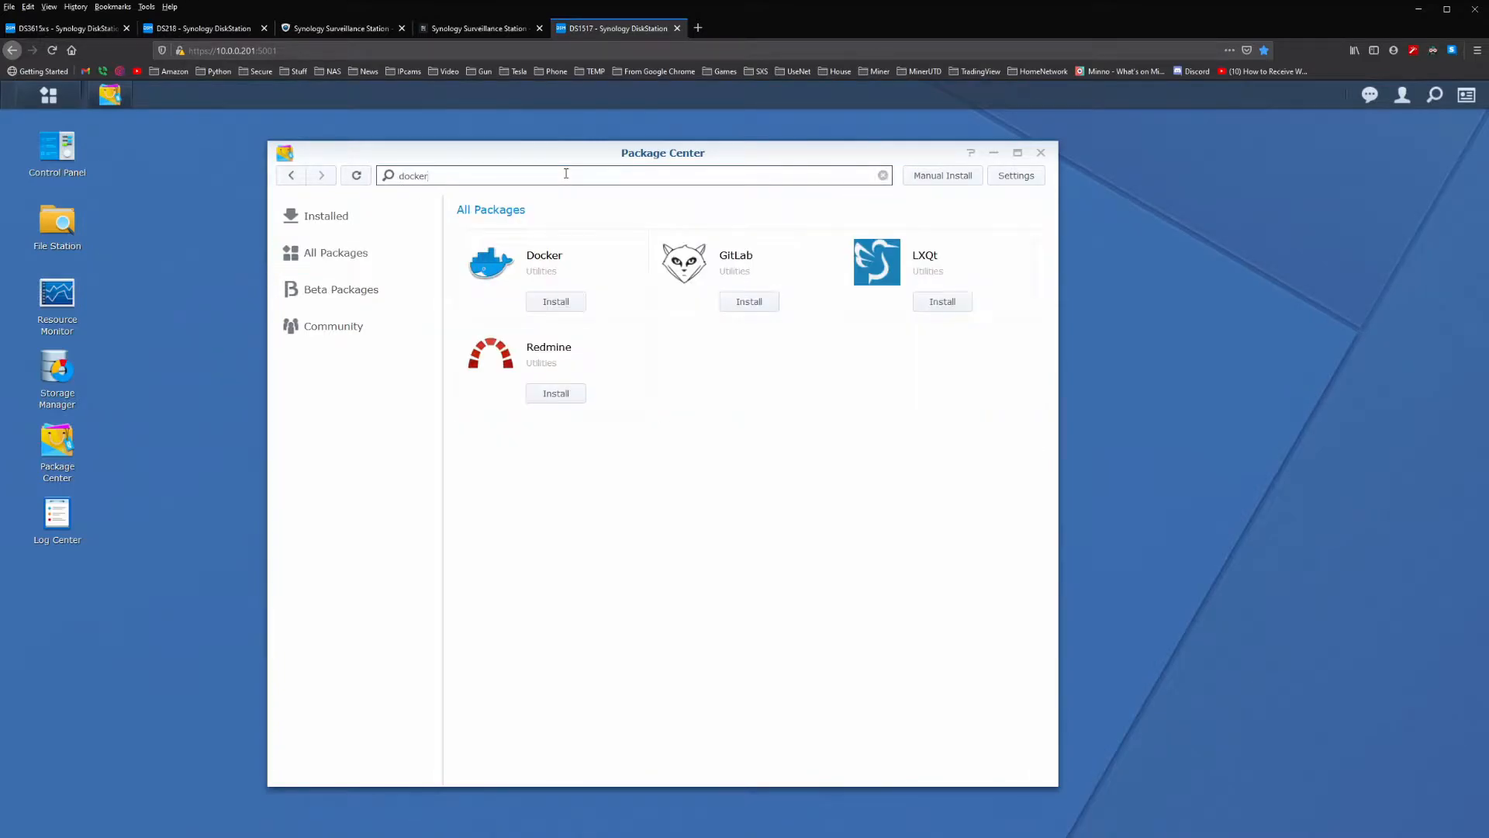
click(555, 301)
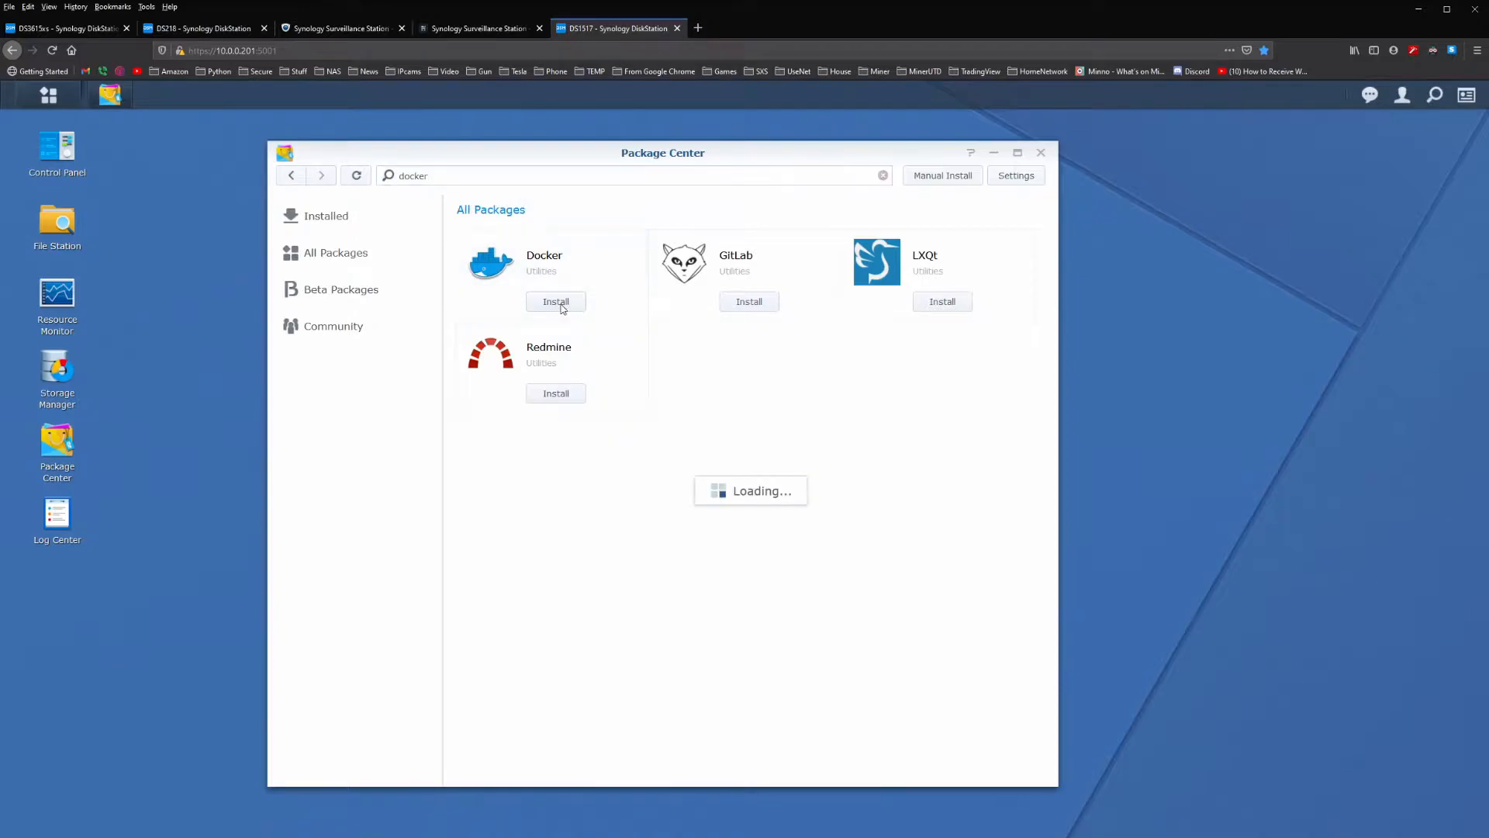
click(556, 301)
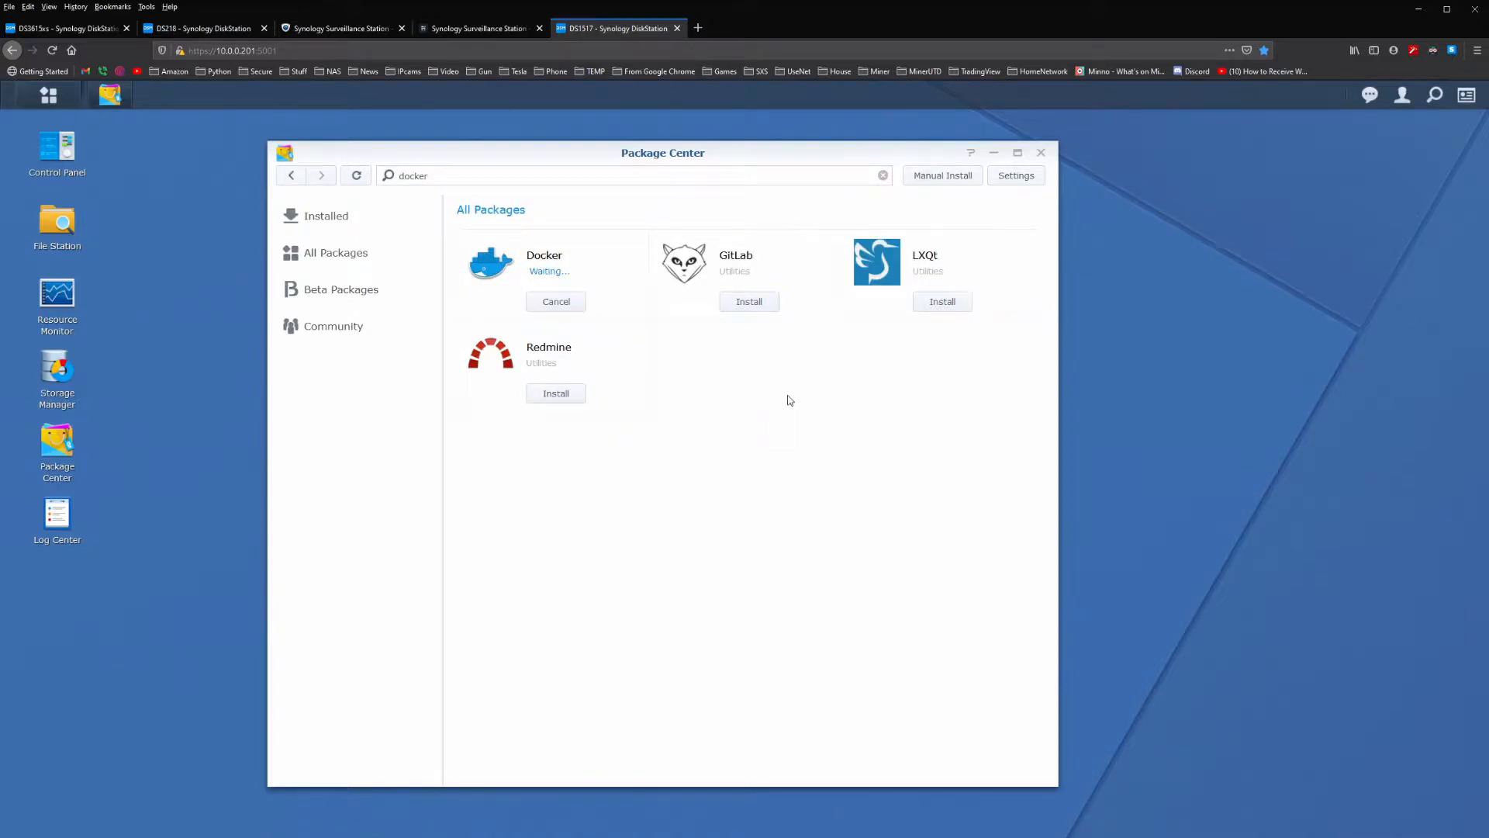
mouse_move(57, 222)
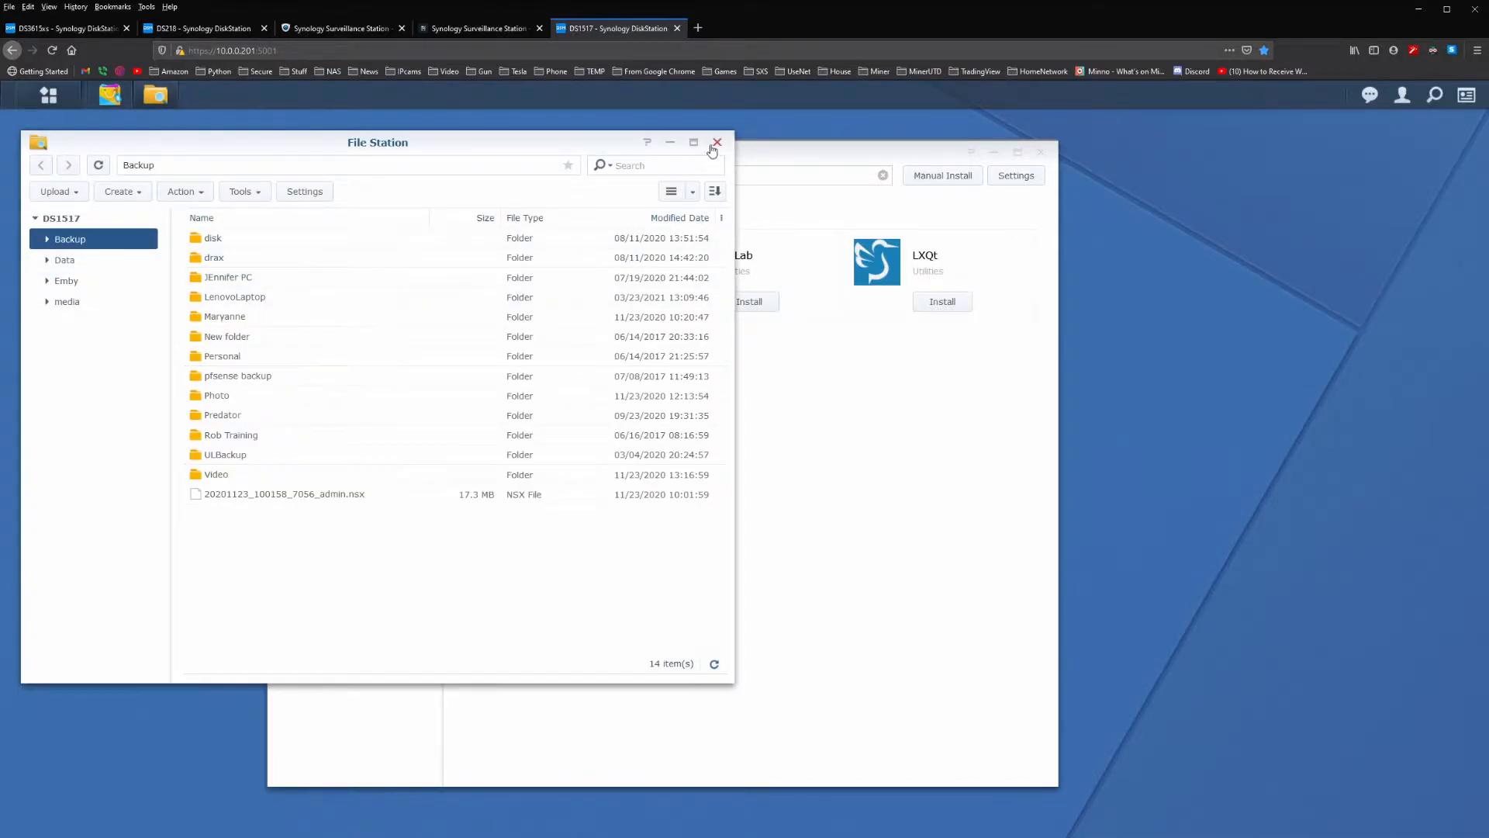
Close the File Station window while Docker installs.
click(716, 142)
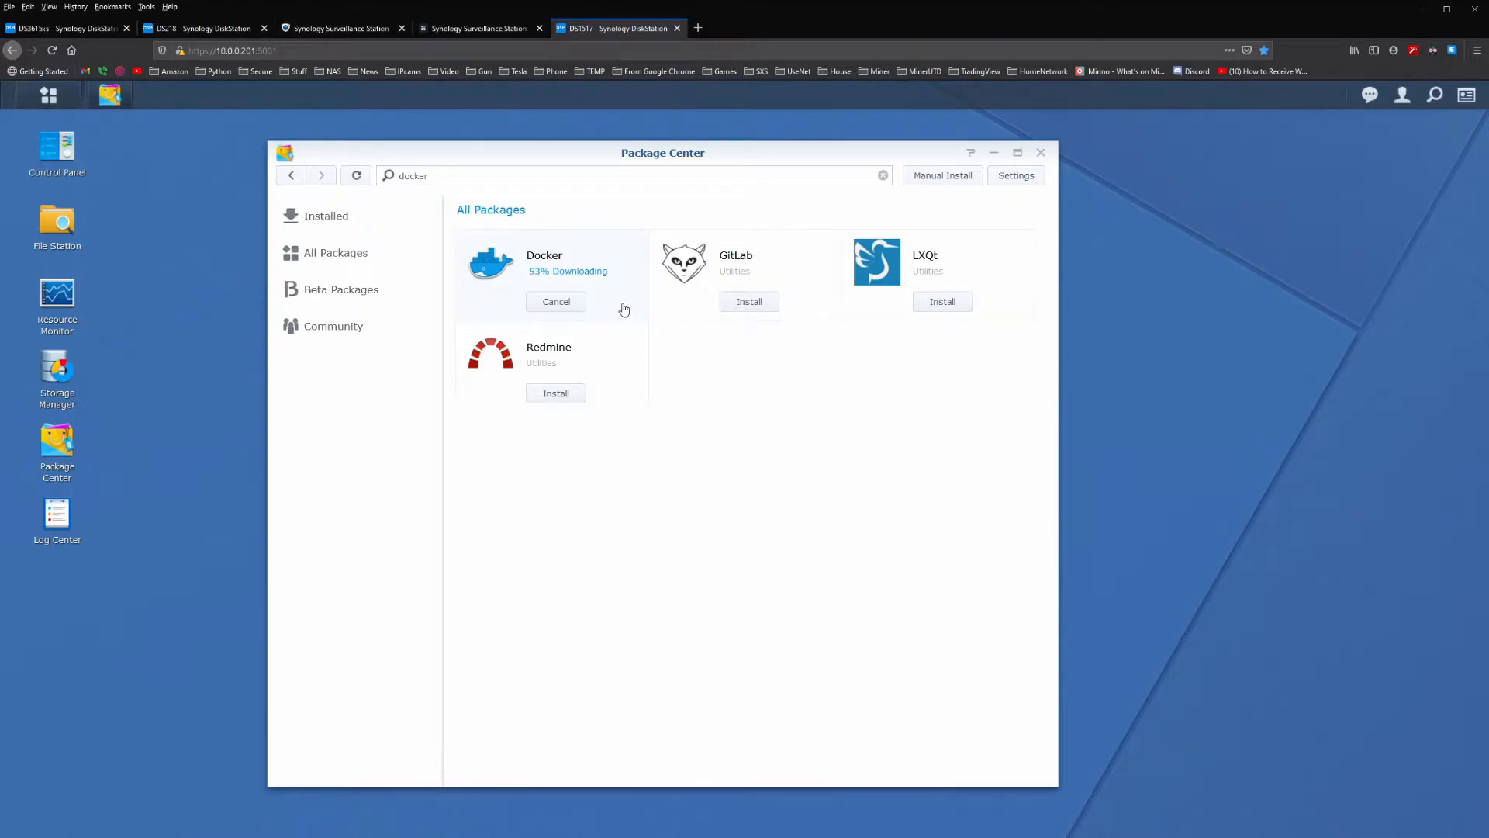
mouse_move(738, 421)
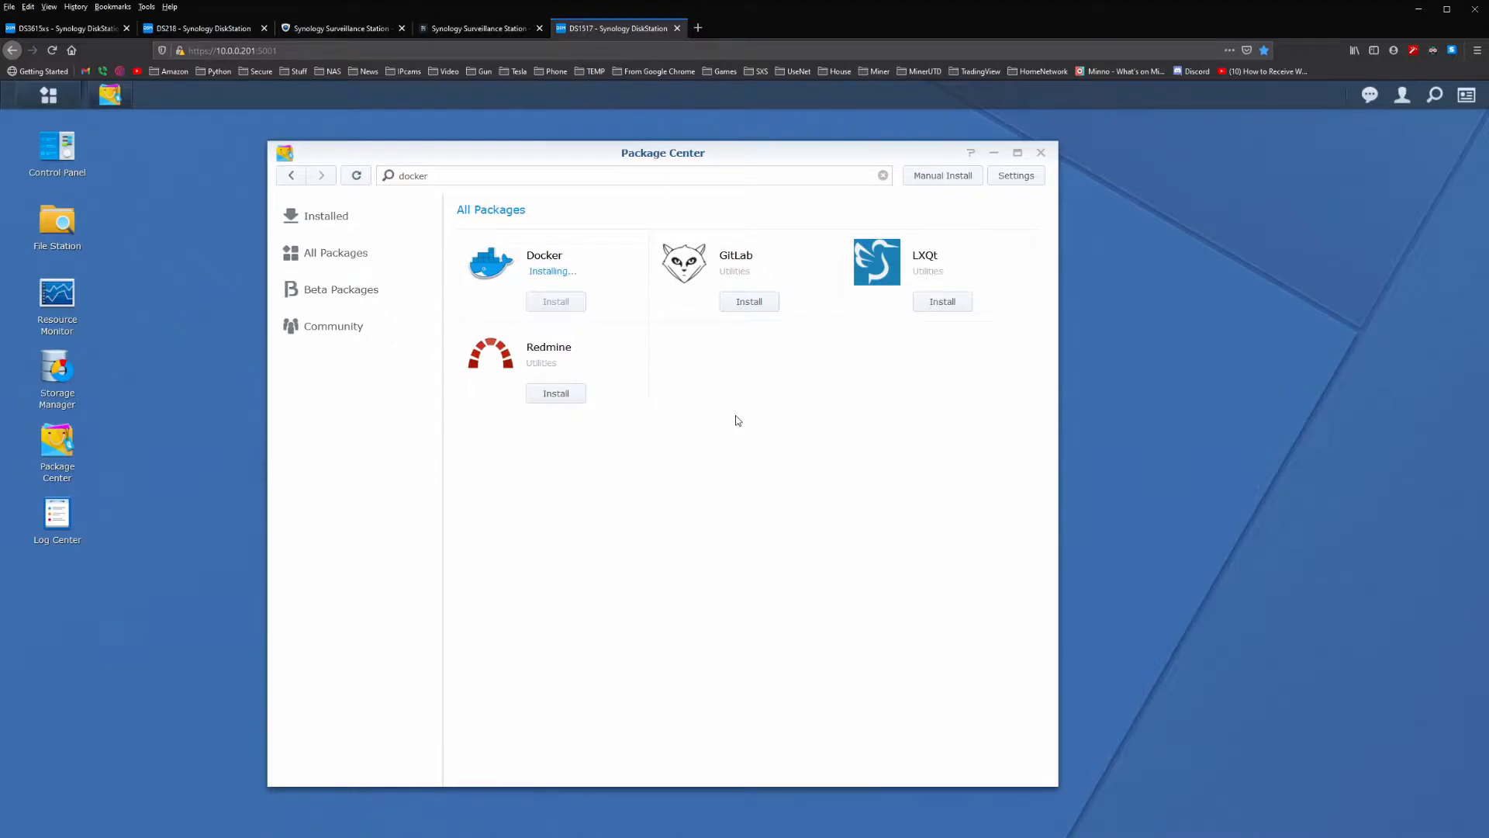
mouse_move(608, 262)
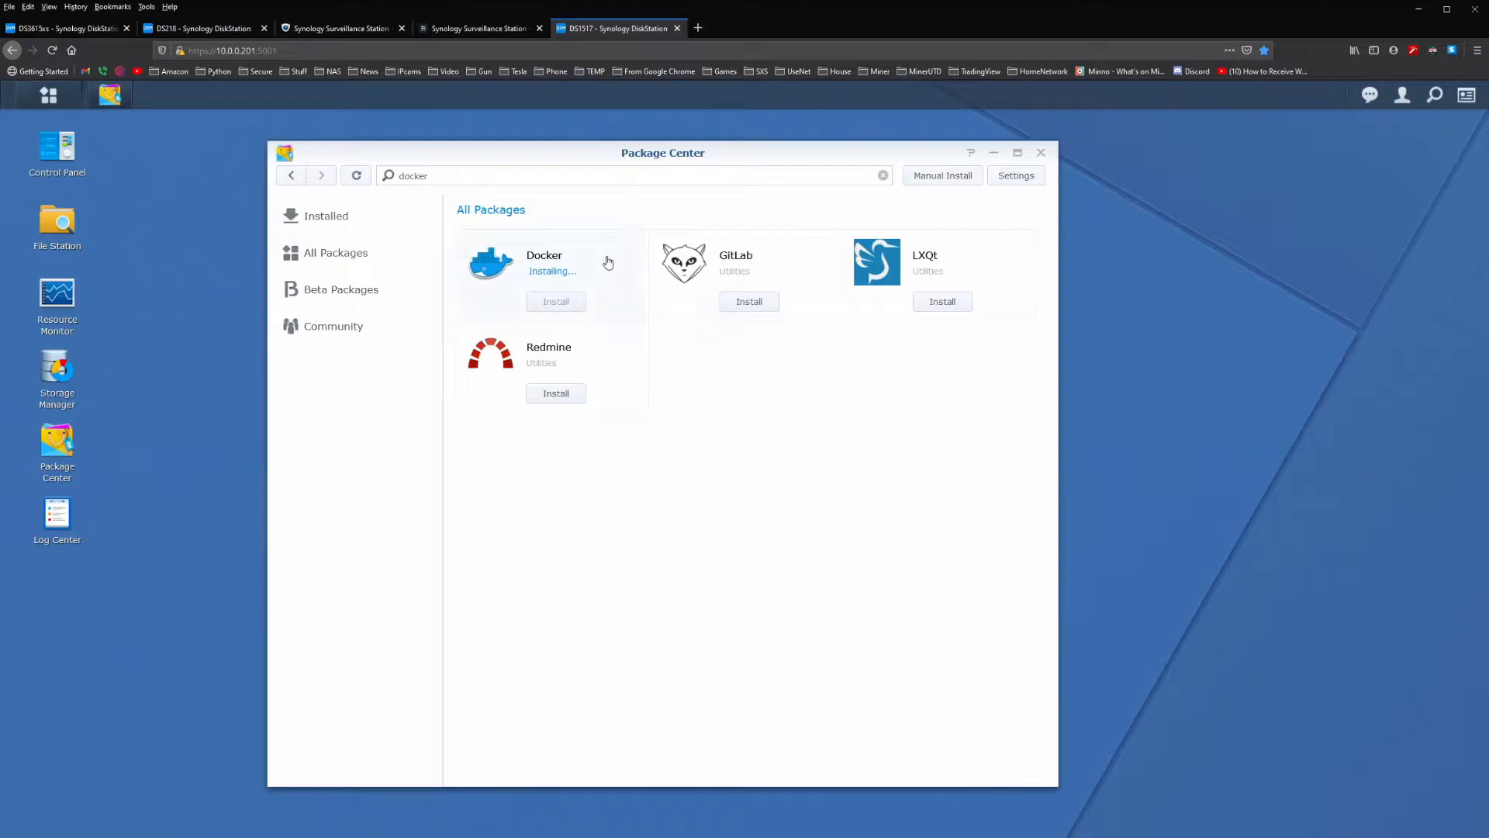
mouse_move(603, 255)
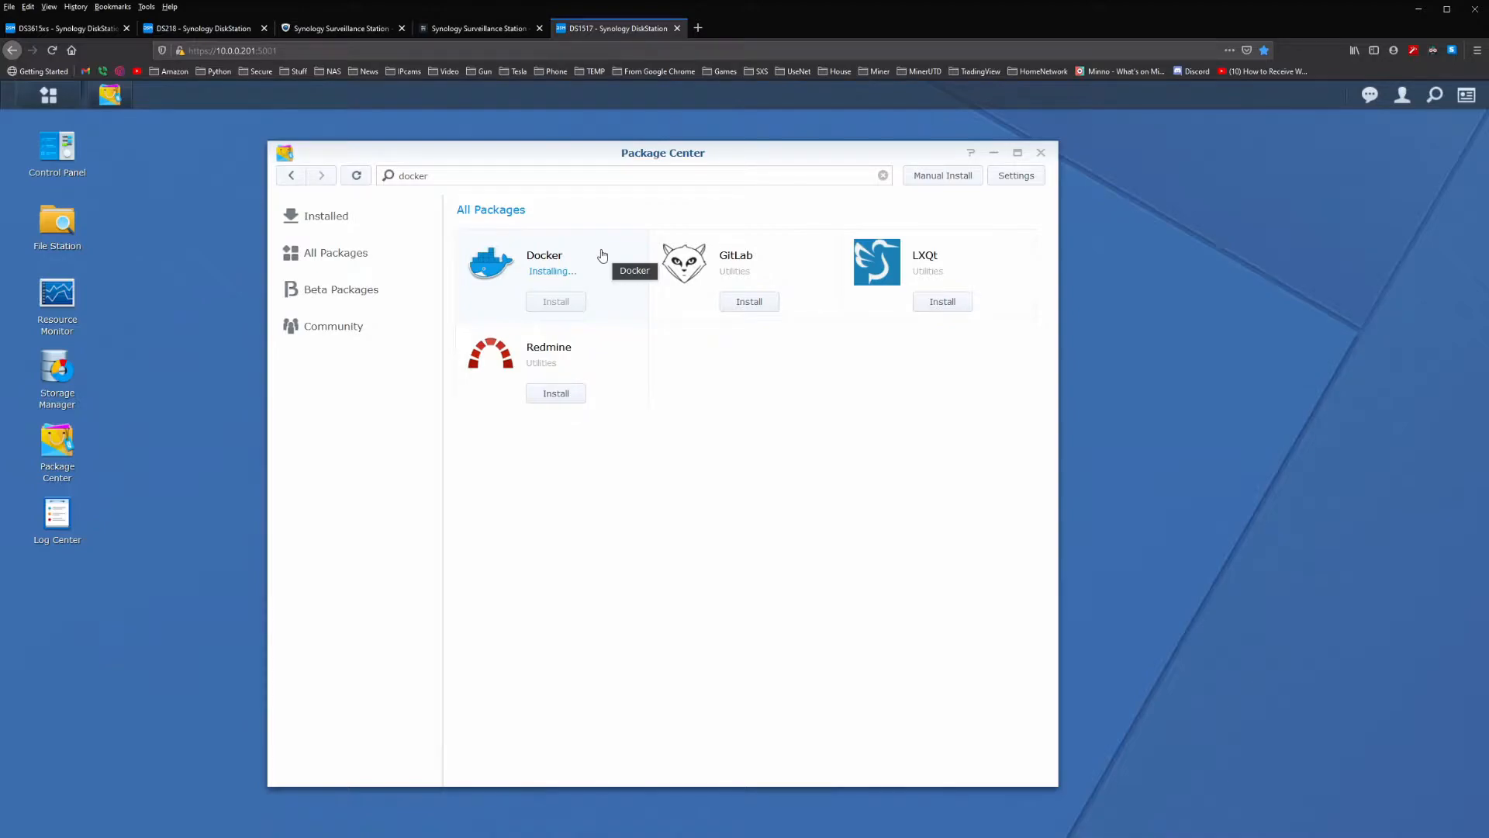
mouse_move(1102, 234)
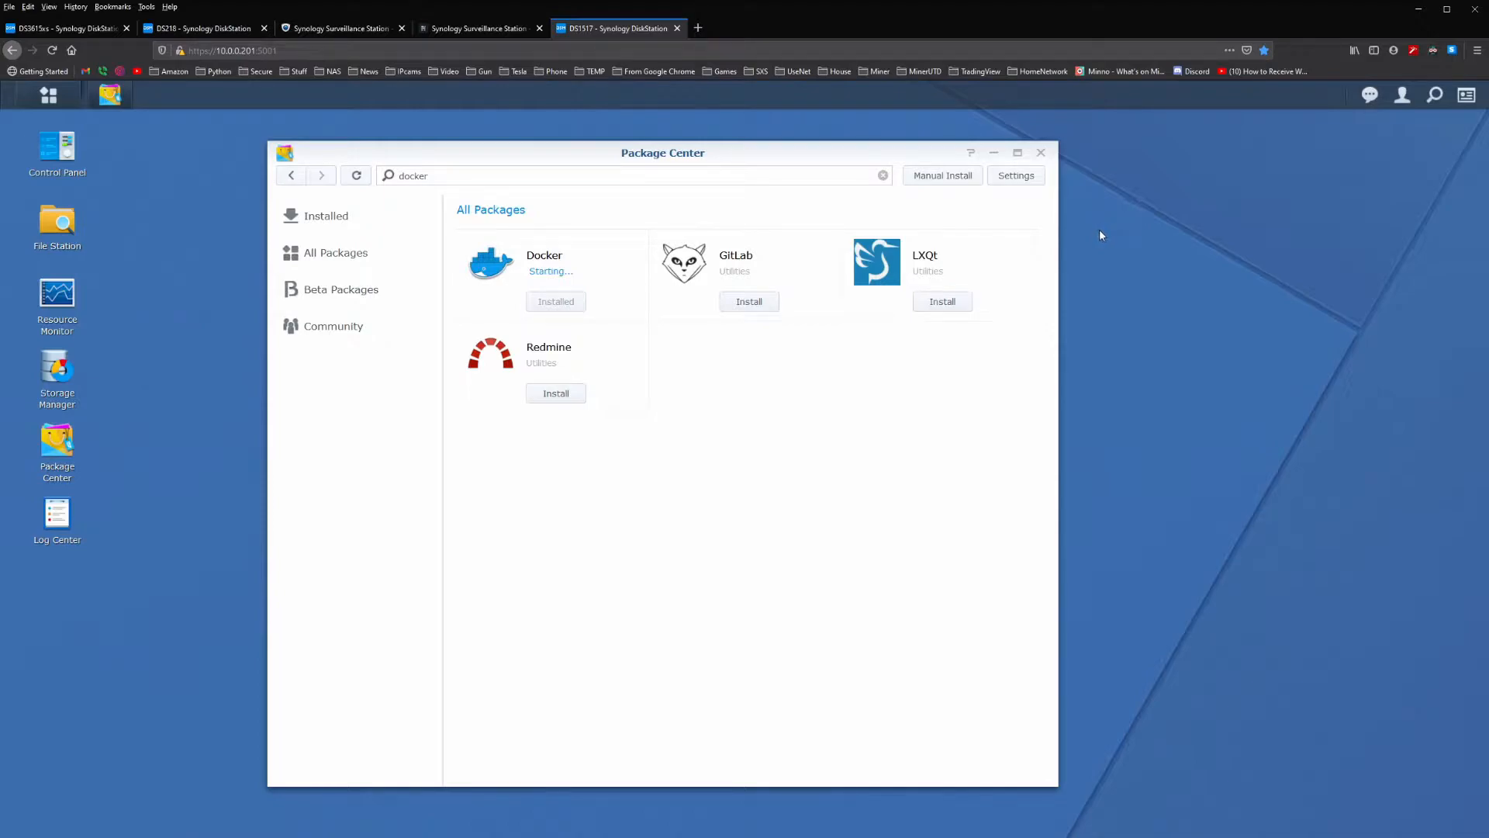
mouse_move(1092, 244)
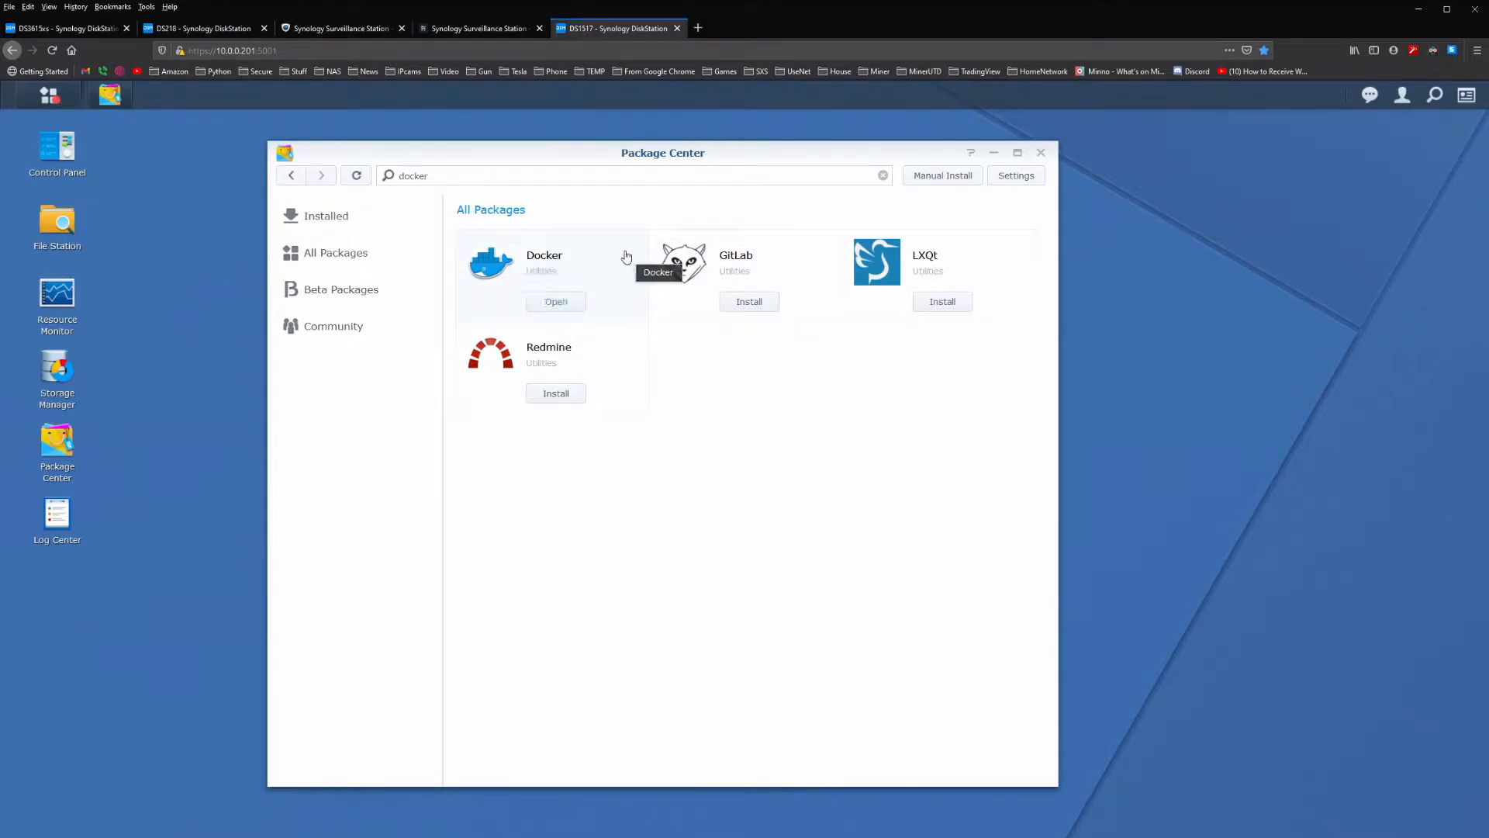
mouse_move(1049, 163)
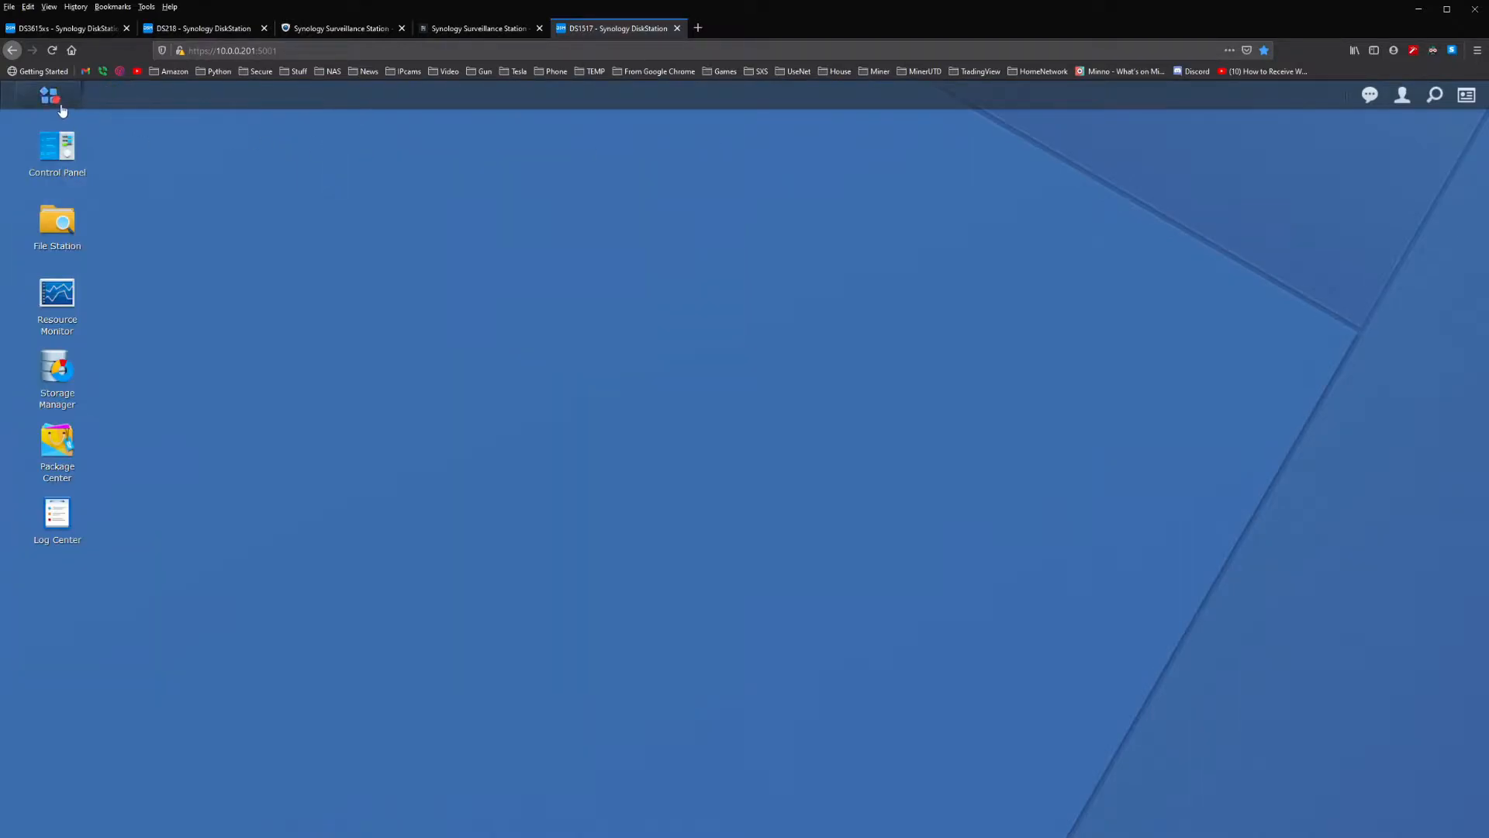
Launch the installed Docker app, then return to the Surveillance Station session.
click(48, 98)
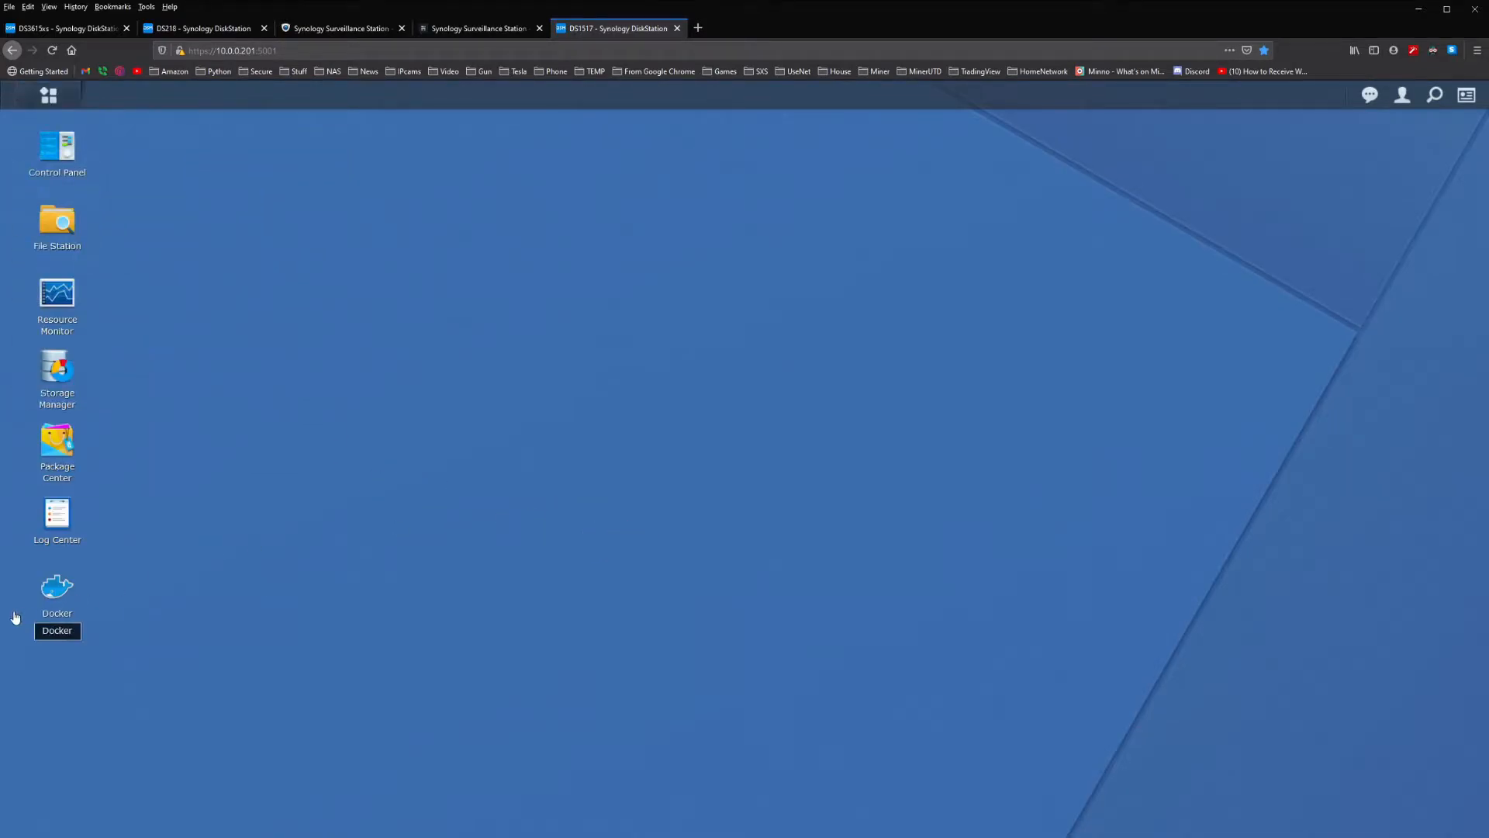
double_click(56, 585)
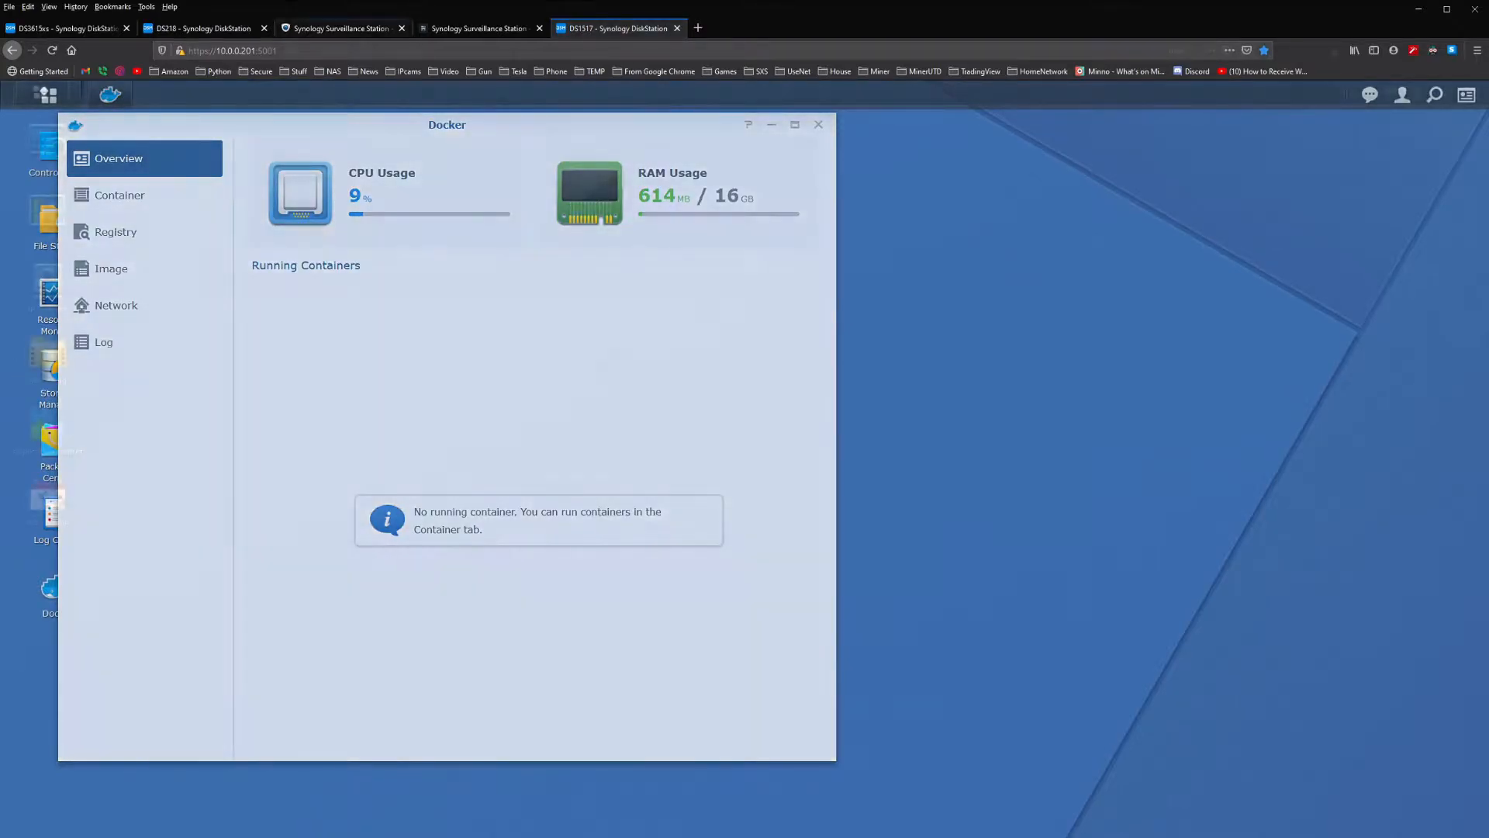
click(338, 28)
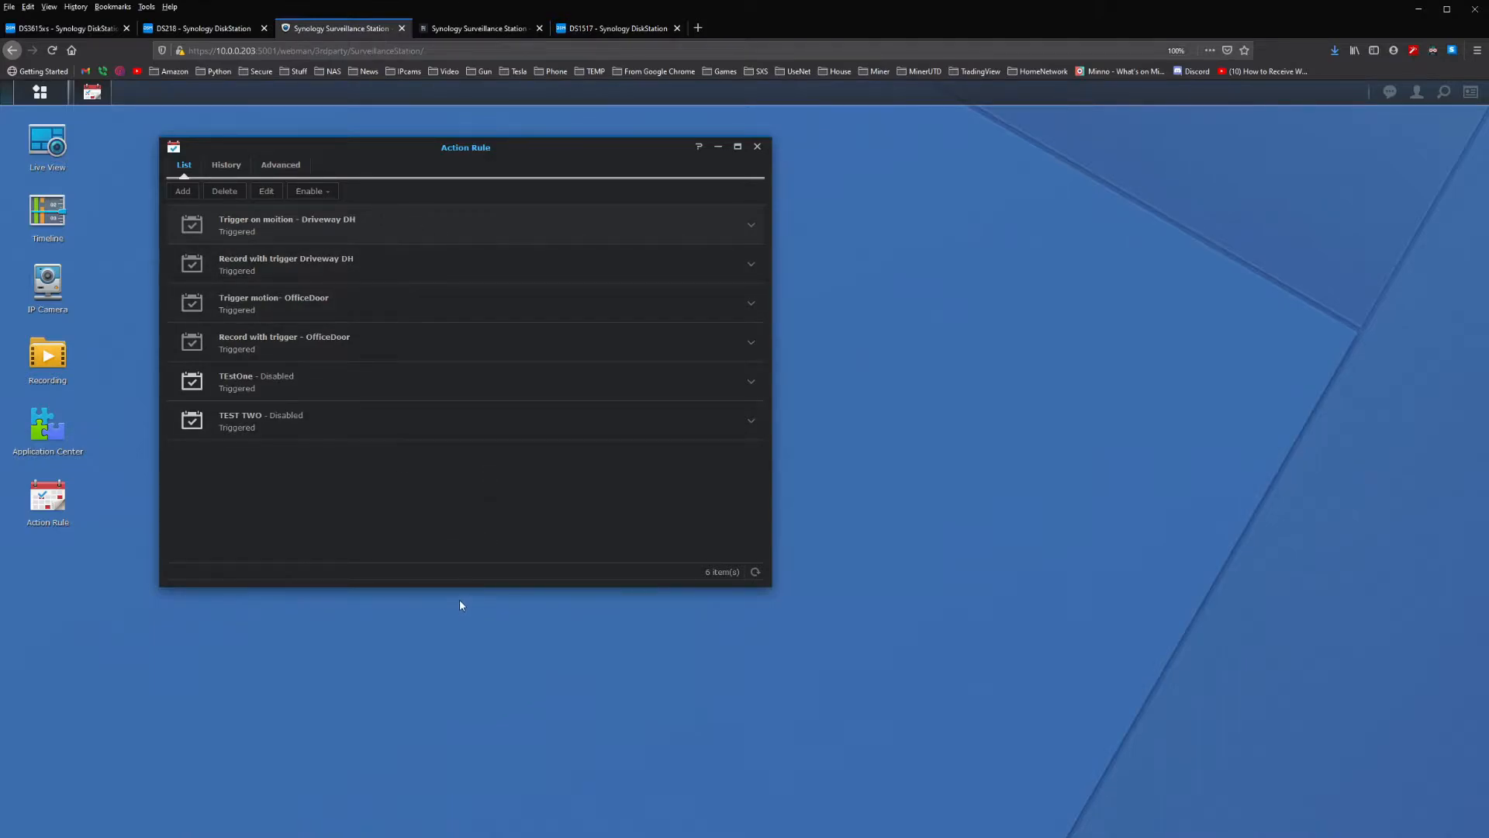
mouse_move(604, 243)
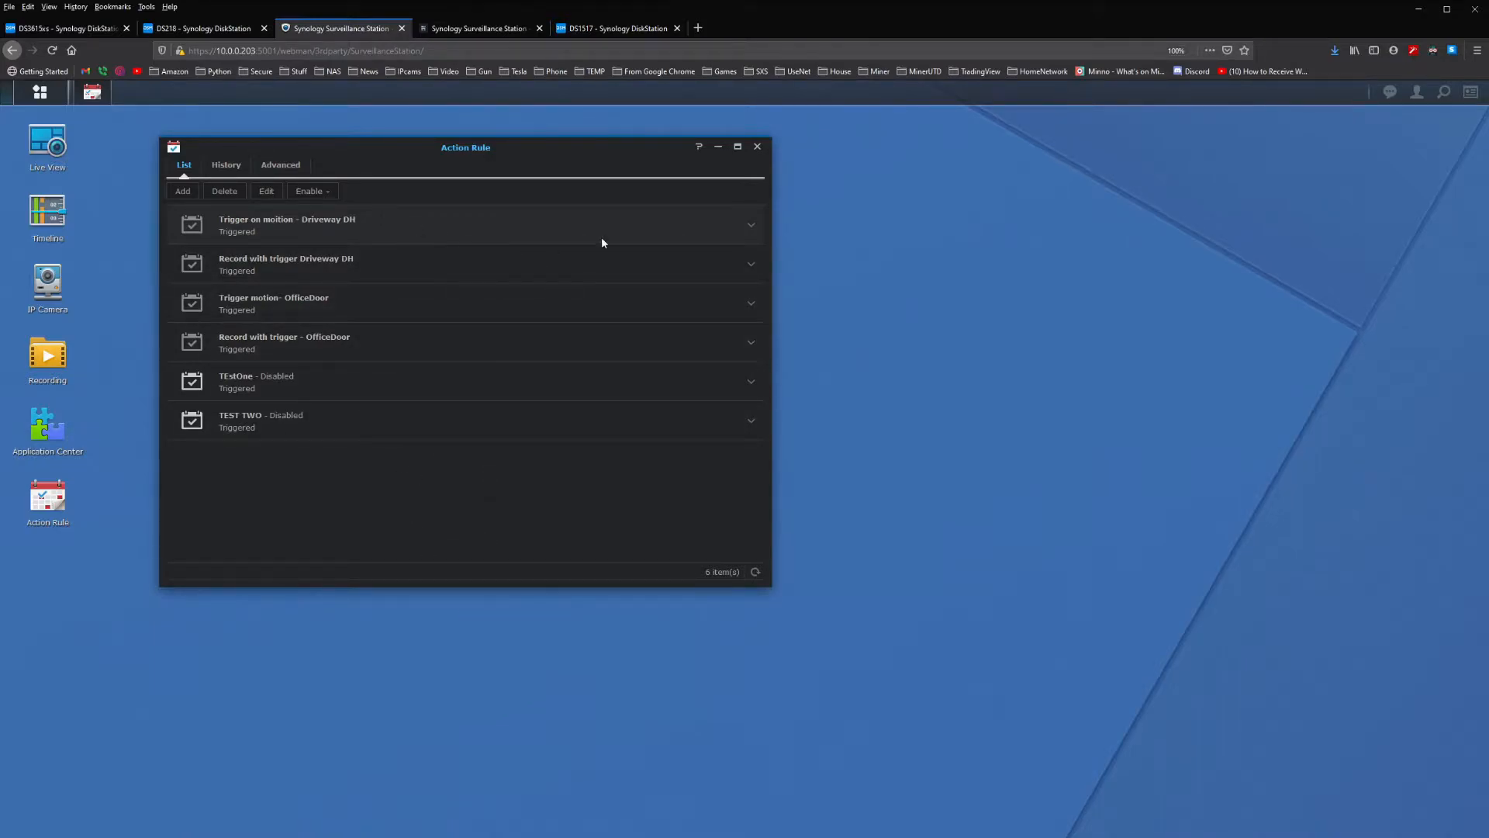
mouse_move(890, 281)
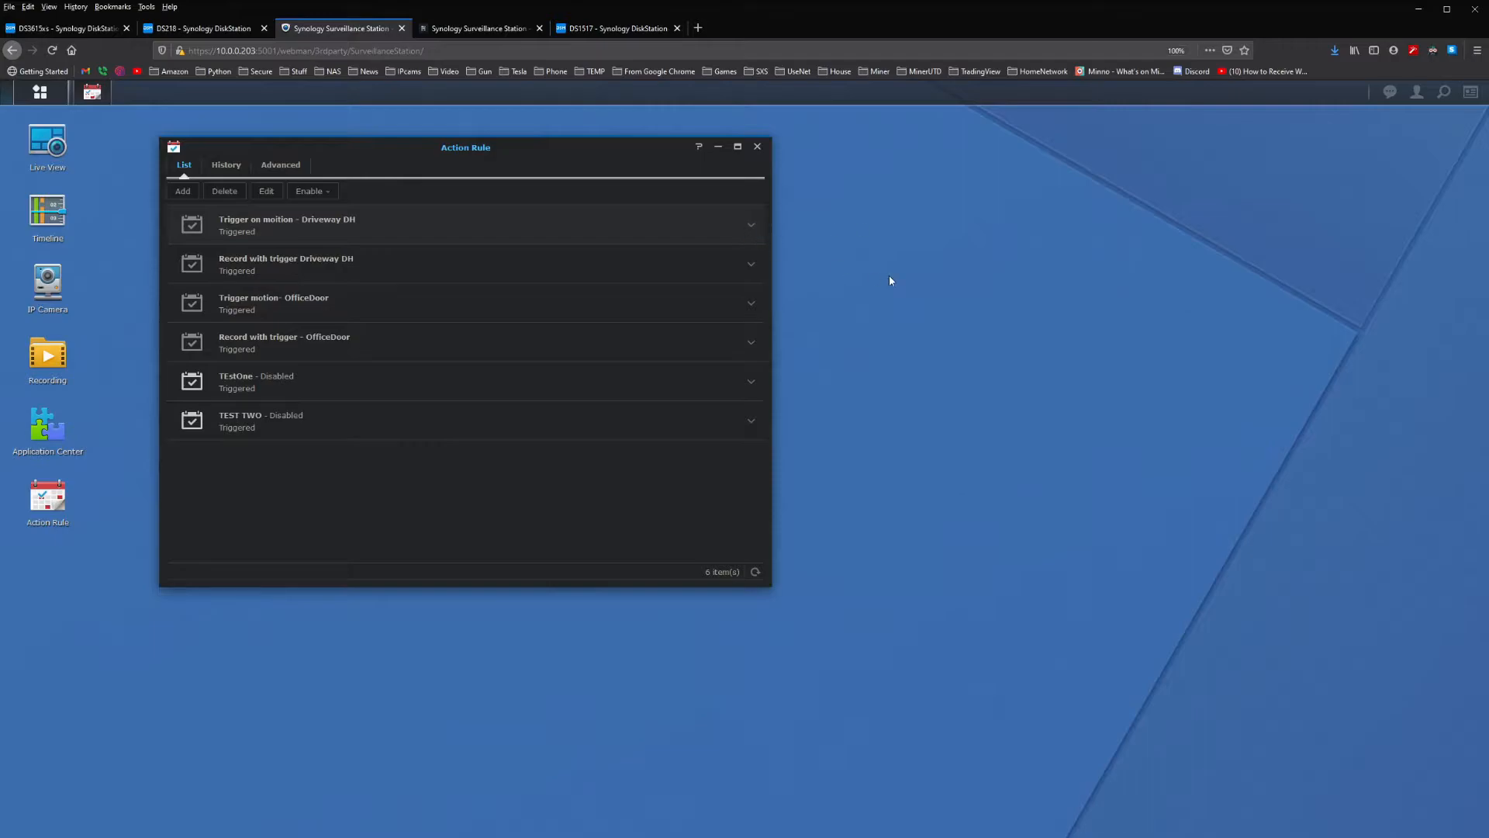
mouse_move(348, 275)
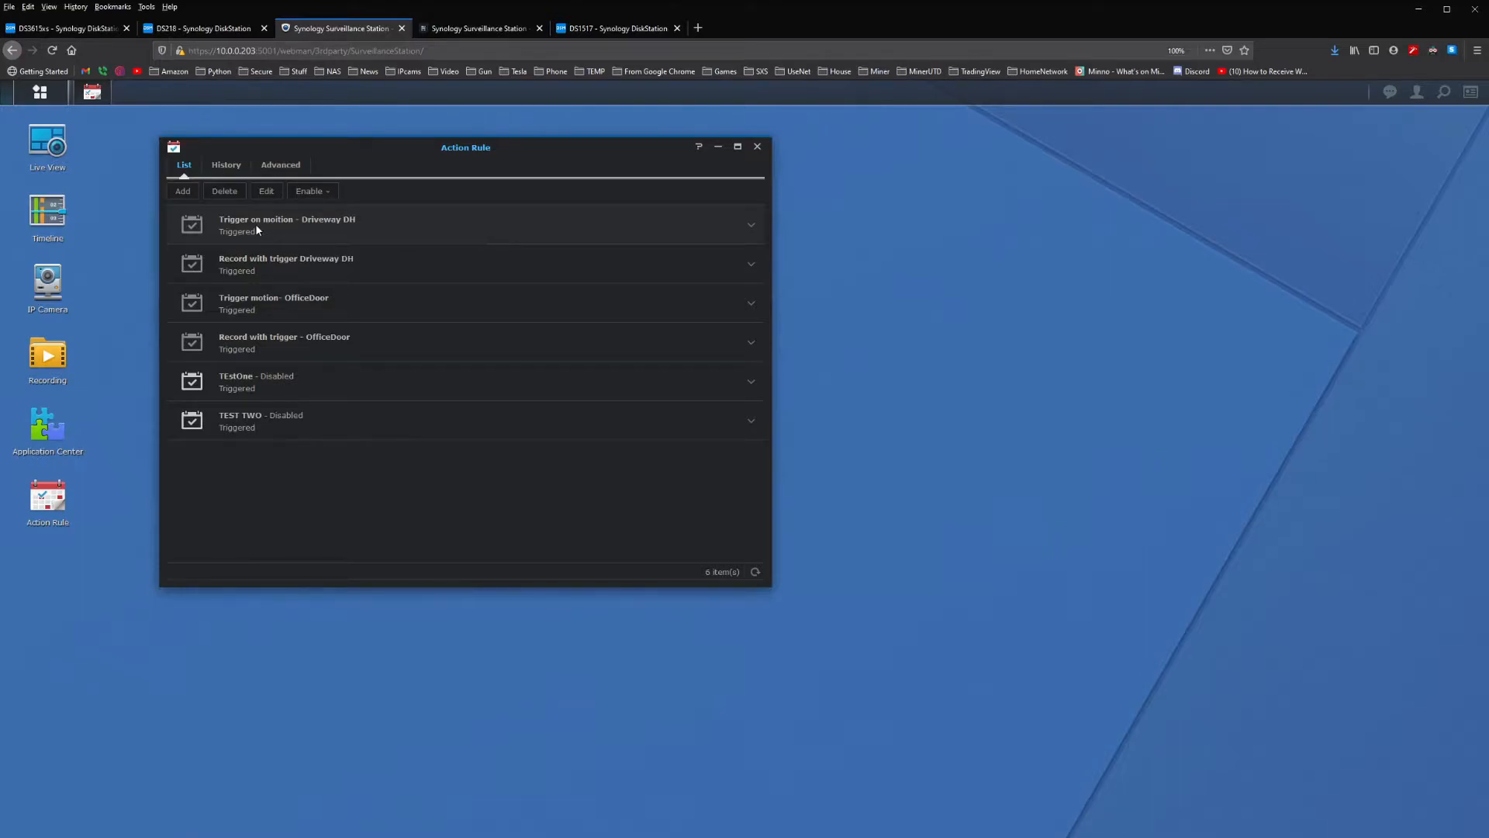
mouse_move(303, 222)
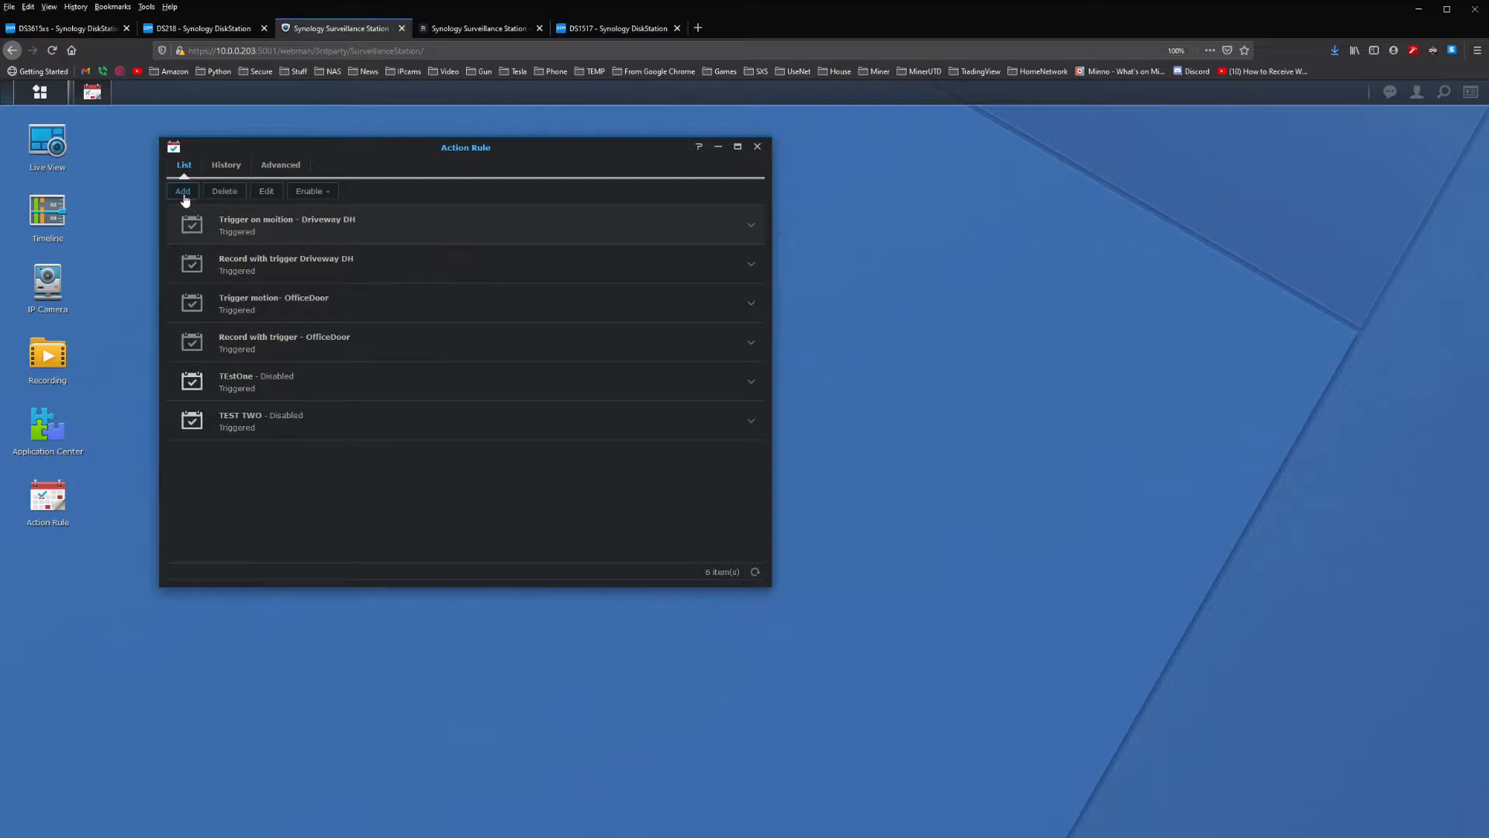
Add rule 'Trigger on motion - DH' with a motion-detected event on camera DH.
click(183, 191)
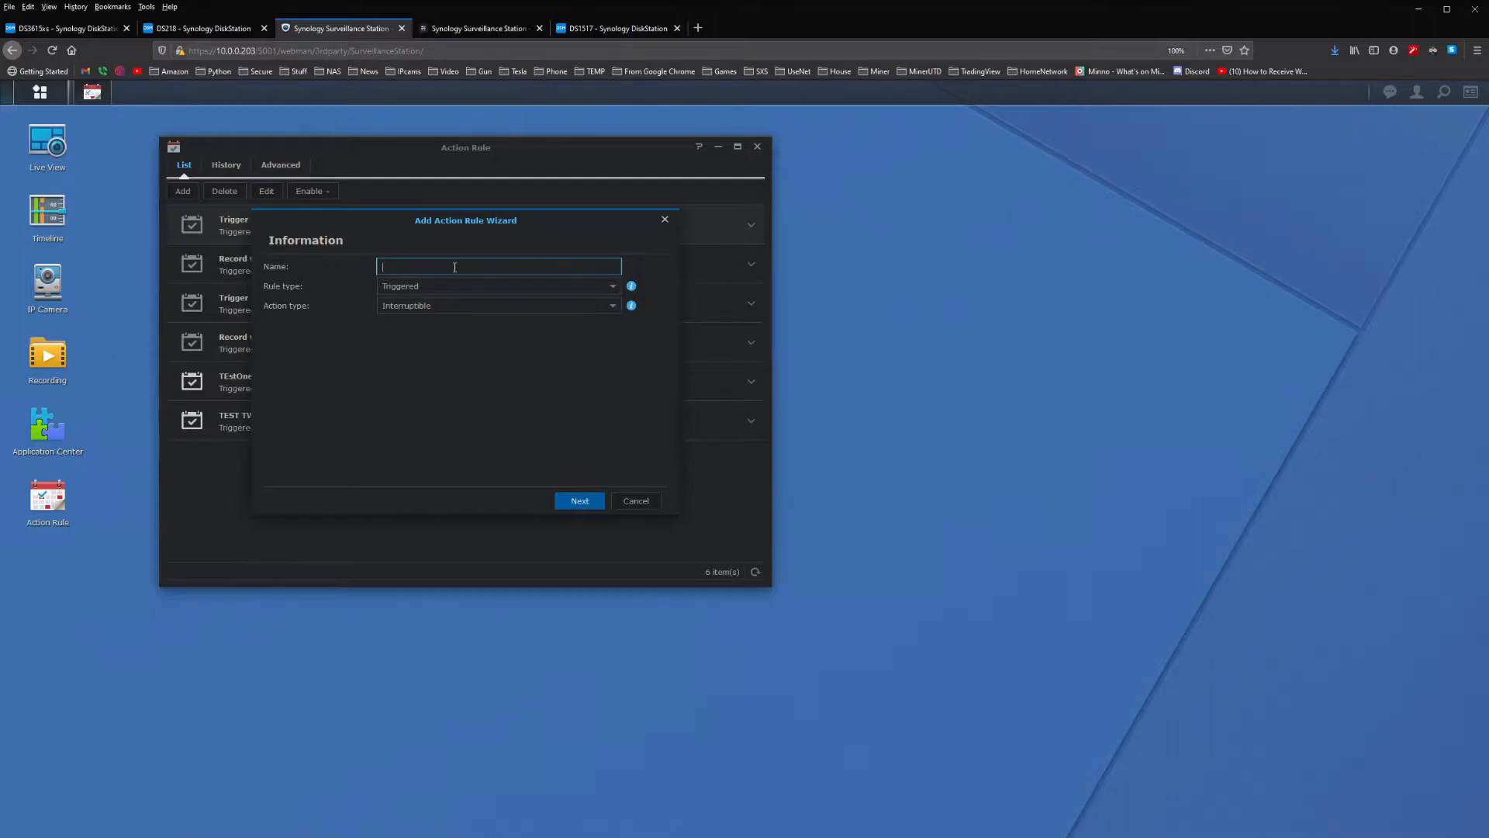
text(Trigger on motion)
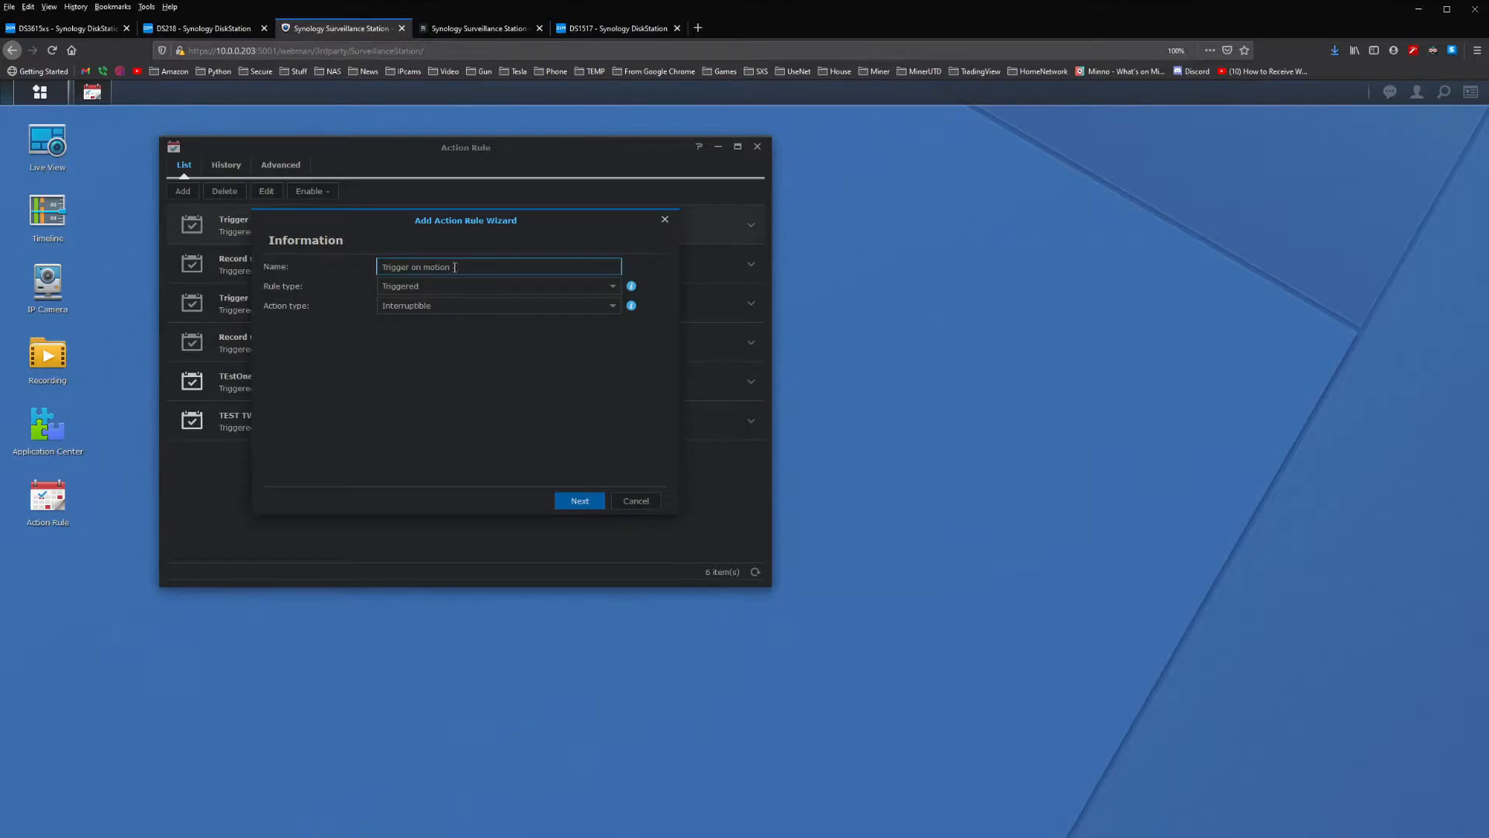
text(DH)
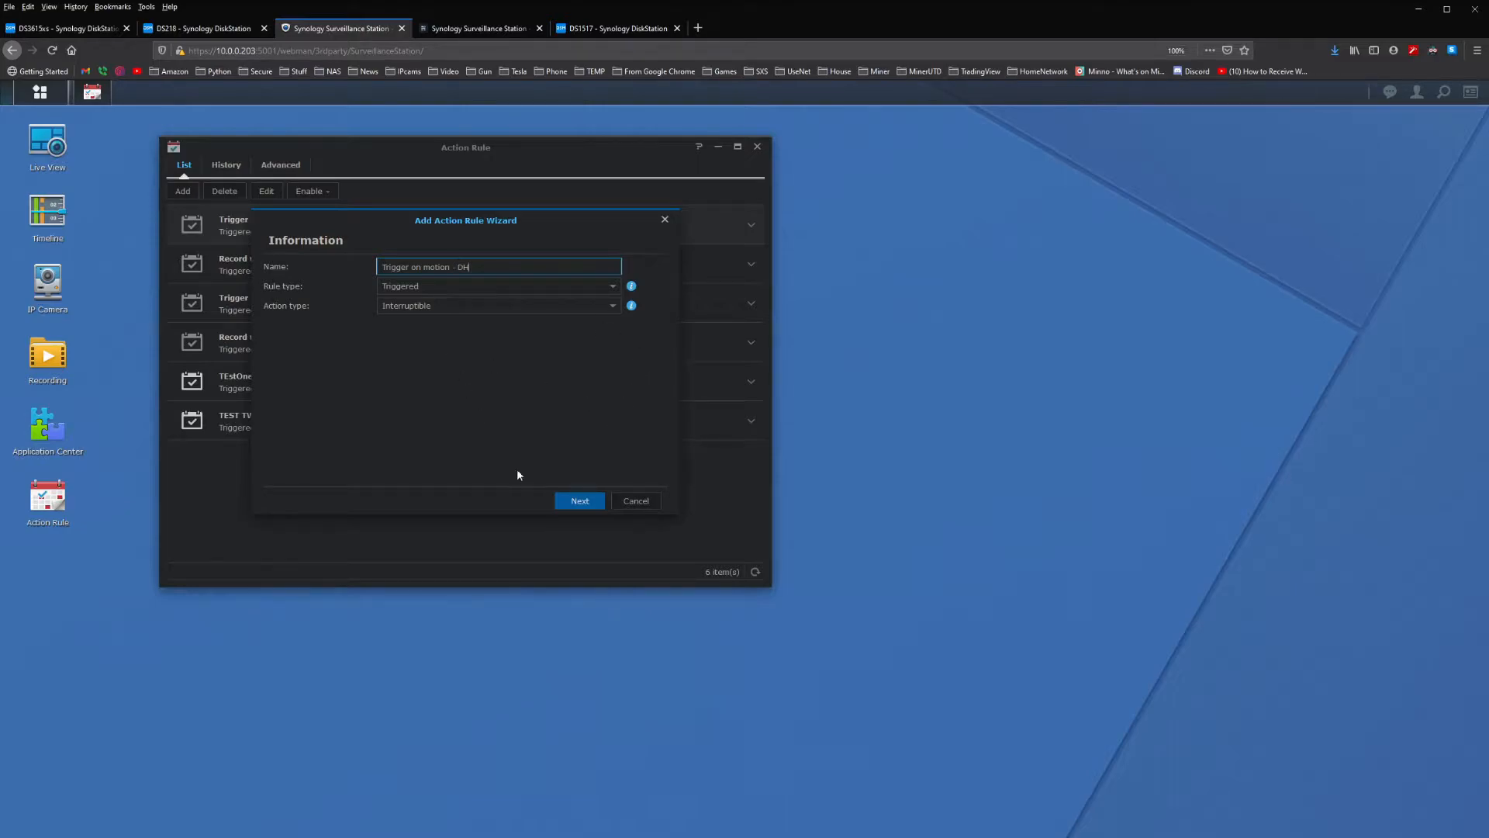
click(580, 500)
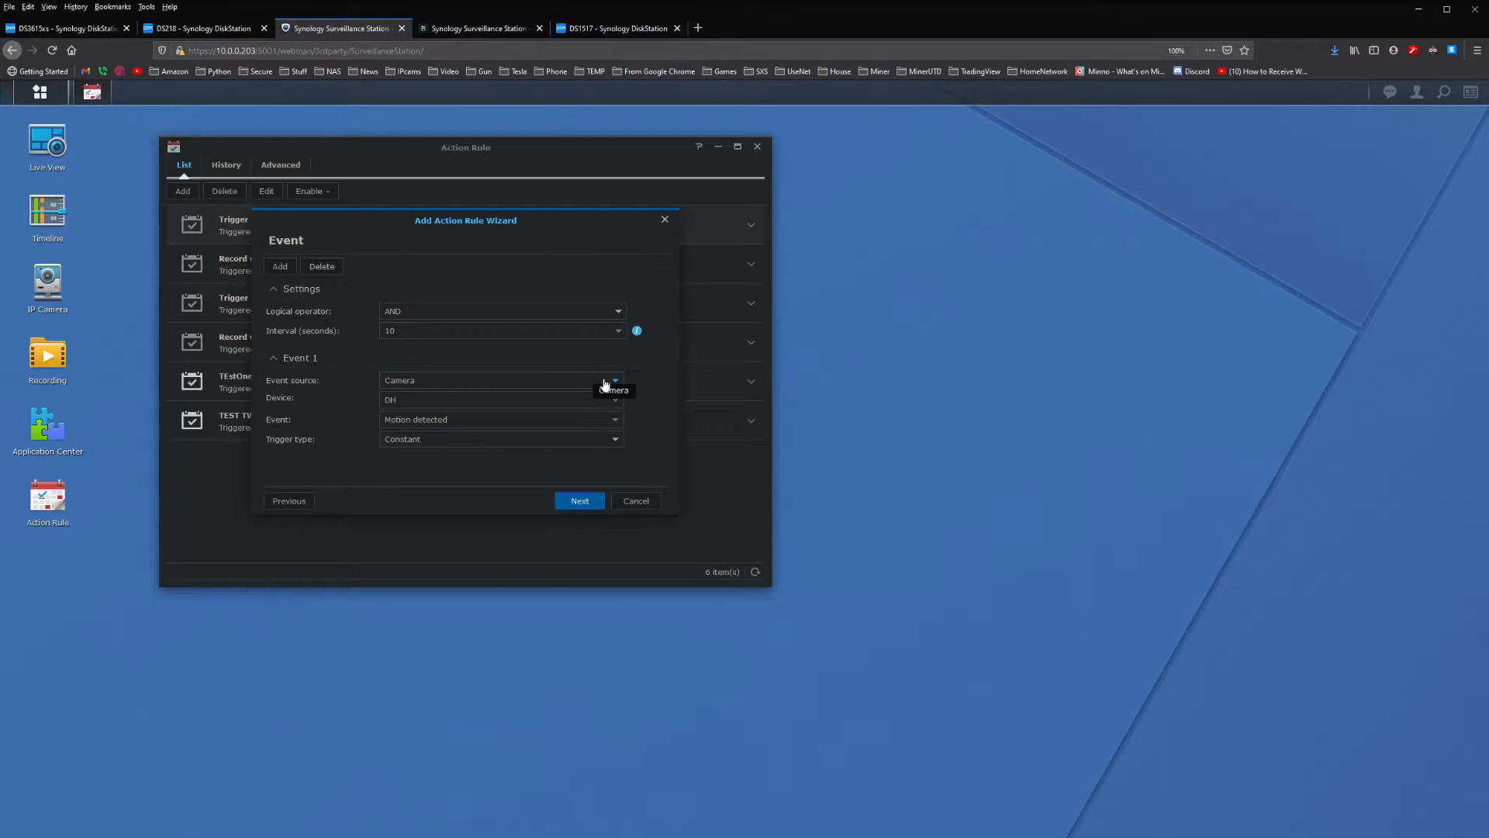
click(616, 400)
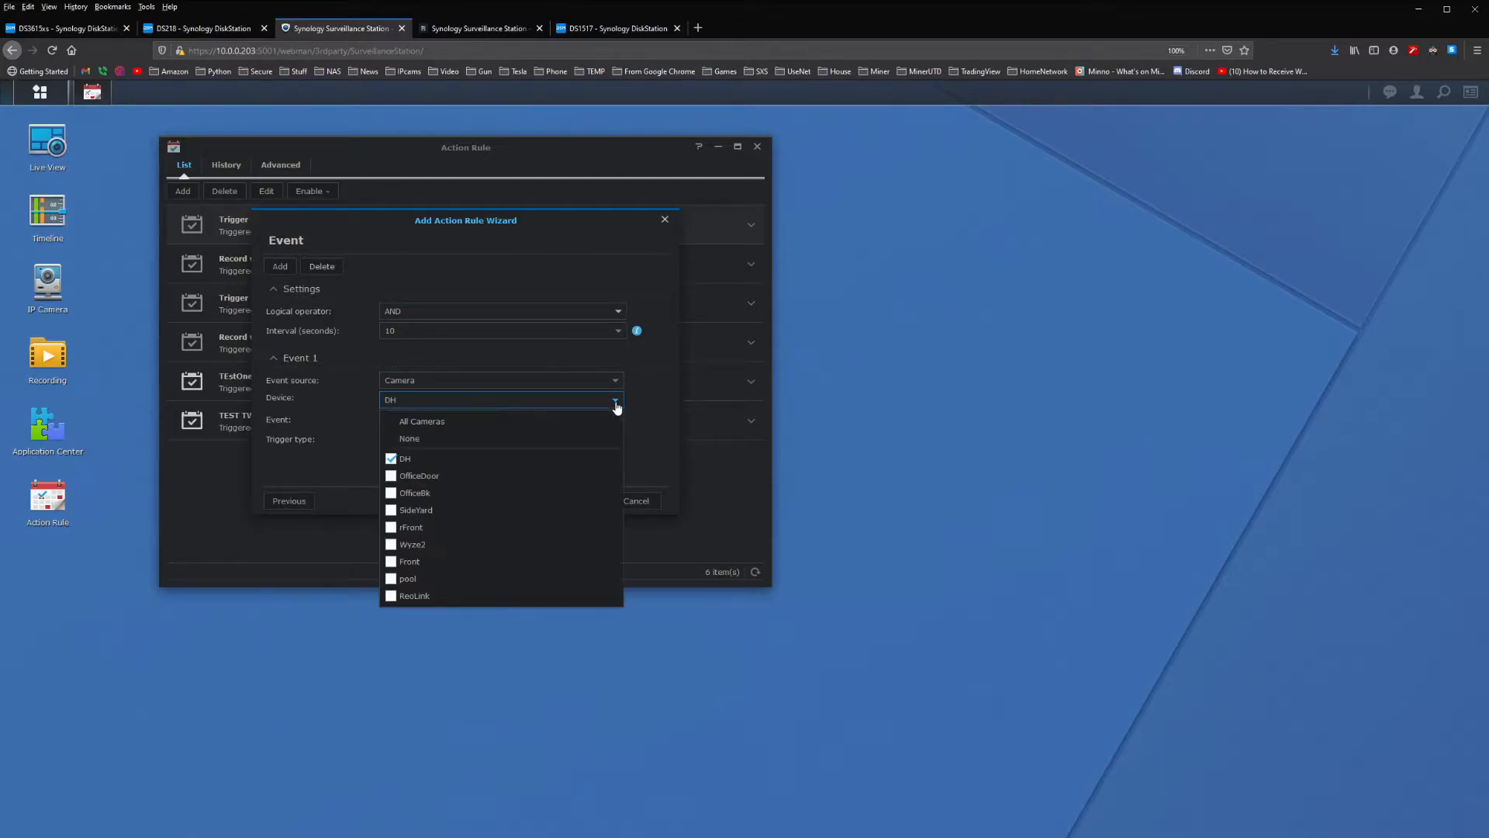
click(405, 459)
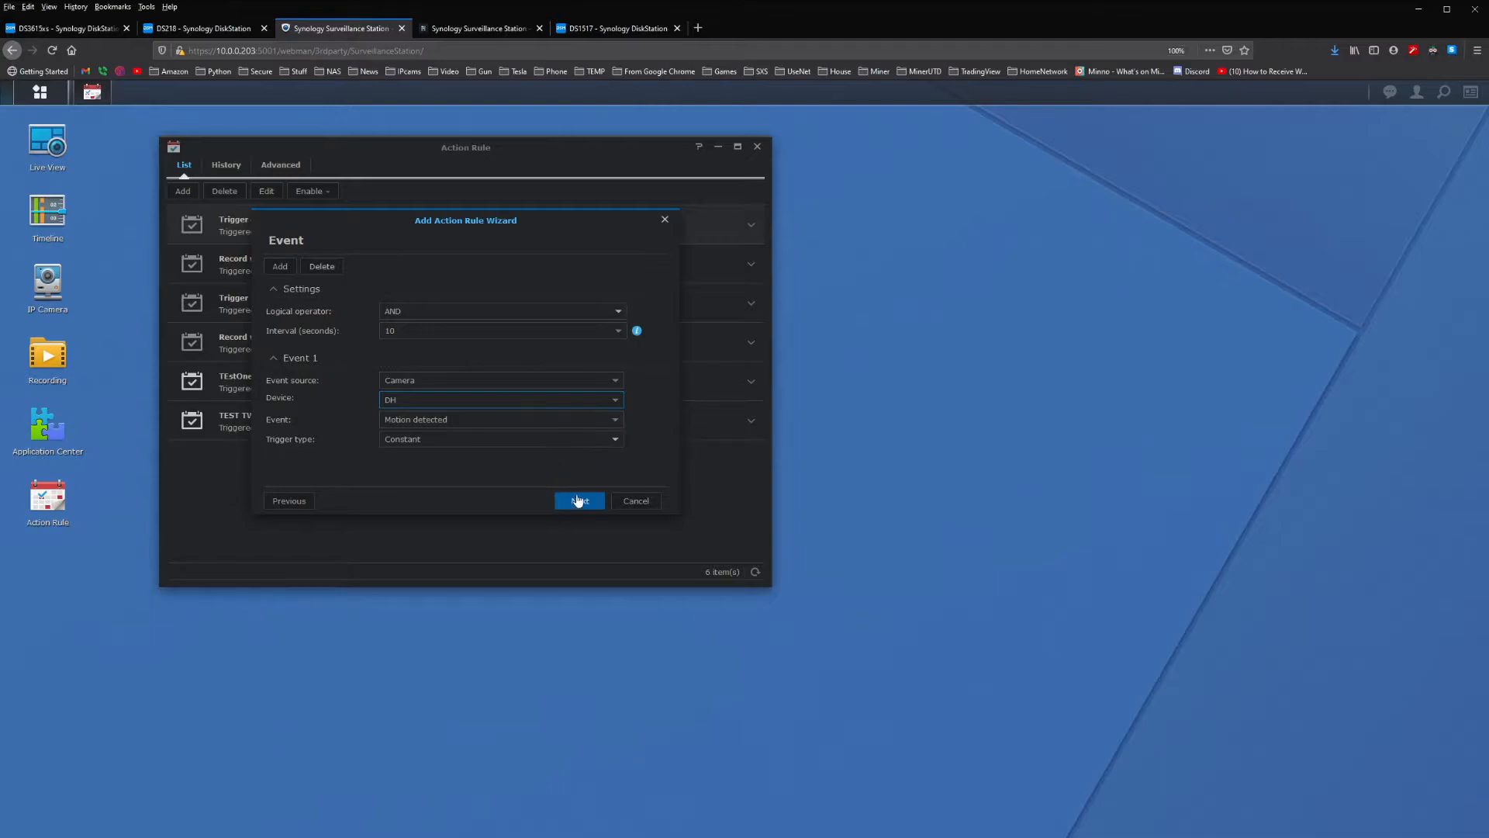
click(580, 500)
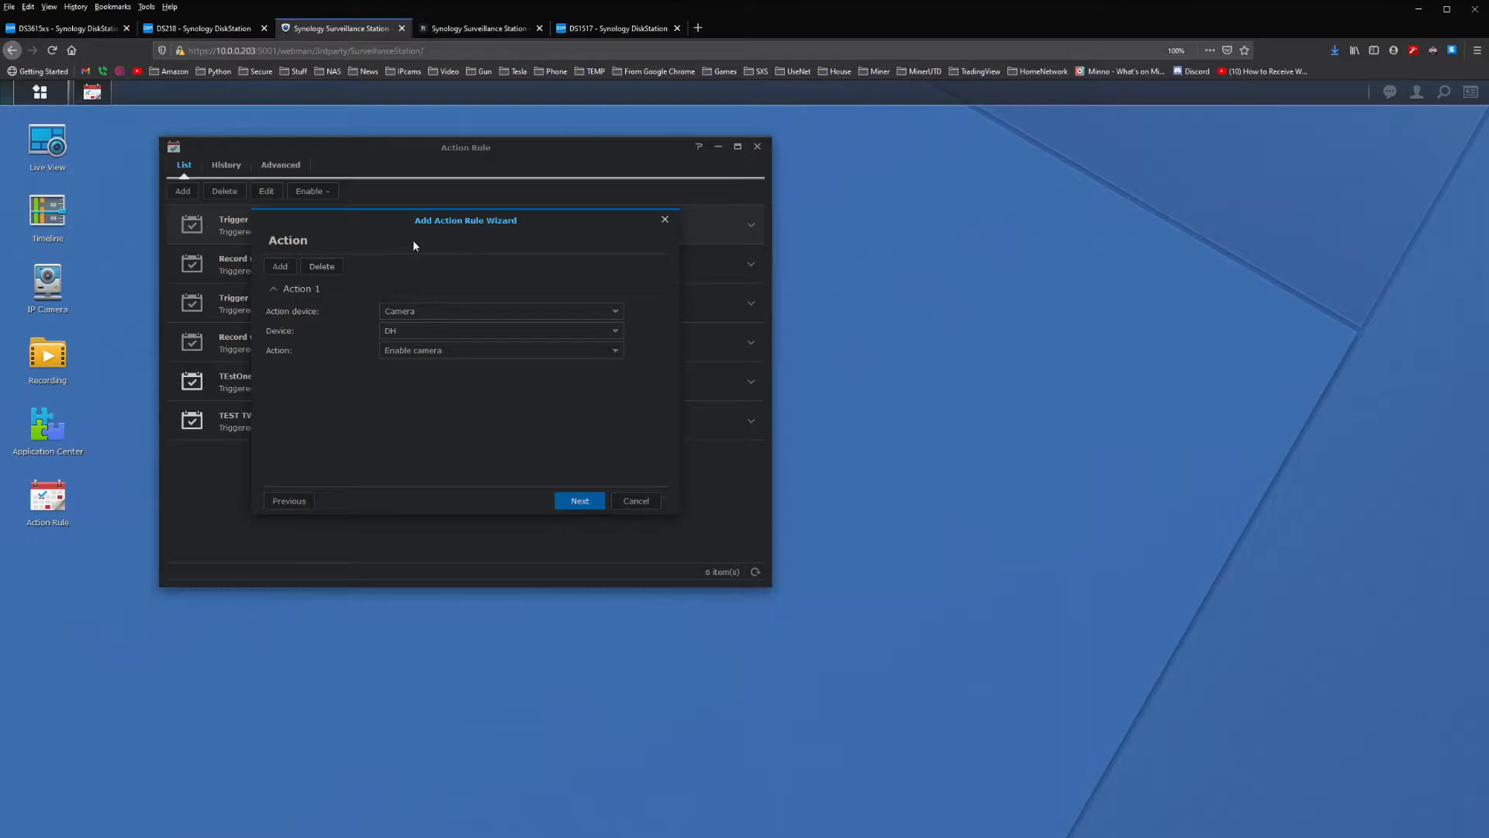
mouse_move(581, 311)
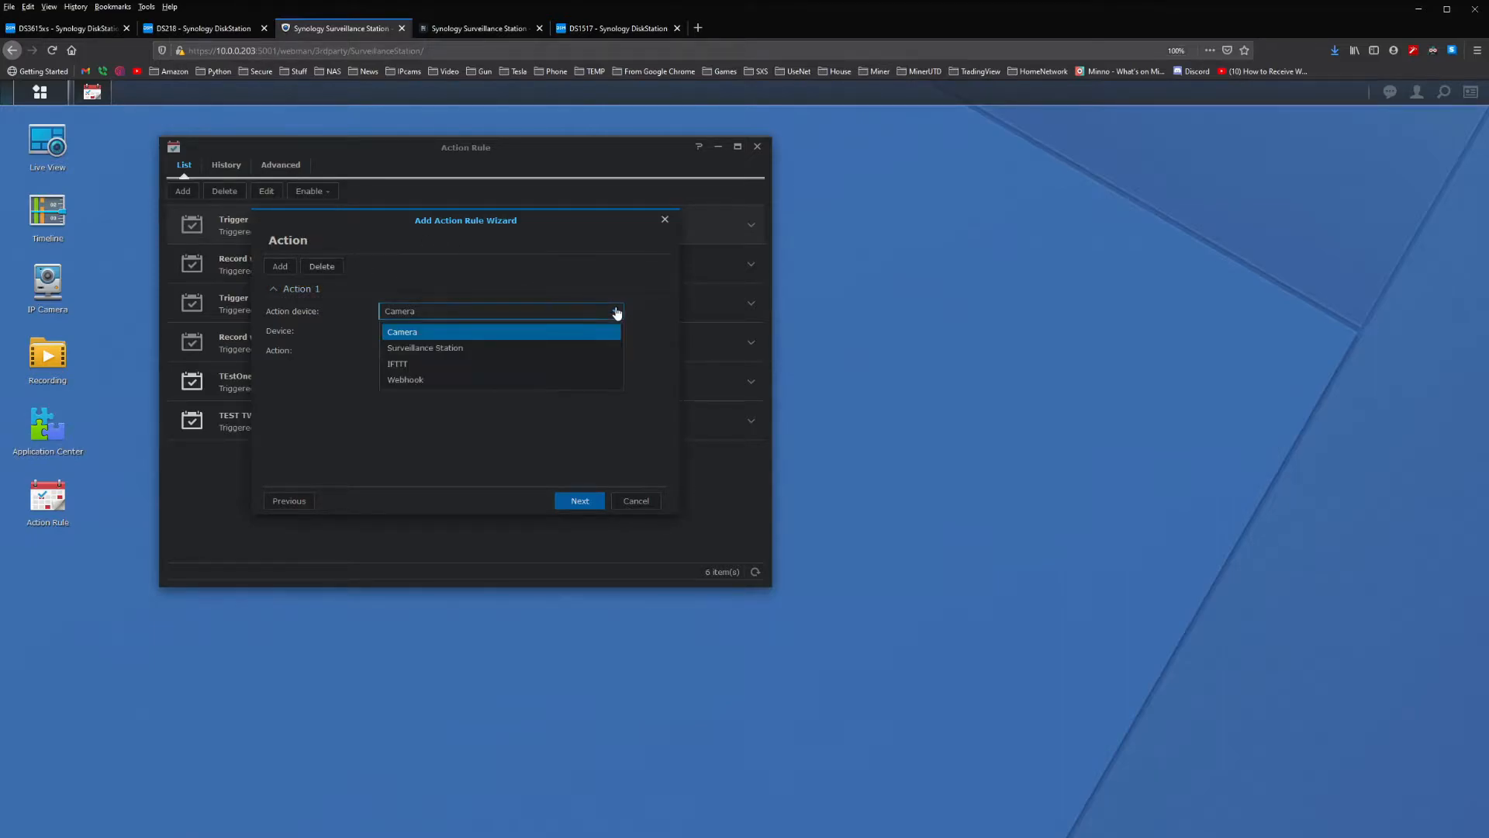
click(405, 379)
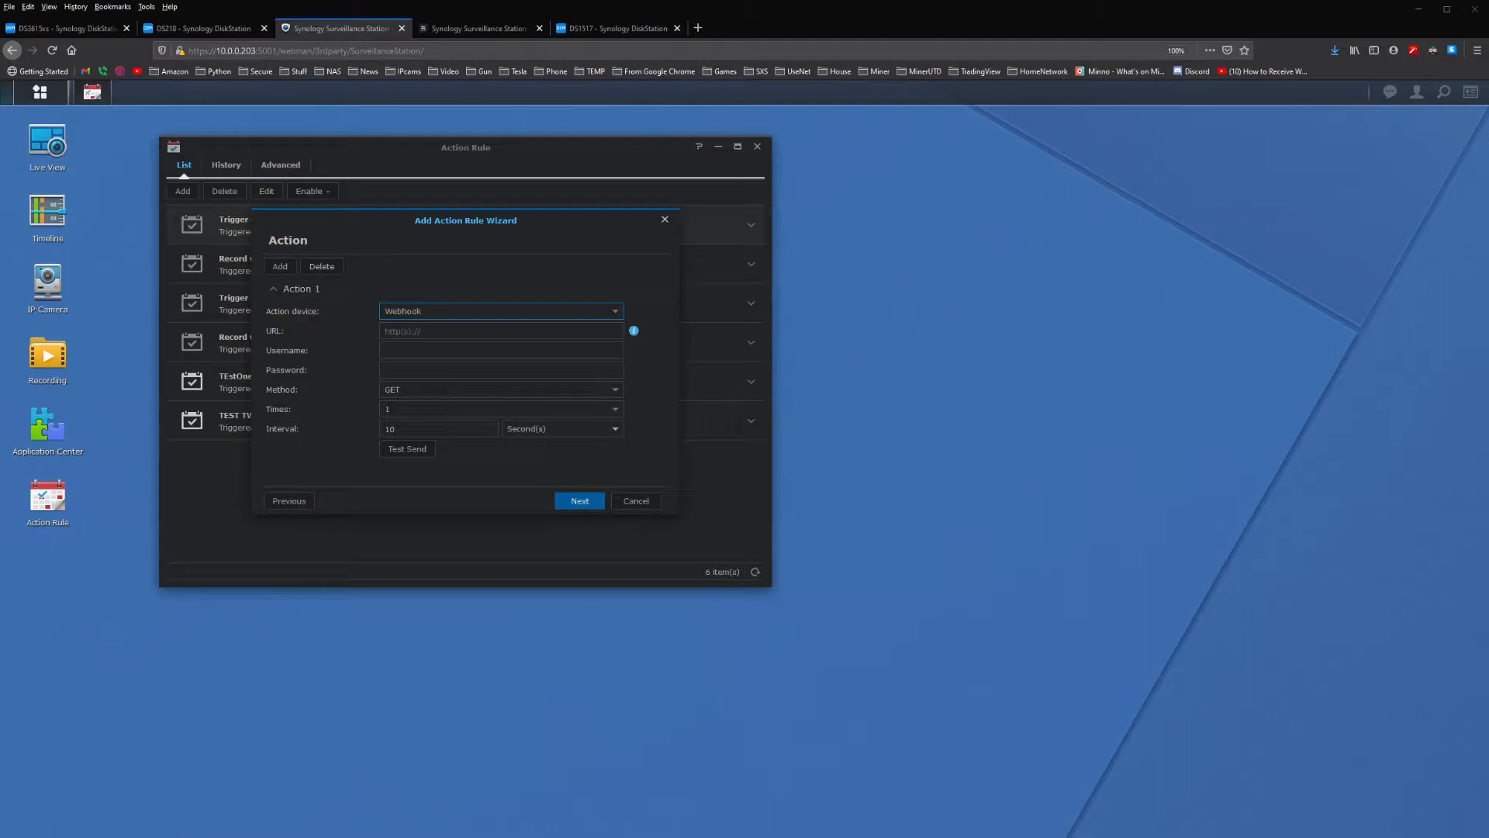
click(500, 331)
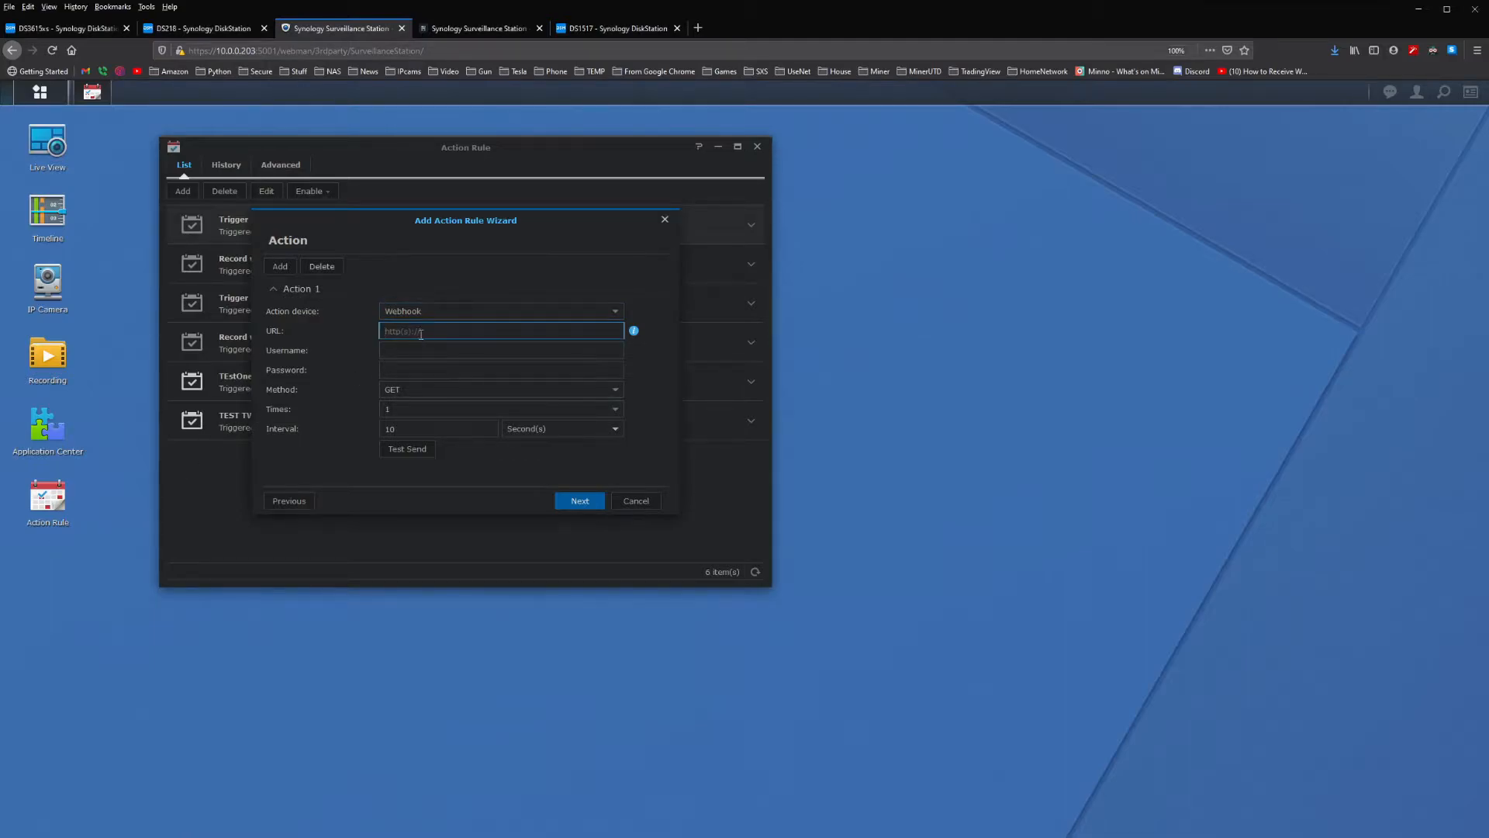
text(http://10.0.0.203:4242/webhook)
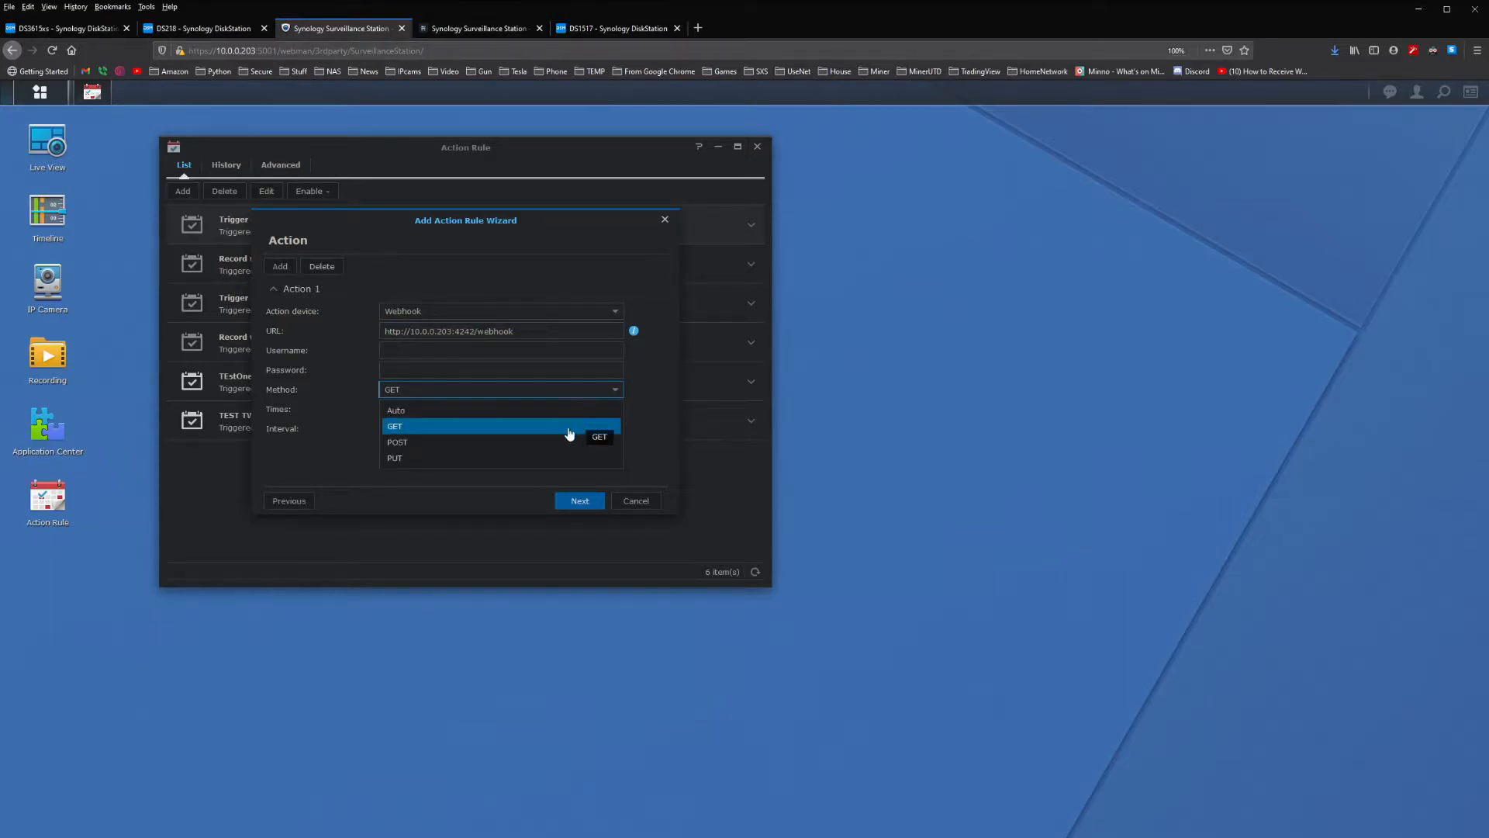
click(397, 442)
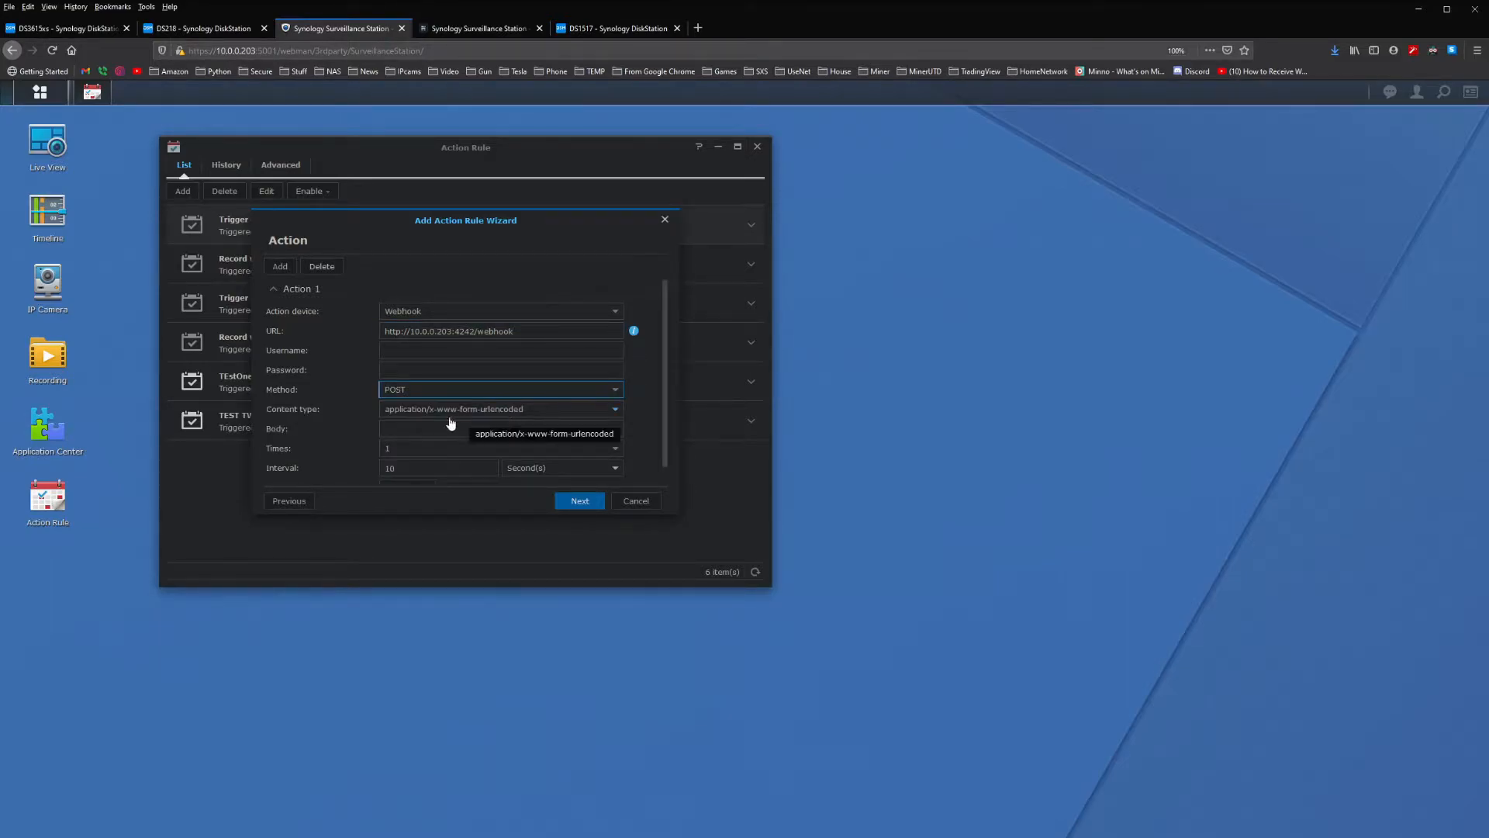
click(500, 409)
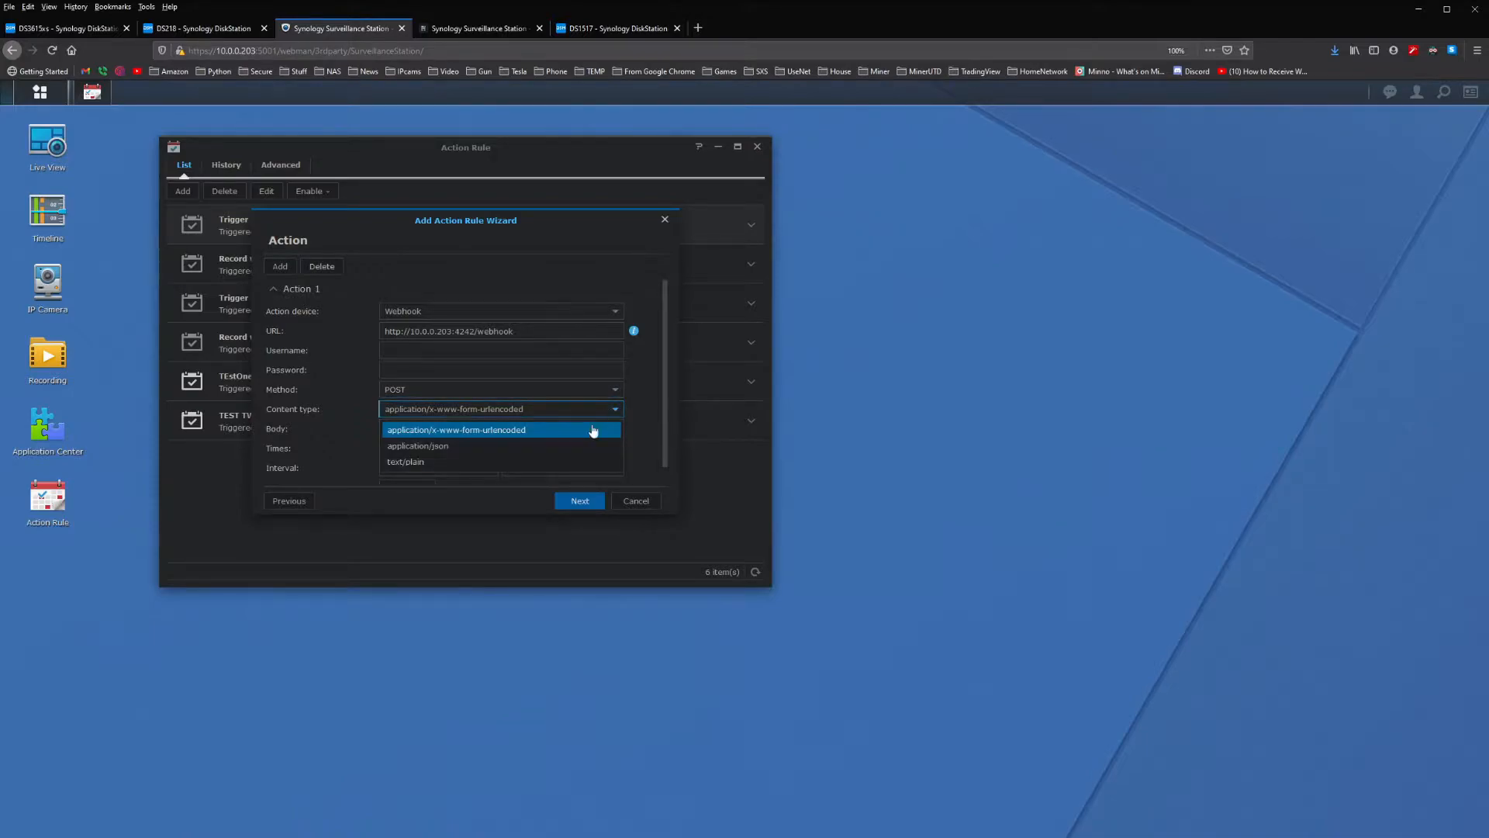
click(455, 429)
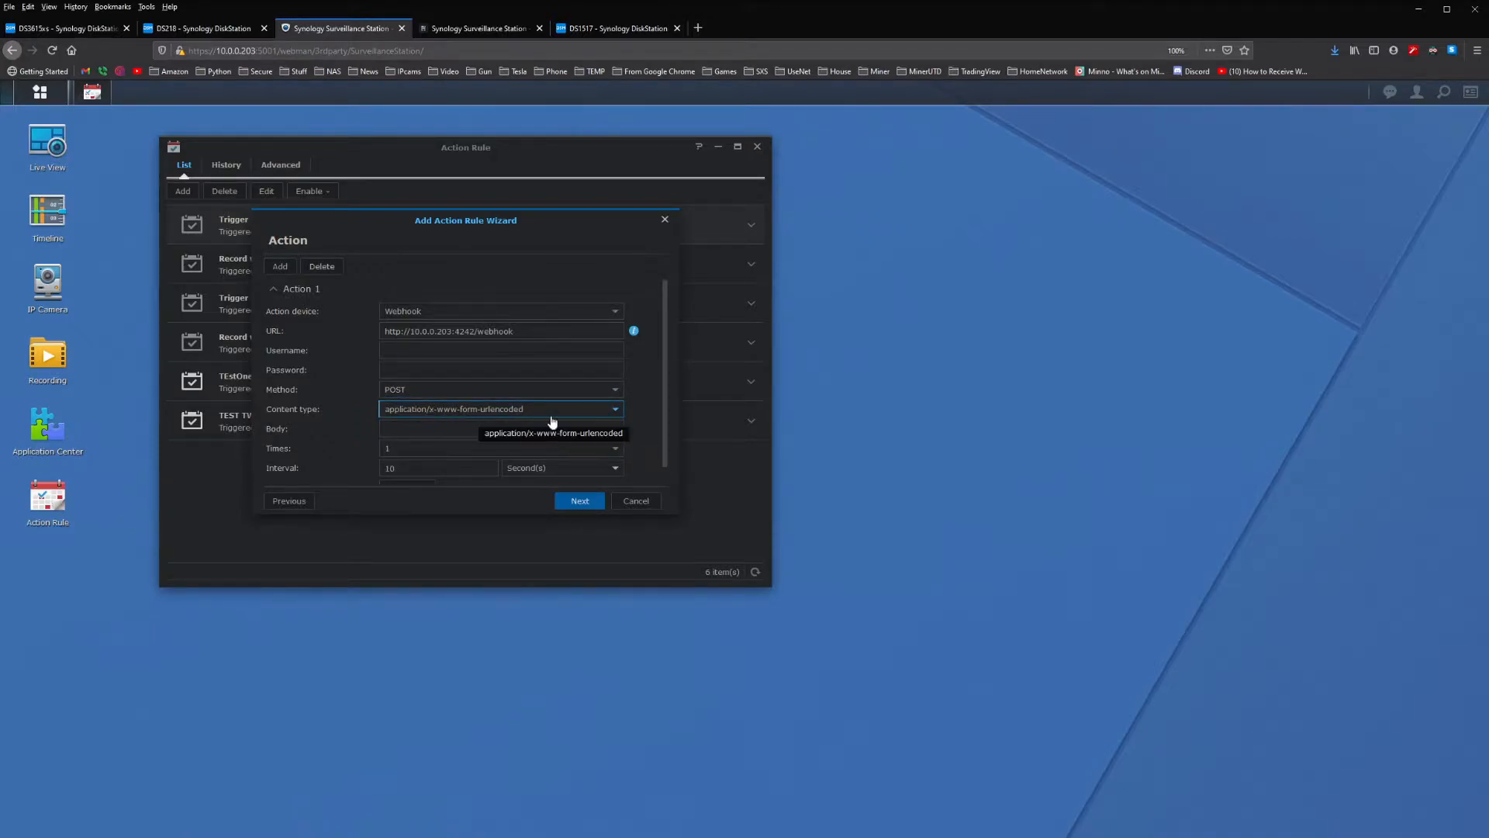
Enter body '1,50,', keep the full schedule active, and finish the rule.
click(500, 428)
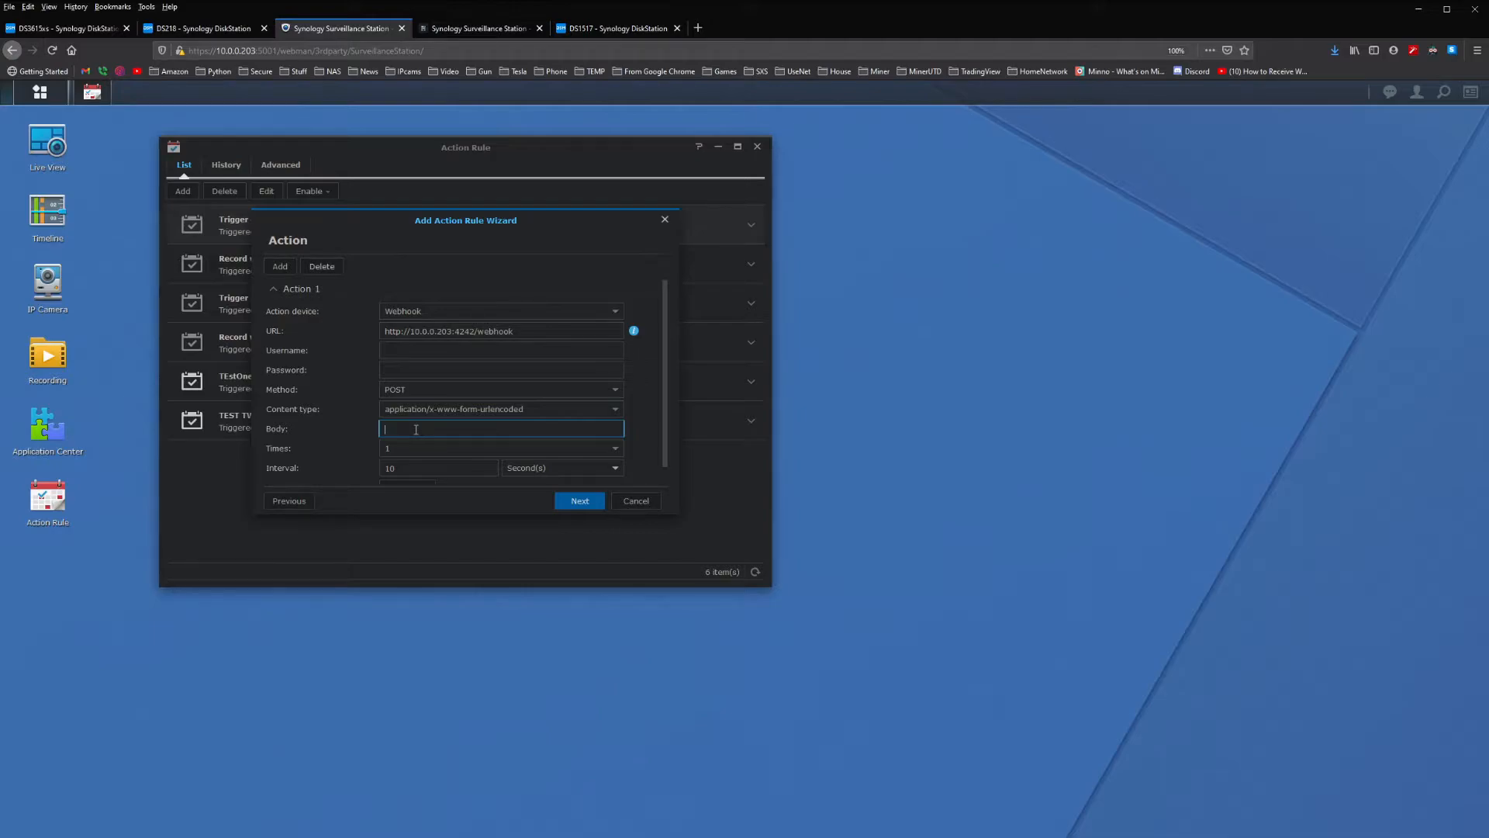
text(1)
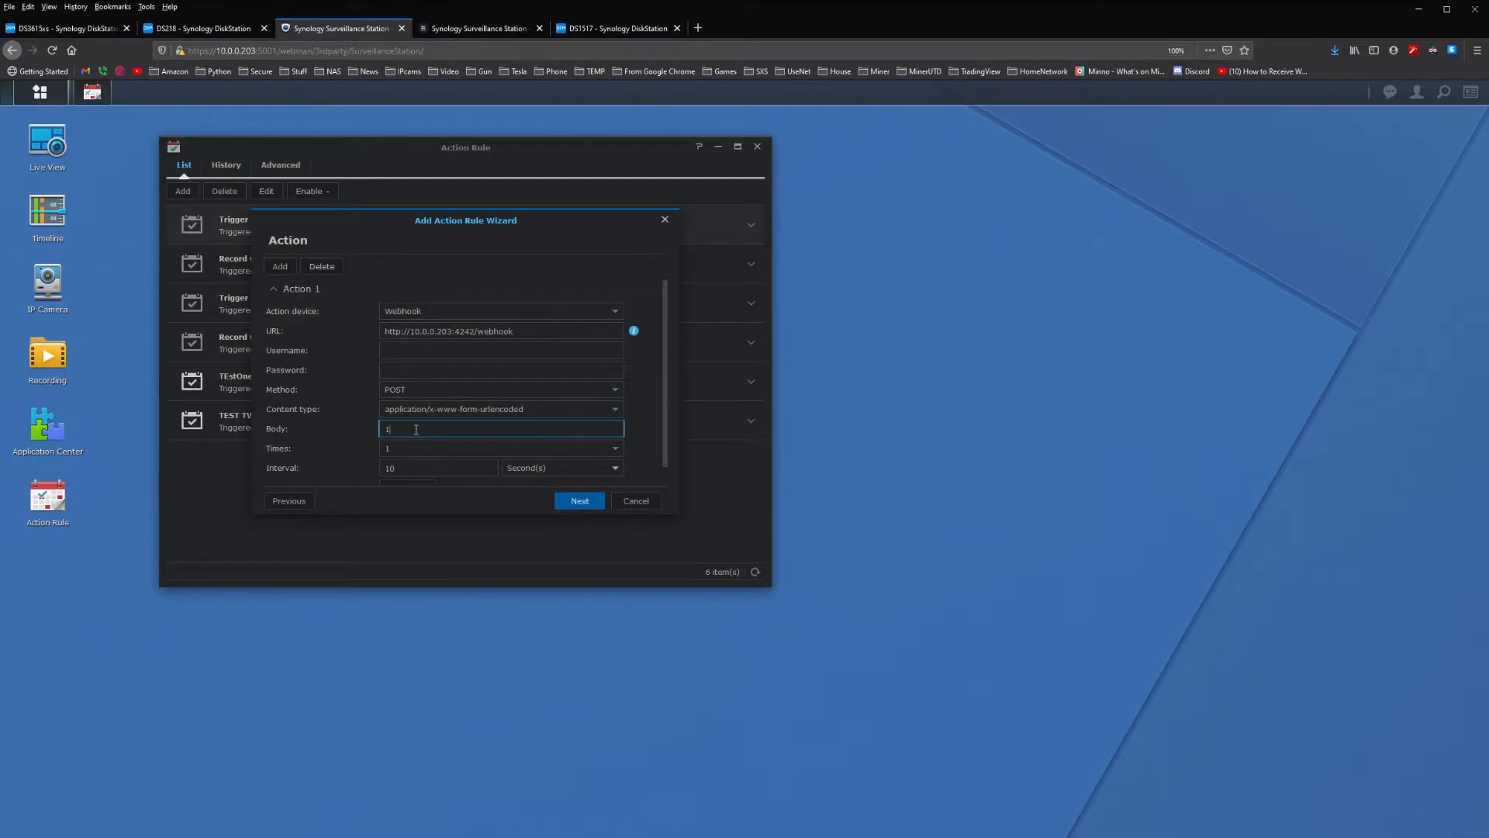
text(1)
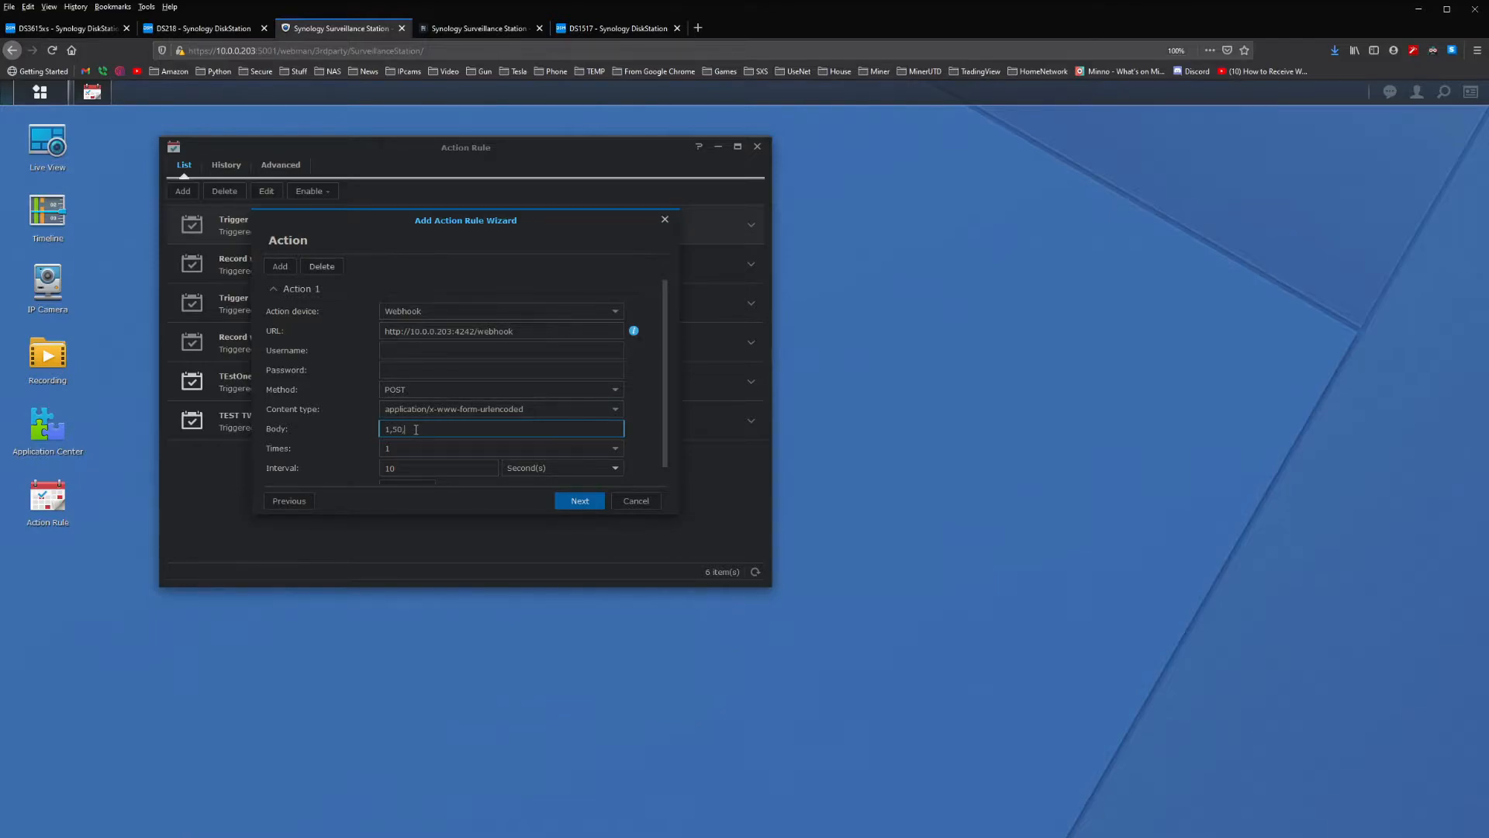
mouse_move(432, 432)
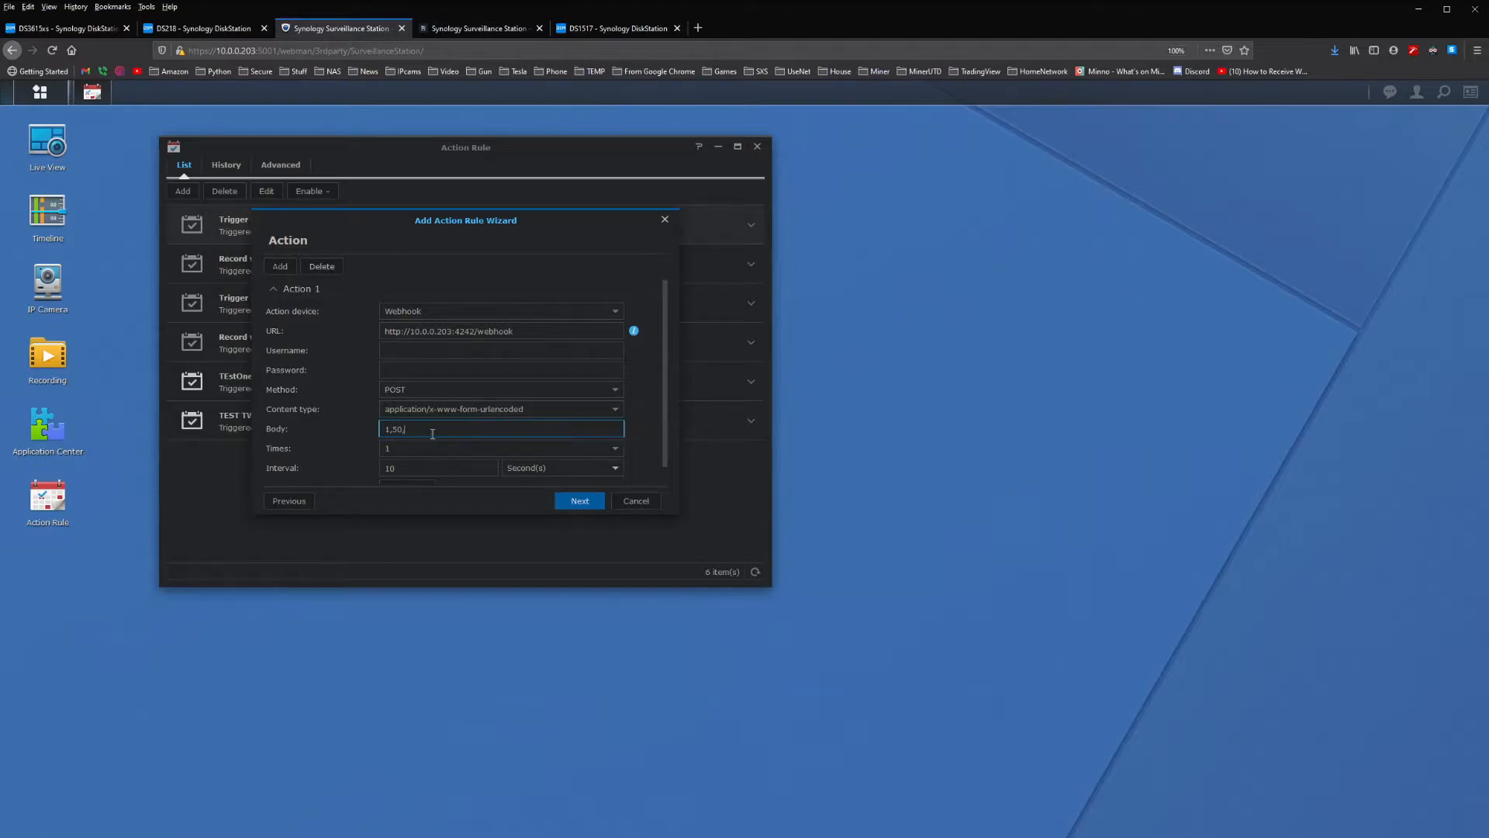
mouse_move(441, 226)
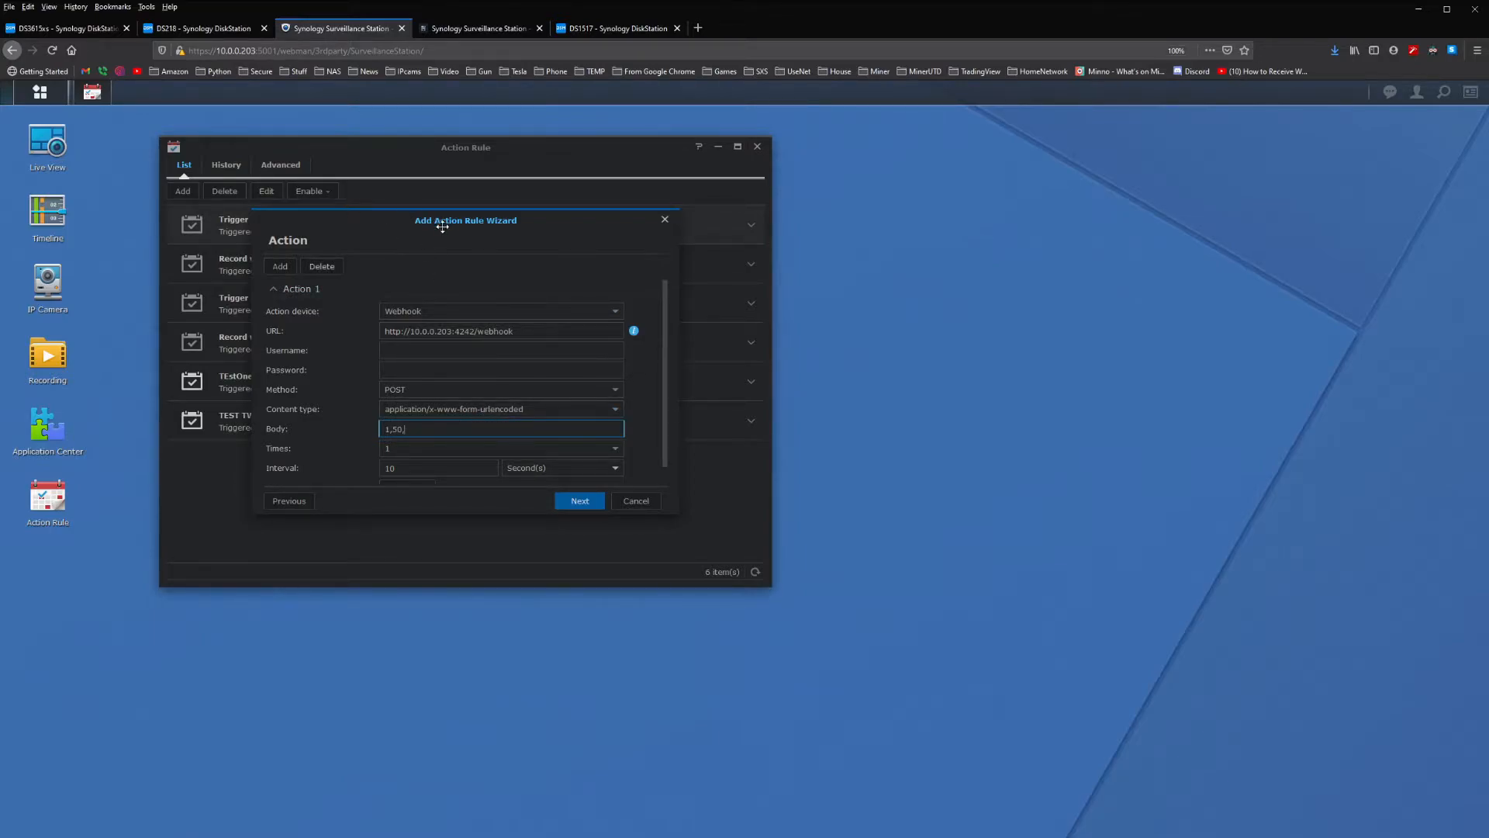
mouse_move(579, 501)
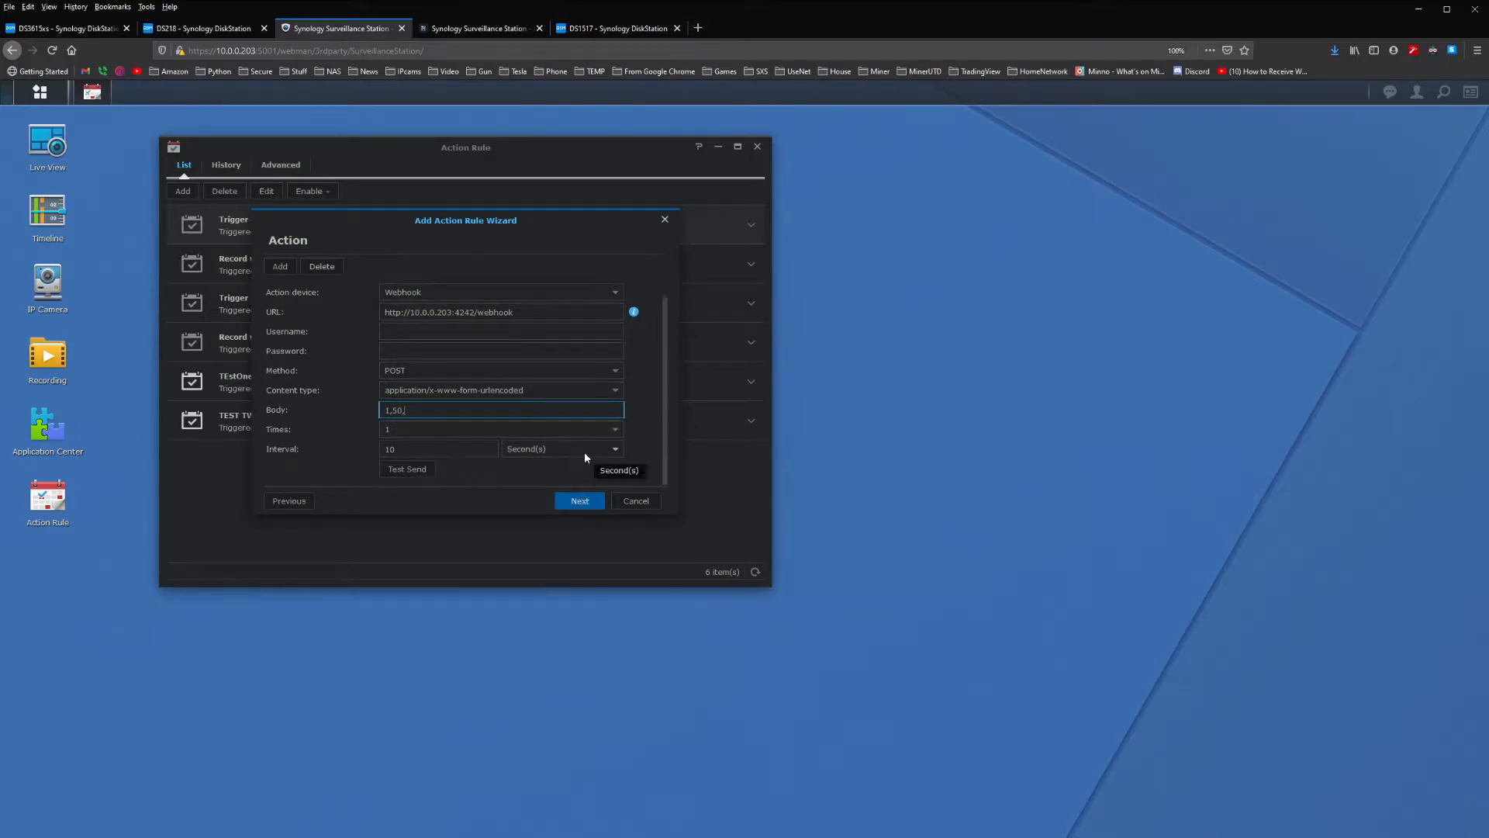
mouse_move(553, 473)
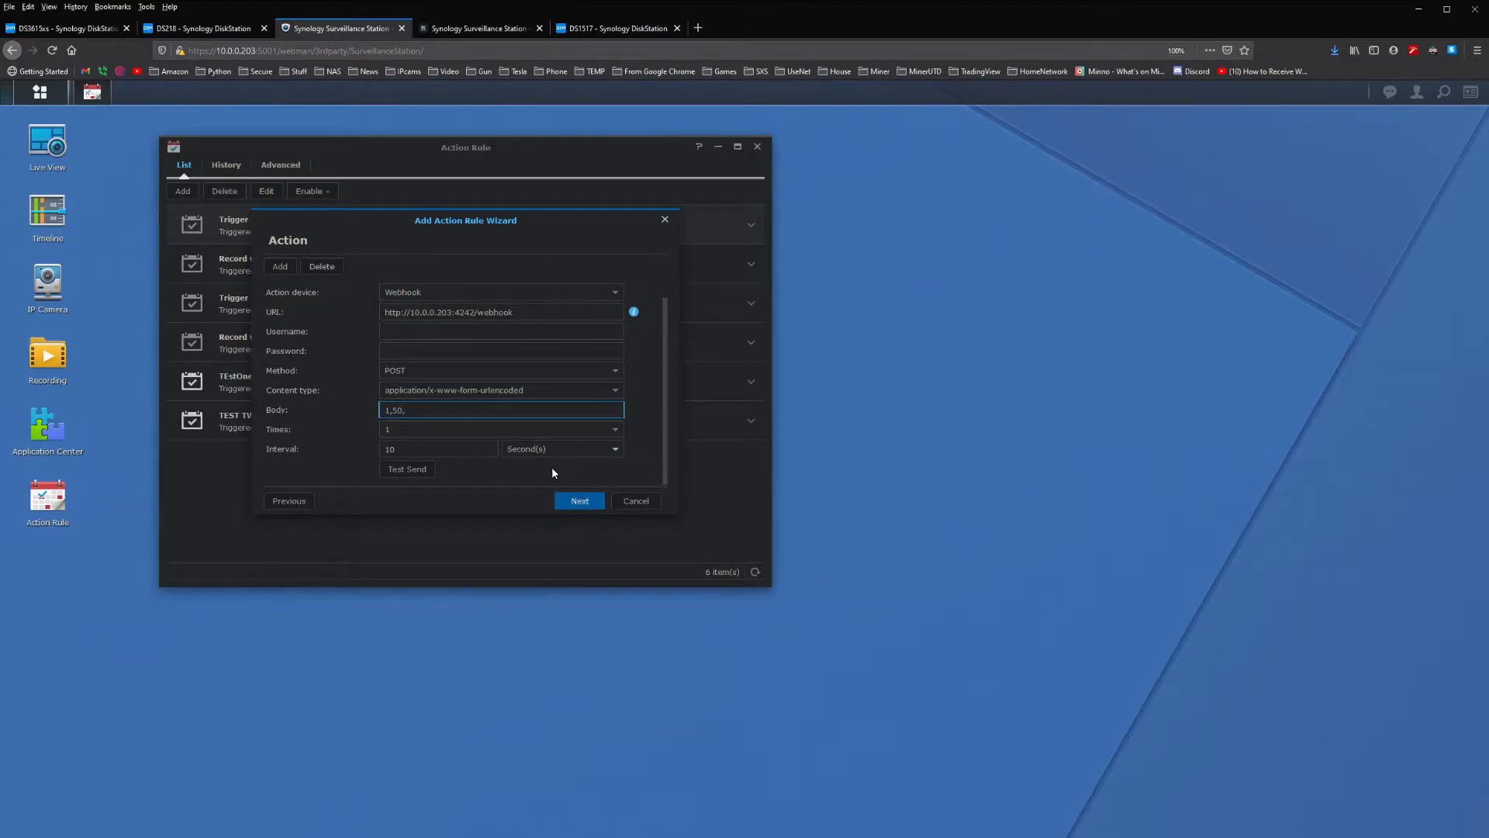
click(579, 500)
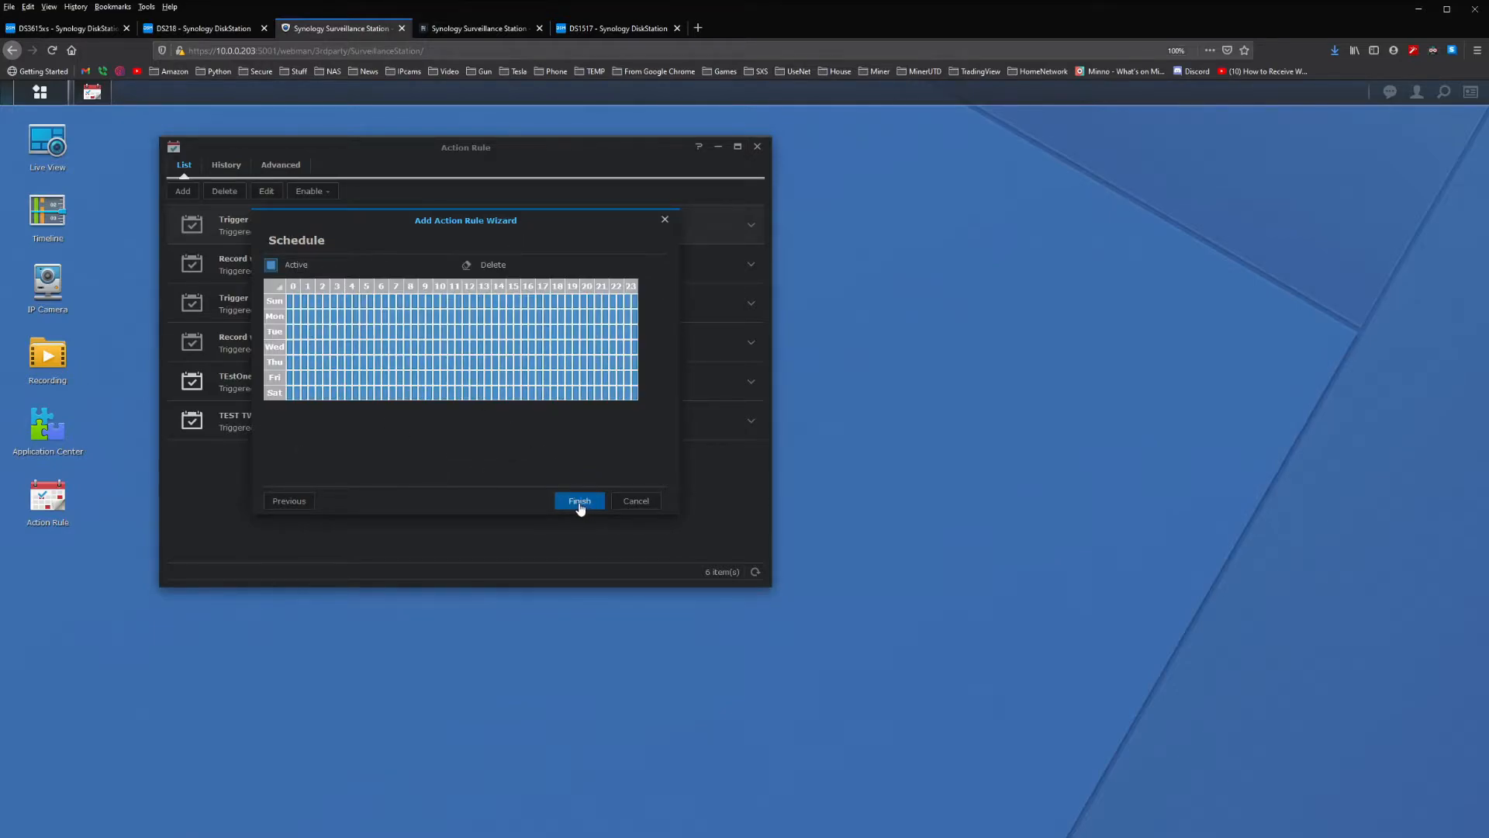
click(579, 501)
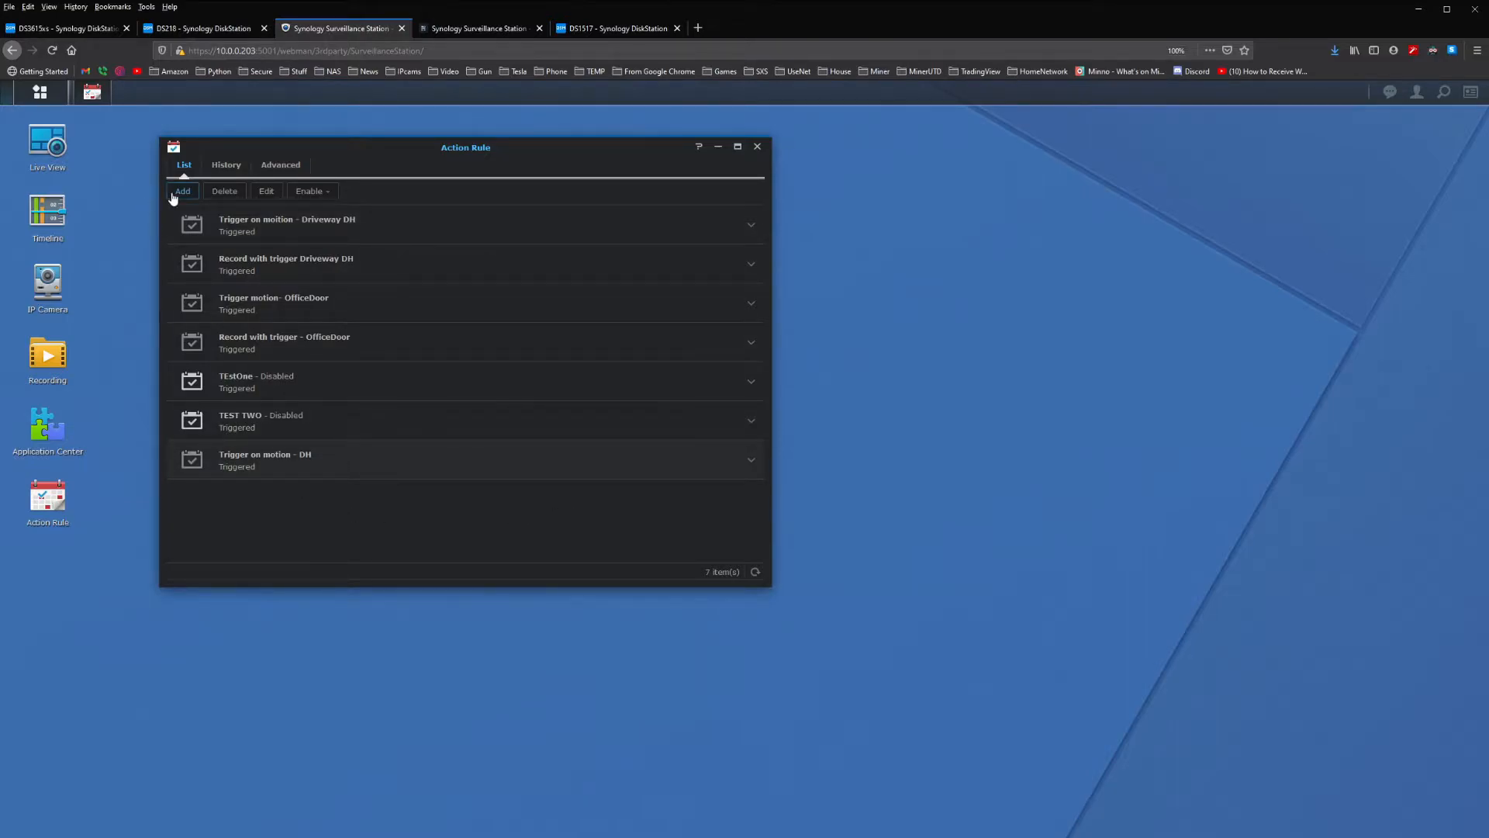
Add another action rule named 'Record from trigger - DH', correcting a typo.
click(183, 191)
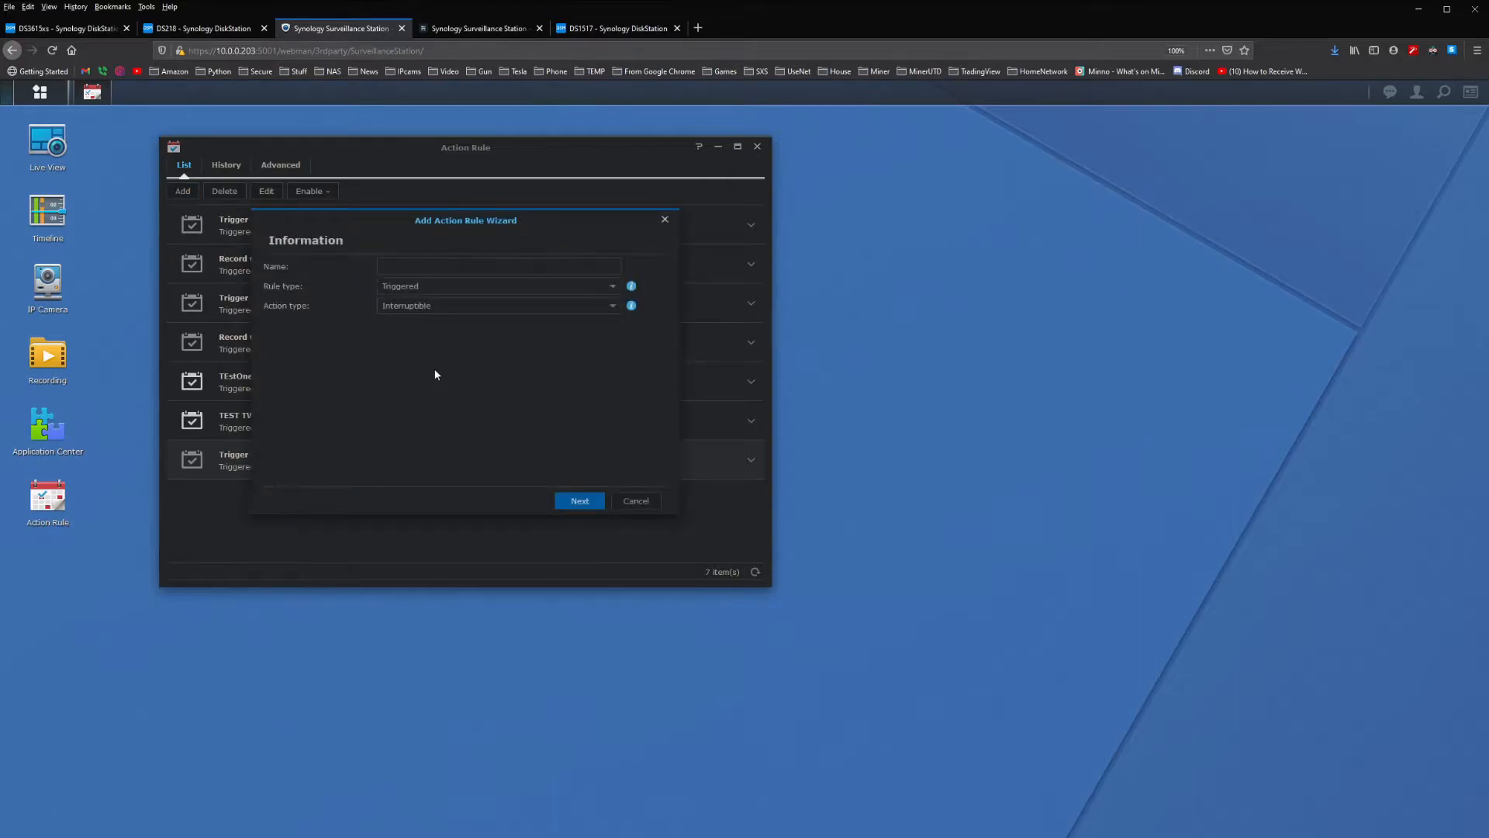
mouse_move(550, 287)
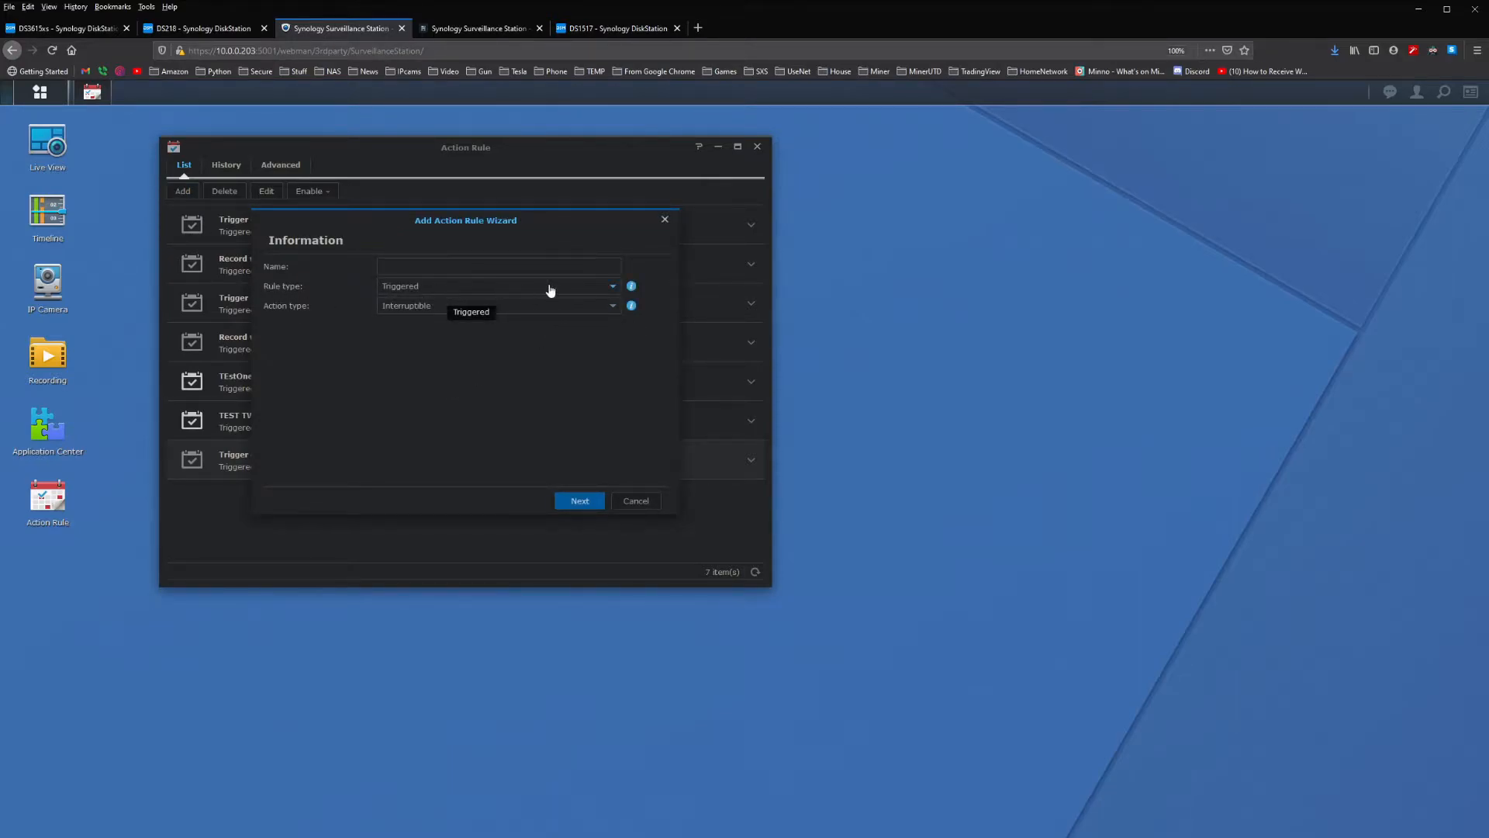
click(498, 266)
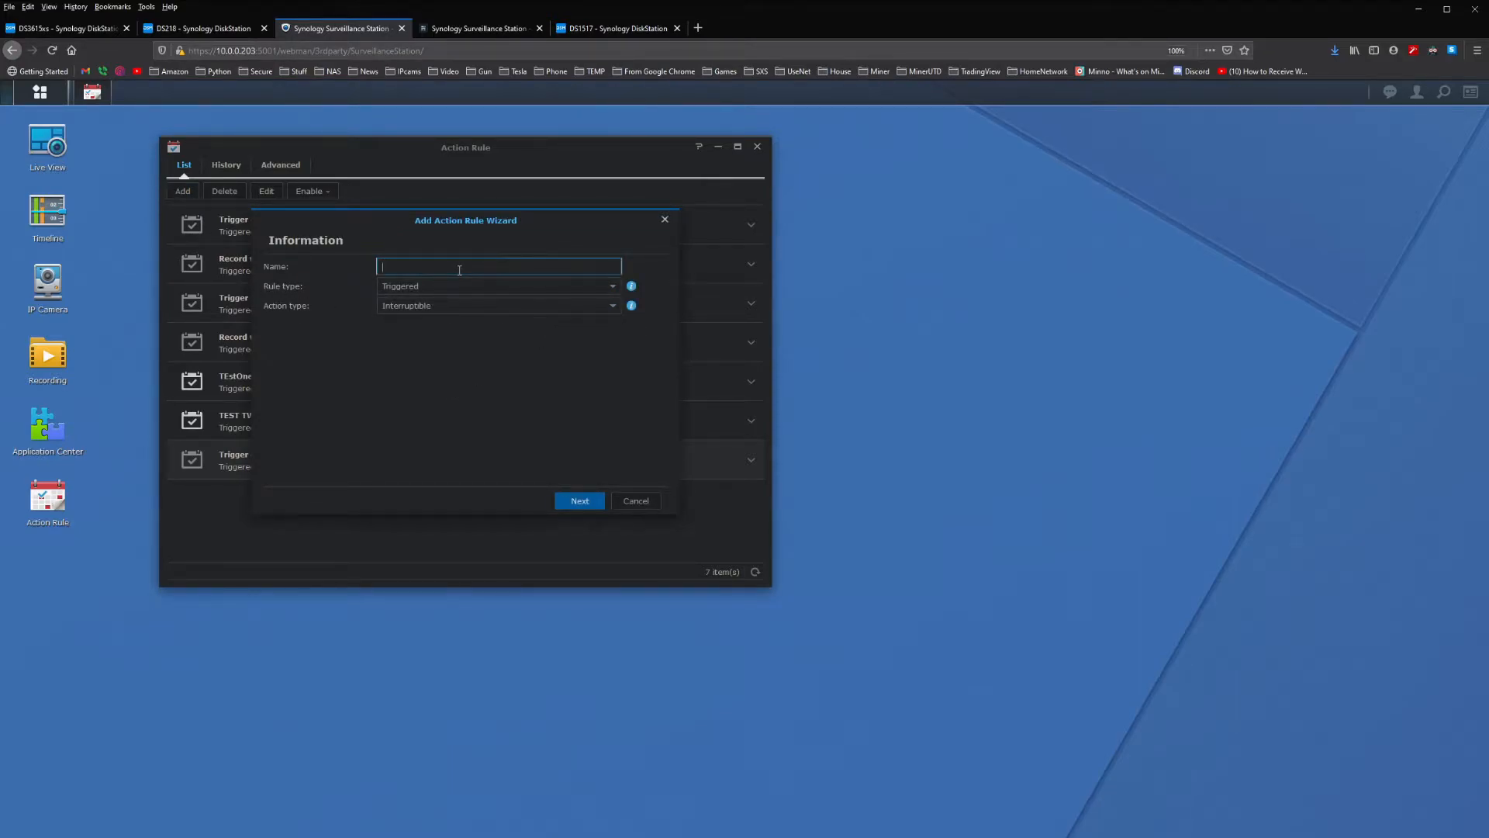
text(Red)
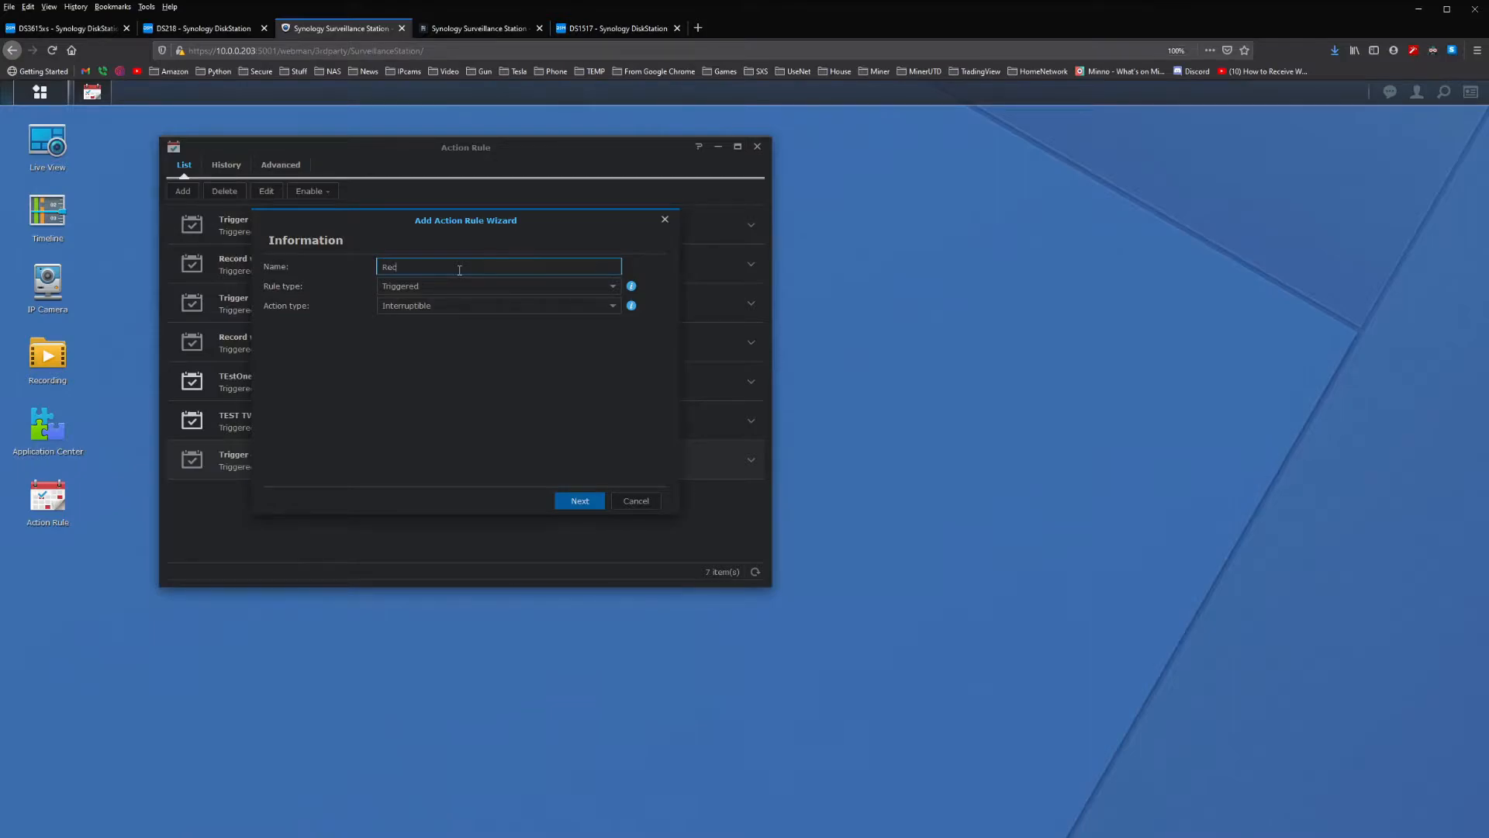
key(Backspace)
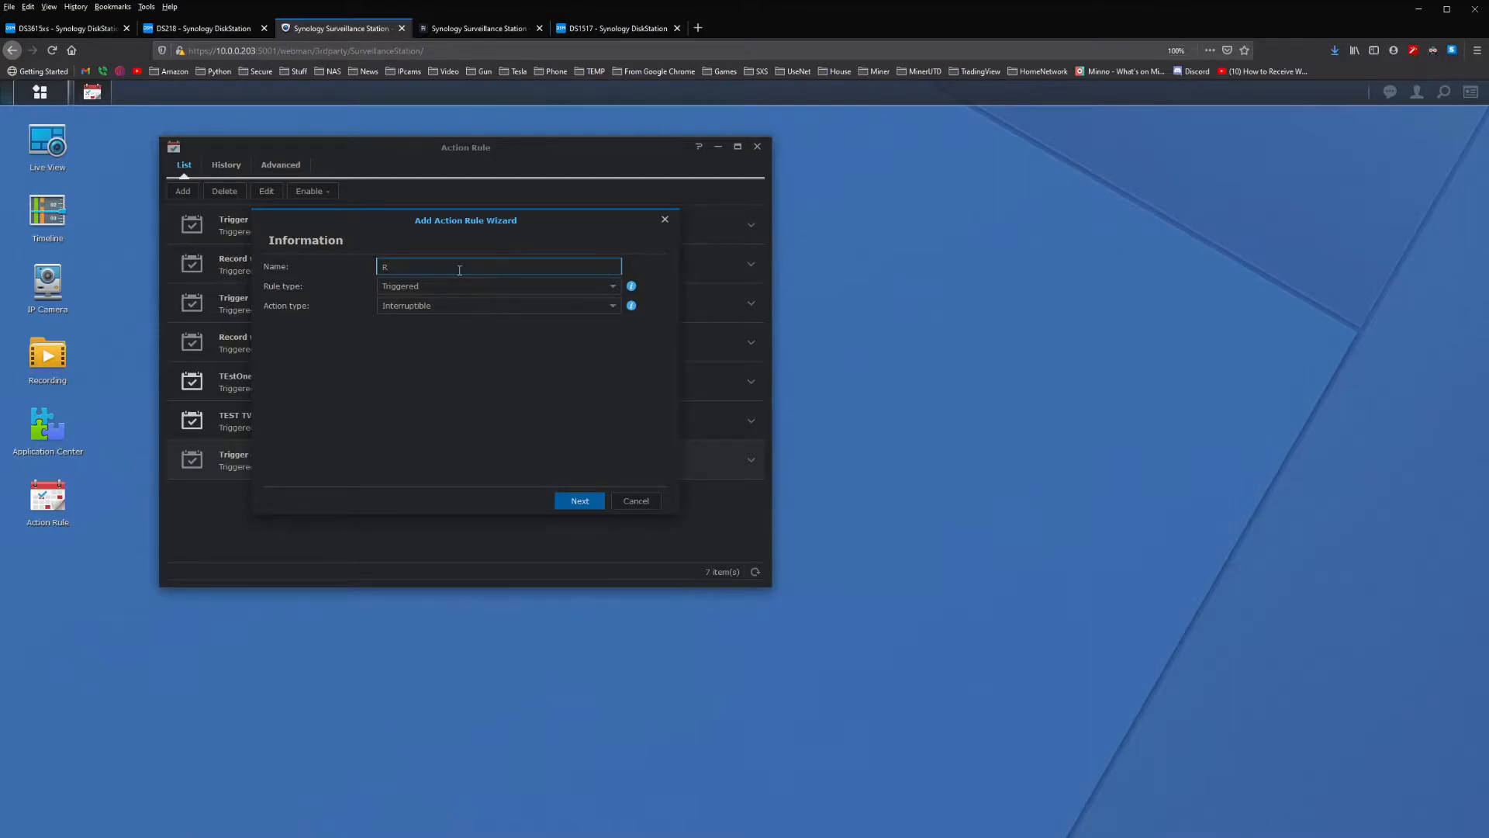
text(Record from)
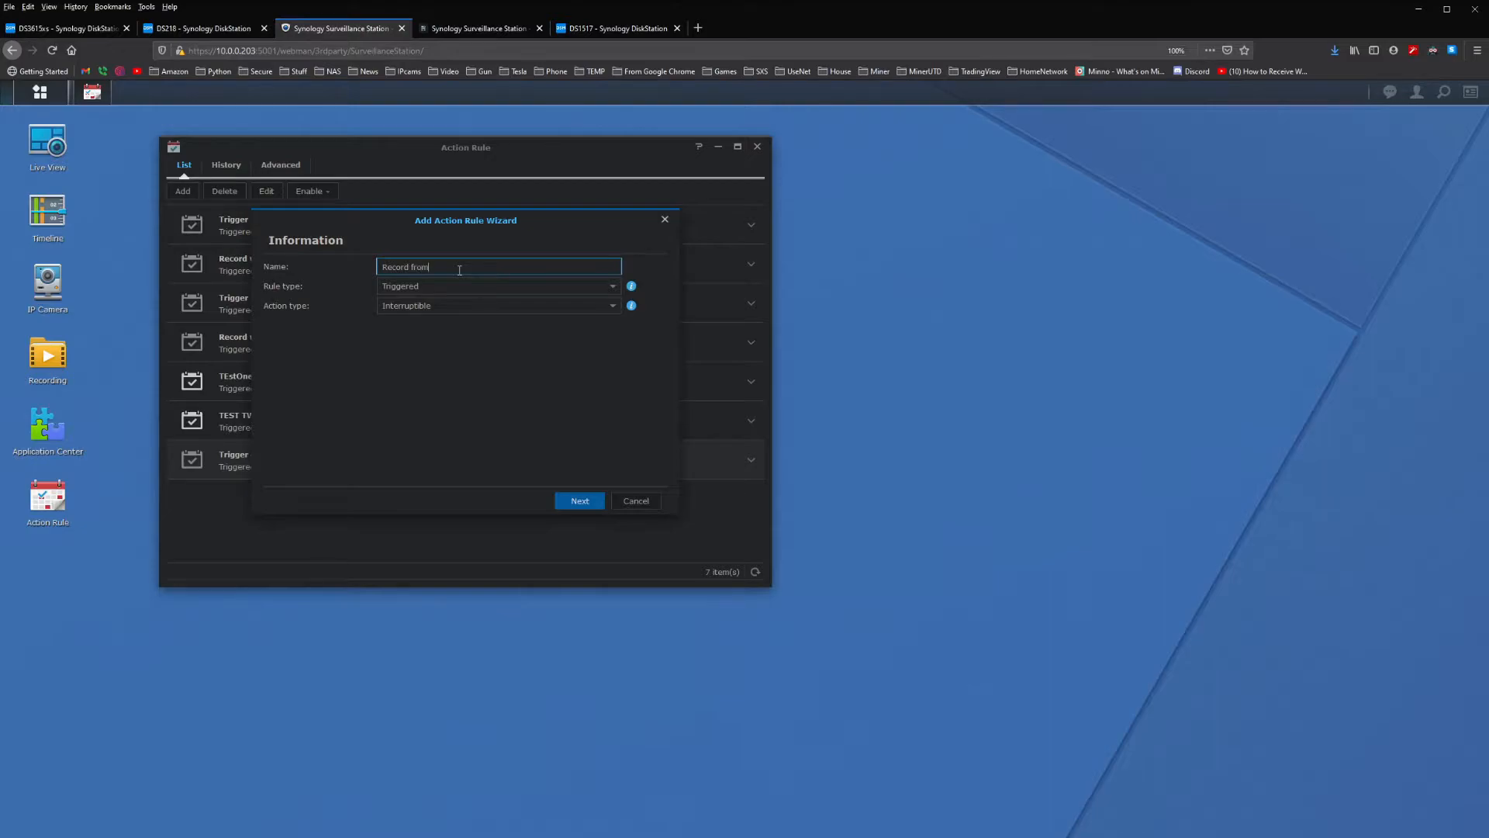
text(trigger)
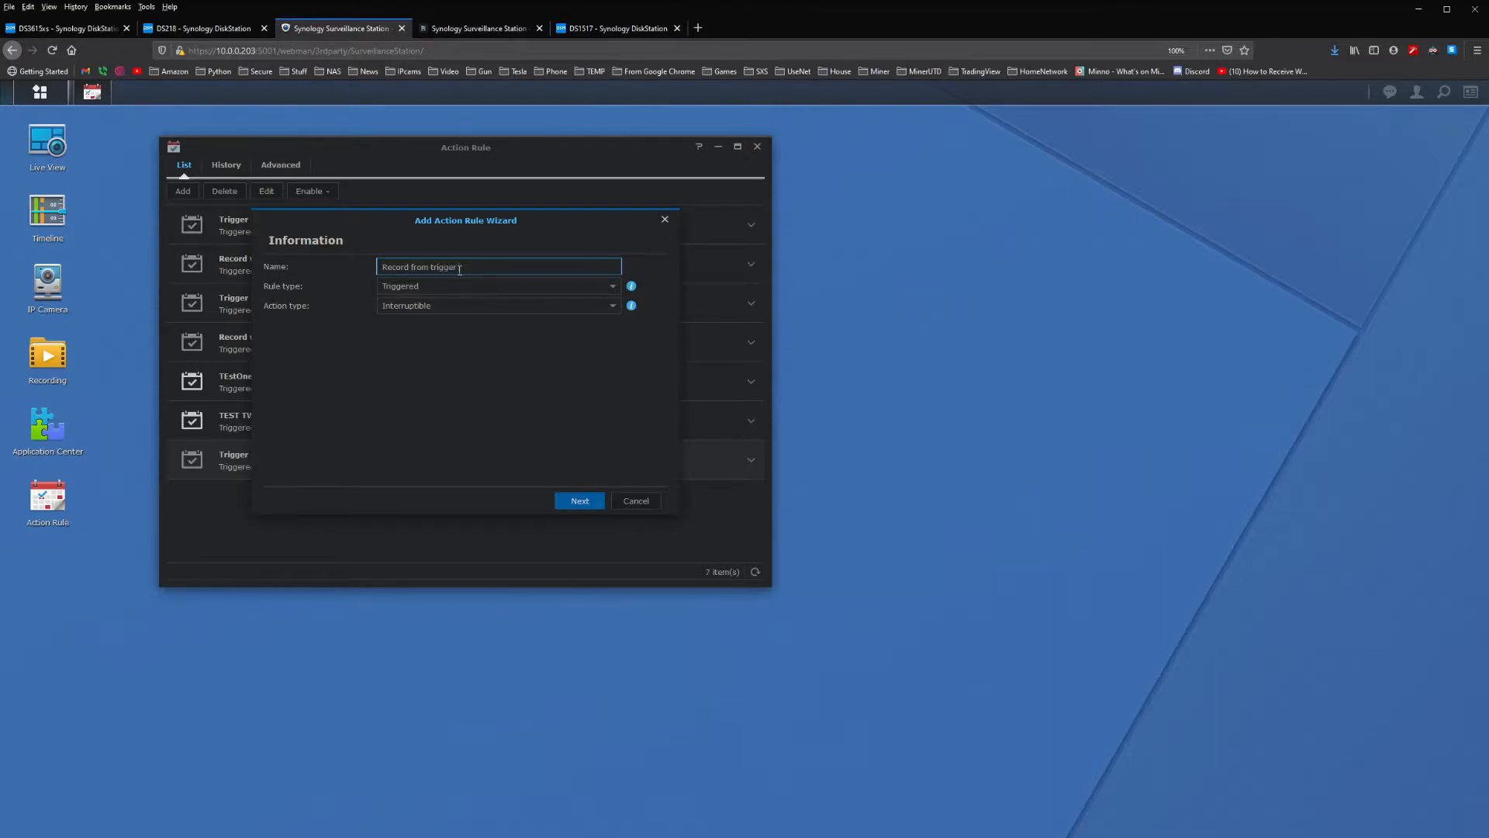
text(DH)
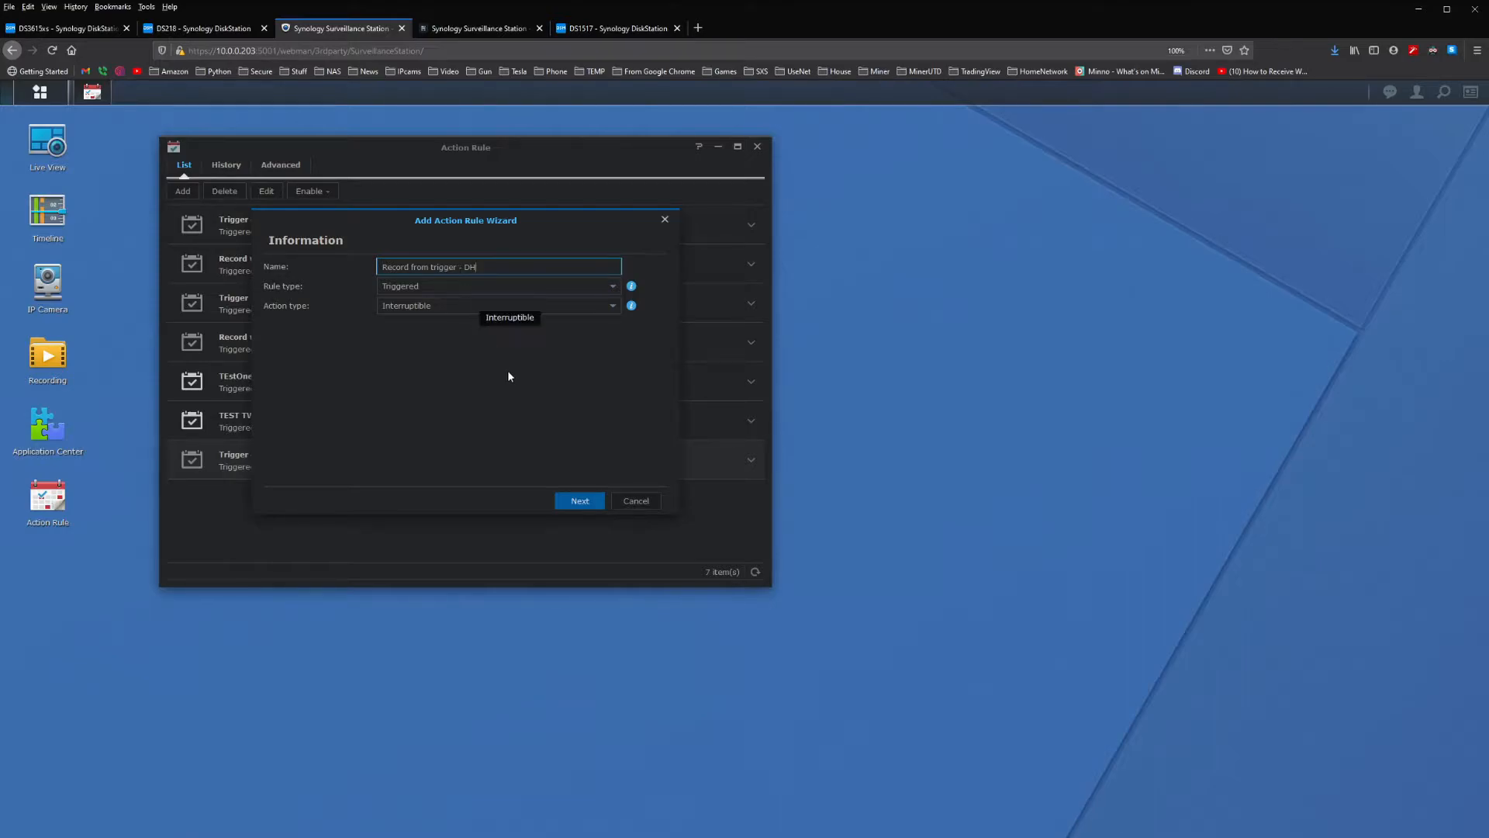
Use a Webhook event source with a 15-second interval and copy the webhook URL token.
click(579, 500)
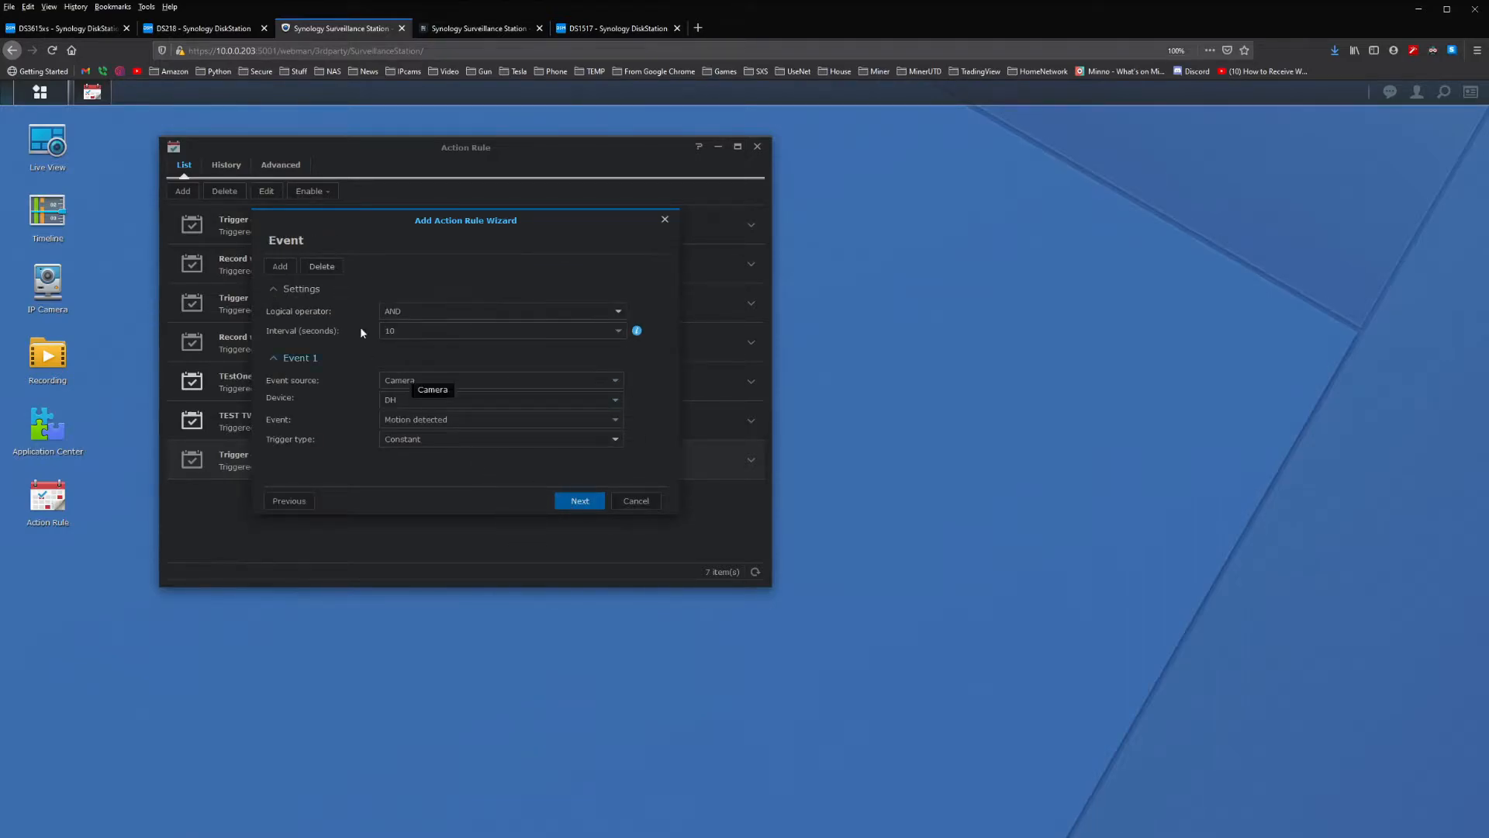
mouse_move(580, 371)
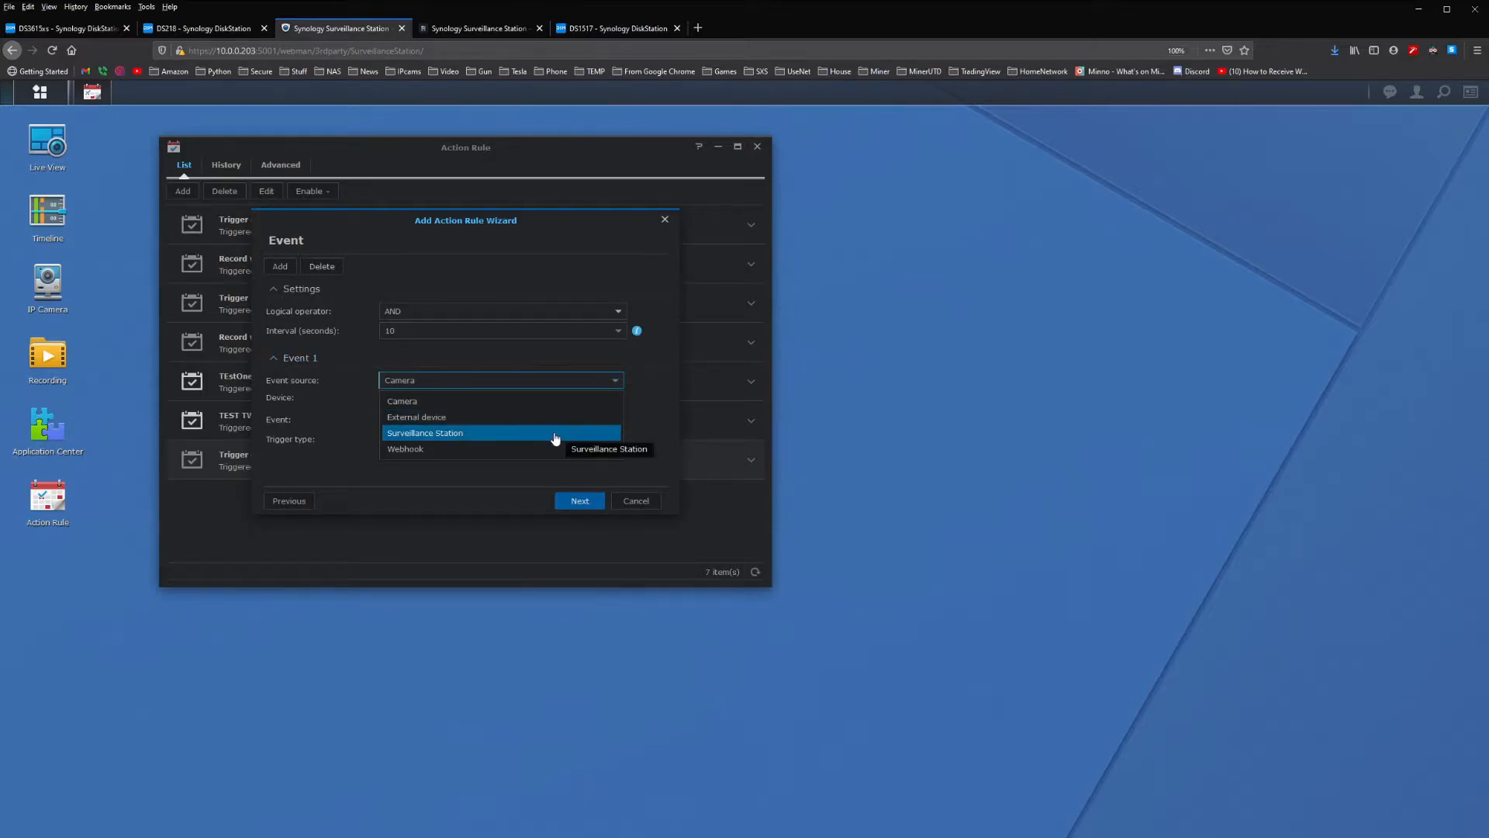
click(405, 448)
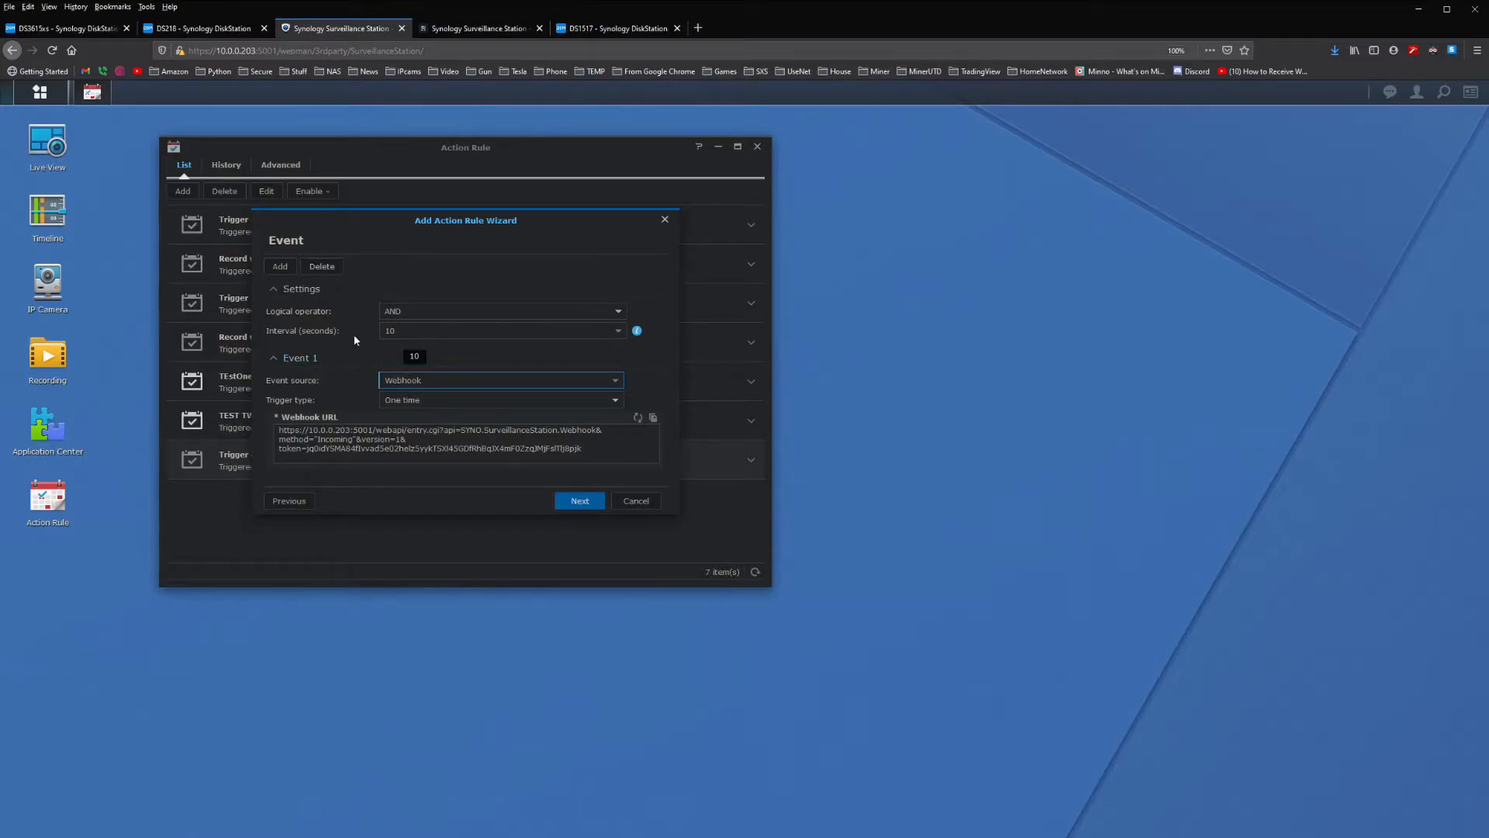
mouse_move(637, 331)
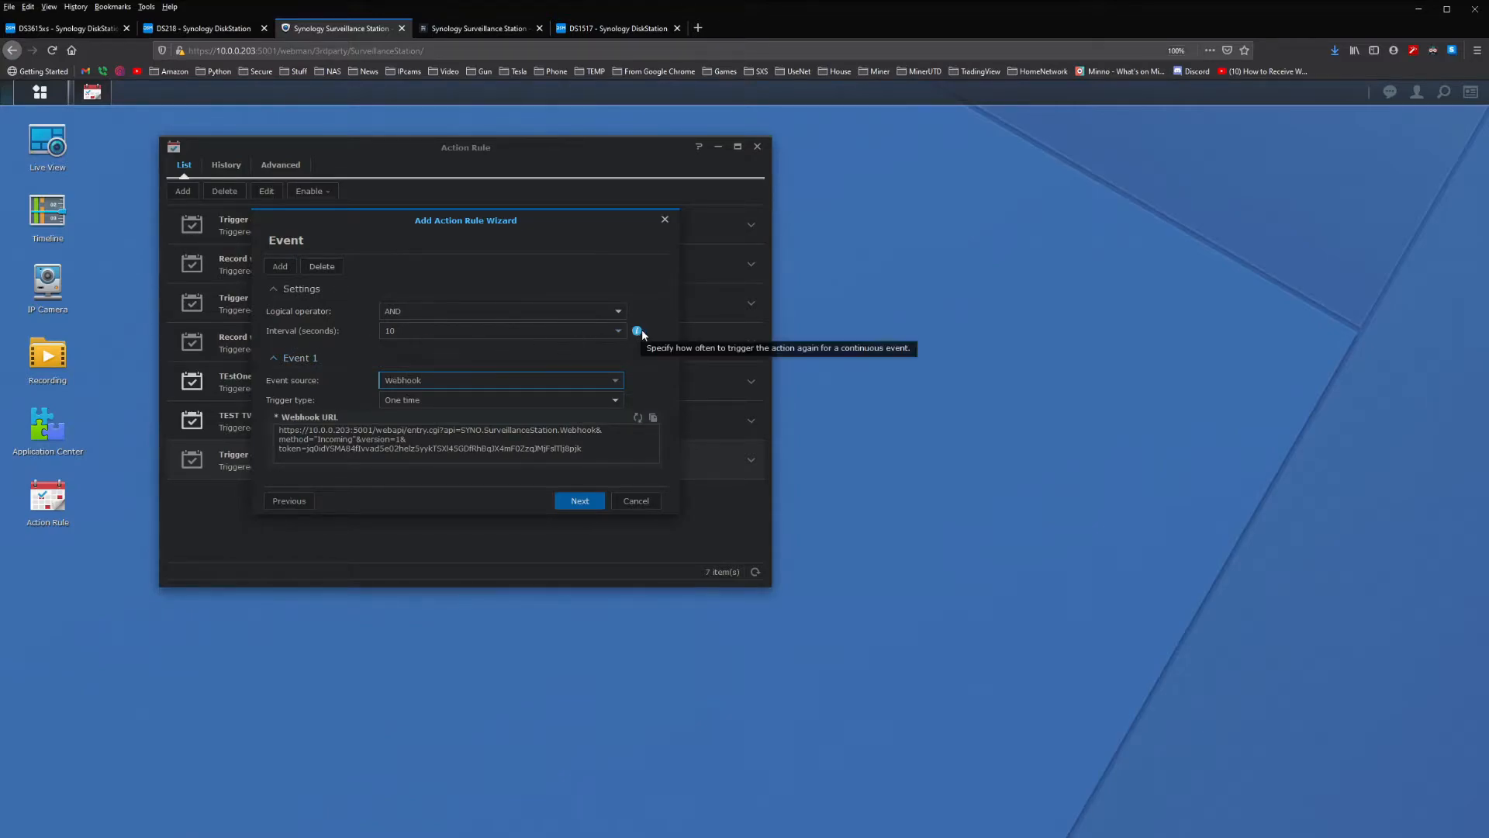
mouse_move(374, 346)
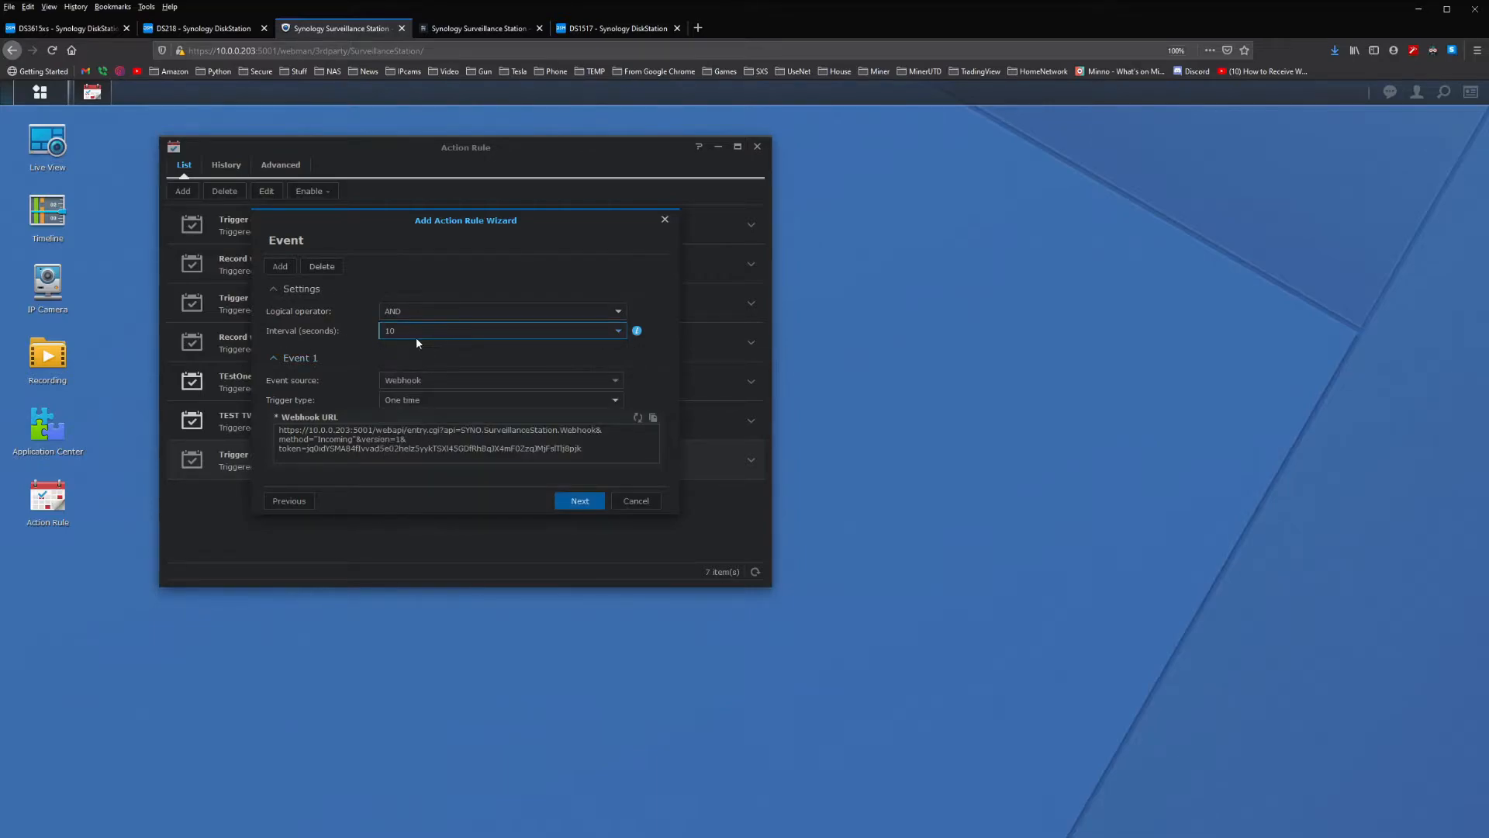
click(617, 330)
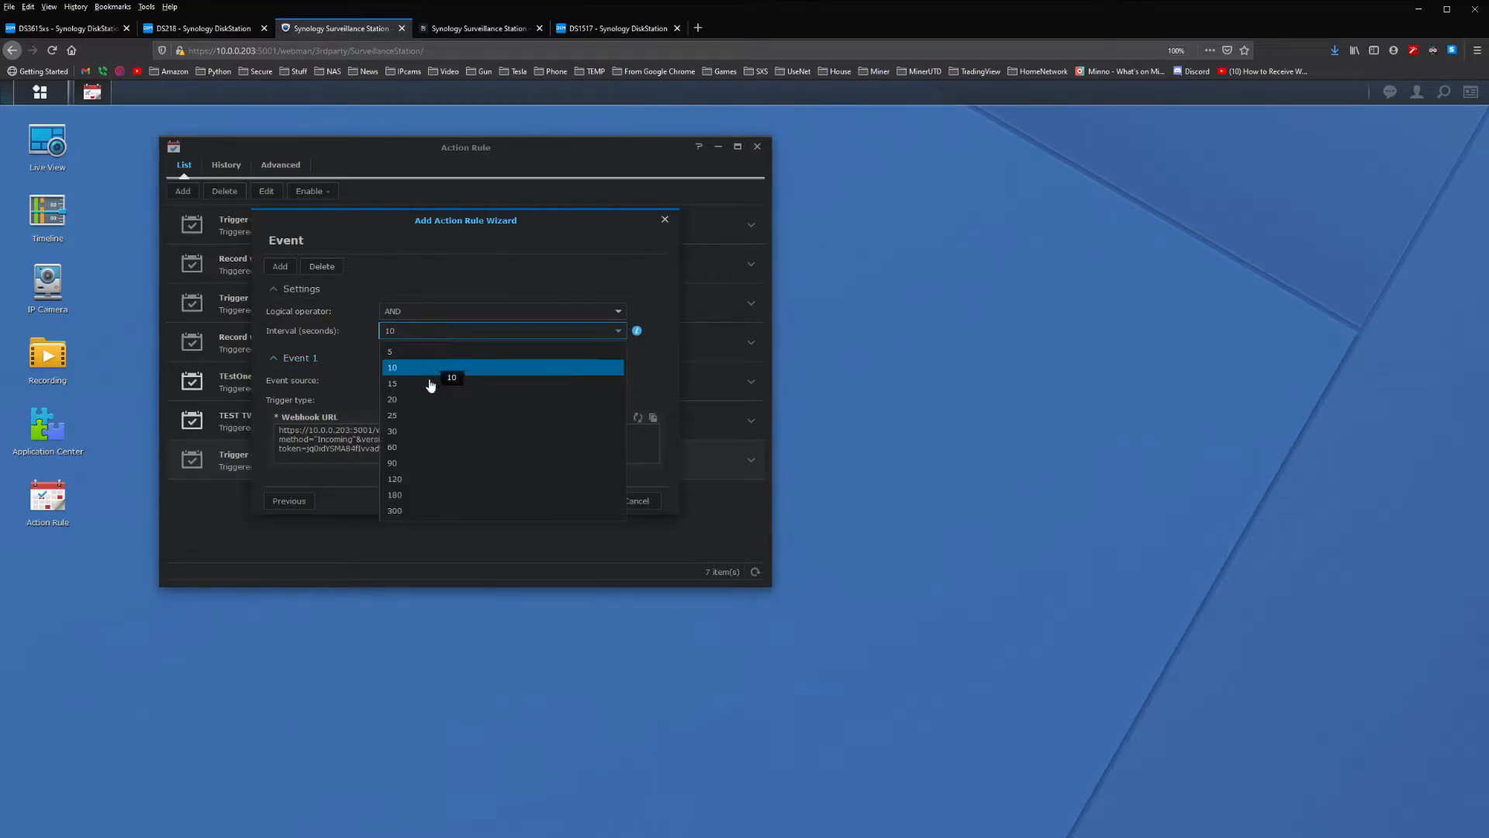
mouse_move(422, 399)
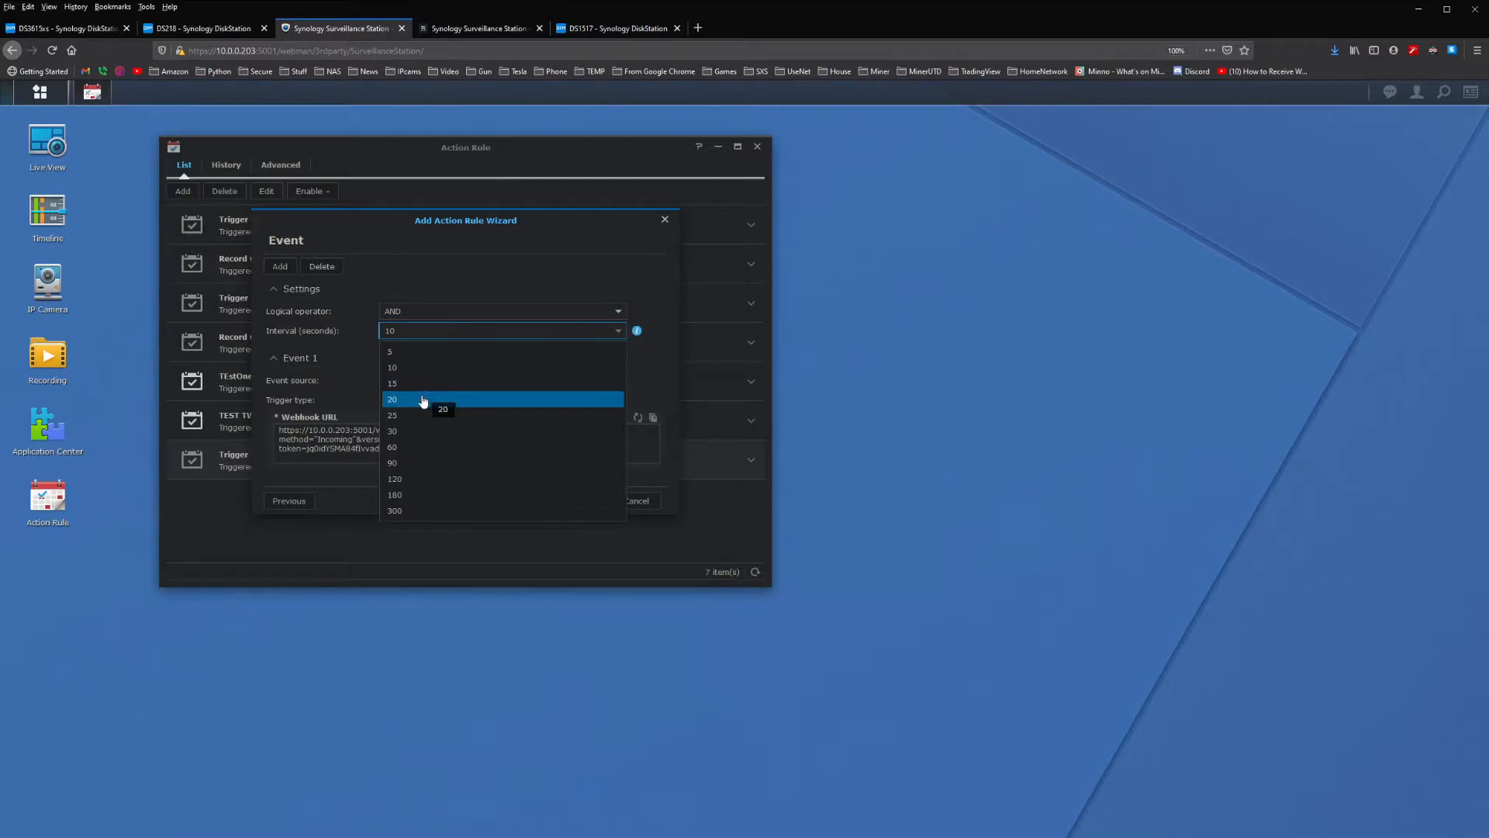
mouse_move(427, 415)
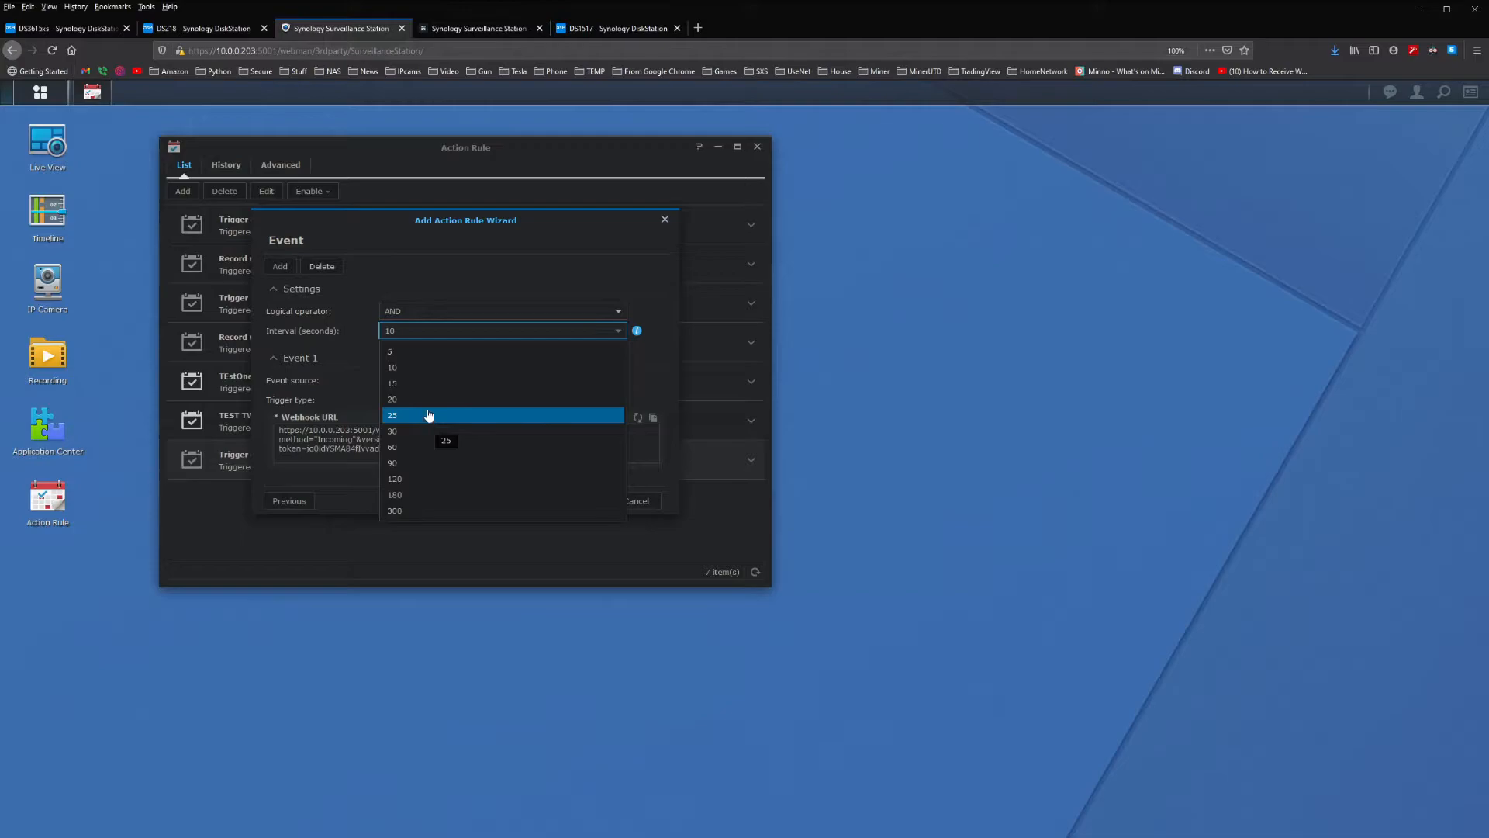
click(392, 415)
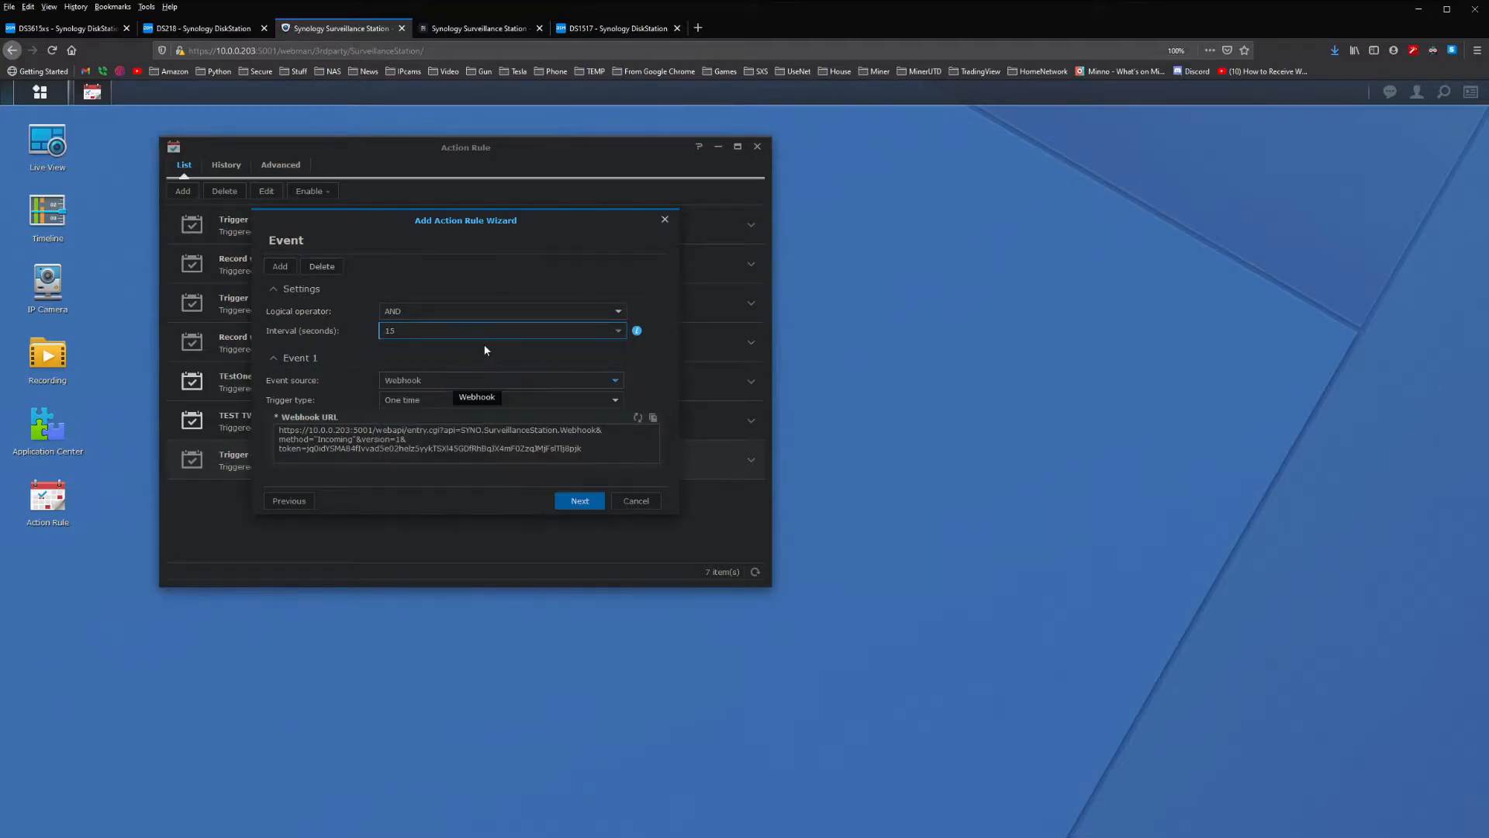
mouse_move(387, 405)
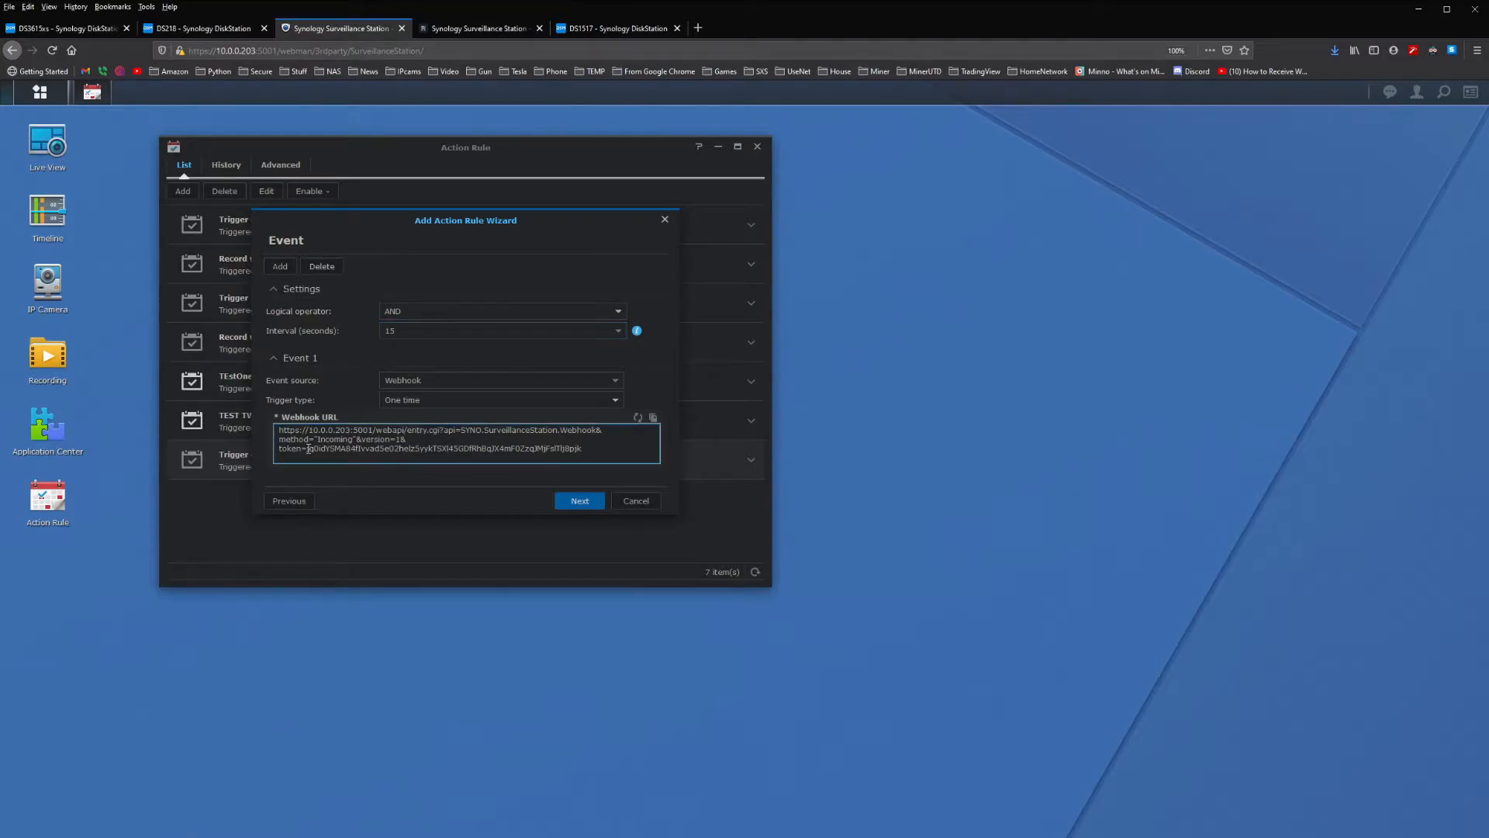
double_click(288, 449)
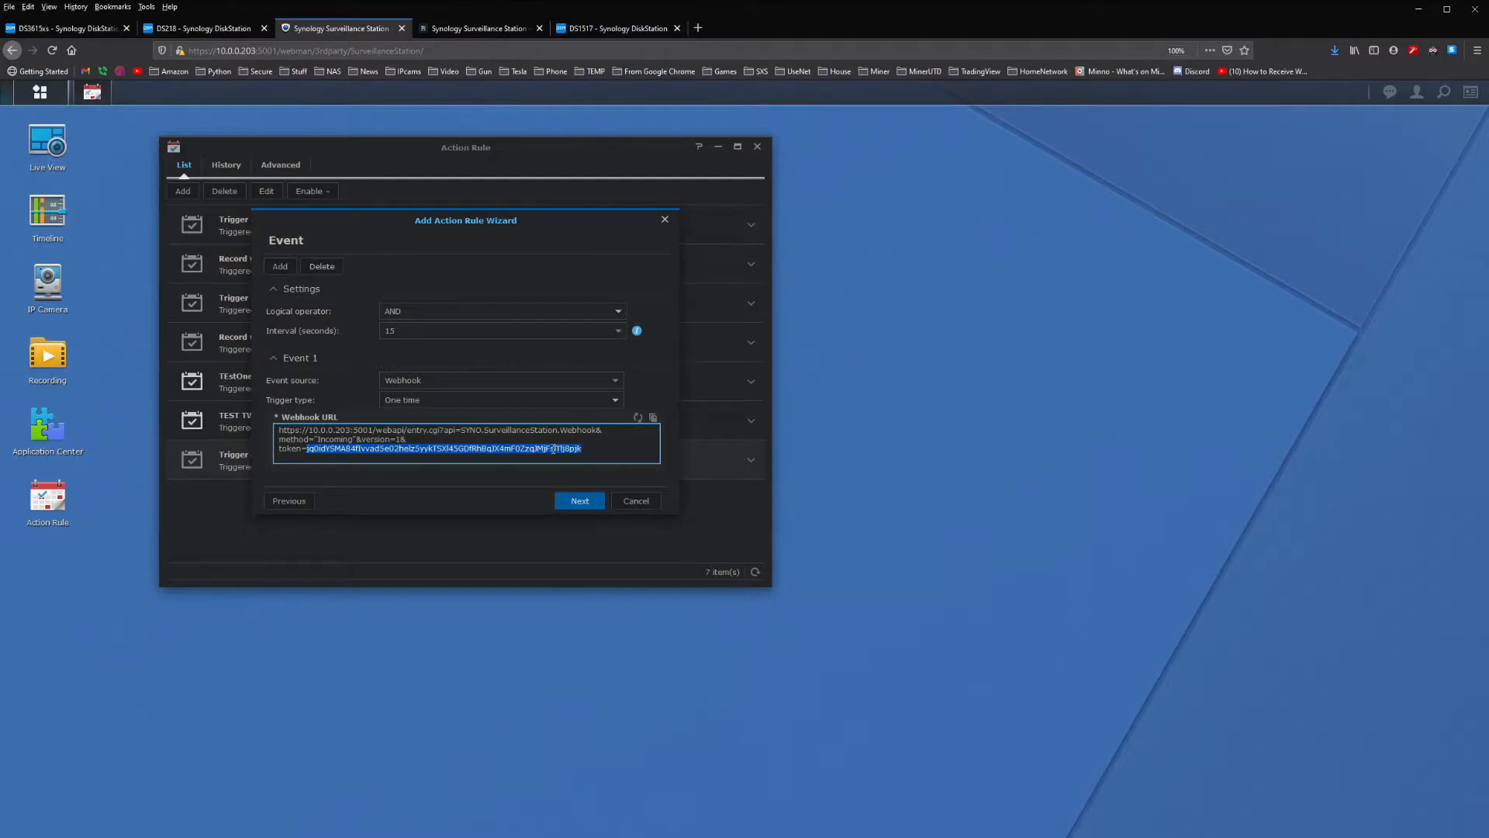
mouse_move(603, 490)
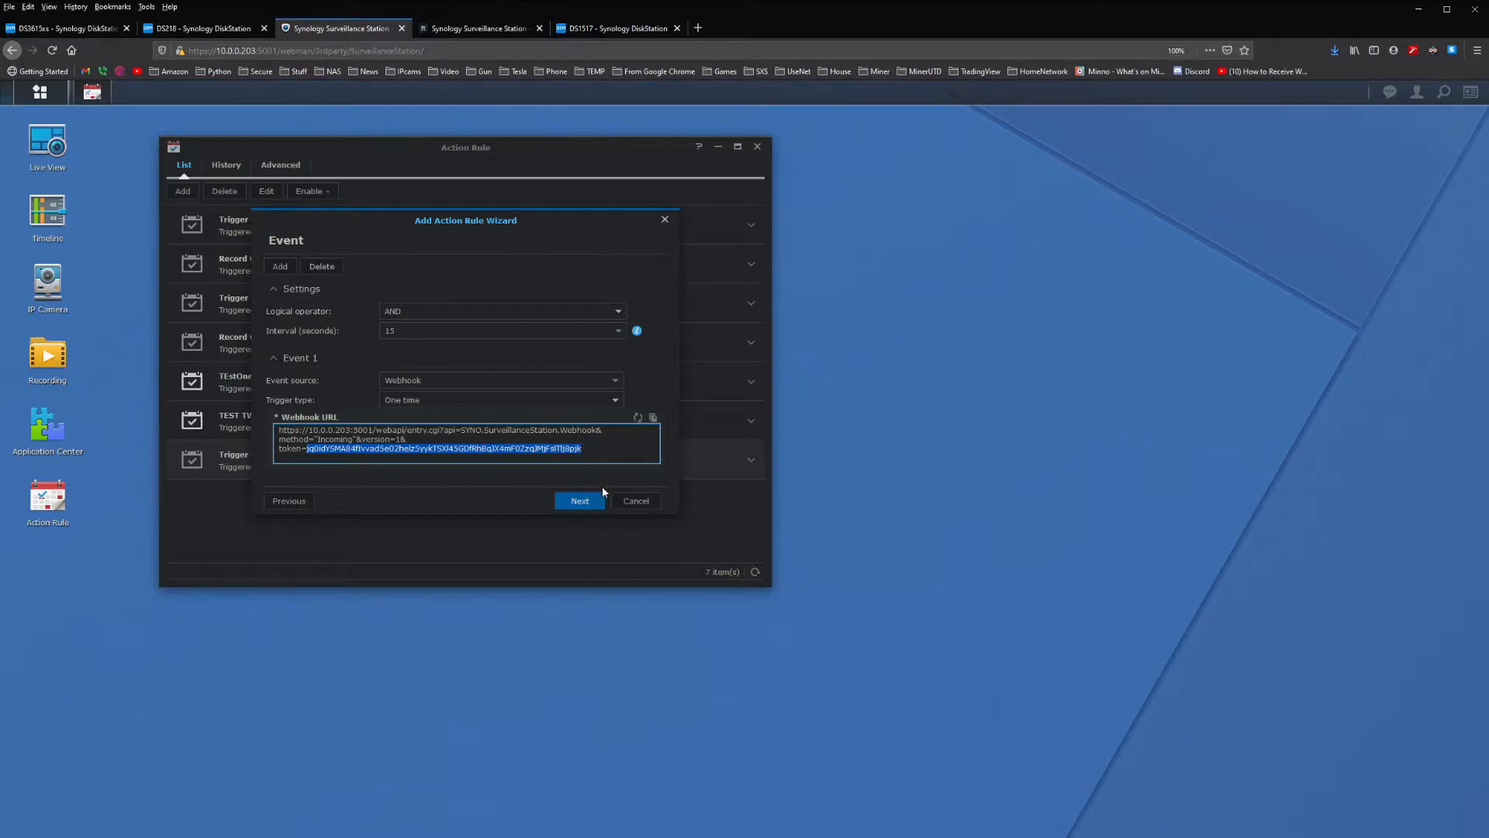
click(579, 501)
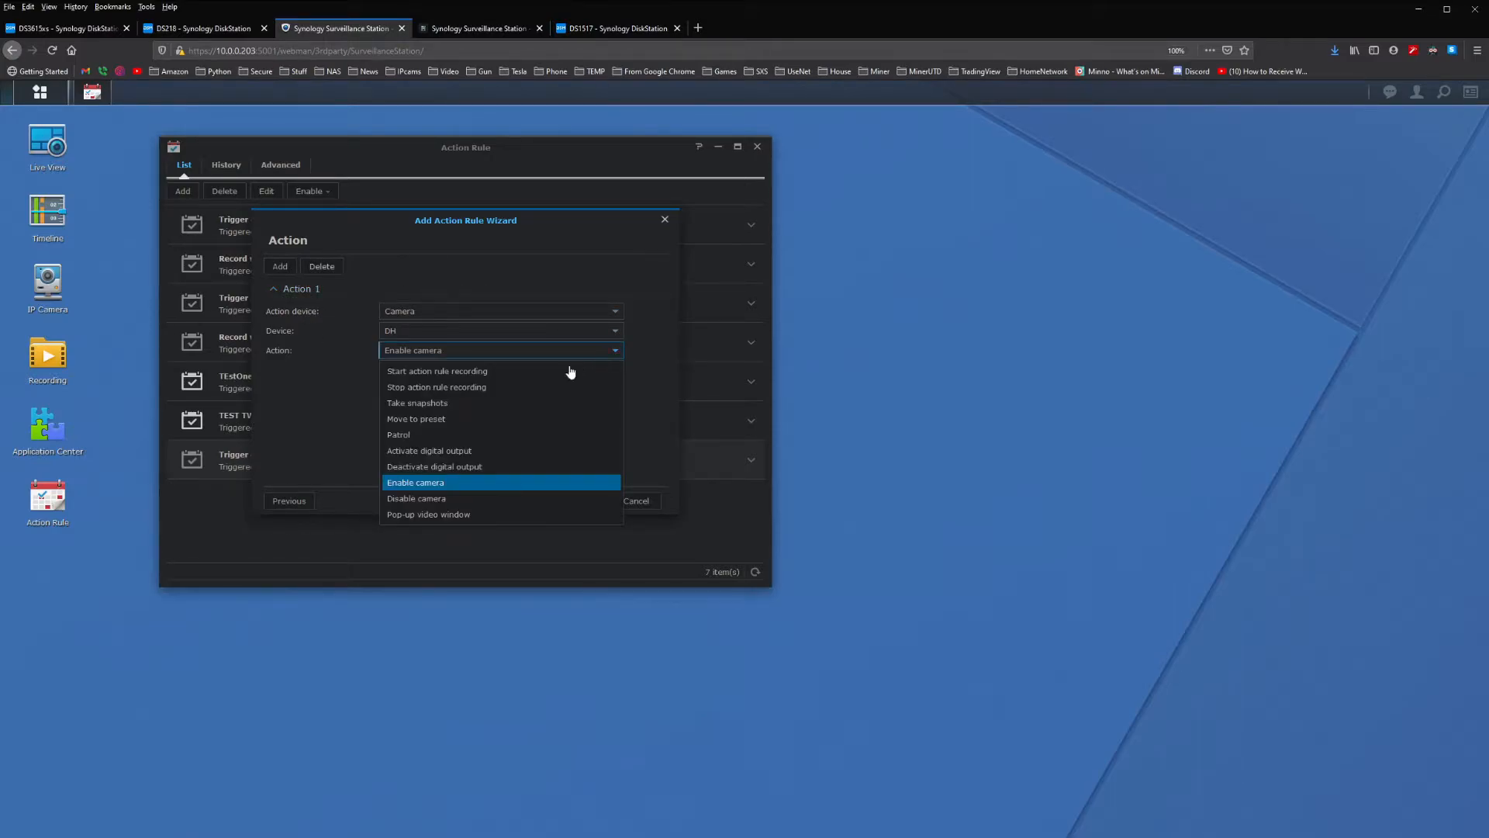
mouse_move(513, 387)
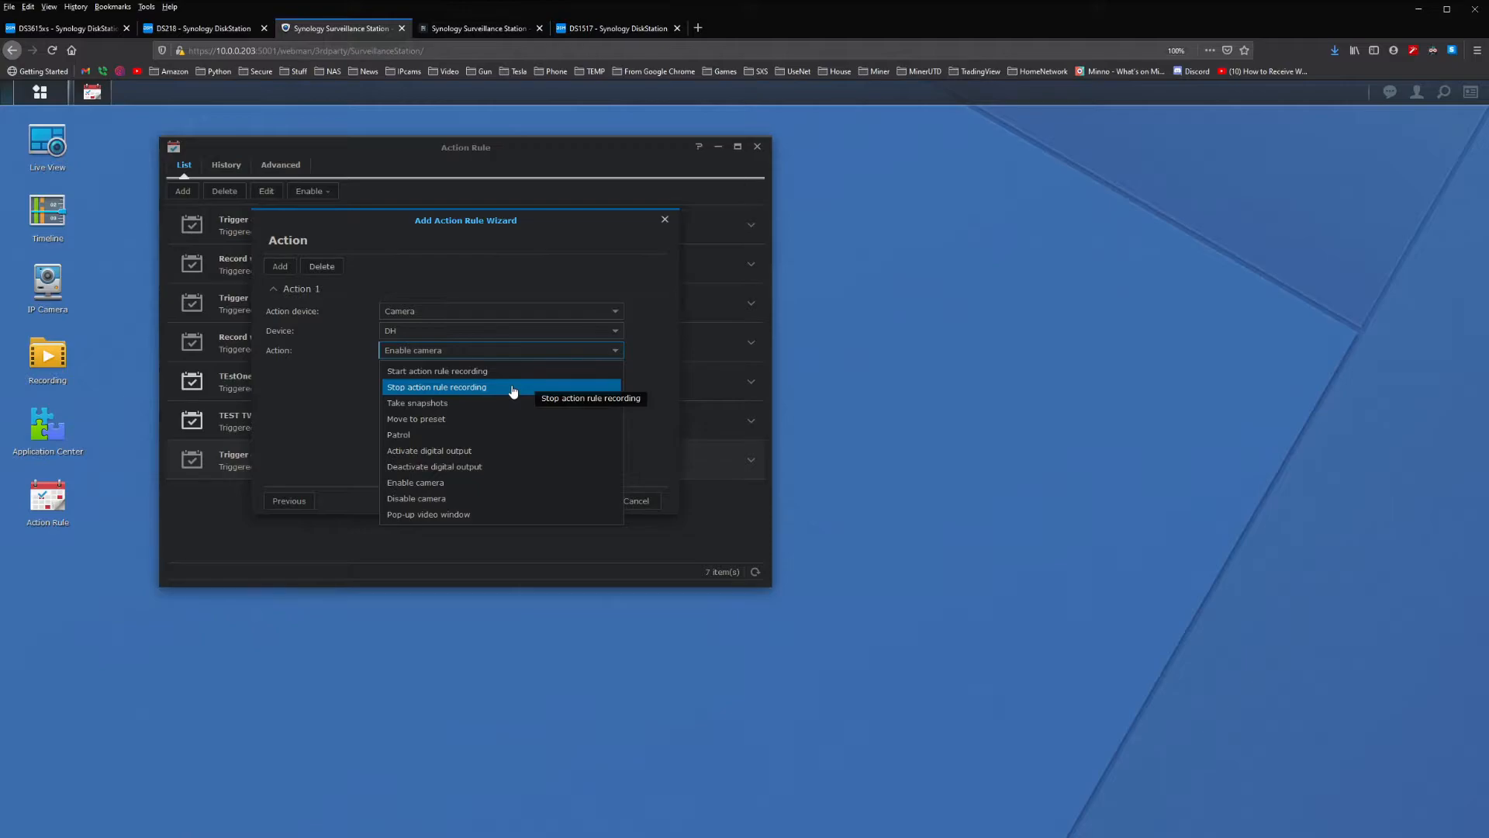
Set a 10-second action rule recording on camera DH and finish the rule.
click(437, 371)
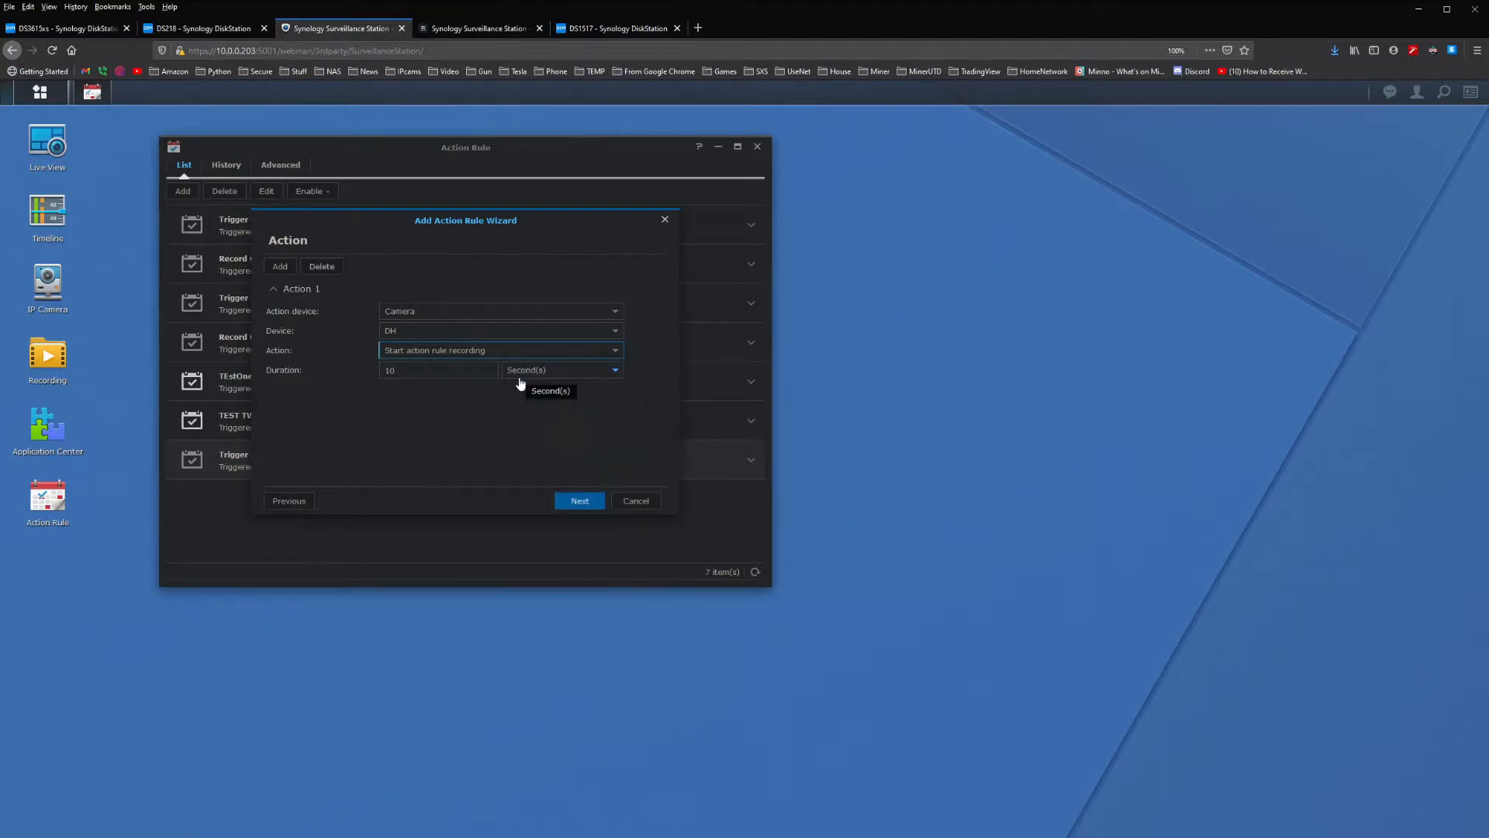
click(437, 370)
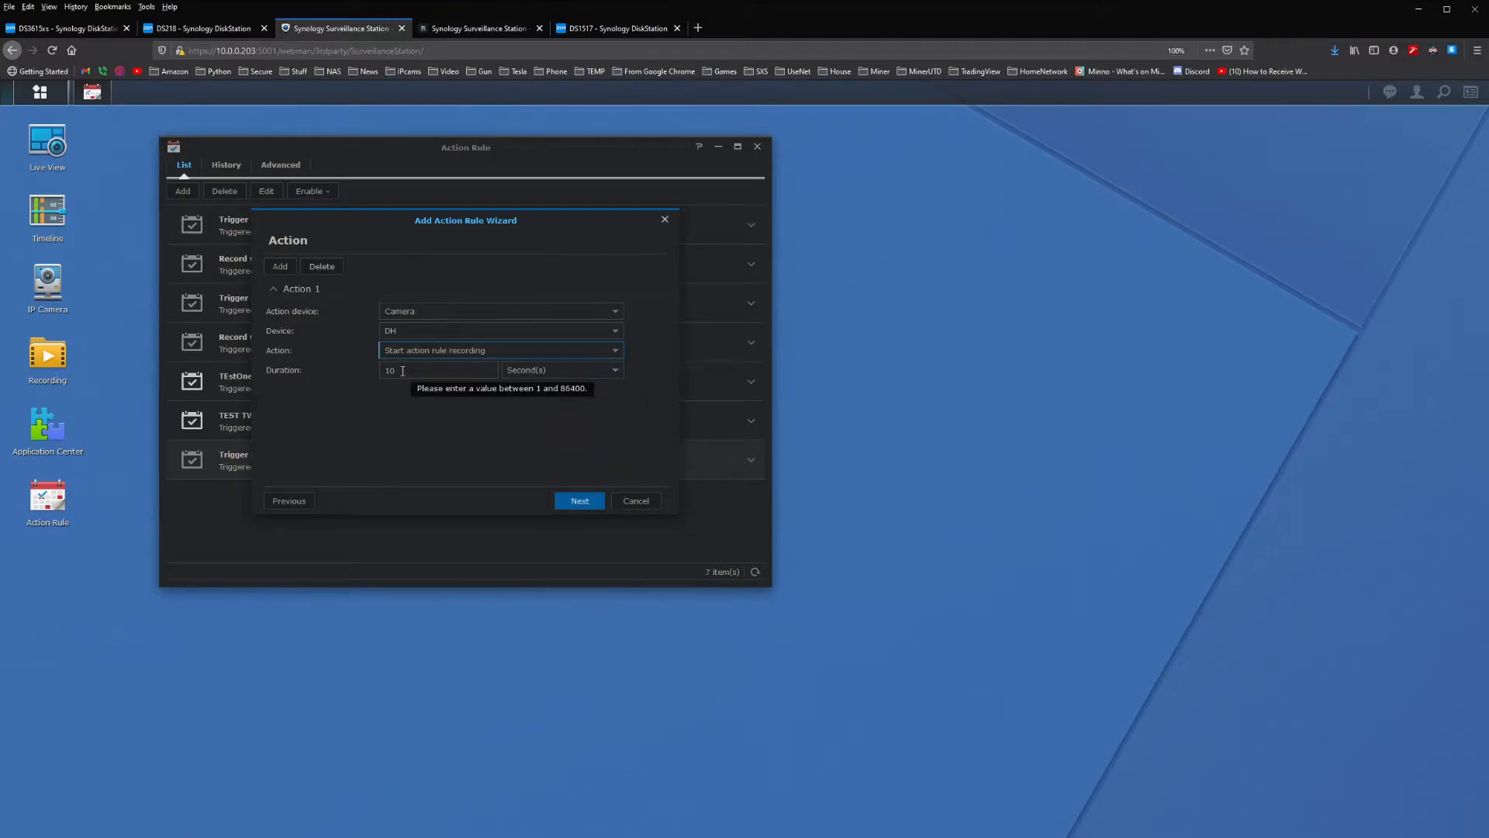
click(513, 447)
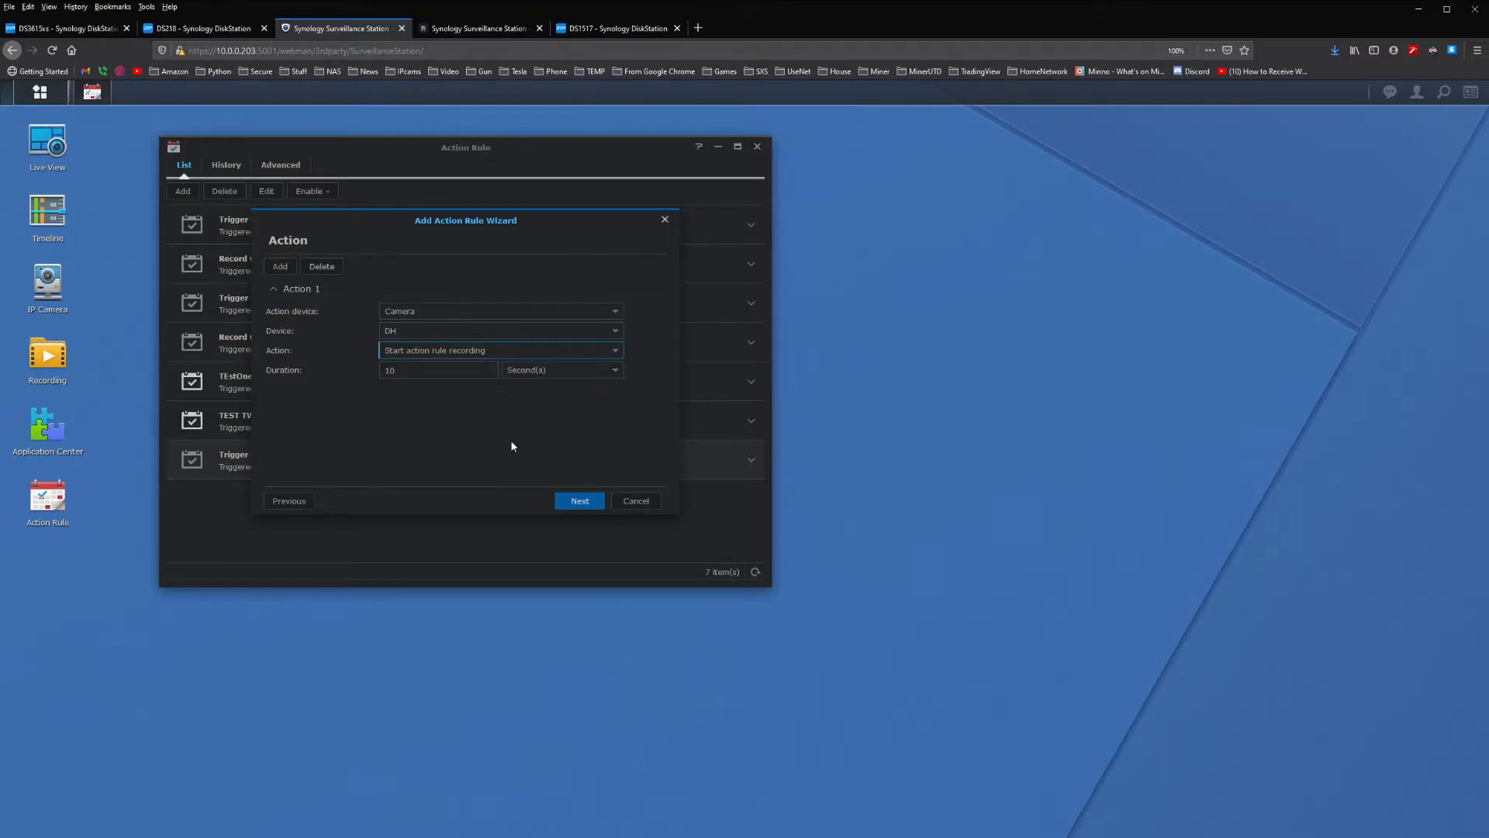
mouse_move(472, 443)
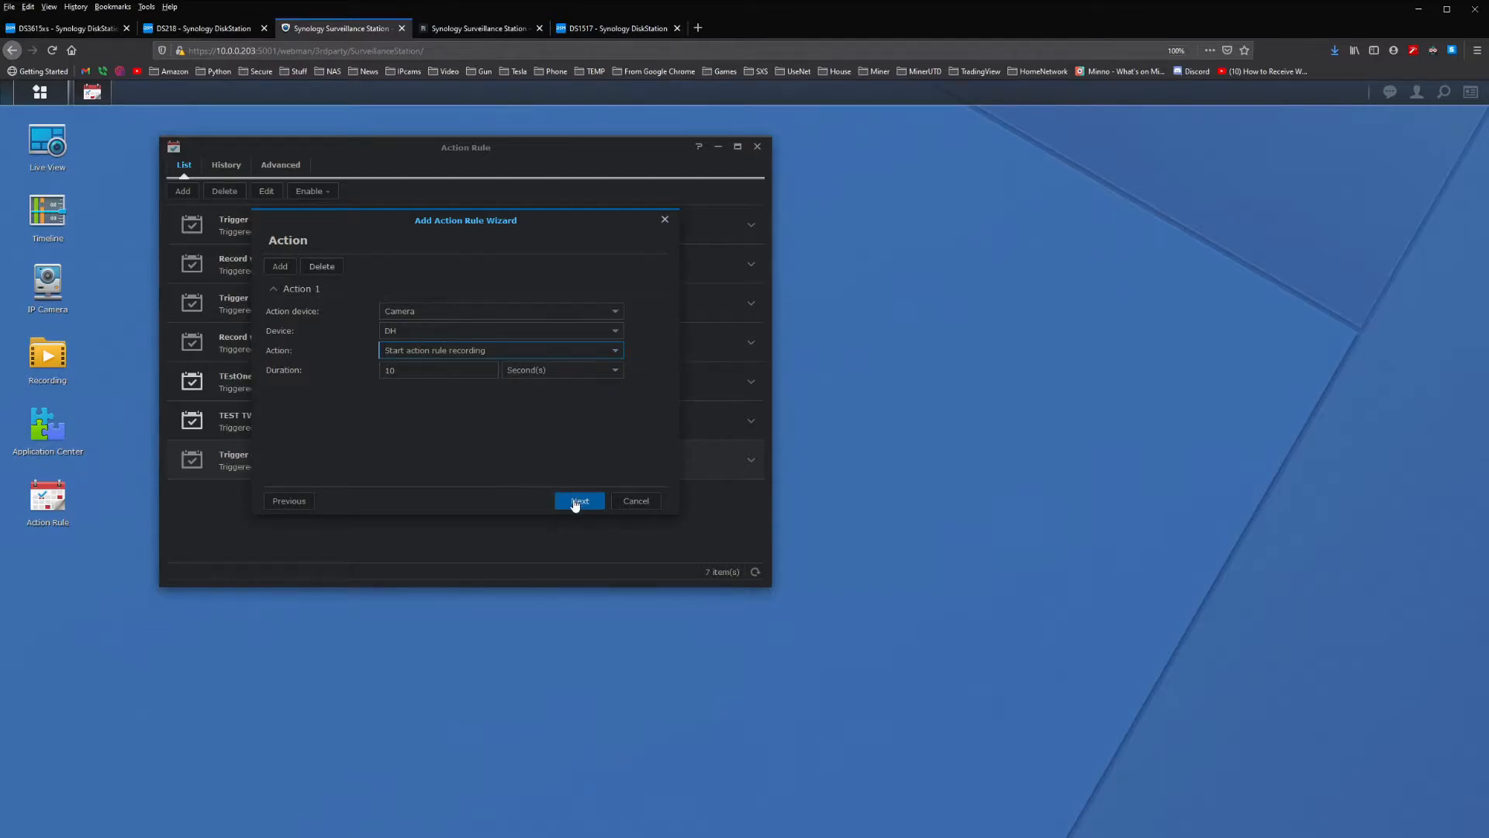
mouse_move(525, 461)
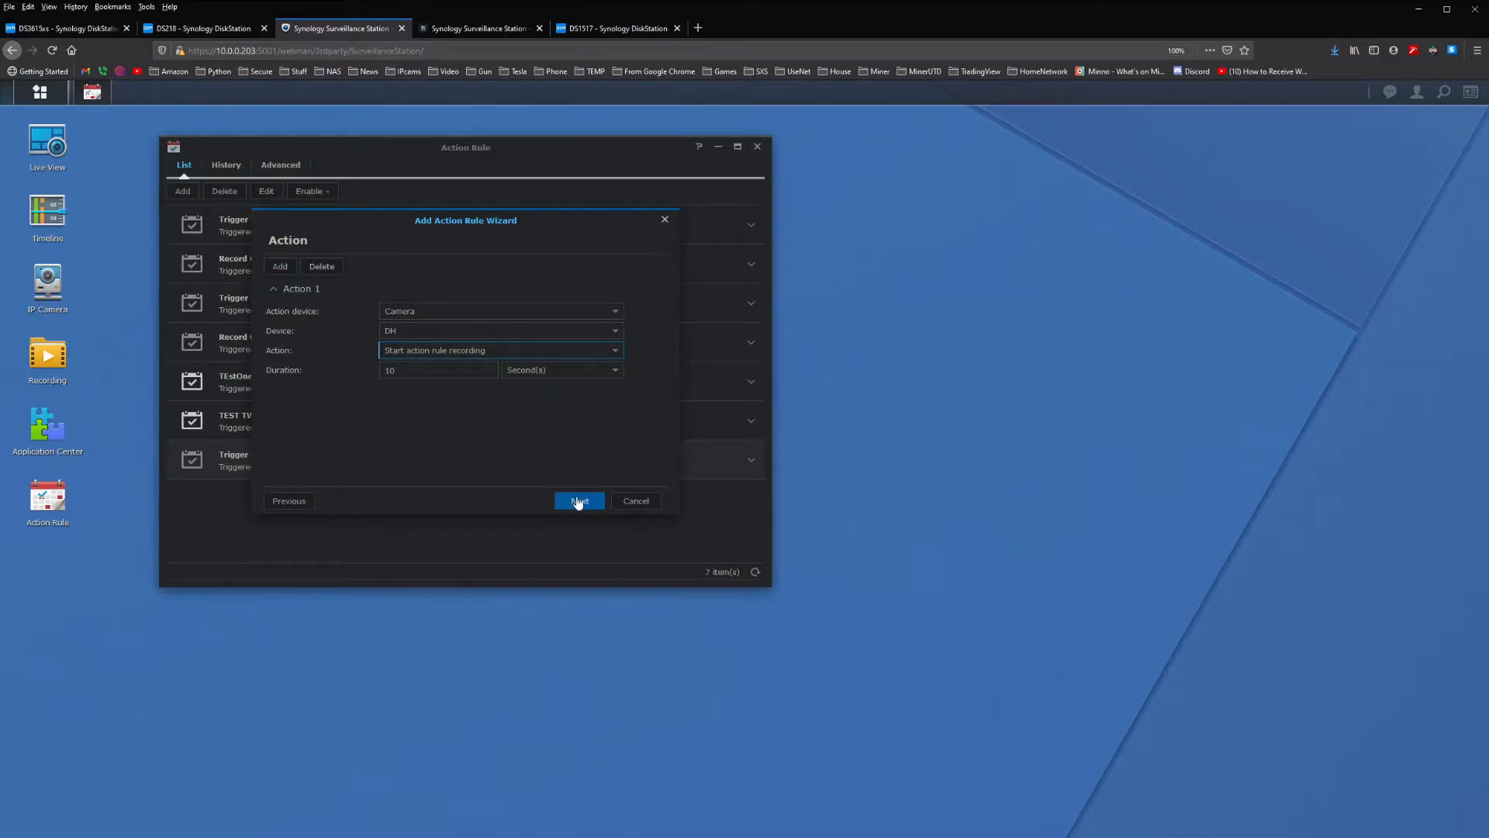
click(579, 501)
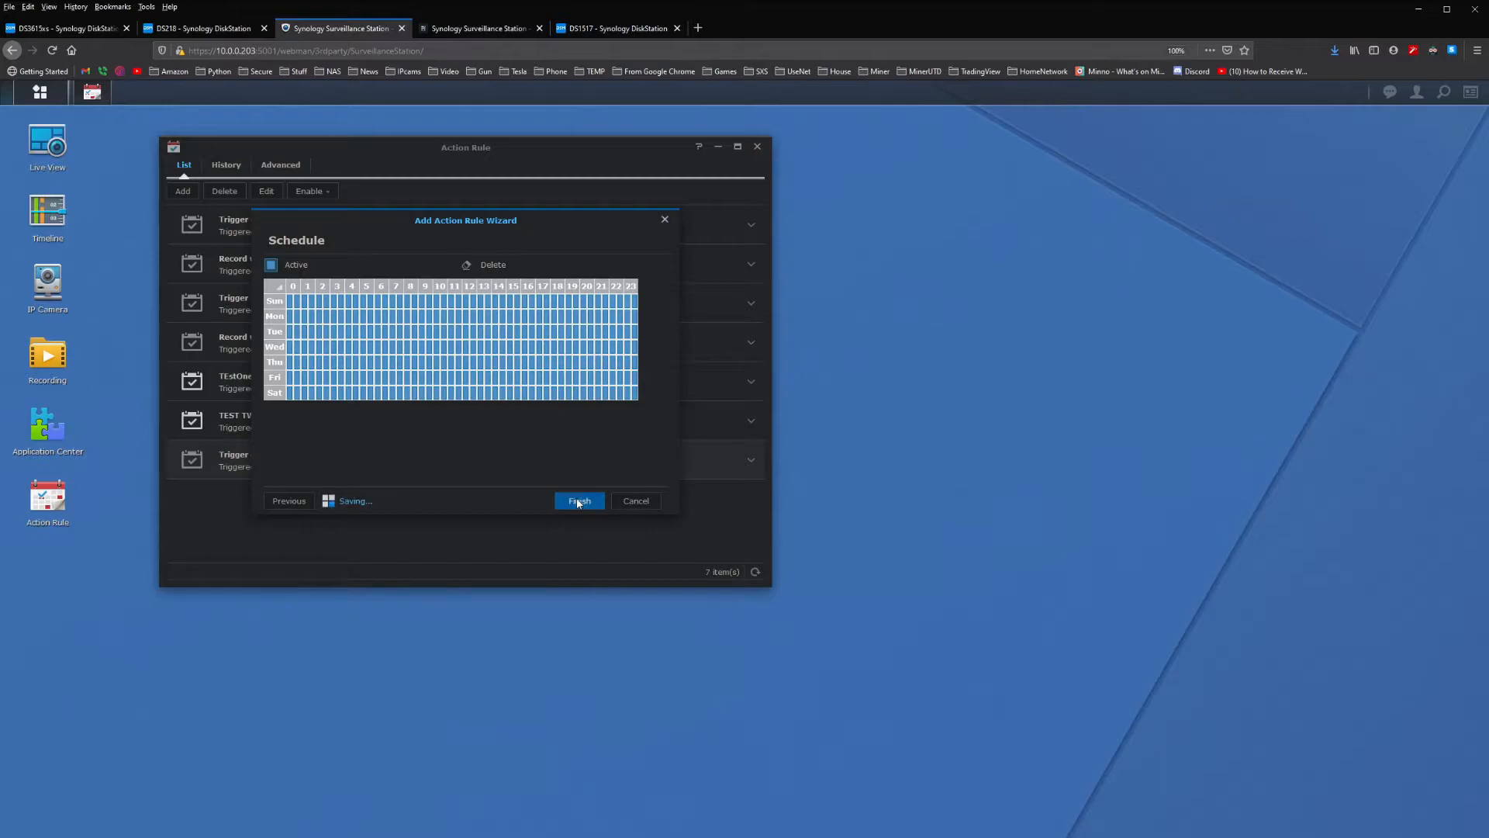
click(579, 501)
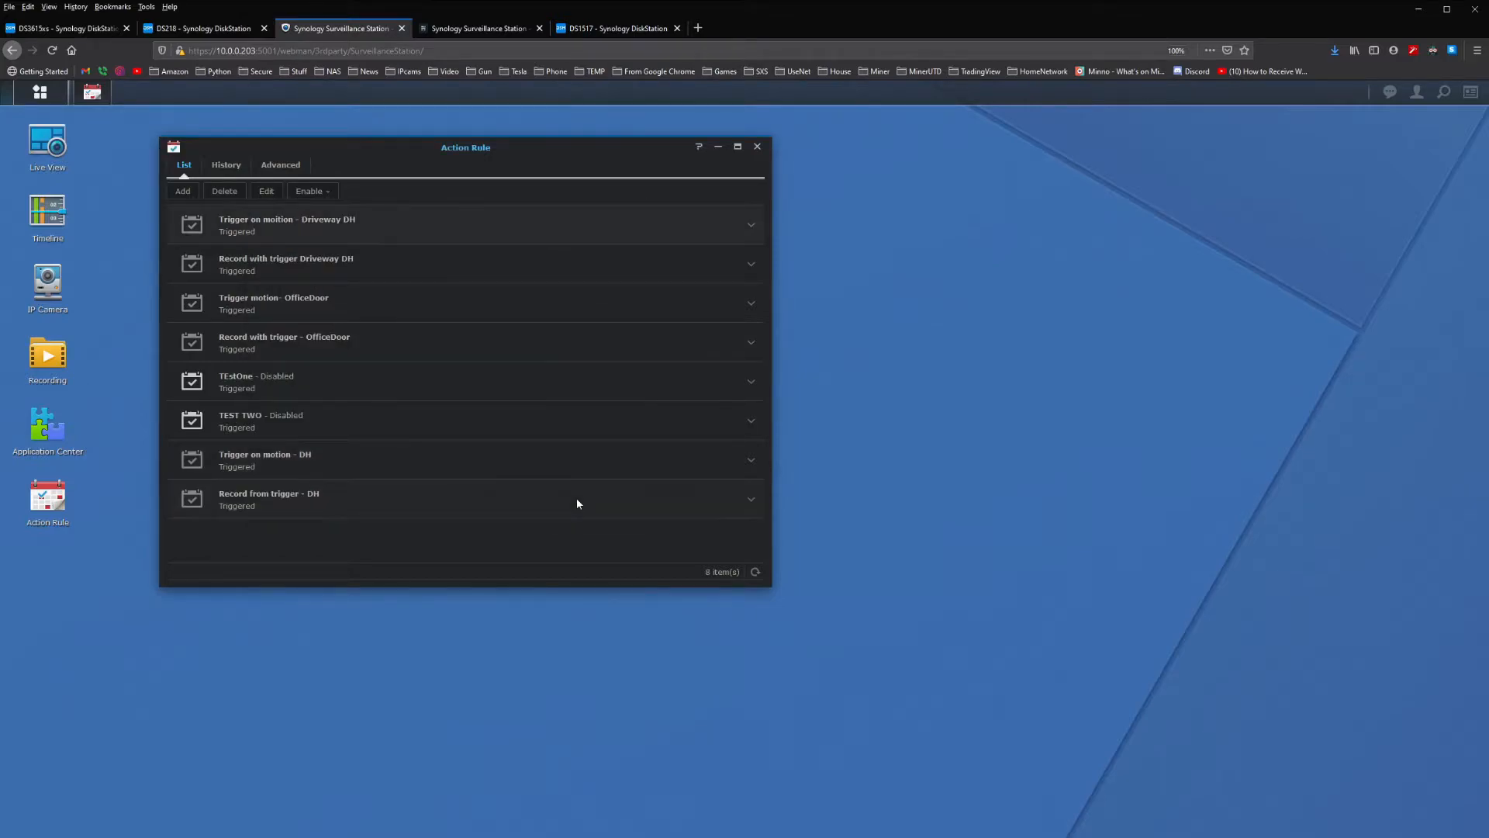
mouse_move(427, 502)
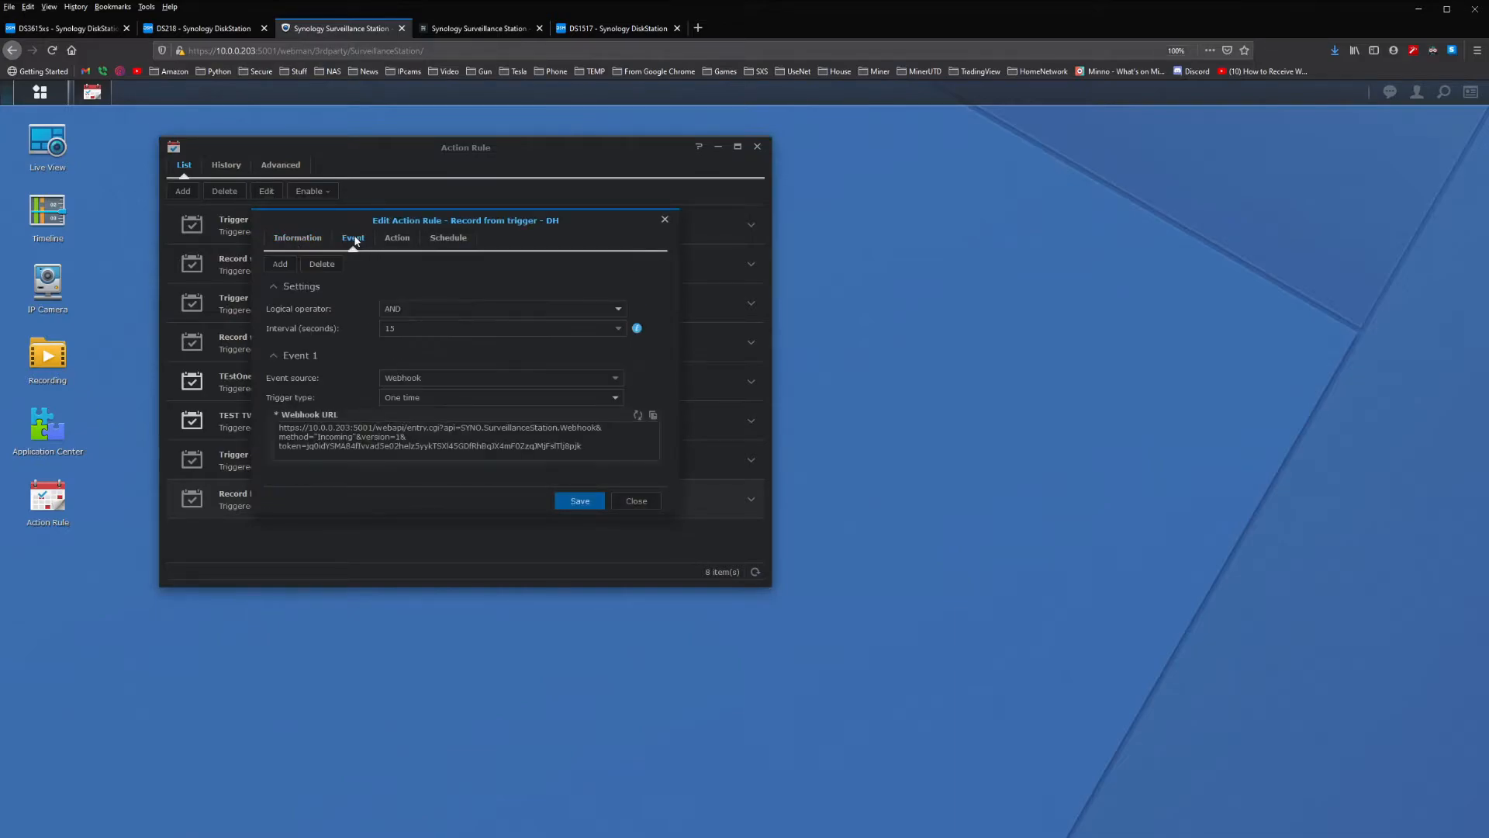
mouse_move(401, 238)
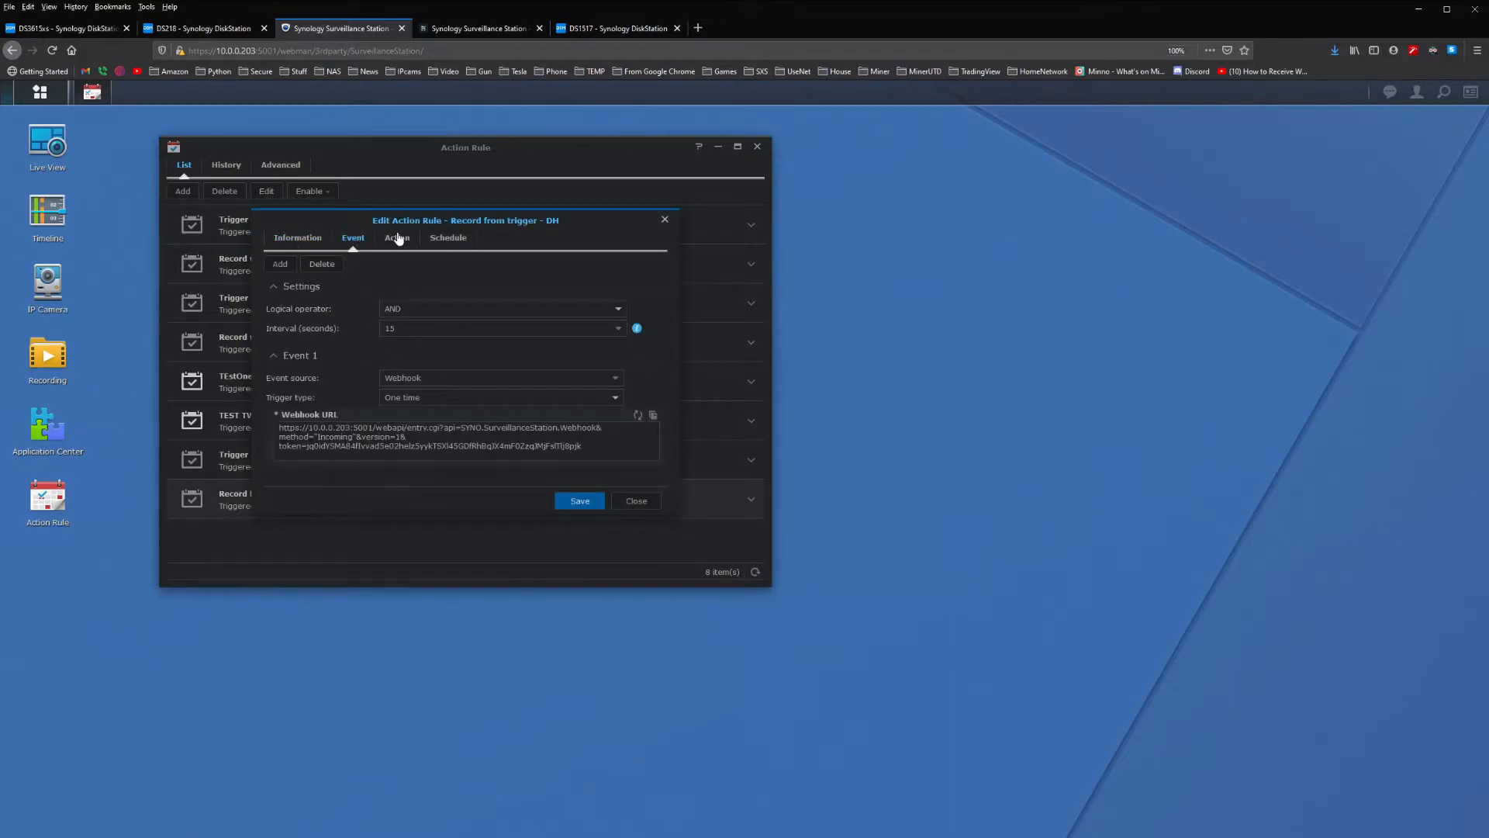
Edit 'Record from trigger - DH', set its event interval to 5 seconds, and save.
click(397, 238)
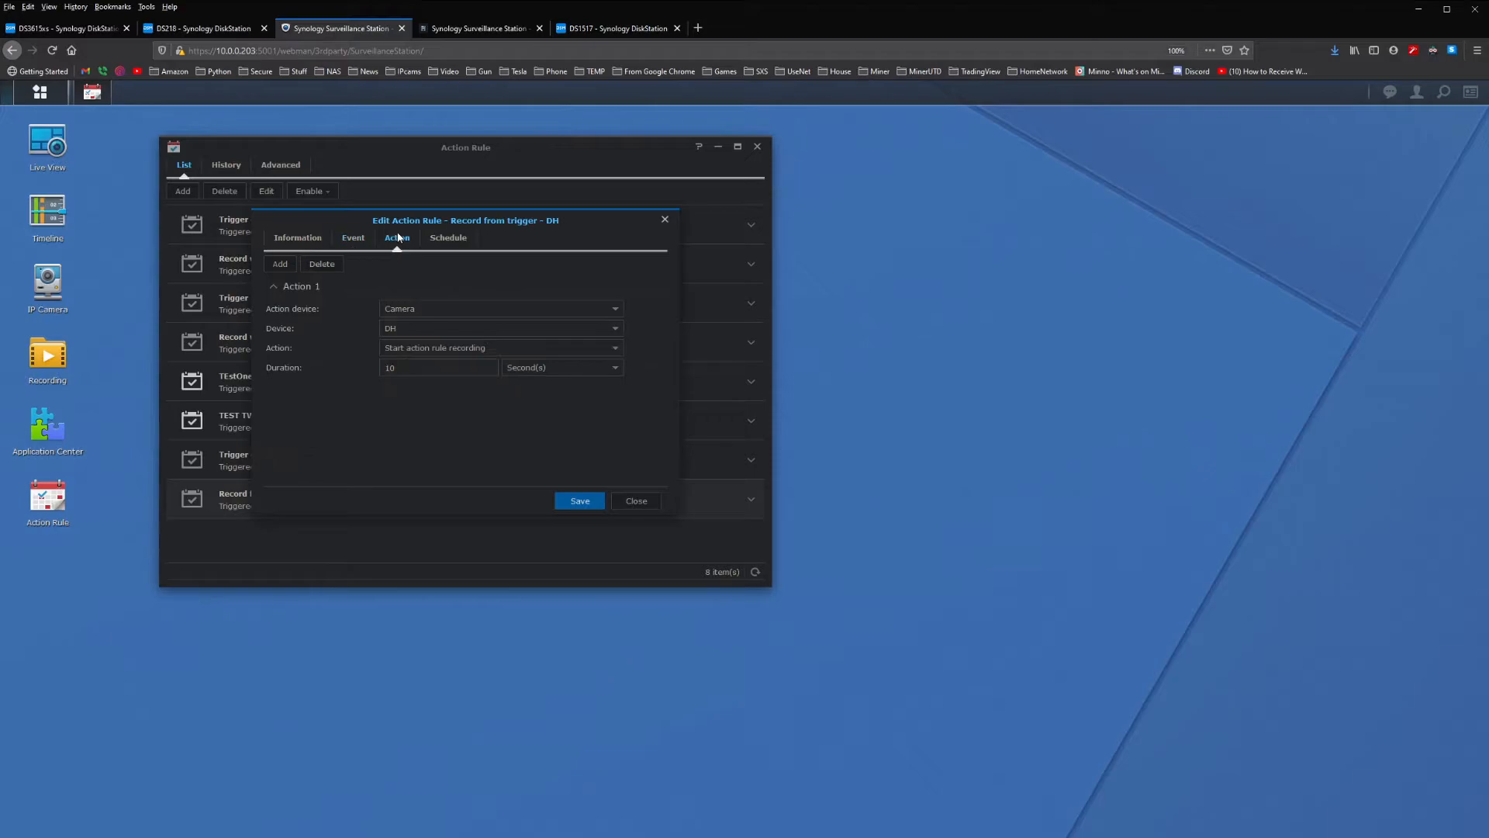
click(353, 237)
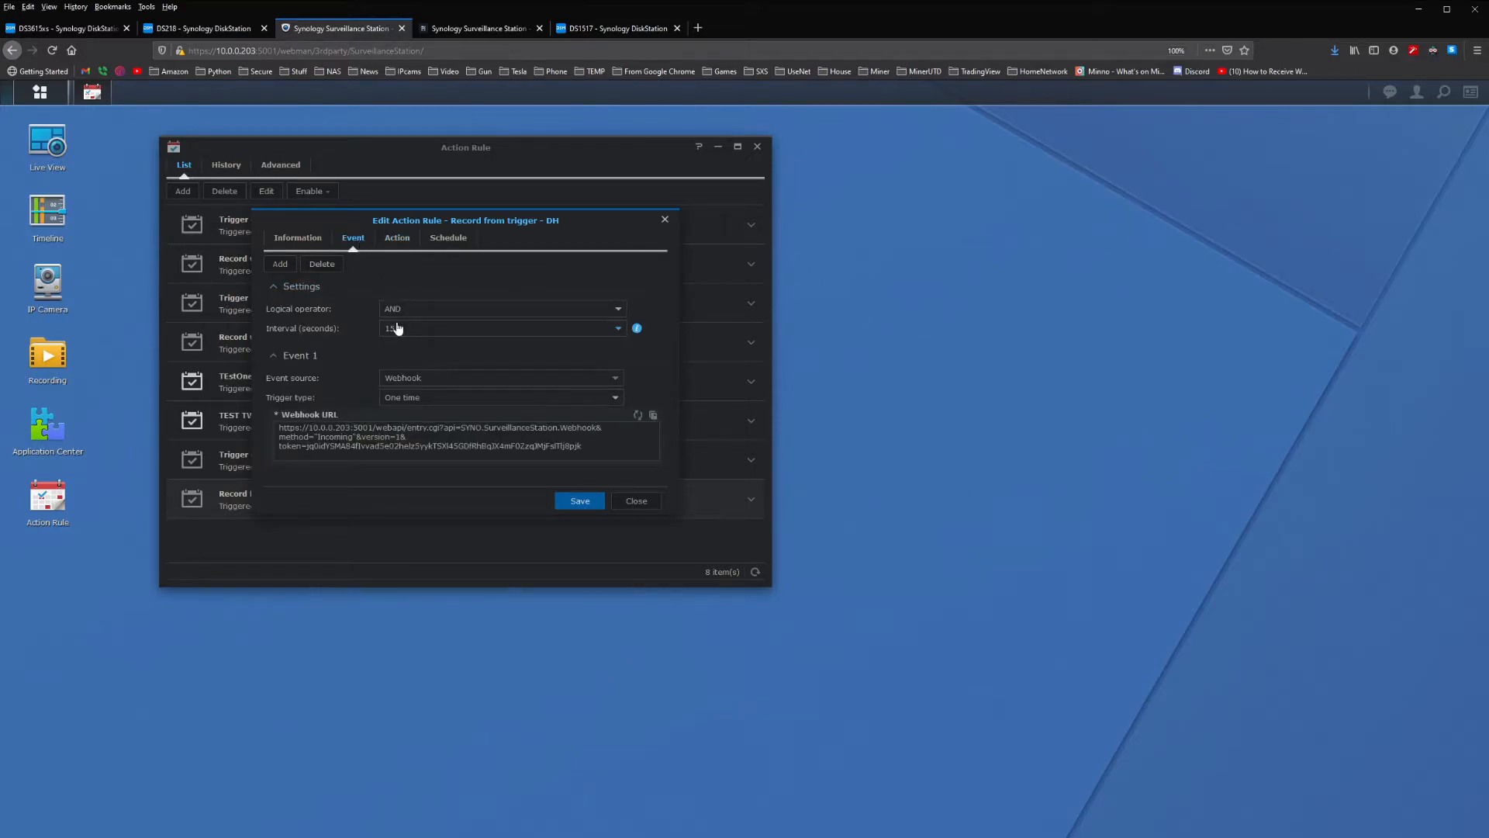
mouse_move(435, 337)
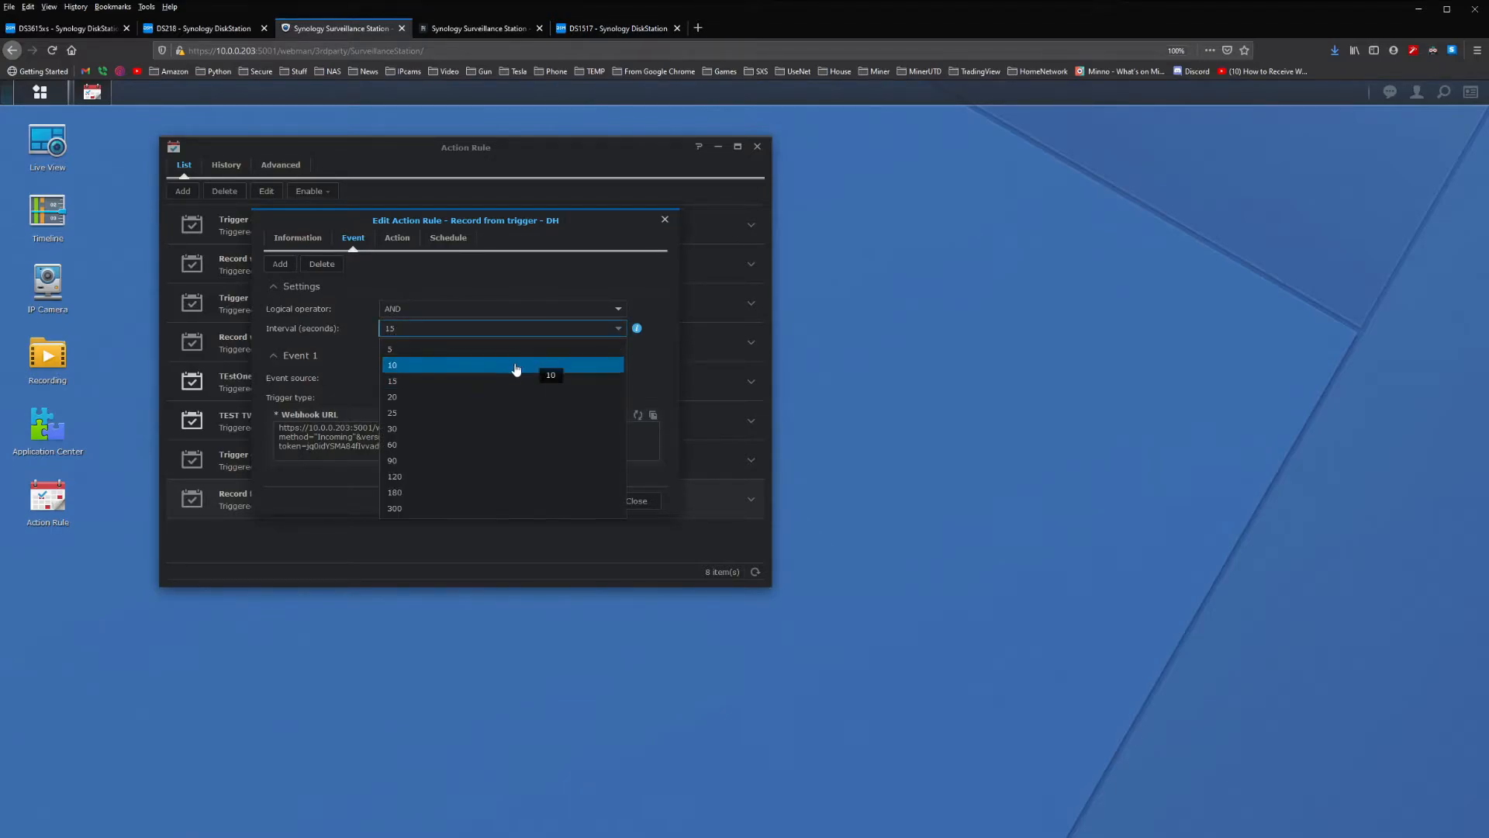
click(389, 349)
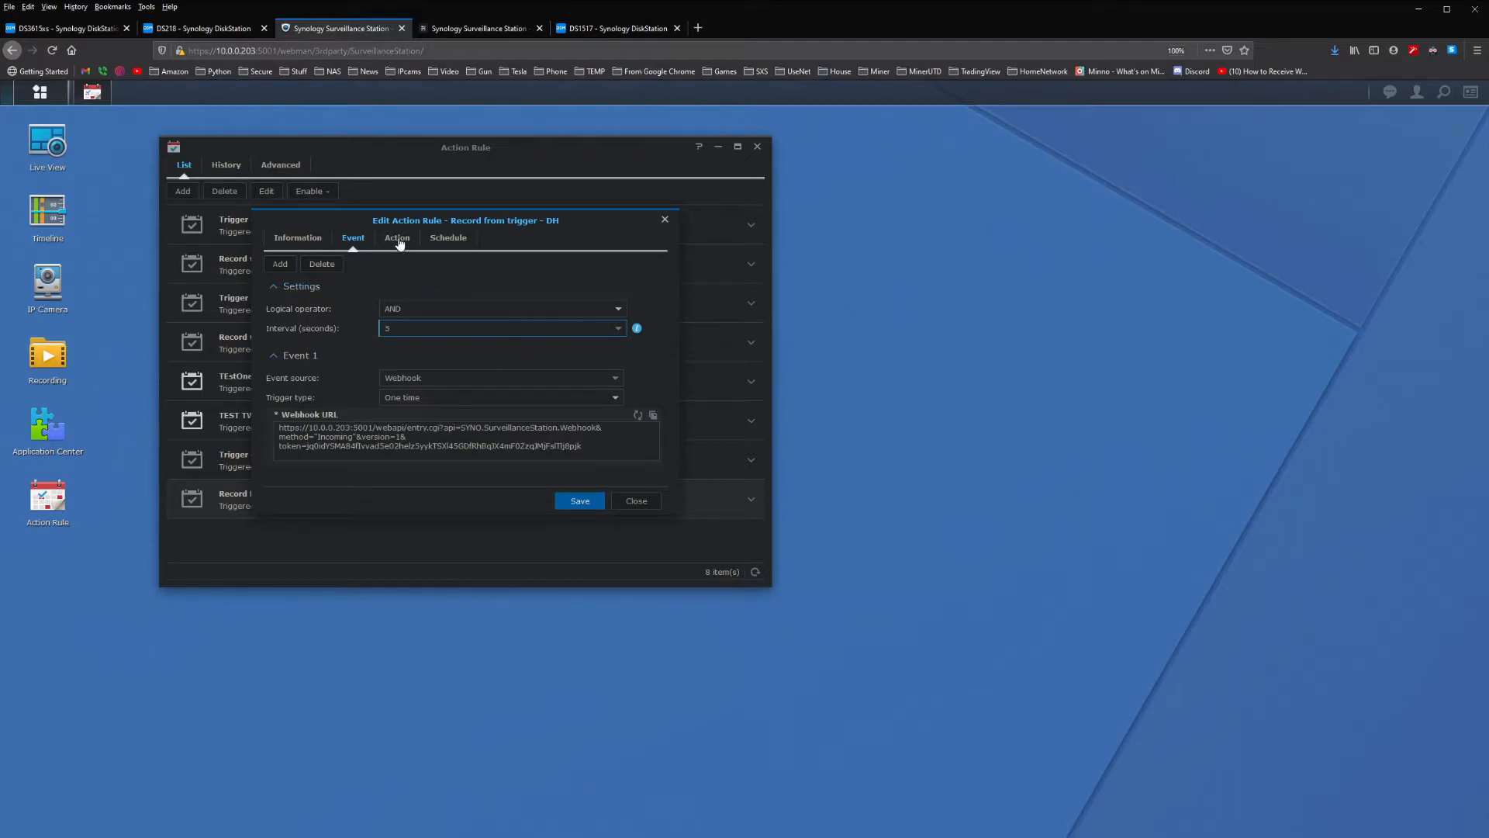
click(396, 237)
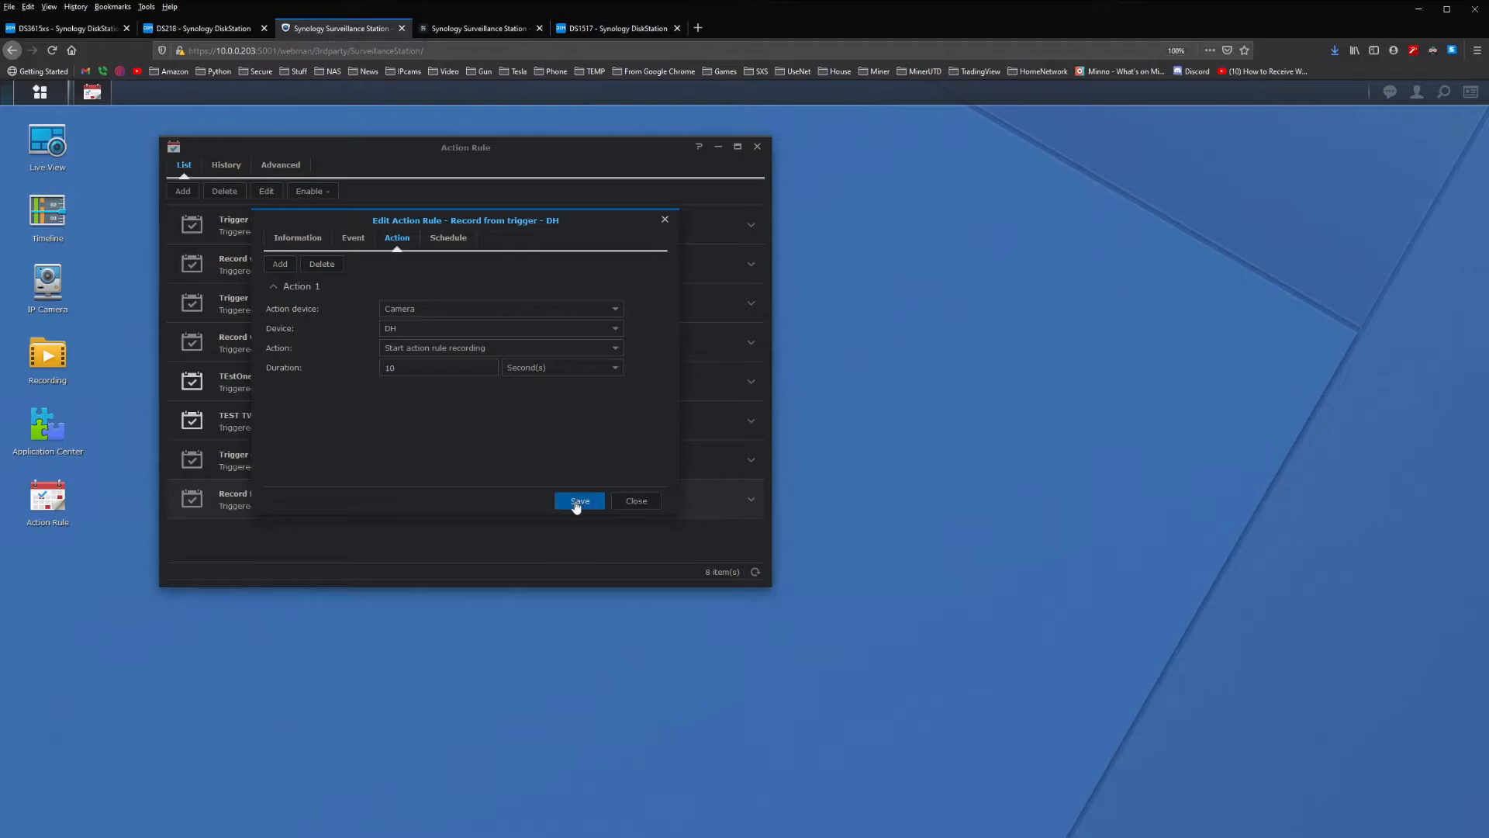
click(580, 500)
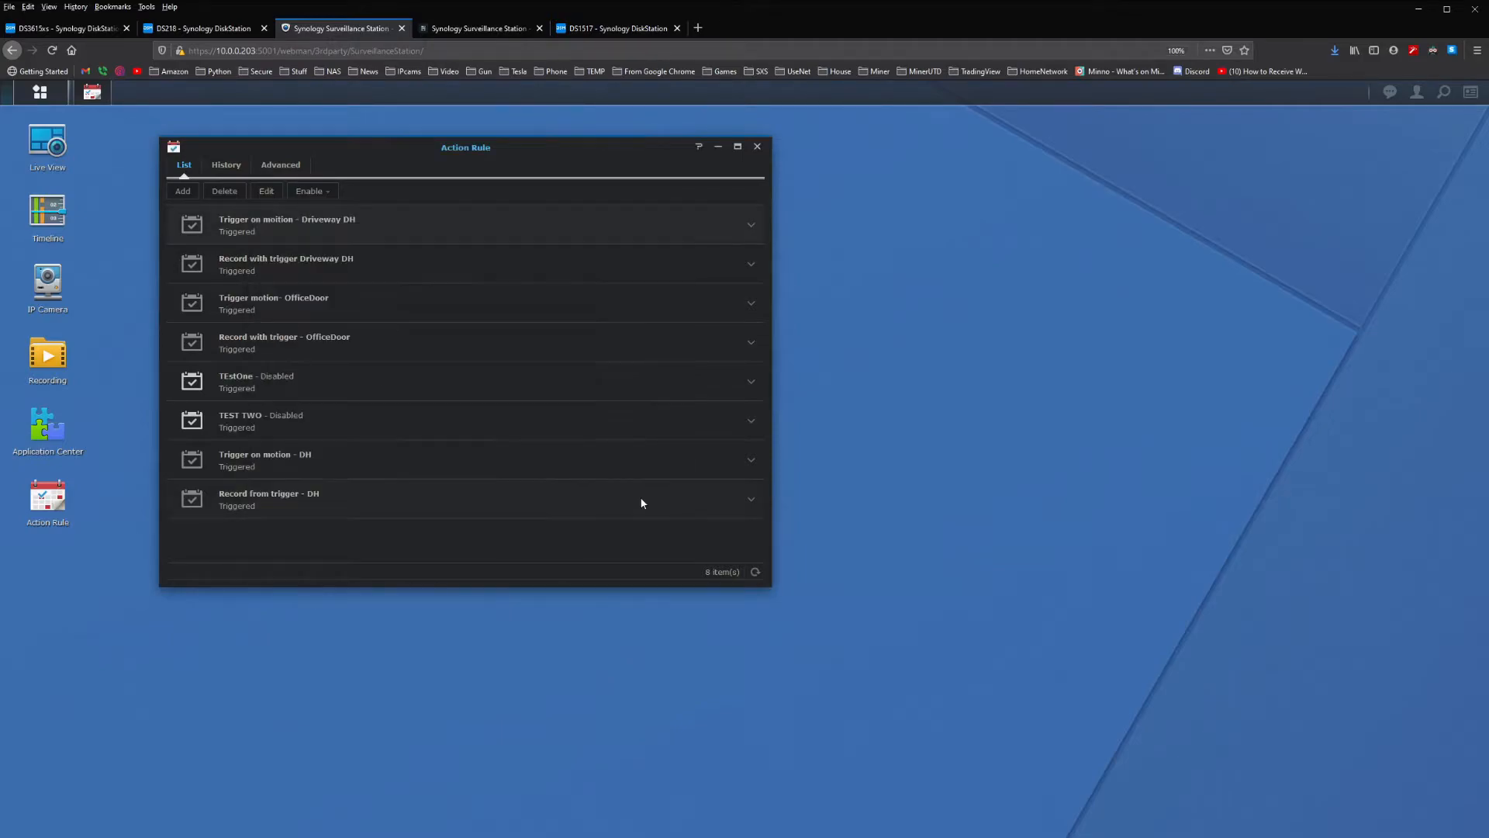
mouse_move(435, 481)
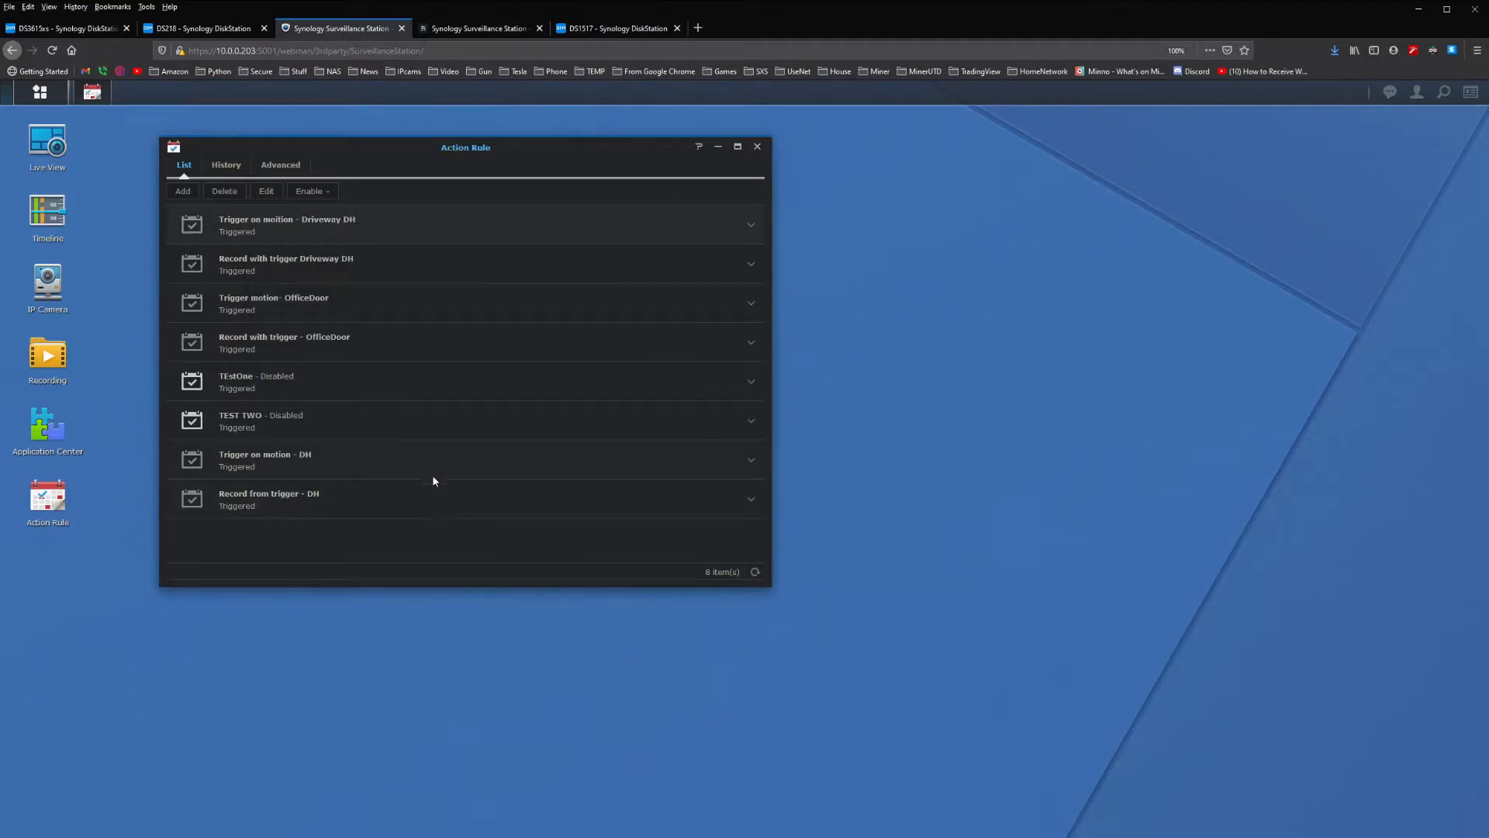
mouse_move(17, 540)
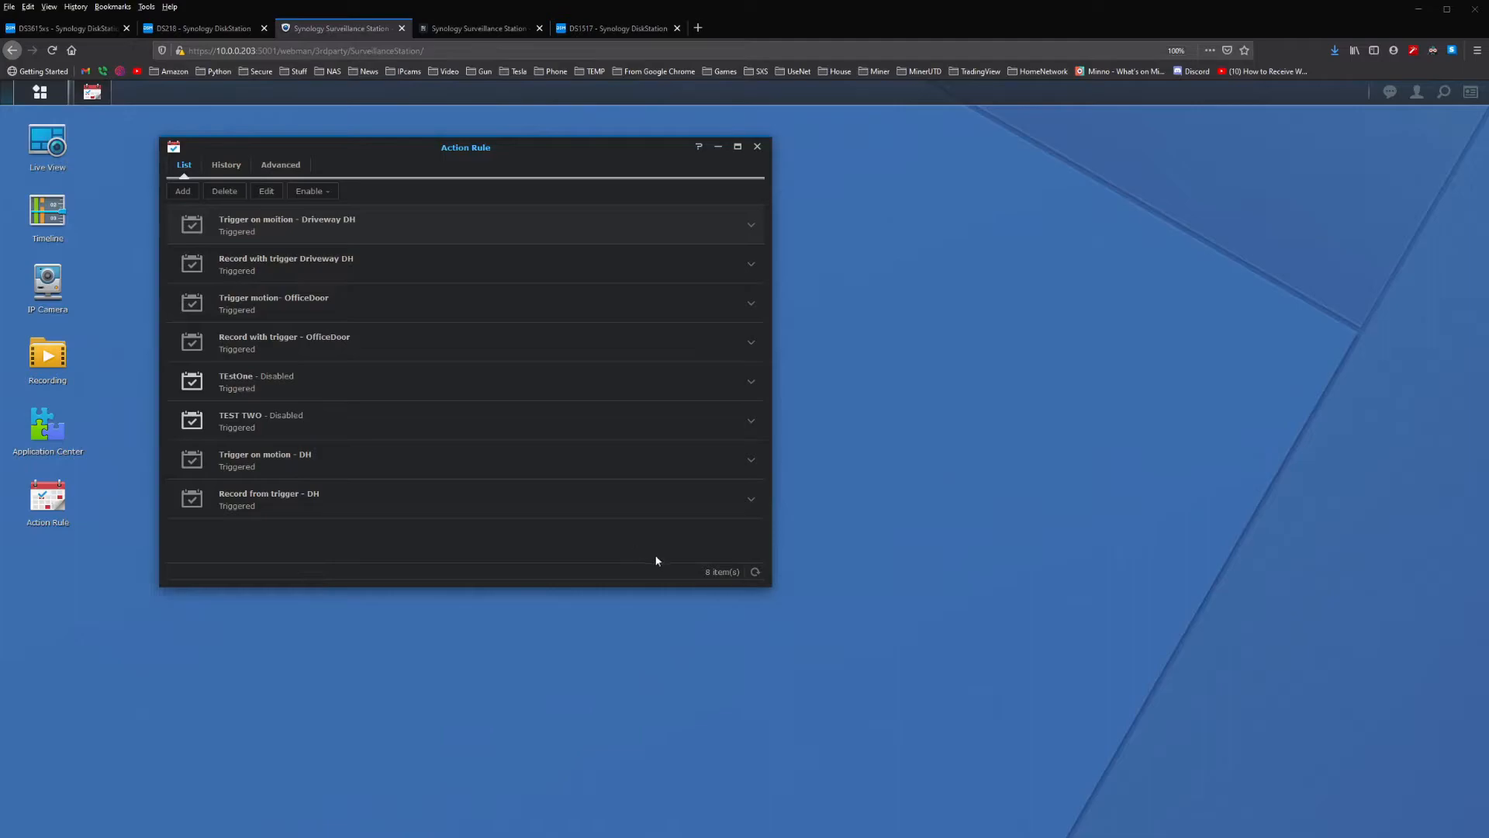
mouse_move(540, 679)
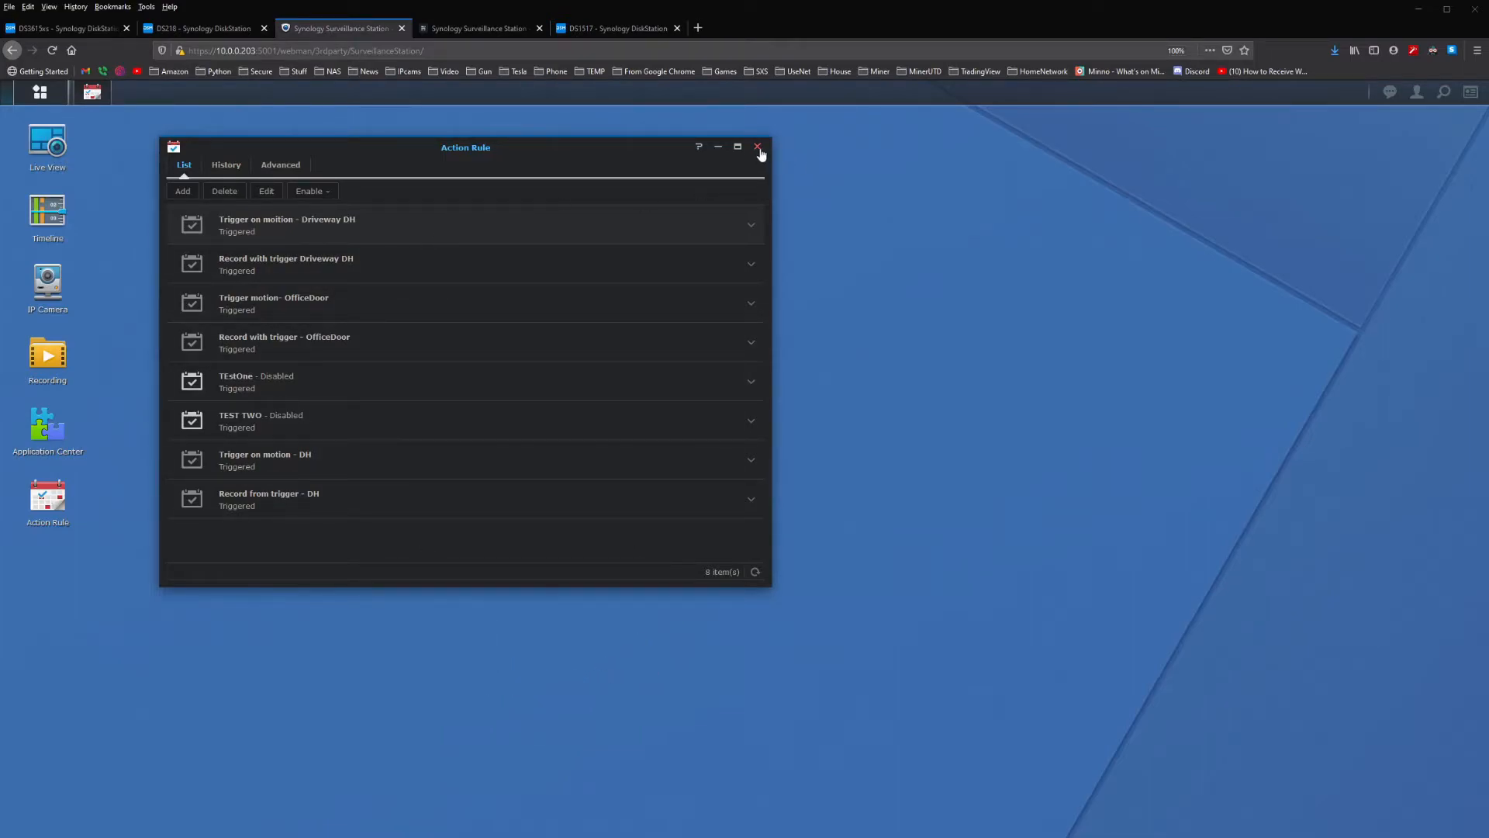
Close the Action Rule window, returning to the OfficeDoor camera's edit dialog.
click(758, 146)
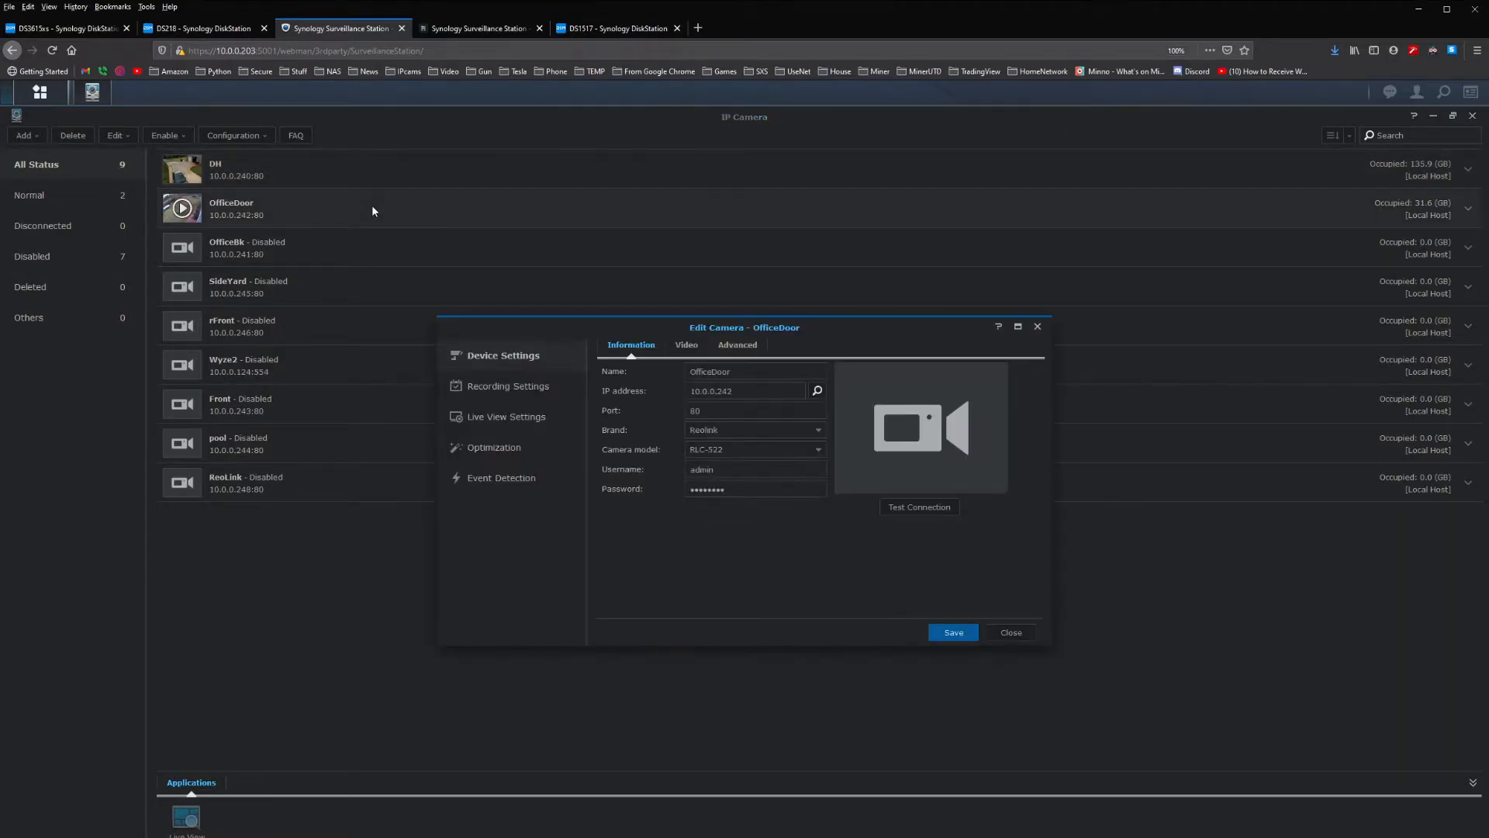
mouse_move(523, 422)
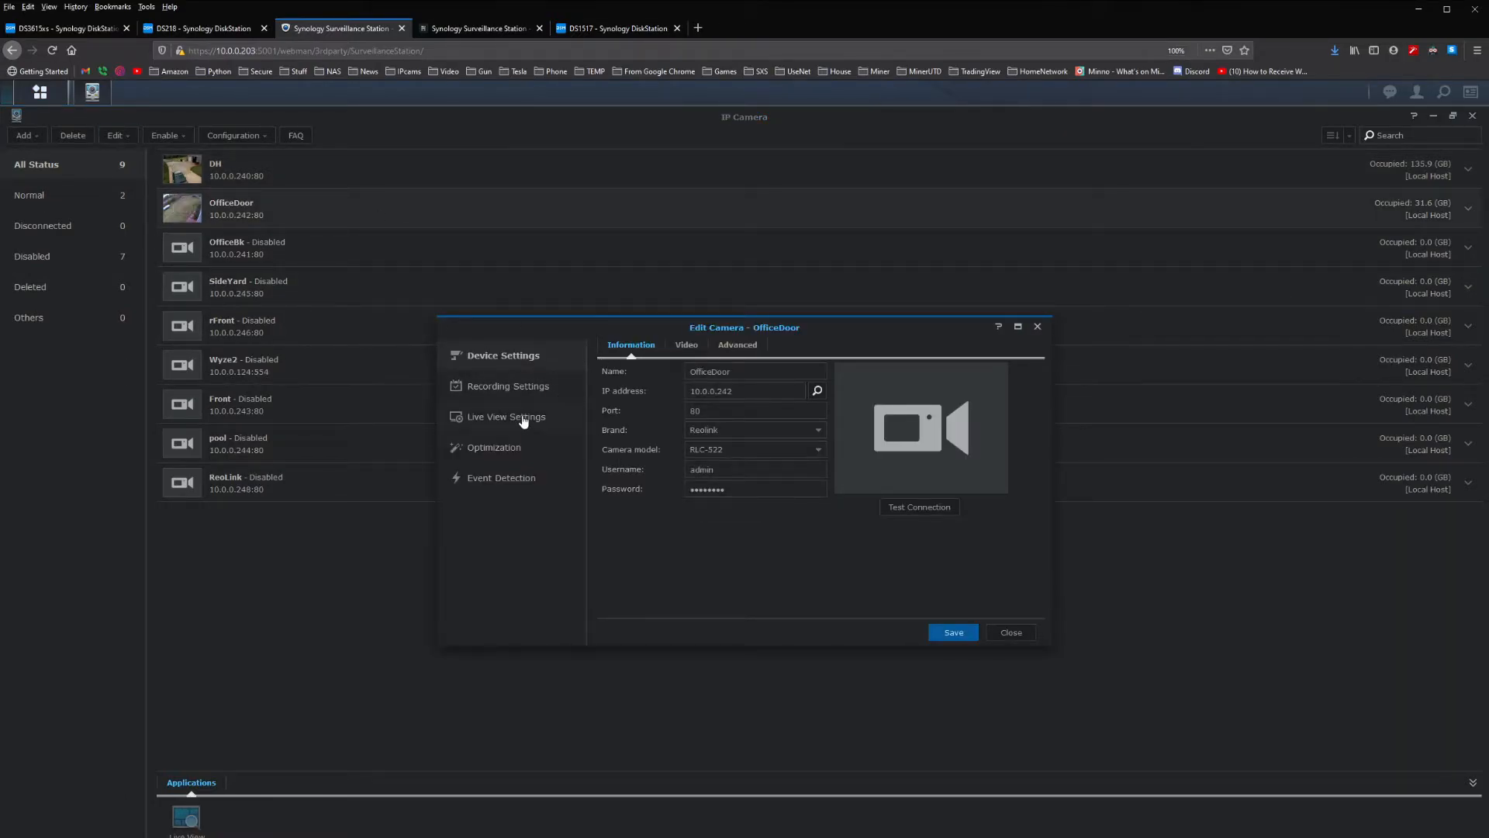
Set OfficeDoor's pre-recording time to 15 seconds, then close and discard the change.
click(508, 385)
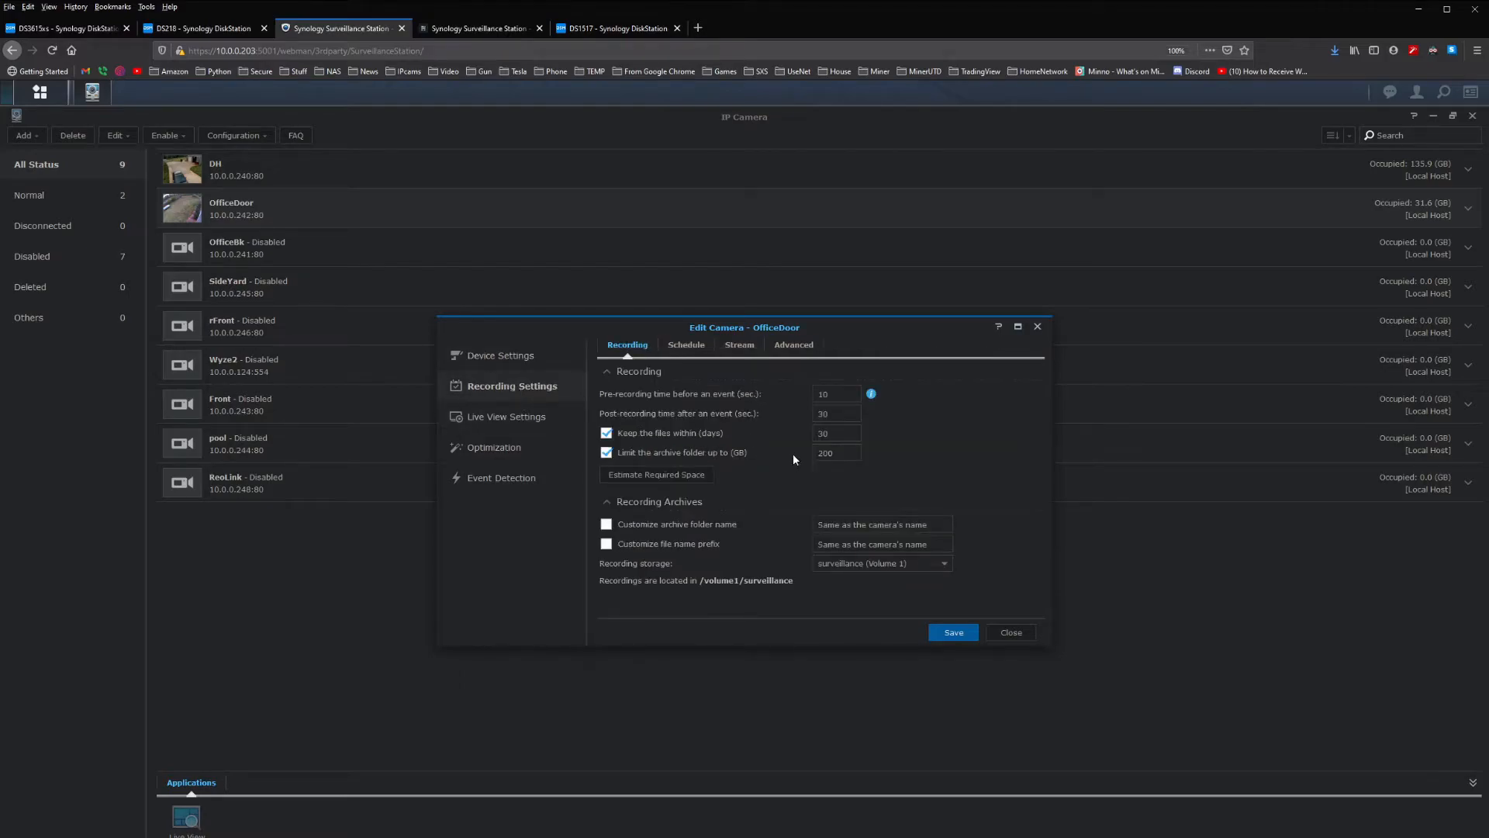
mouse_move(746, 430)
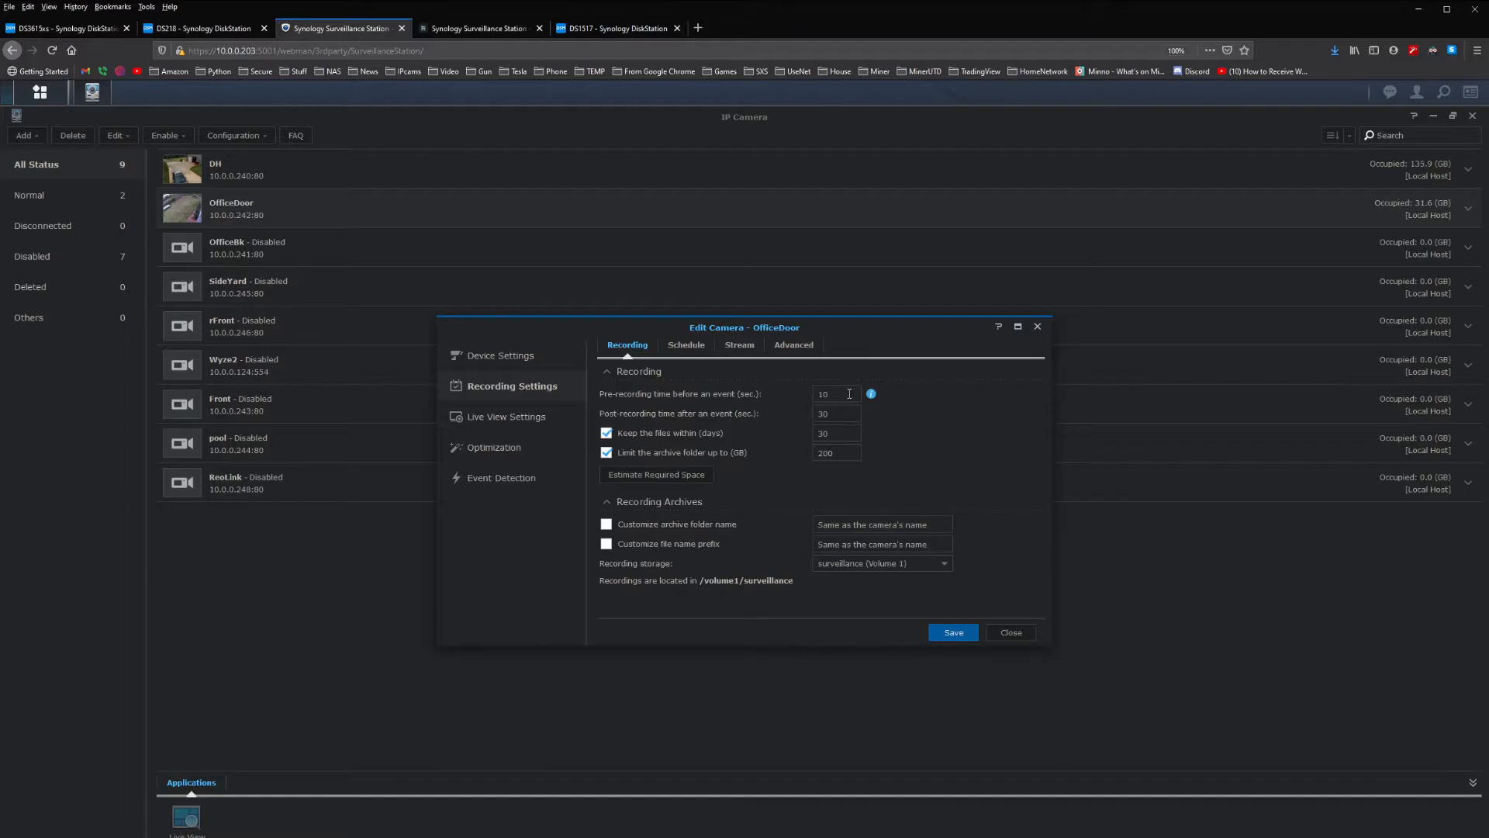
mouse_move(871, 394)
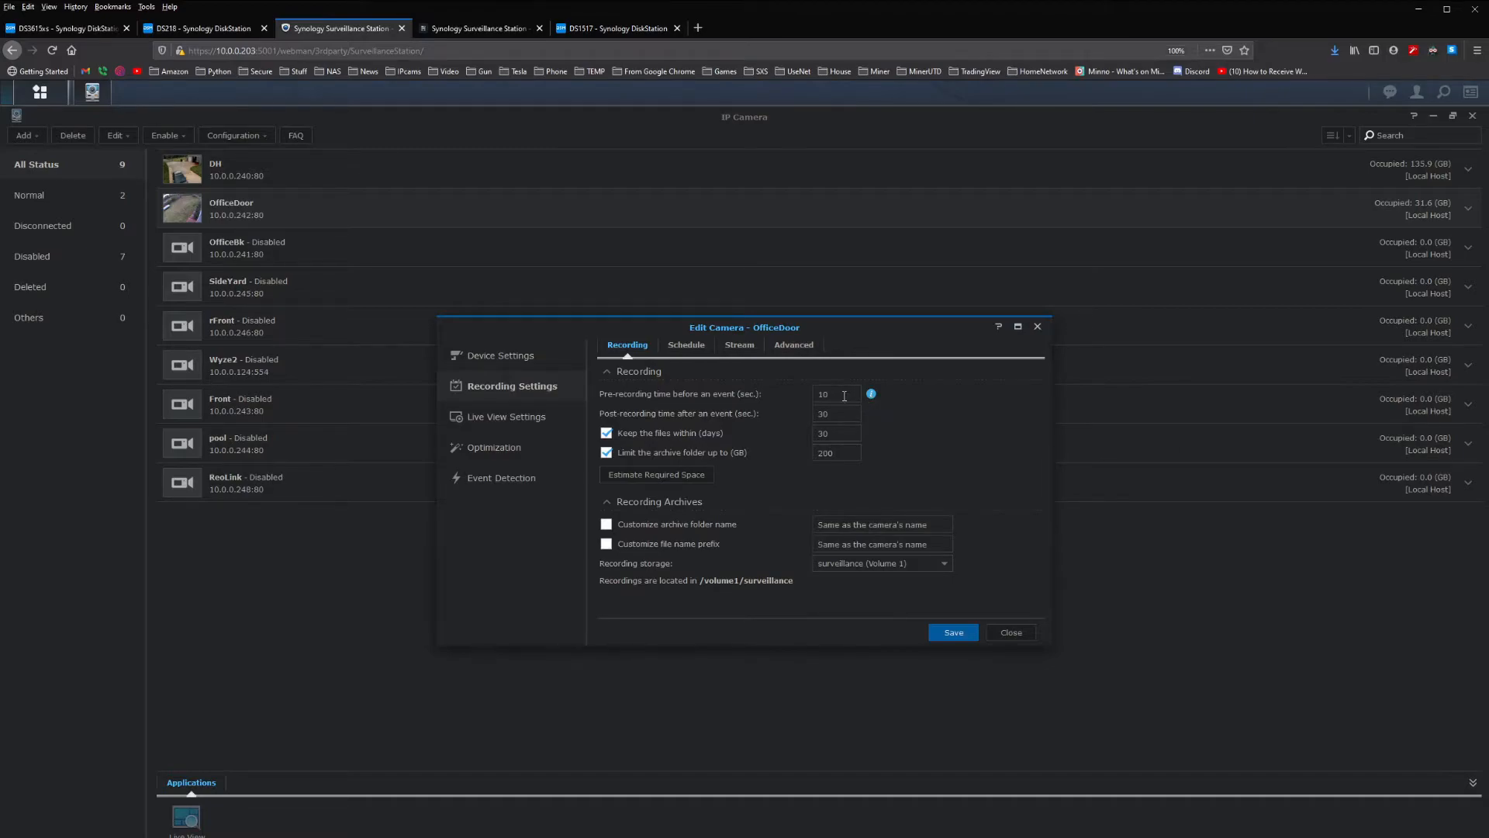
click(836, 394)
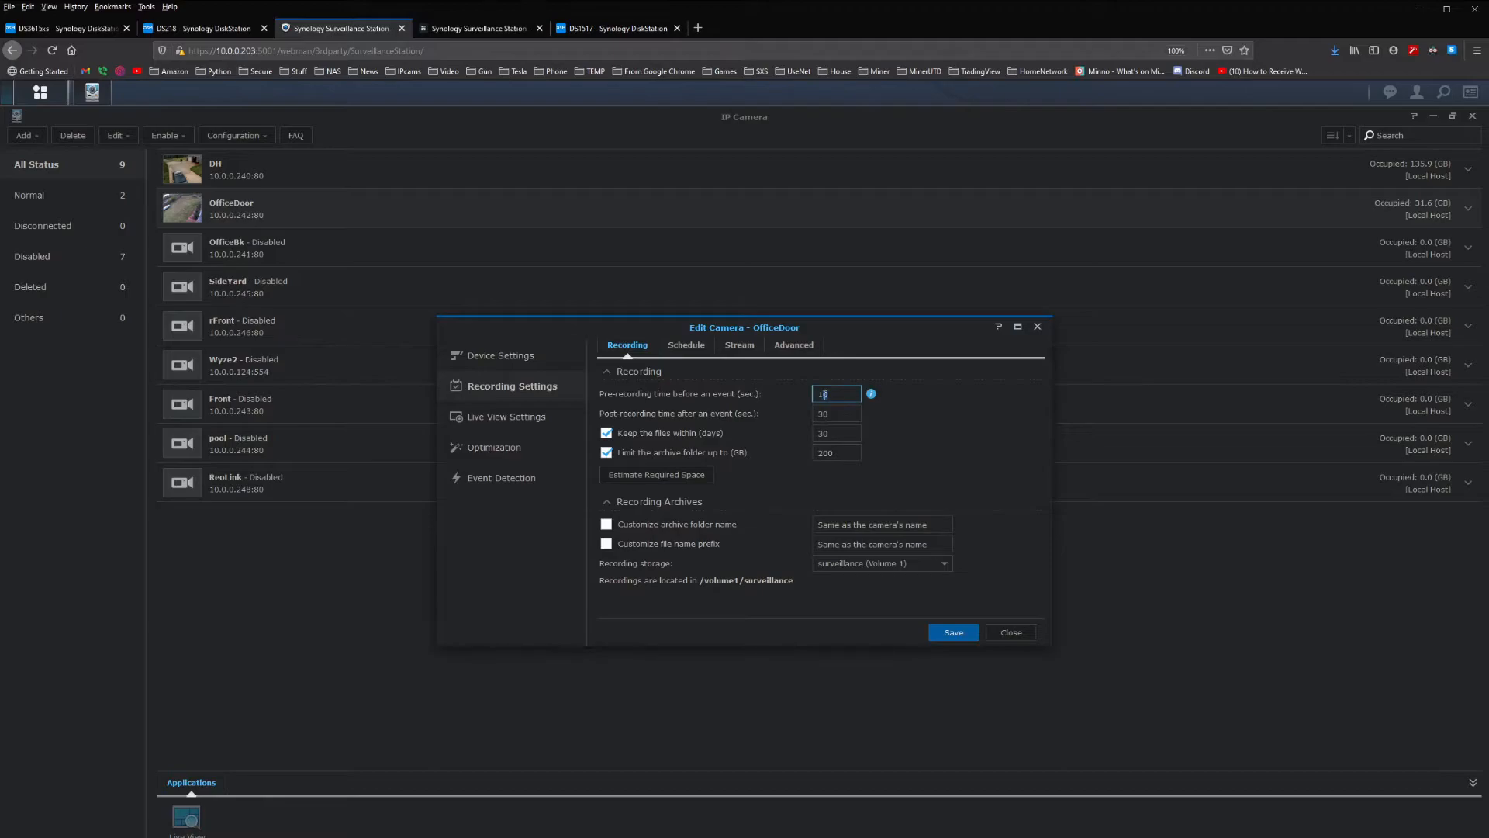
text(15)
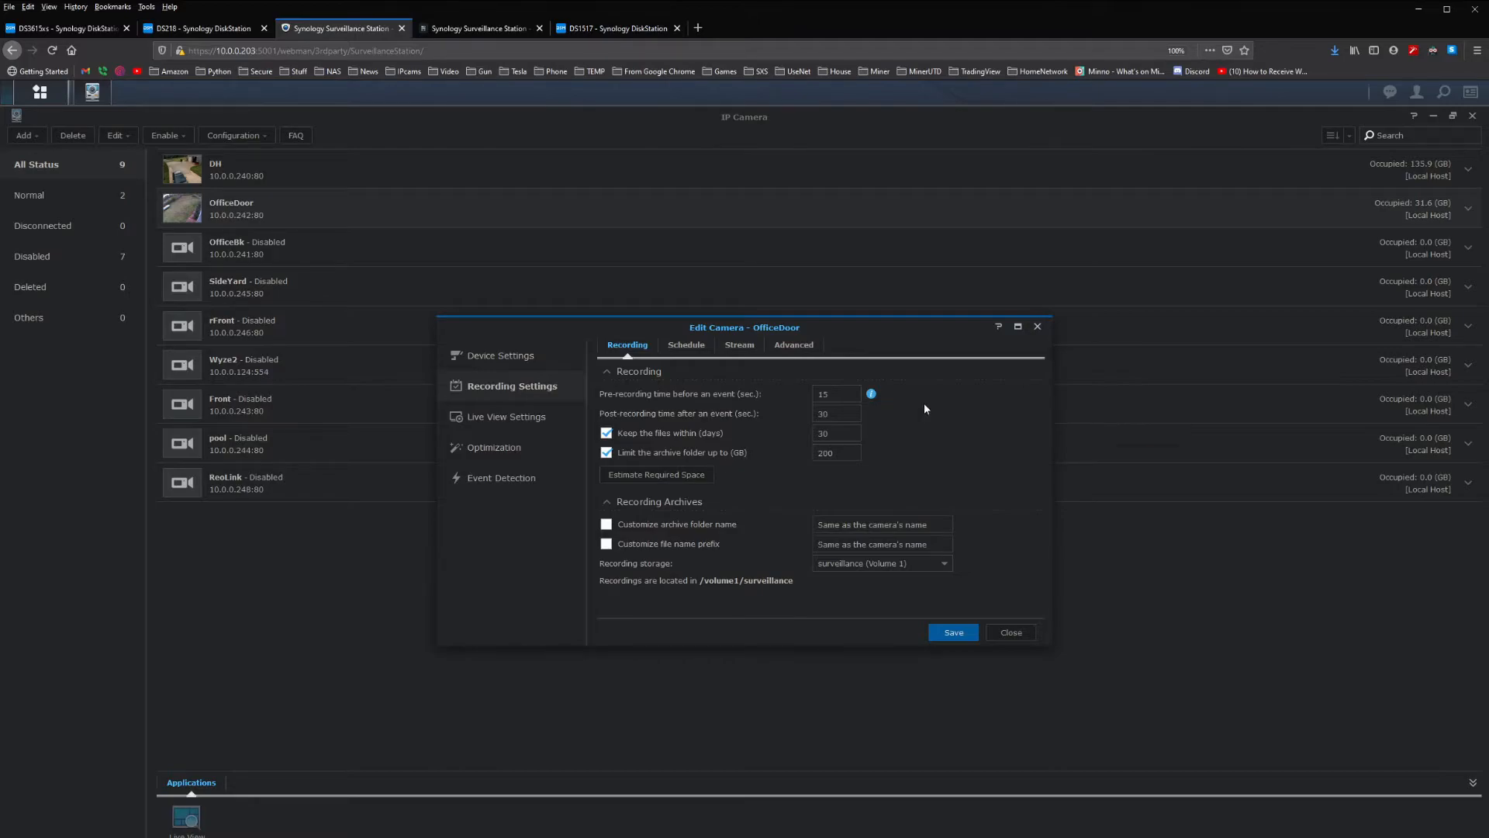
mouse_move(936, 491)
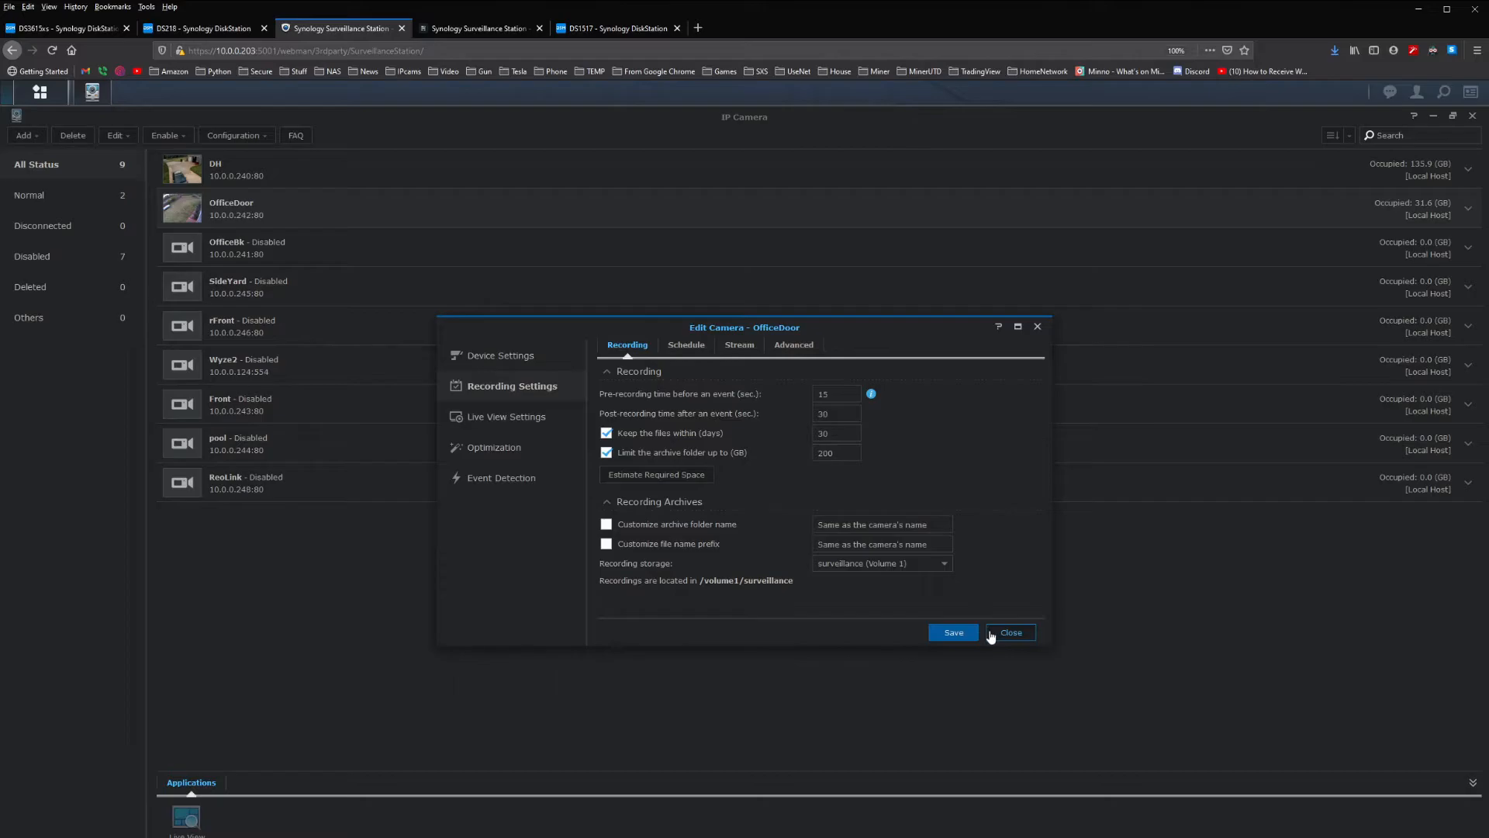
click(1011, 632)
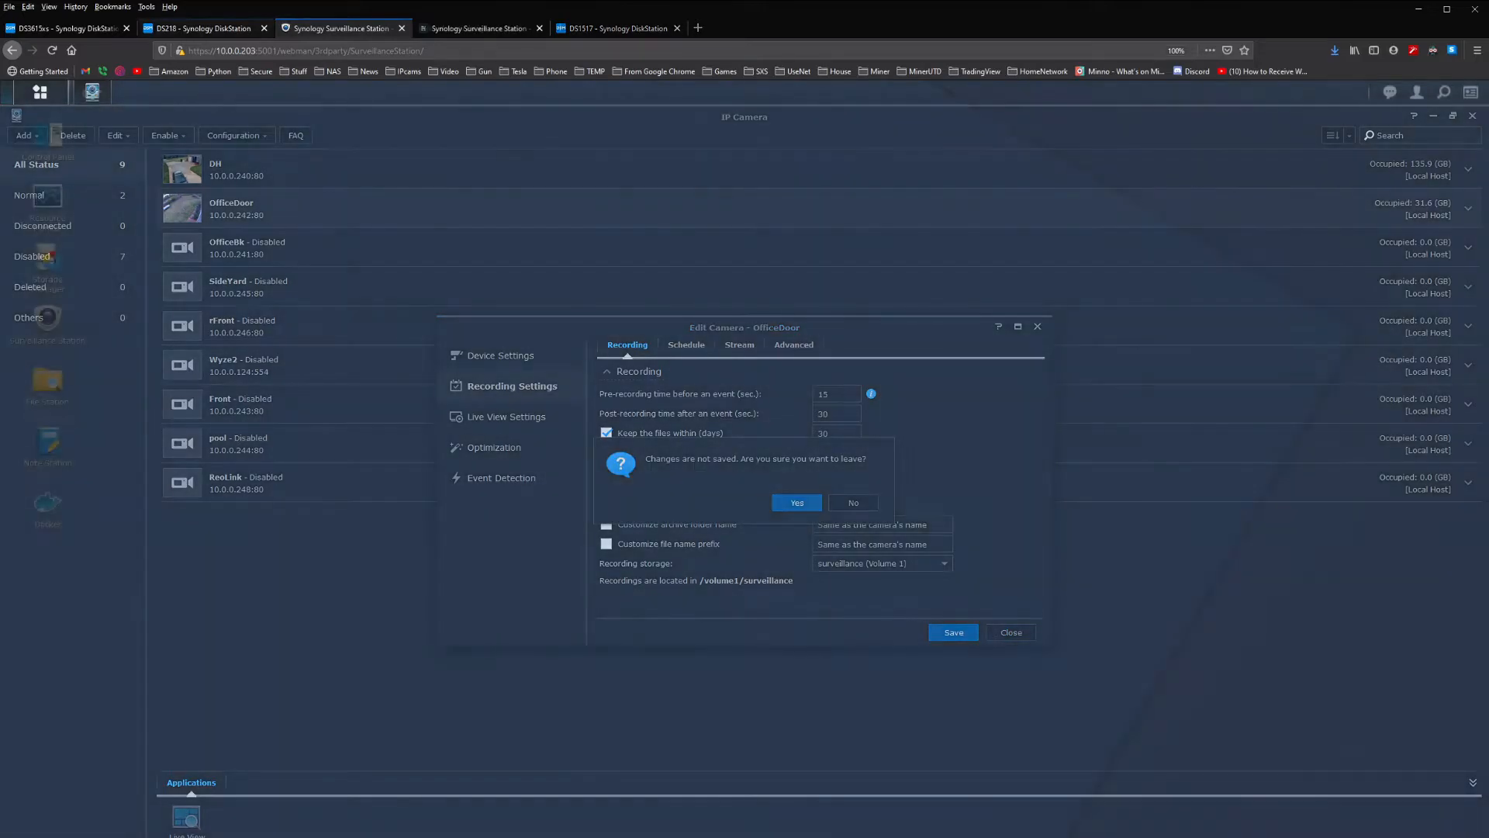
click(796, 503)
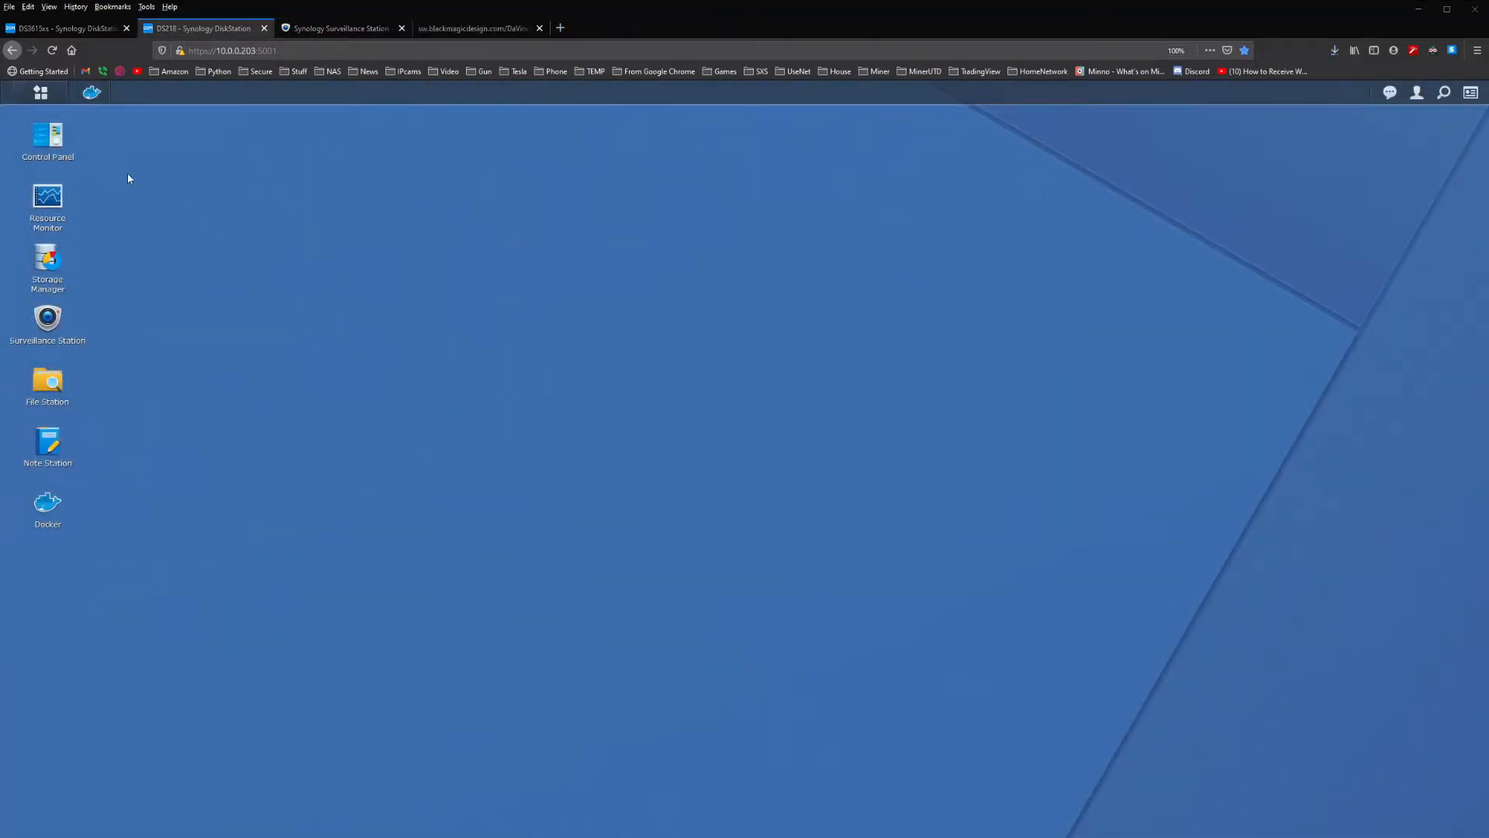
Search Docker's Registry for deepquestai/deepstack, then retry with just deepquestai.
double_click(47, 503)
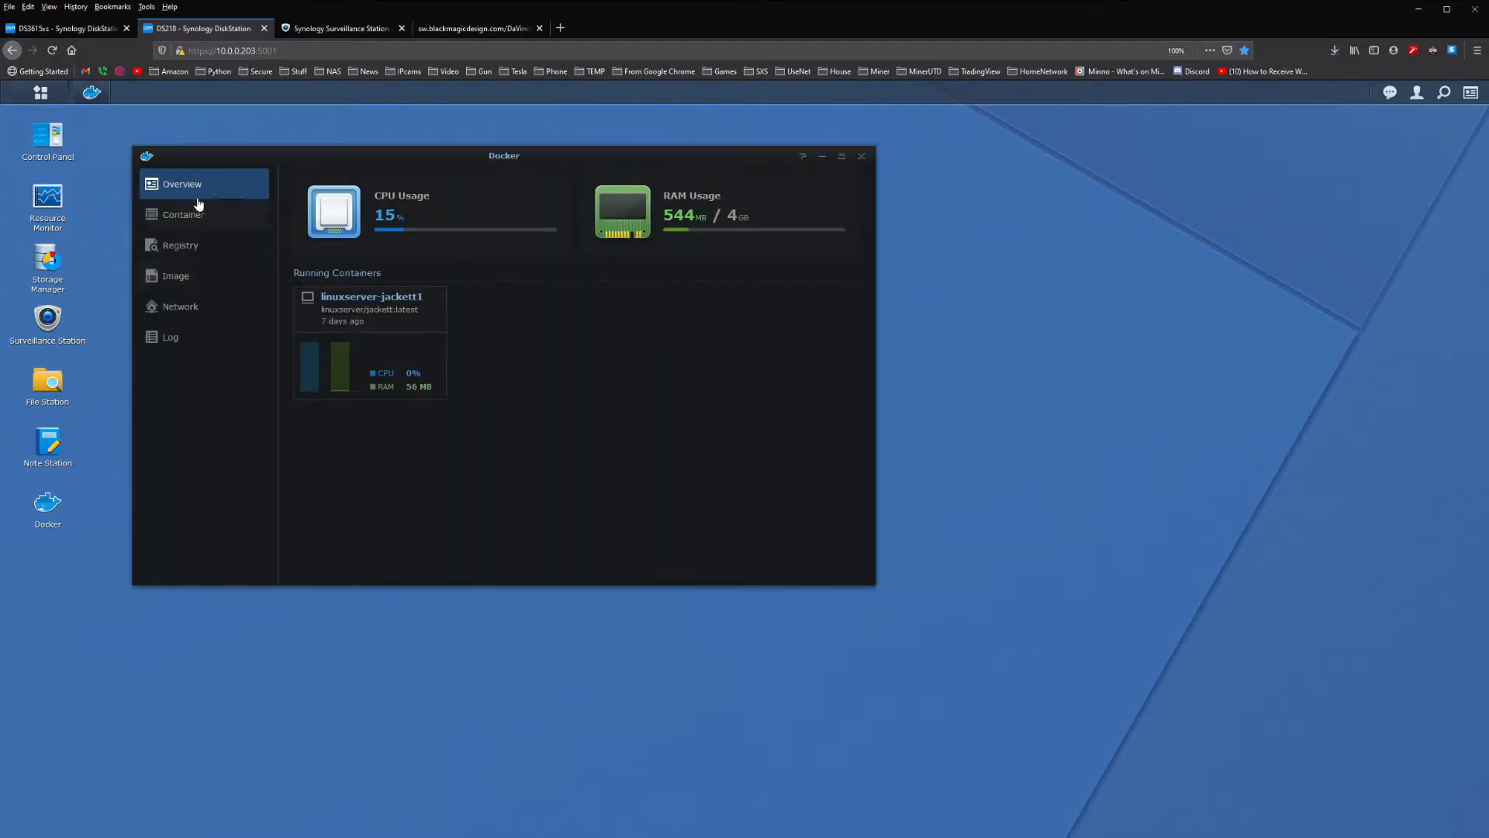
click(180, 245)
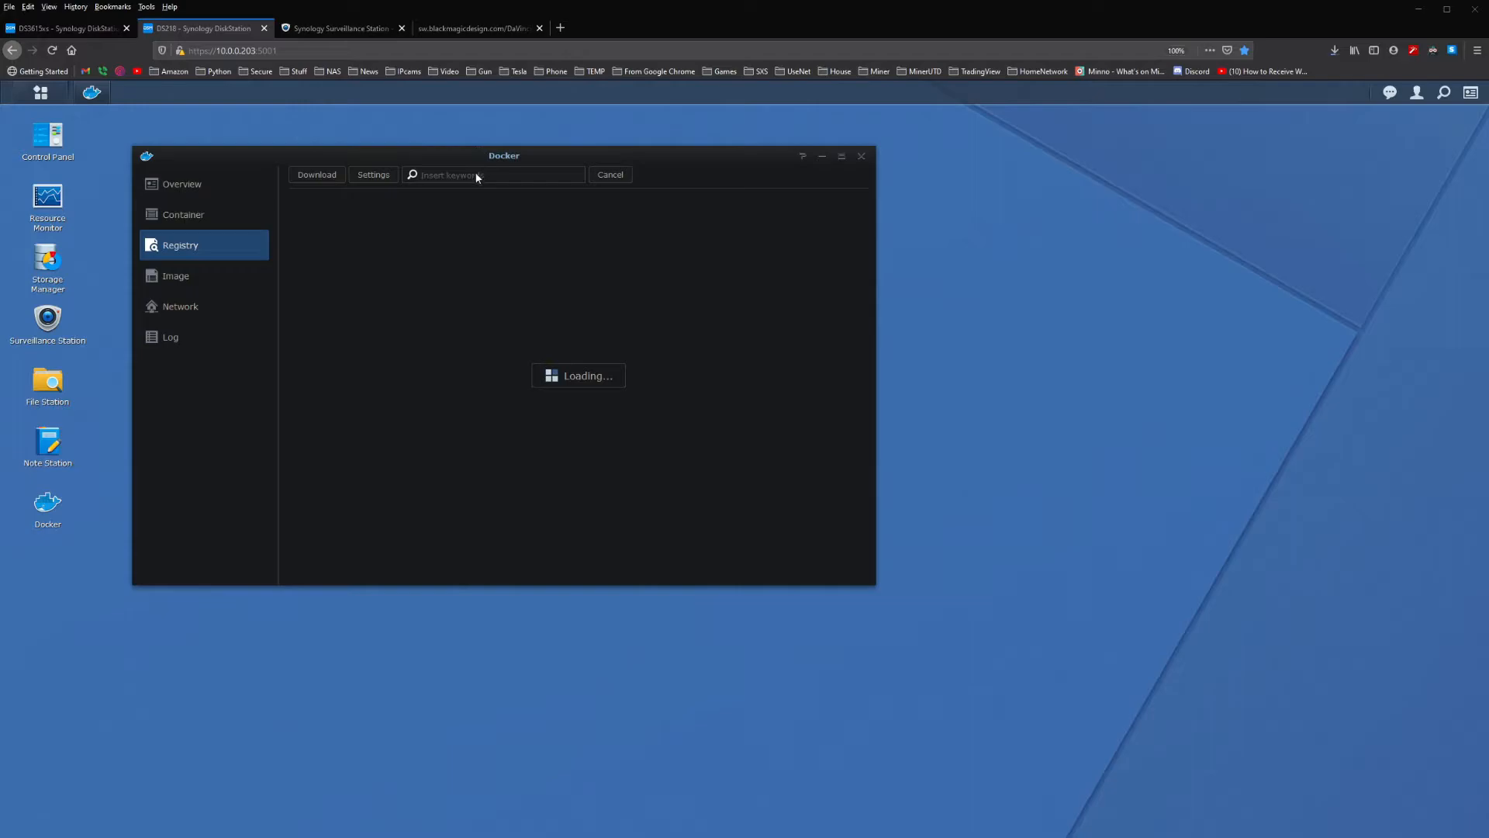
mouse_move(456, 179)
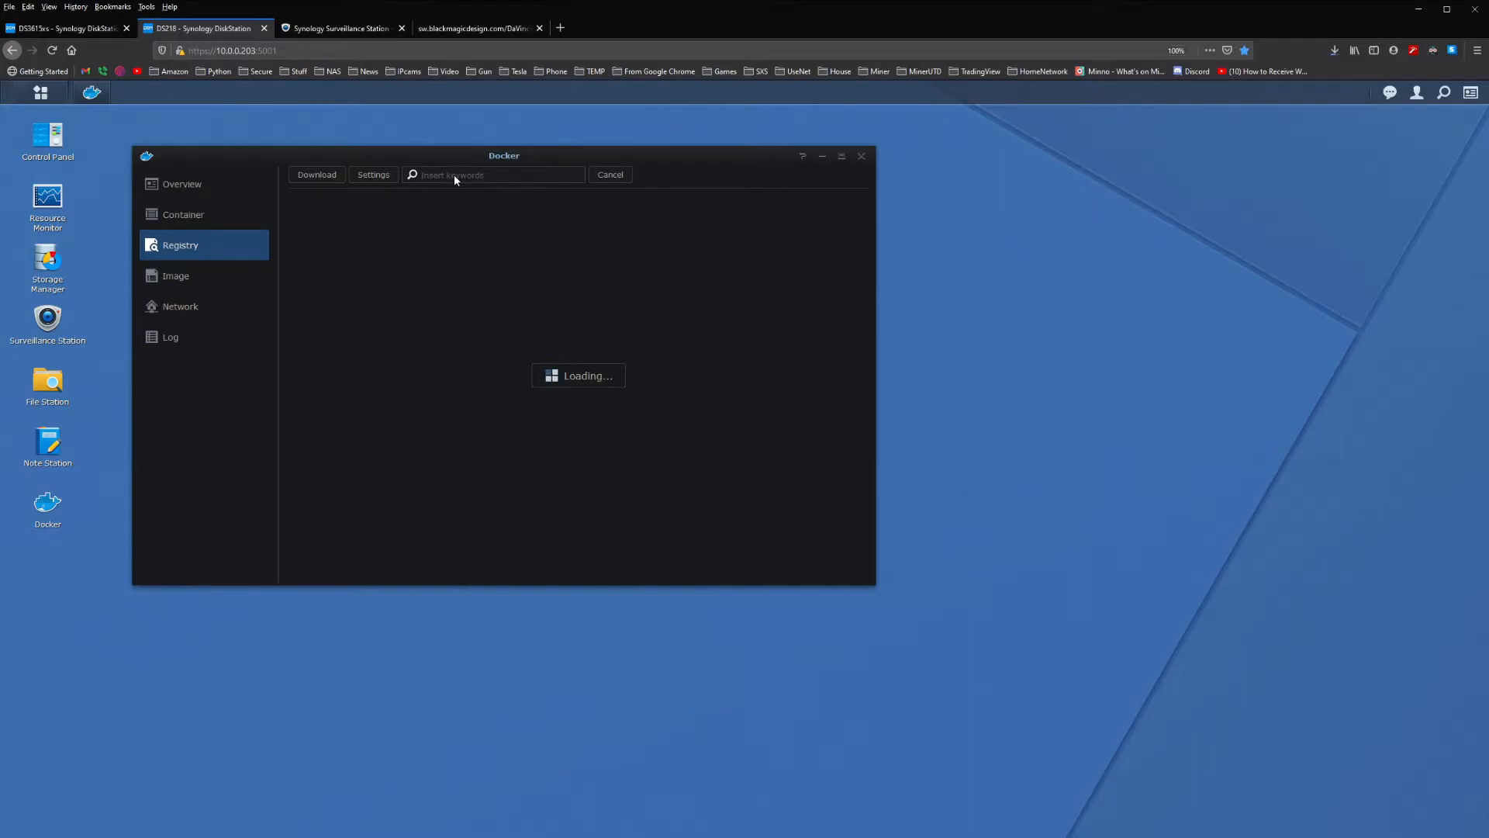
mouse_move(475, 333)
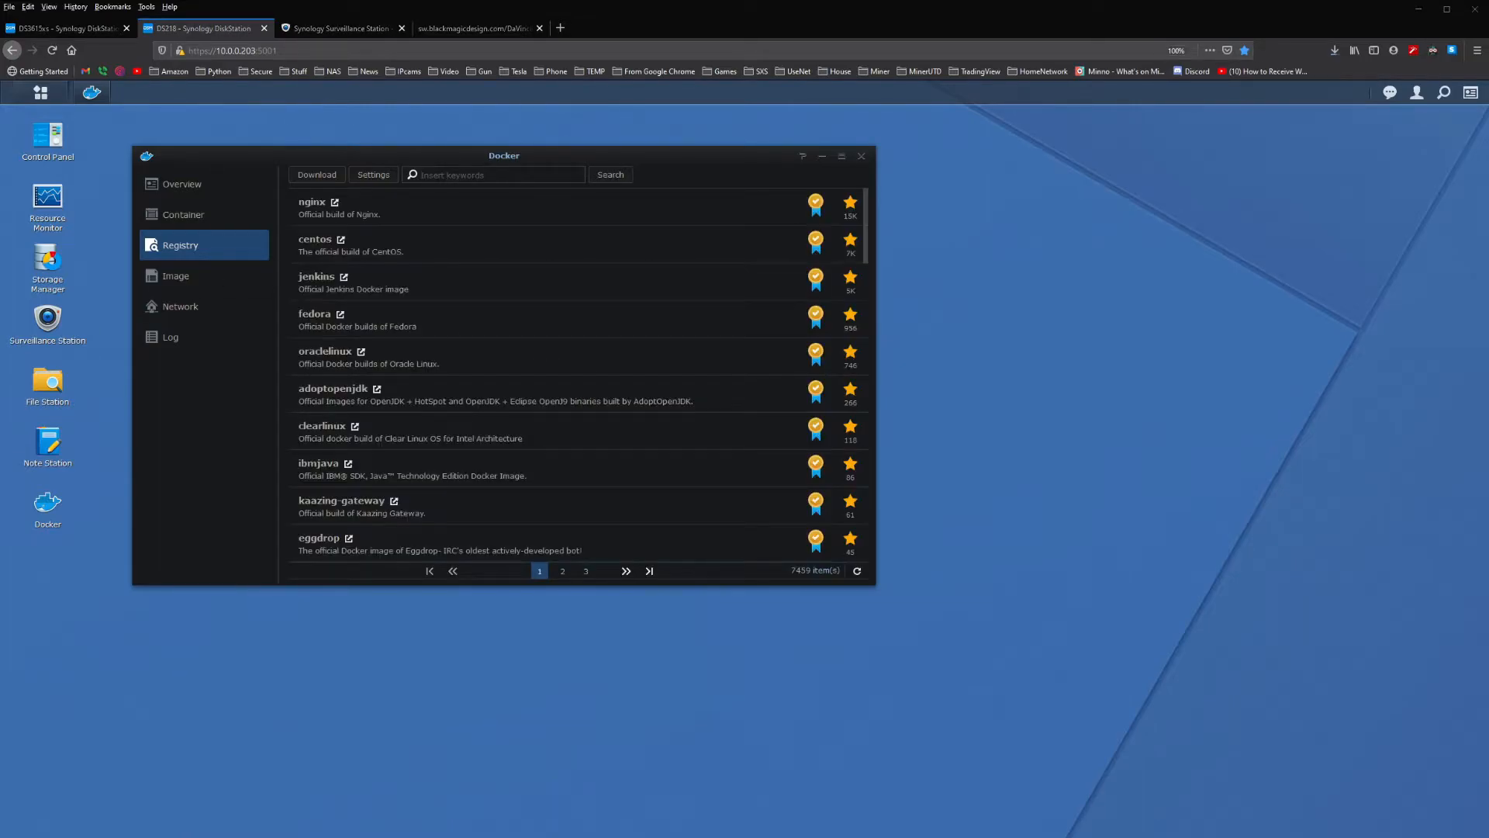
click(484, 175)
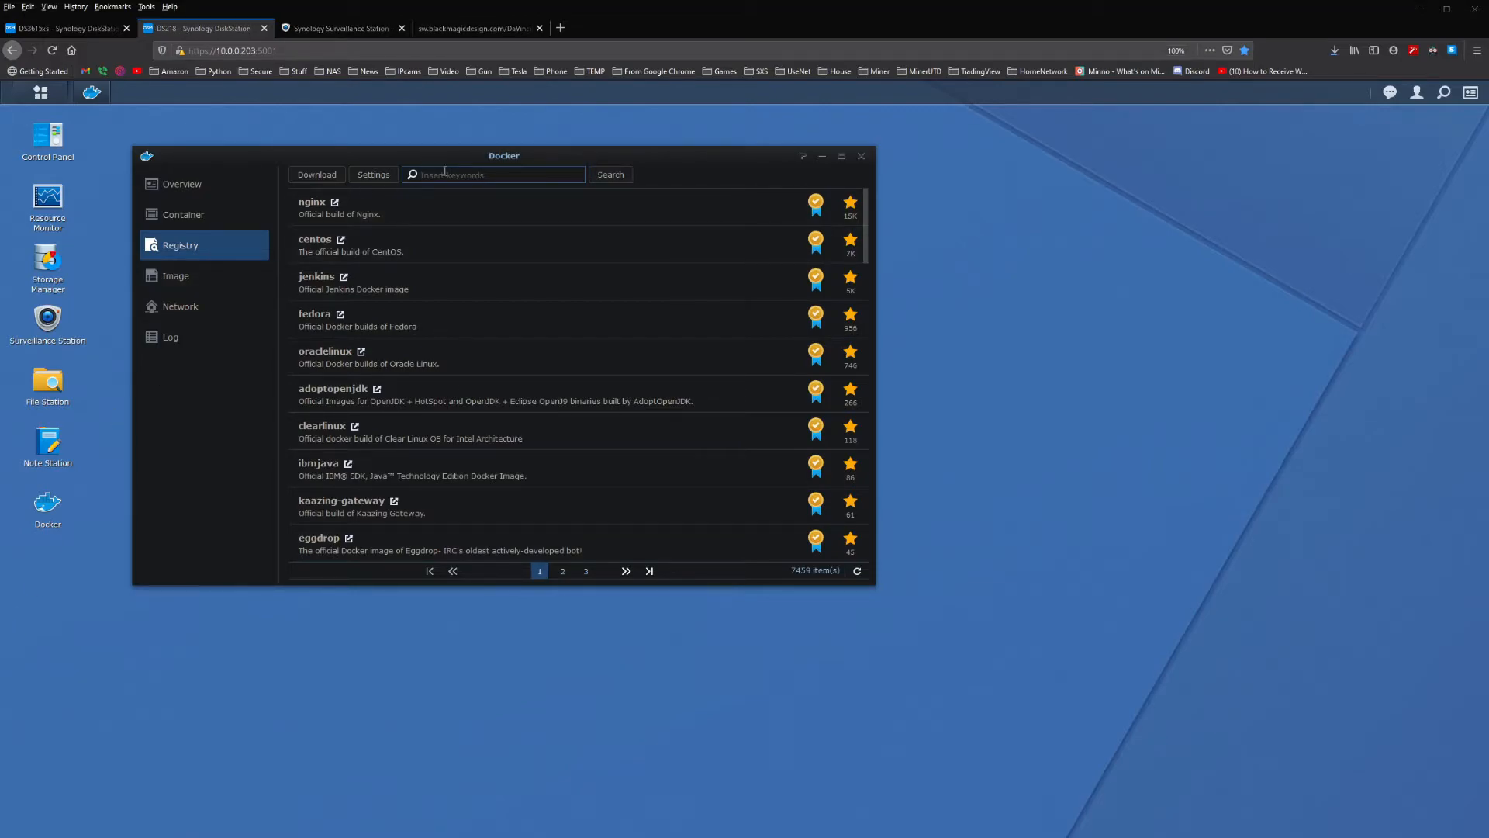
text(deepquestai/deepstack)
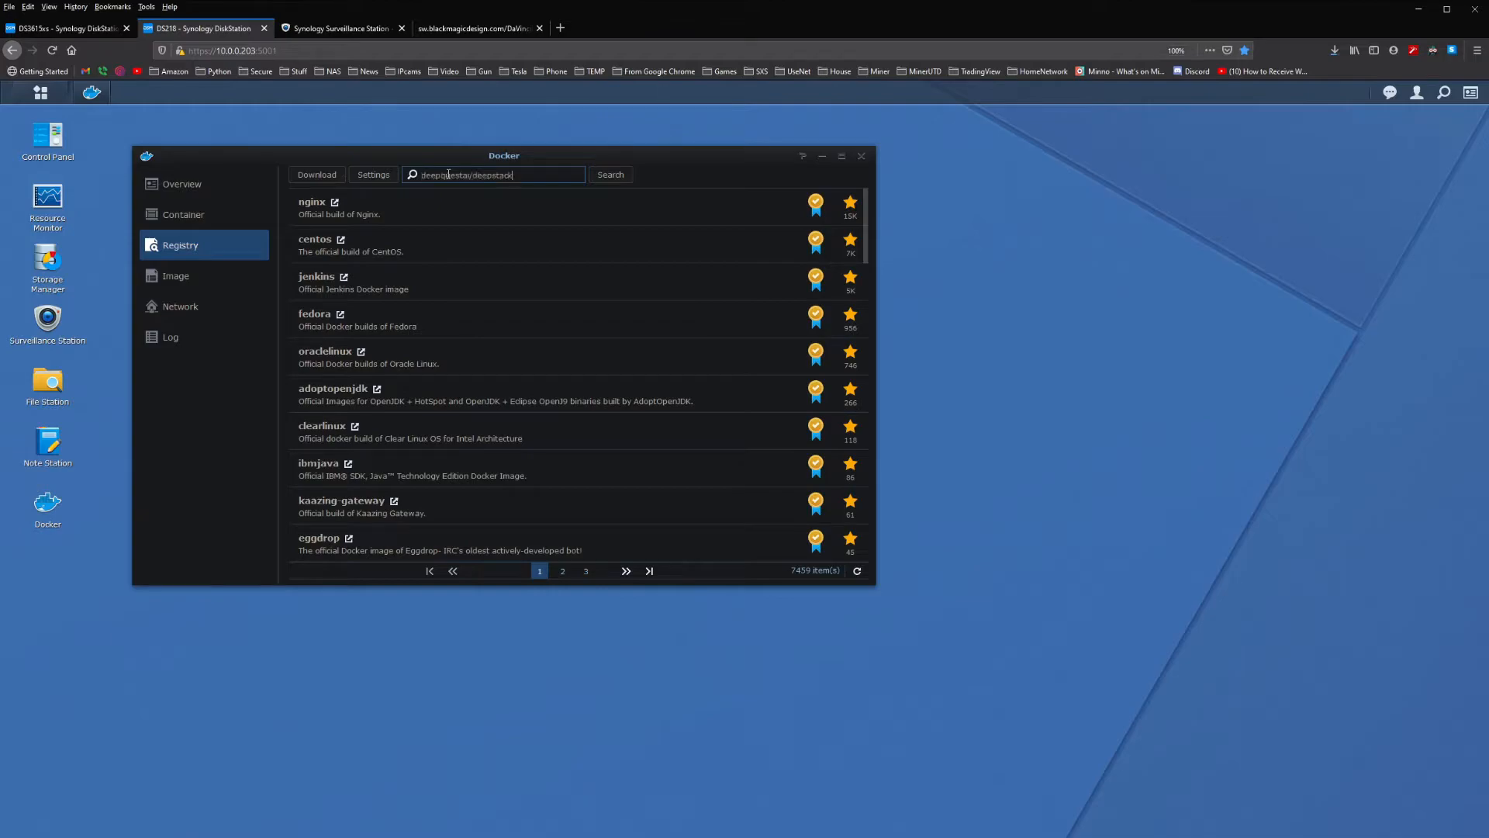
click(610, 174)
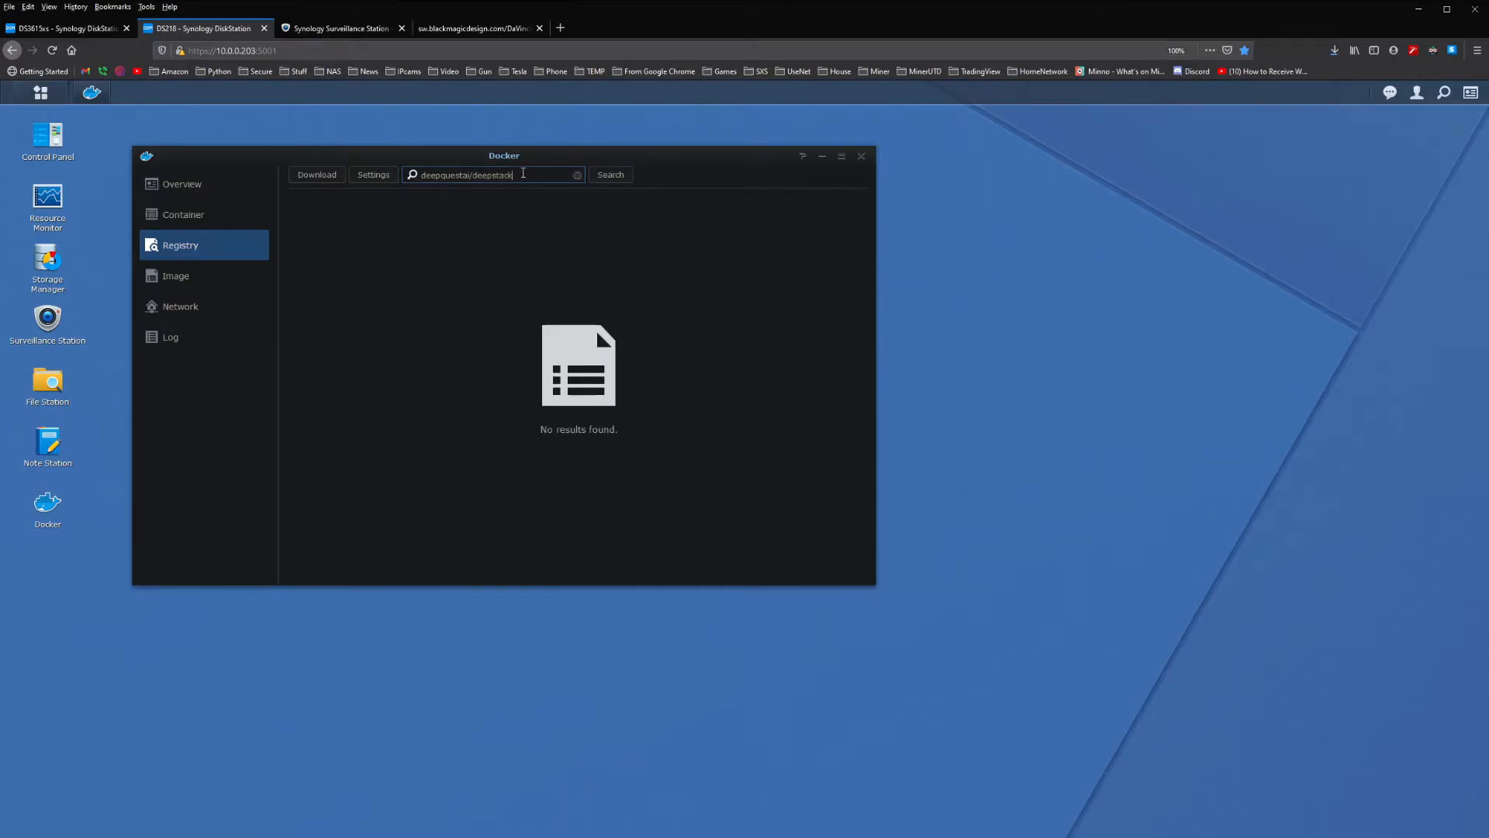
double_click(487, 174)
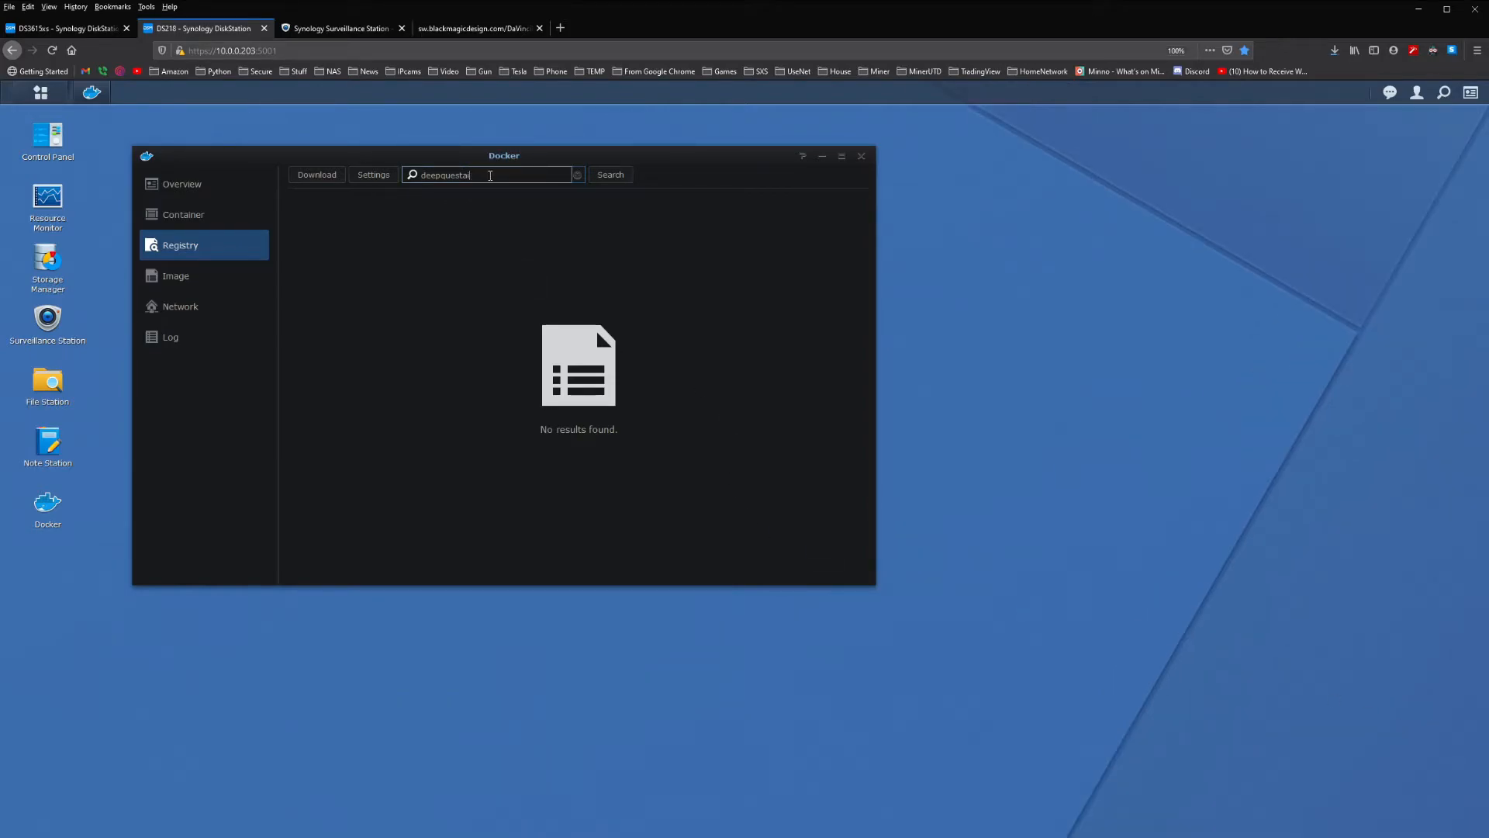
click(611, 175)
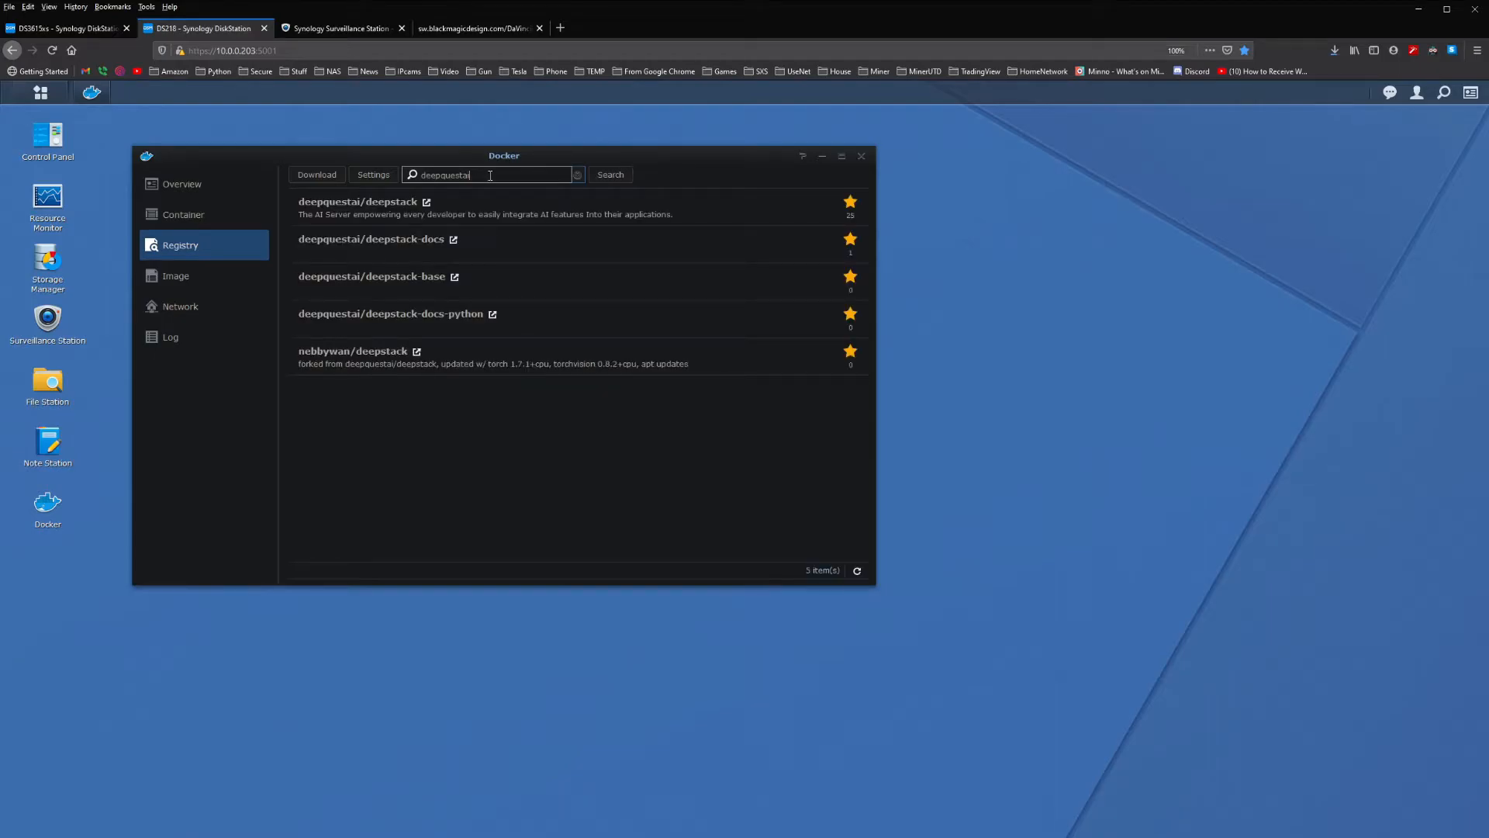
mouse_move(379, 202)
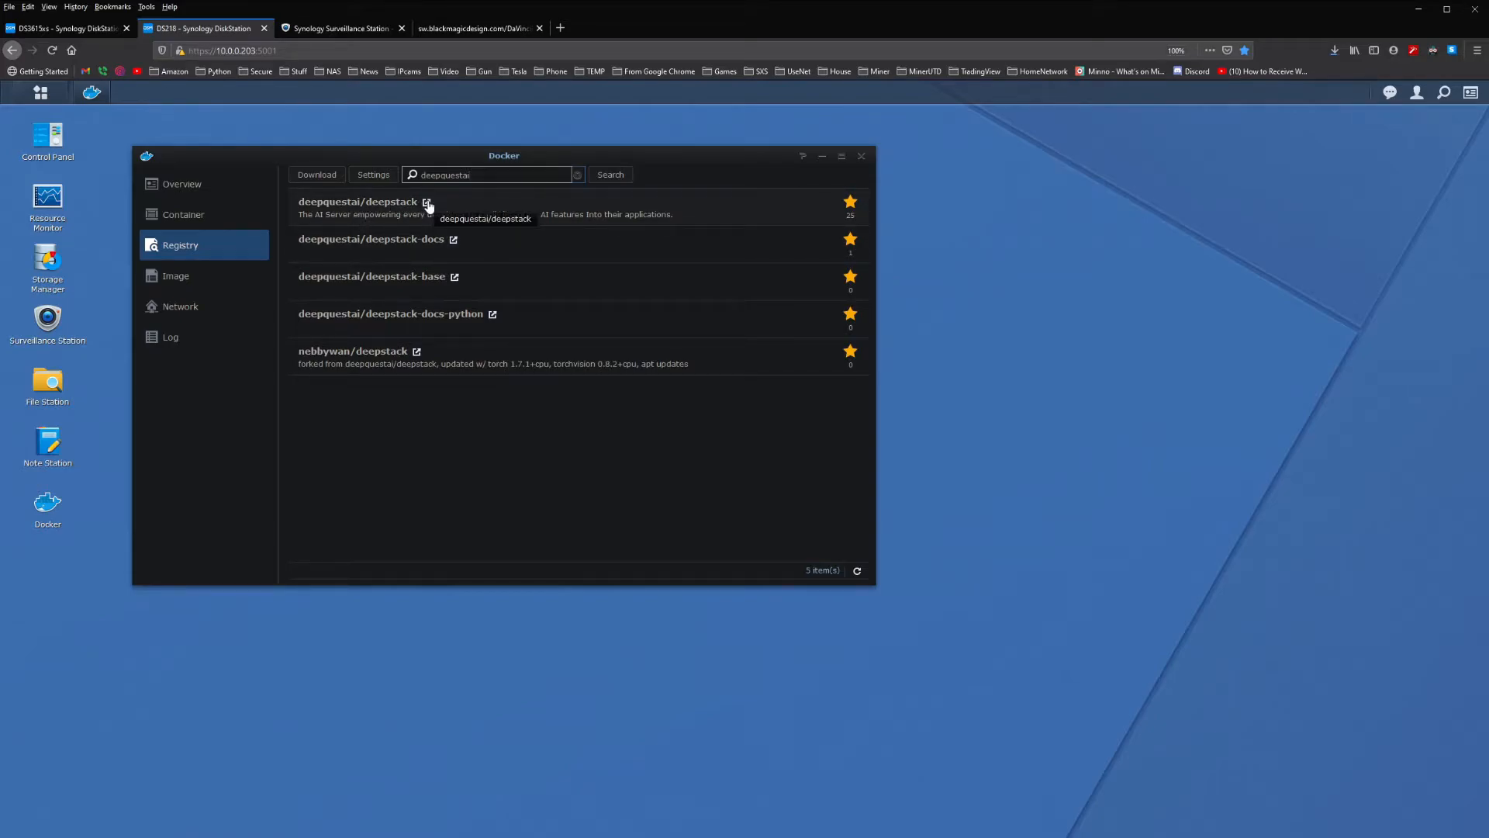
click(426, 202)
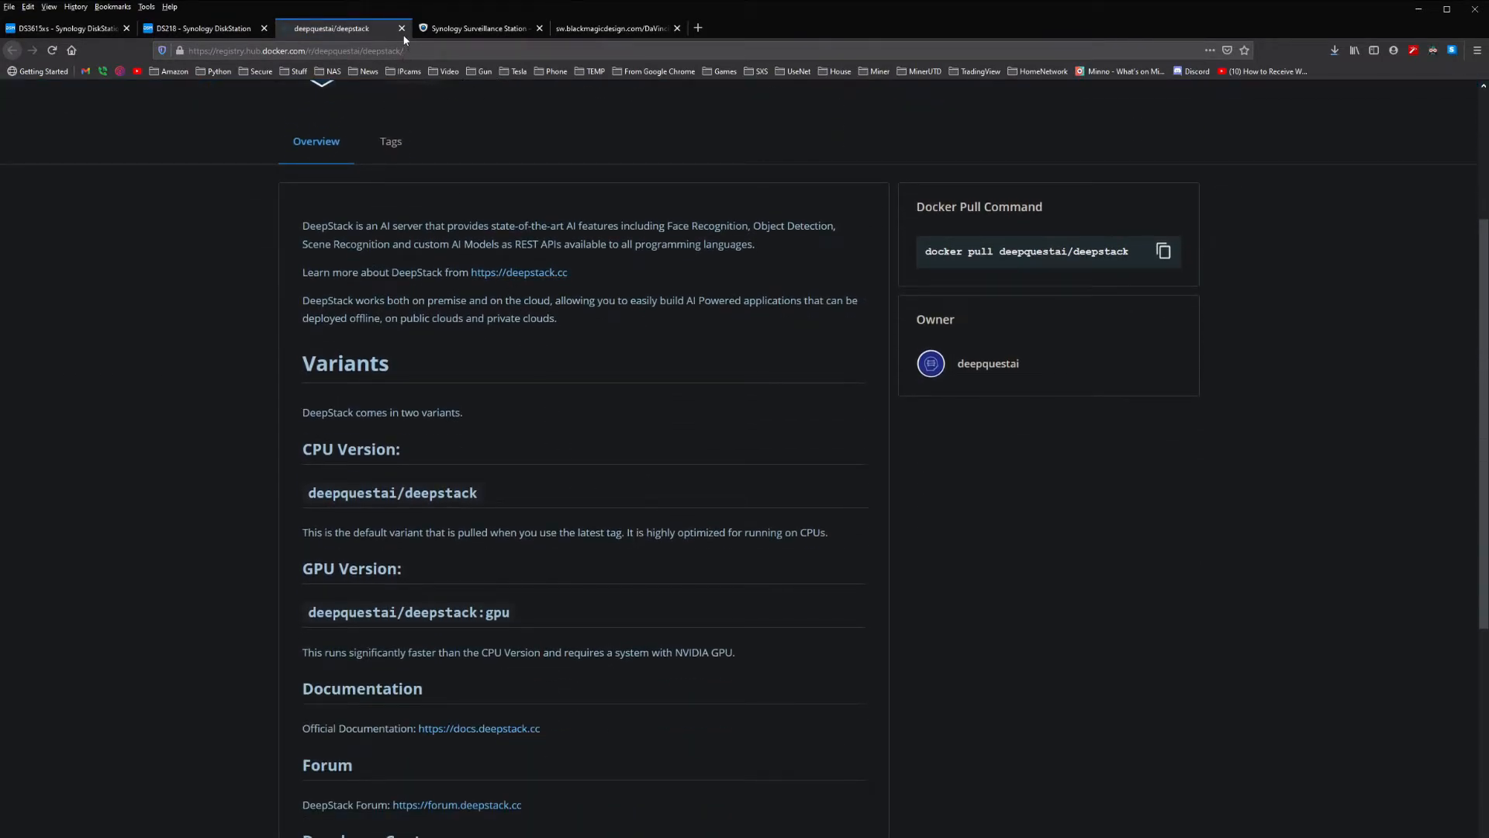
click(207, 27)
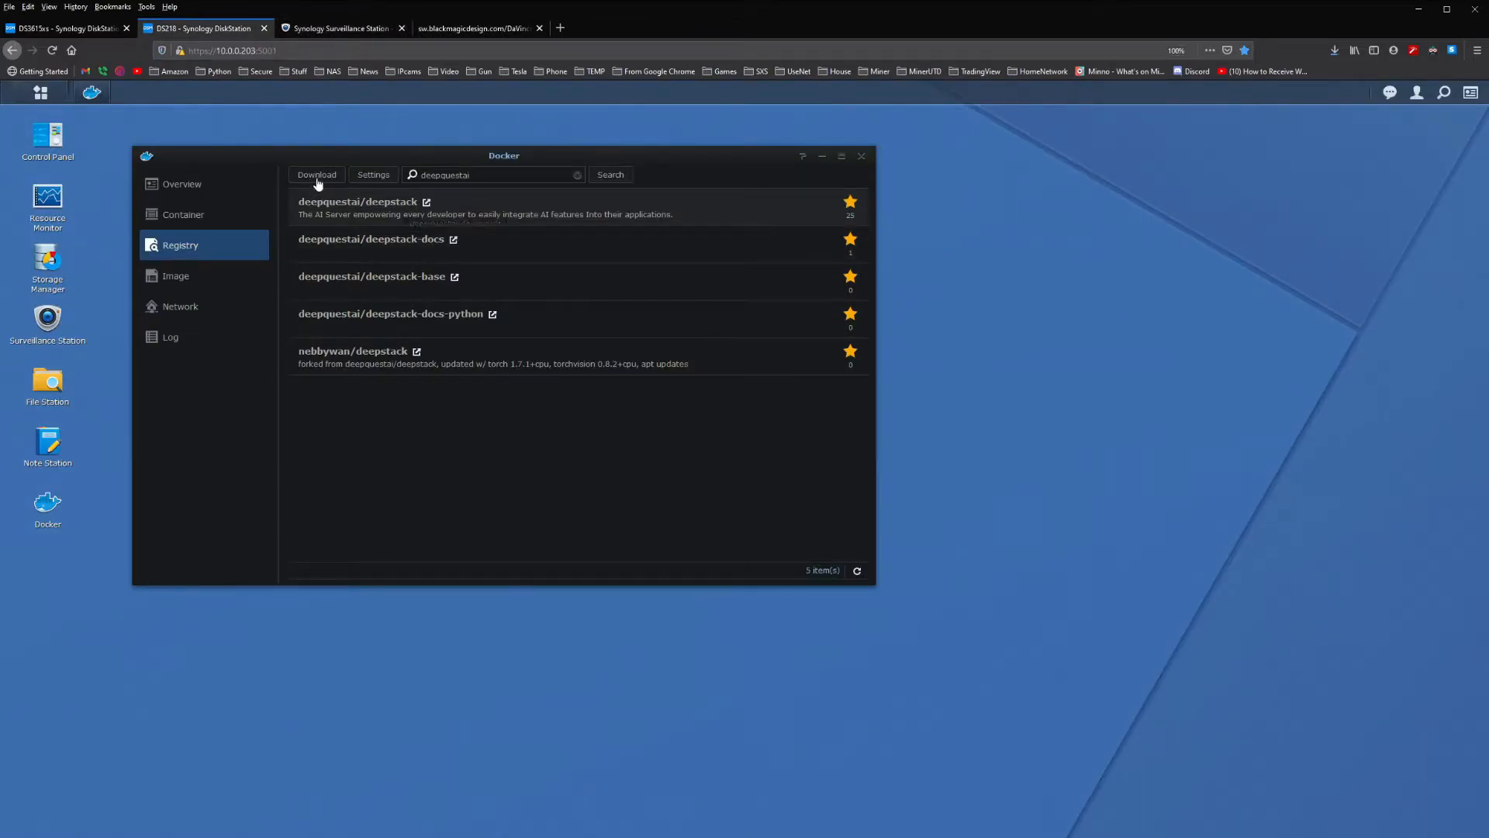
Download the deepquestai/deepstack image with the 'latest' tag.
click(317, 175)
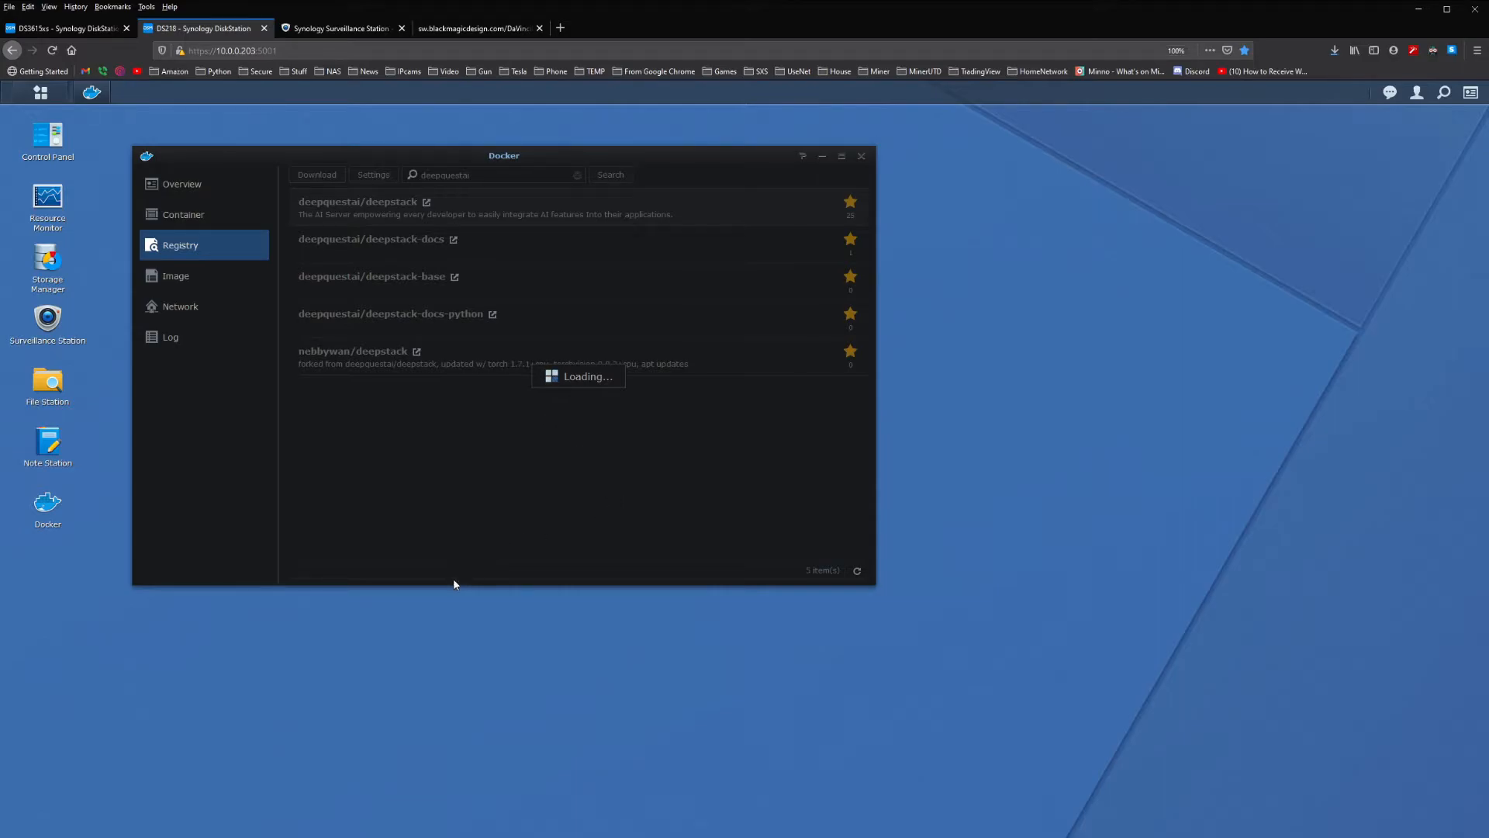
mouse_move(525, 548)
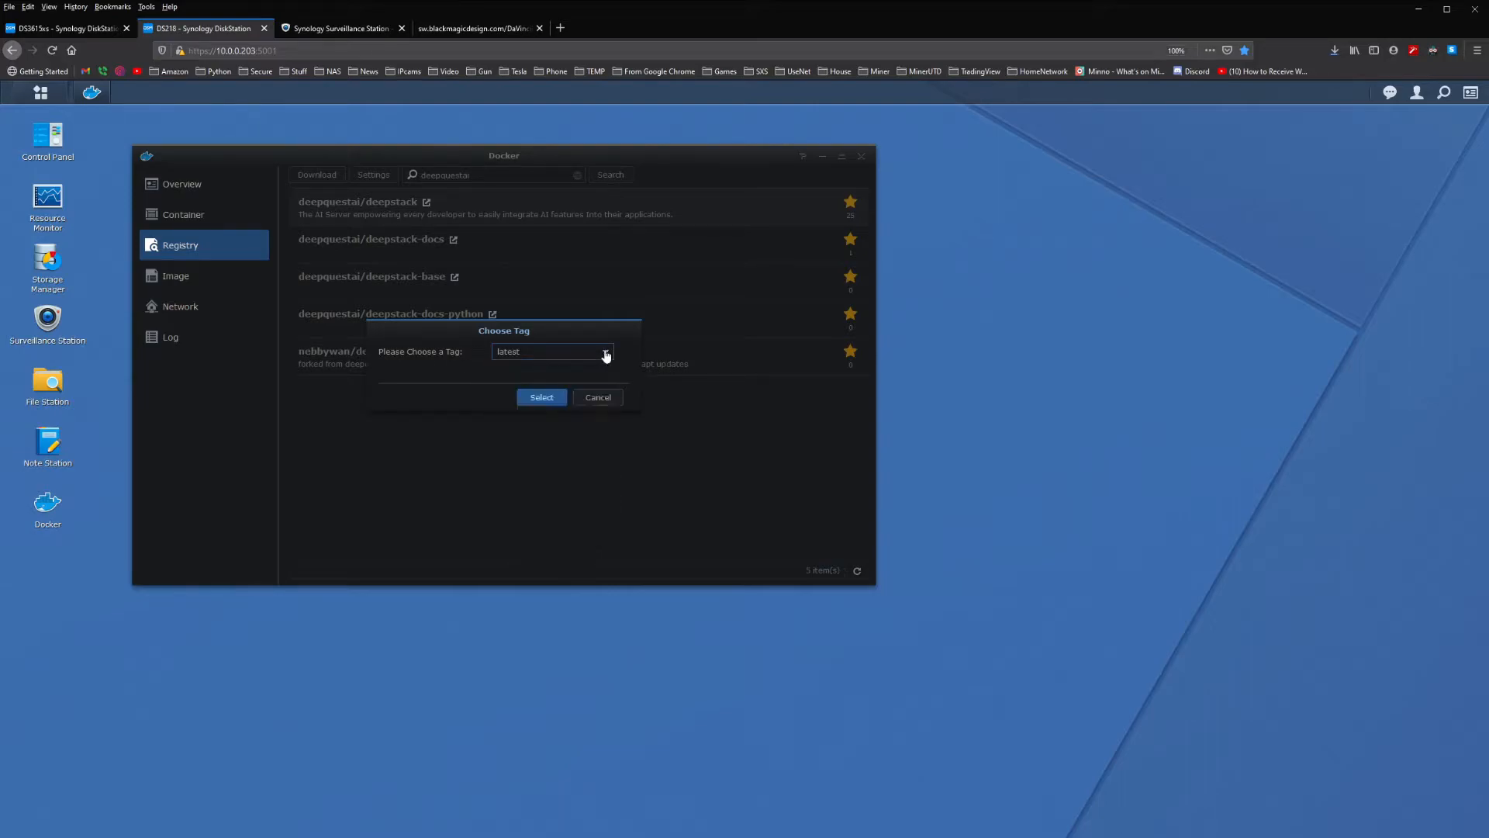
click(542, 397)
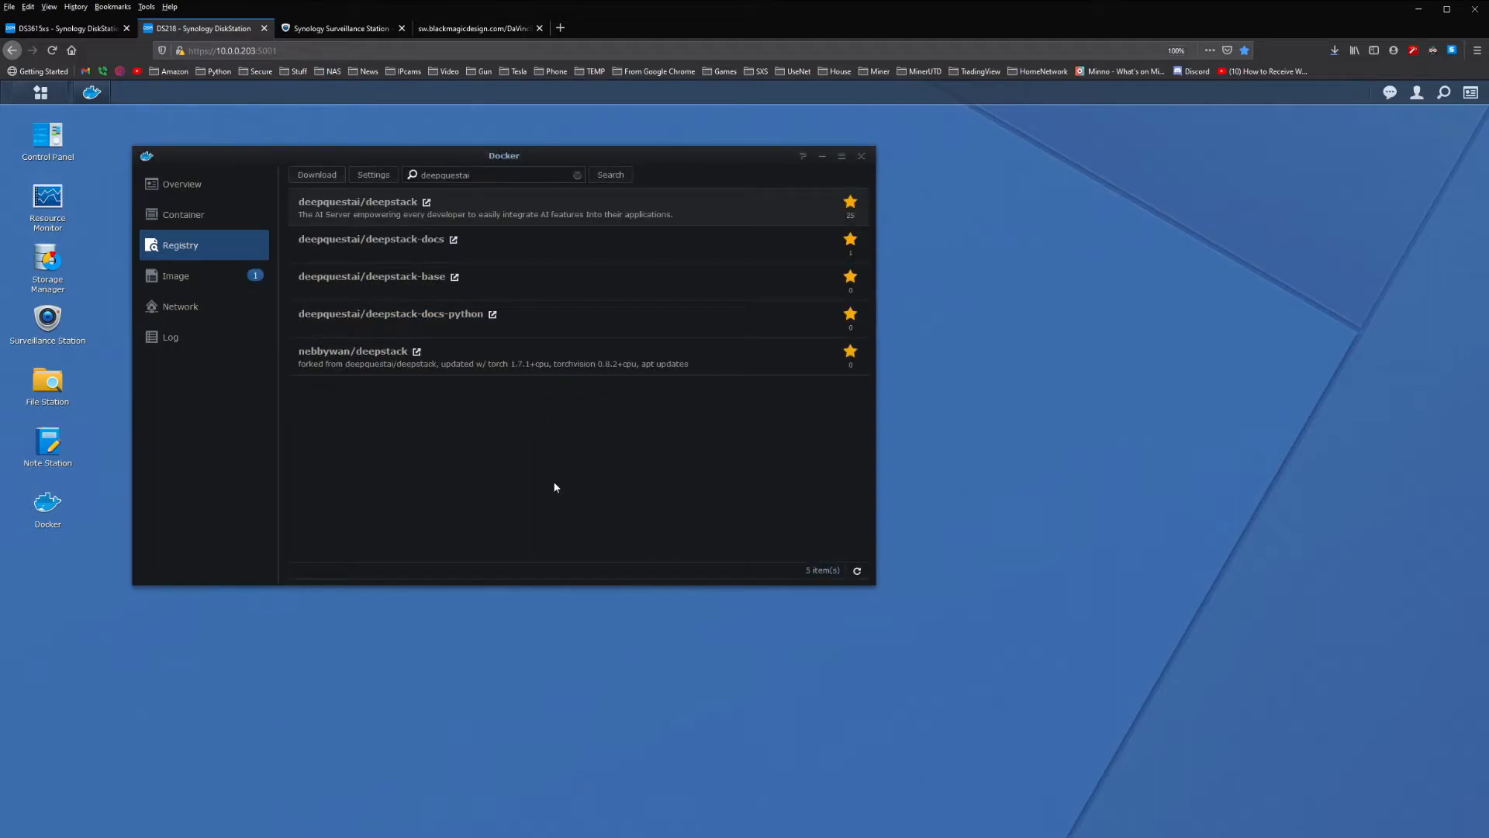
mouse_move(210, 288)
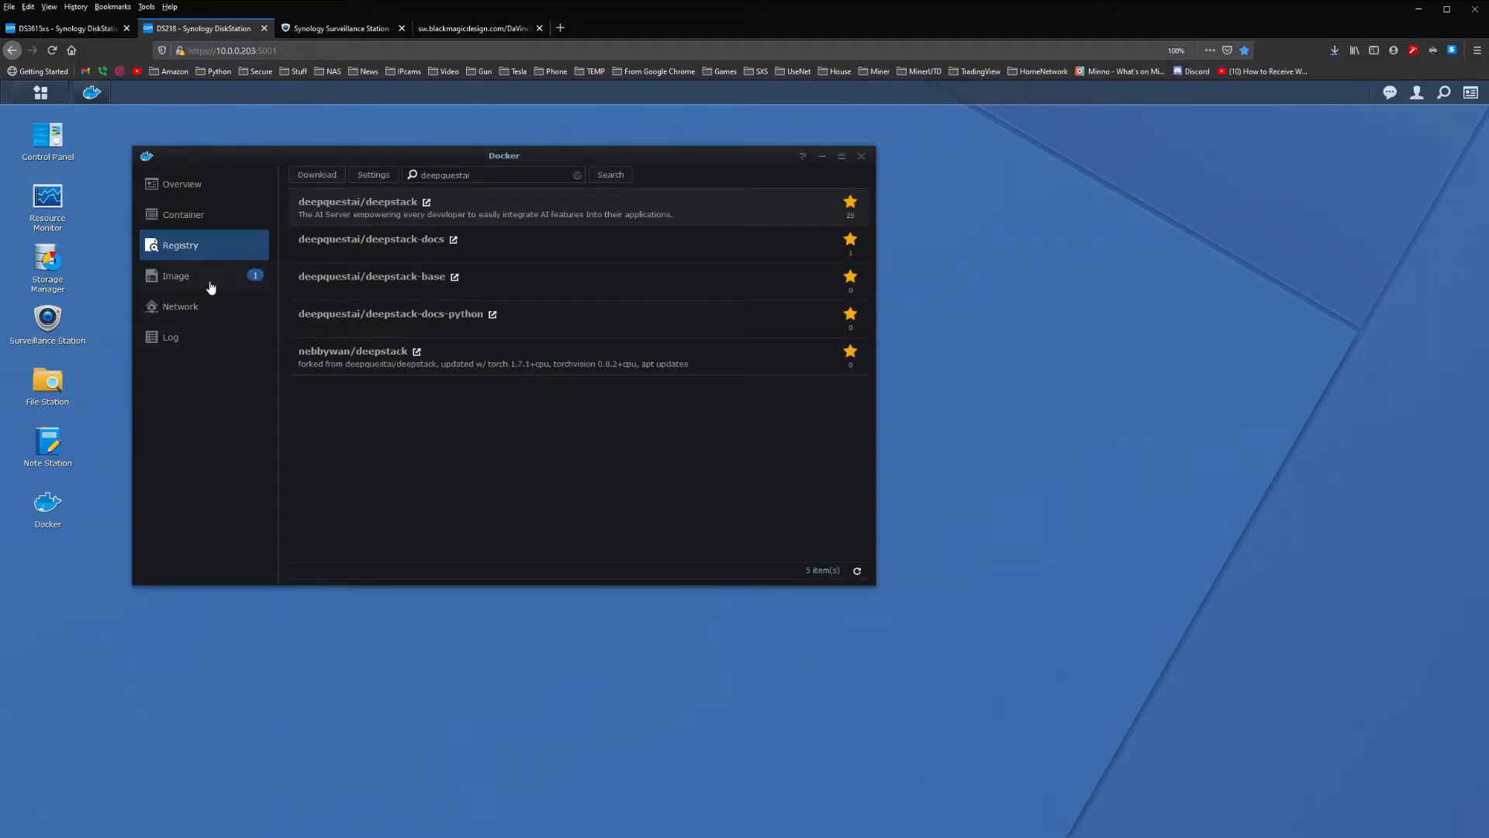
Watch the Image list until deepquestai/deepstack:latest finishes downloading, briefly checking Containers.
click(175, 275)
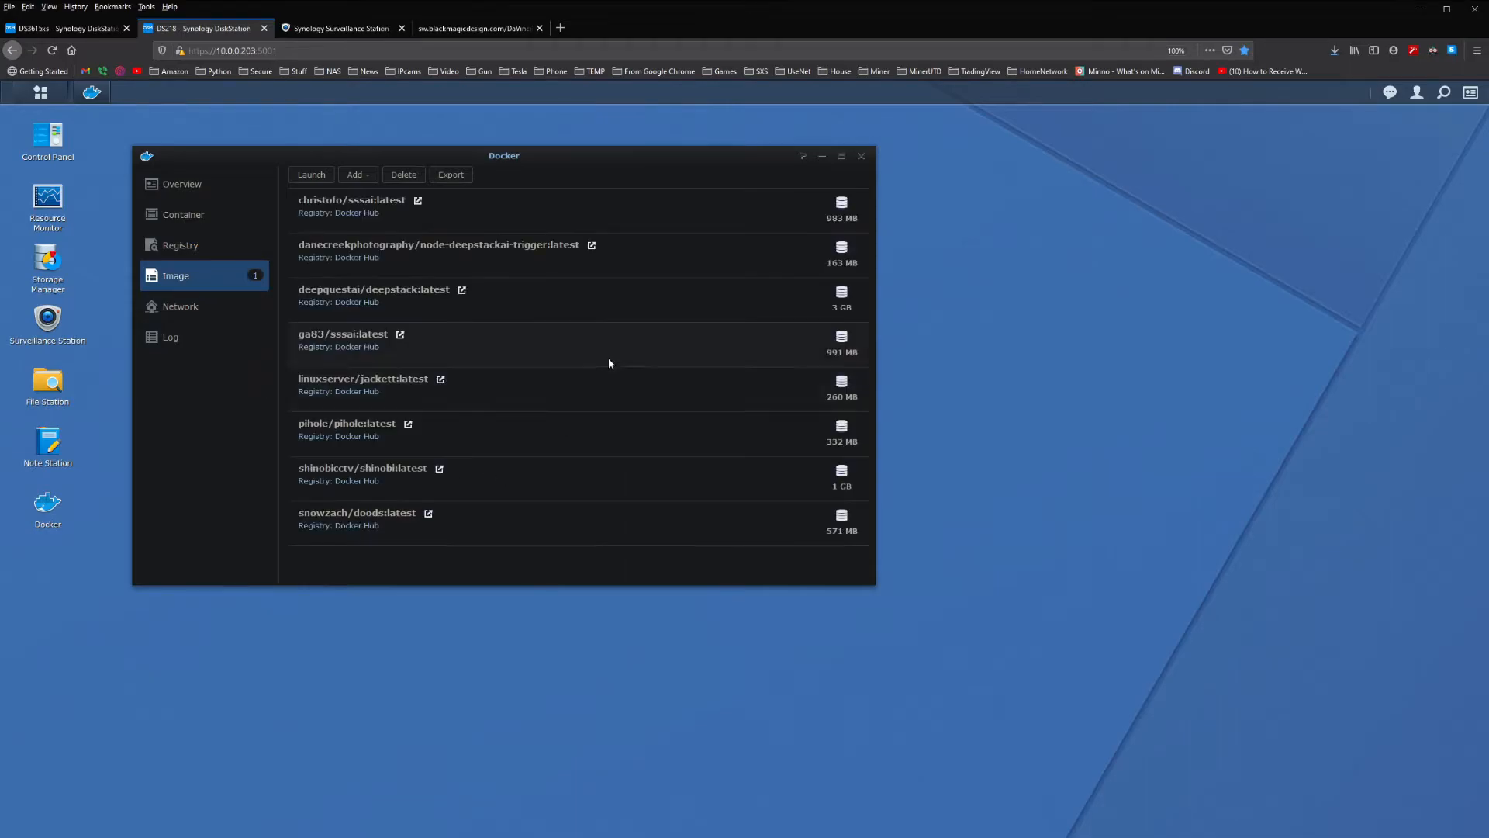
mouse_move(607, 387)
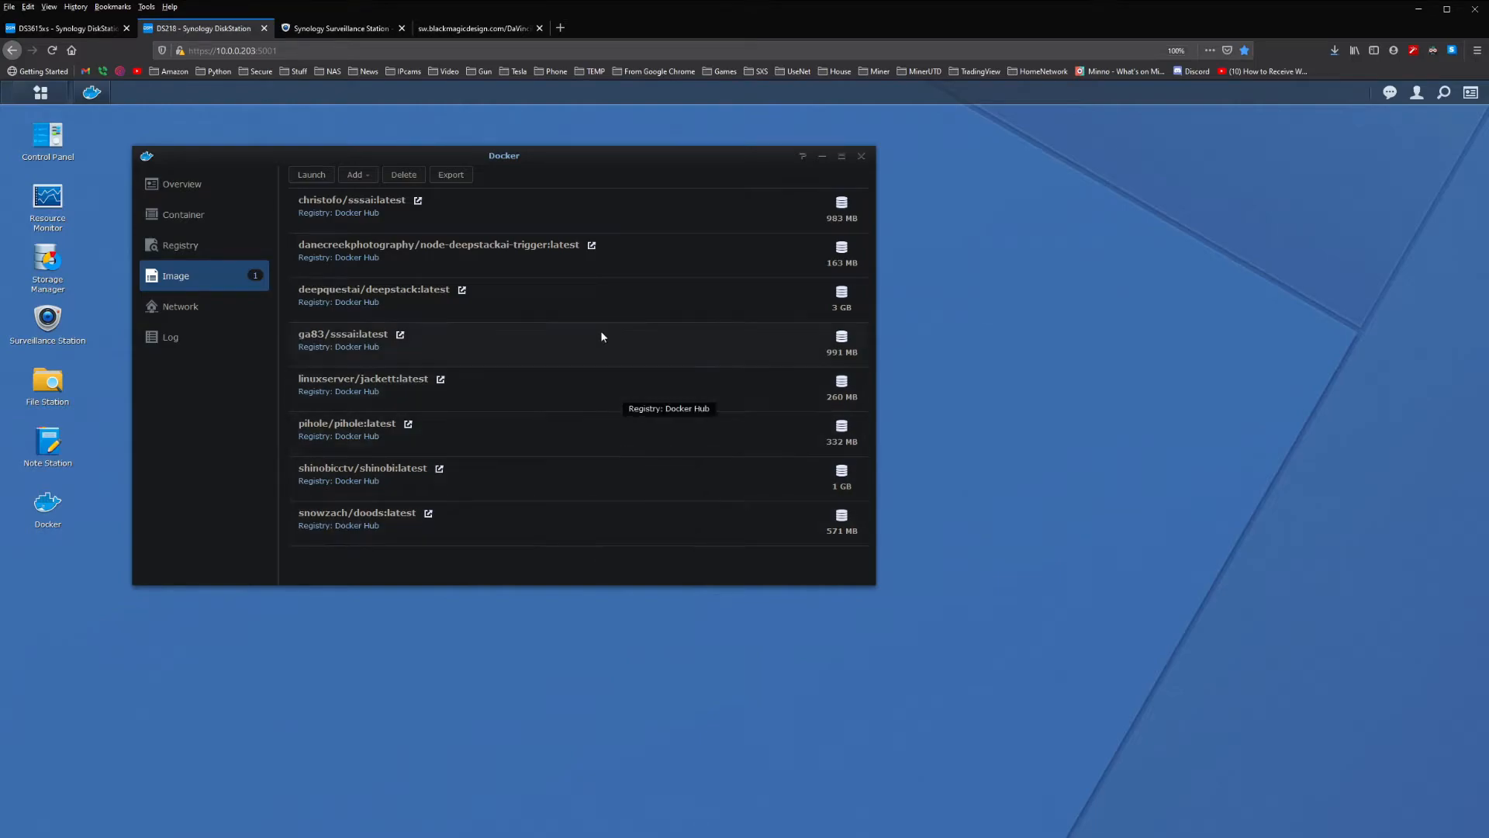
mouse_move(597, 488)
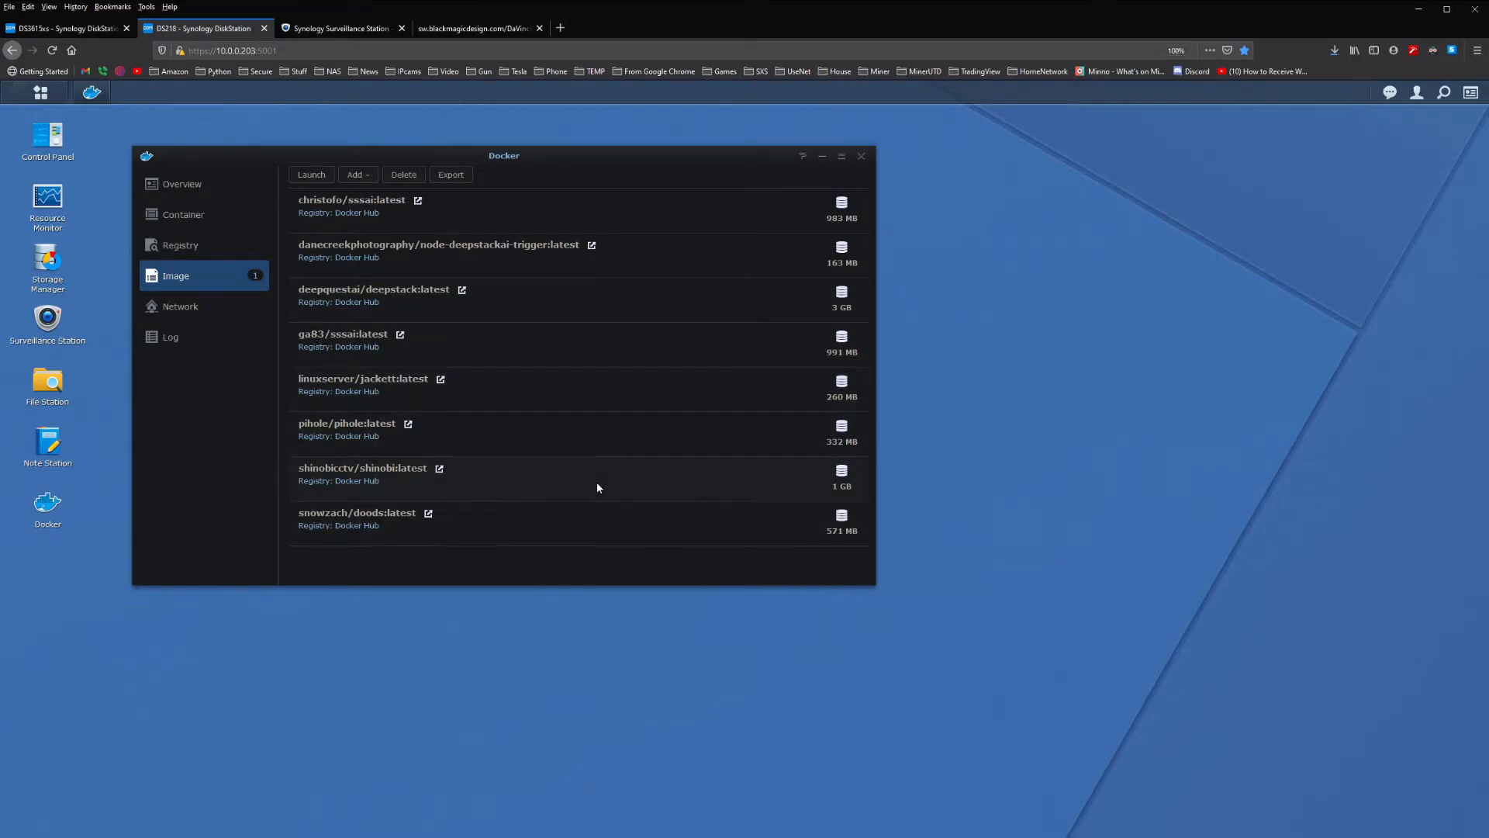
mouse_move(591, 429)
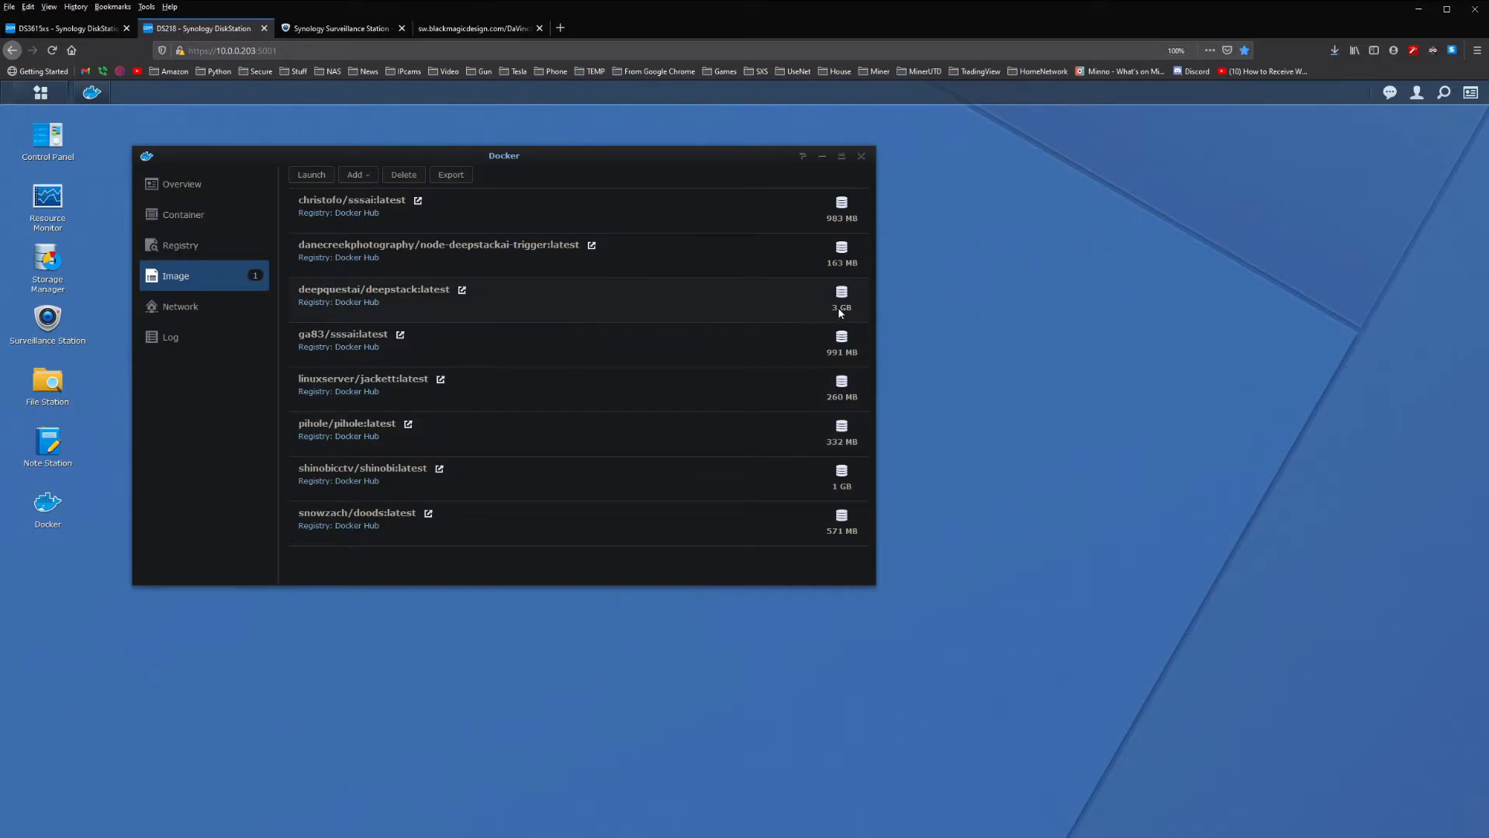
mouse_move(845, 310)
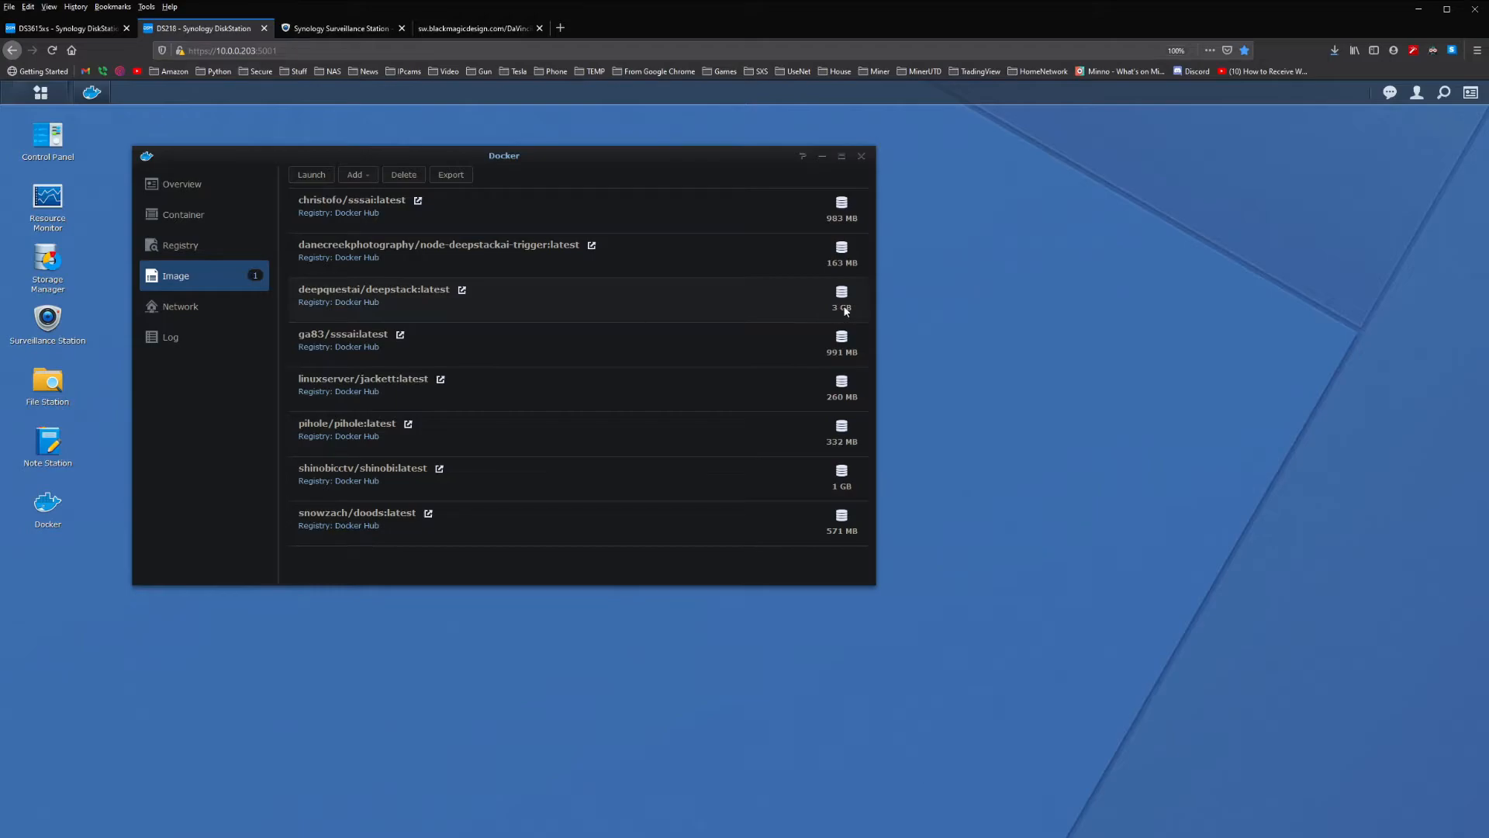
mouse_move(605, 317)
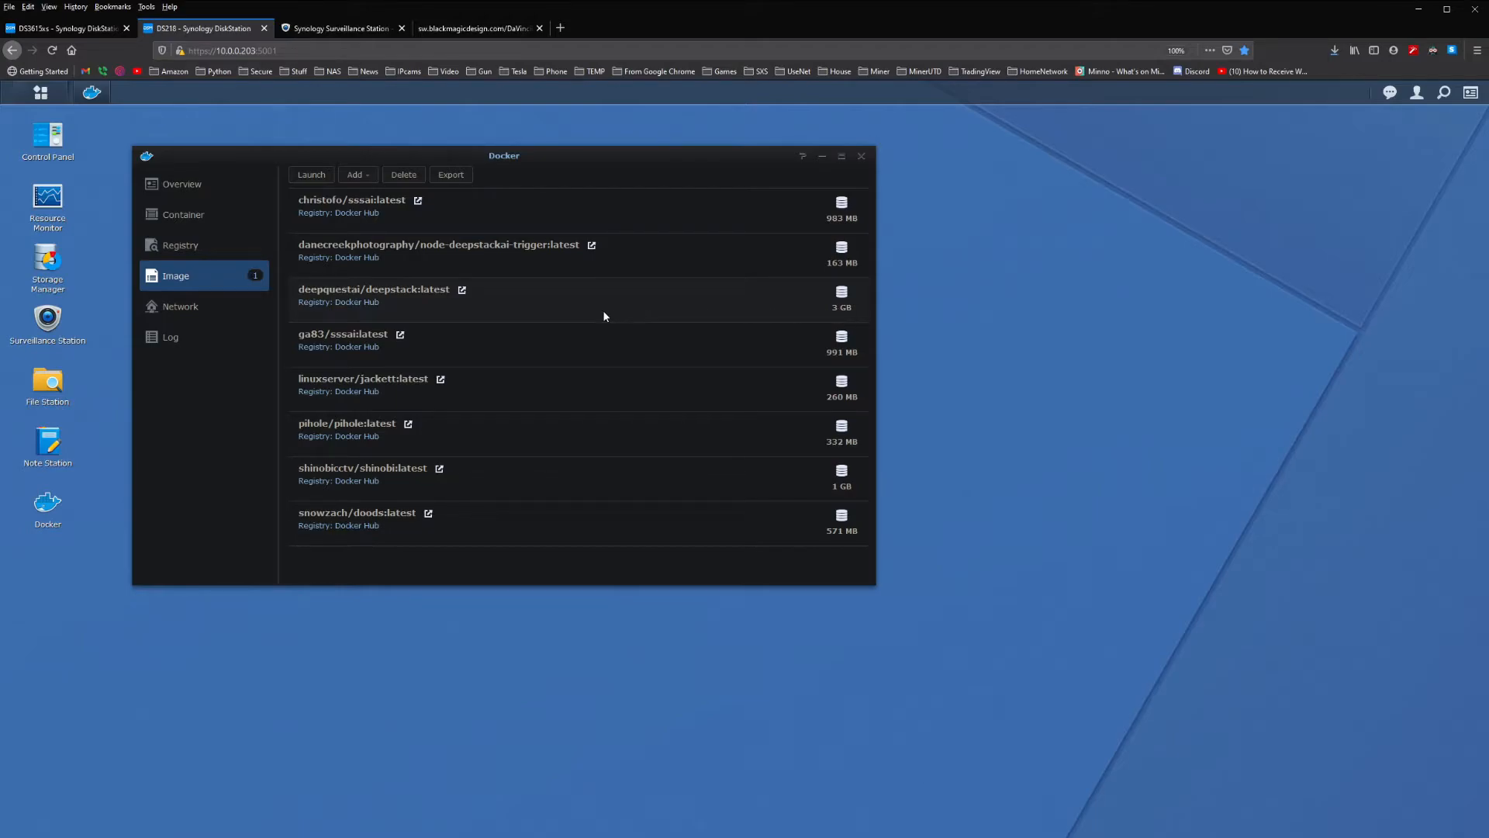
mouse_move(1229, 235)
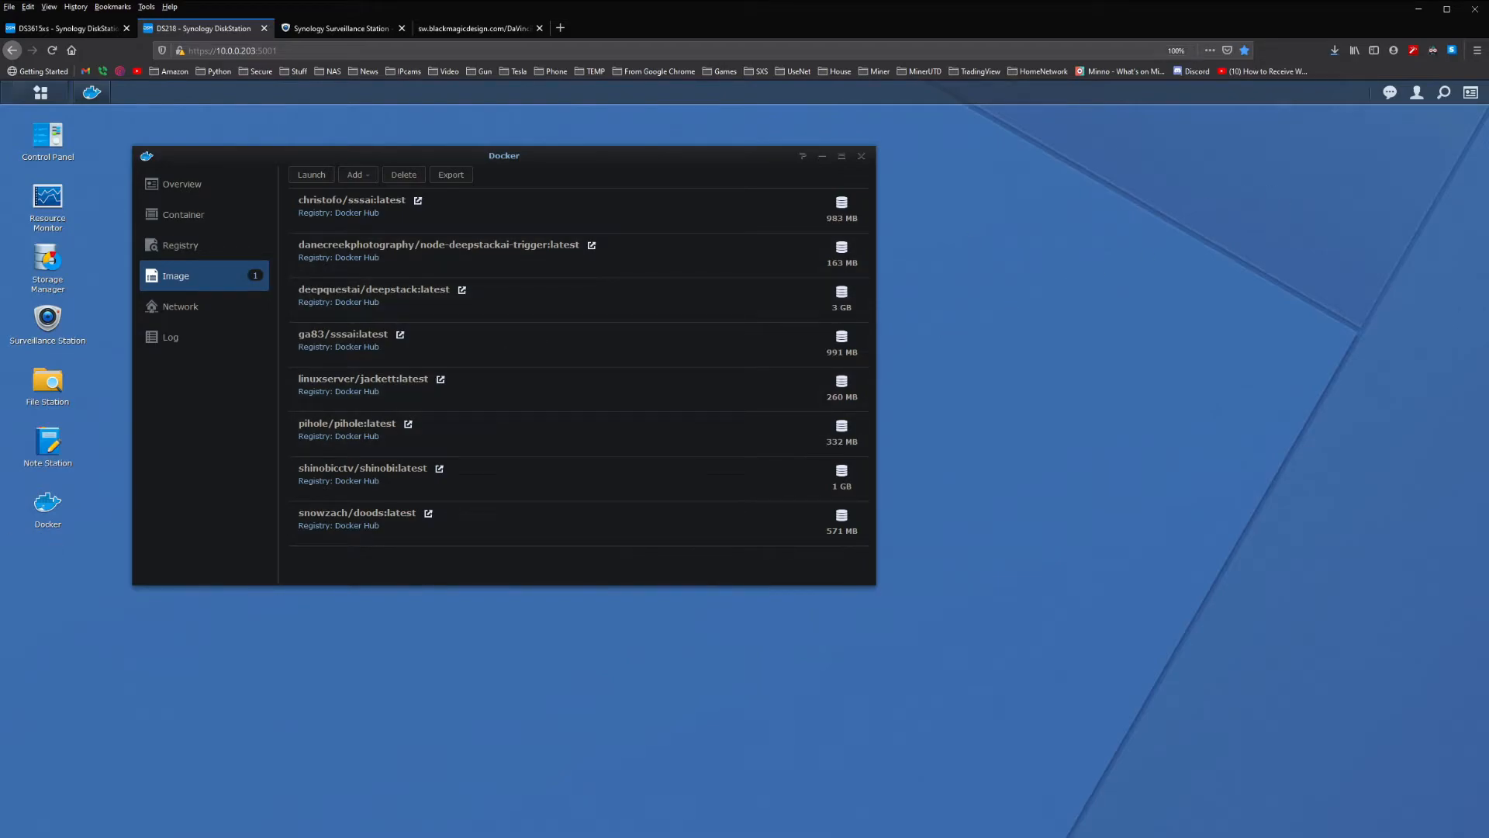
mouse_move(825, 311)
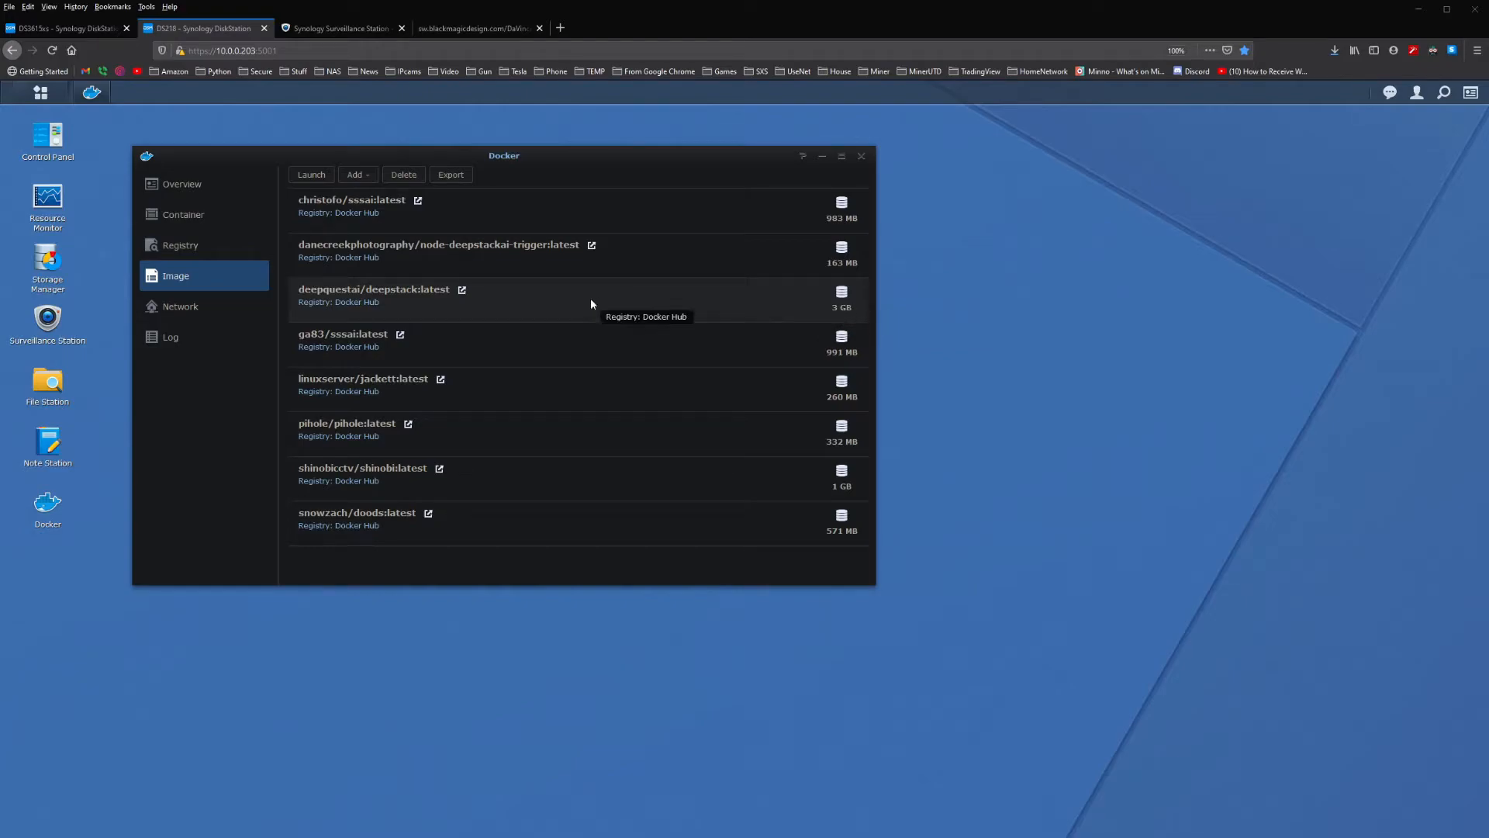
mouse_move(318, 260)
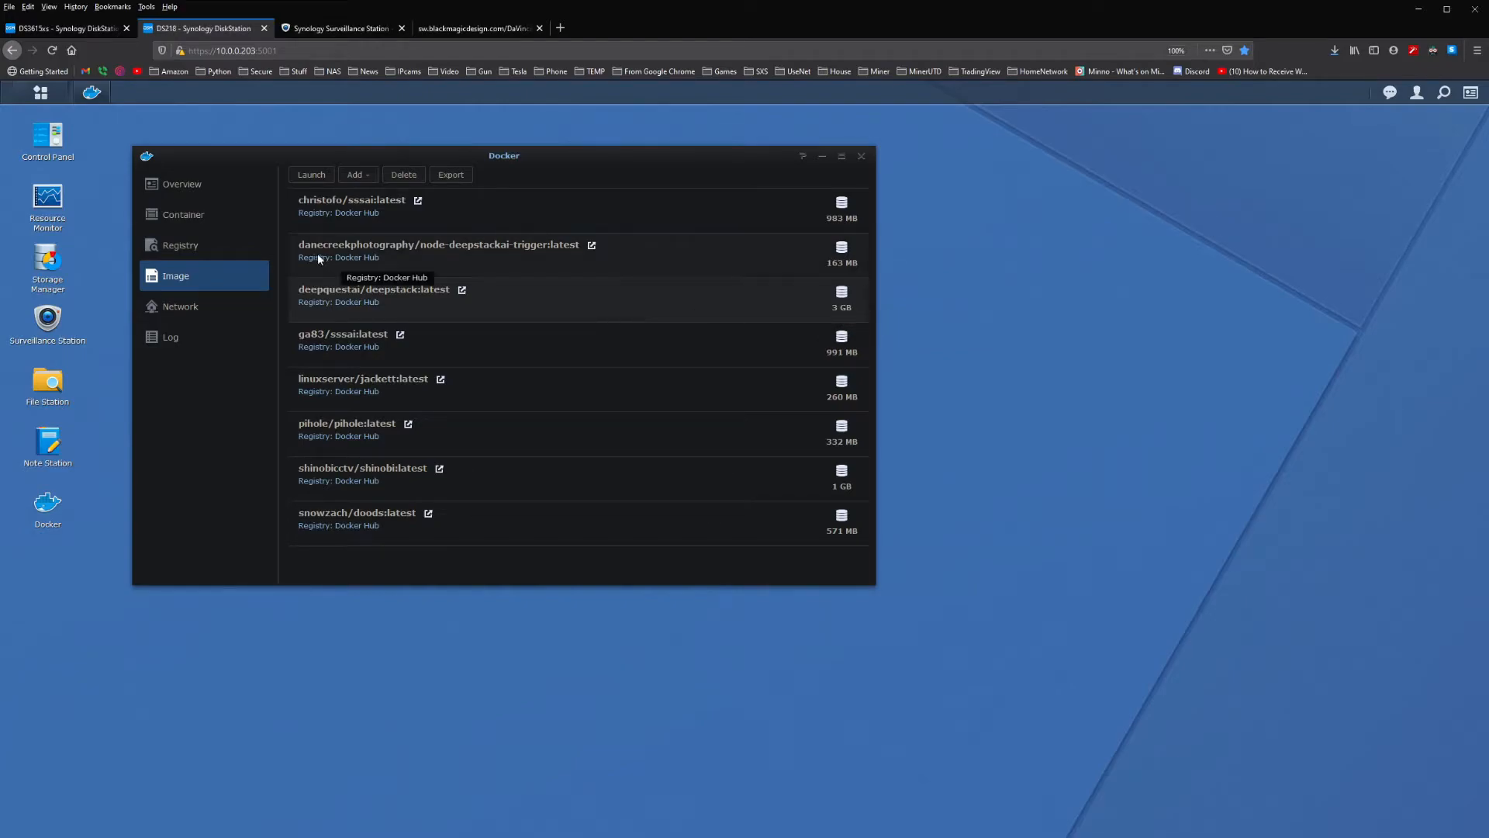
click(184, 214)
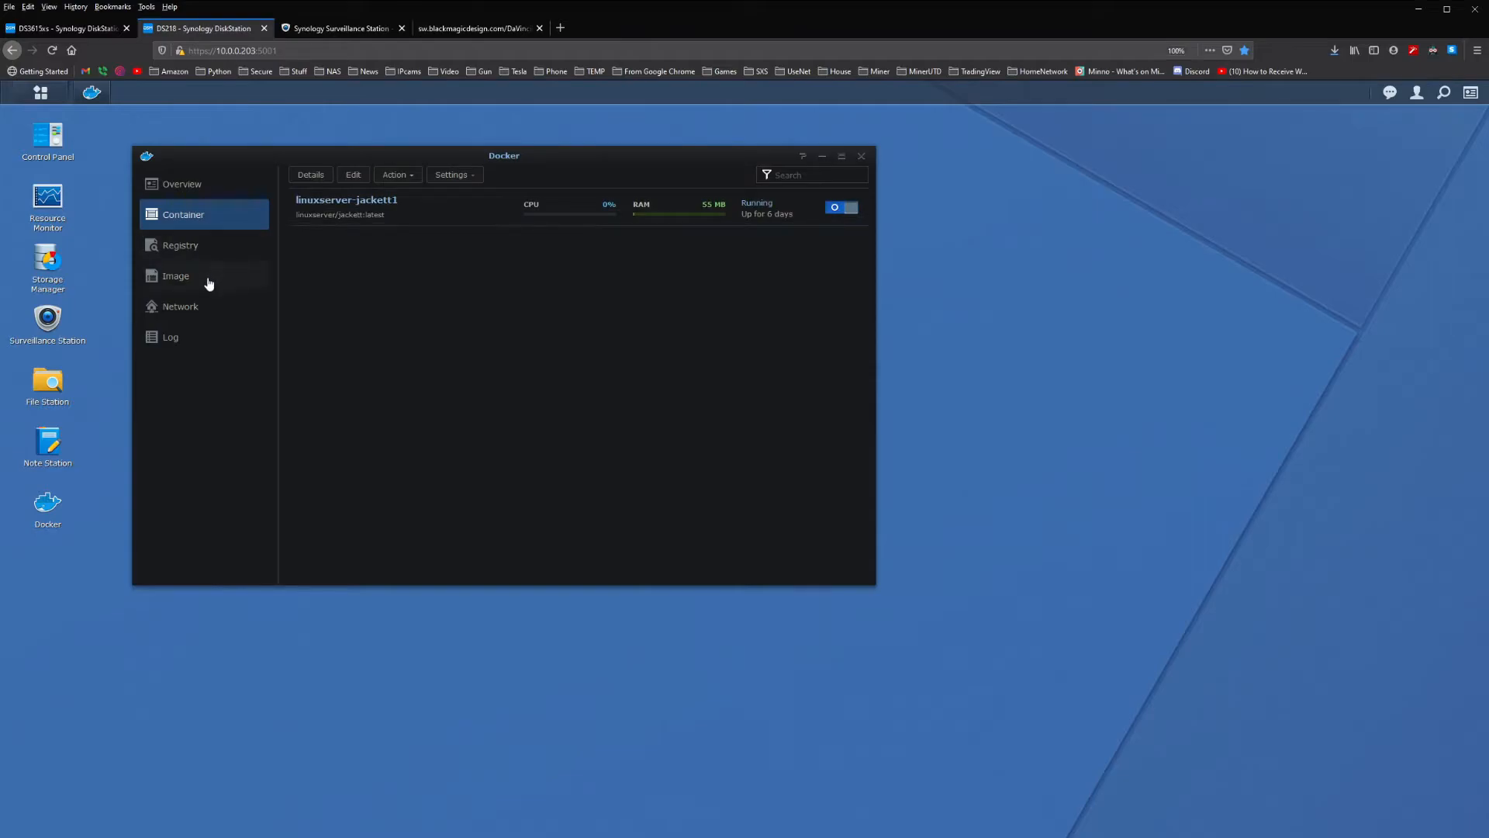
click(175, 275)
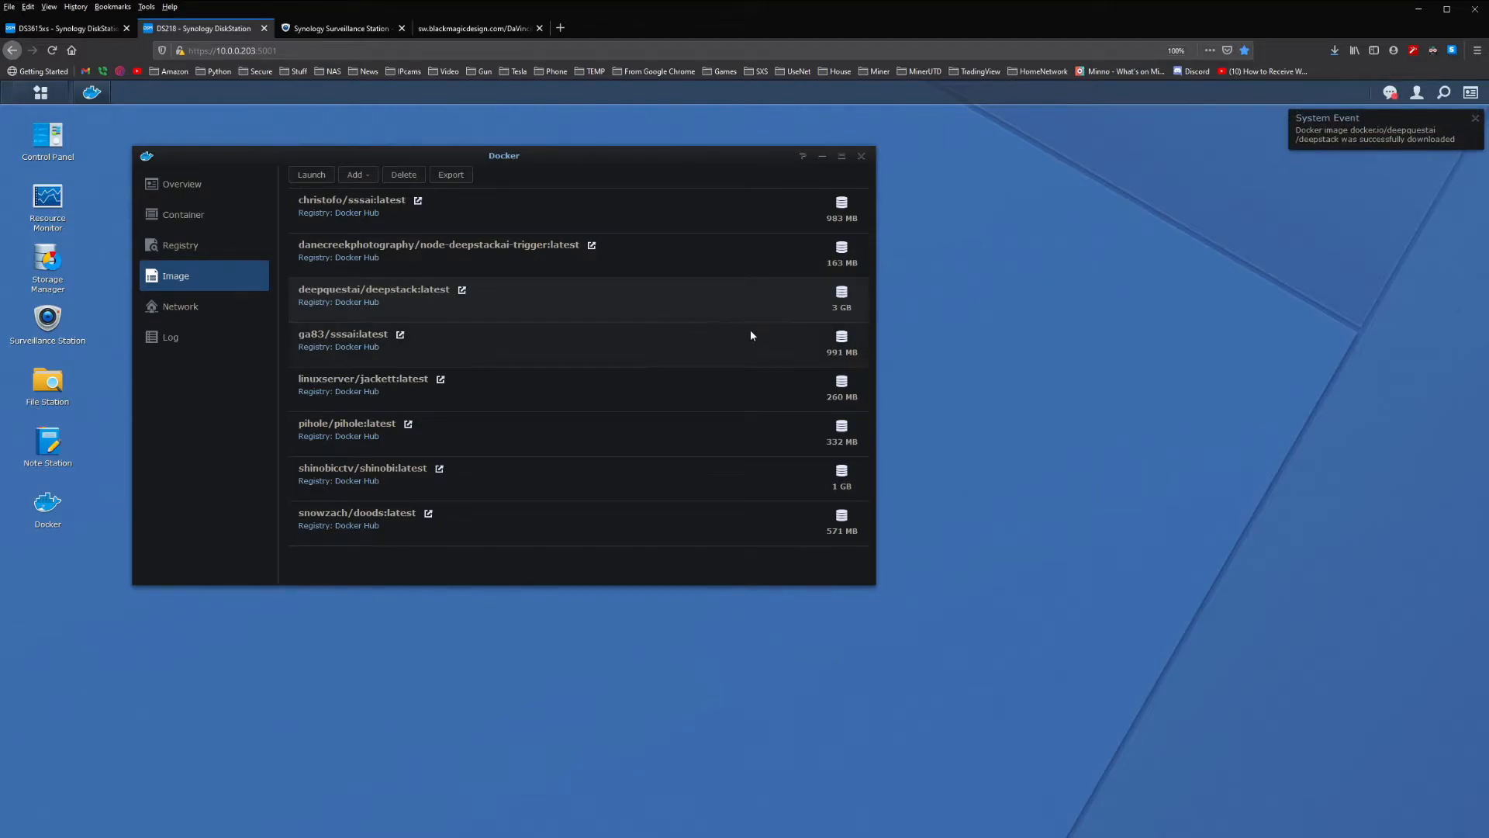
mouse_move(528, 318)
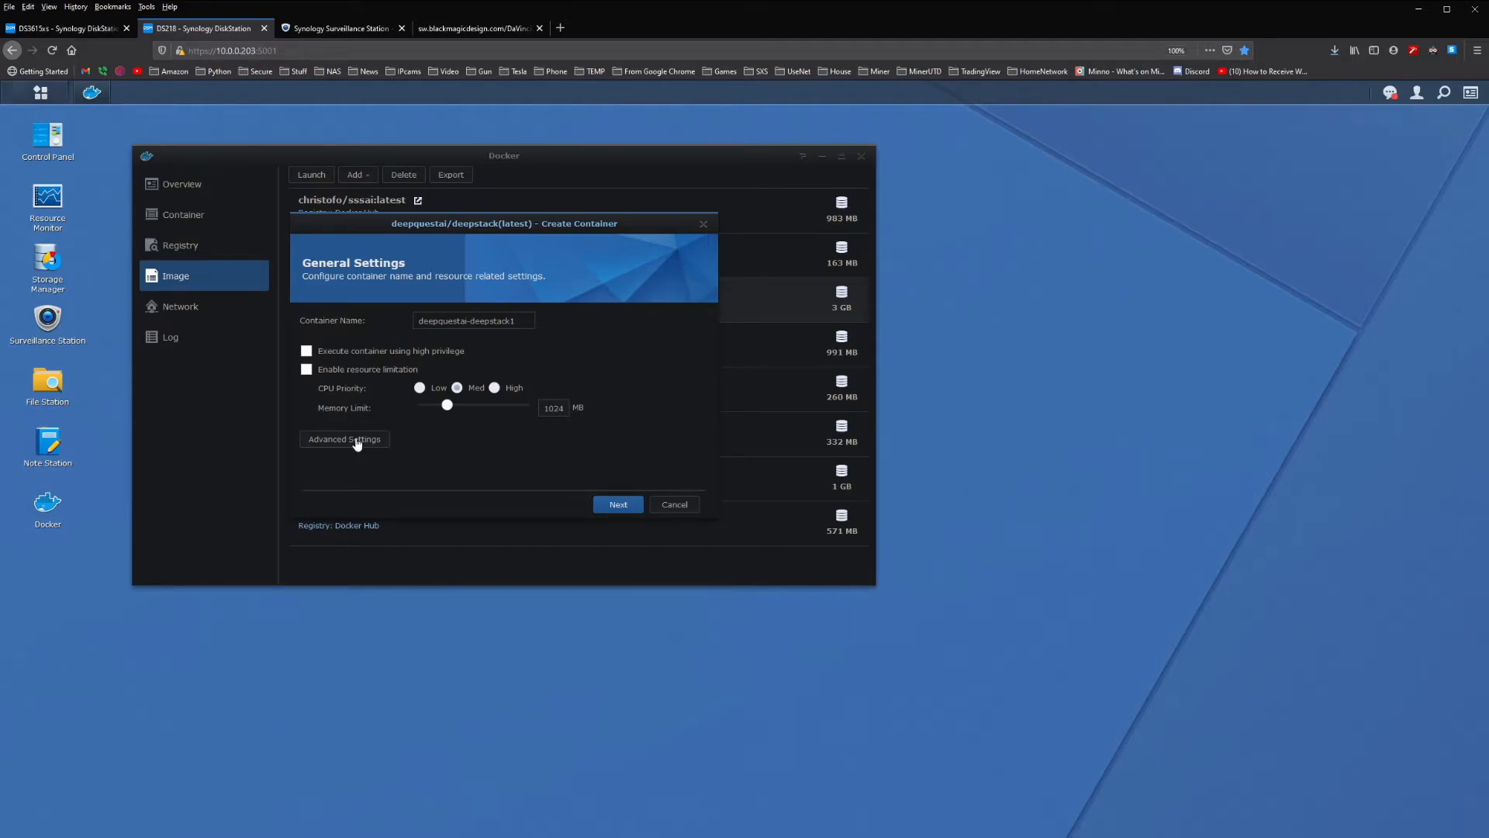
Enable automatic restart and review the volume and bridge network settings.
click(343, 439)
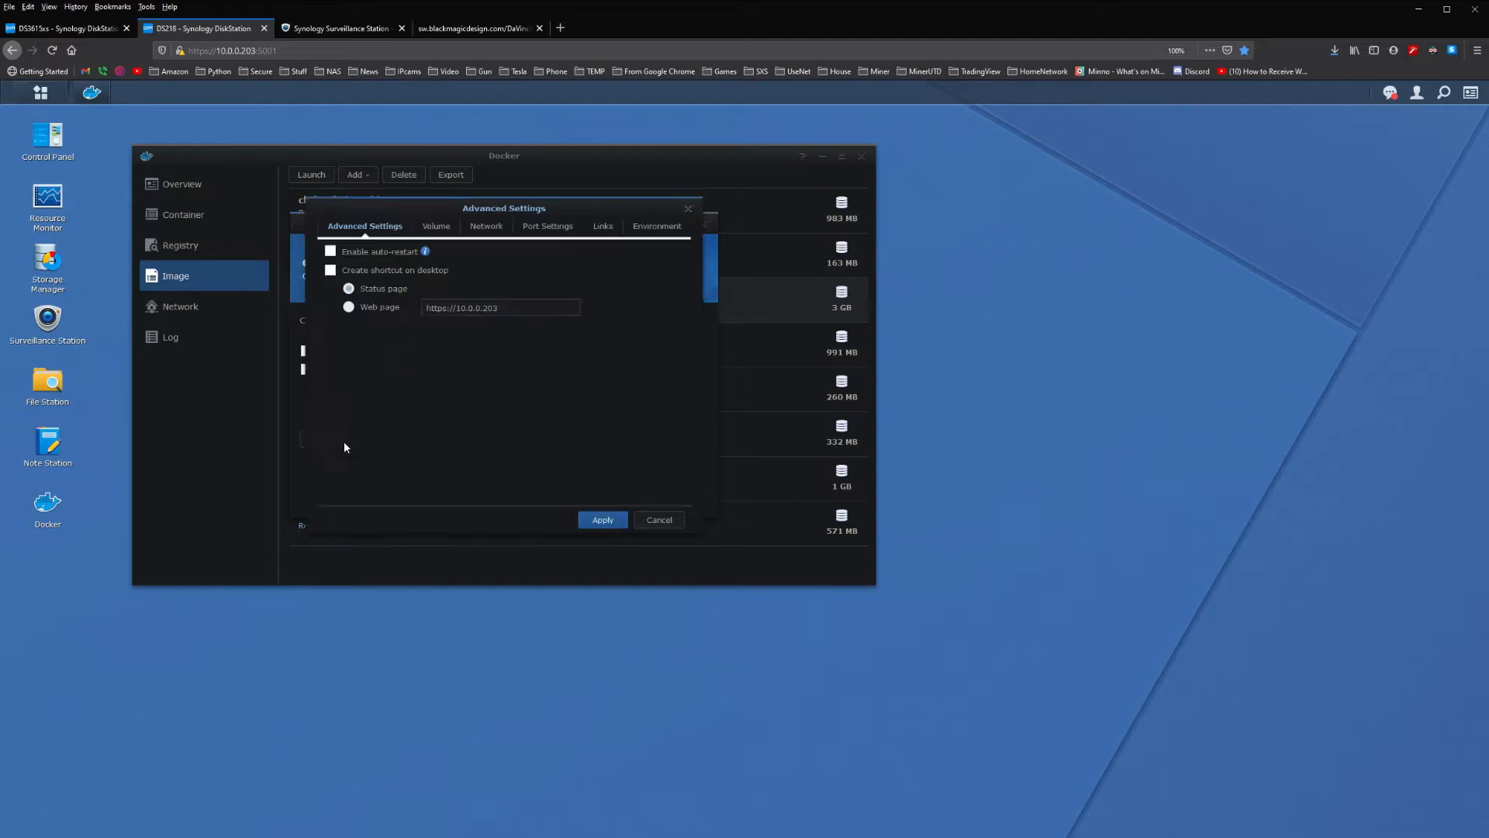
click(331, 252)
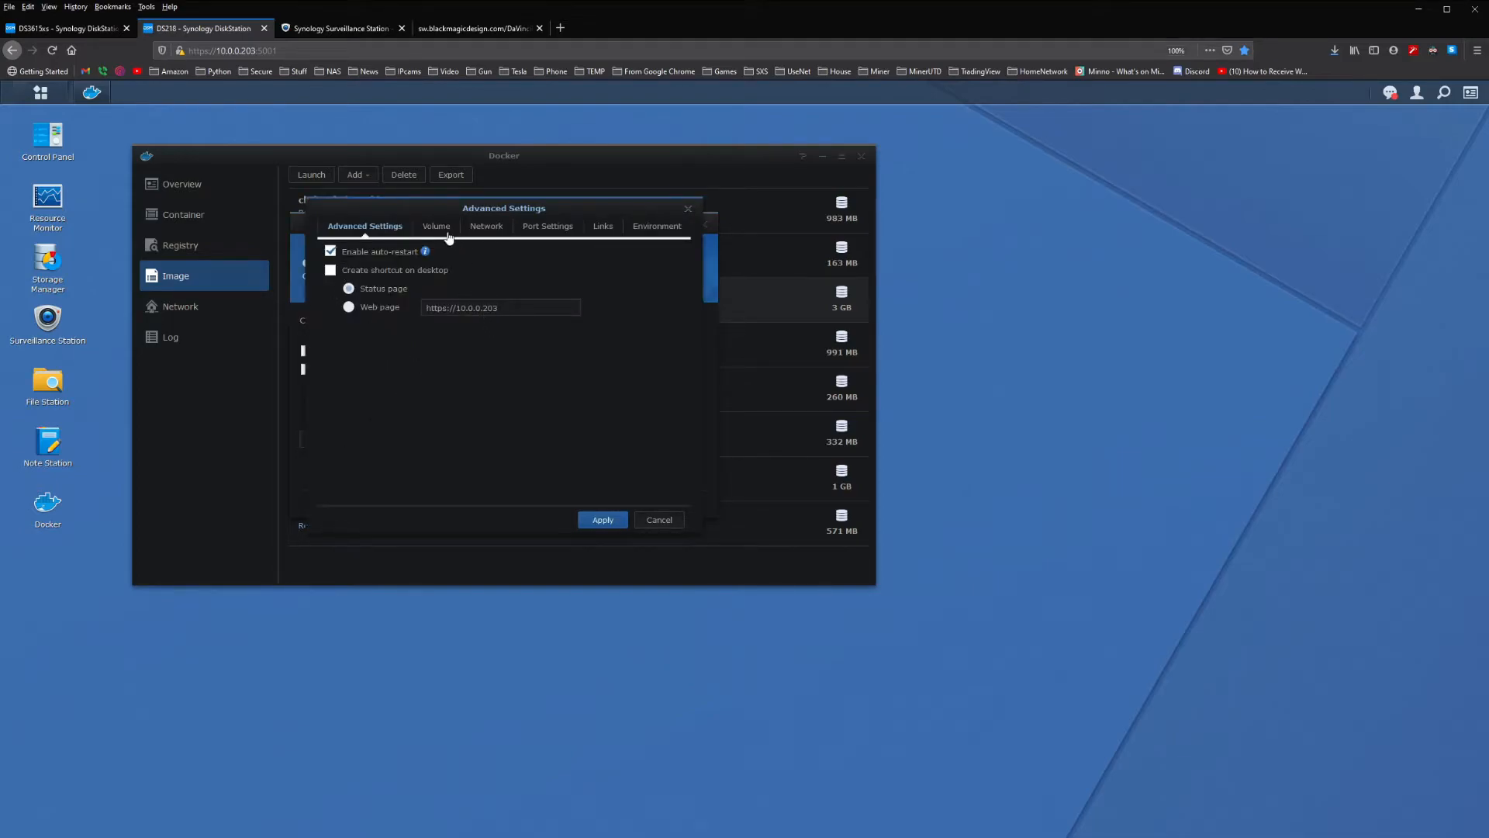
click(435, 226)
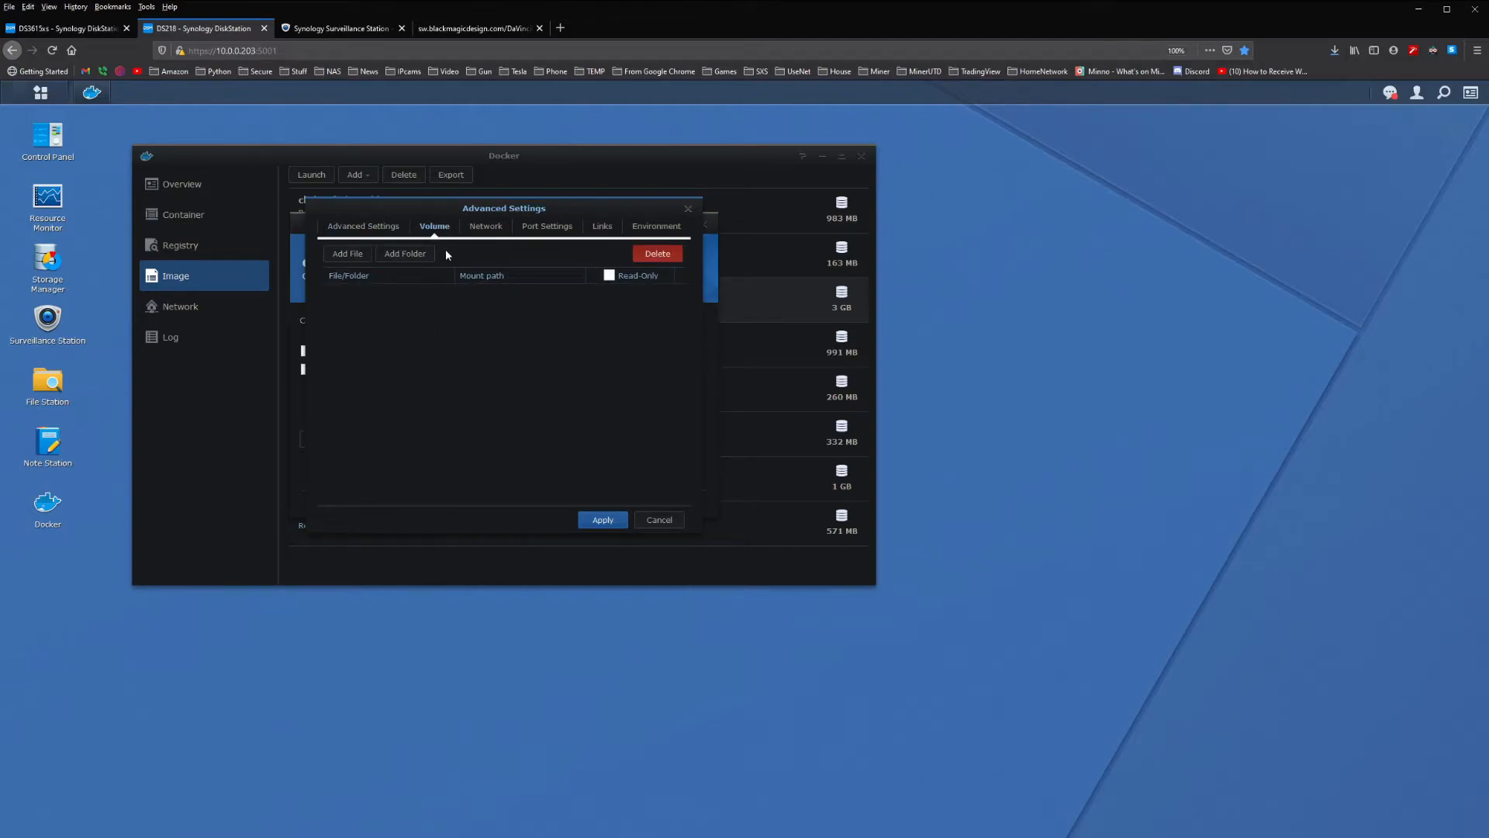
click(486, 226)
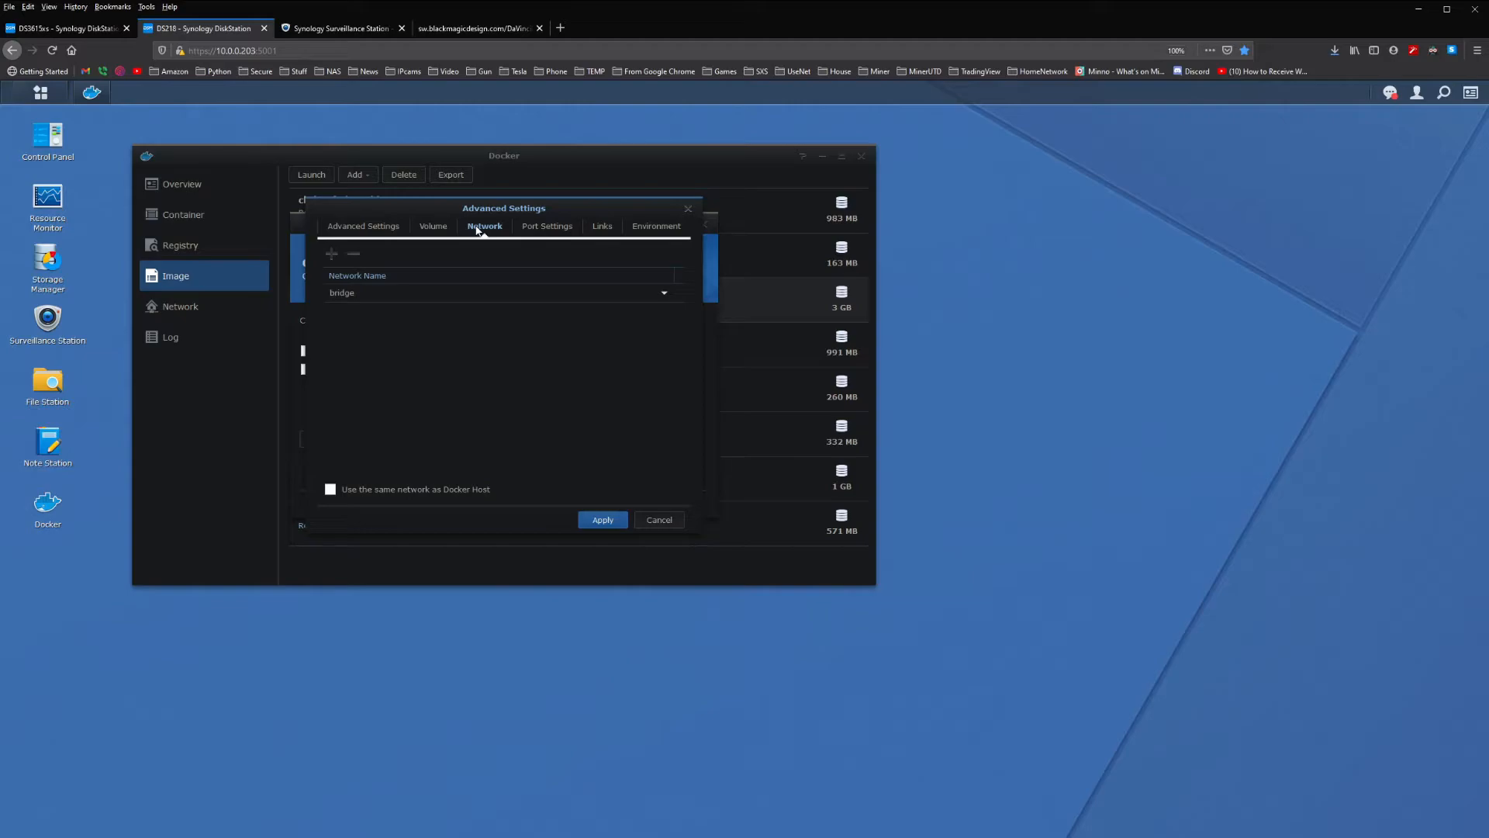
click(546, 226)
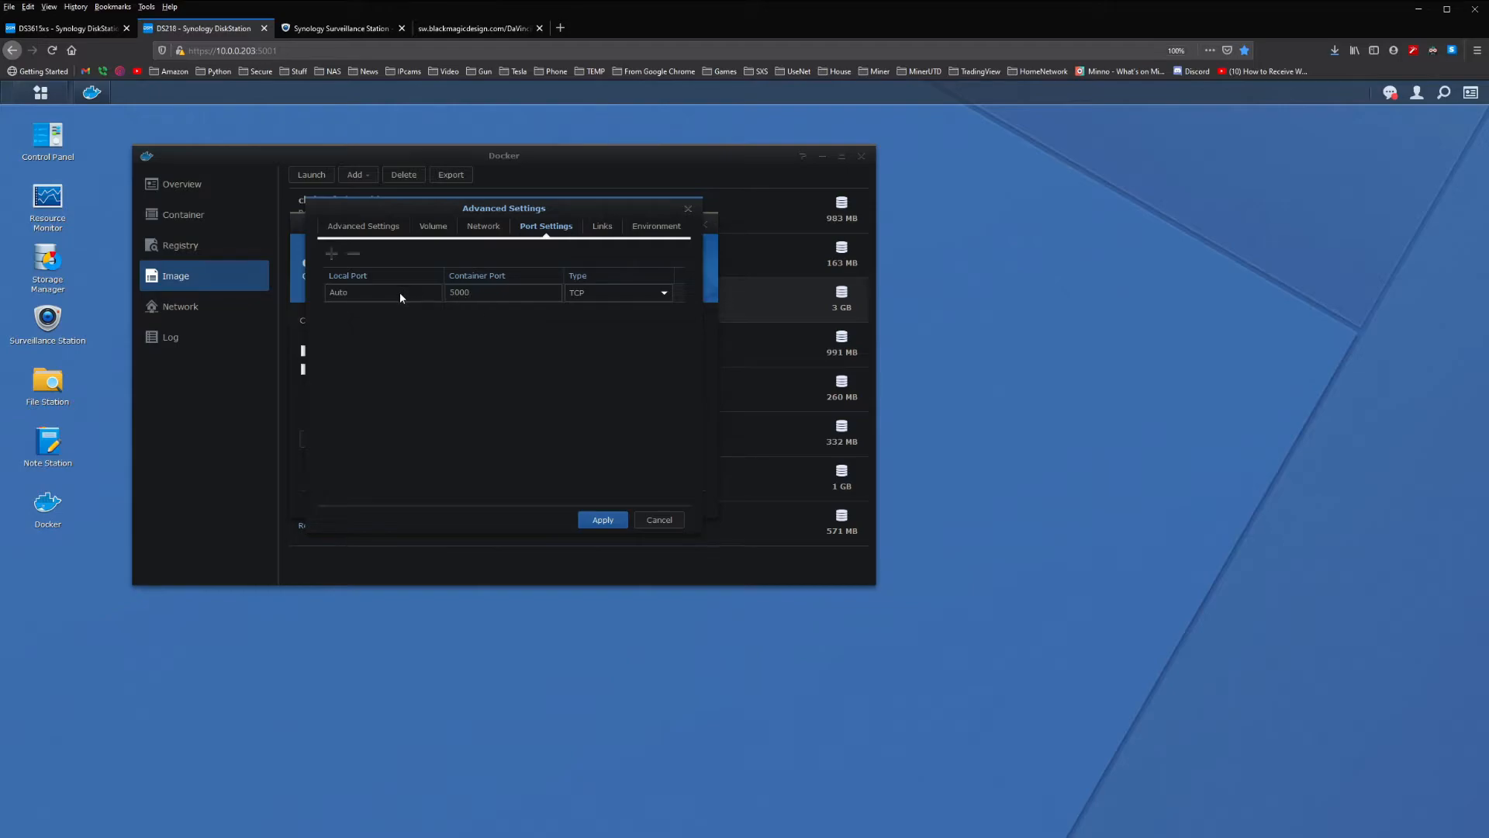
Map local port 83 to container port 5000 over TCP.
click(383, 292)
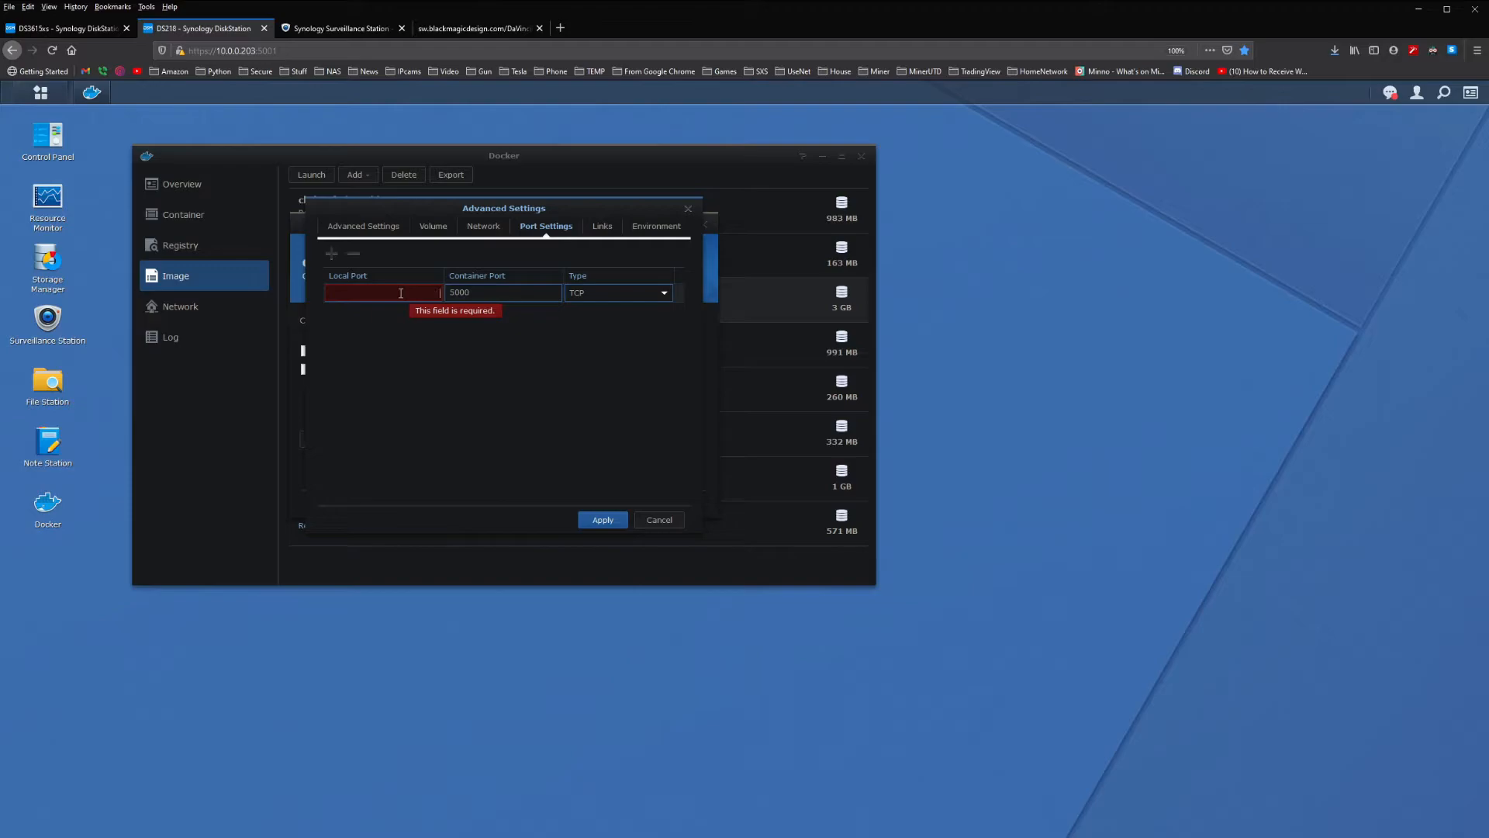
text(8)
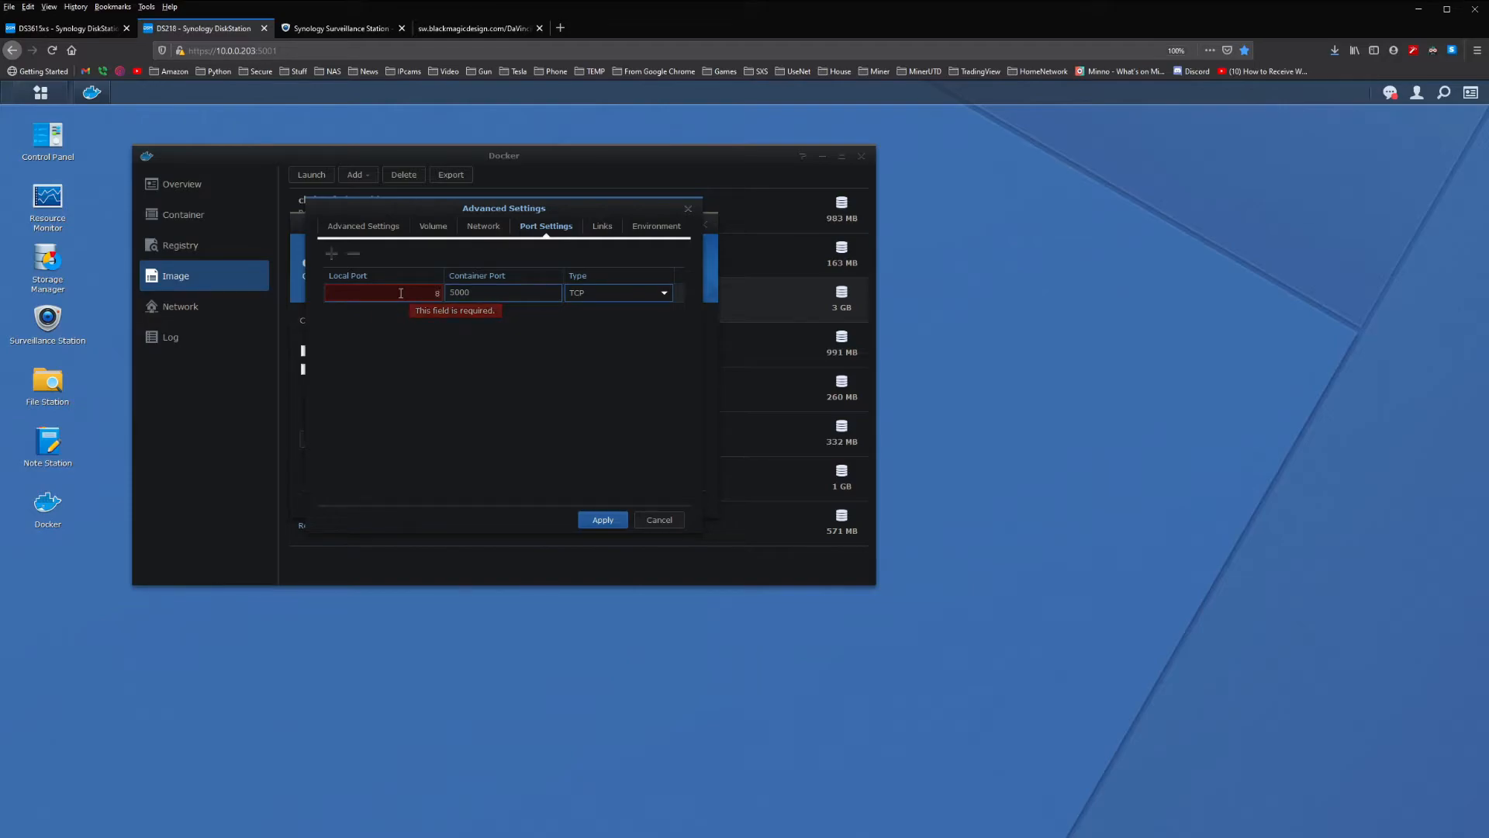
text(83)
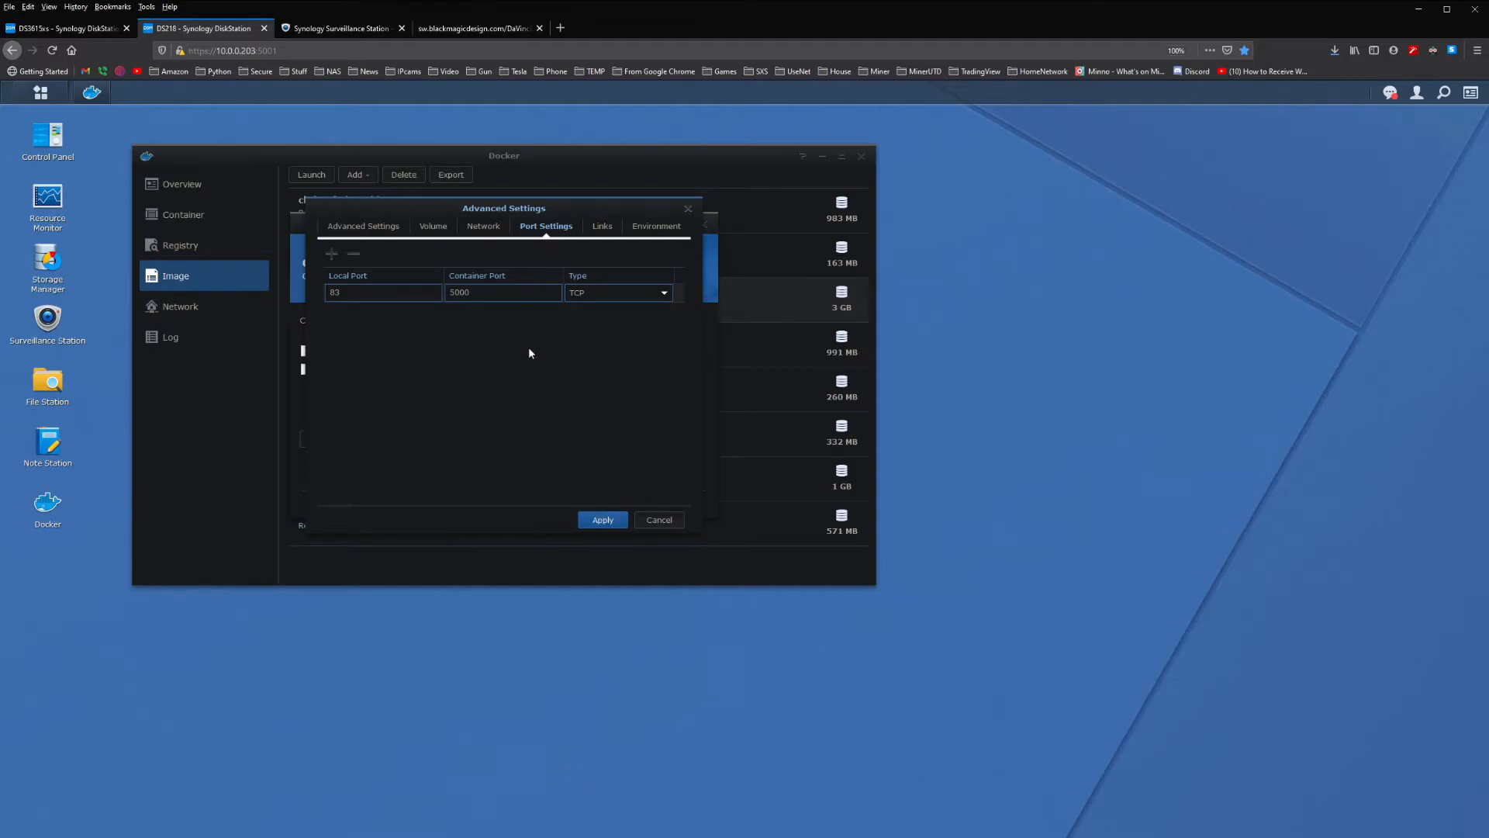
click(601, 225)
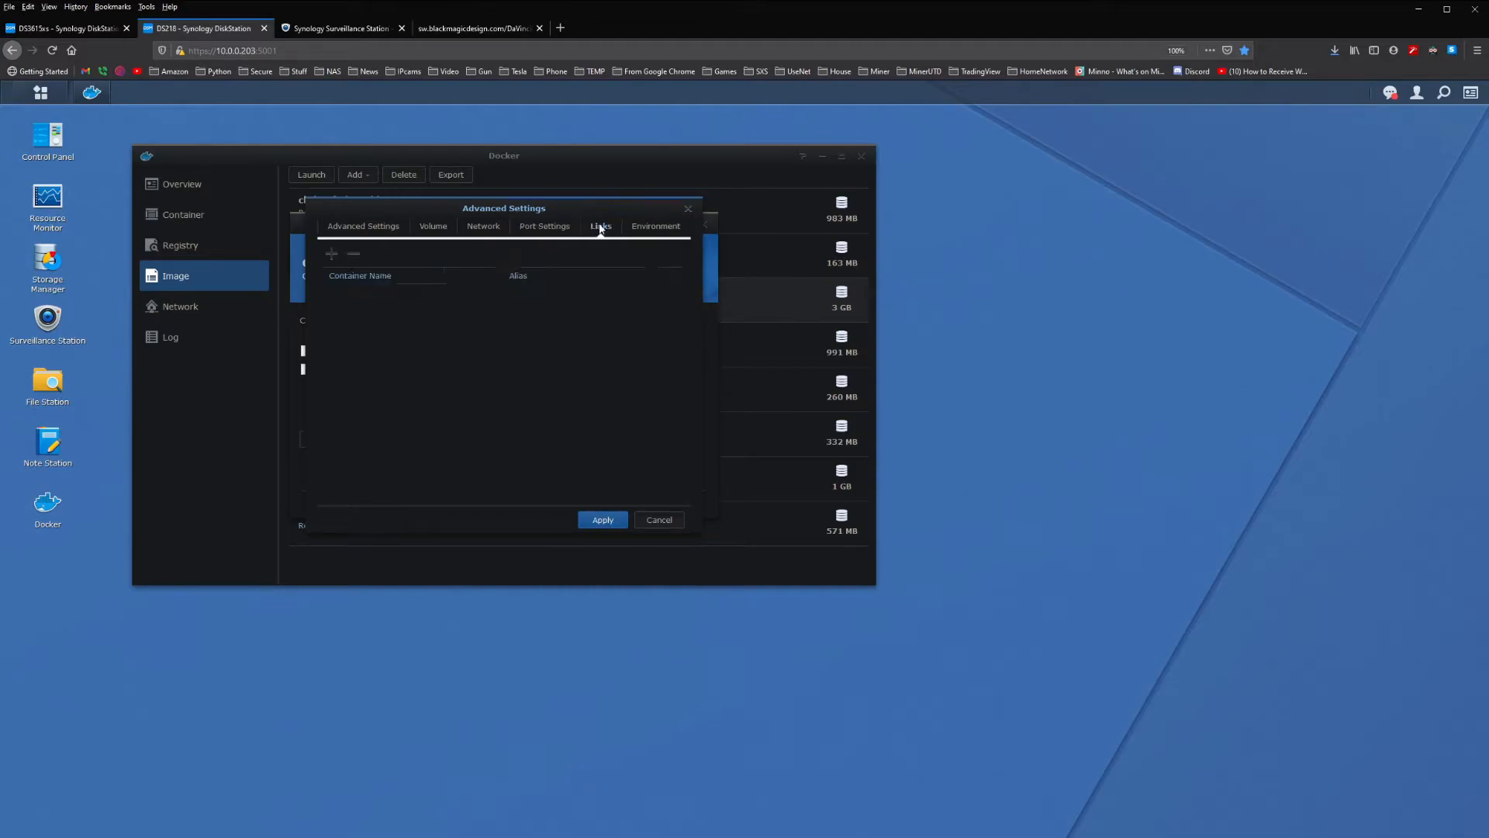
click(654, 226)
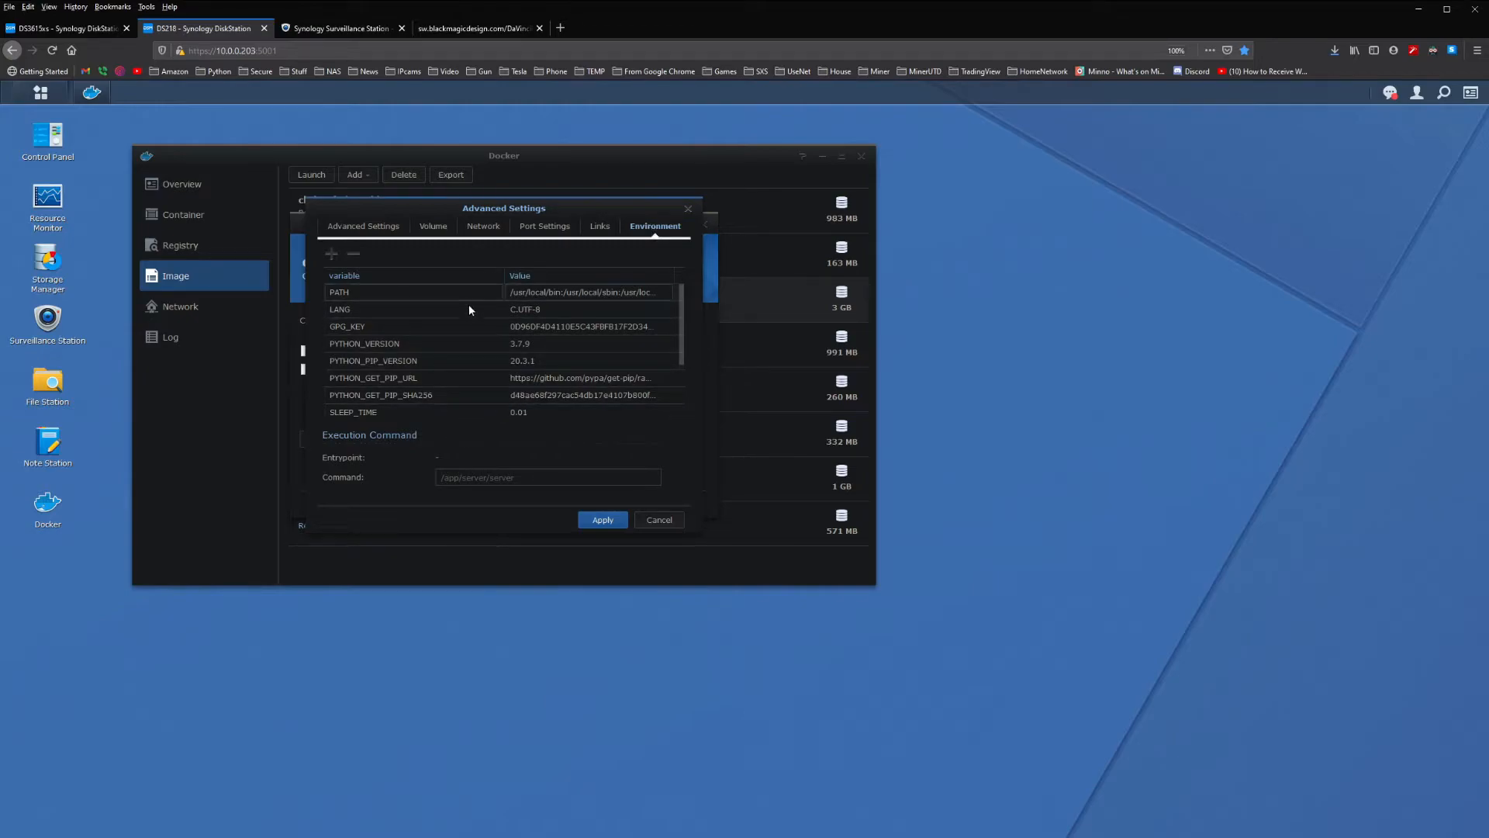
mouse_move(479, 293)
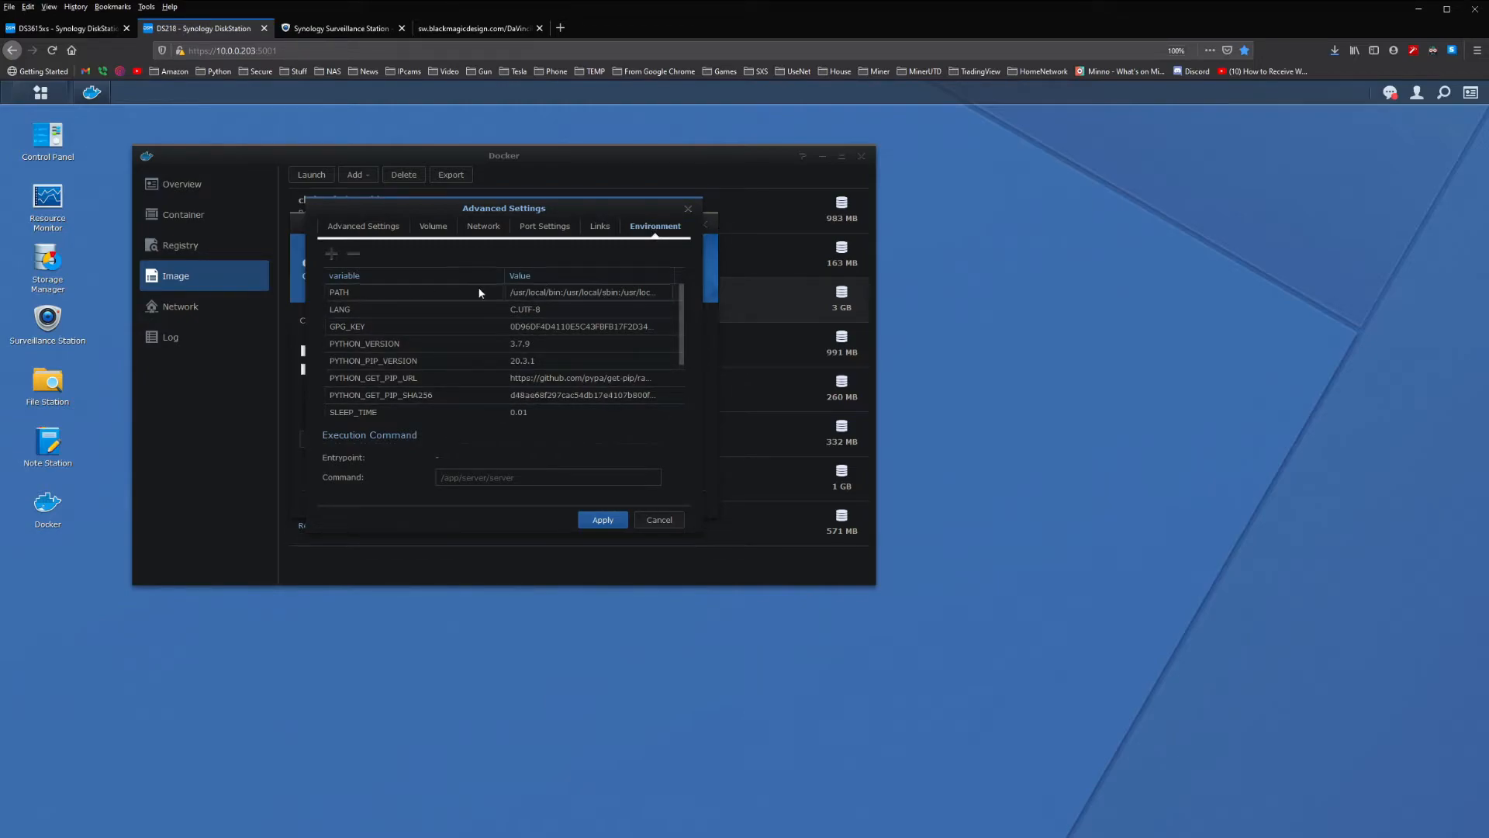
Add the environment variable VISION-DETECTION with value True.
click(427, 309)
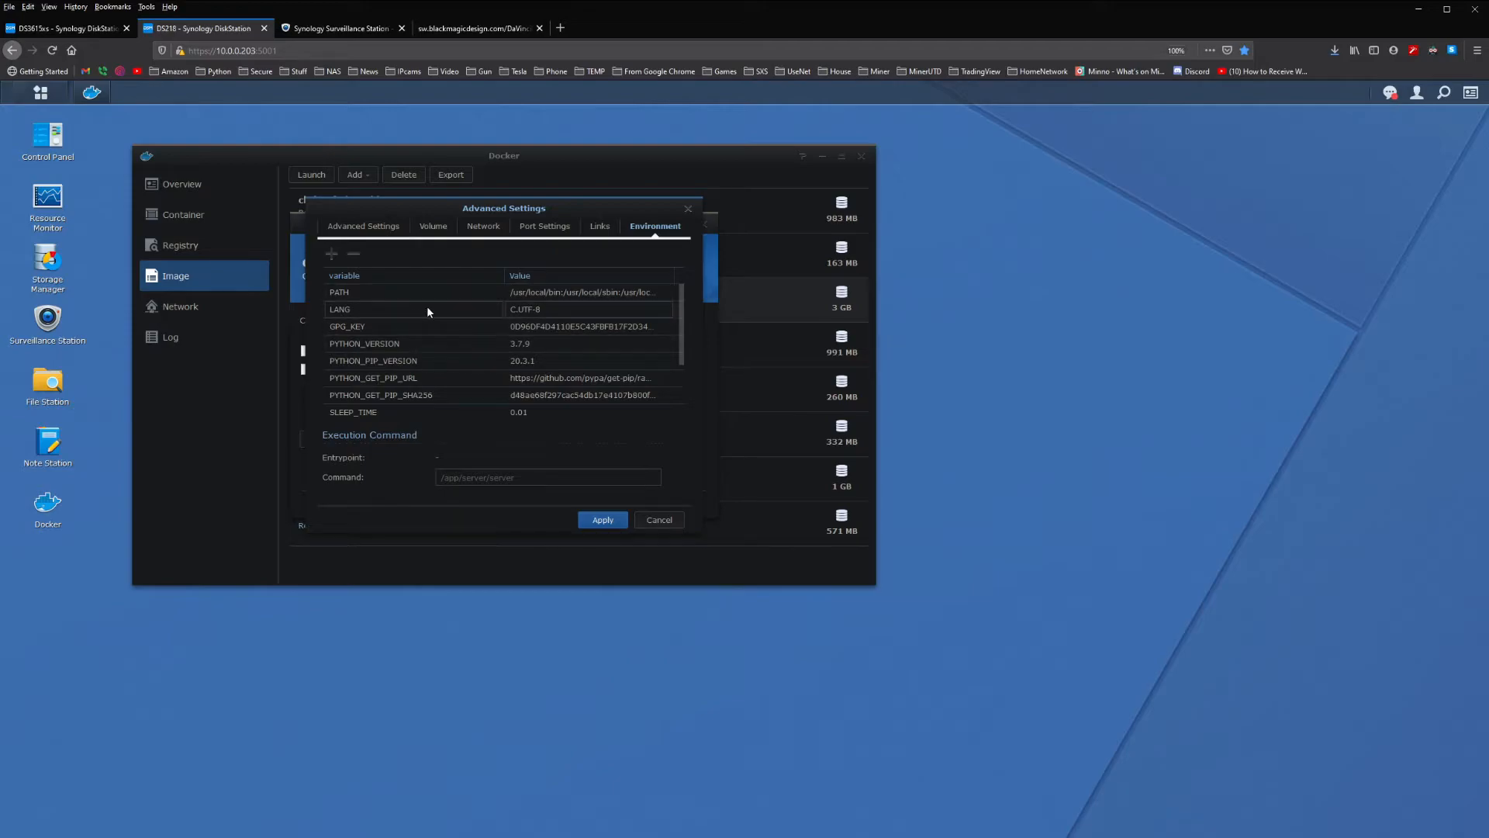
mouse_move(331, 254)
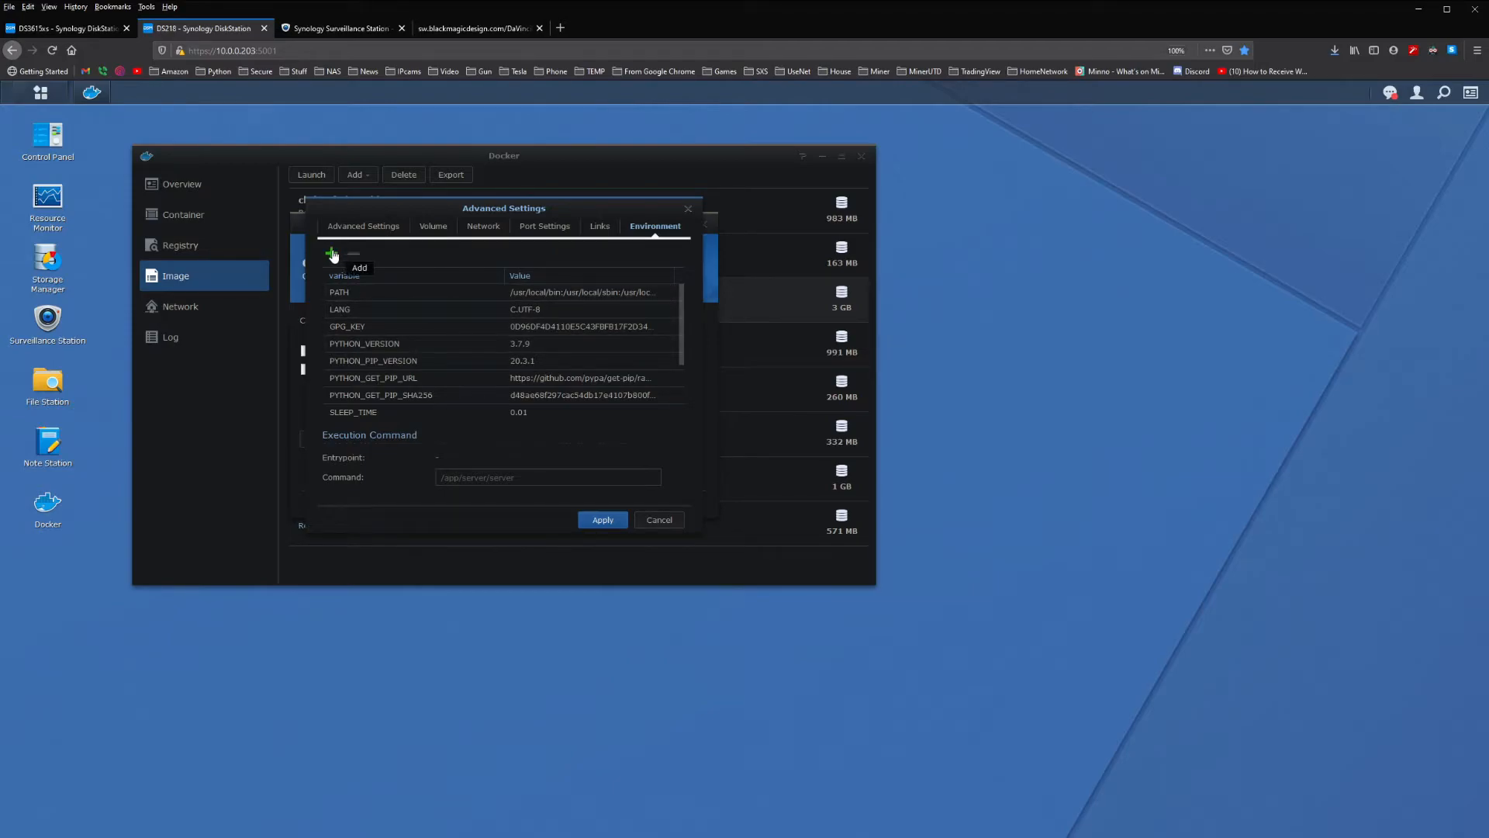
click(330, 253)
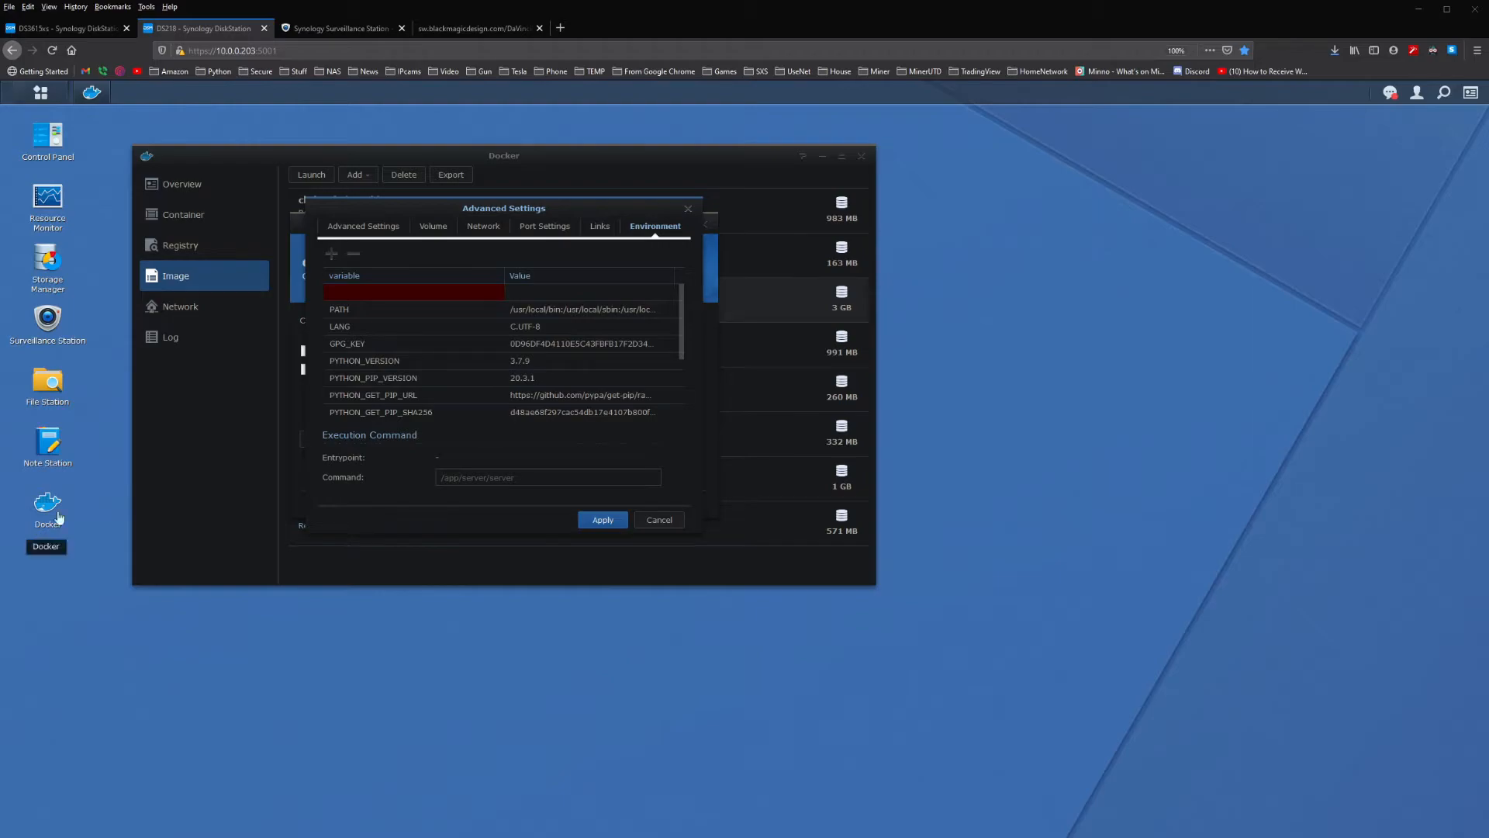
click(413, 292)
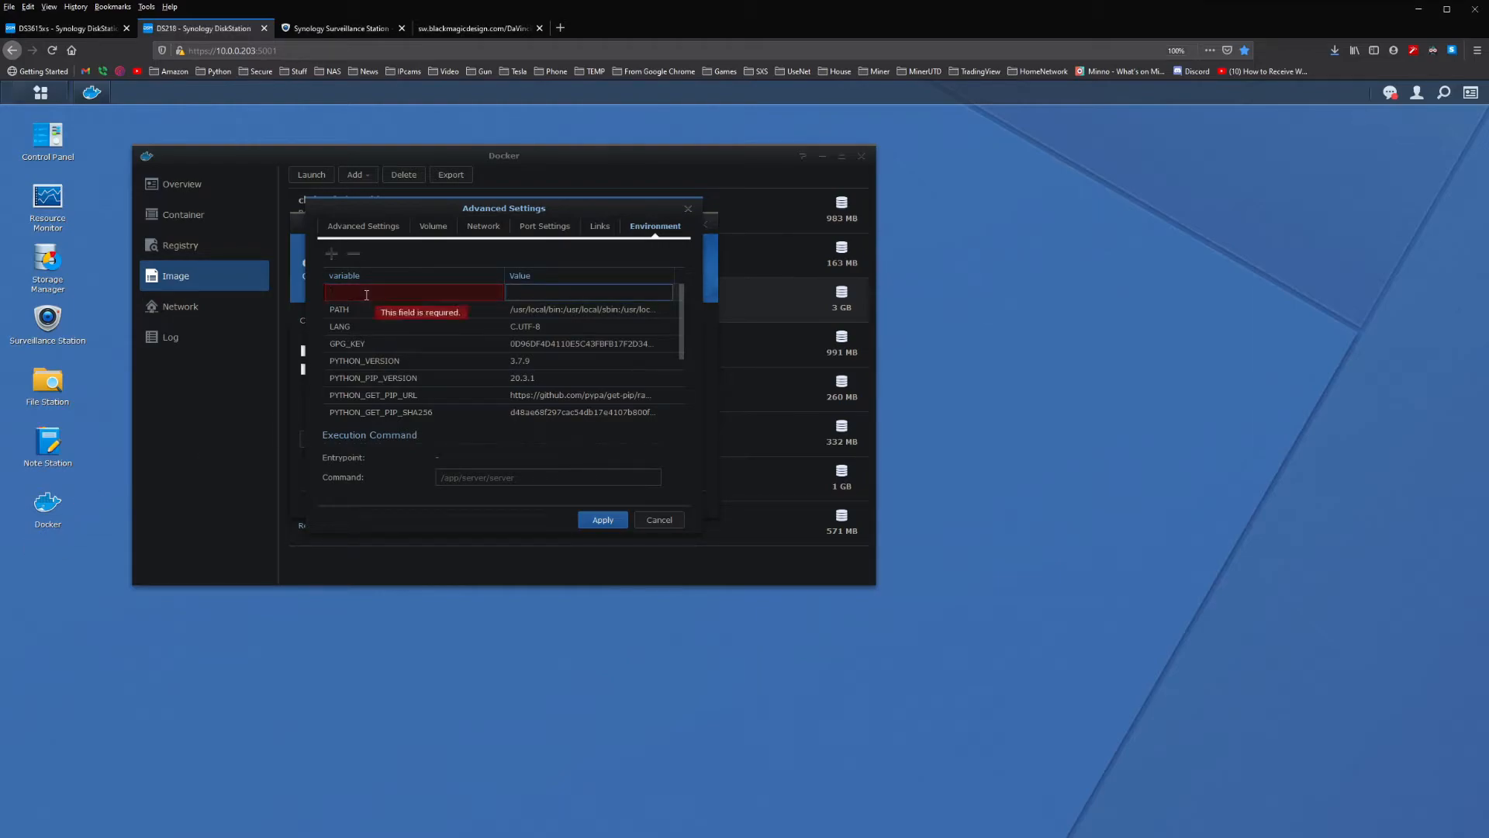
text(VISION-DETECTION)
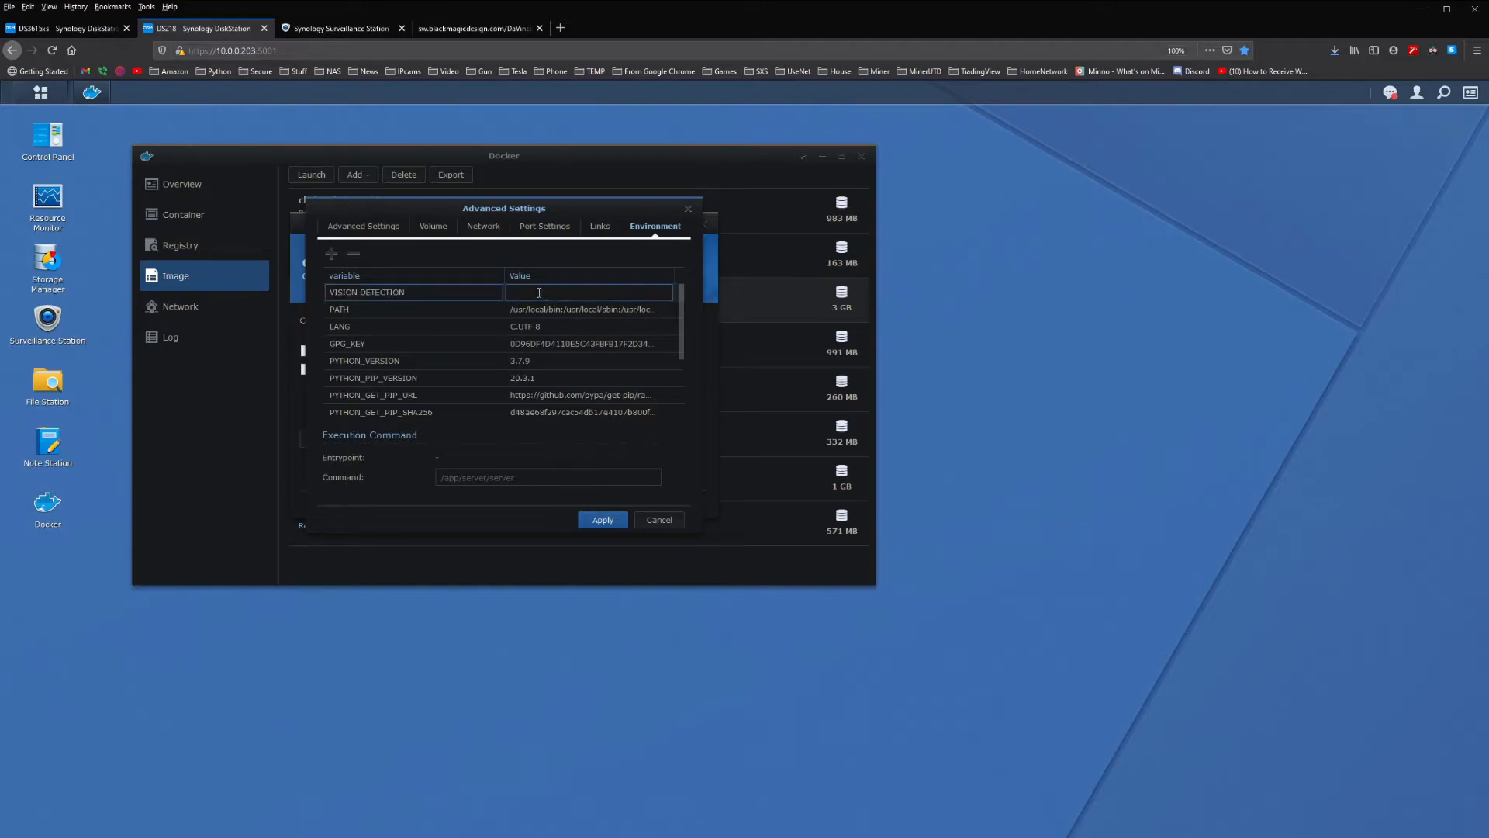
text(T)
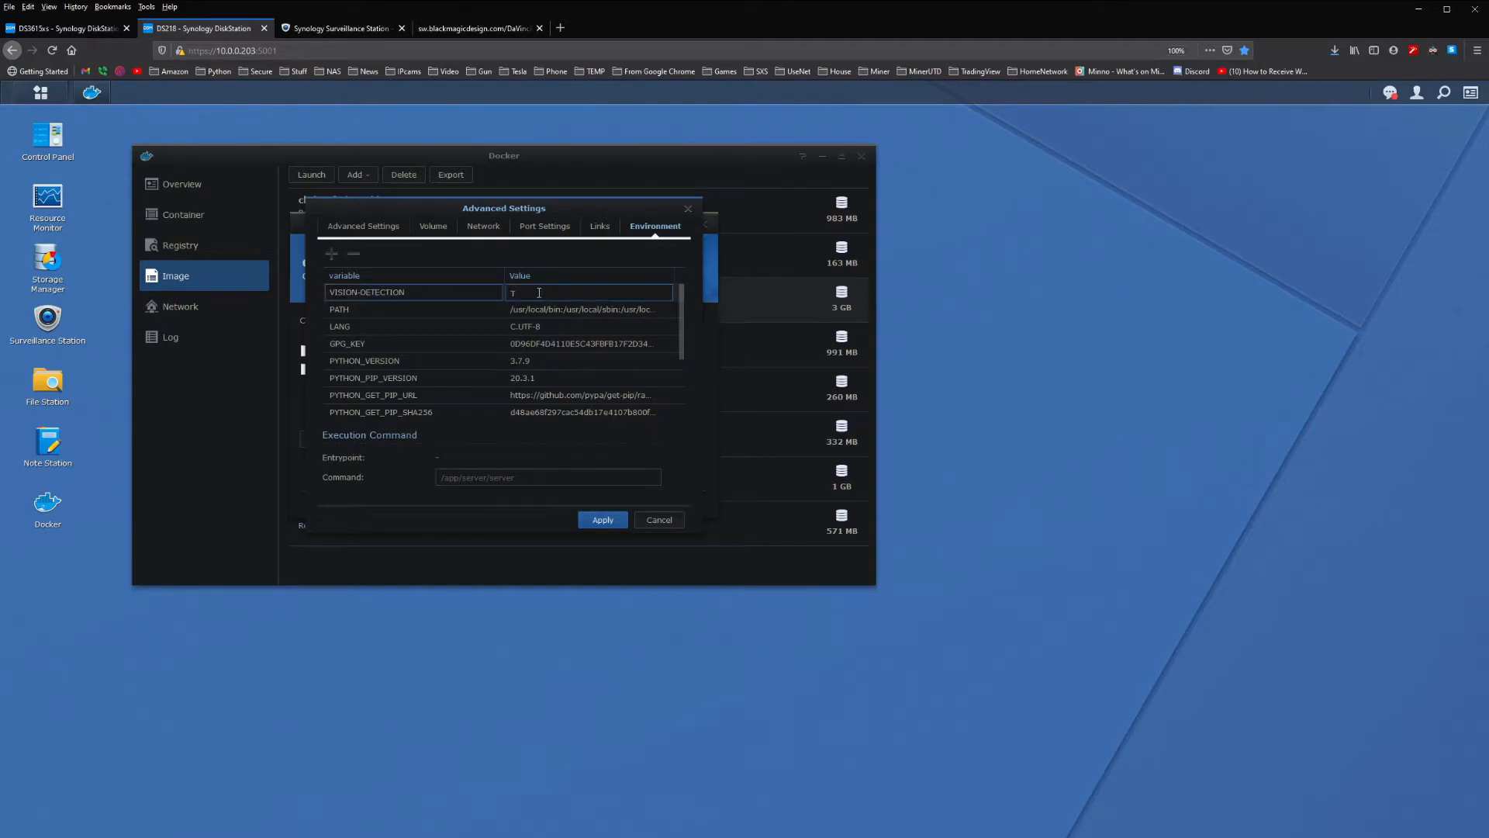
text(rue)
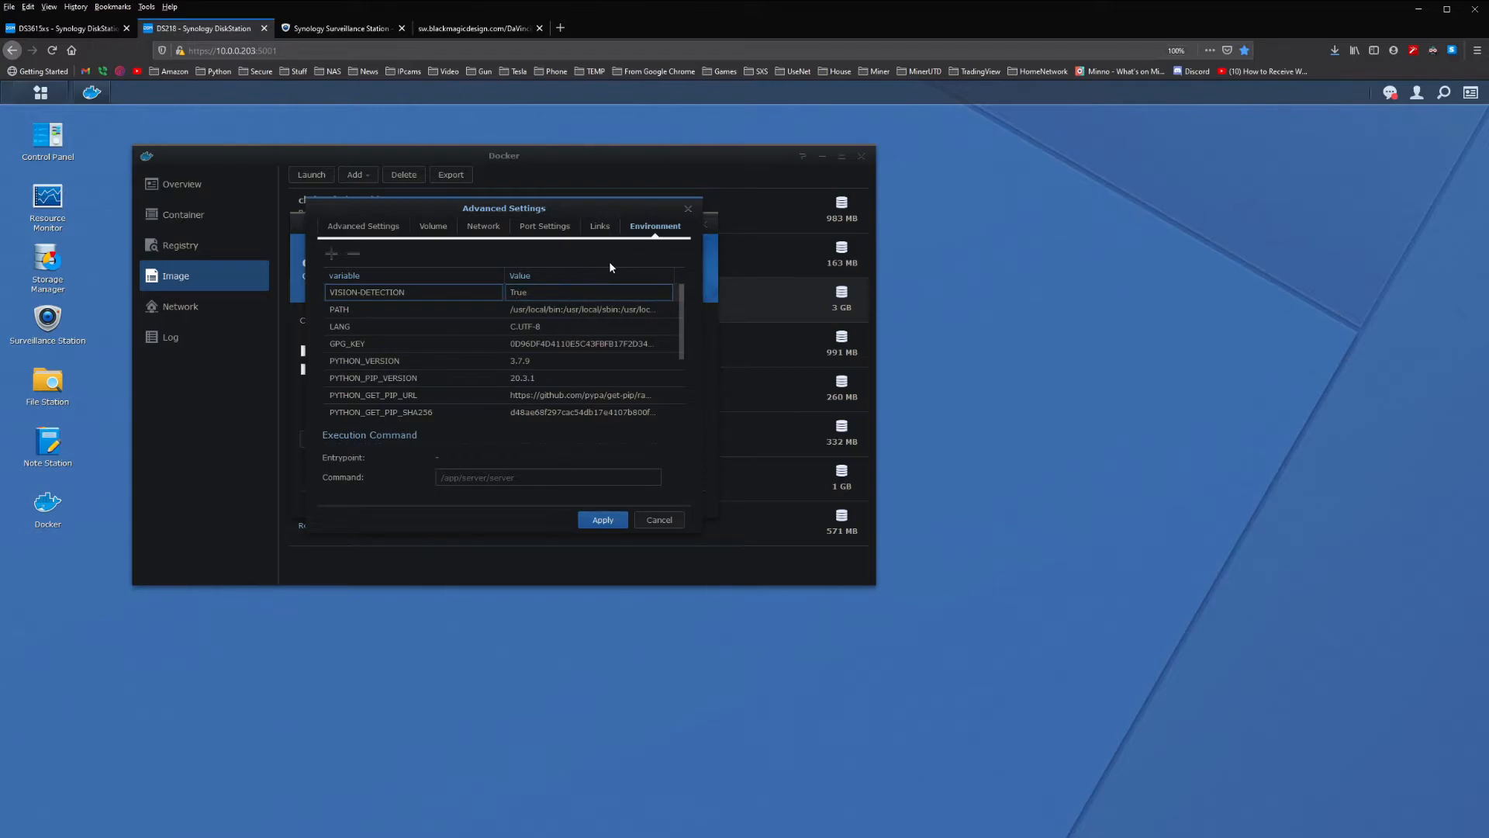
mouse_move(331, 254)
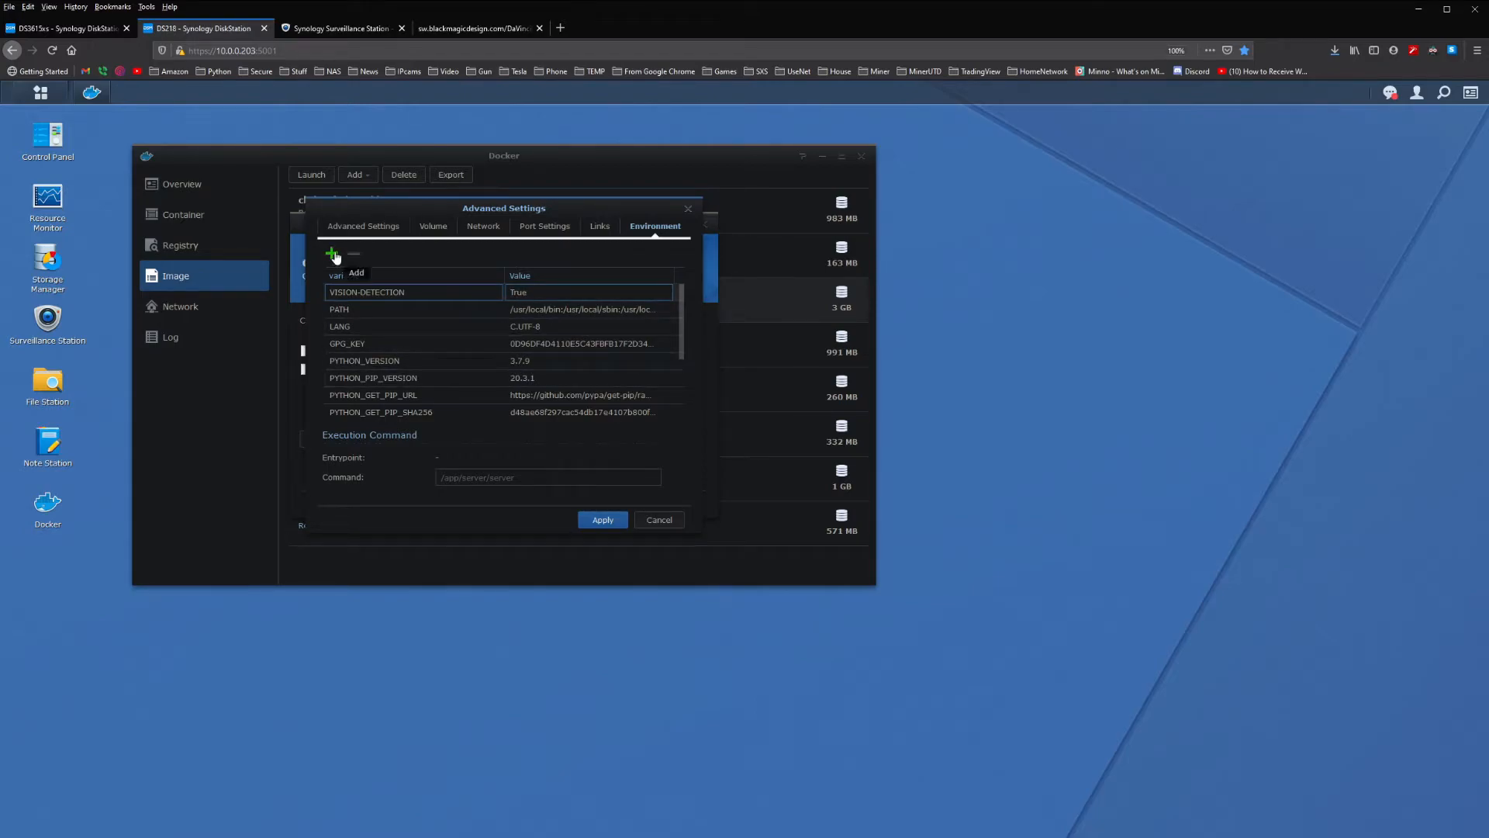
Add the environment variable MODE with value Low.
click(332, 255)
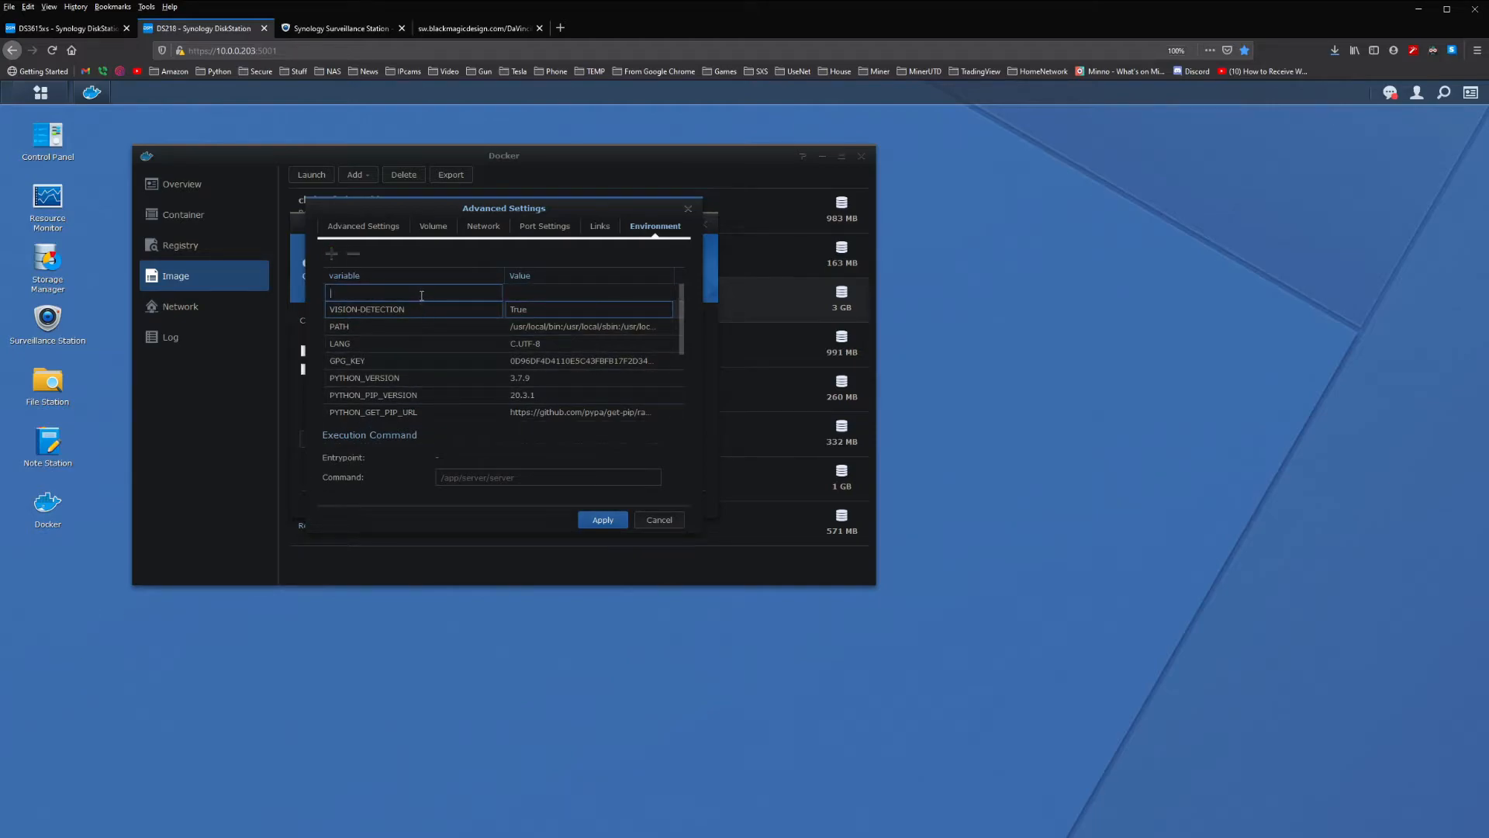
text(M)
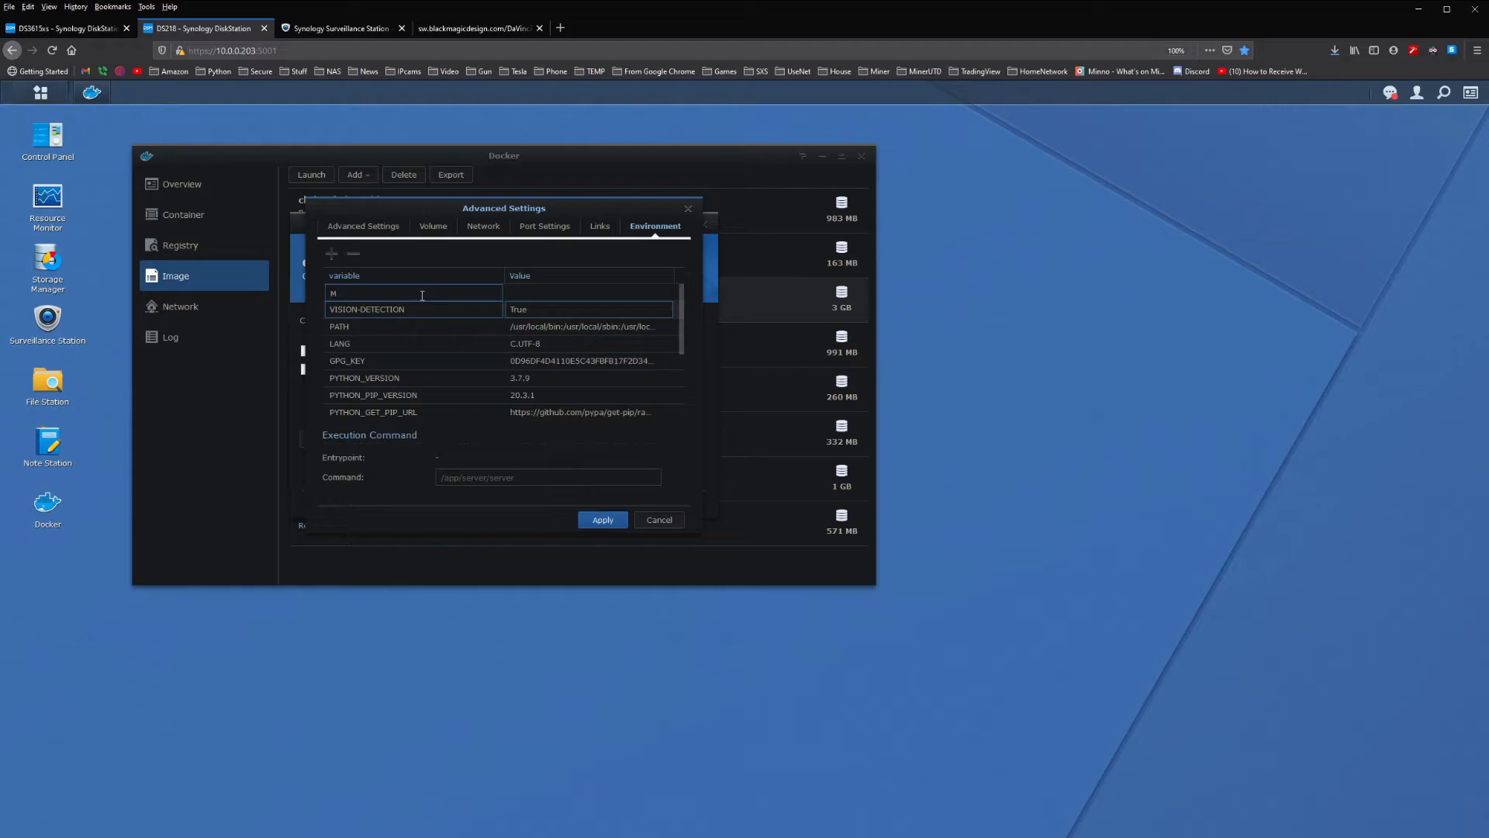
text(ODE)
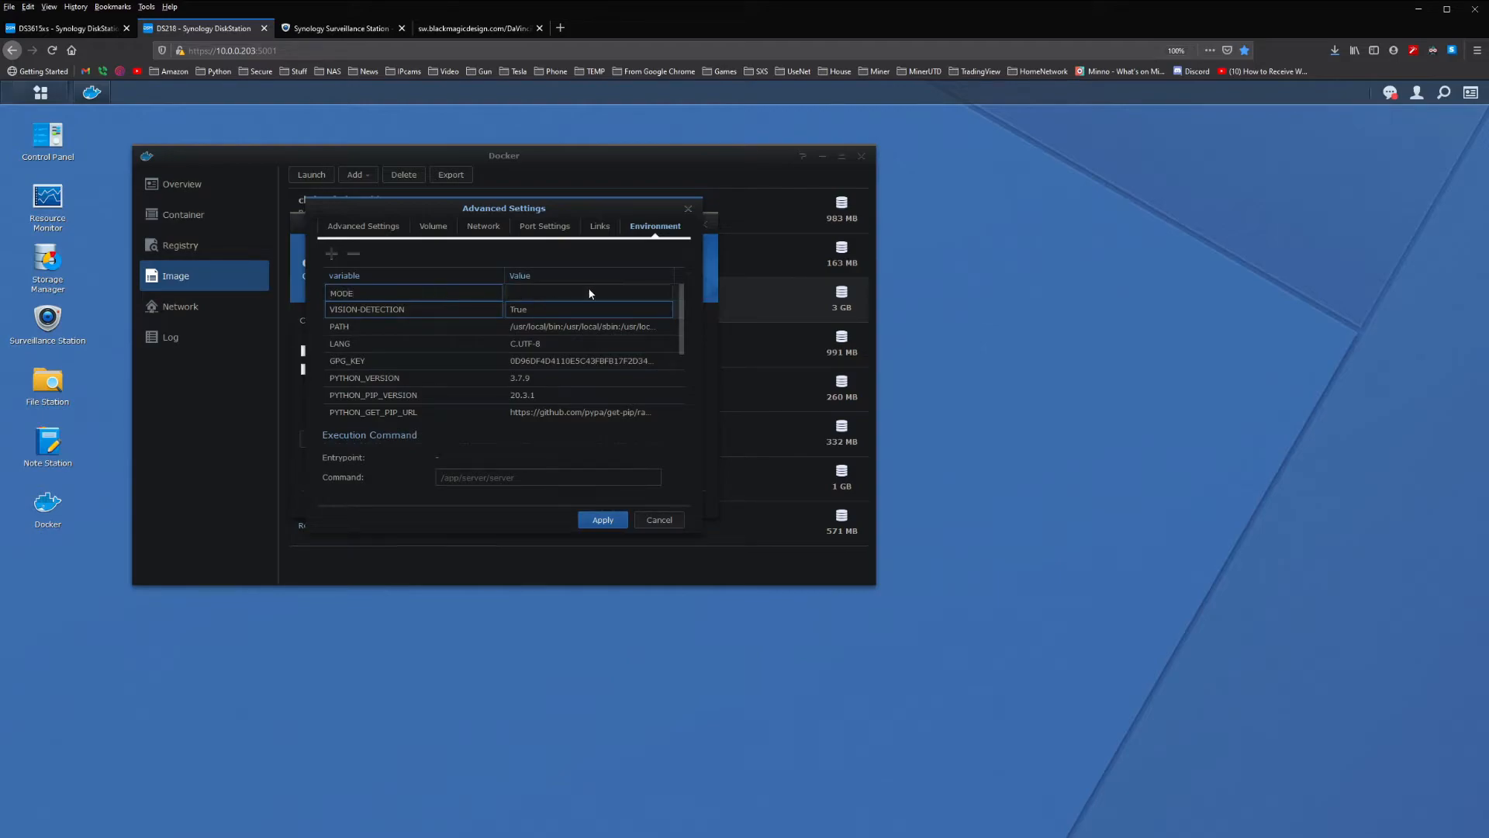
click(588, 293)
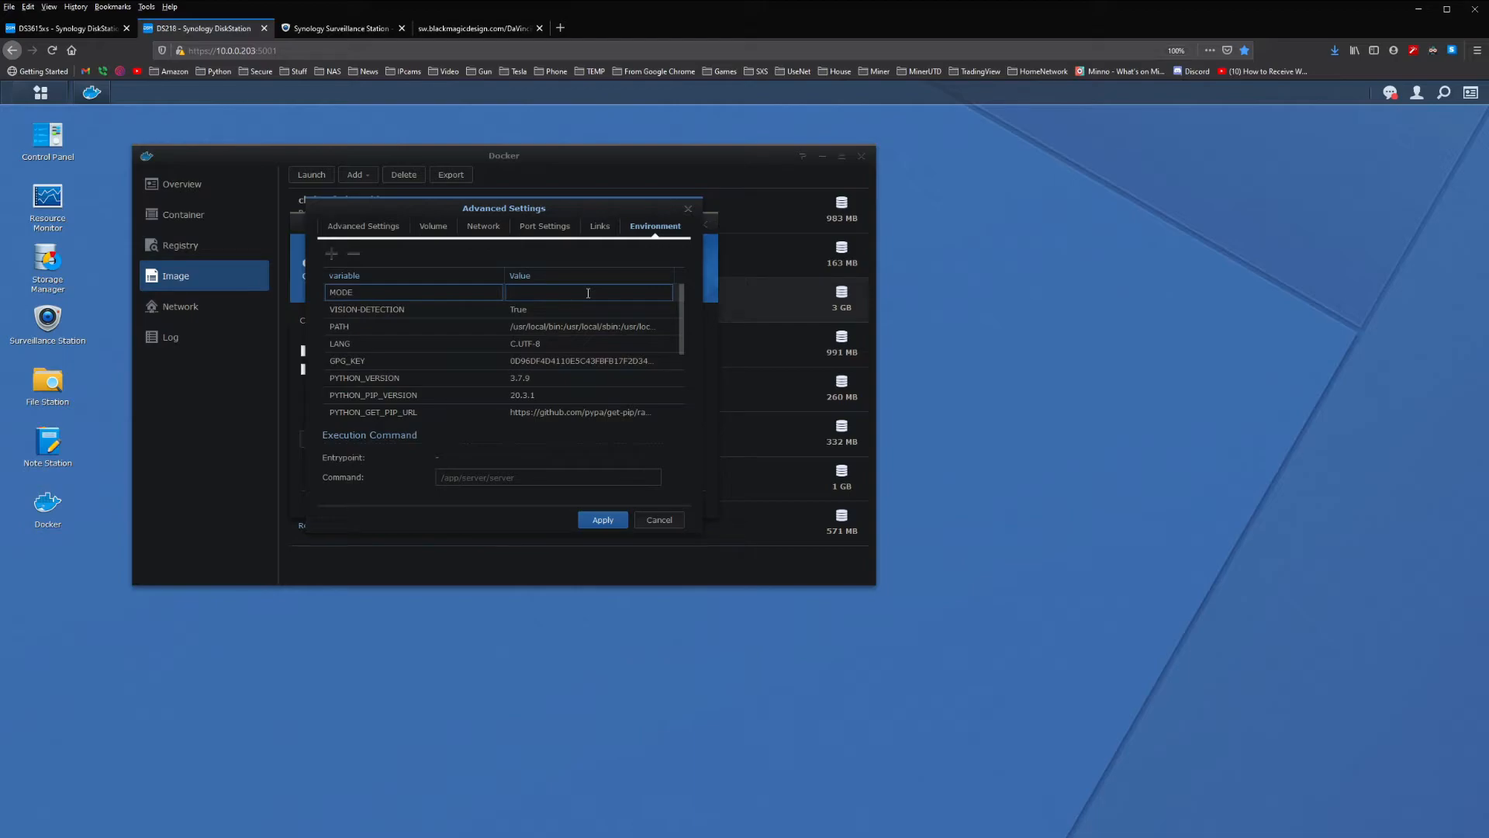
text(Low)
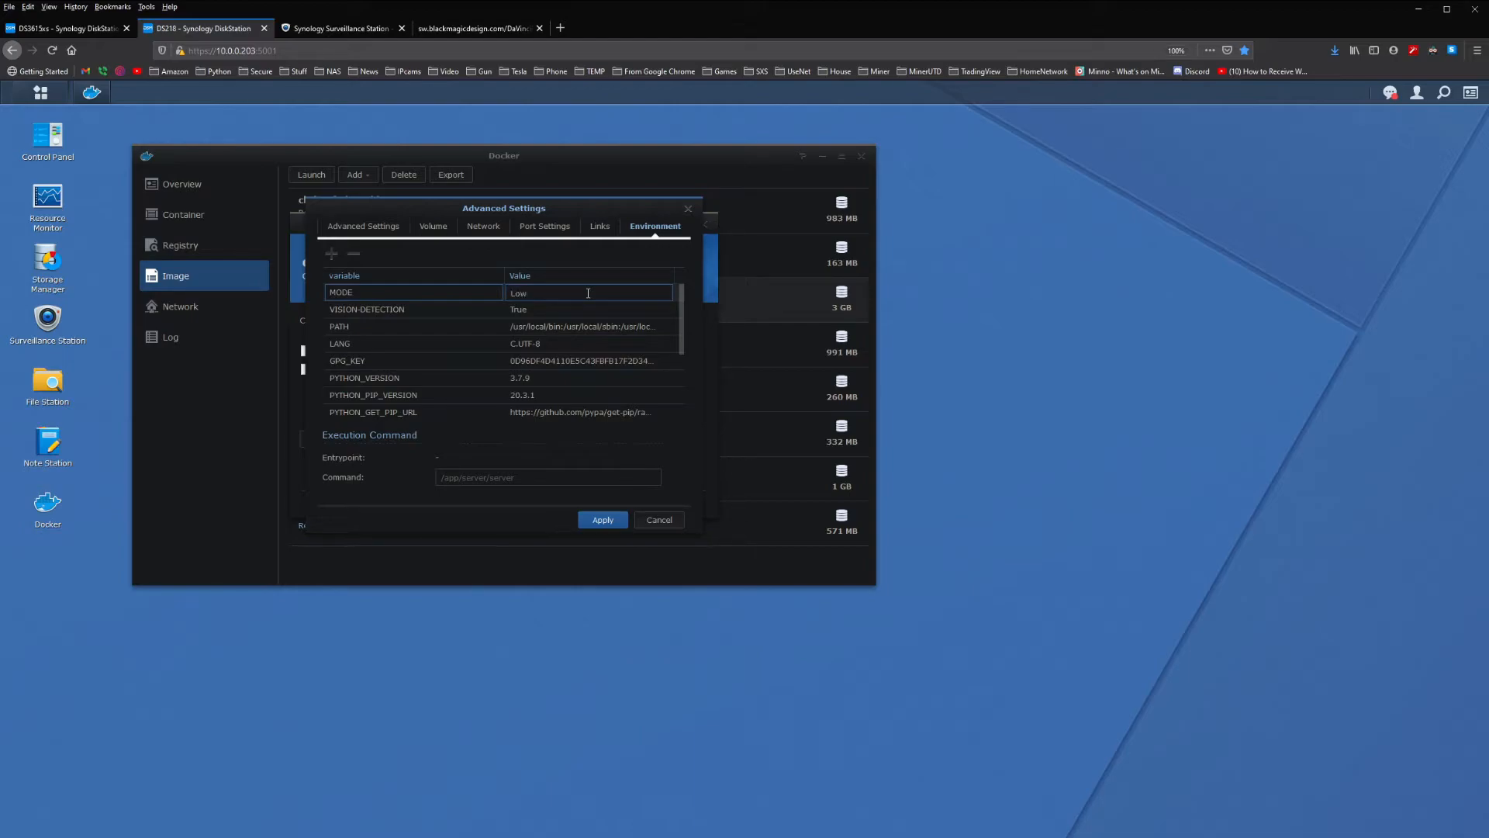
mouse_move(409, 115)
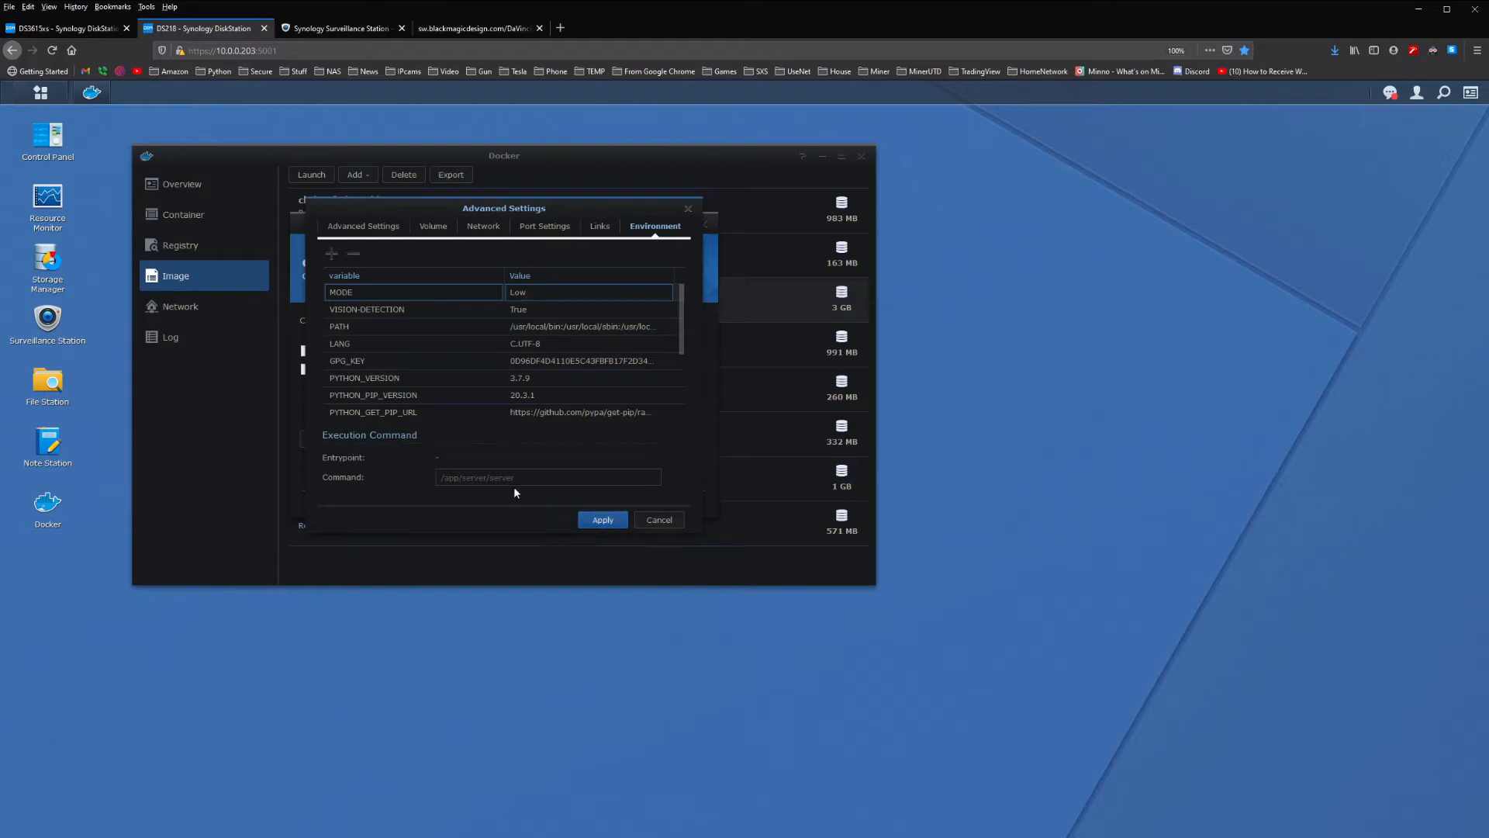
Recheck port mapping, apply advanced settings, and scroll through the container summary.
click(544, 225)
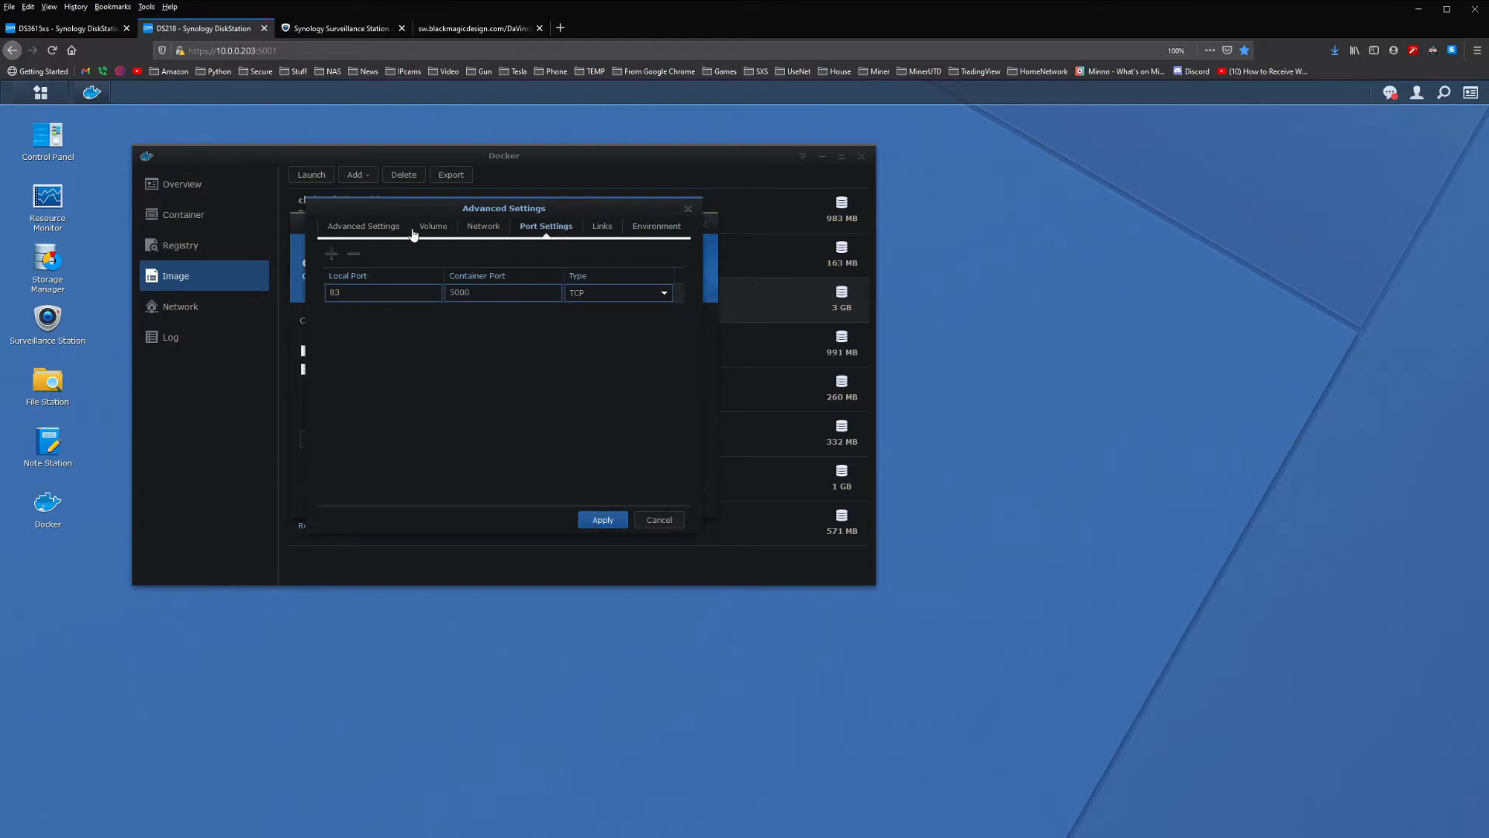
click(656, 226)
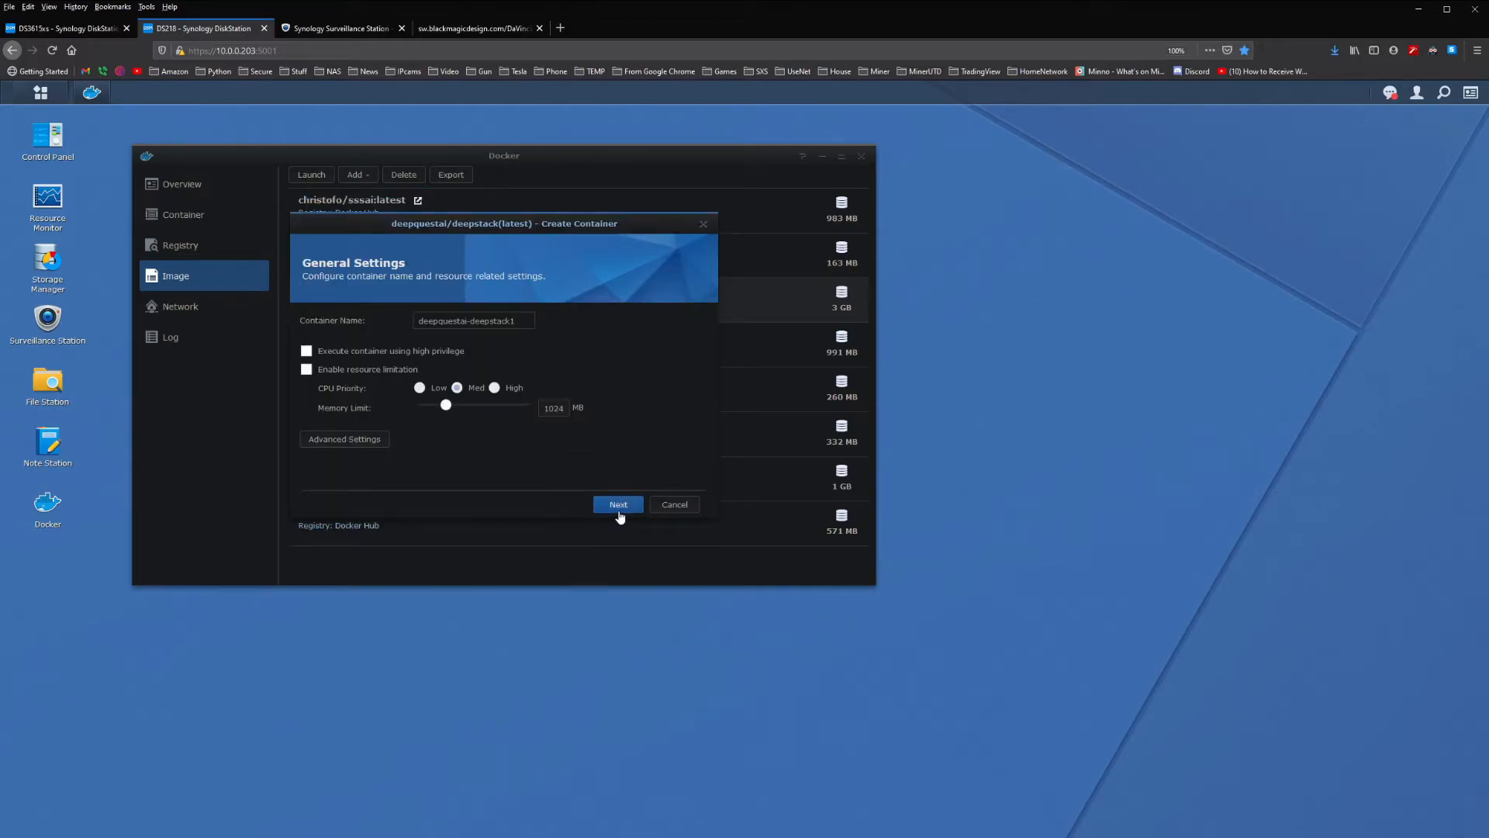
click(618, 504)
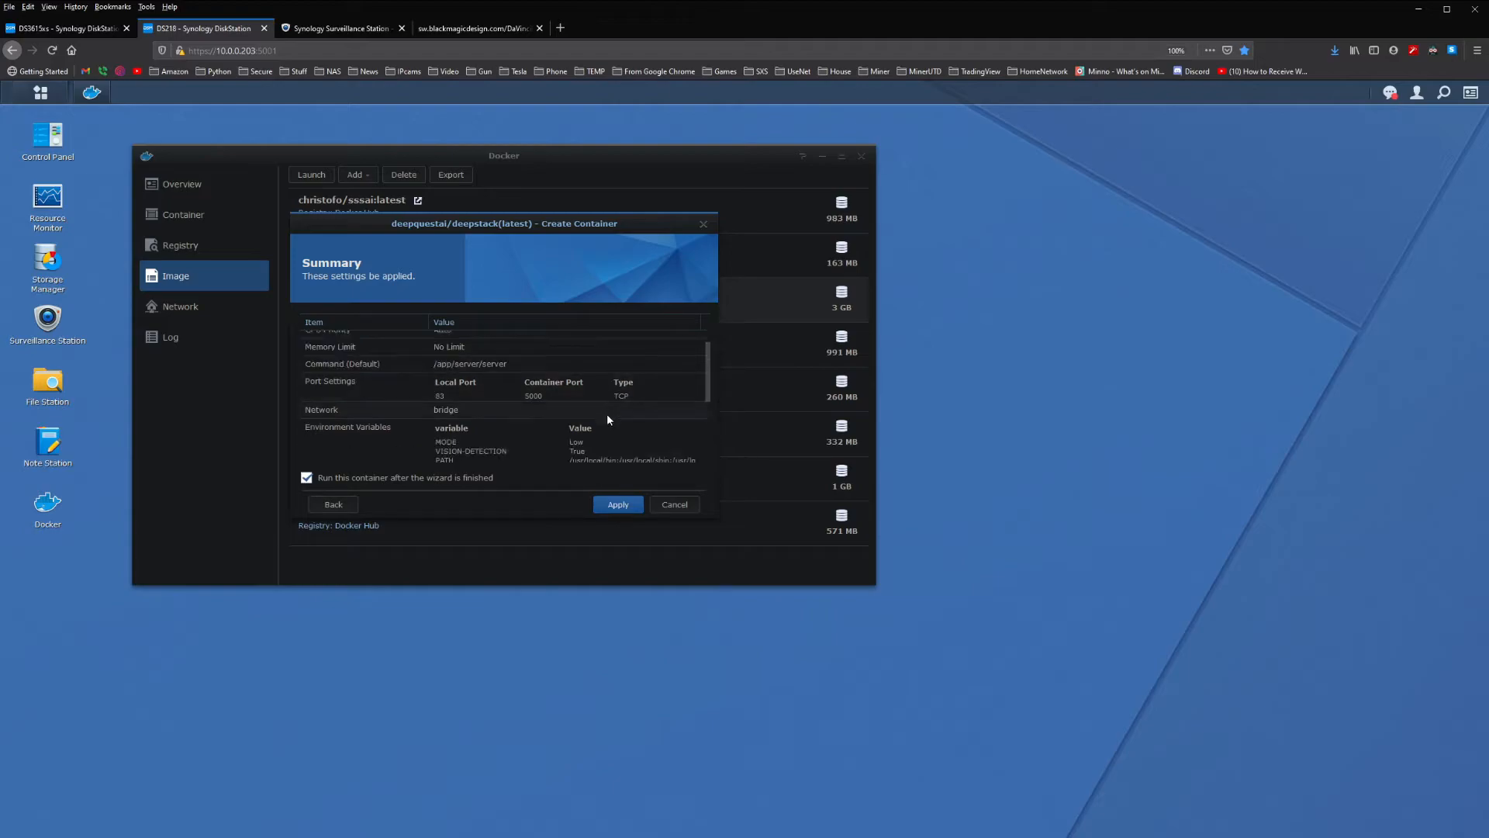
scroll(down, 3)
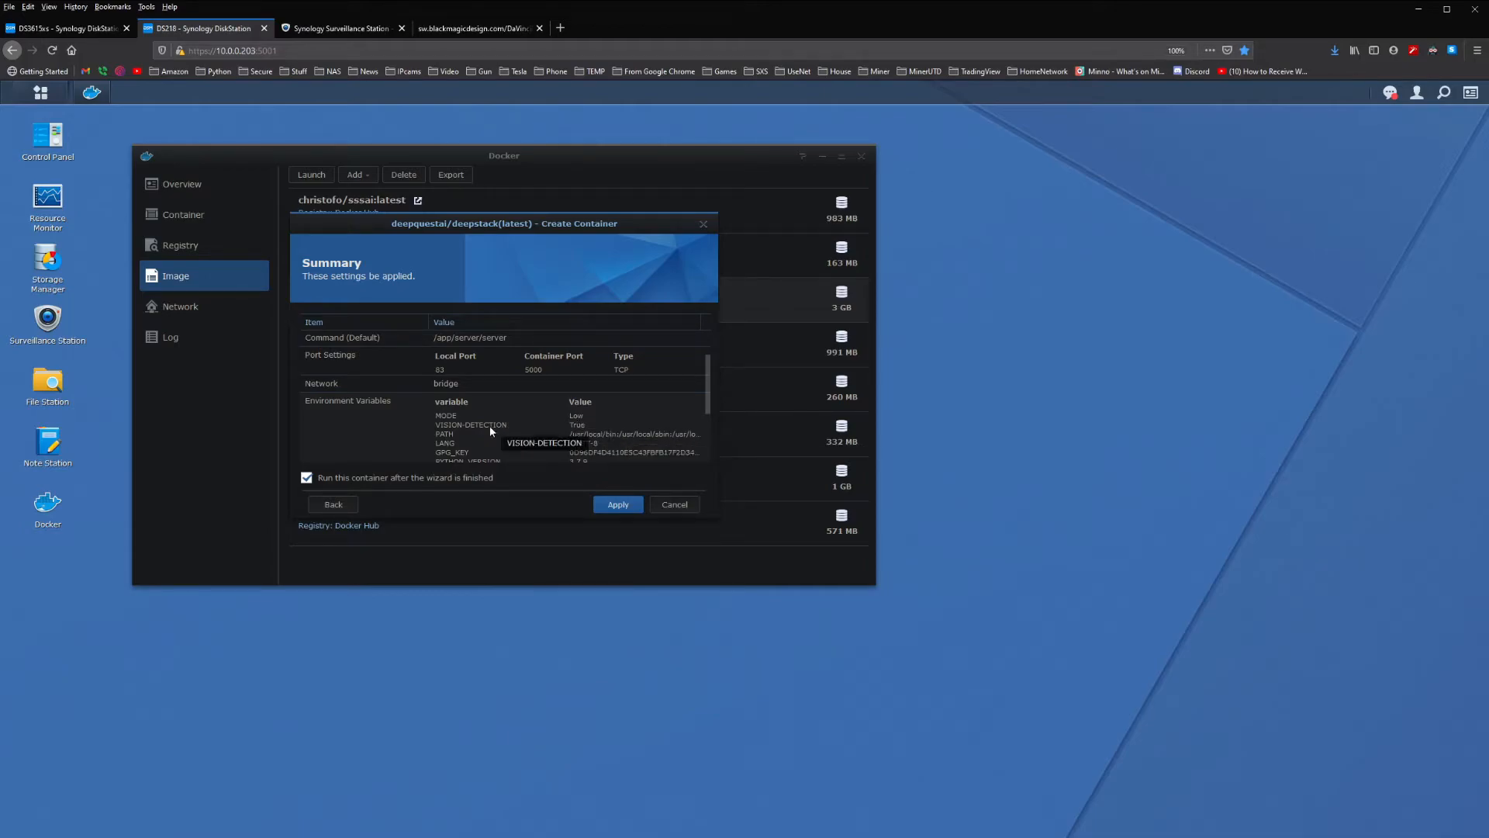
mouse_move(588, 446)
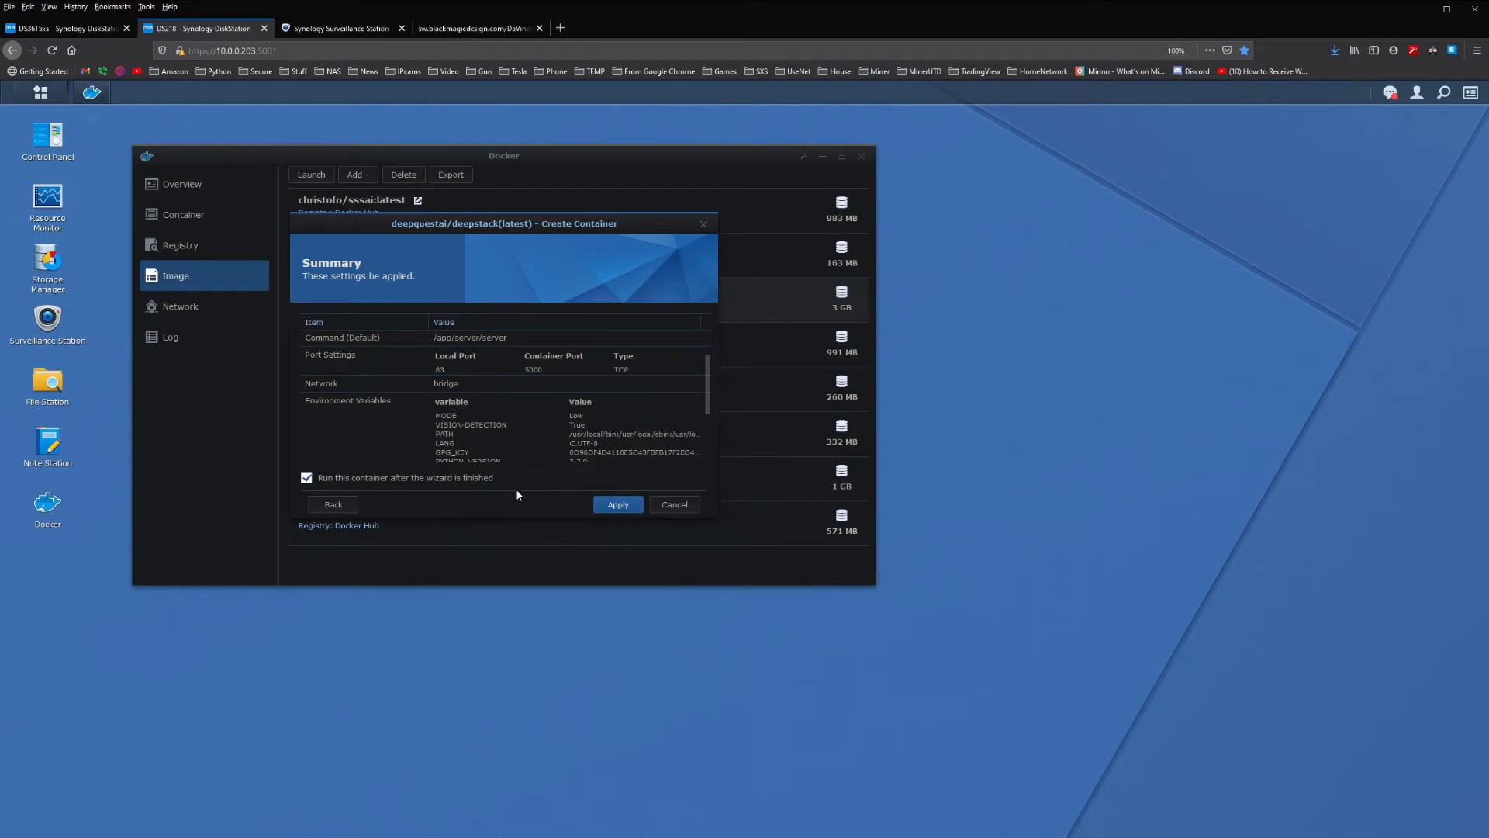
mouse_move(484, 430)
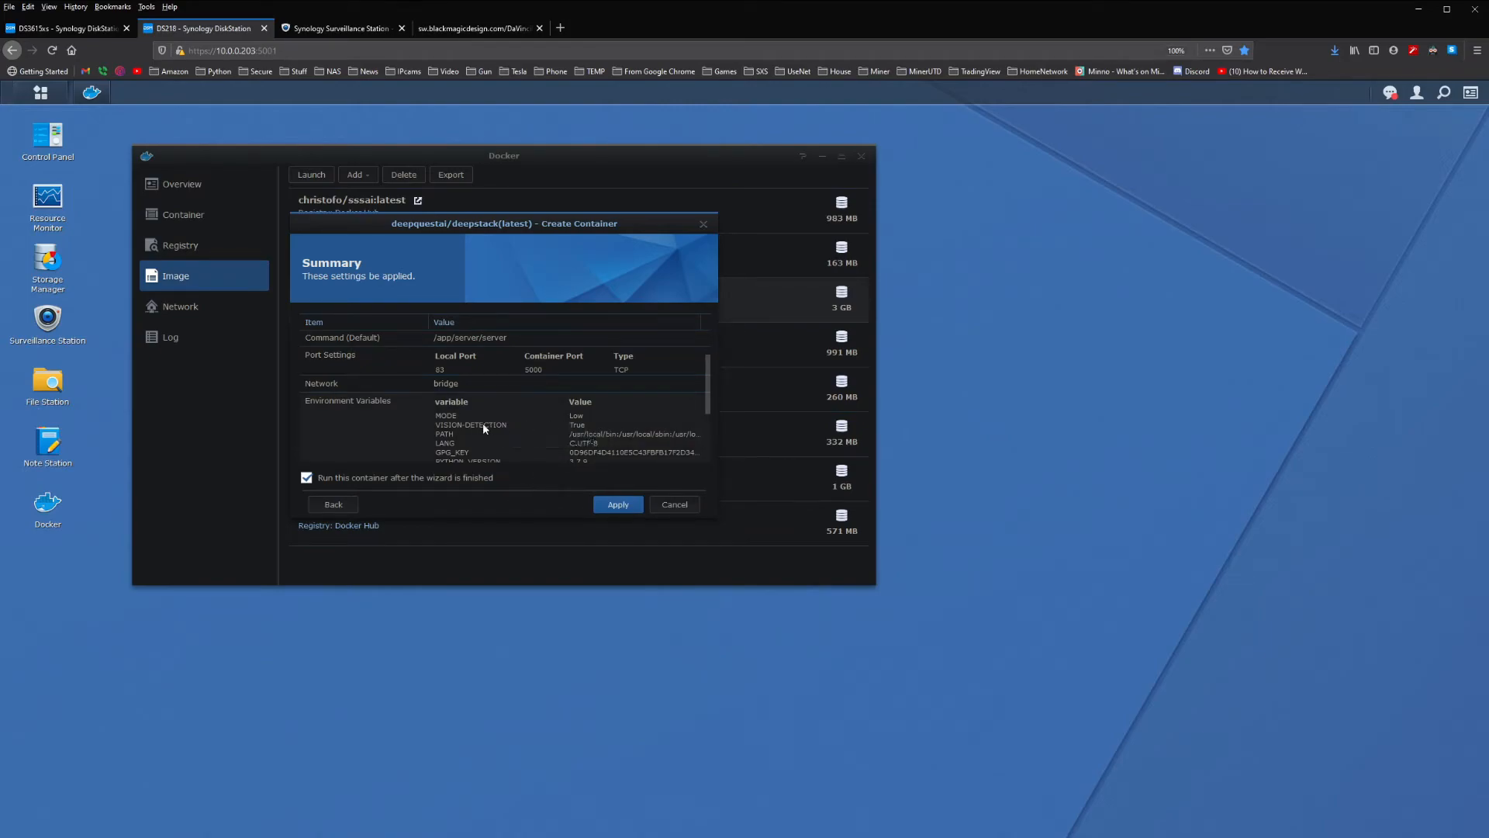
mouse_move(480, 432)
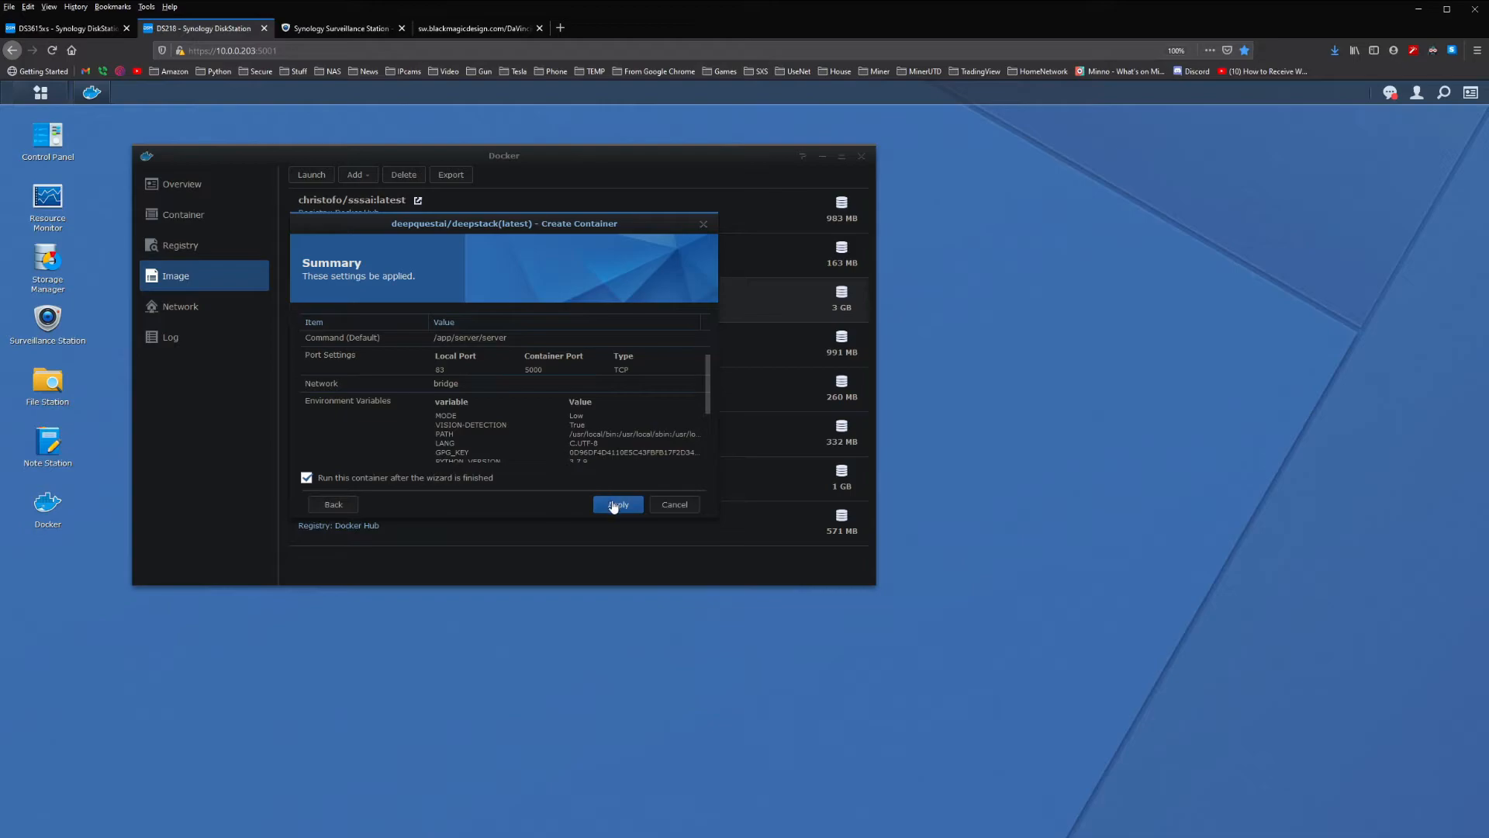
Create the container and confirm deepquestai-deepstack1 maps port 83 to 5000.
click(618, 504)
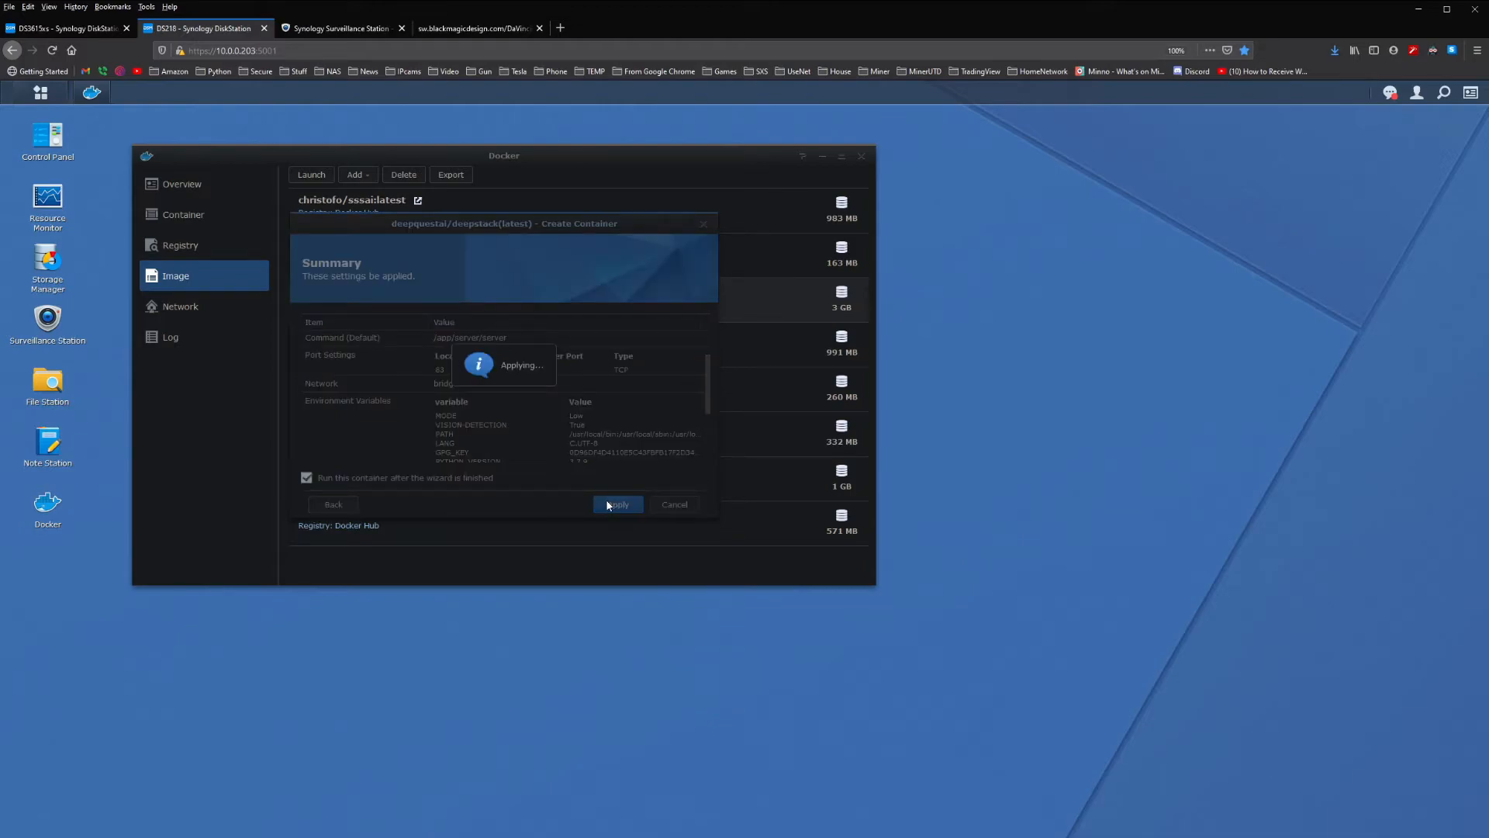
mouse_move(610, 579)
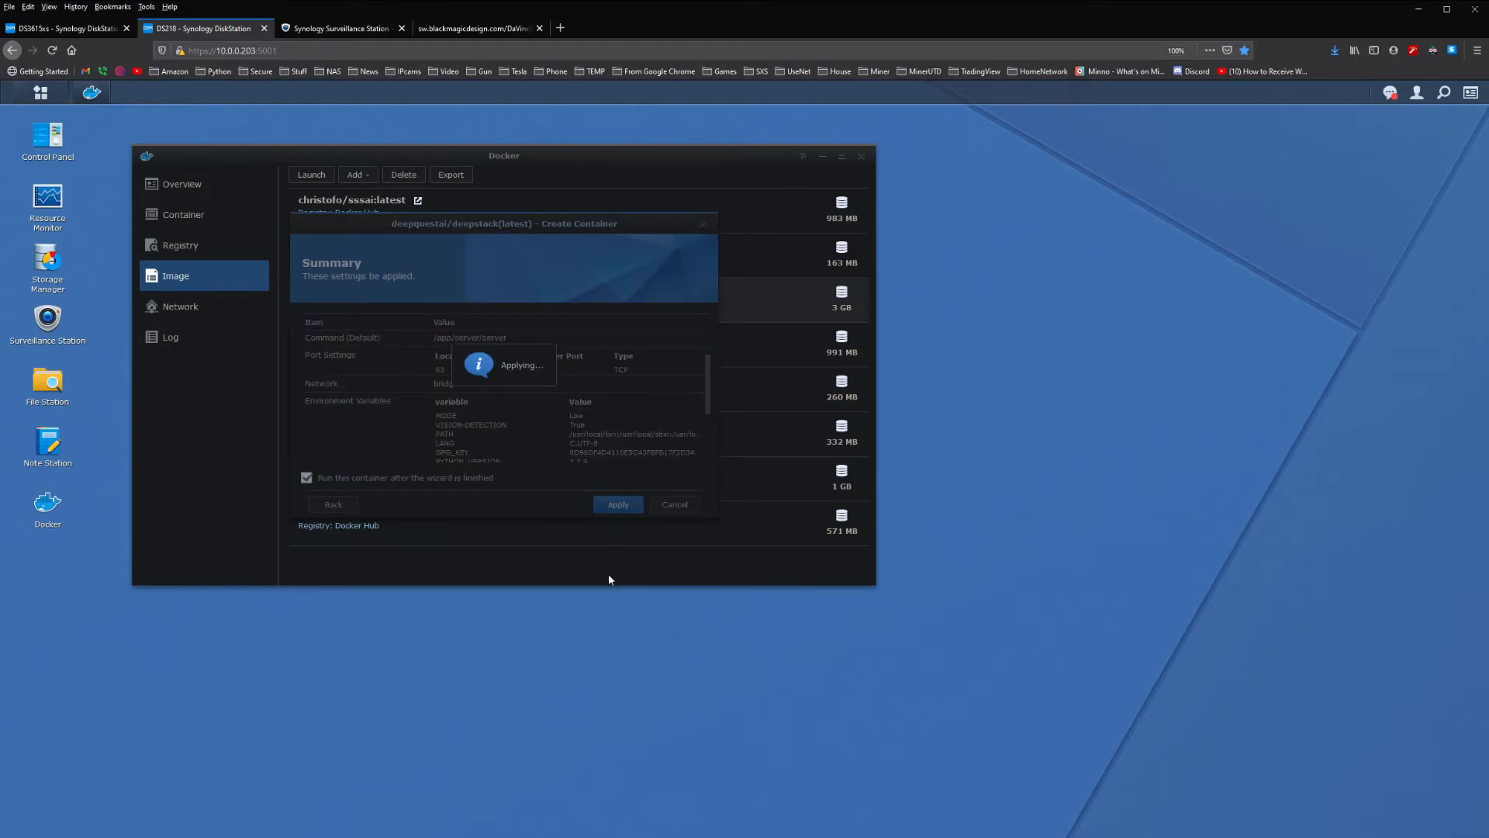
click(618, 504)
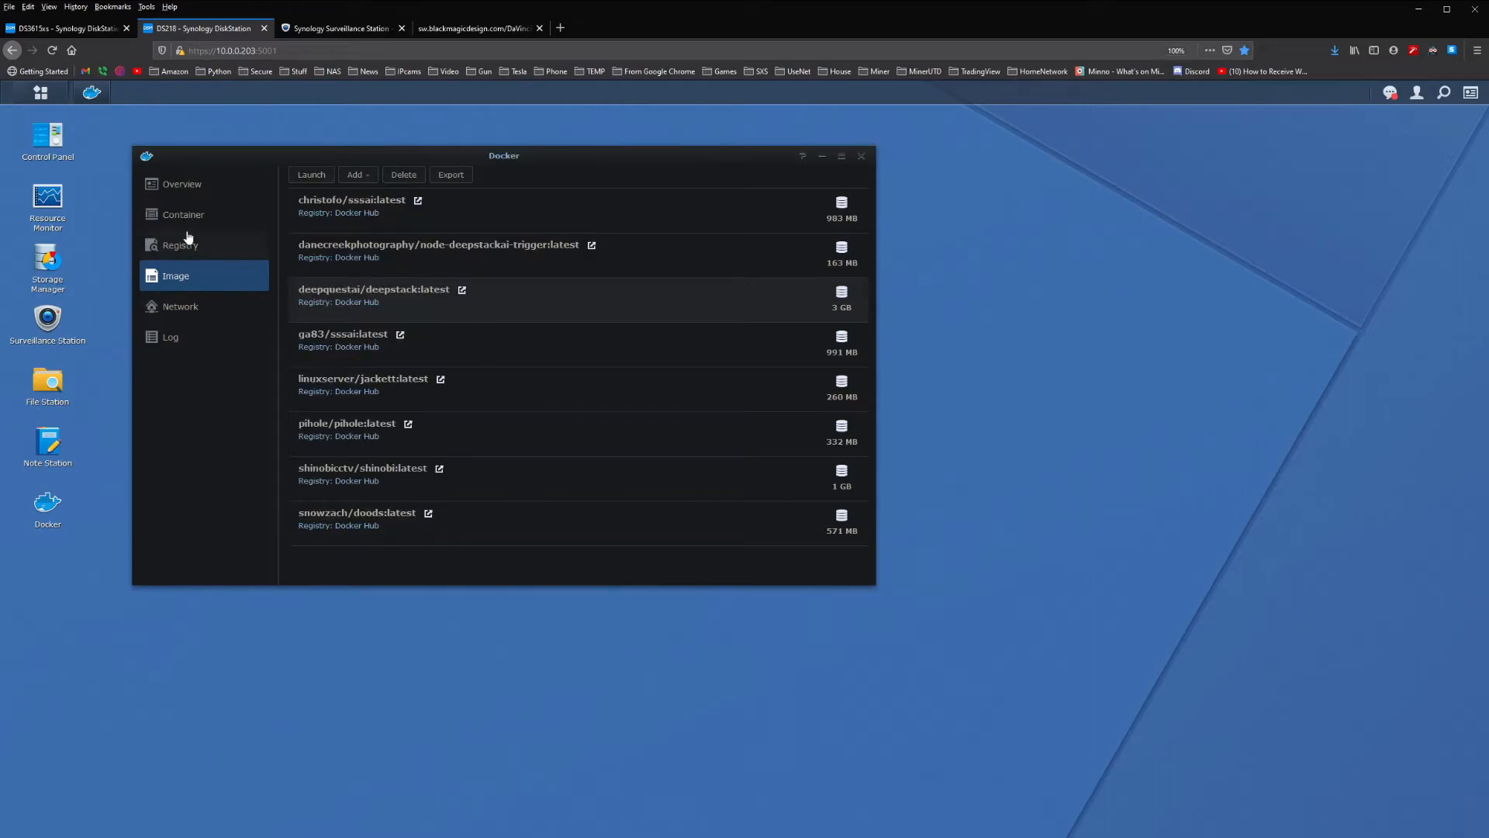
mouse_move(196, 216)
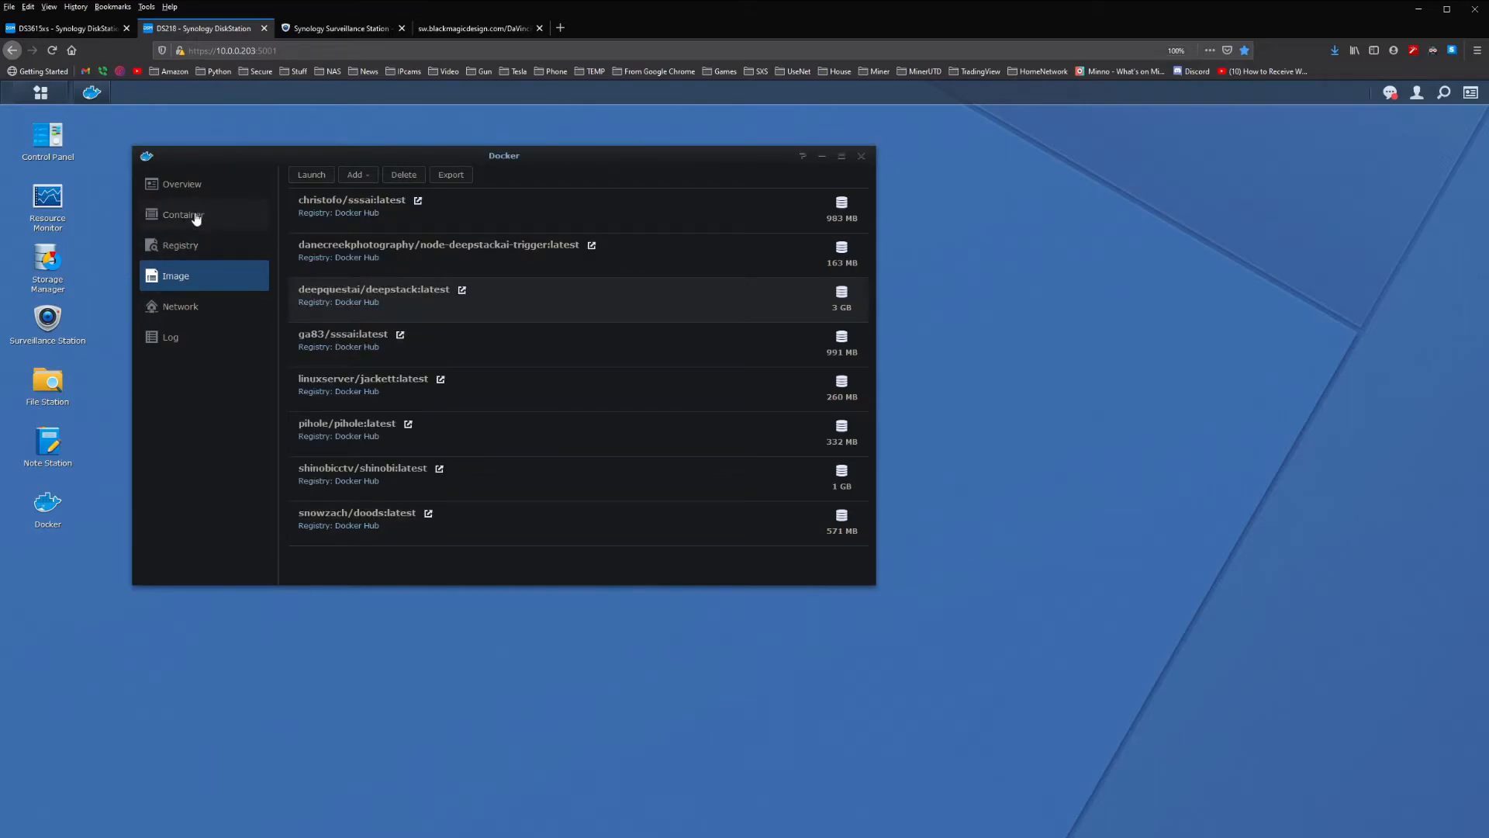
click(183, 214)
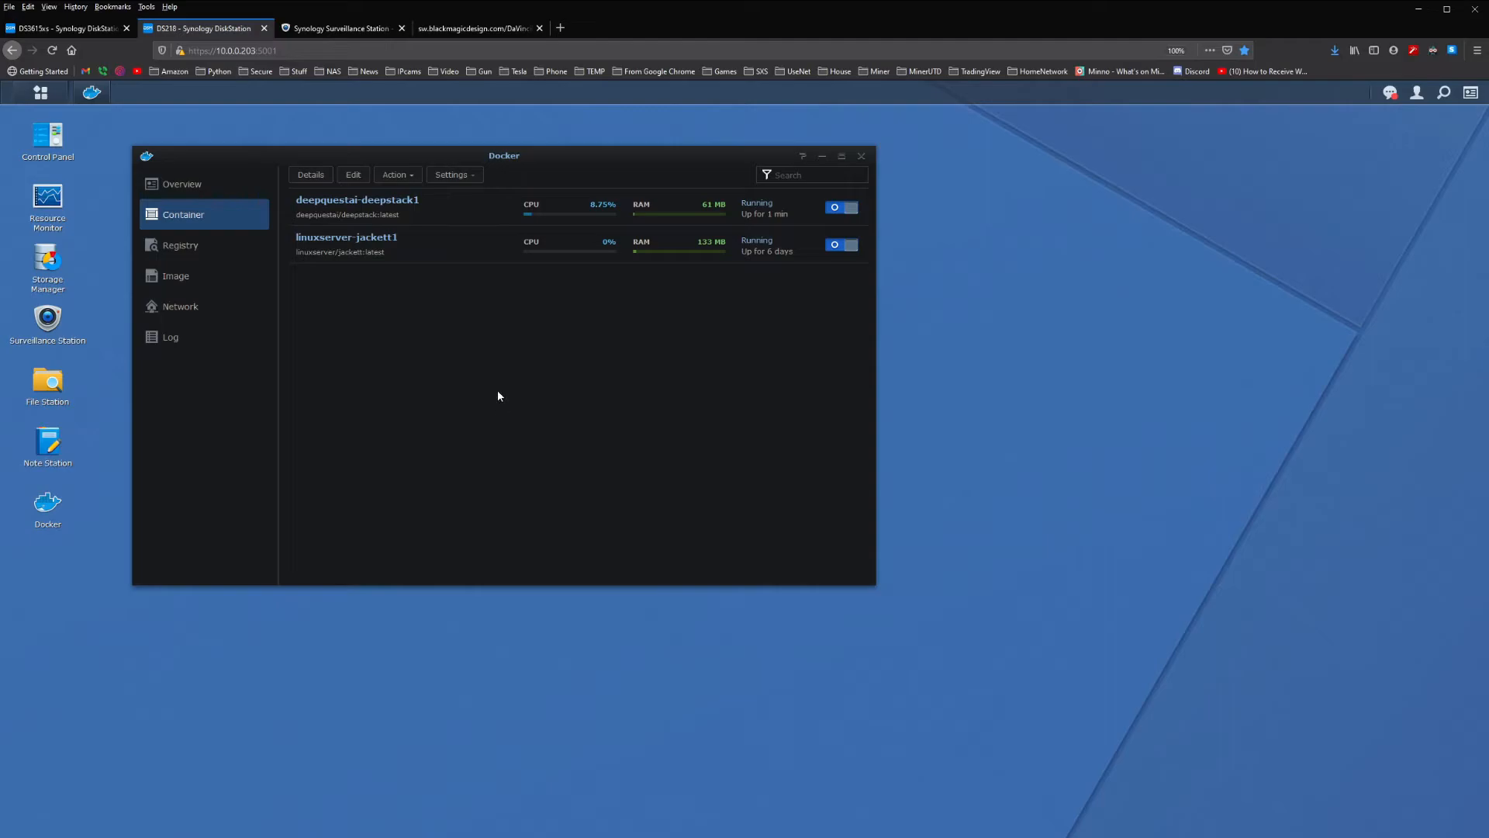
mouse_move(463, 197)
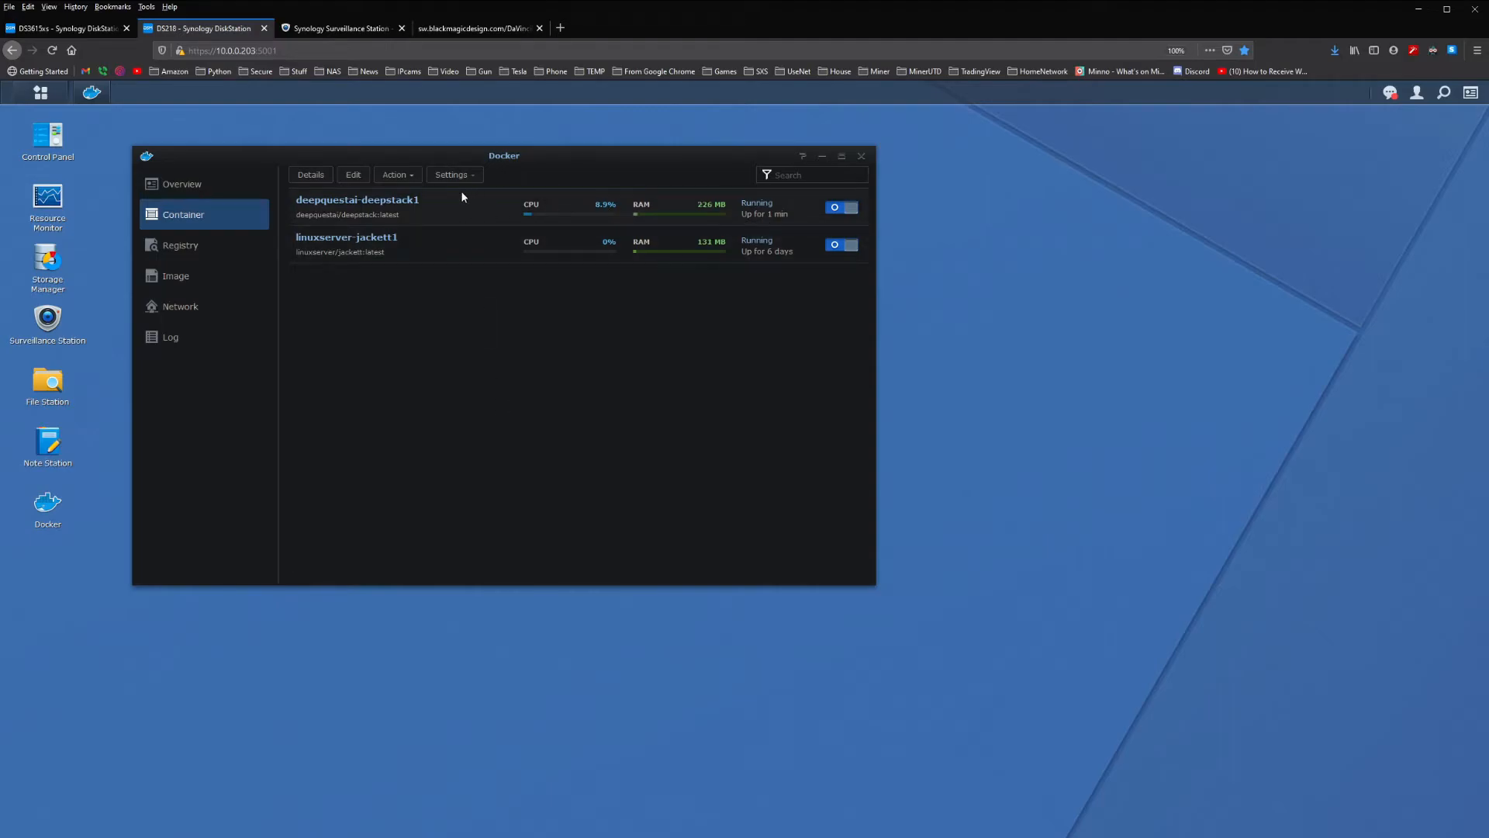
double_click(357, 199)
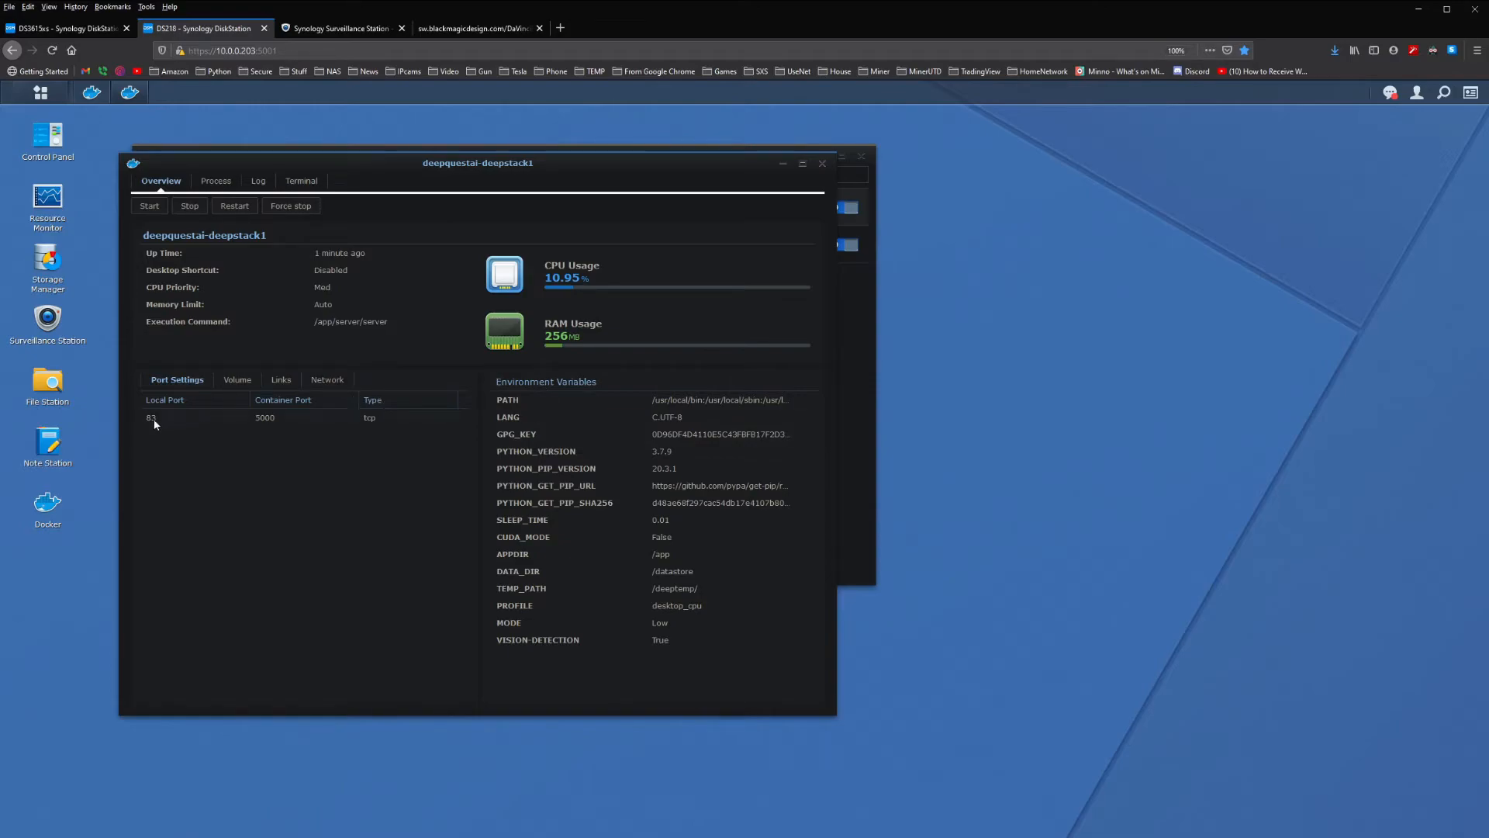
mouse_move(606, 669)
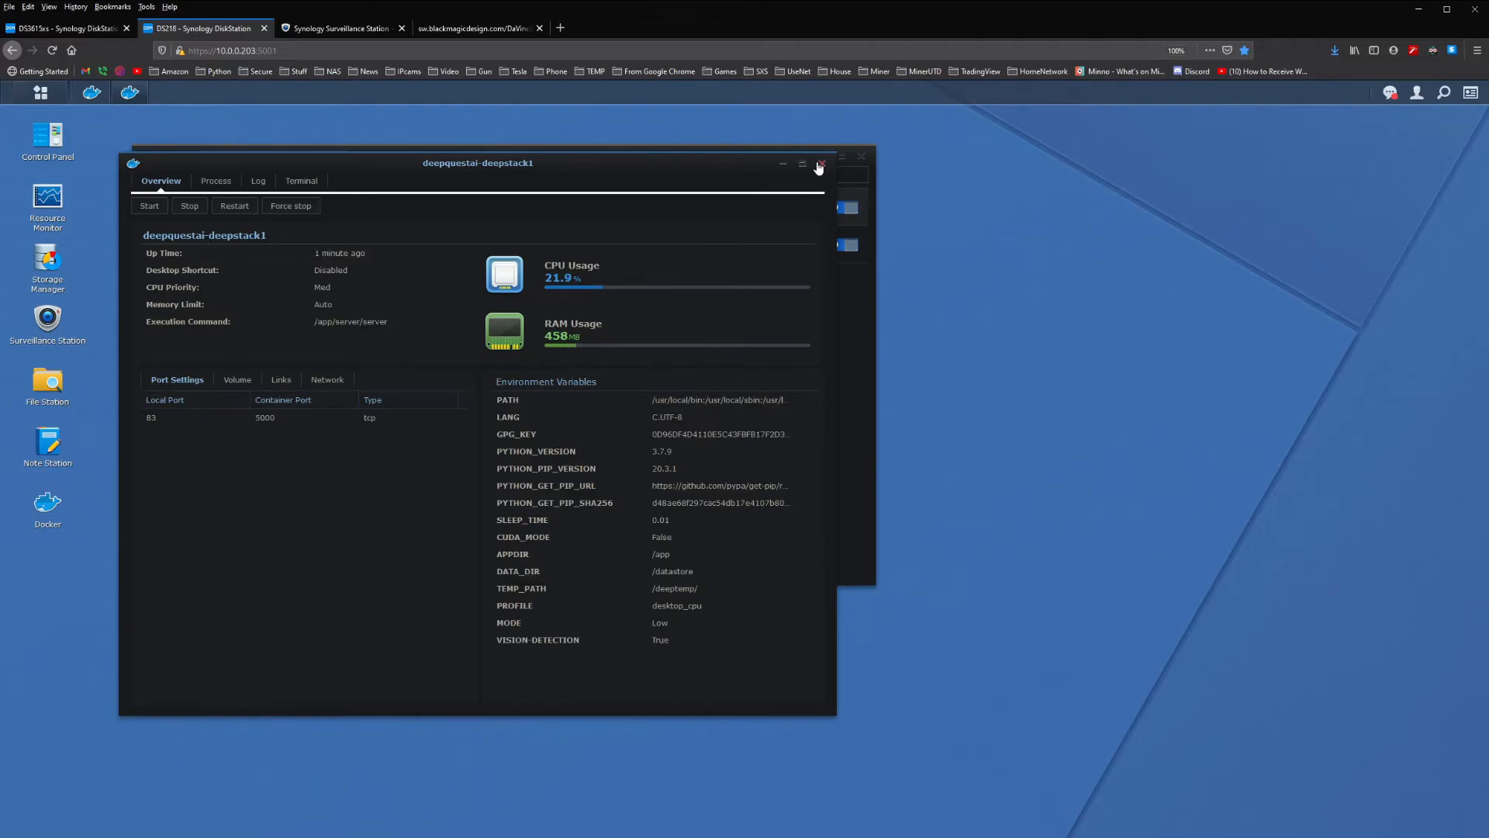
click(820, 165)
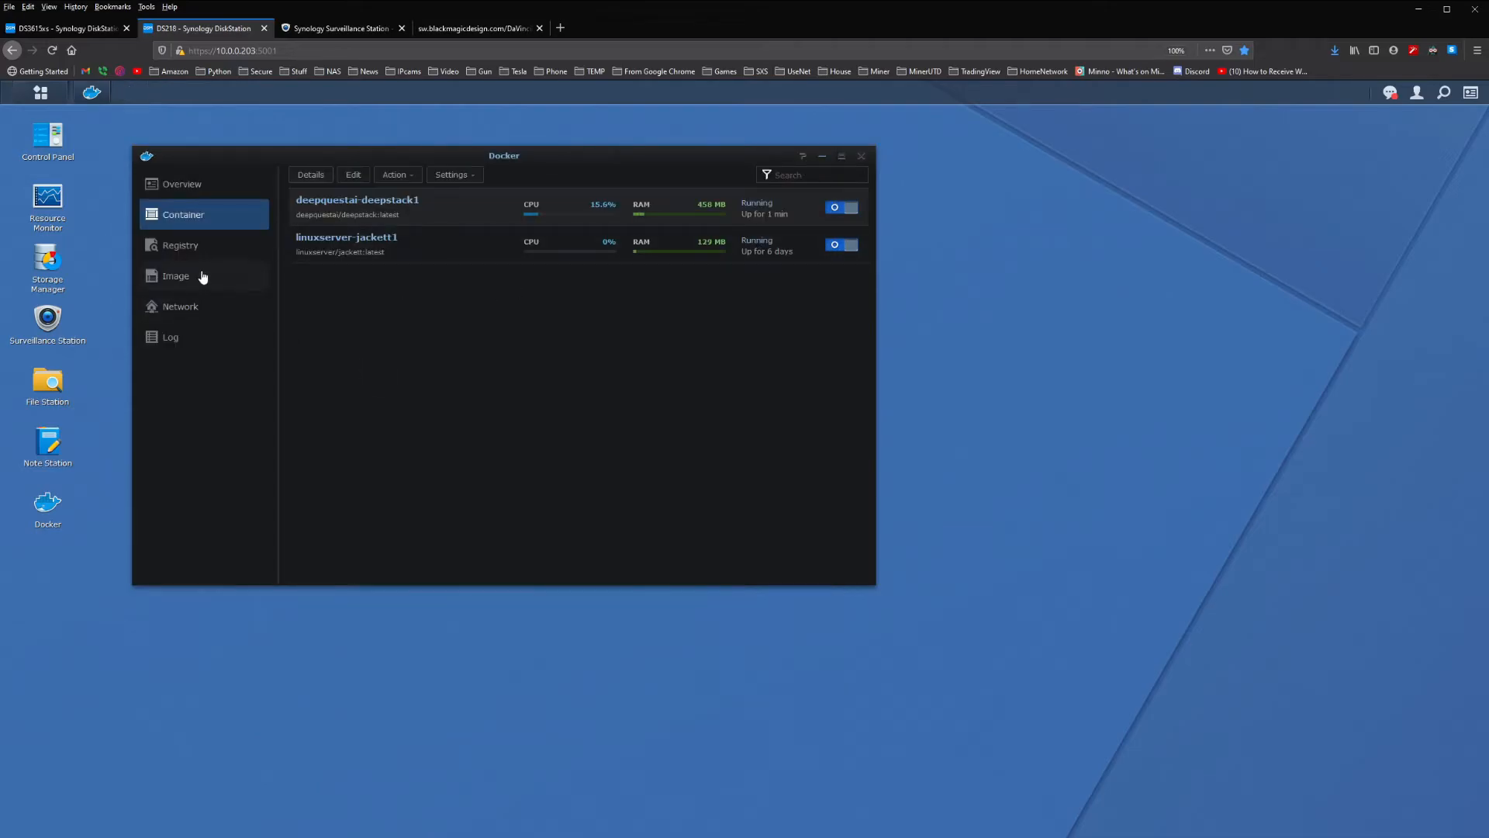
Search the Docker registry for mdkrushr.
click(176, 275)
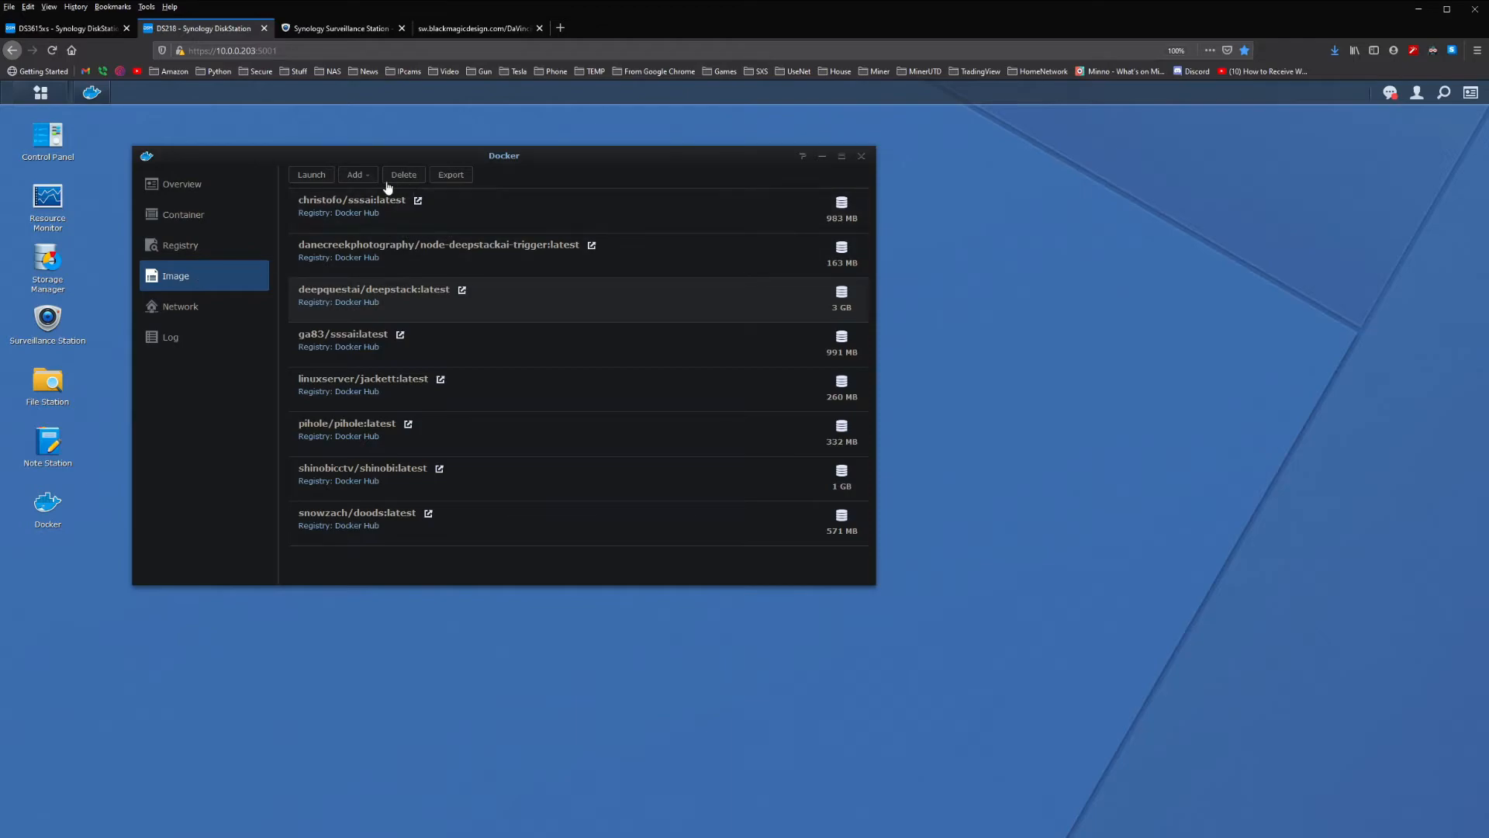
click(181, 245)
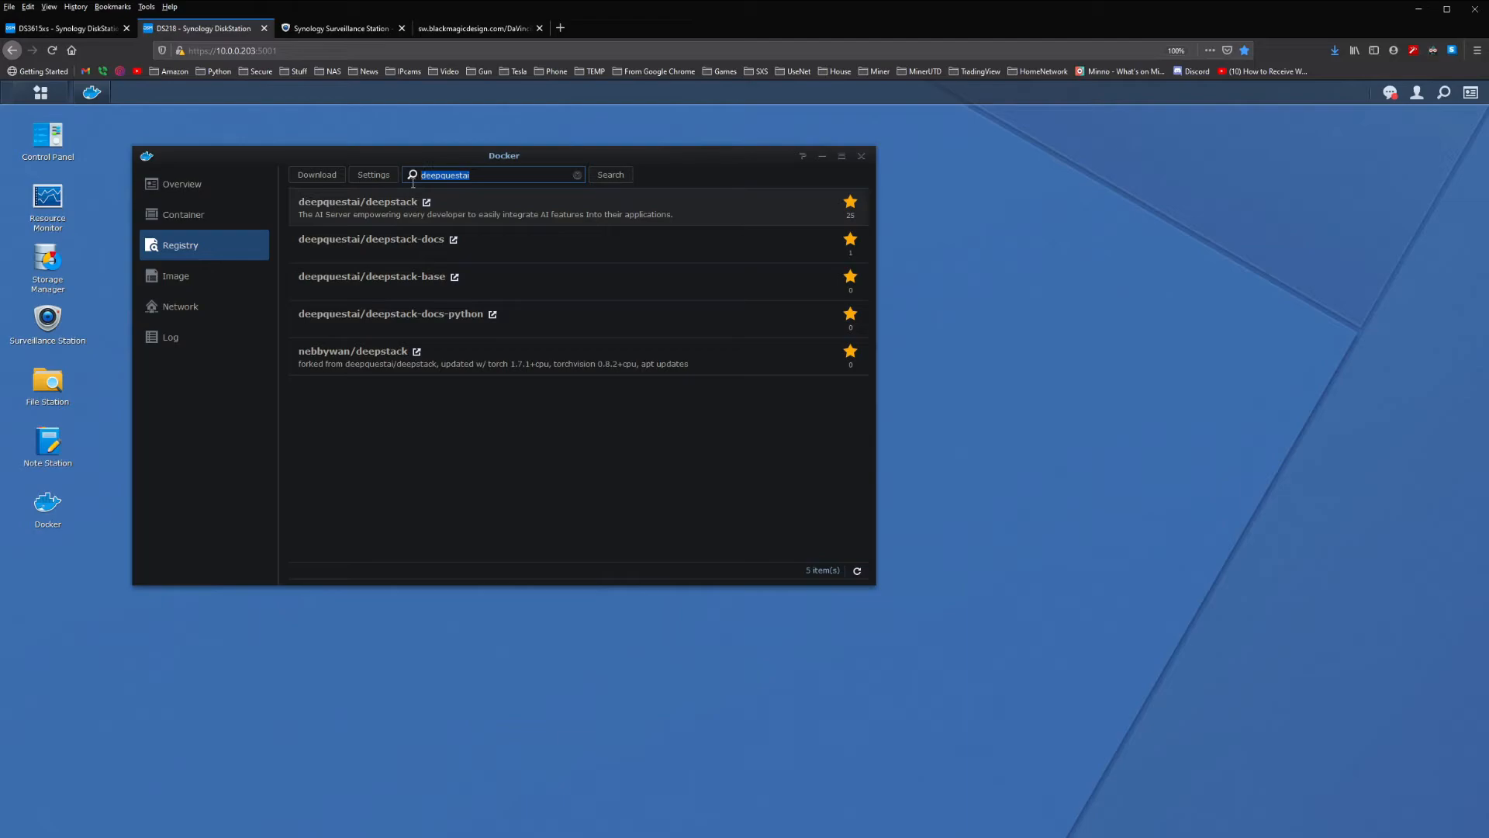
text(m)
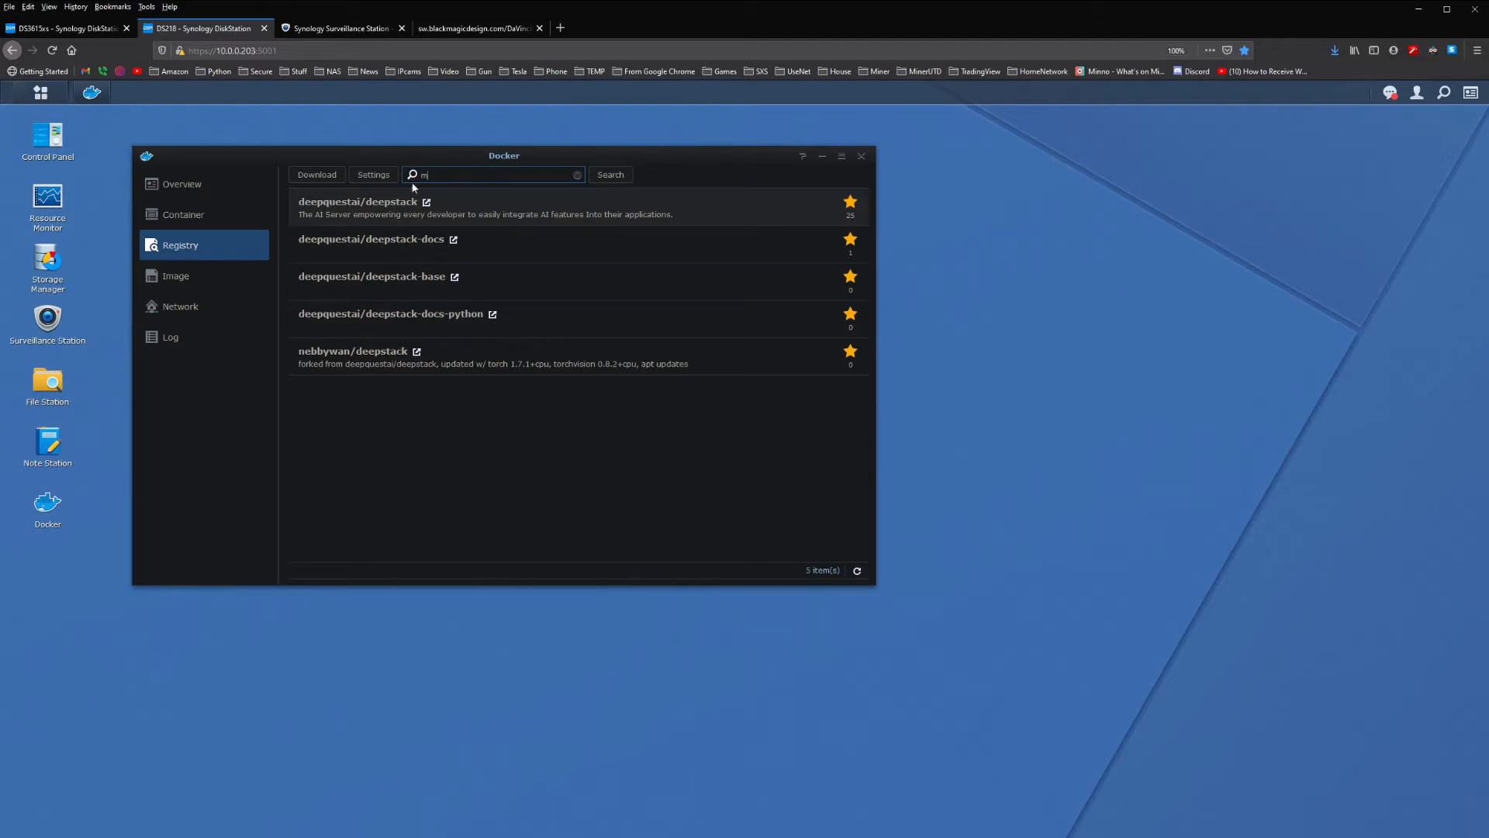
text(dkrushr)
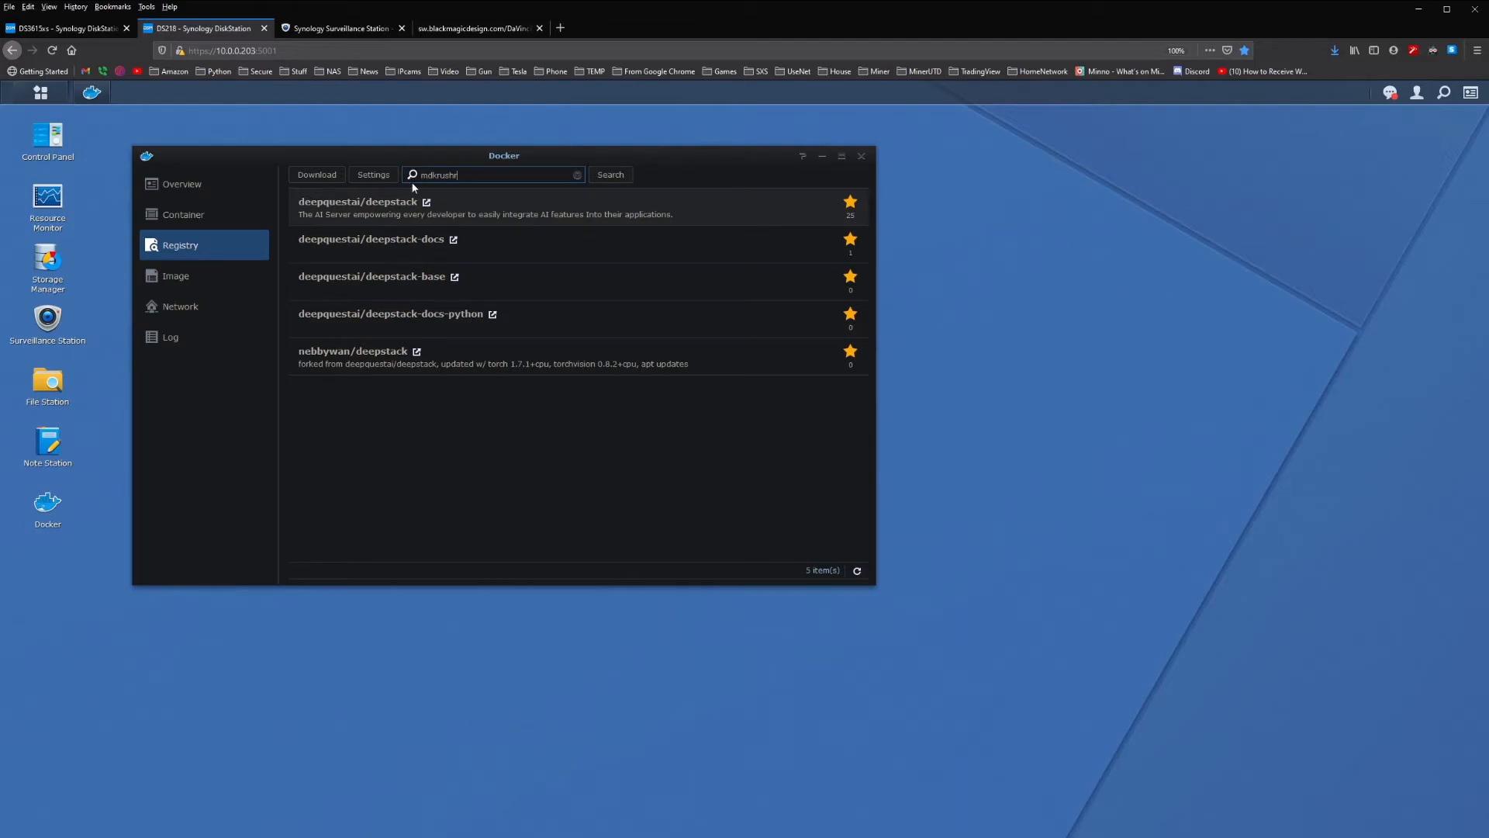
click(611, 174)
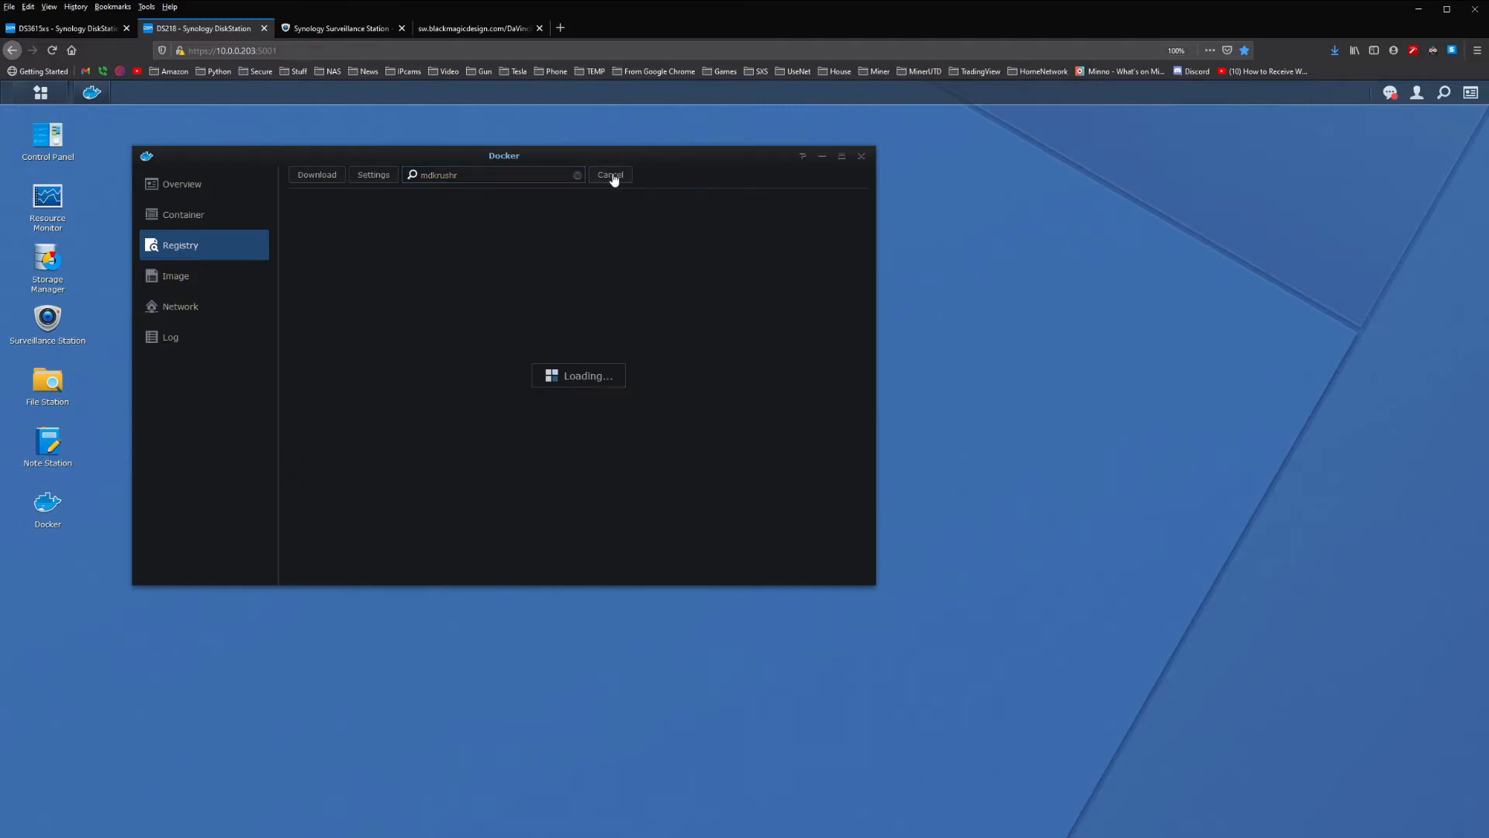
mouse_move(743, 458)
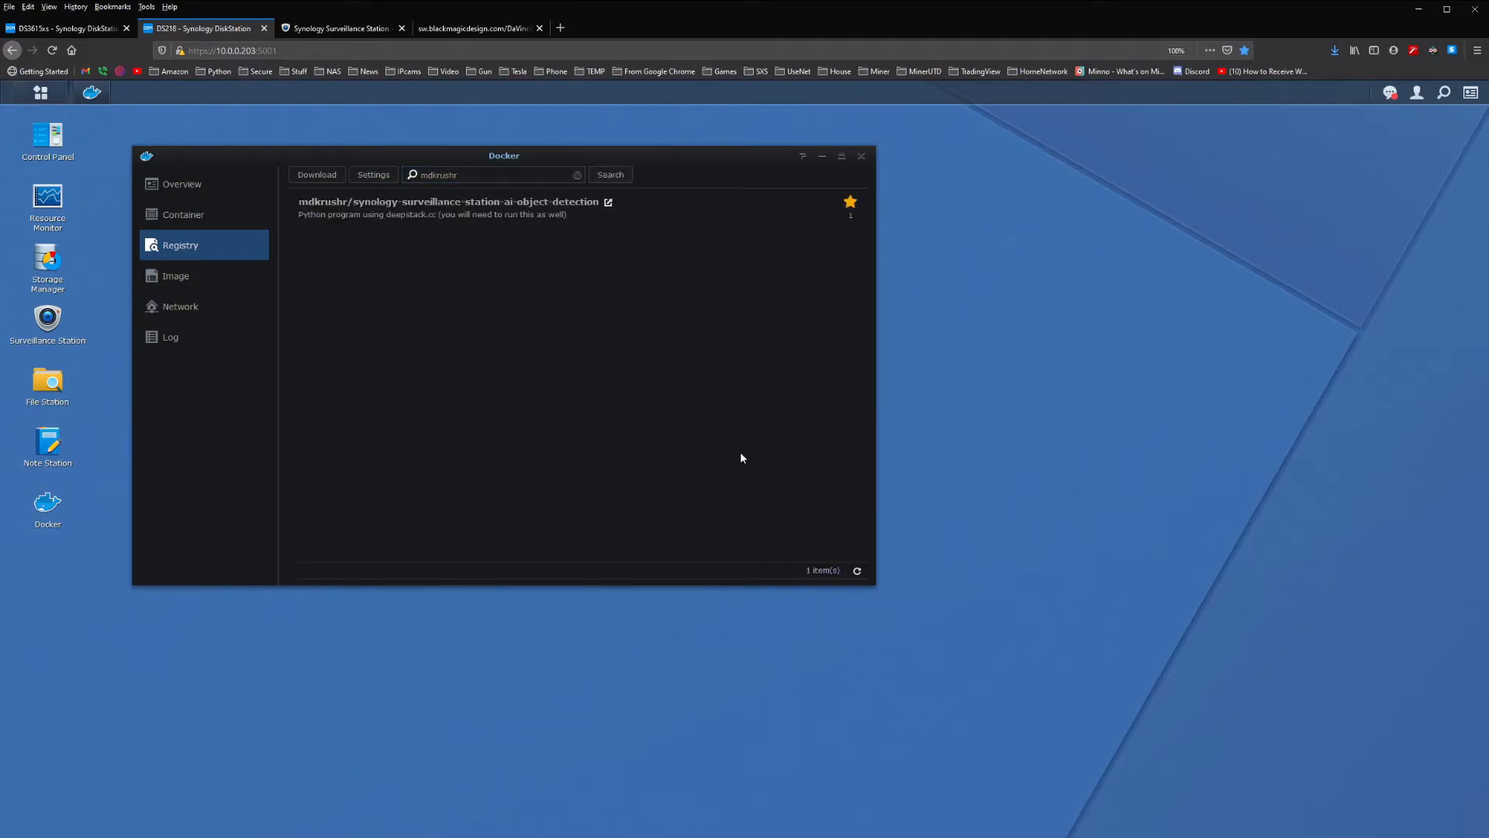
mouse_move(370, 209)
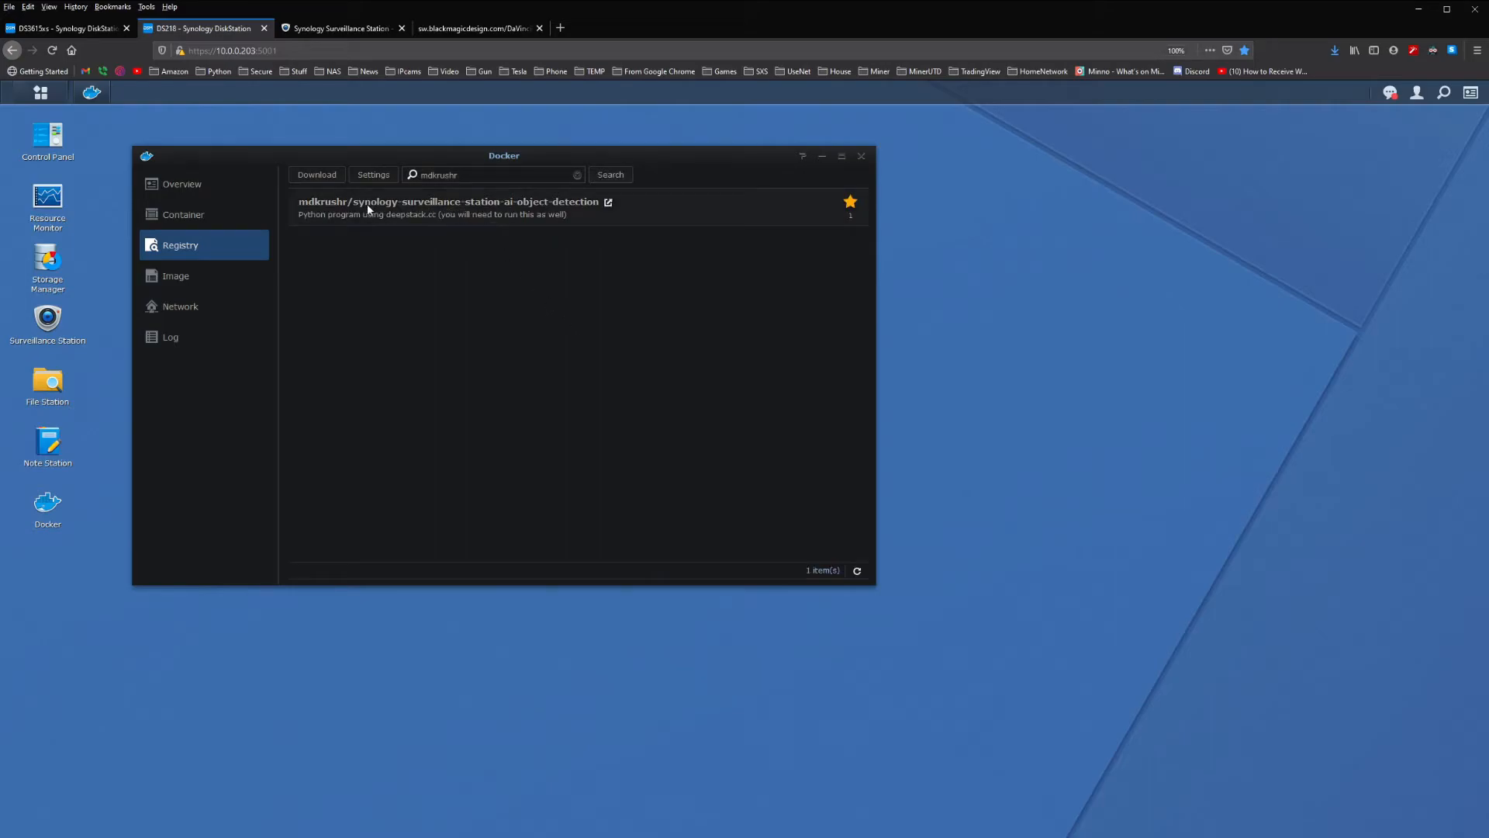
mouse_move(607, 207)
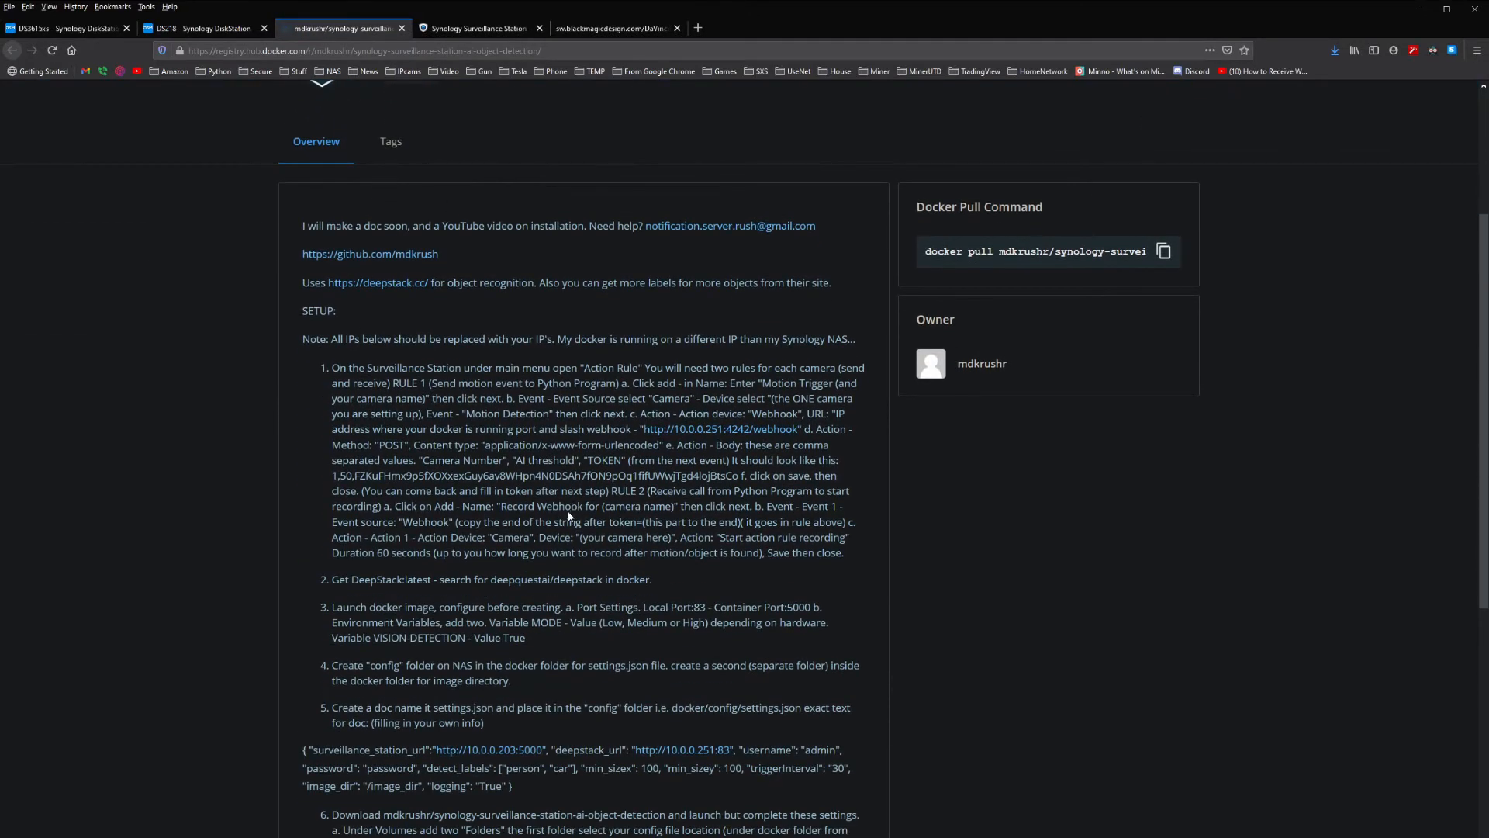
Scroll through the Docker Hub setup notes for the mdkrushr object-detection image.
scroll(down, 3)
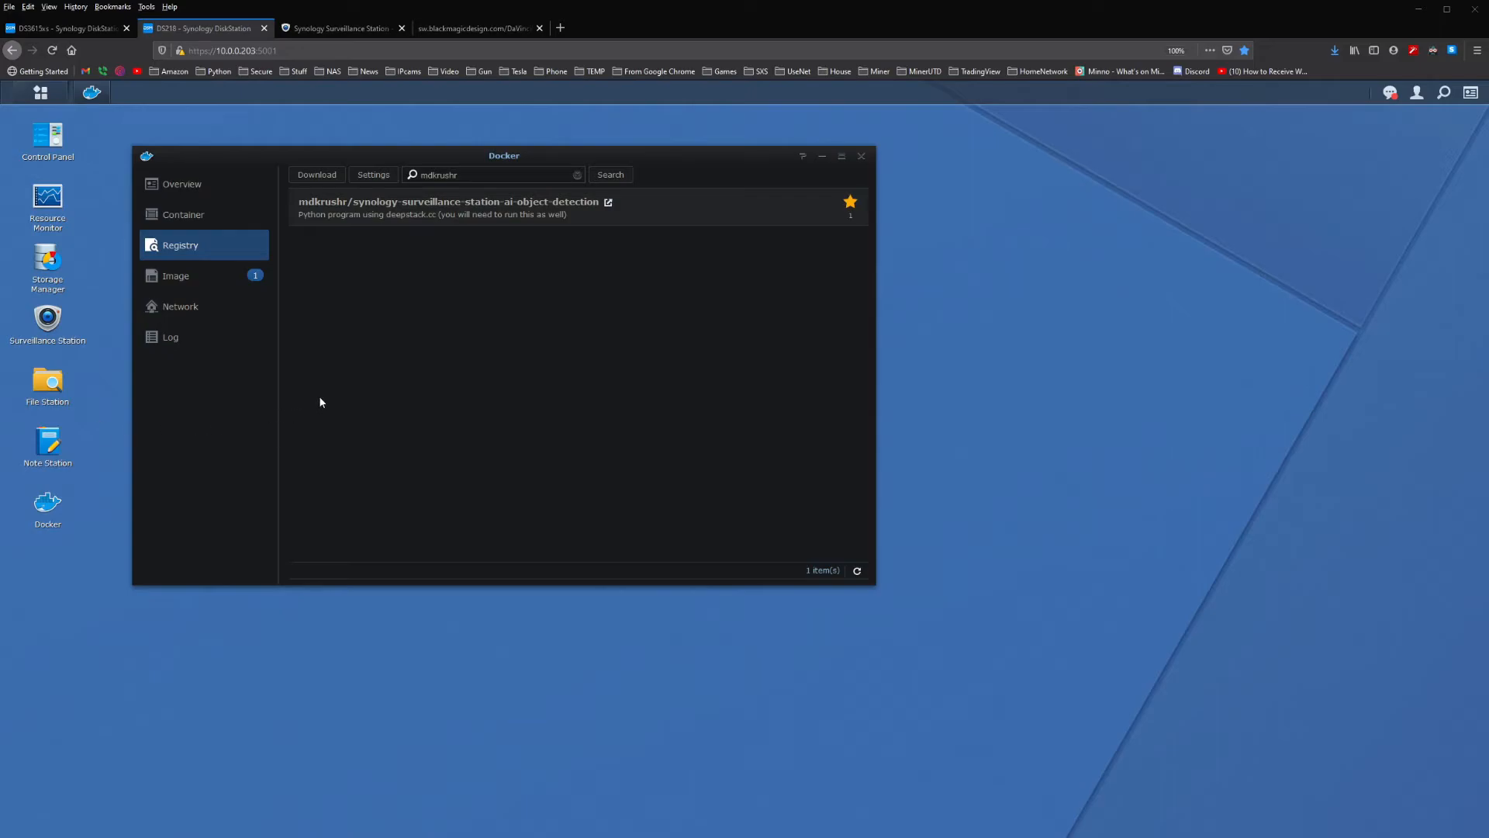
mouse_move(176, 275)
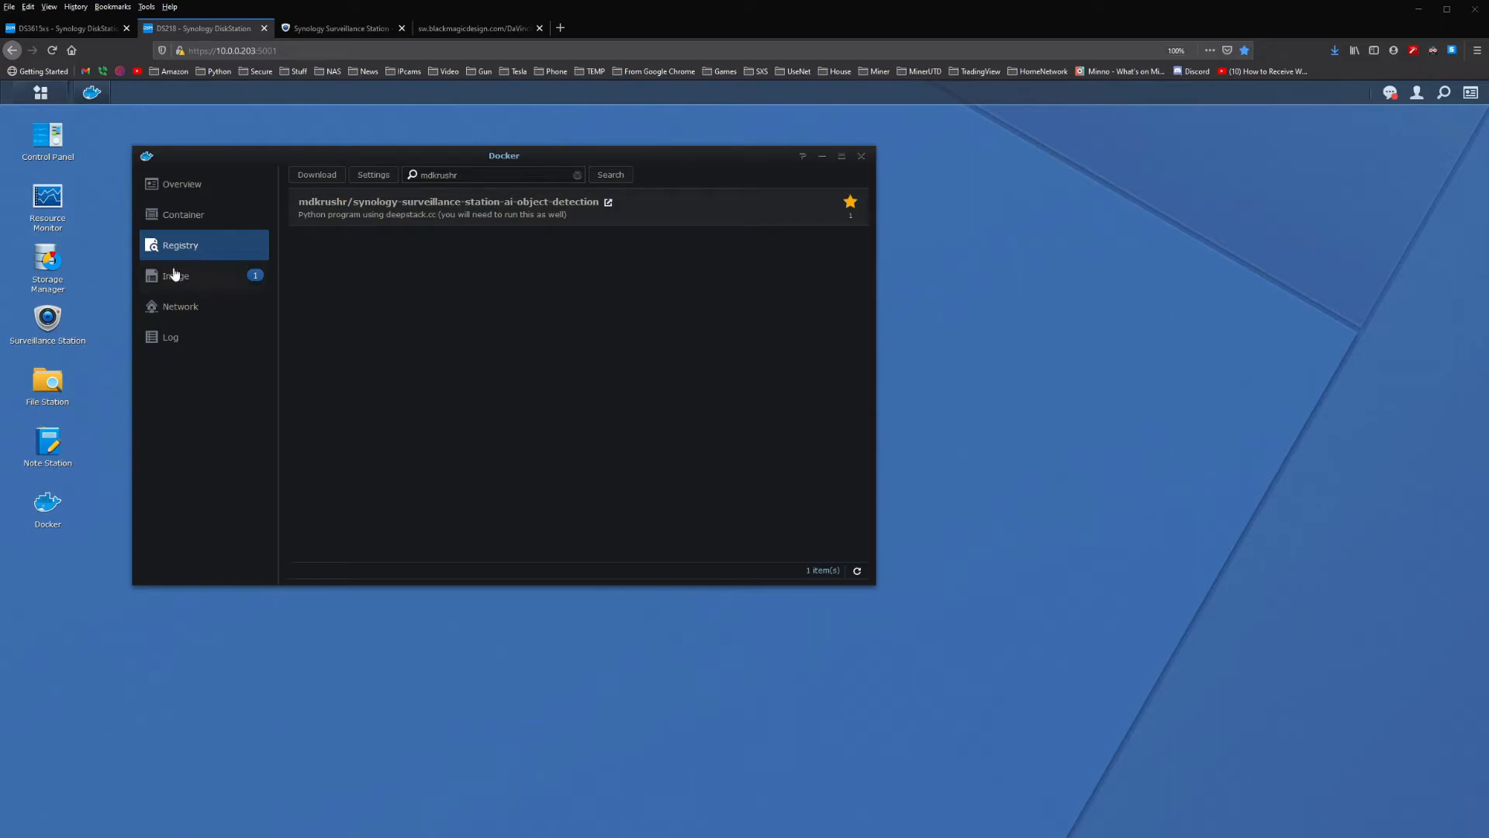
mouse_move(47, 381)
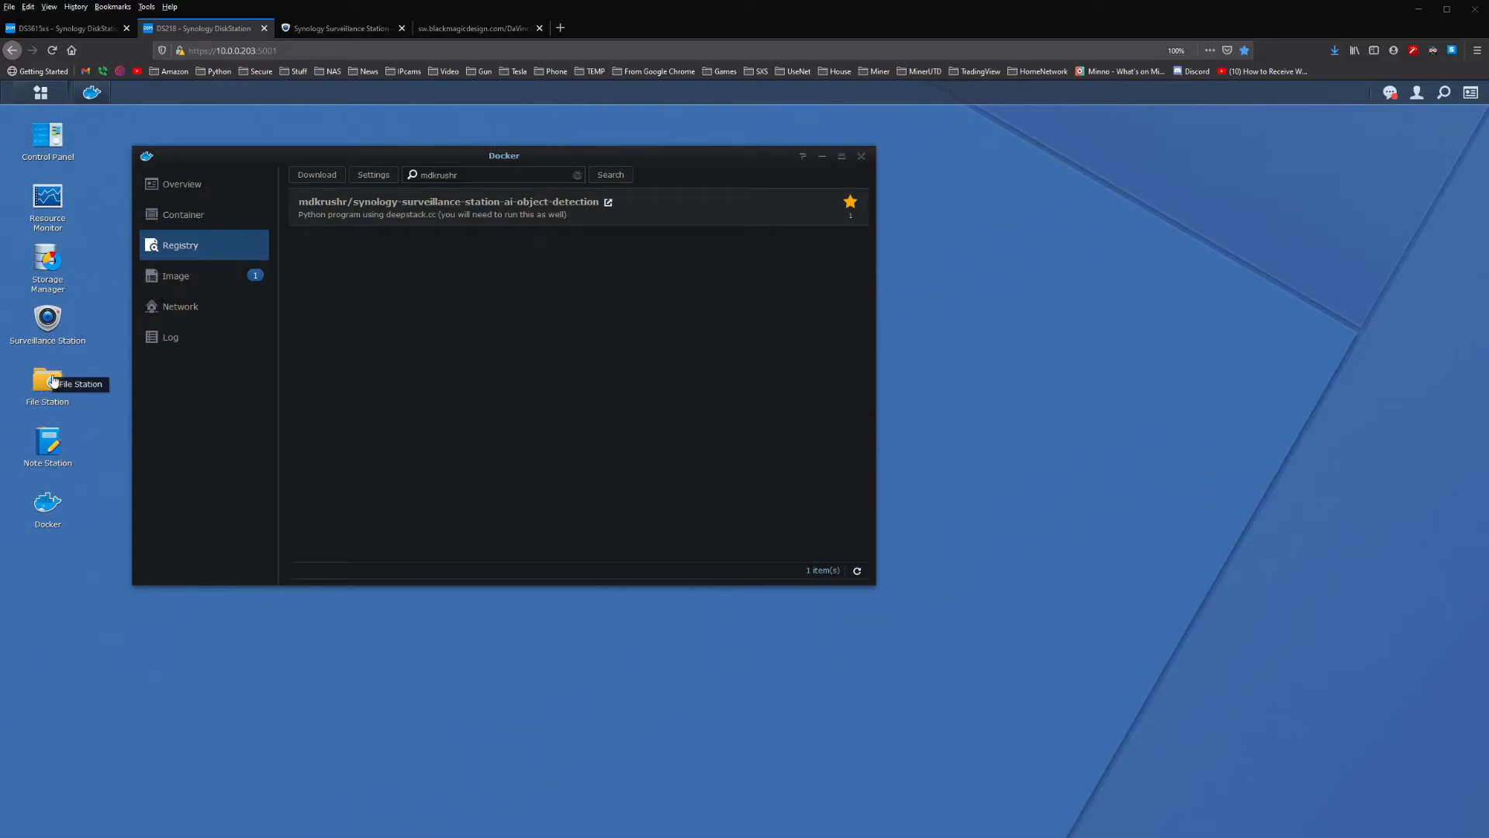
Open the empty docker folder in File Station and check the alpha image's download progress.
click(48, 377)
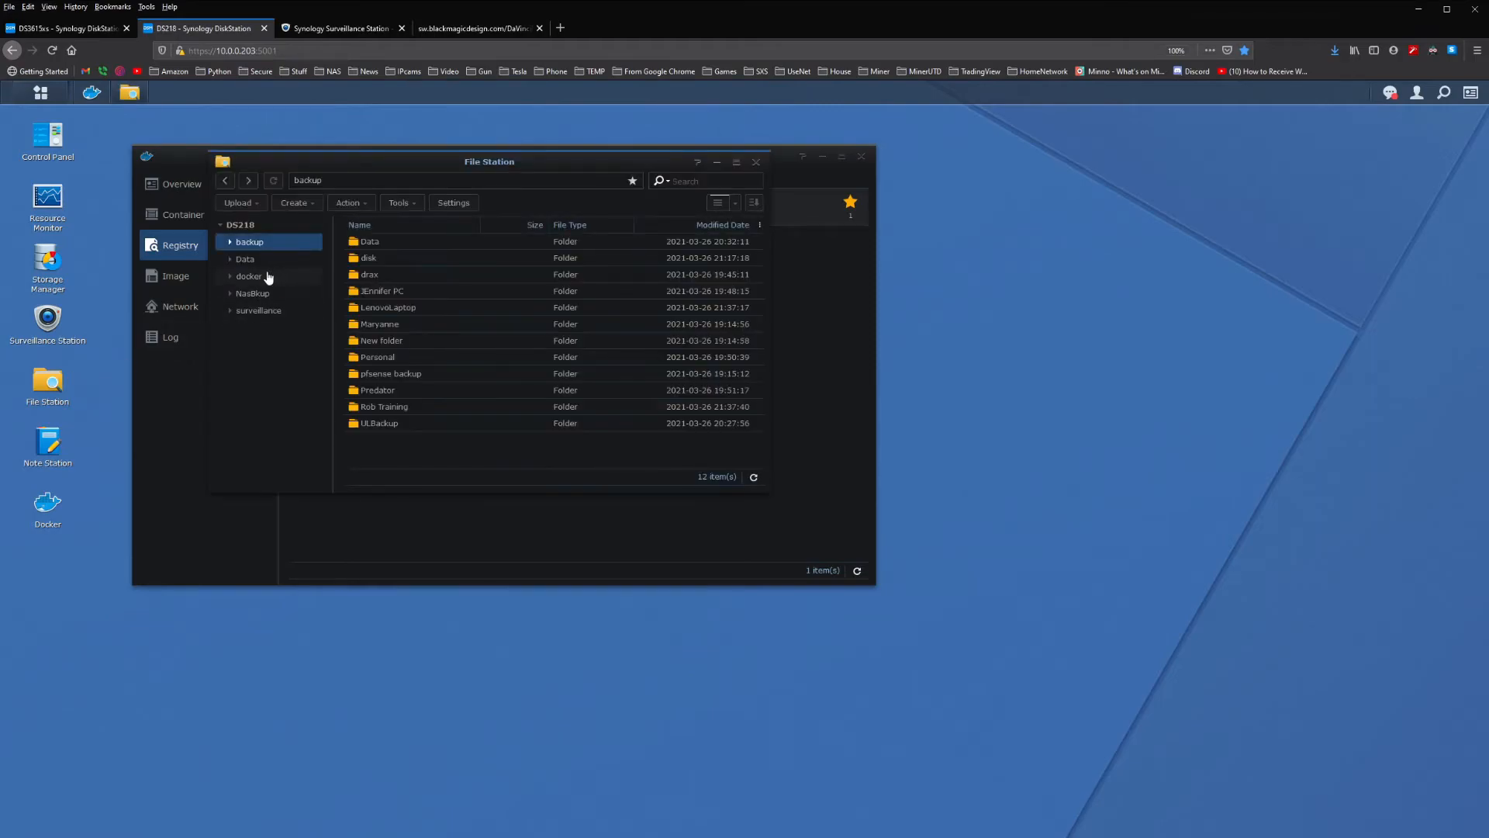
click(250, 276)
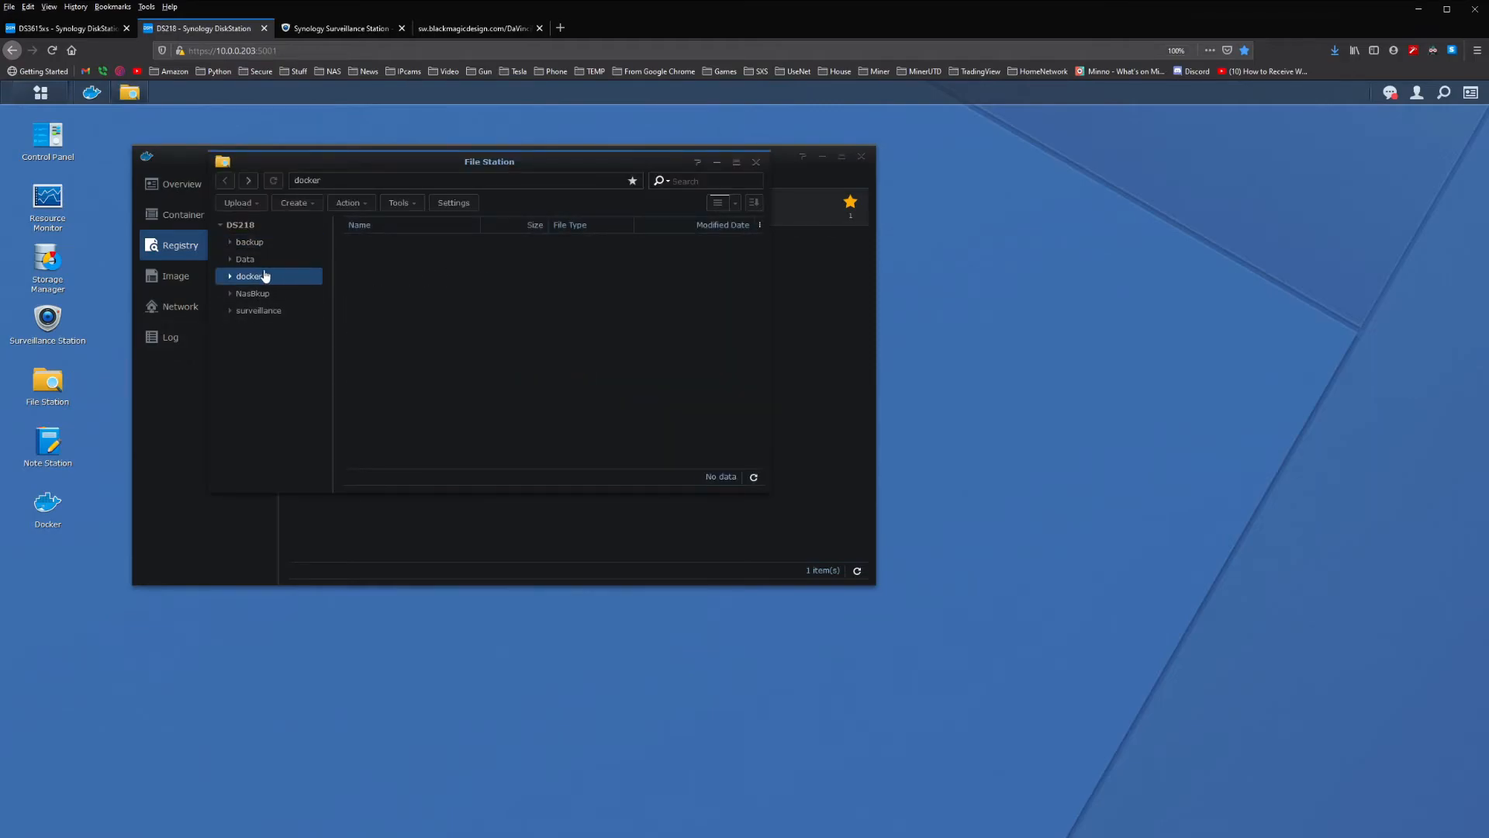
mouse_move(508, 269)
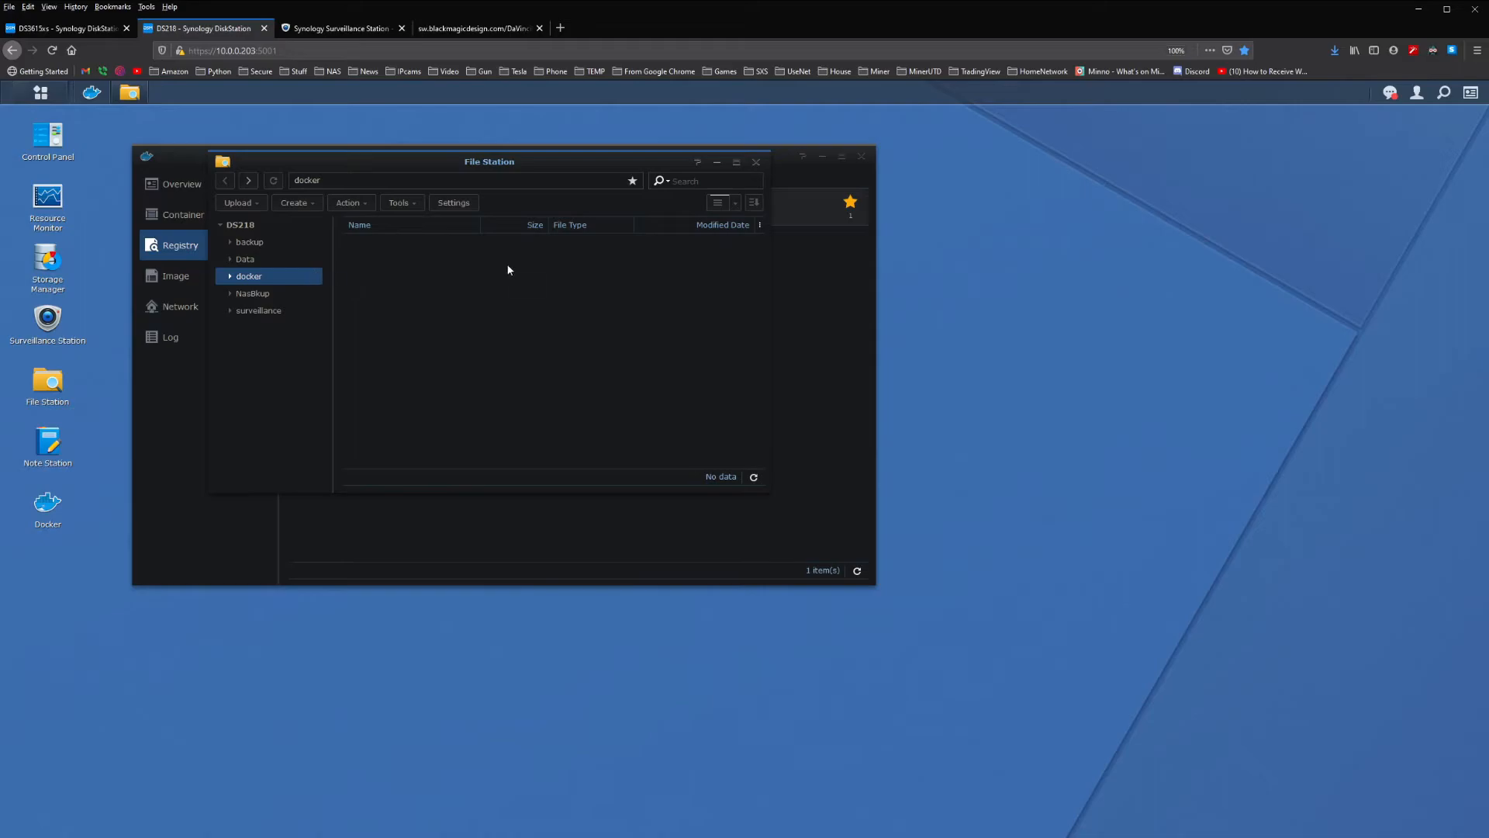
mouse_move(458, 163)
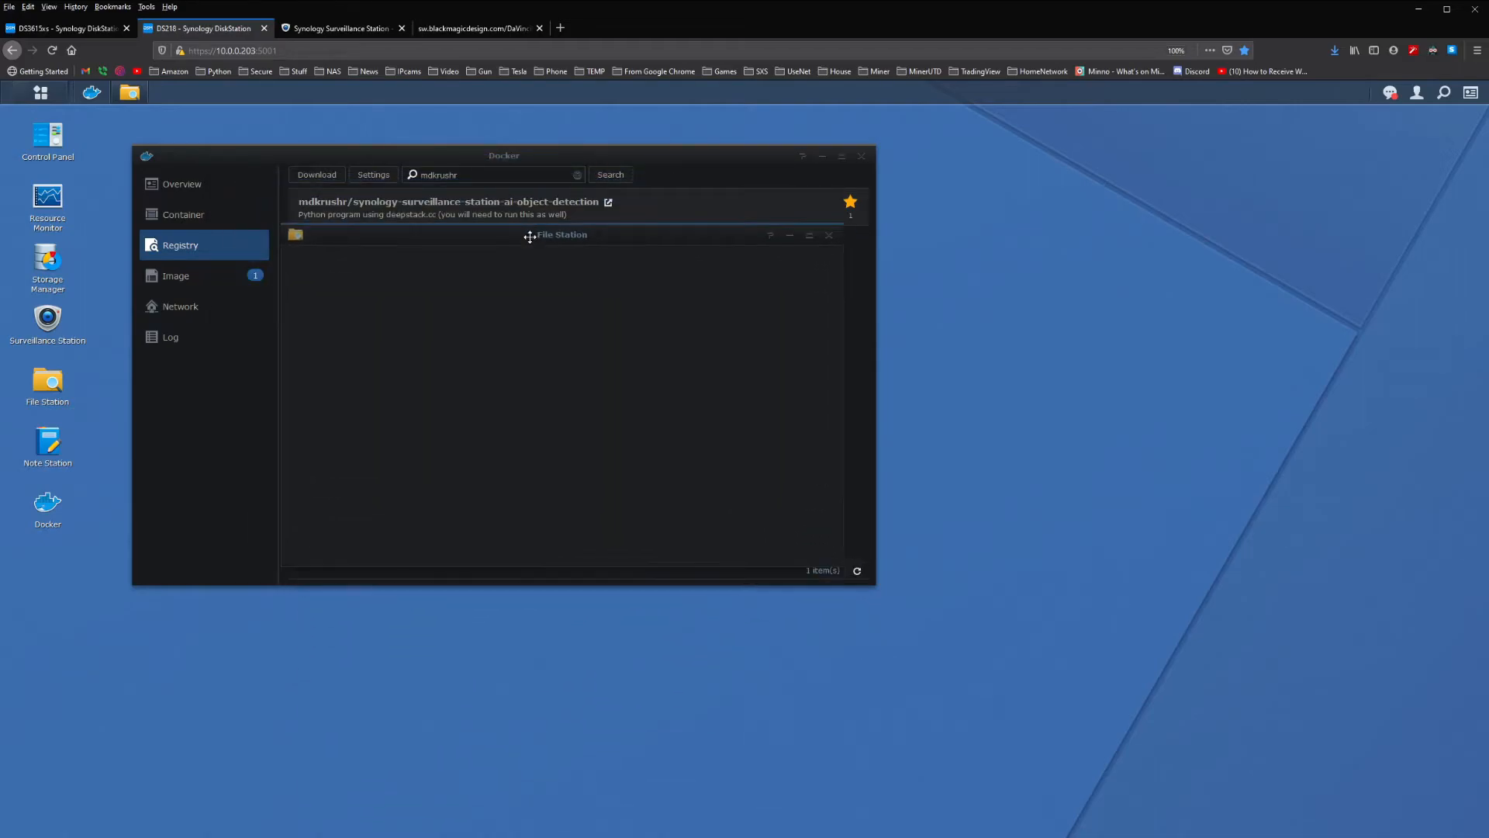
click(175, 276)
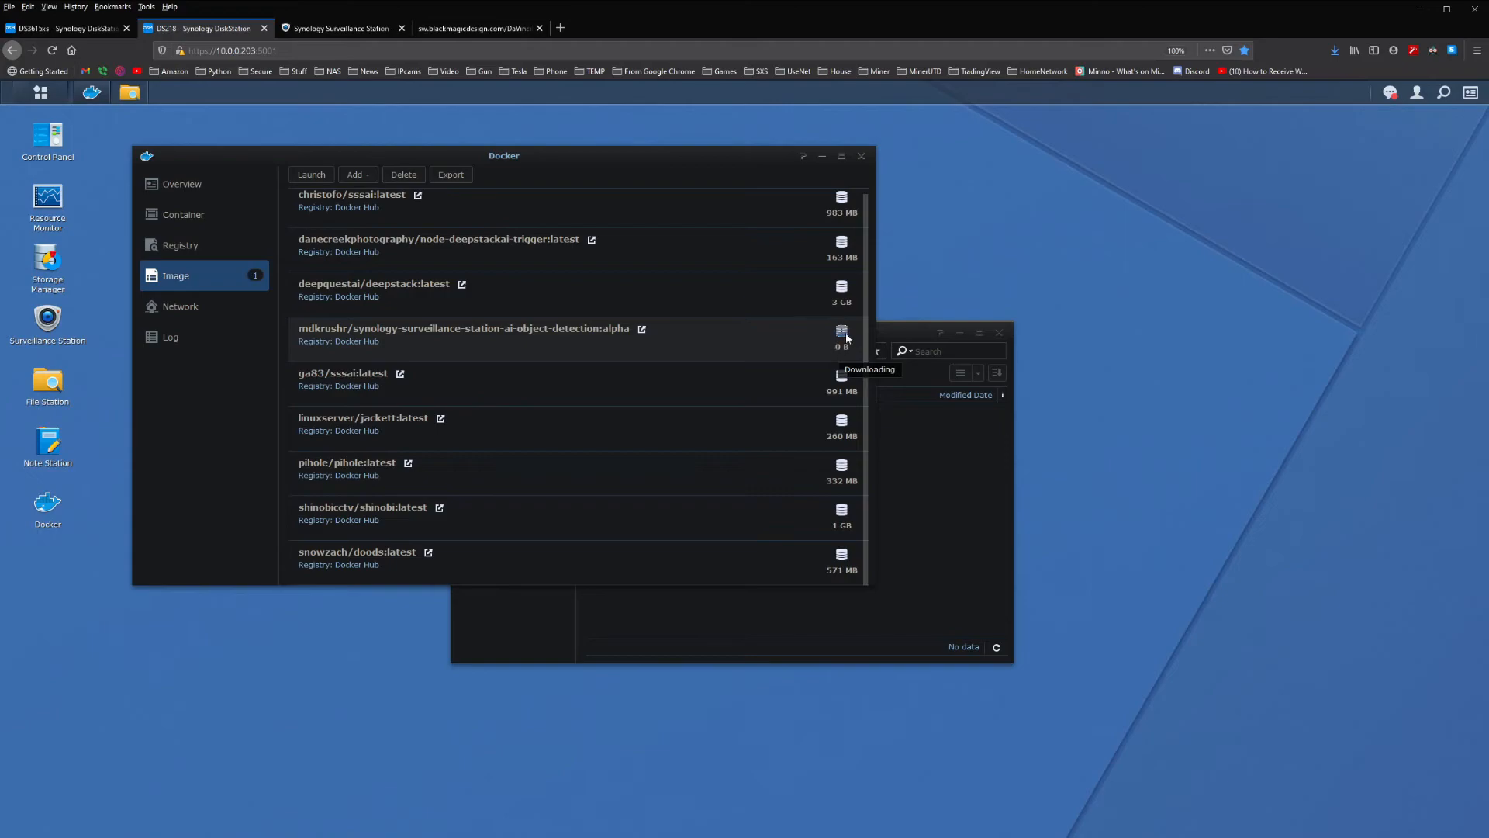
mouse_move(840, 333)
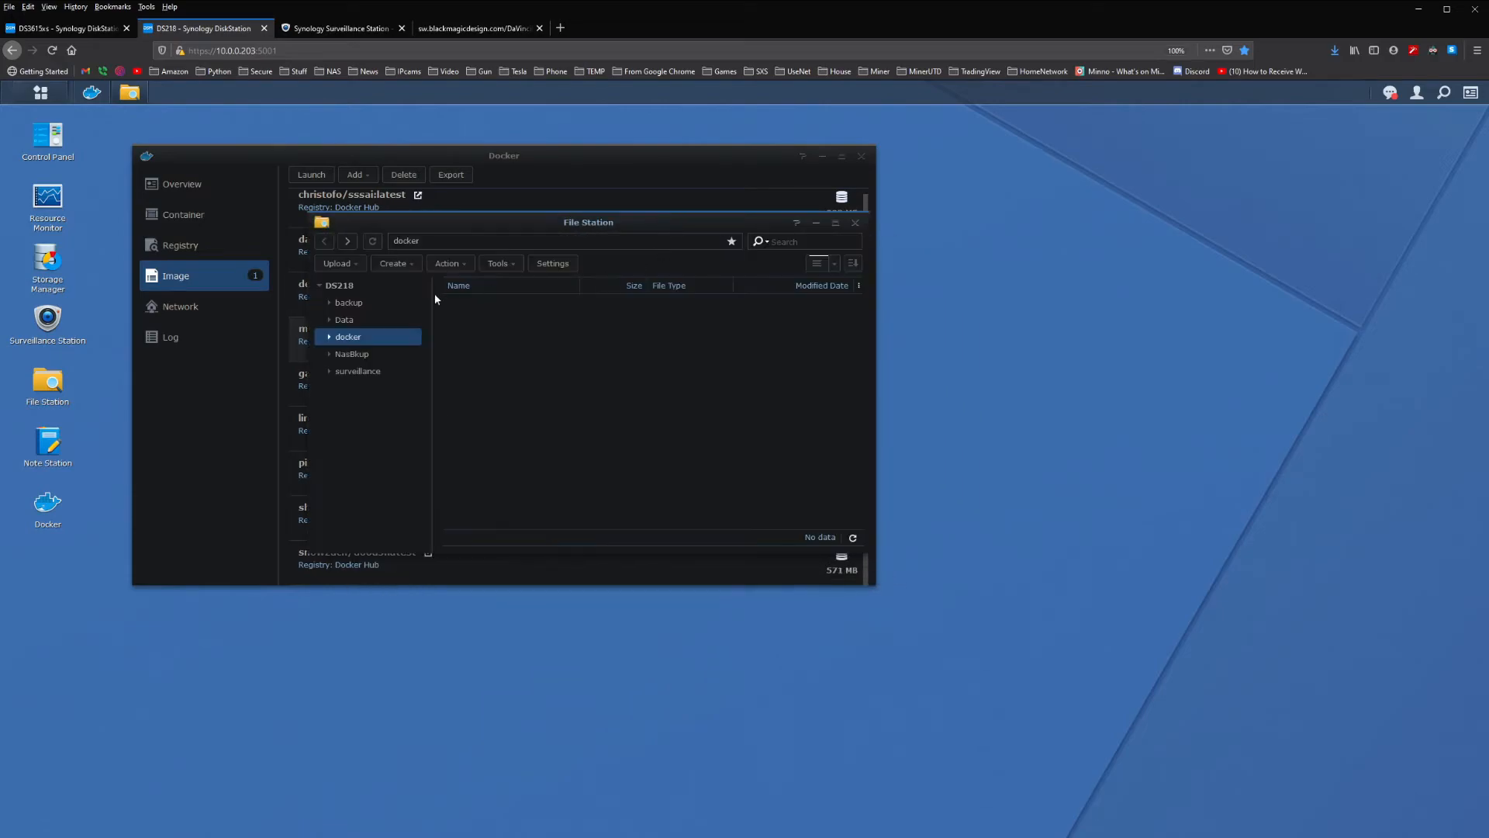
mouse_move(414, 319)
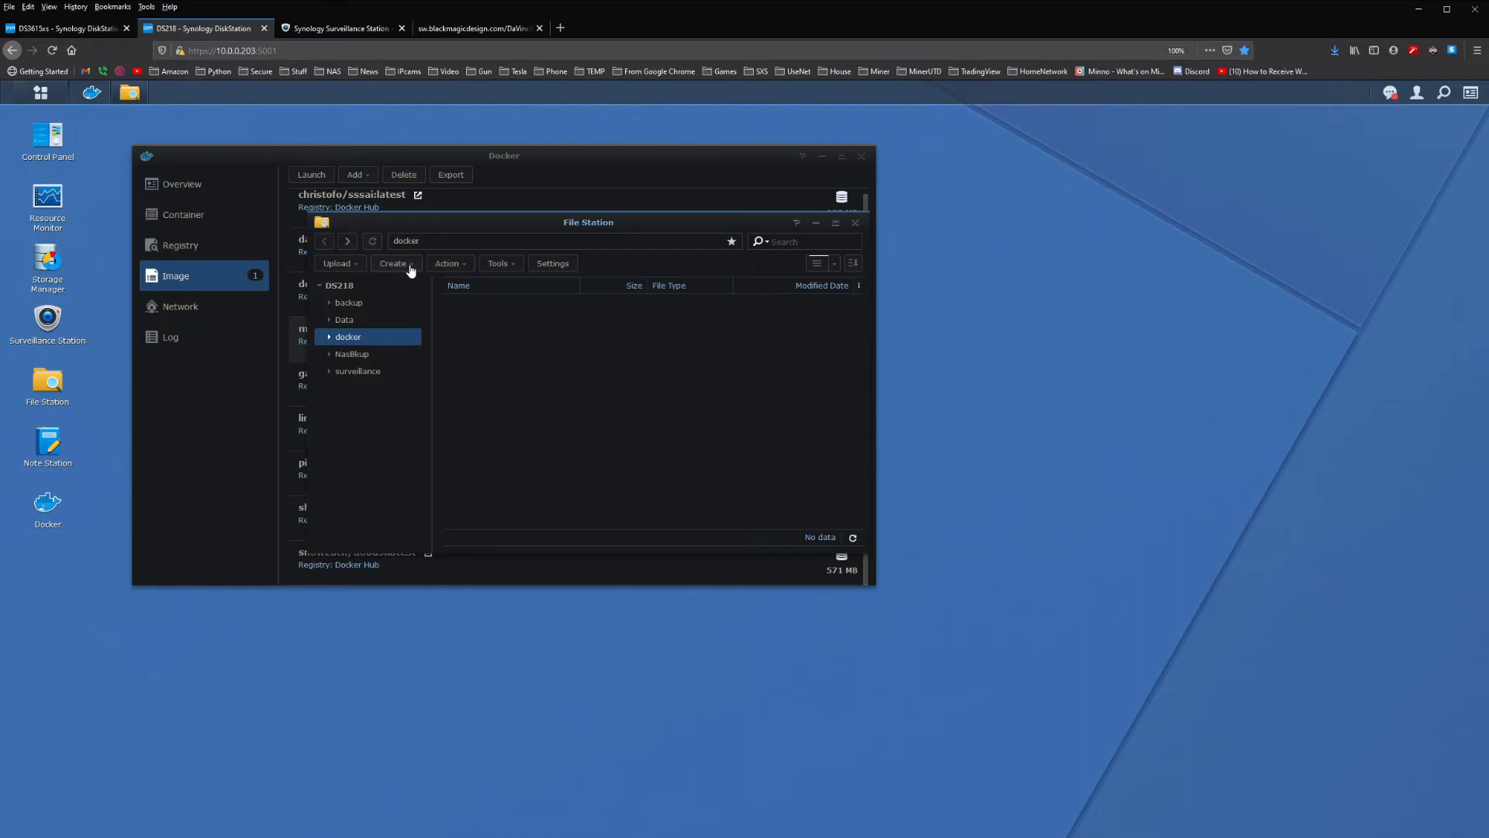
Create a SynologyAI folder inside the docker shared folder and open it.
click(392, 263)
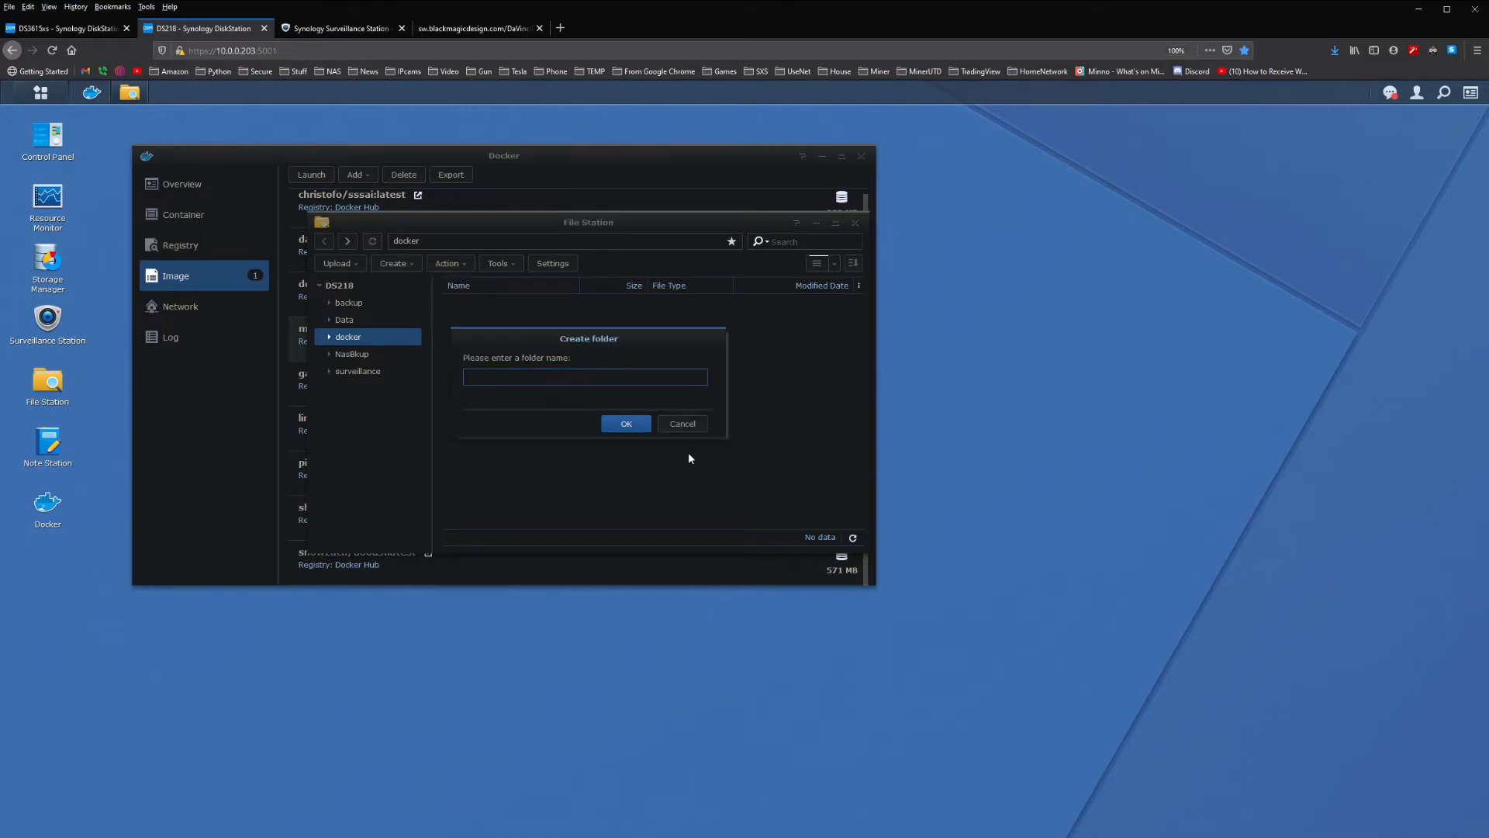
text(Syl)
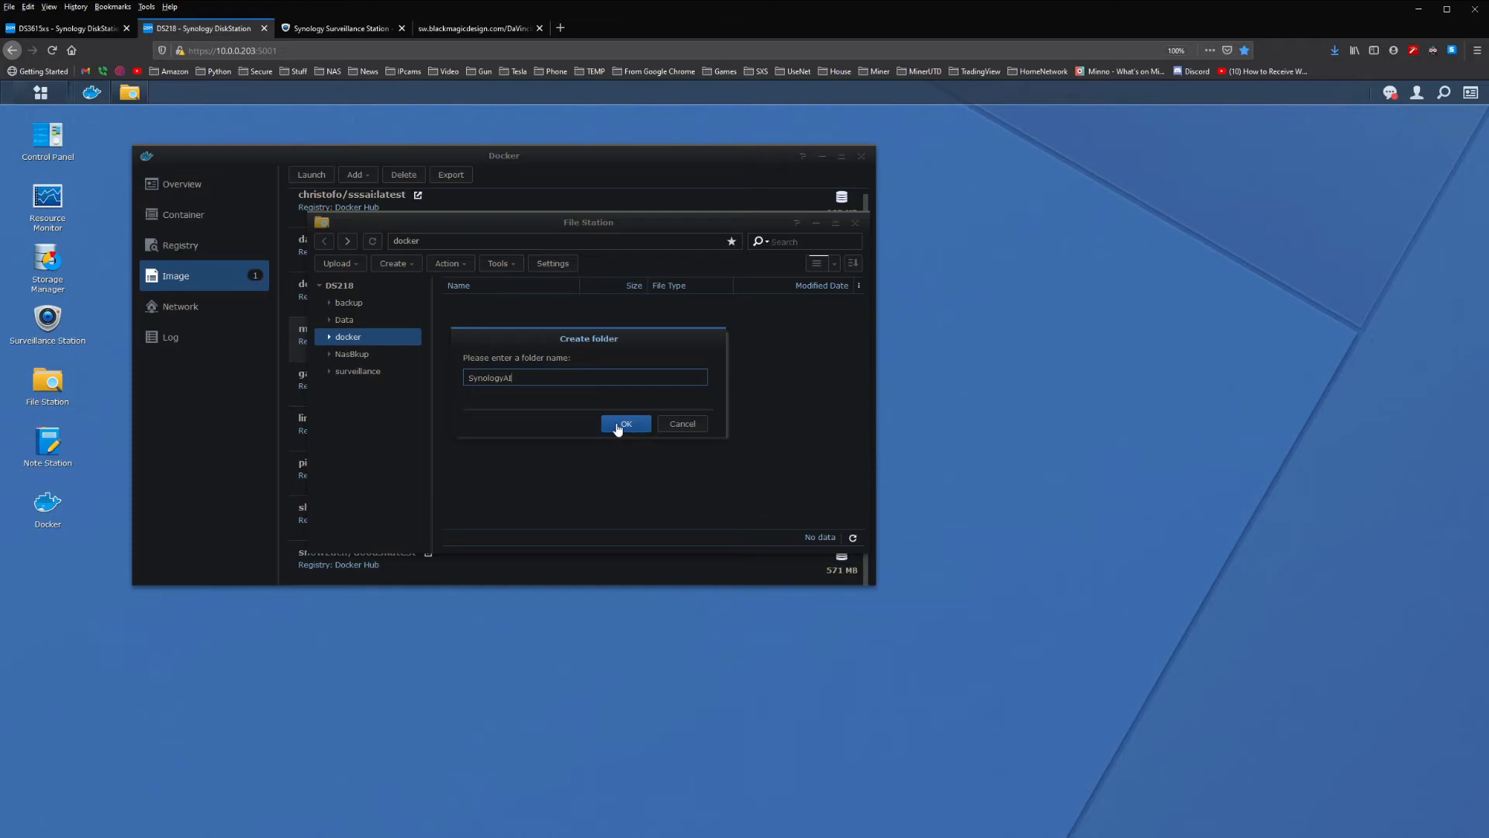
click(626, 423)
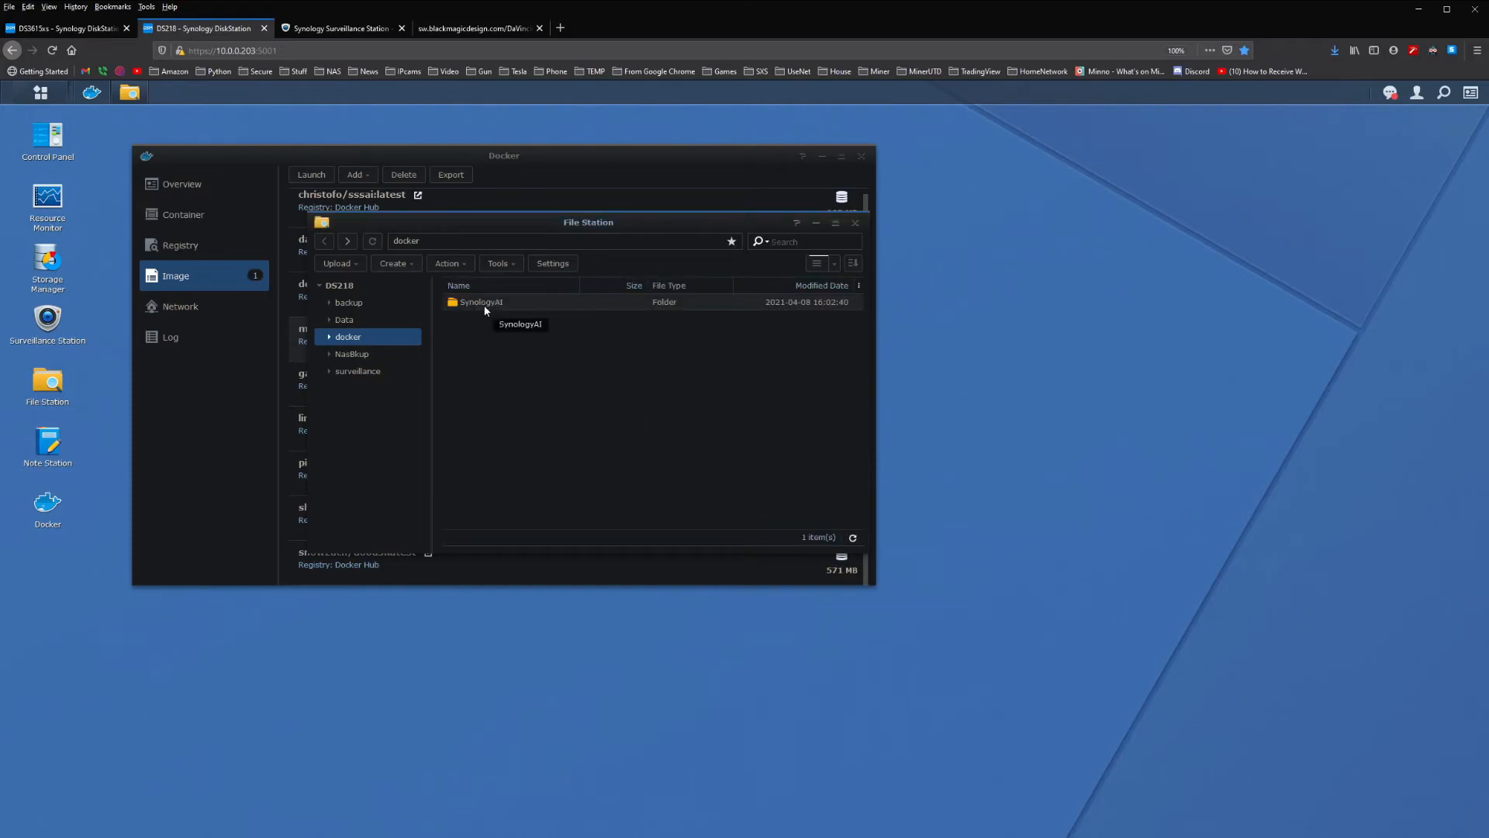
double_click(481, 301)
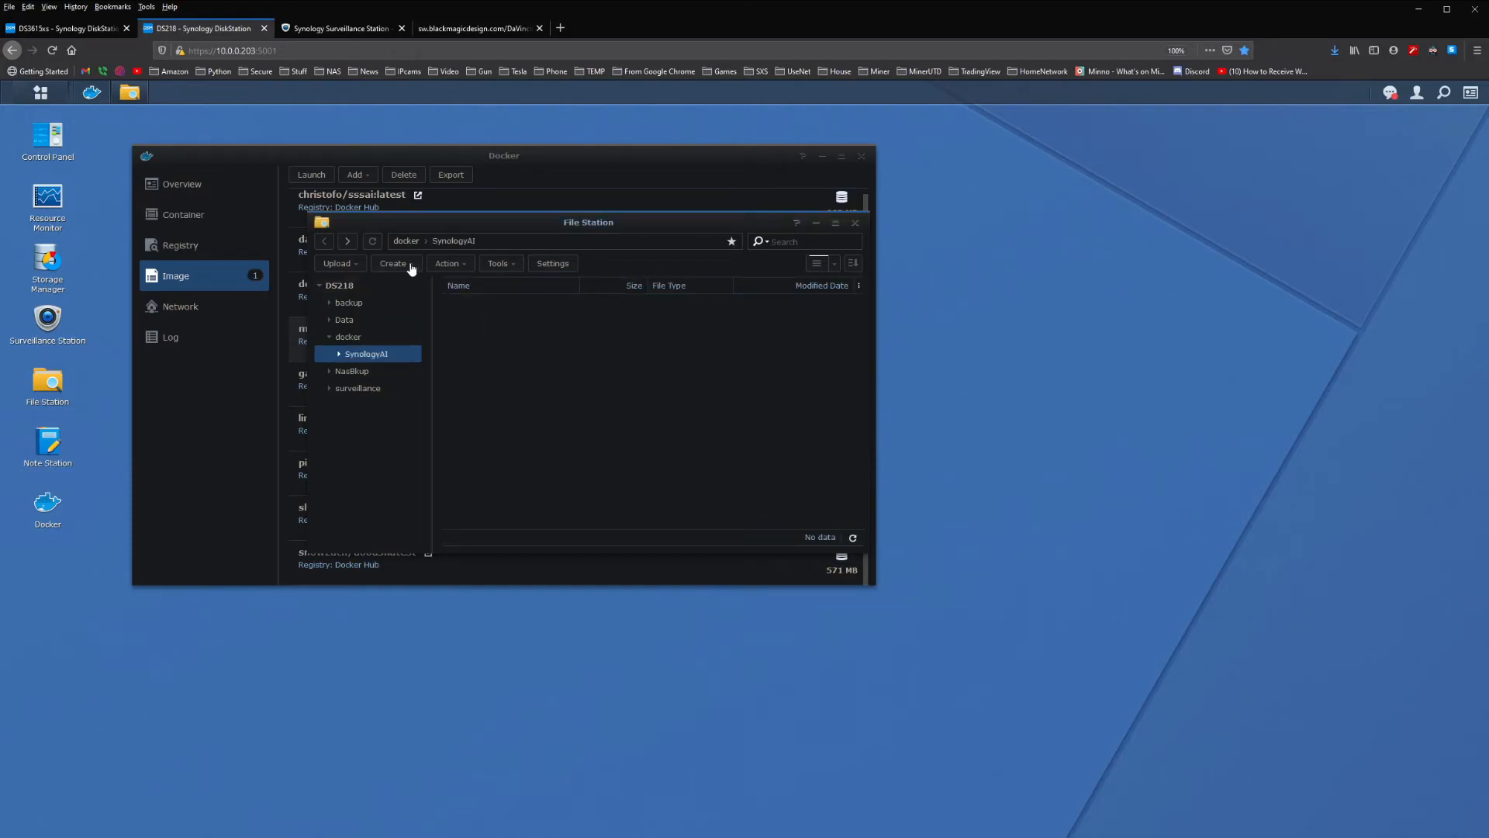
Create the config and image subfolders inside SynologyAI.
click(393, 263)
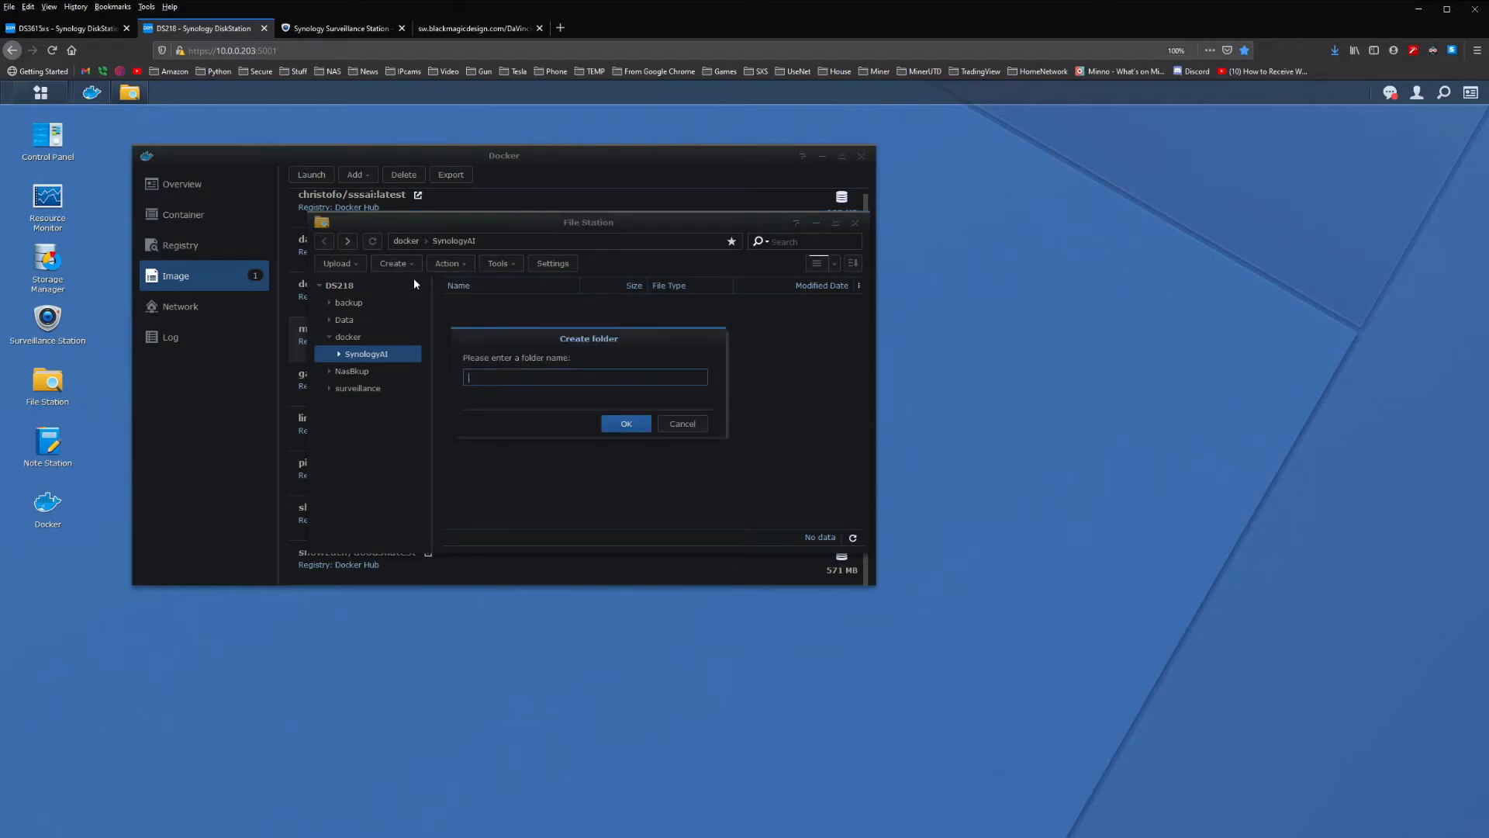
text(config)
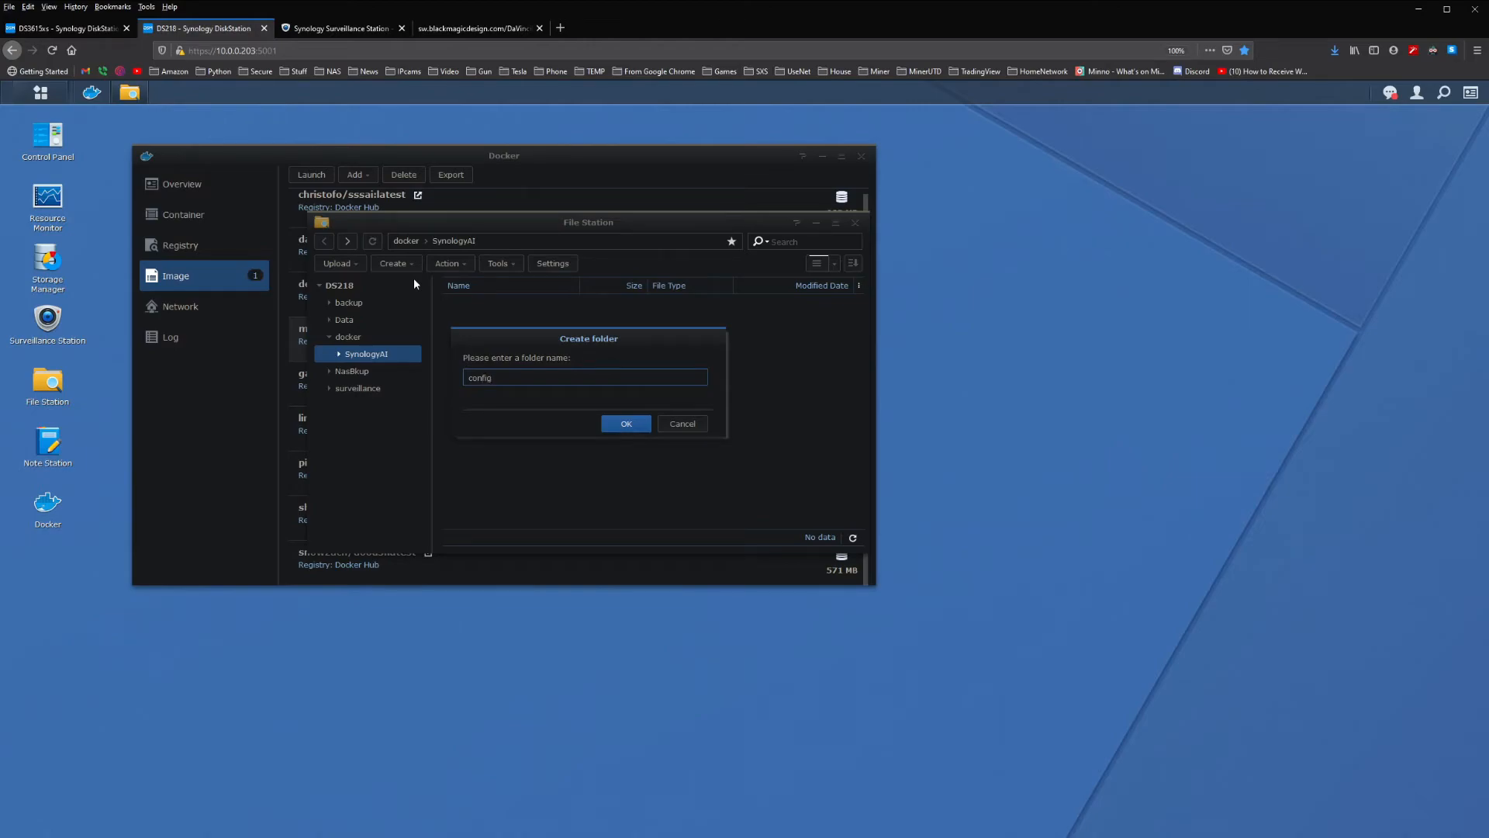
click(626, 423)
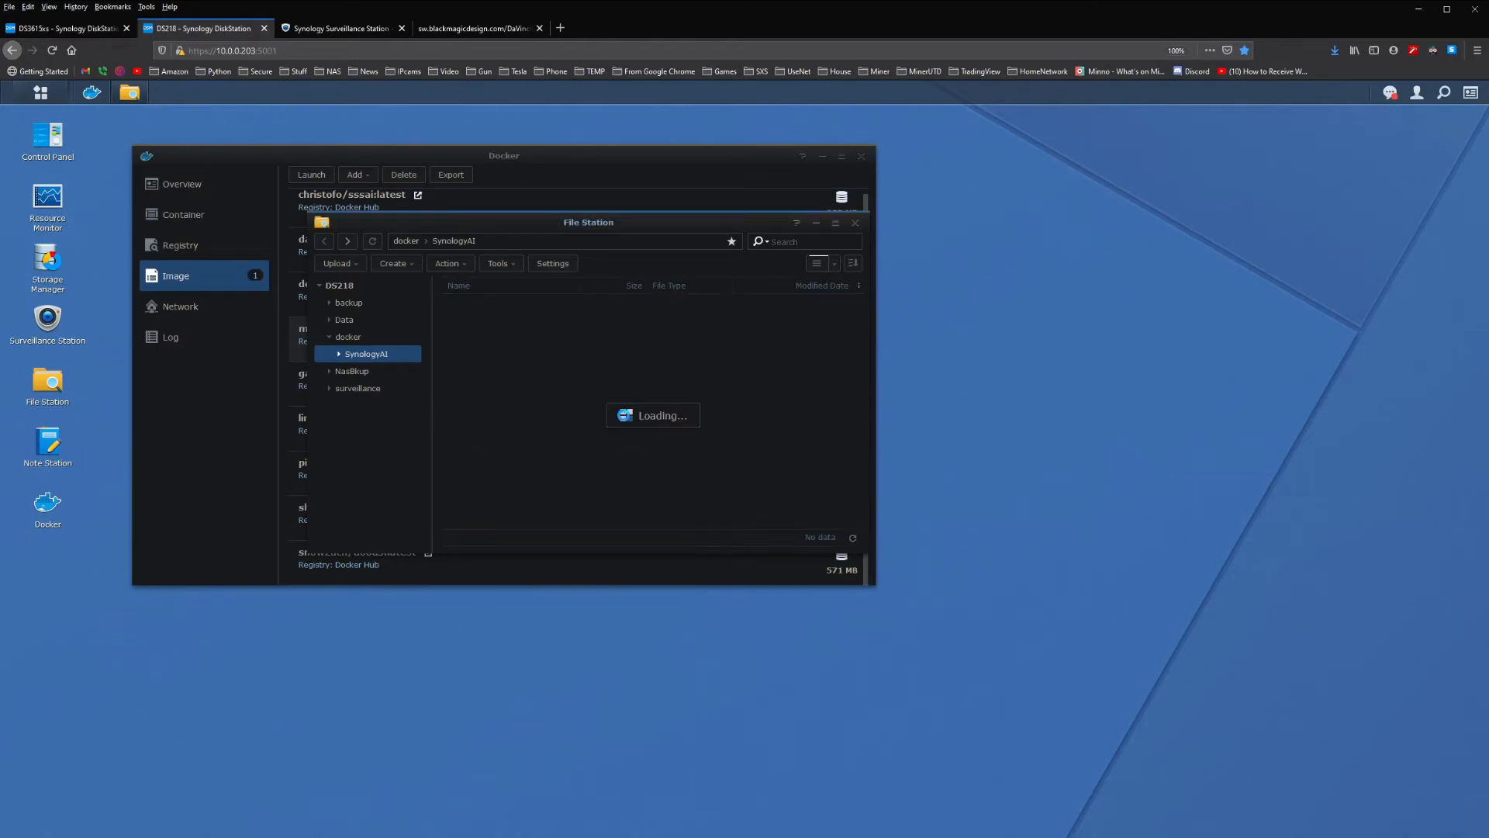
click(395, 263)
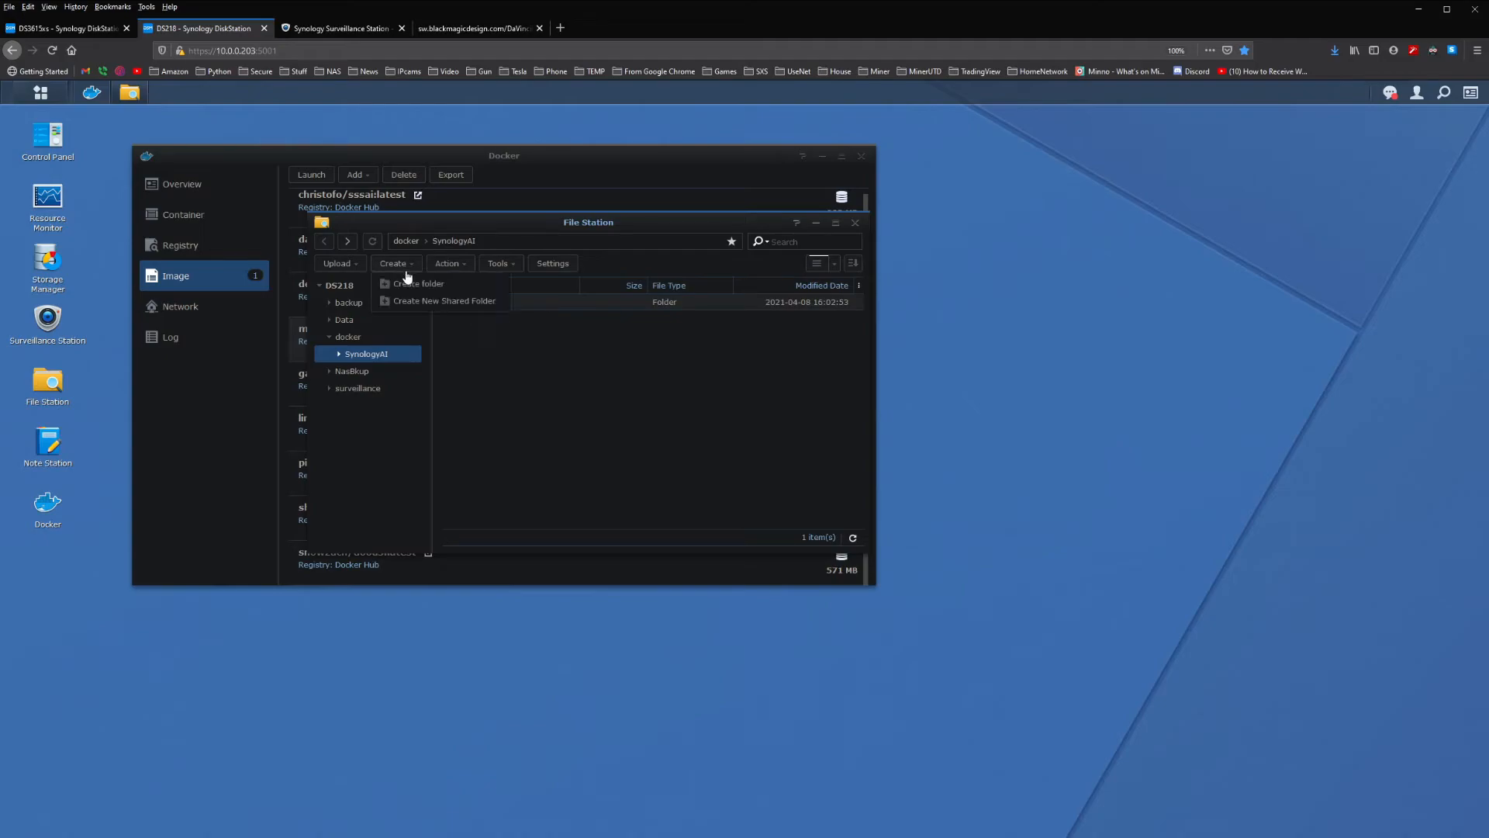
click(419, 283)
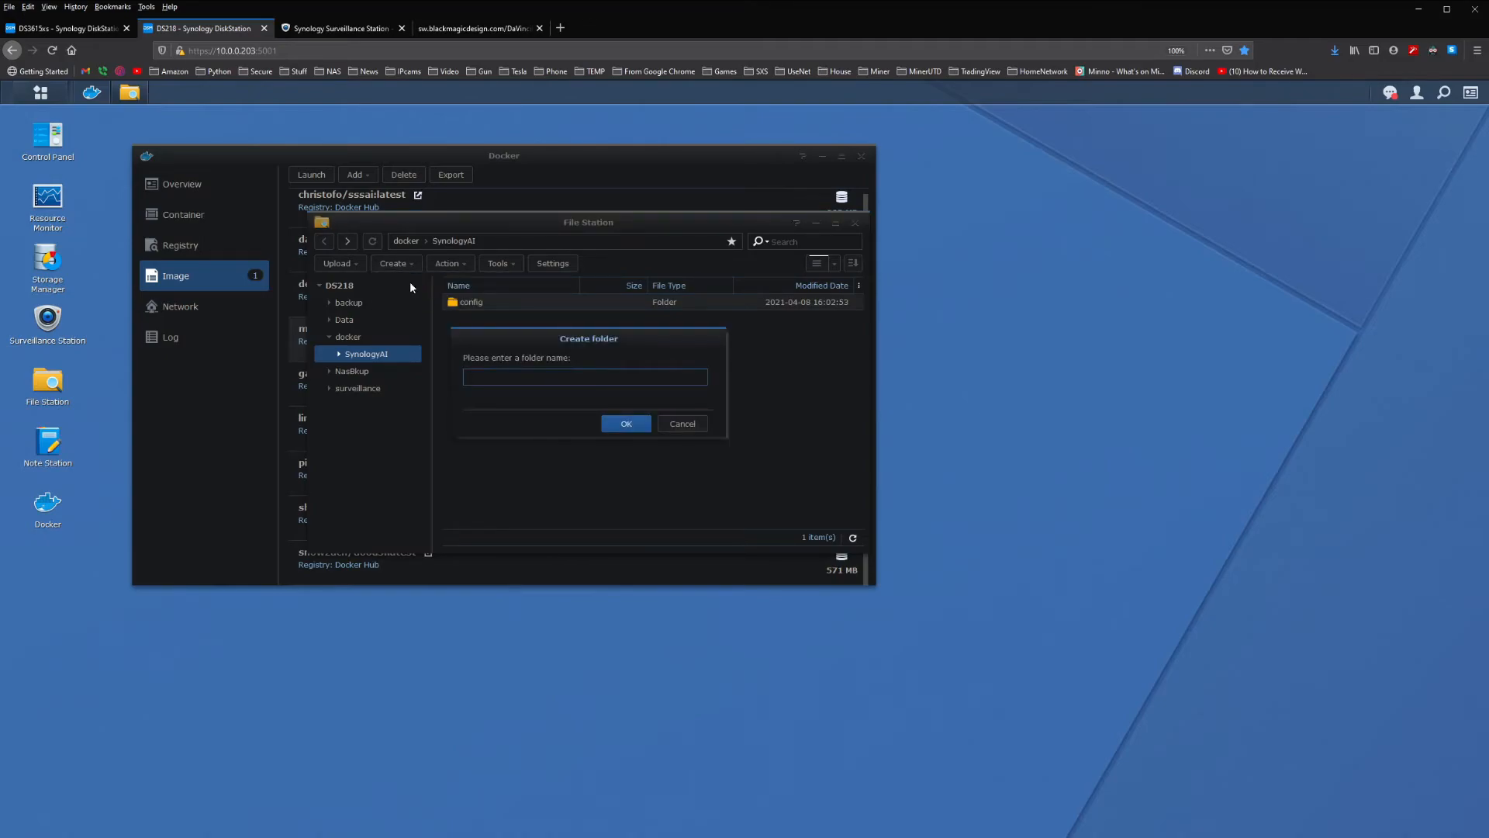
text(image)
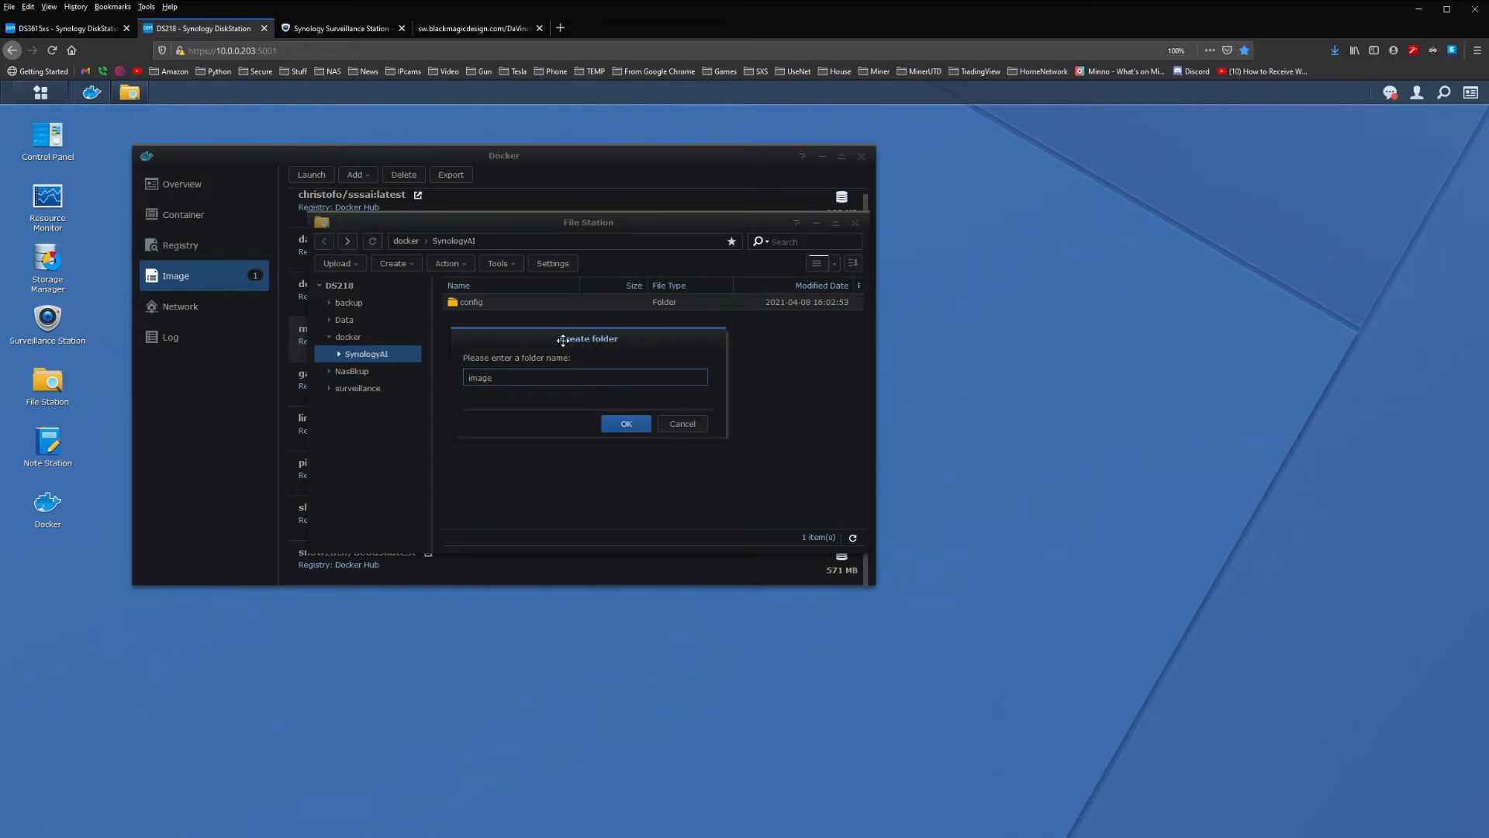
click(626, 423)
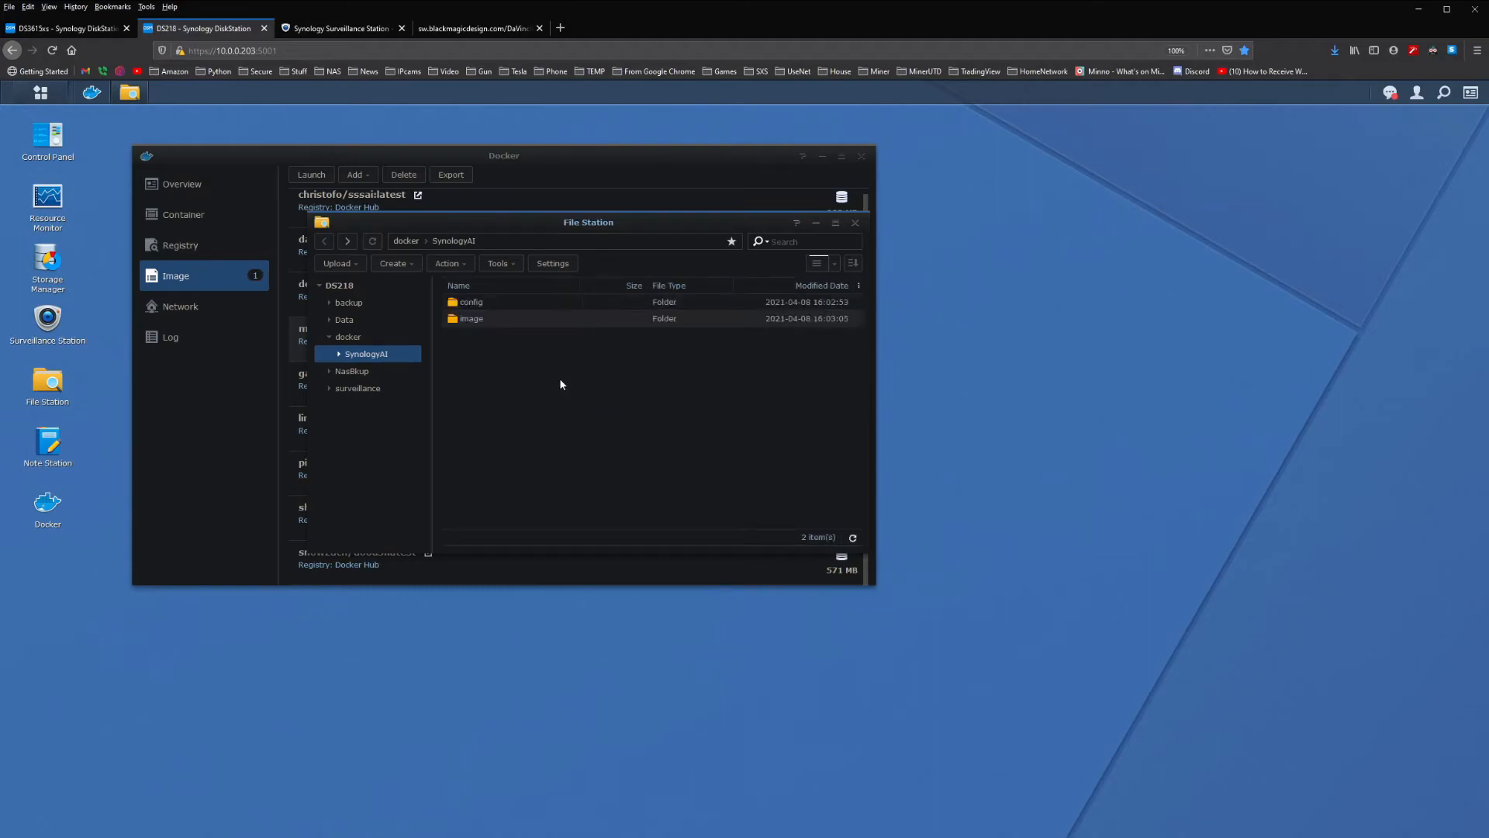
mouse_move(473, 318)
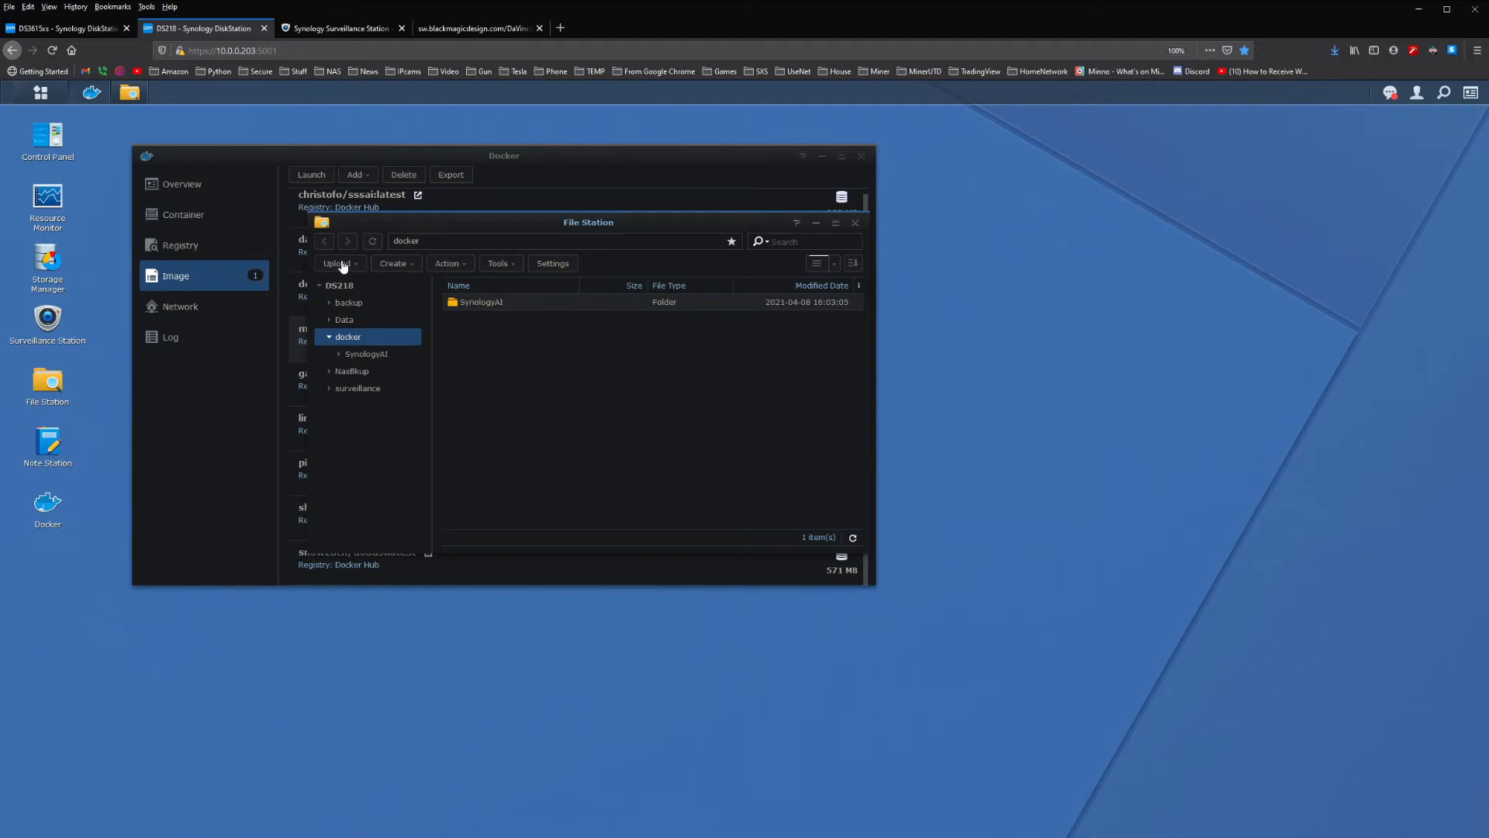
Upload settings.json into docker/SynologyAI/config, resolving the duplicate-file prompt.
click(854, 222)
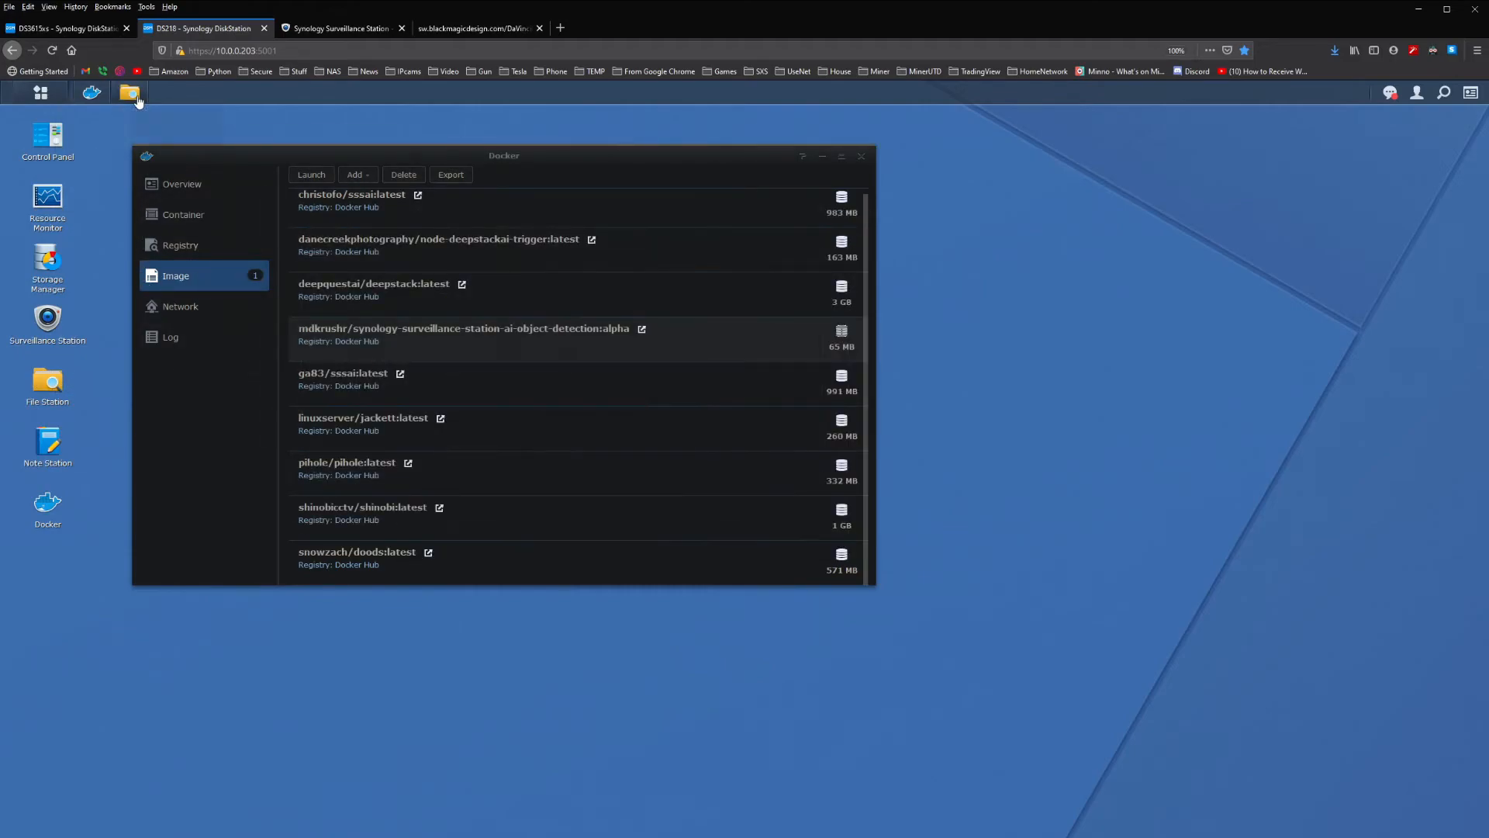
click(129, 92)
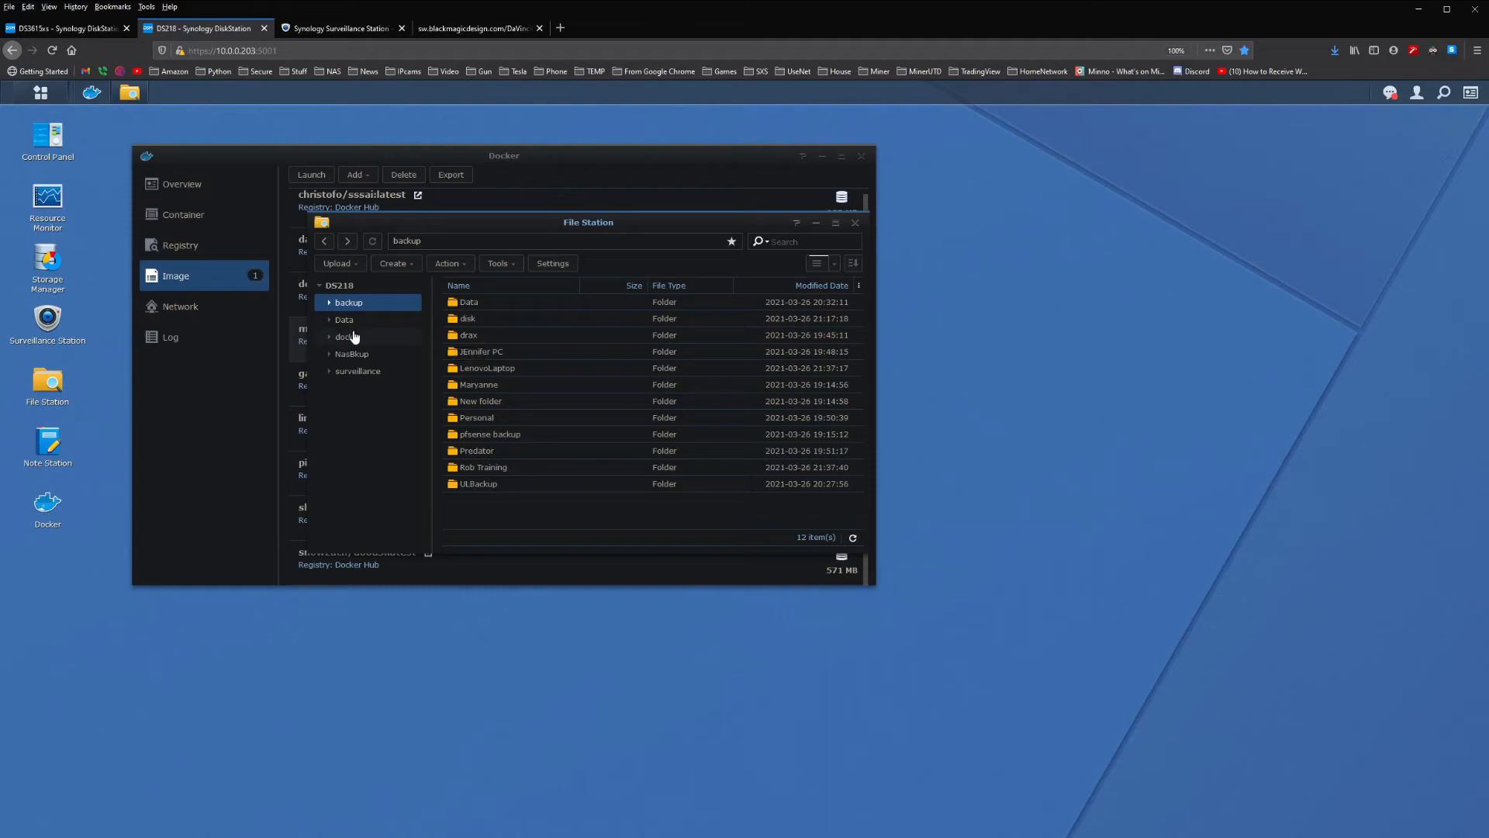
click(346, 336)
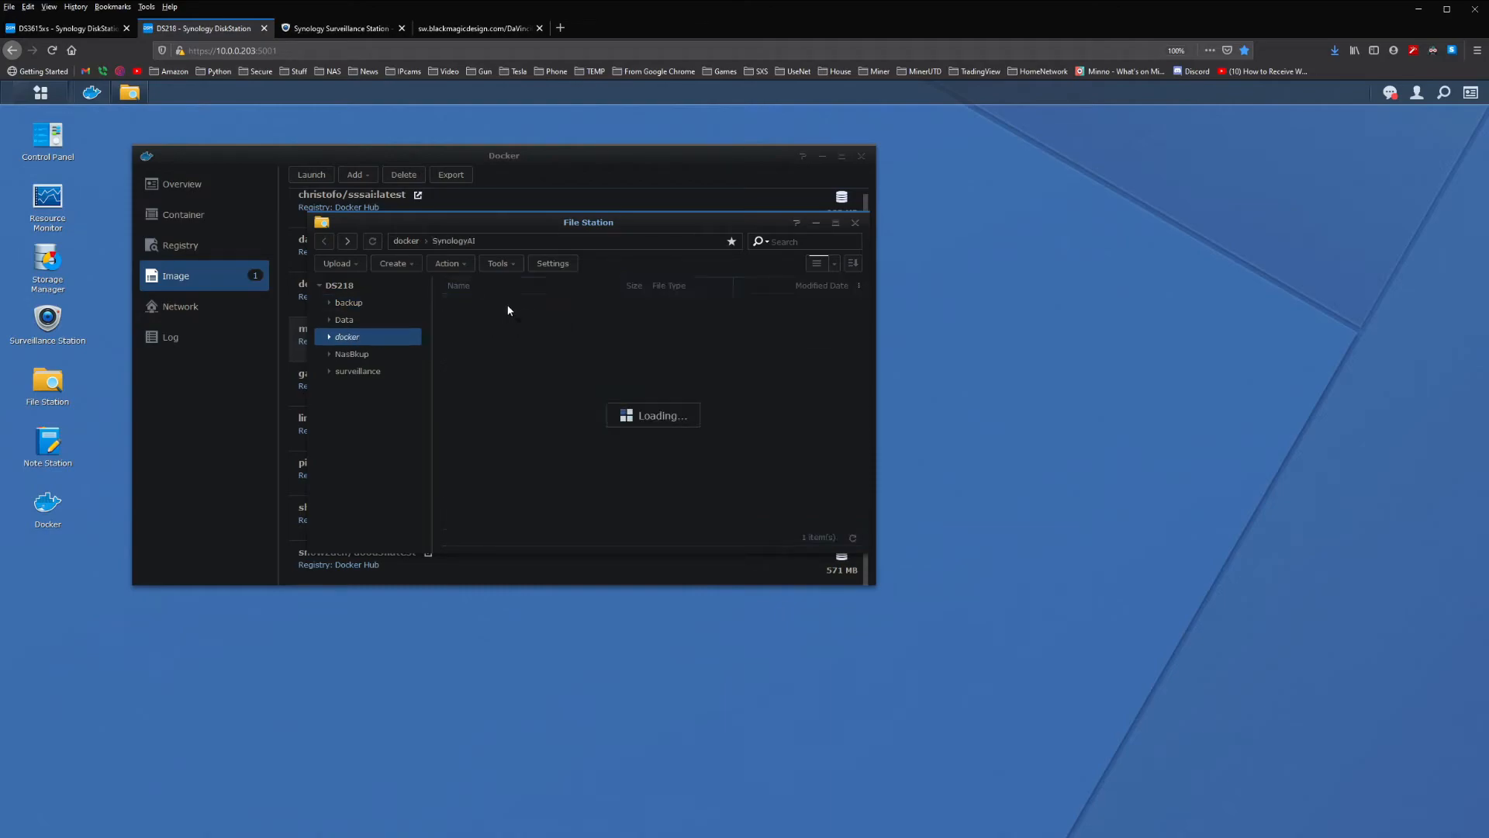
click(365, 371)
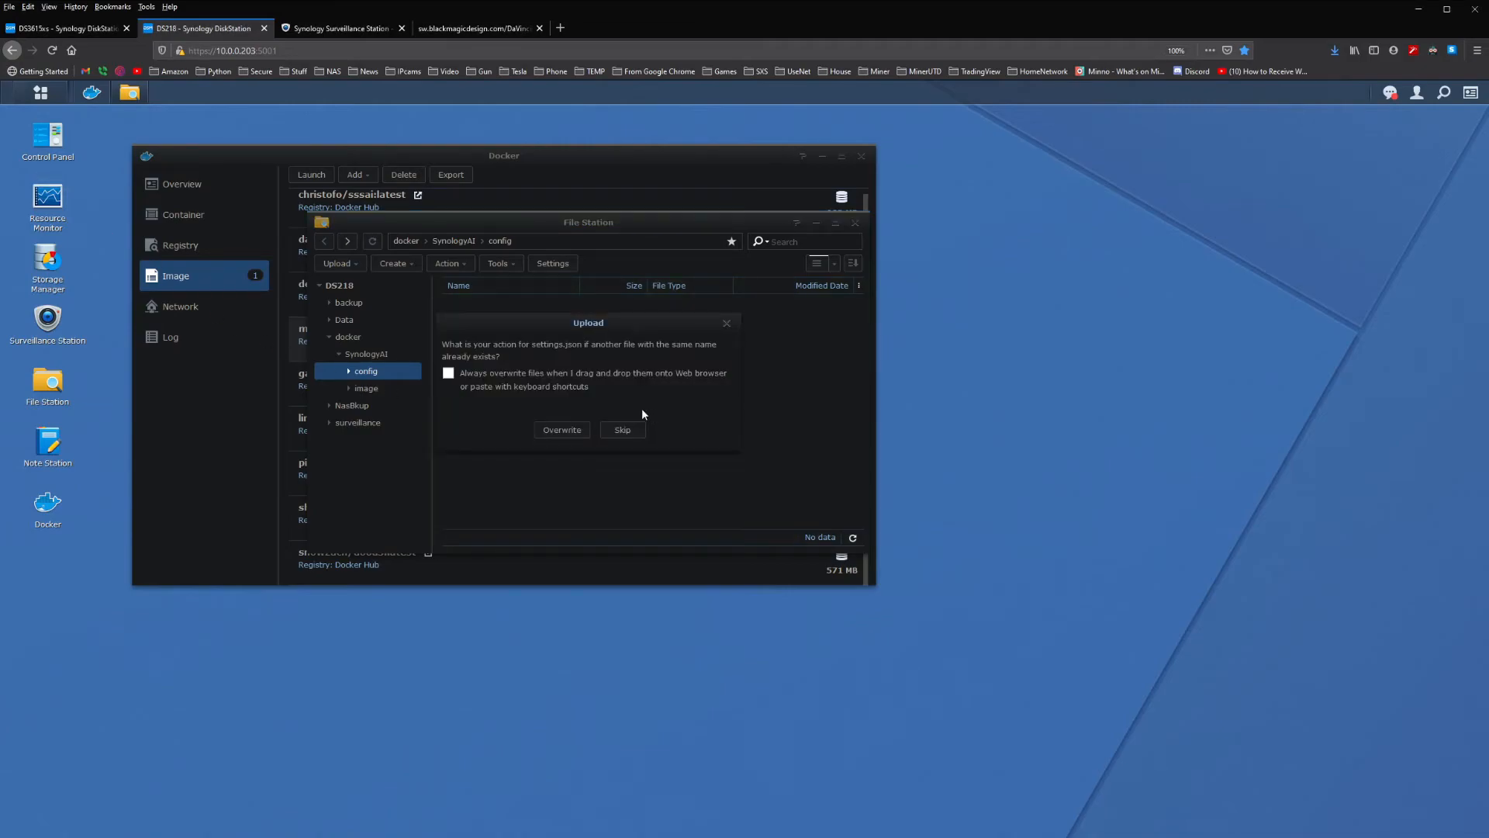
click(561, 430)
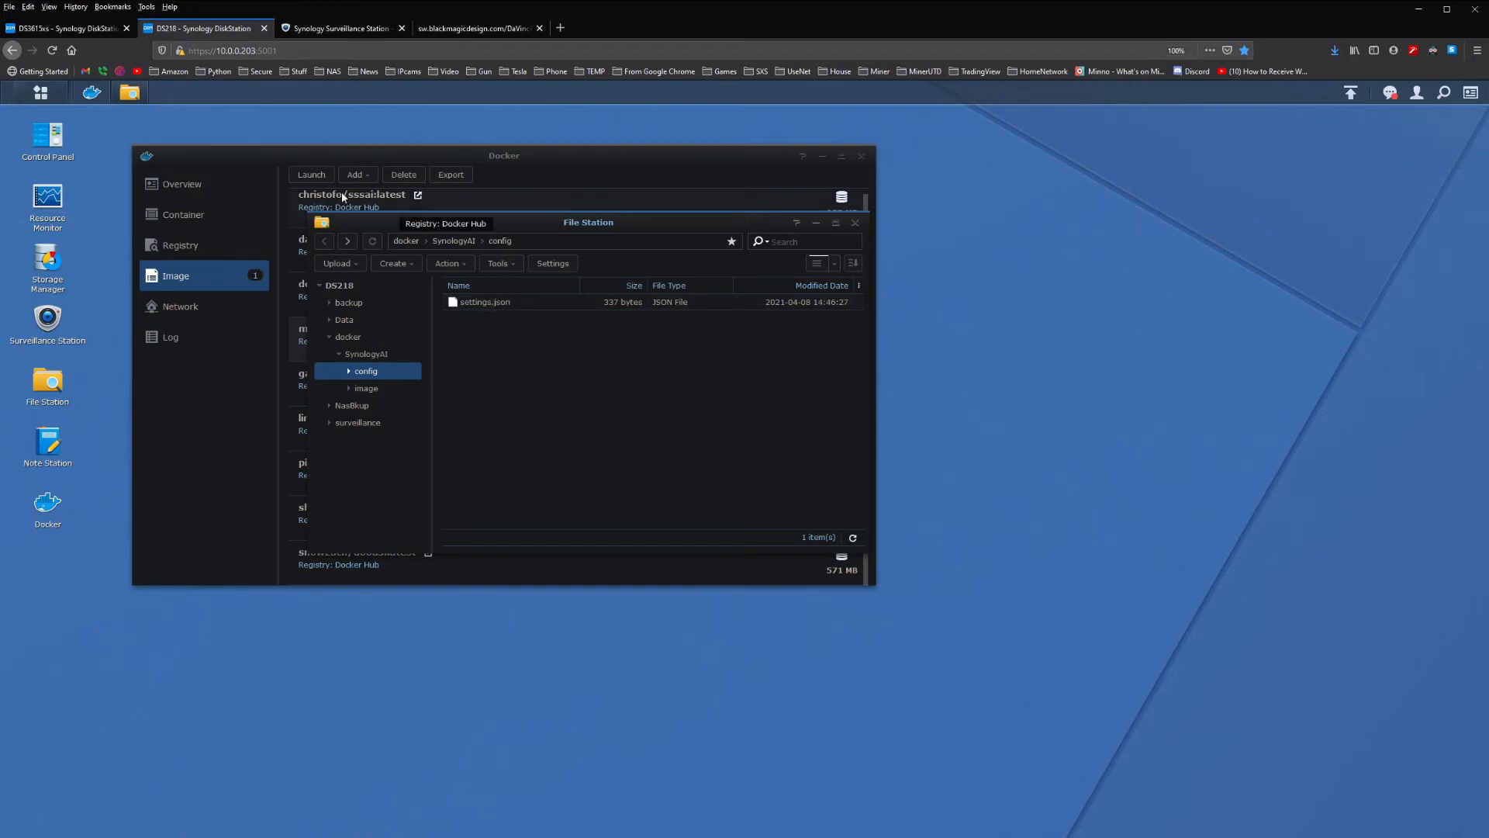
mouse_move(446, 329)
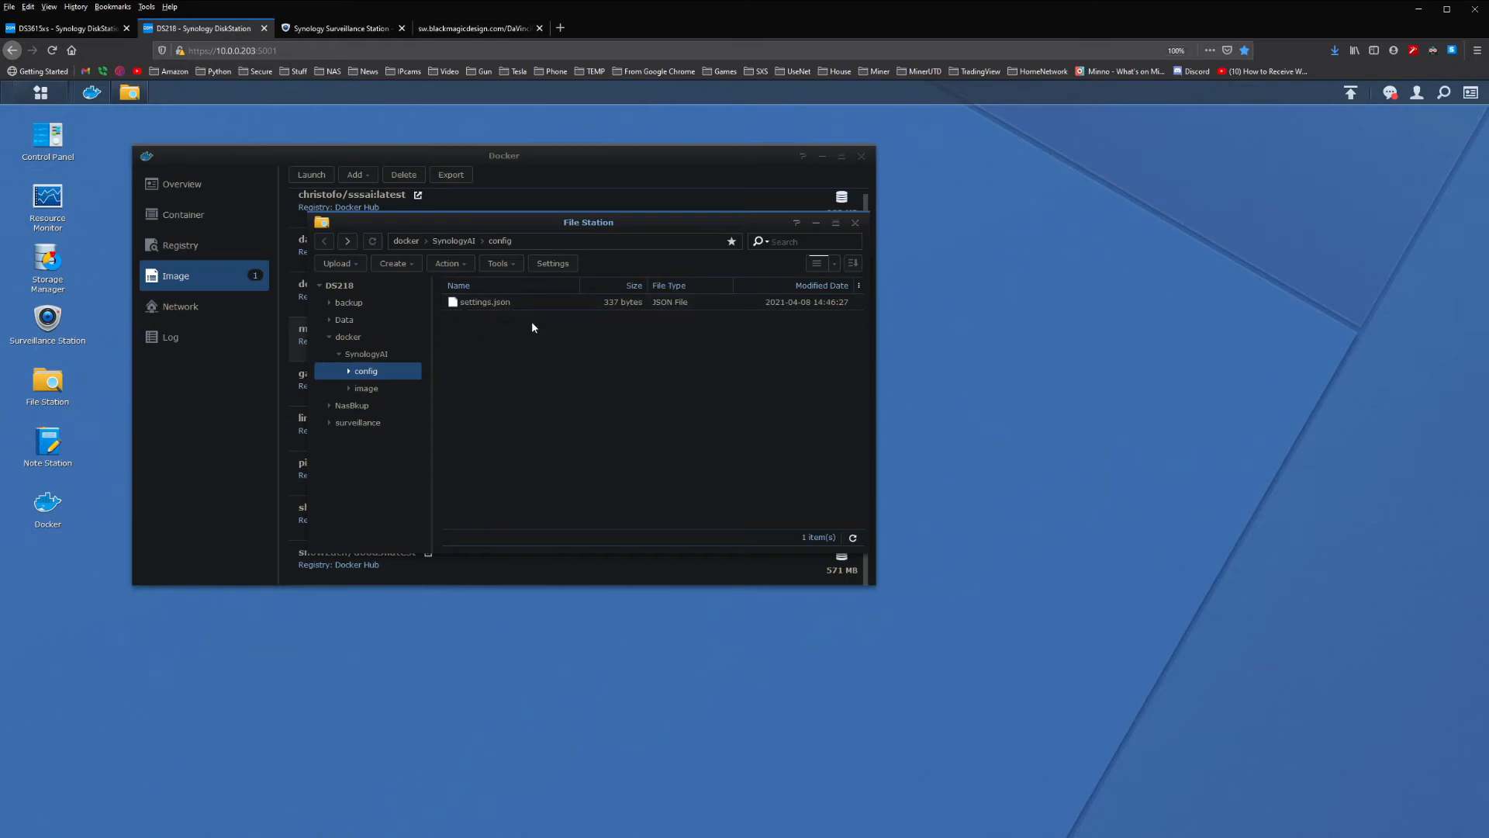
Close File Station and launch a container from the mdkrushr object-detection alpha image.
click(854, 223)
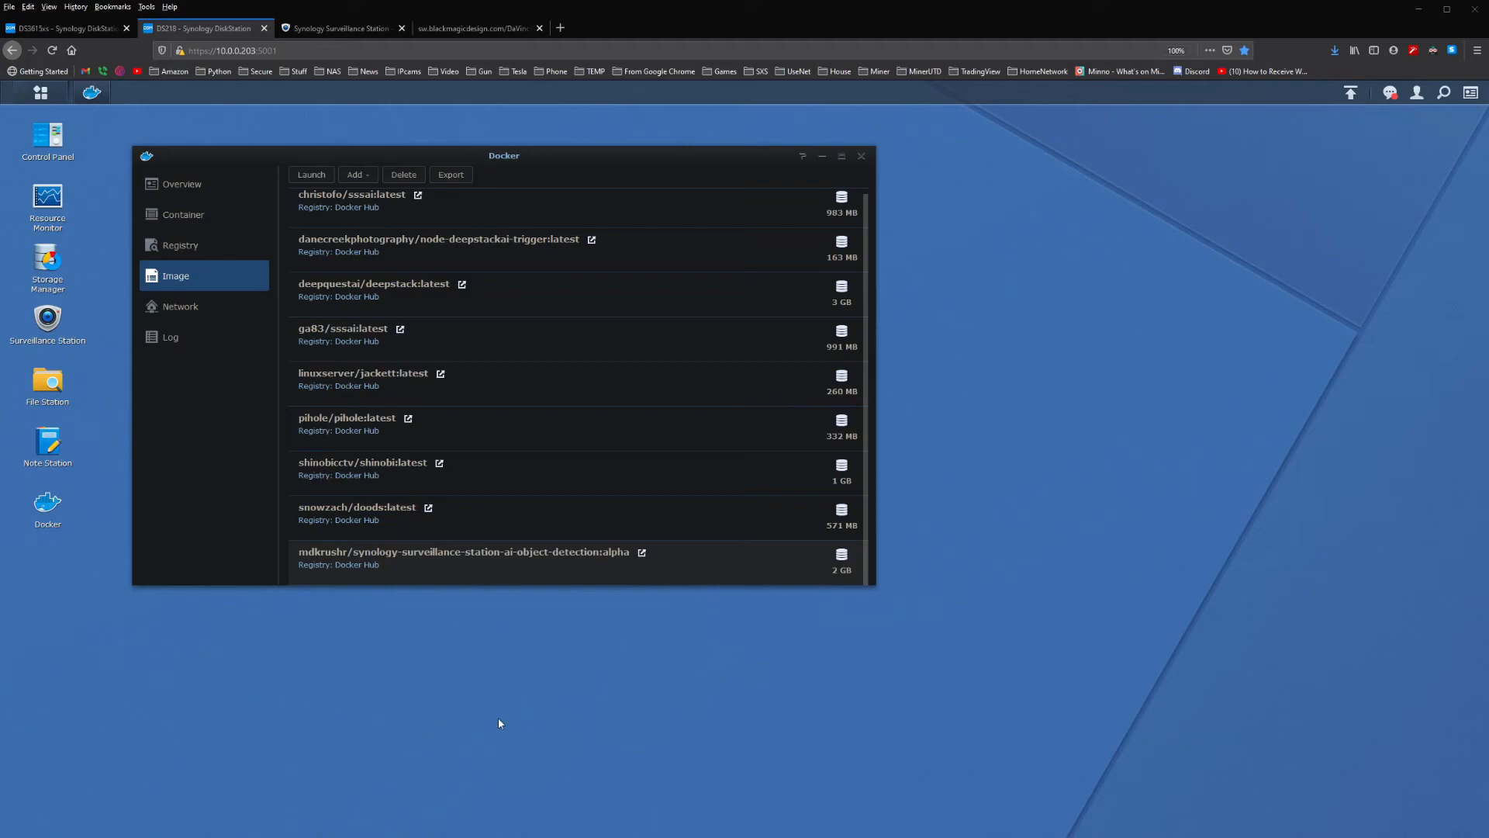
mouse_move(629, 631)
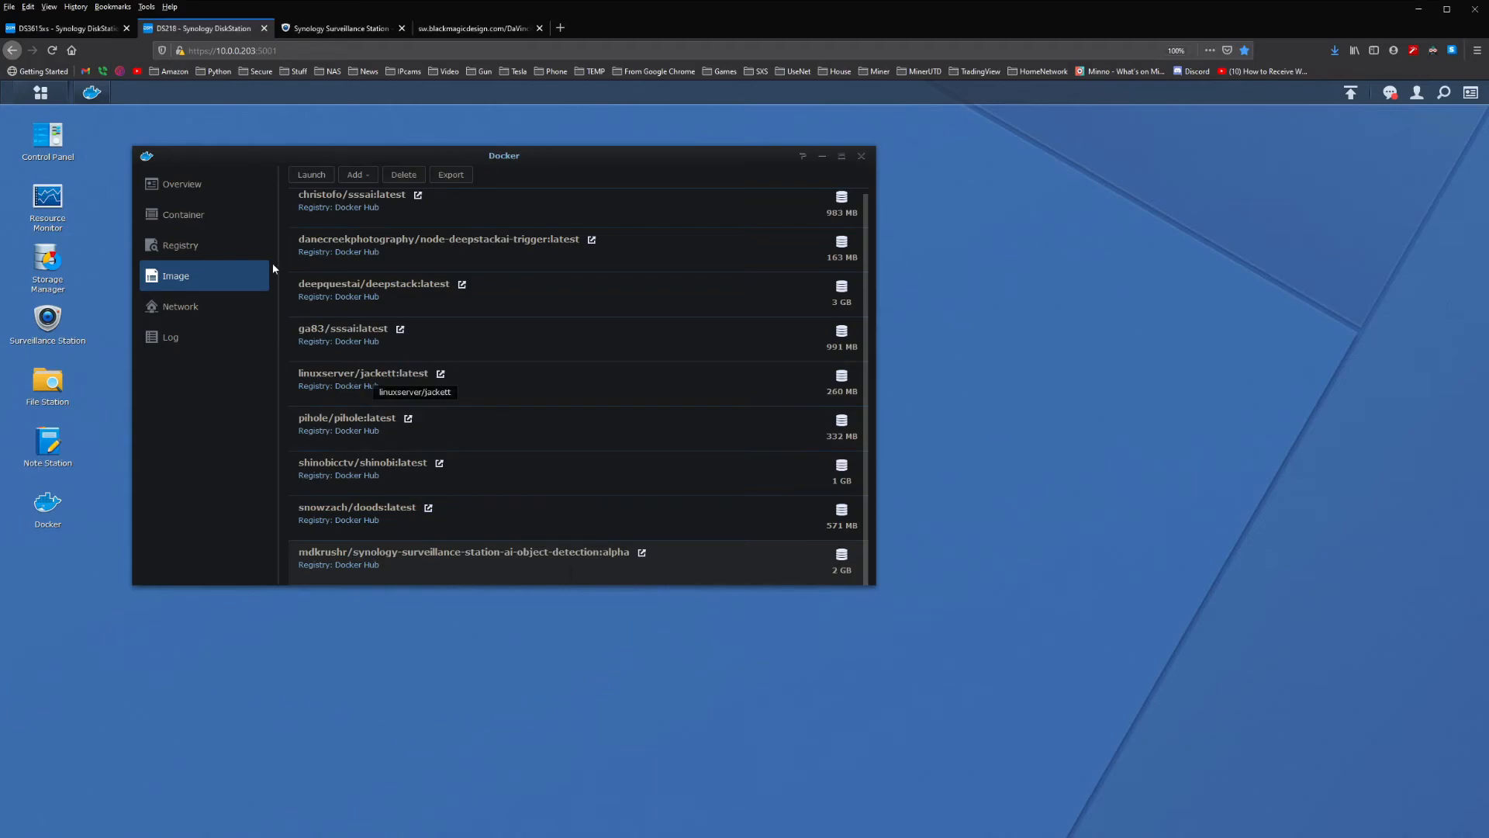
click(311, 174)
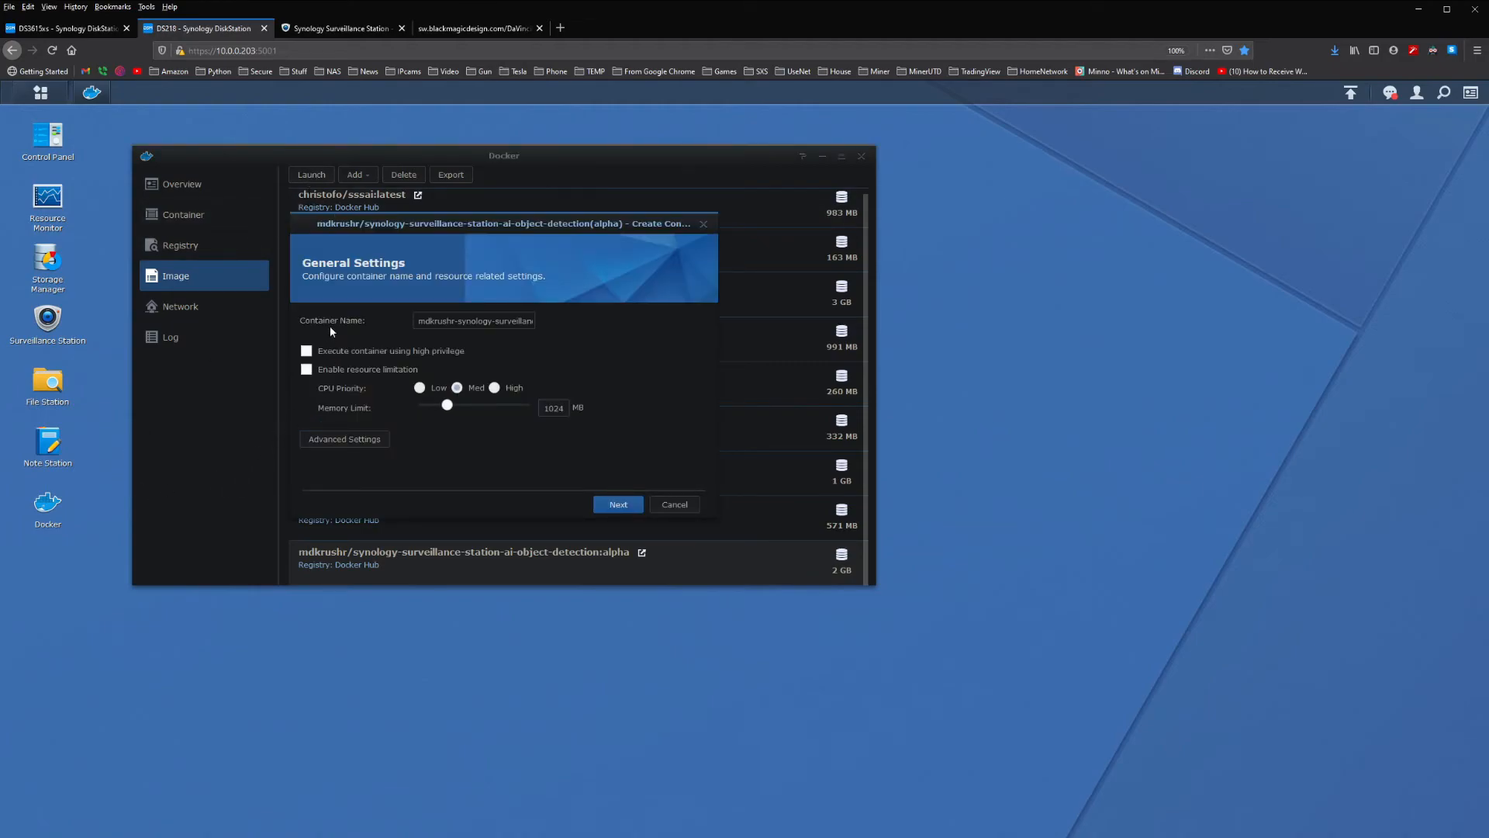
Enable automatic restart and mount docker/SynologyAI/config at /config.
click(344, 439)
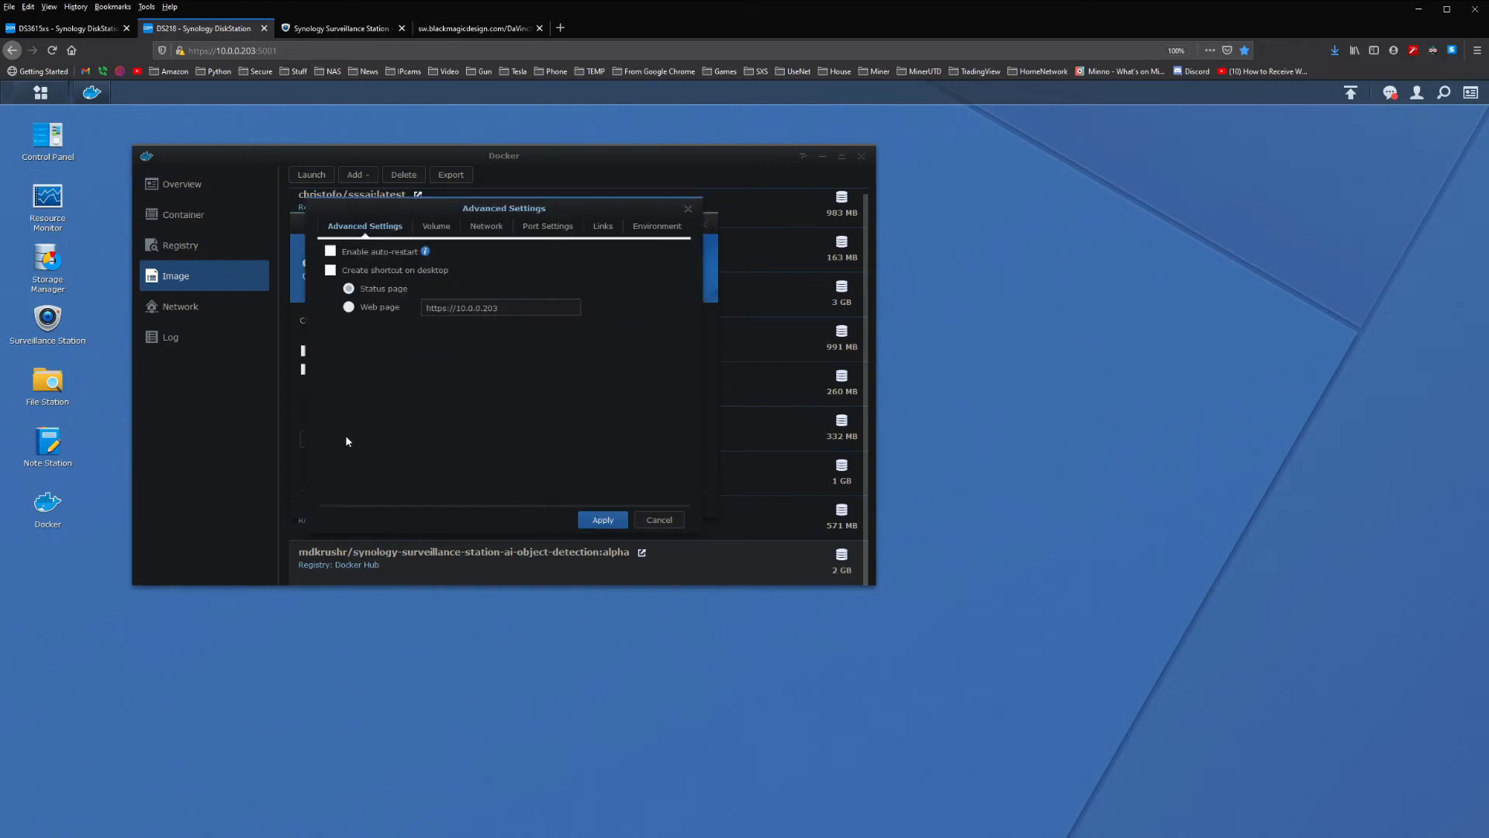
click(330, 251)
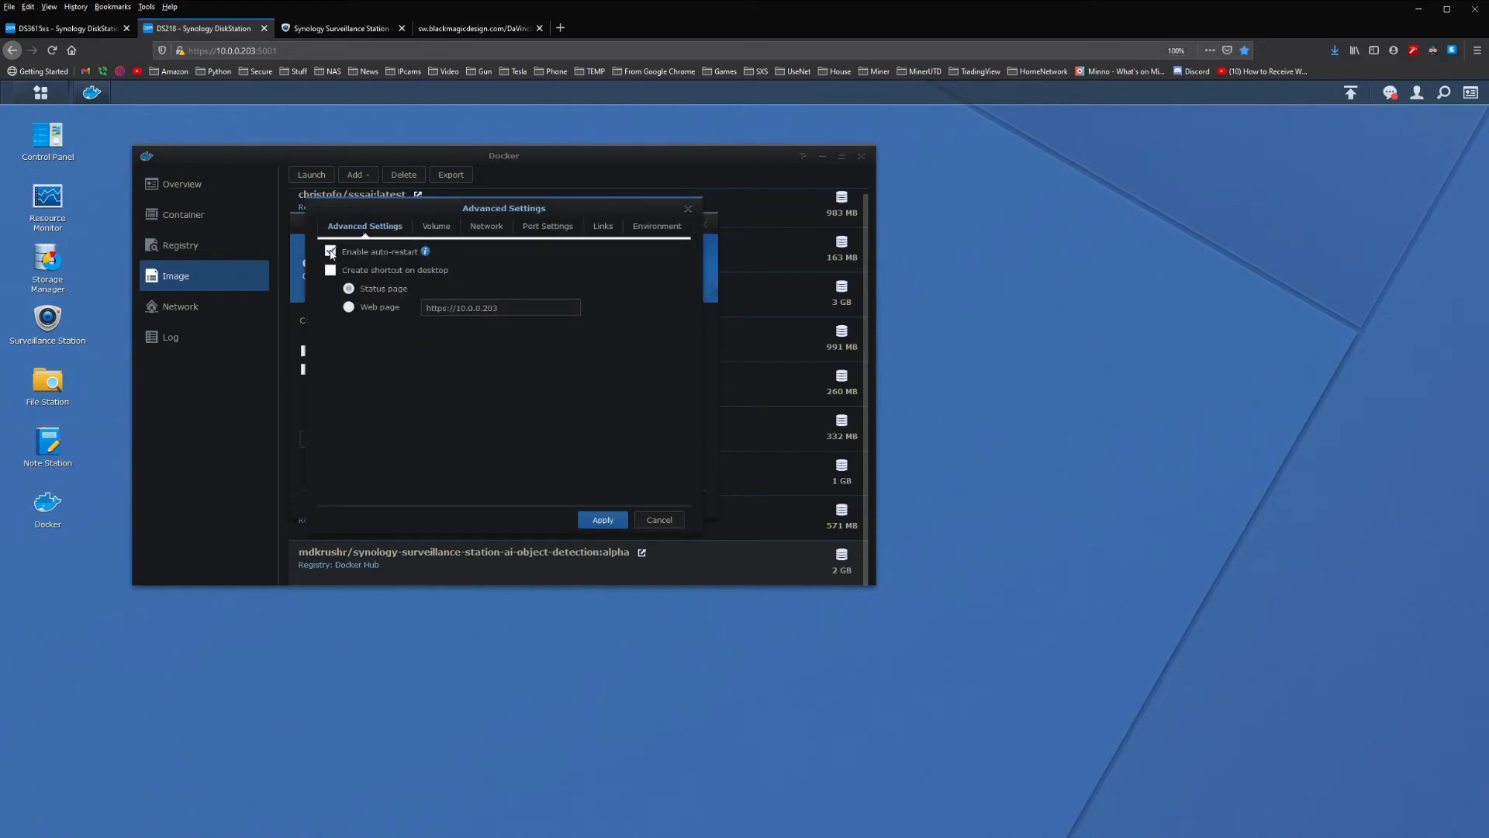
click(434, 226)
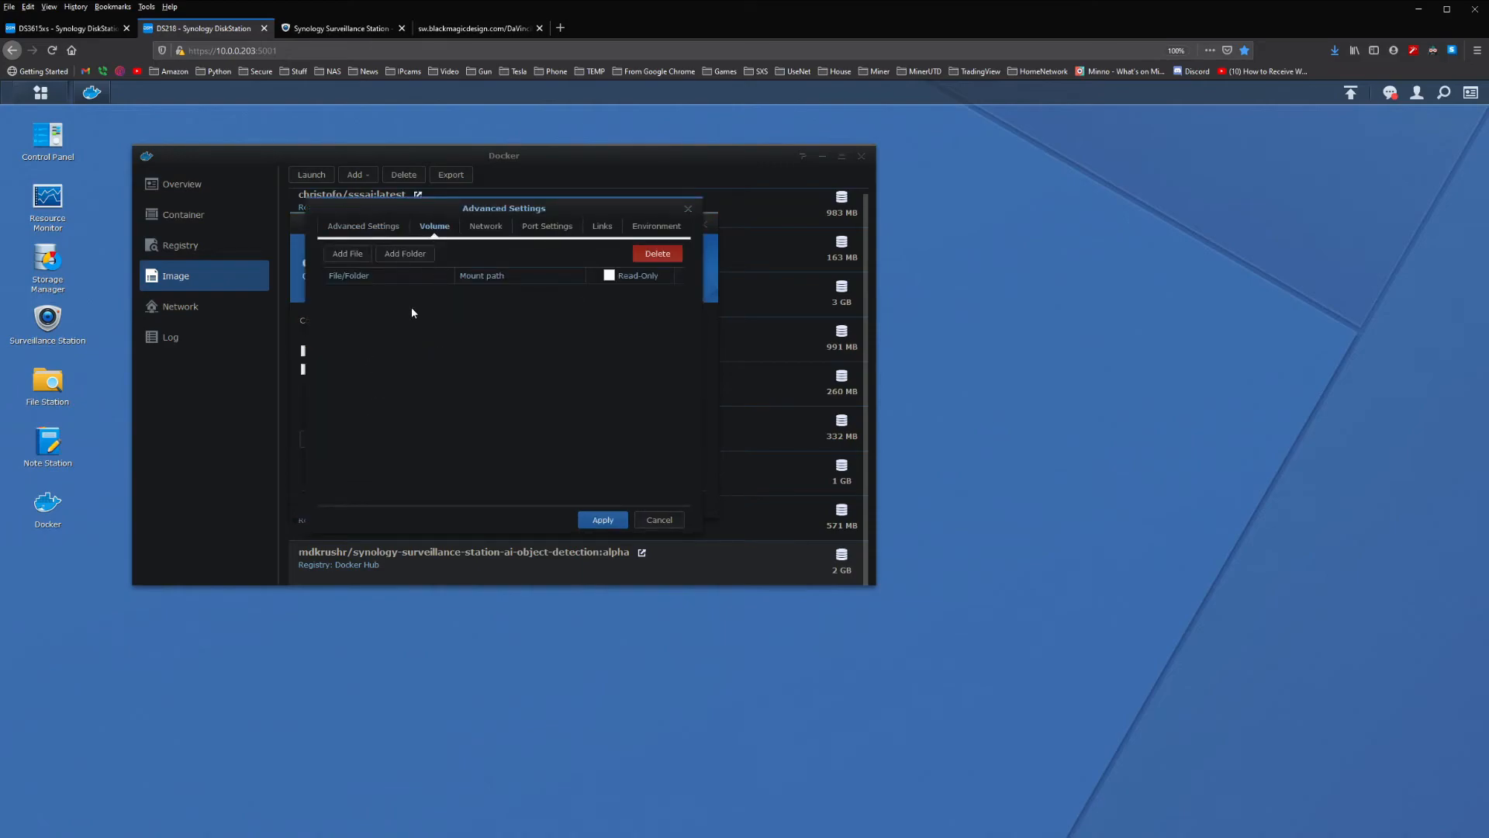
mouse_move(426, 319)
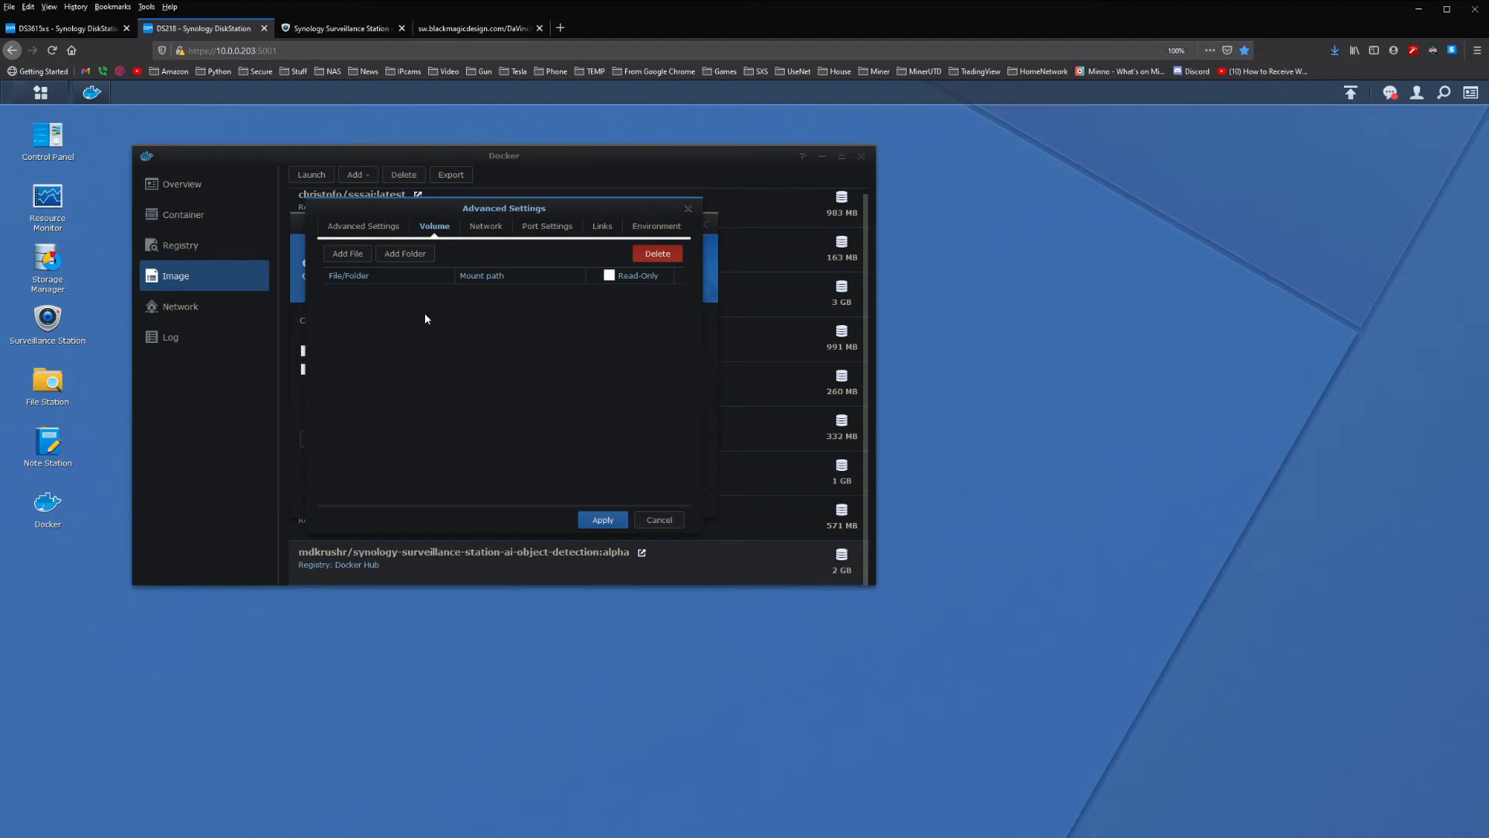
click(405, 254)
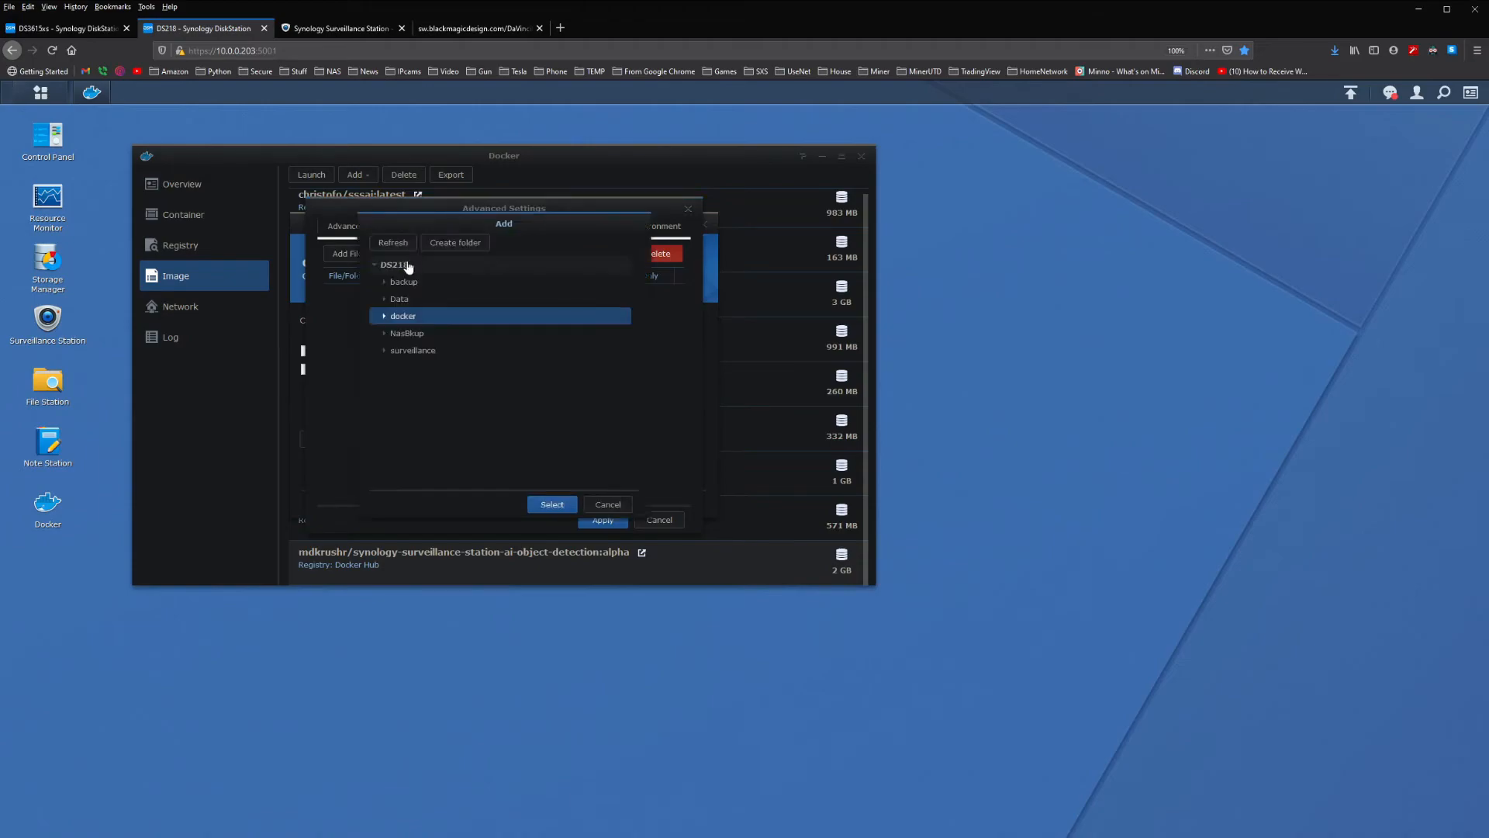
click(385, 316)
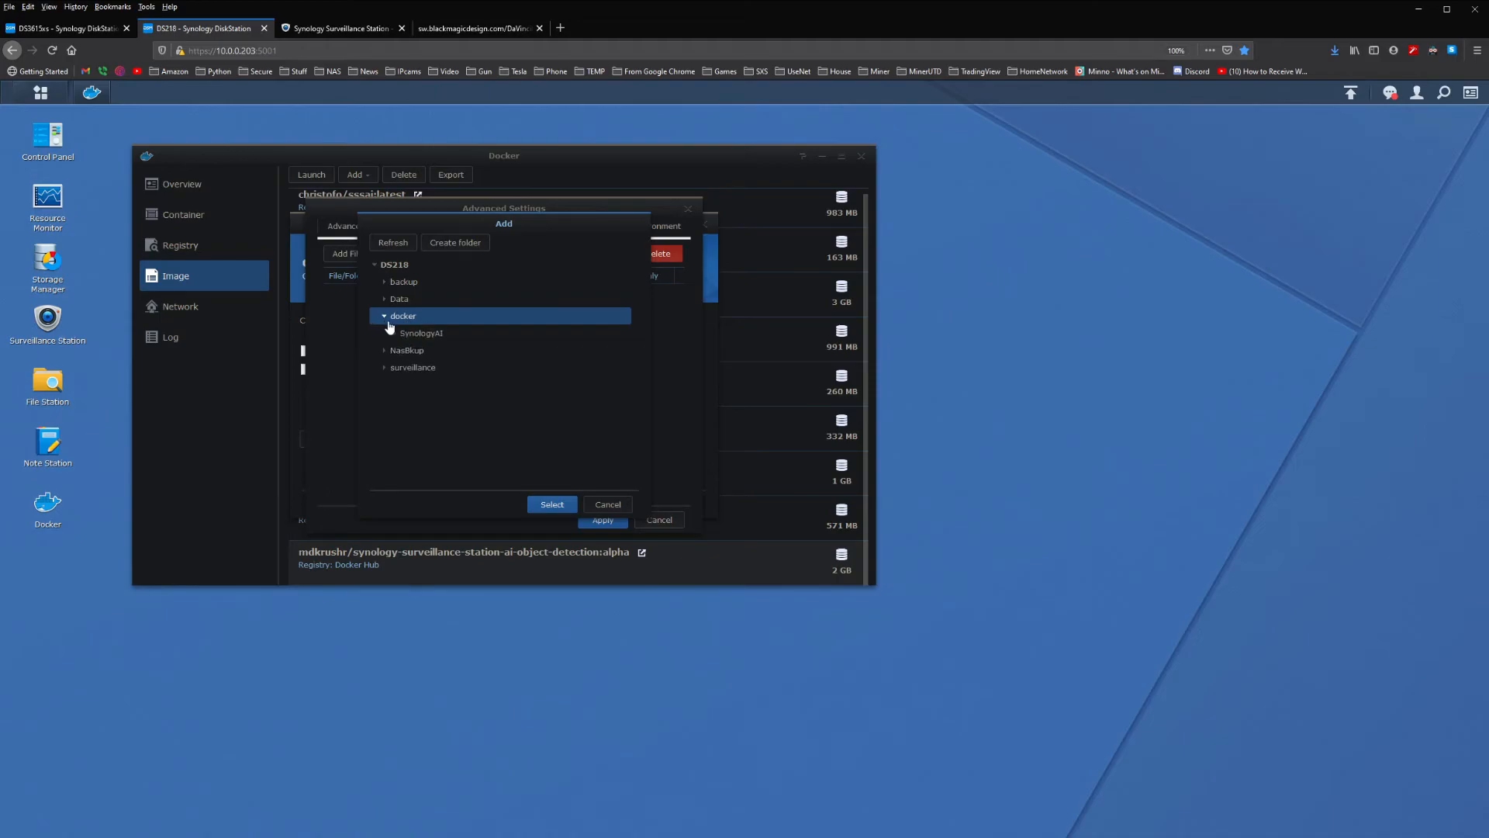
click(385, 333)
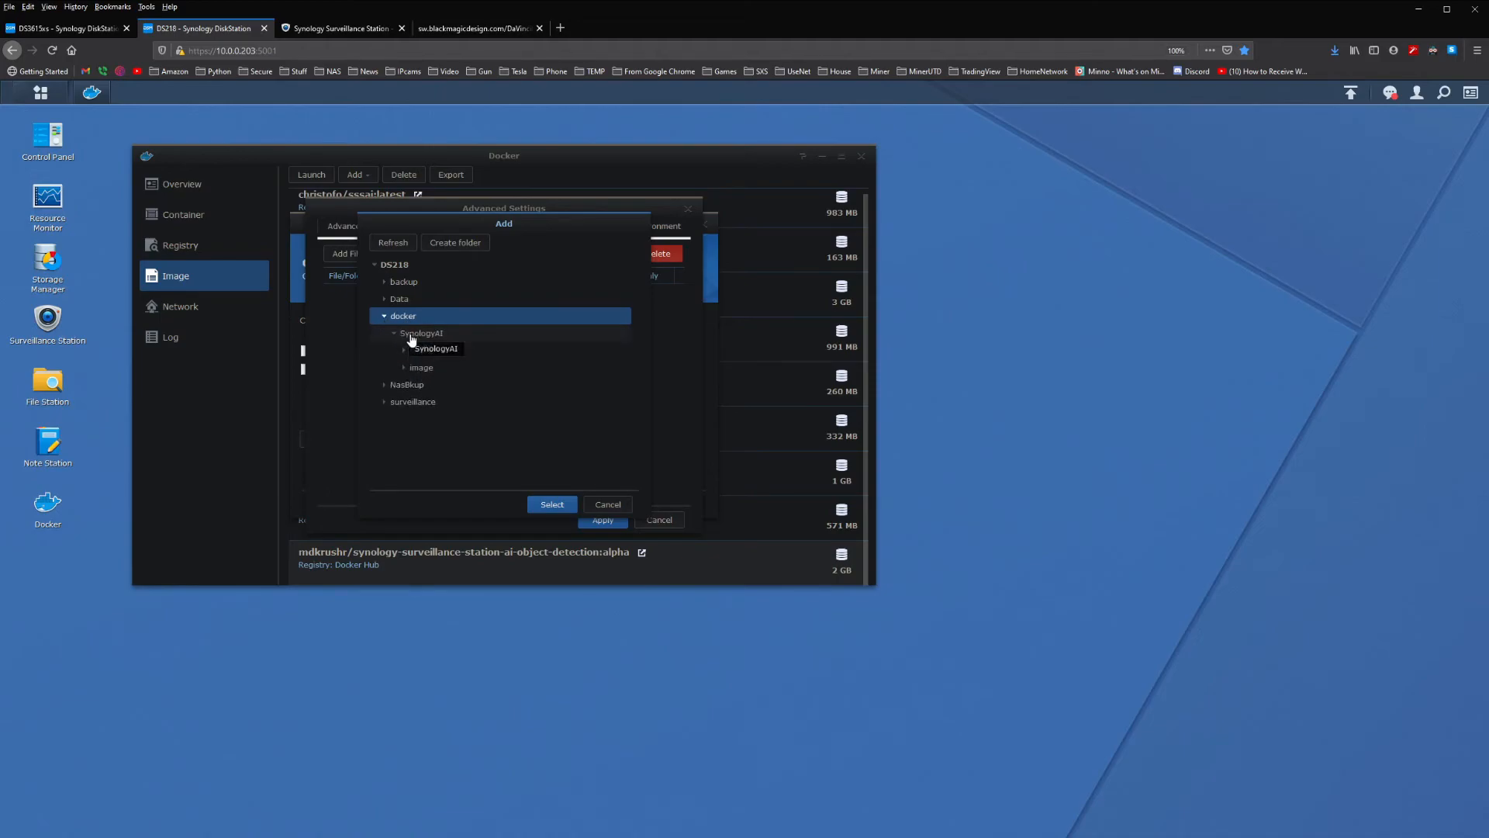
click(420, 333)
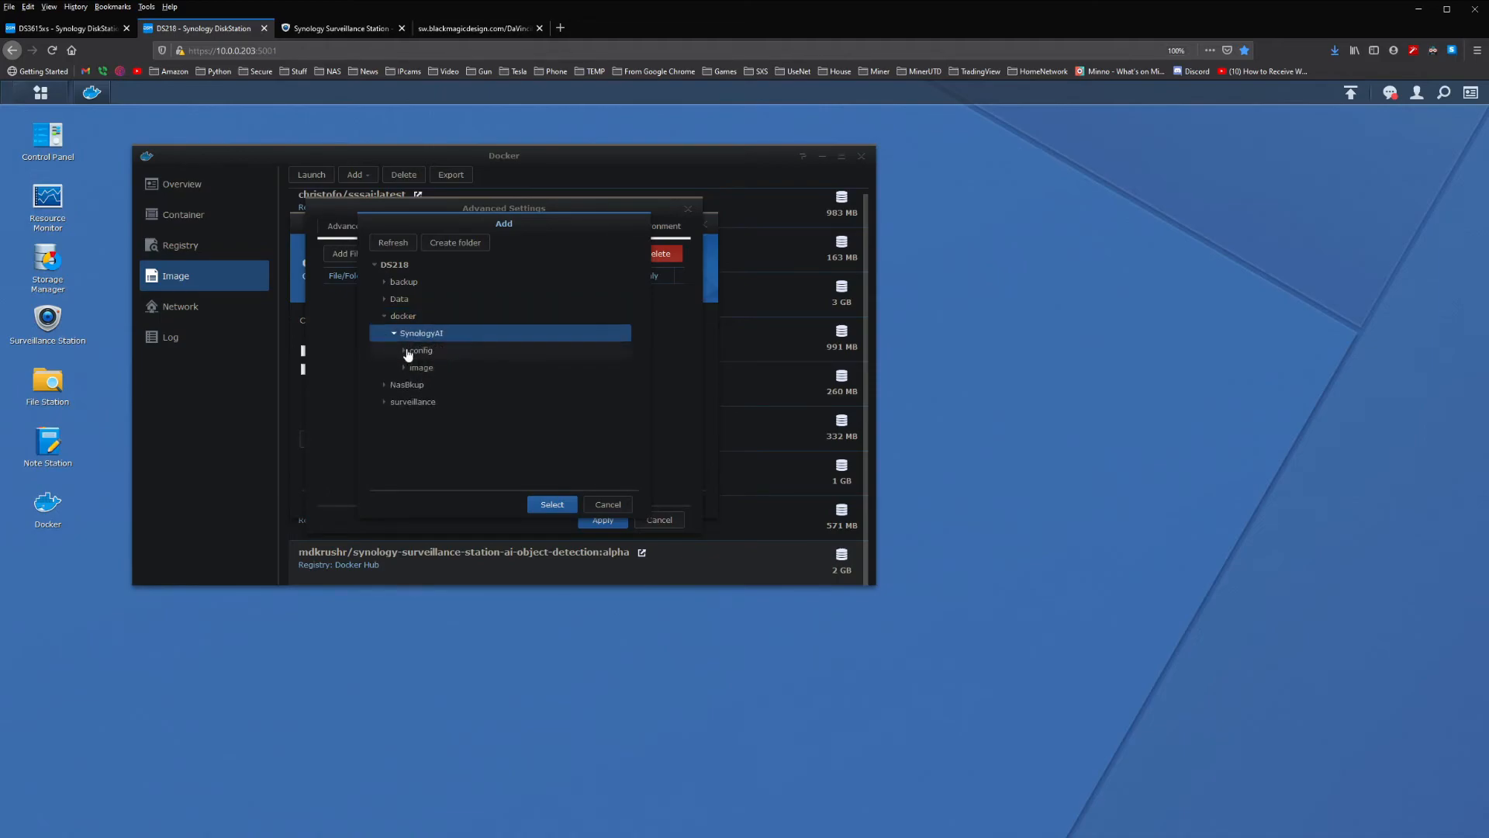
click(420, 350)
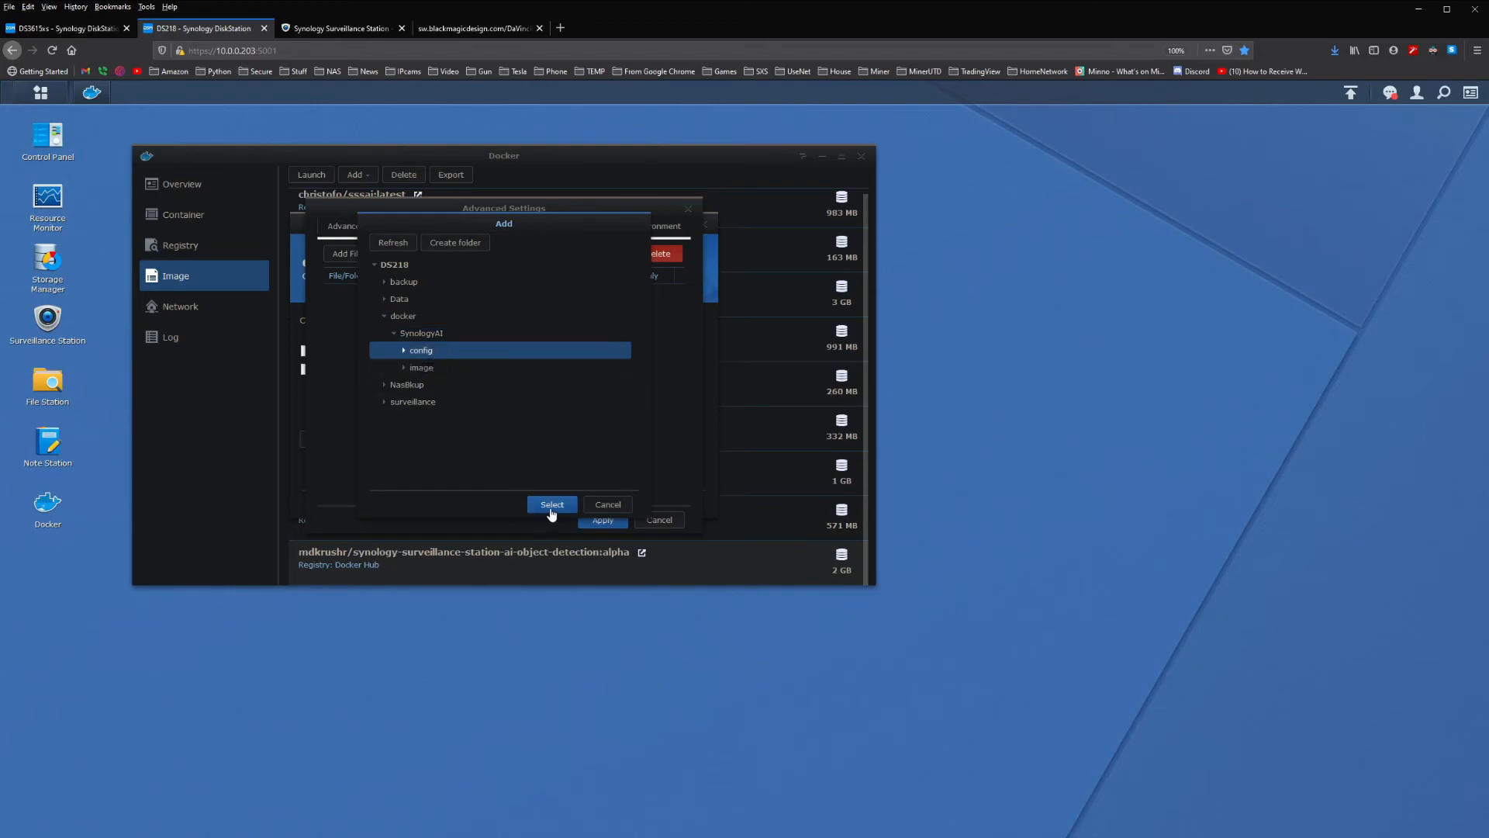
click(551, 504)
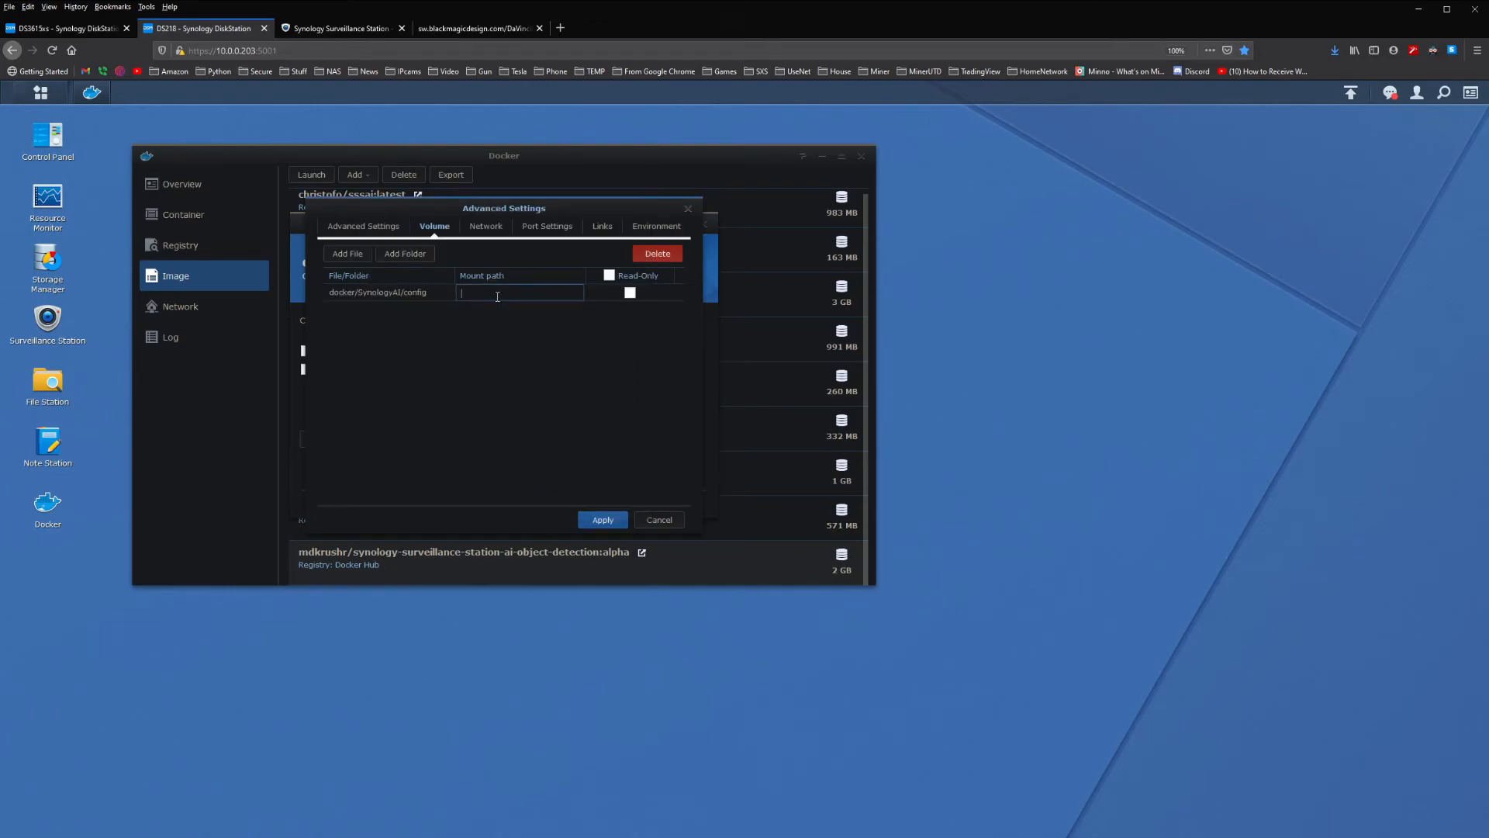
text(/)
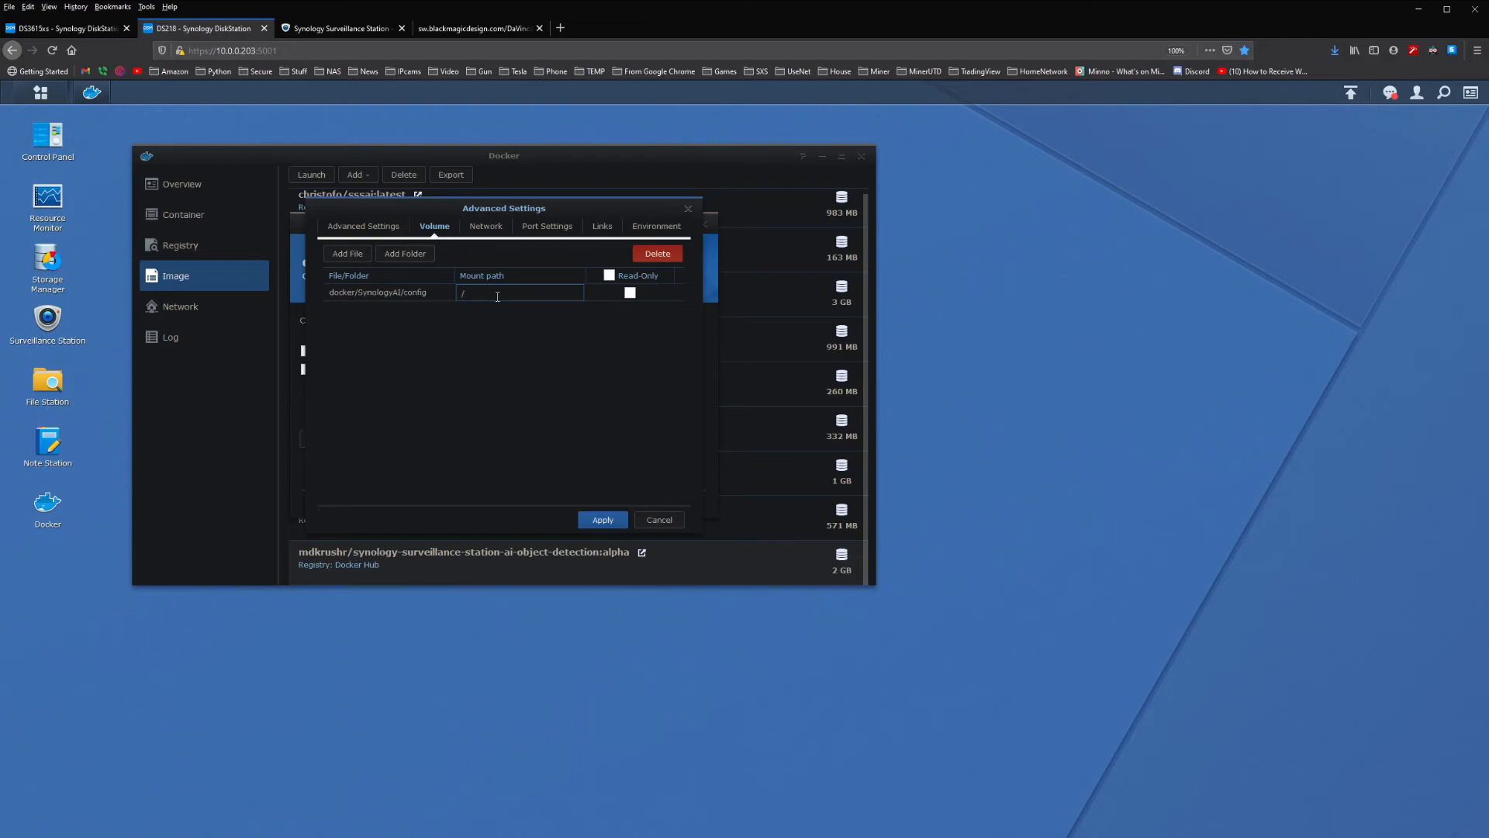
text(config)
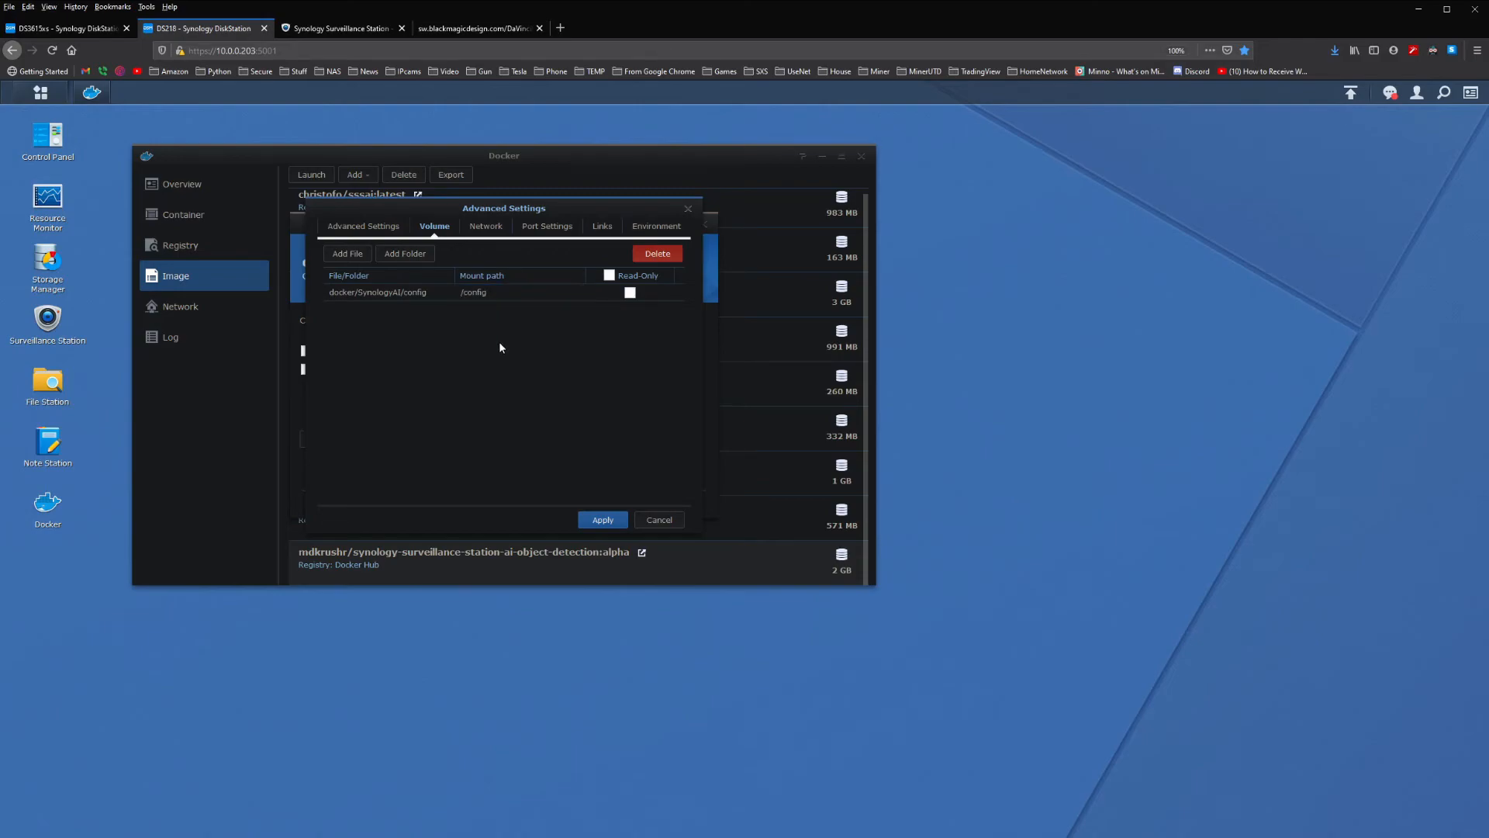
mouse_move(405, 253)
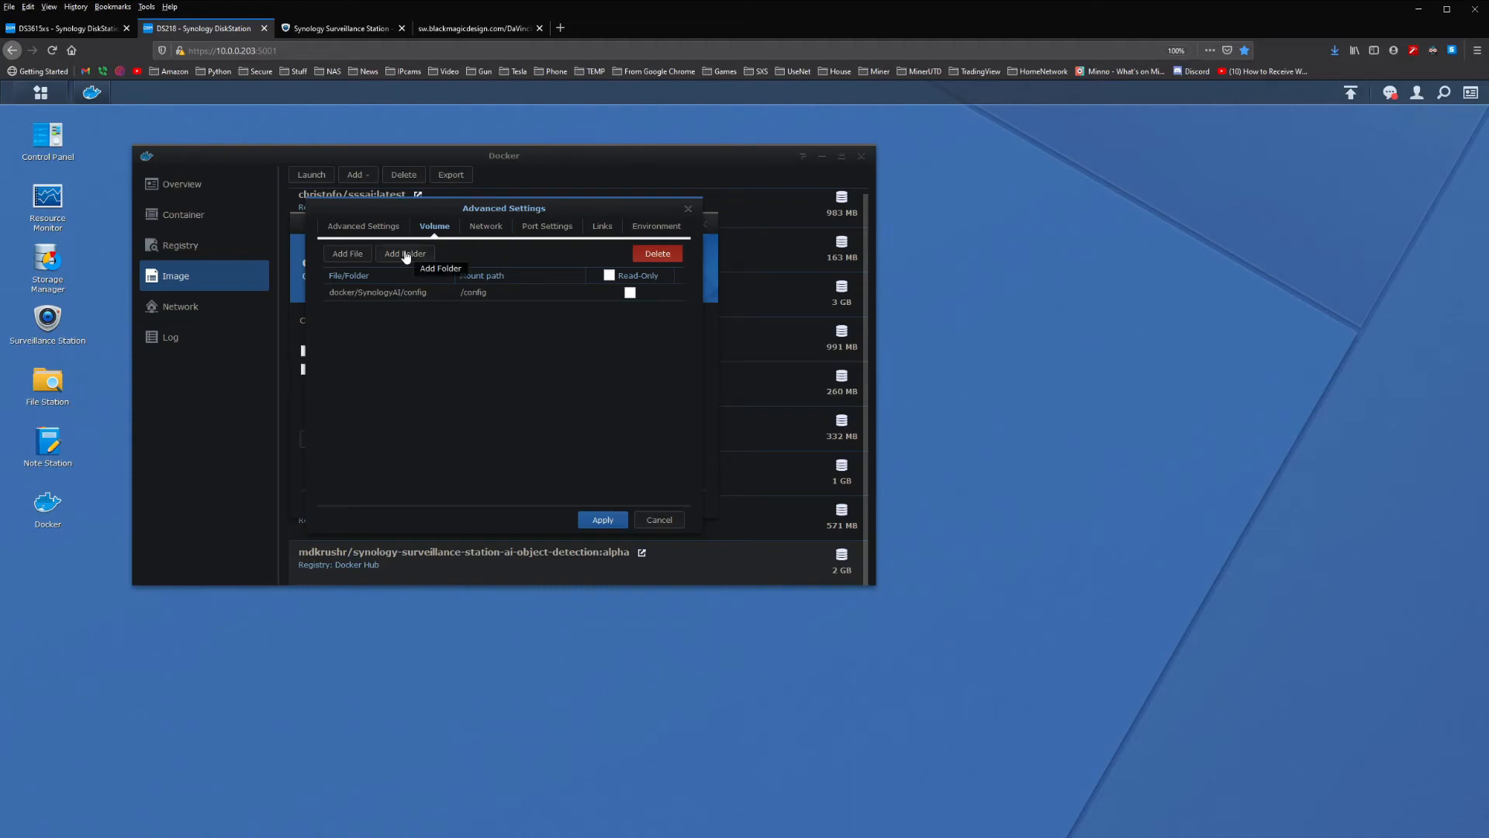
Mount docker/SynologyAI/image at /image in the container's volumes.
click(405, 254)
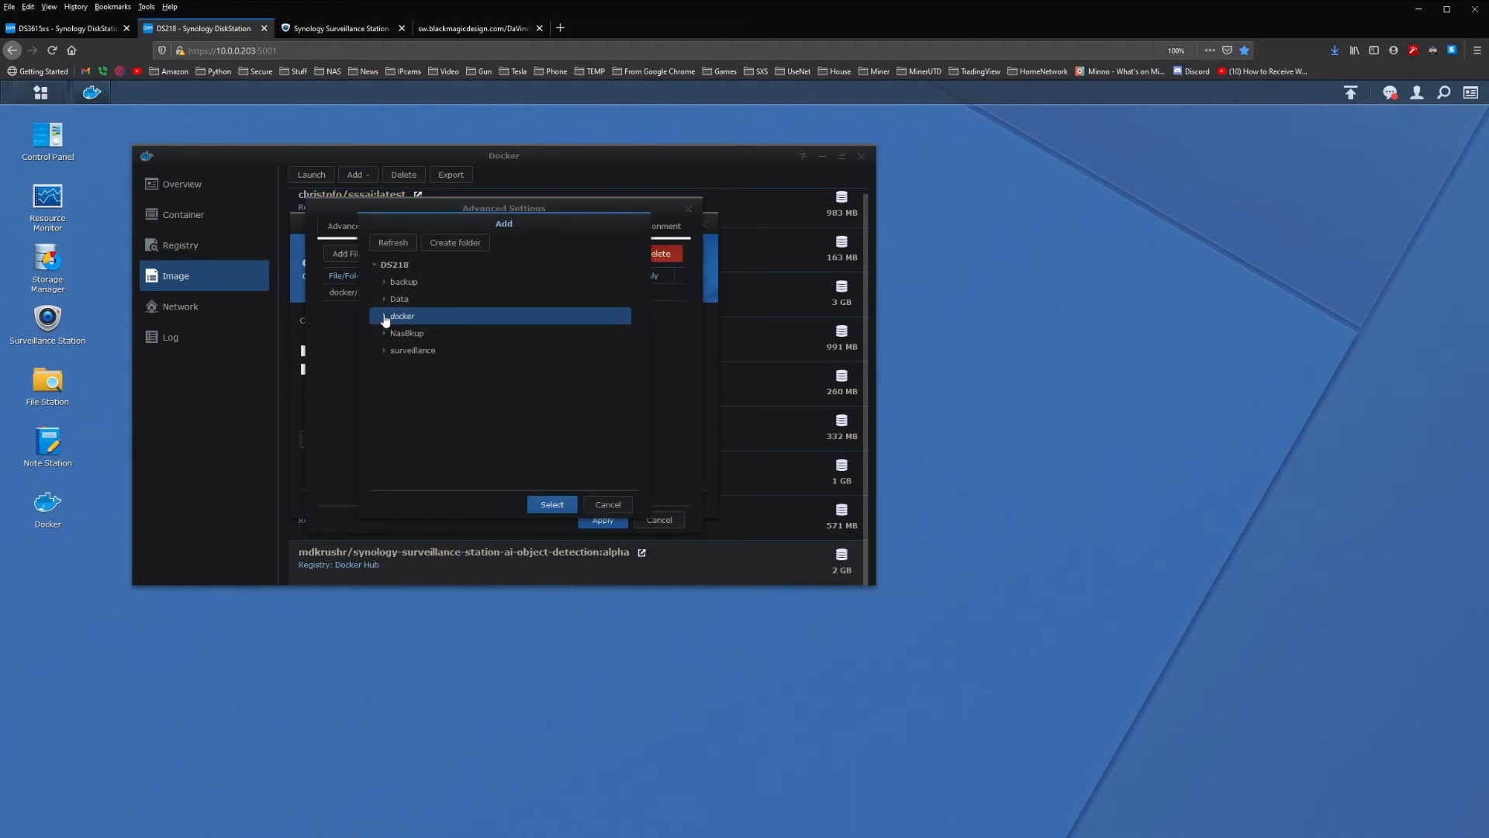
click(384, 316)
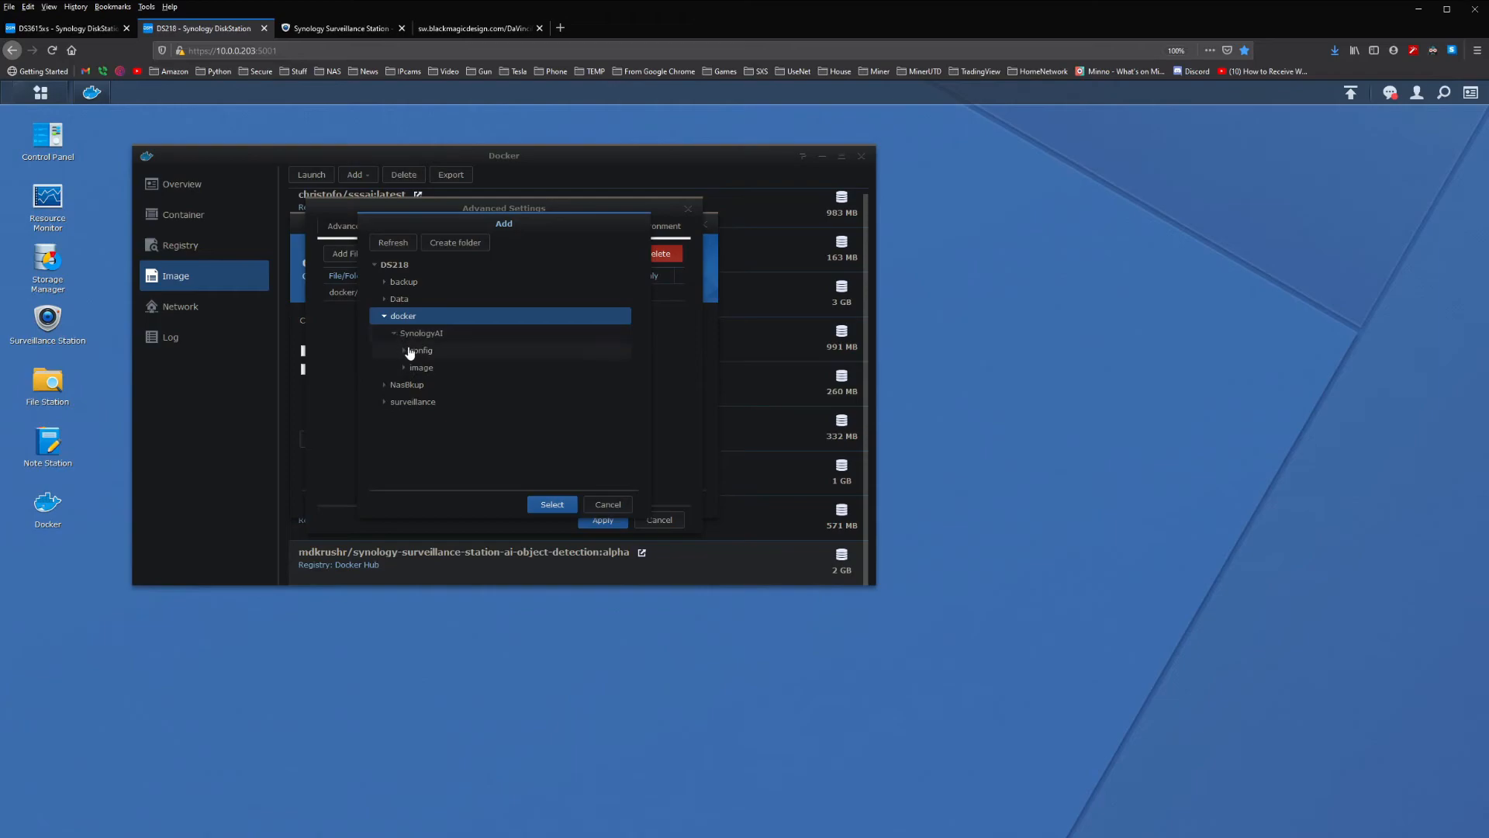
click(421, 367)
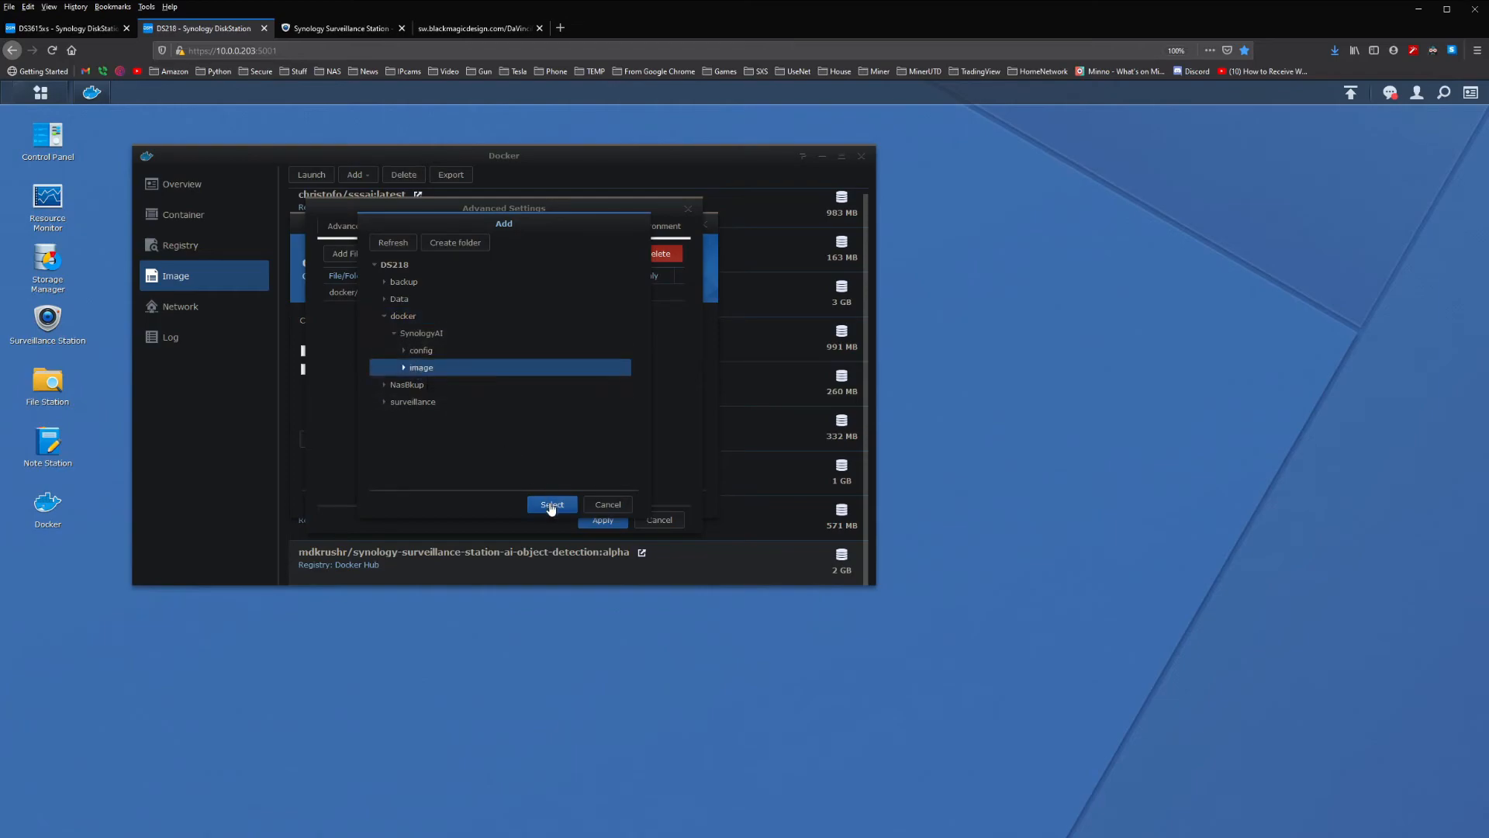
click(552, 504)
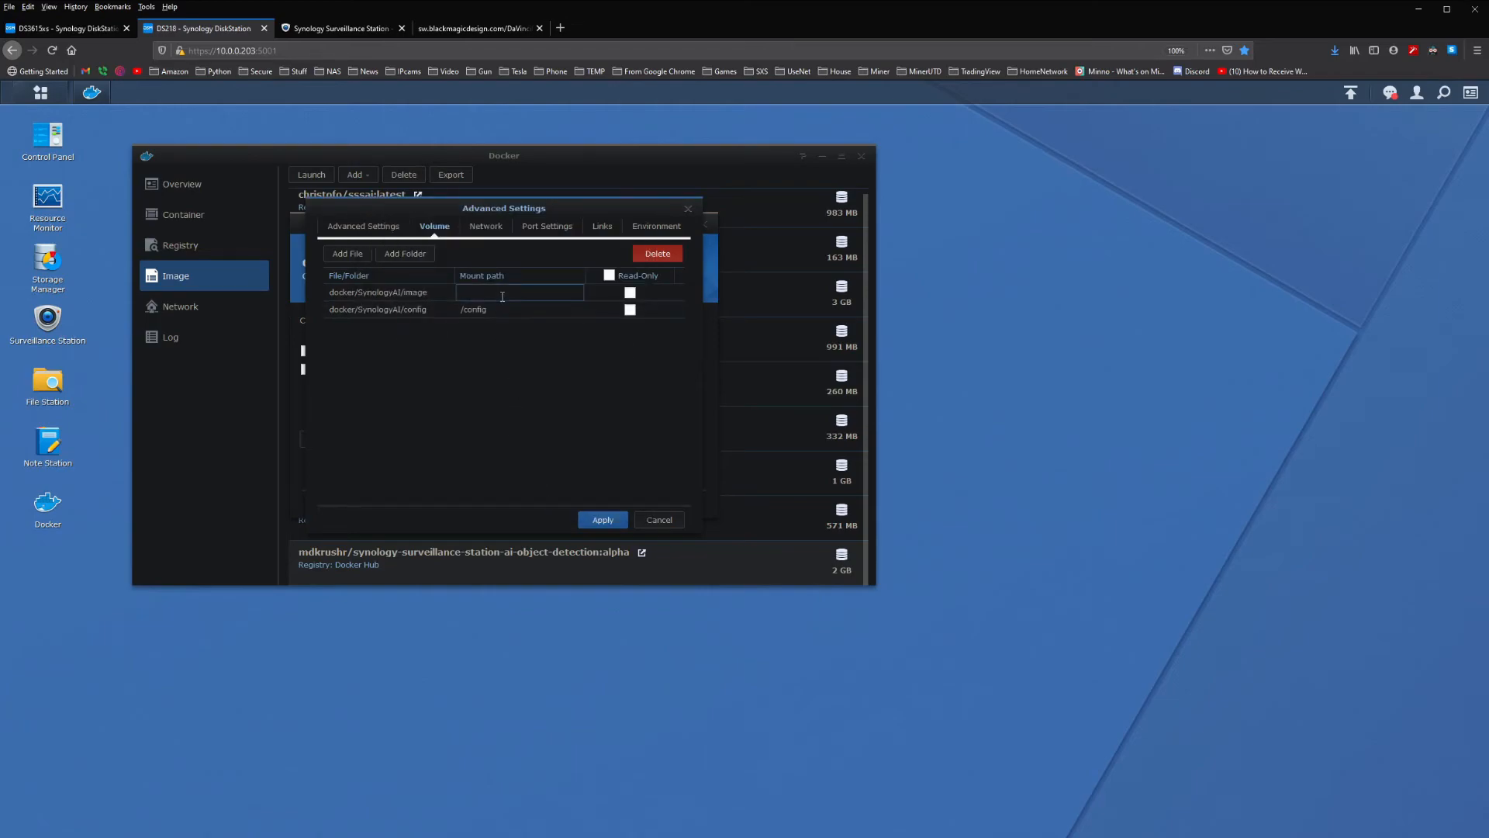
text(/)
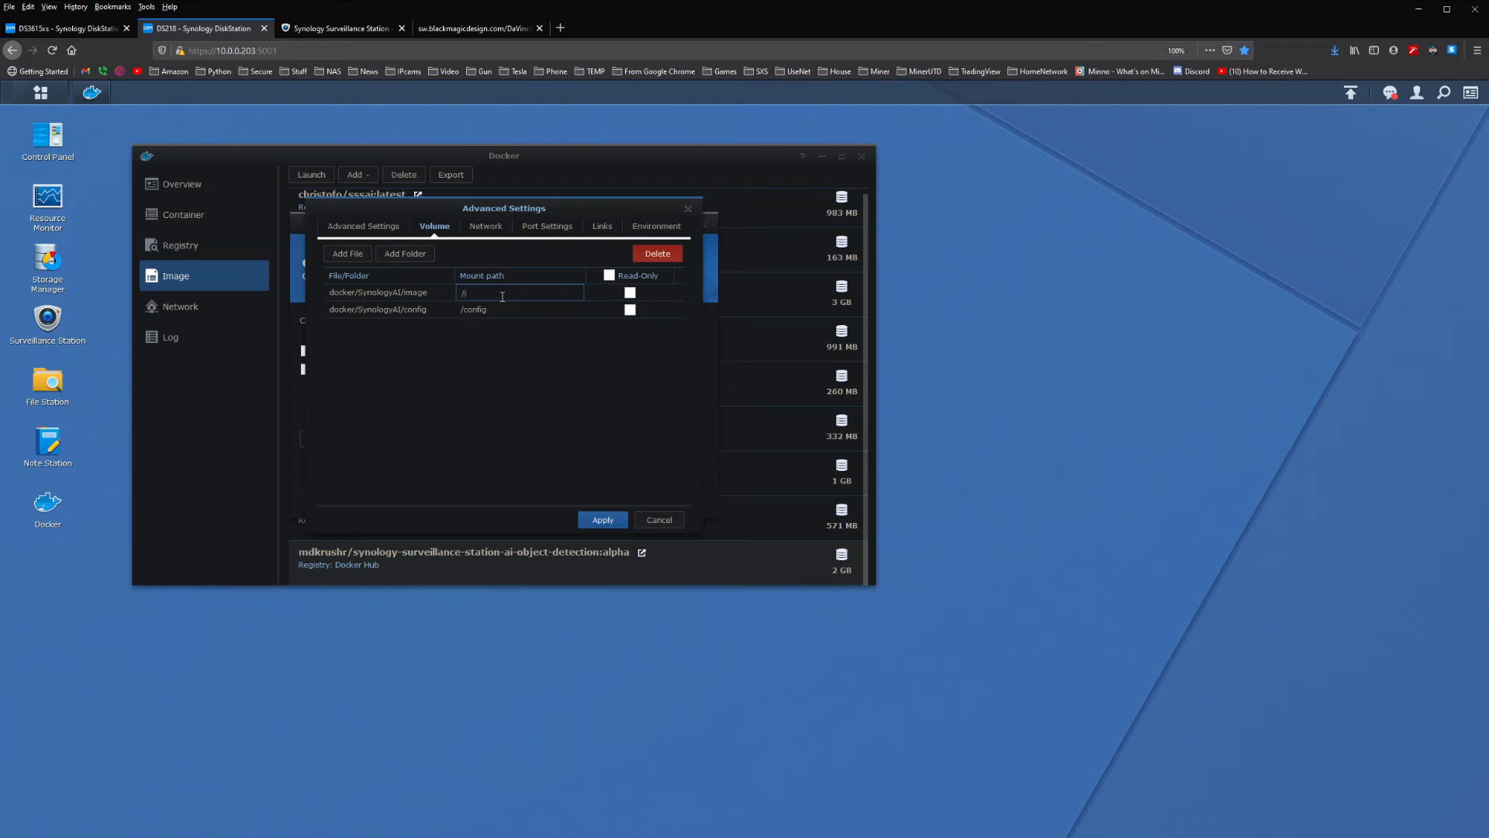
text(image)
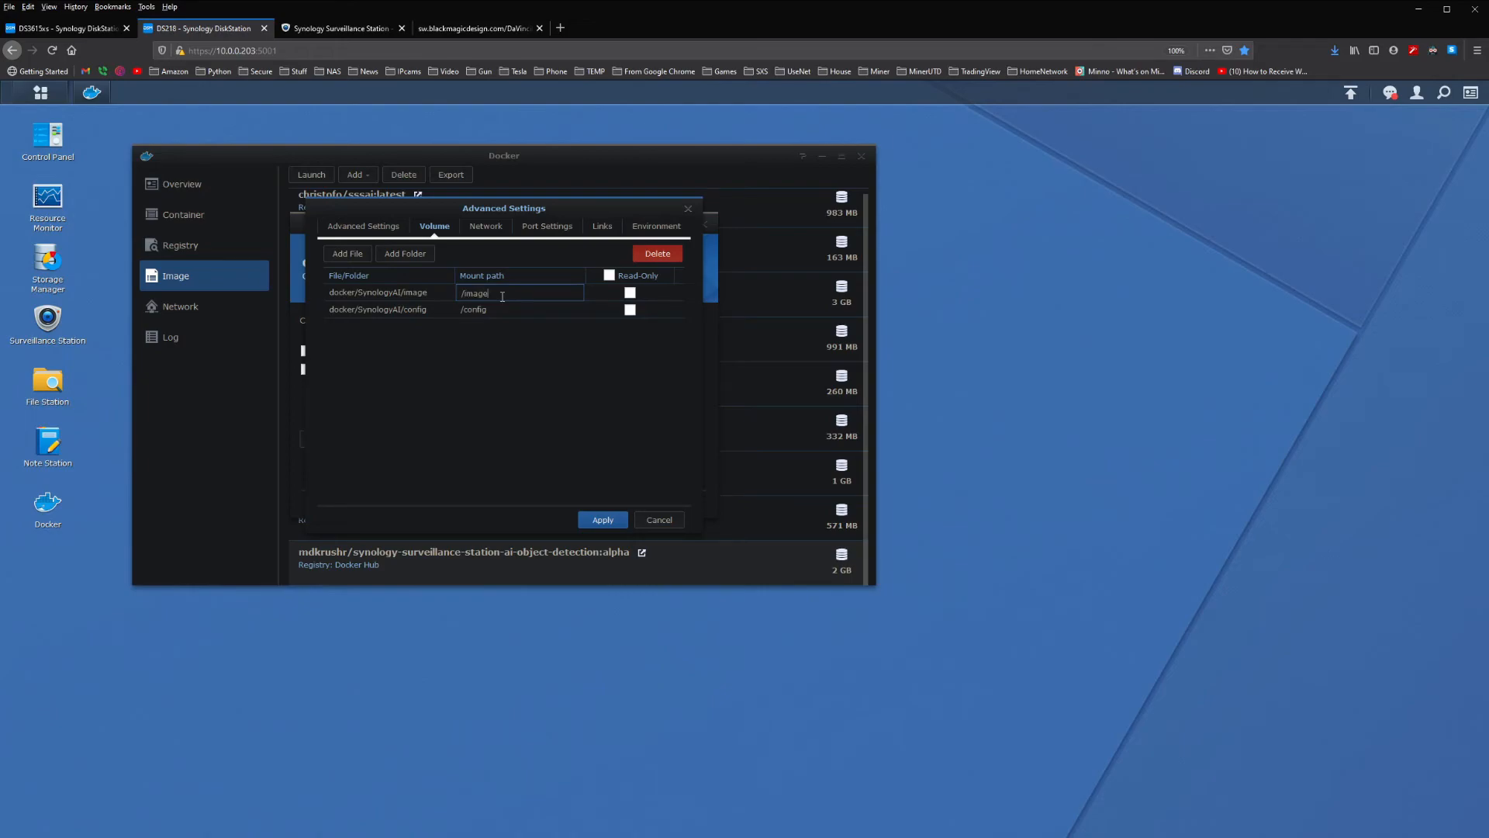
click(532, 370)
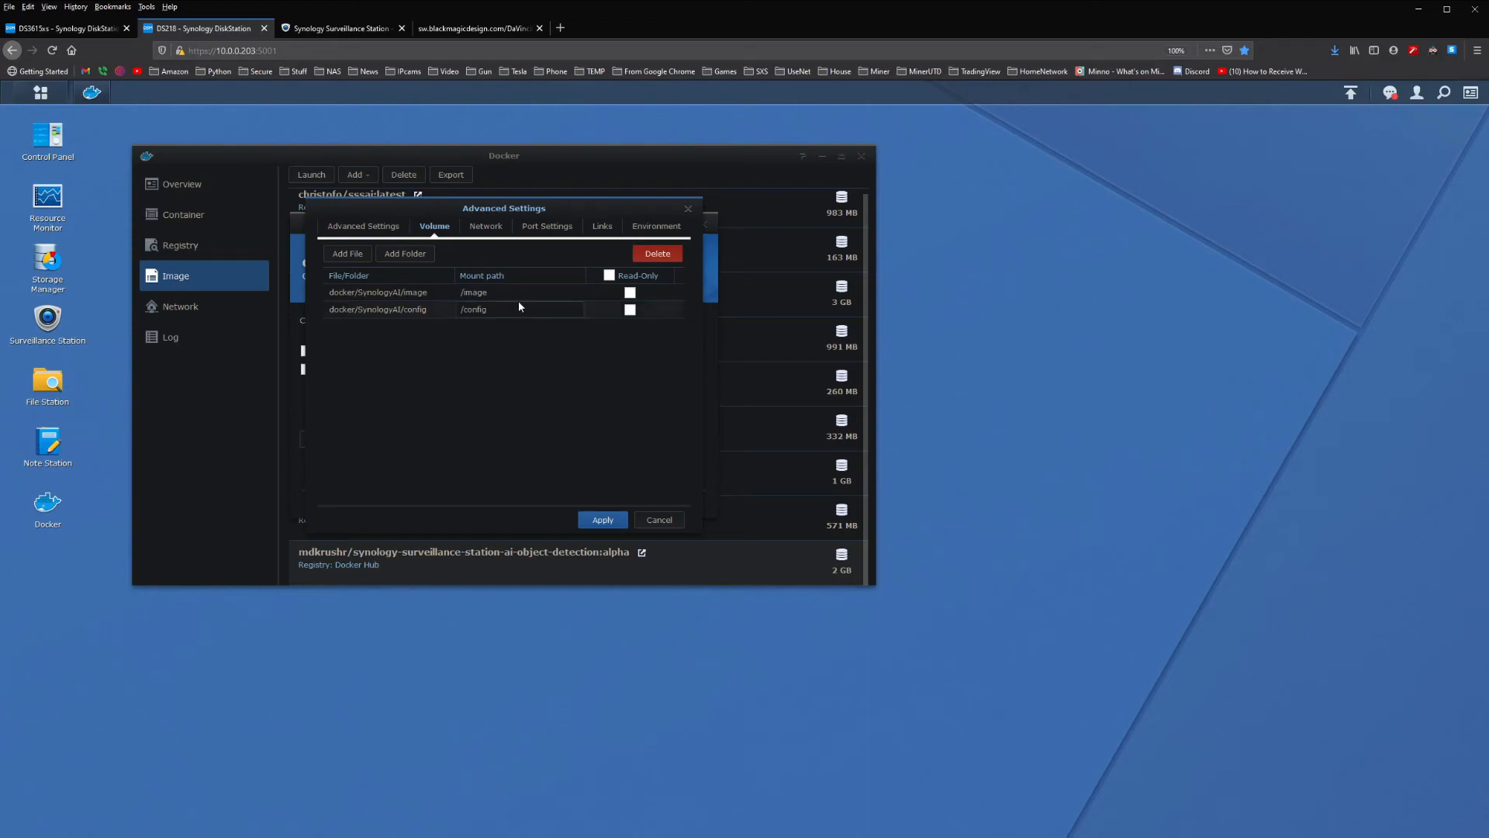
Map local port 4242 to container port 5000, then review the Links and Environment tabs.
click(485, 225)
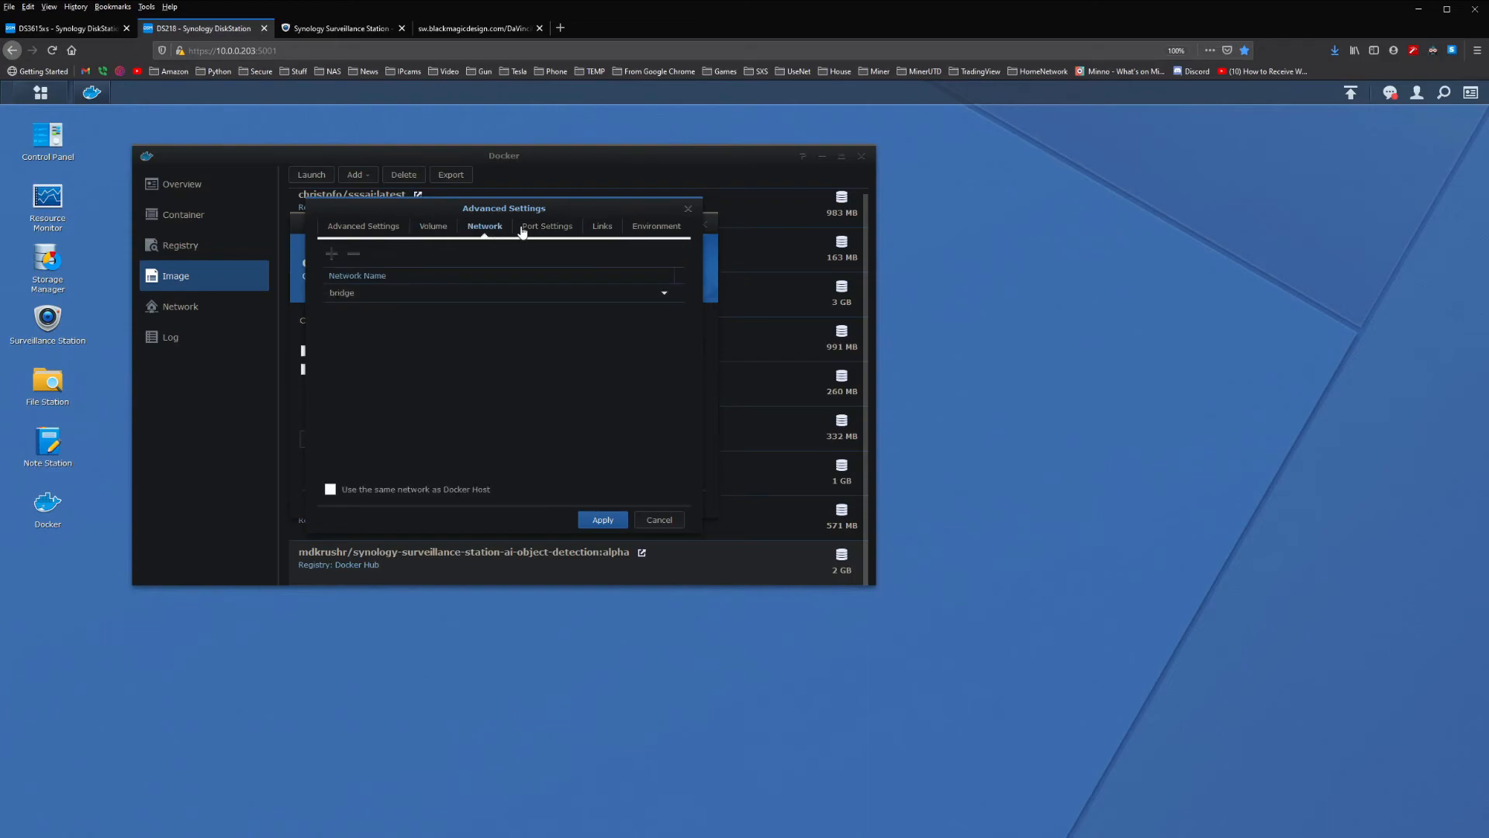
click(545, 226)
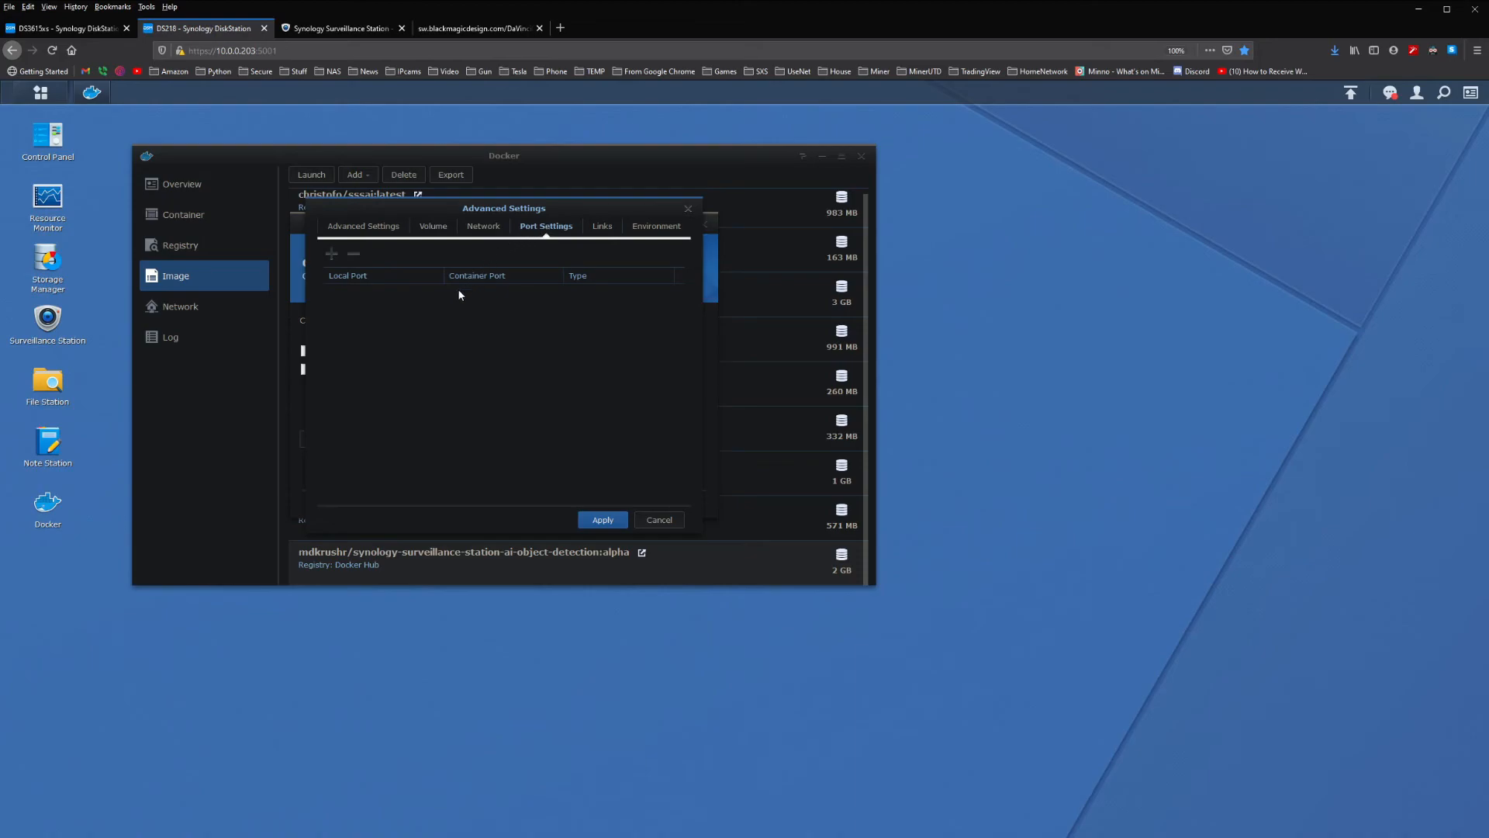
click(331, 253)
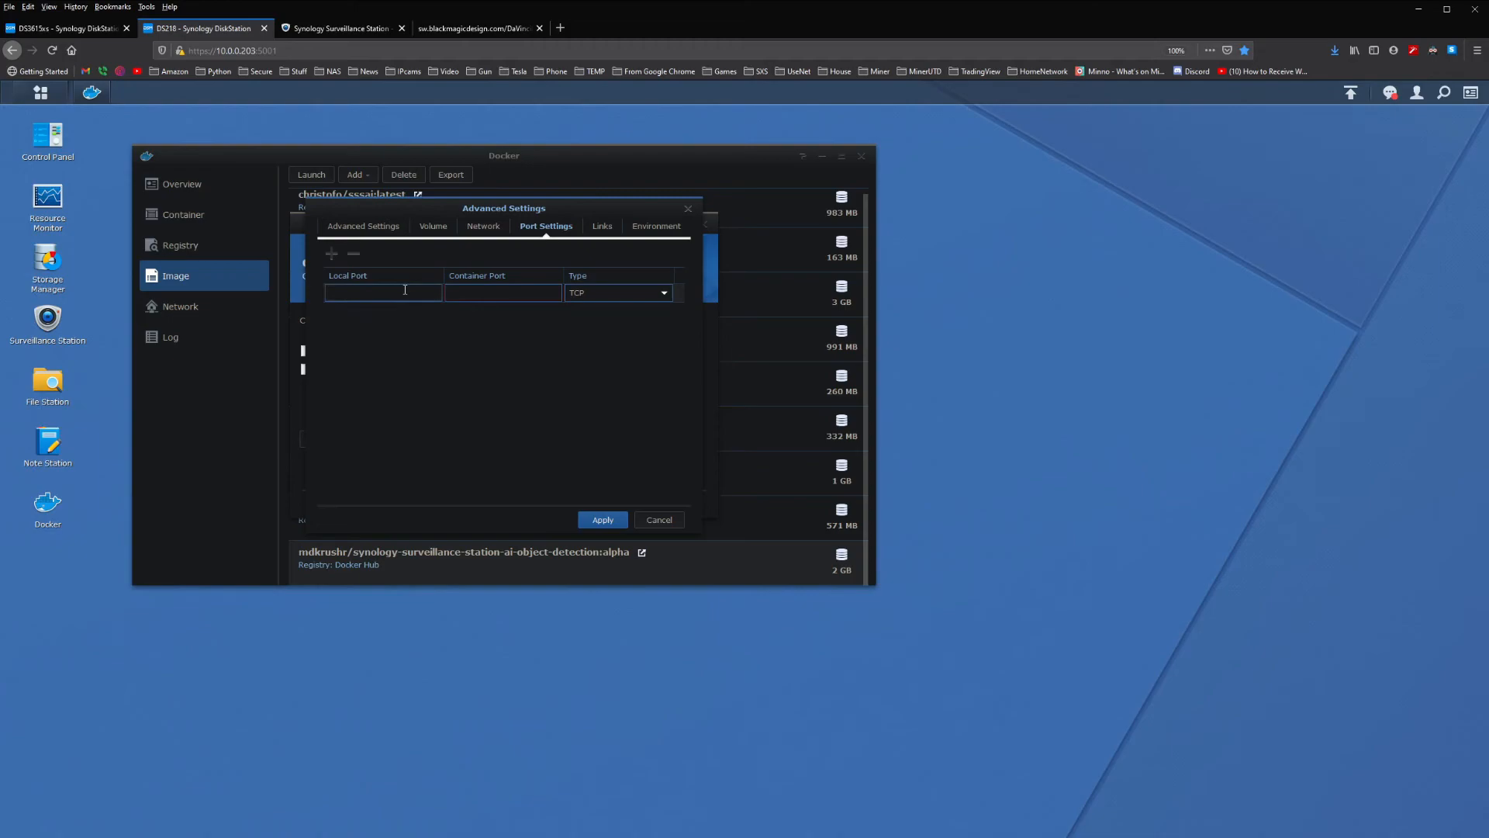
text(4242)
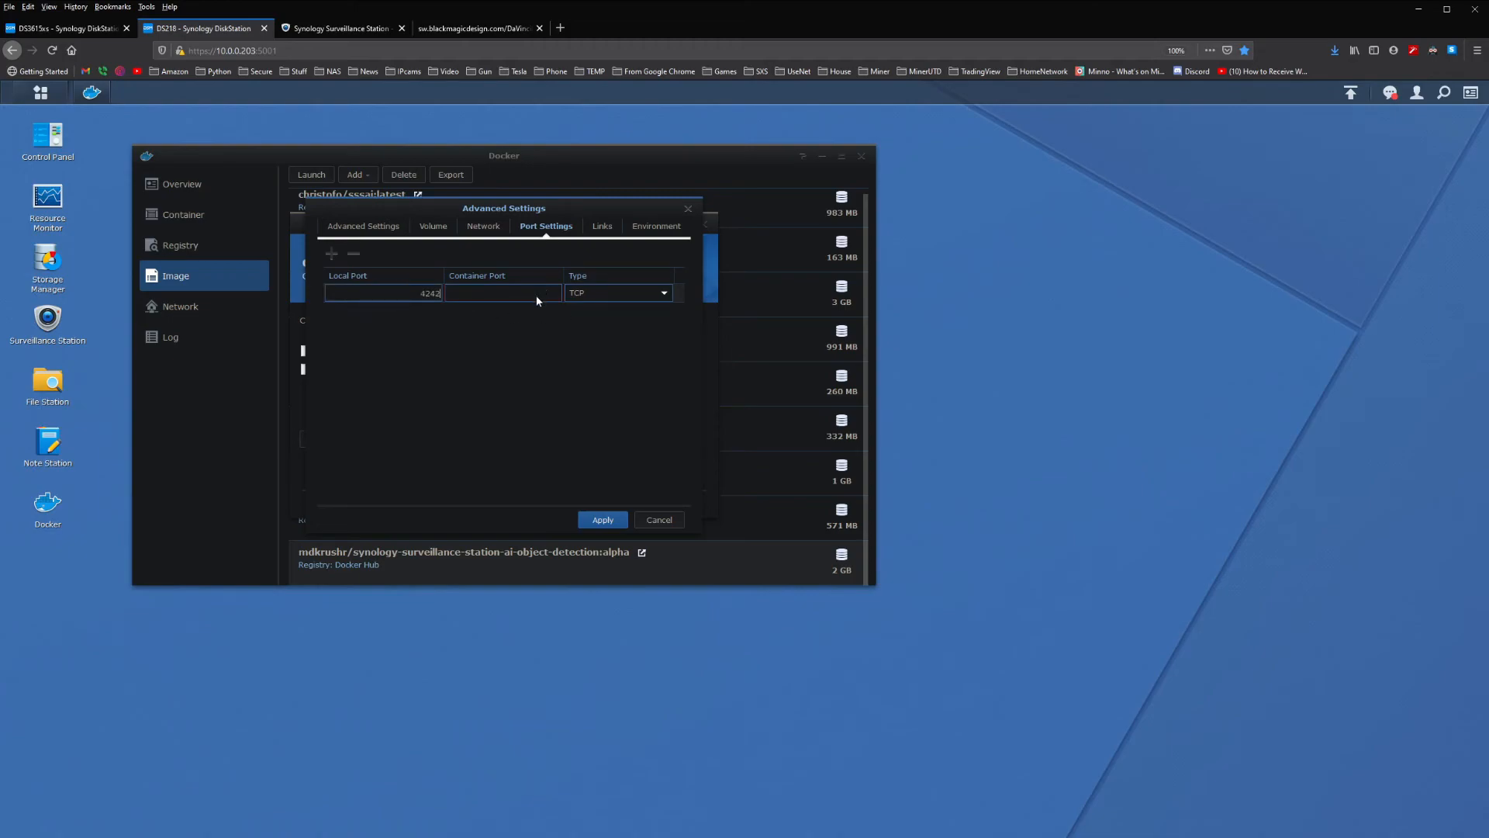
click(501, 293)
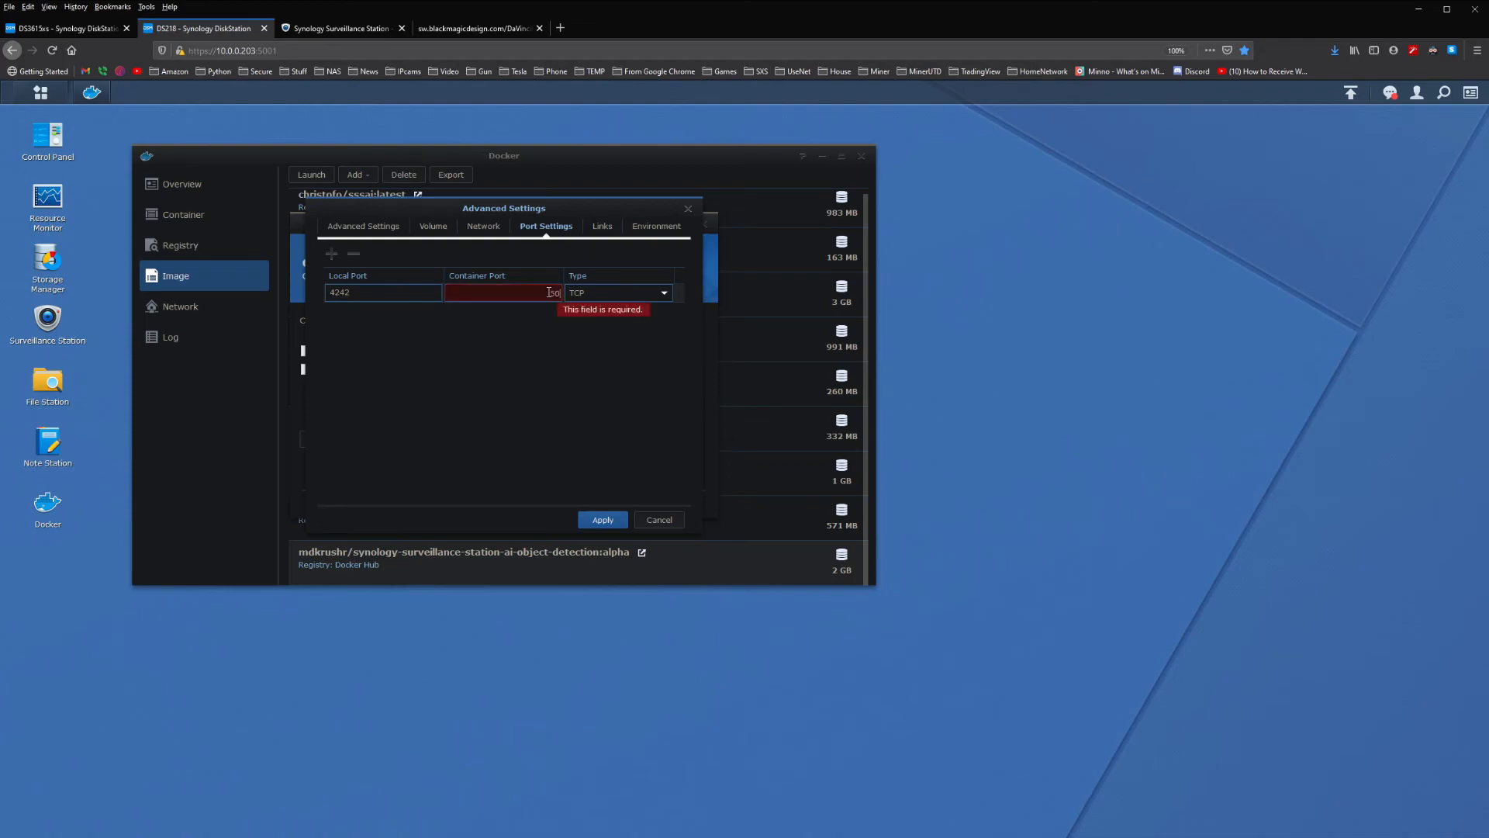
text(5000)
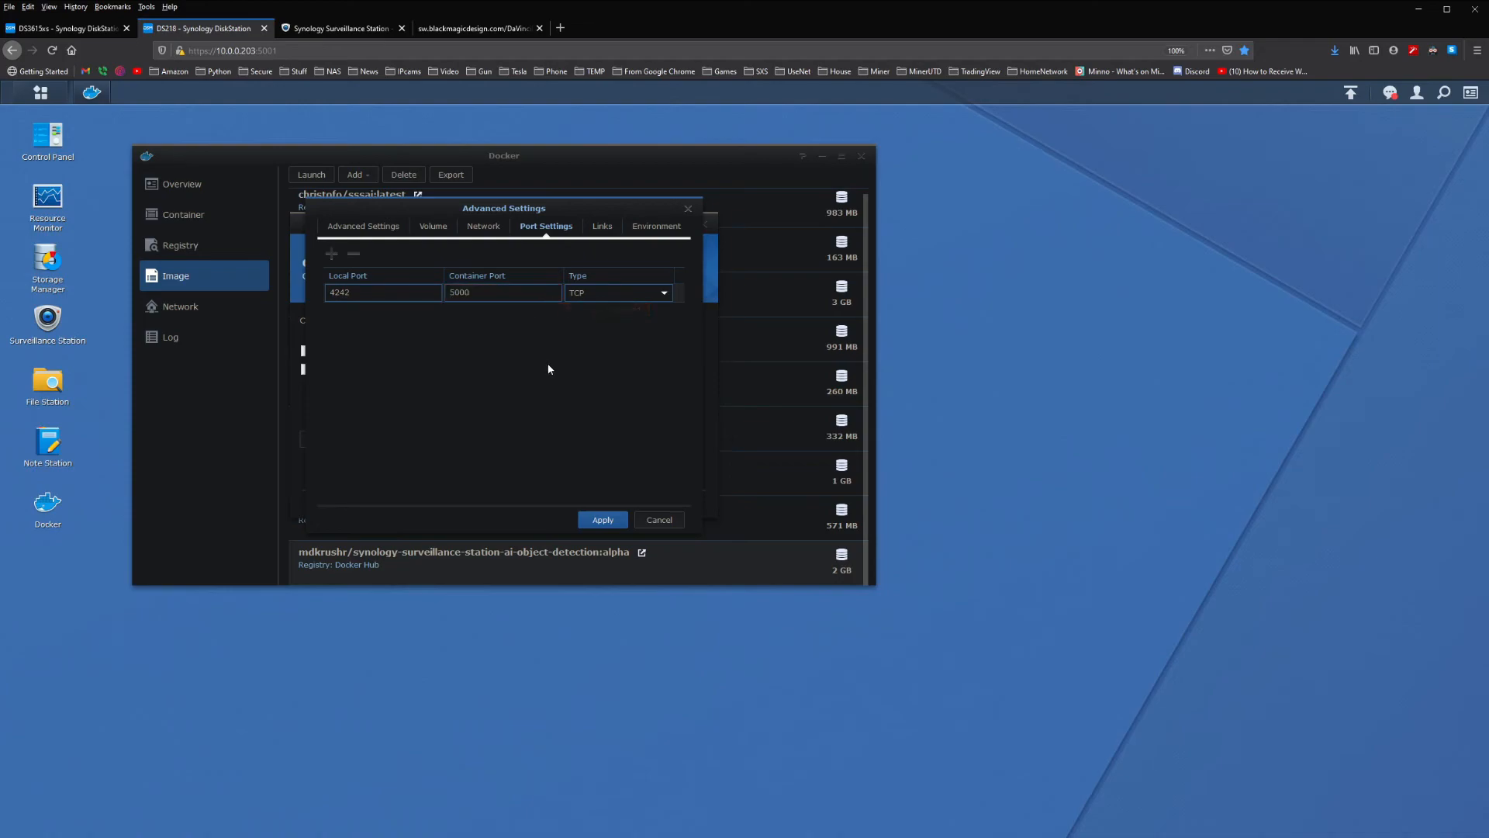
click(601, 226)
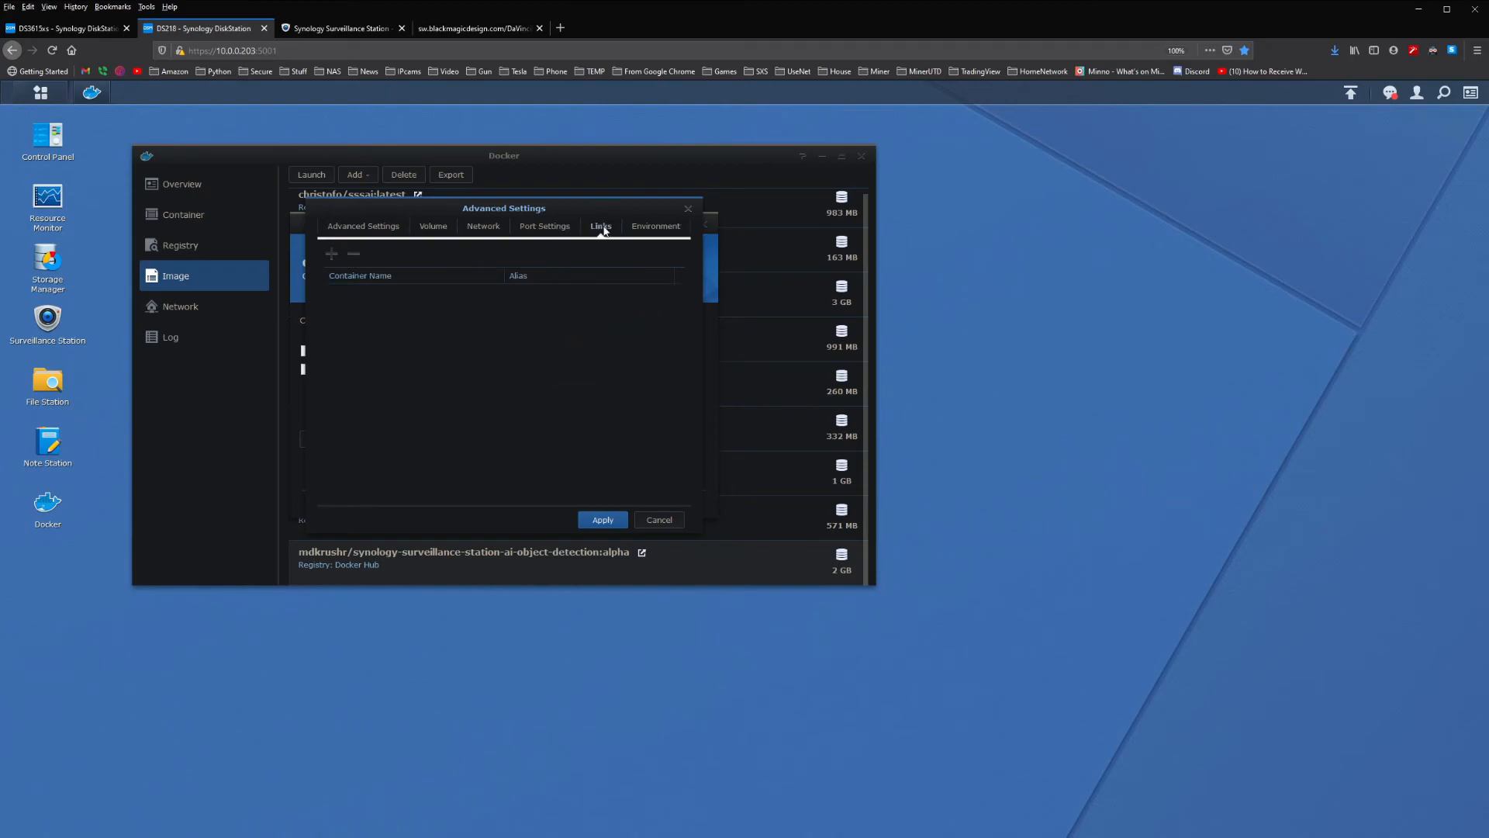
click(654, 225)
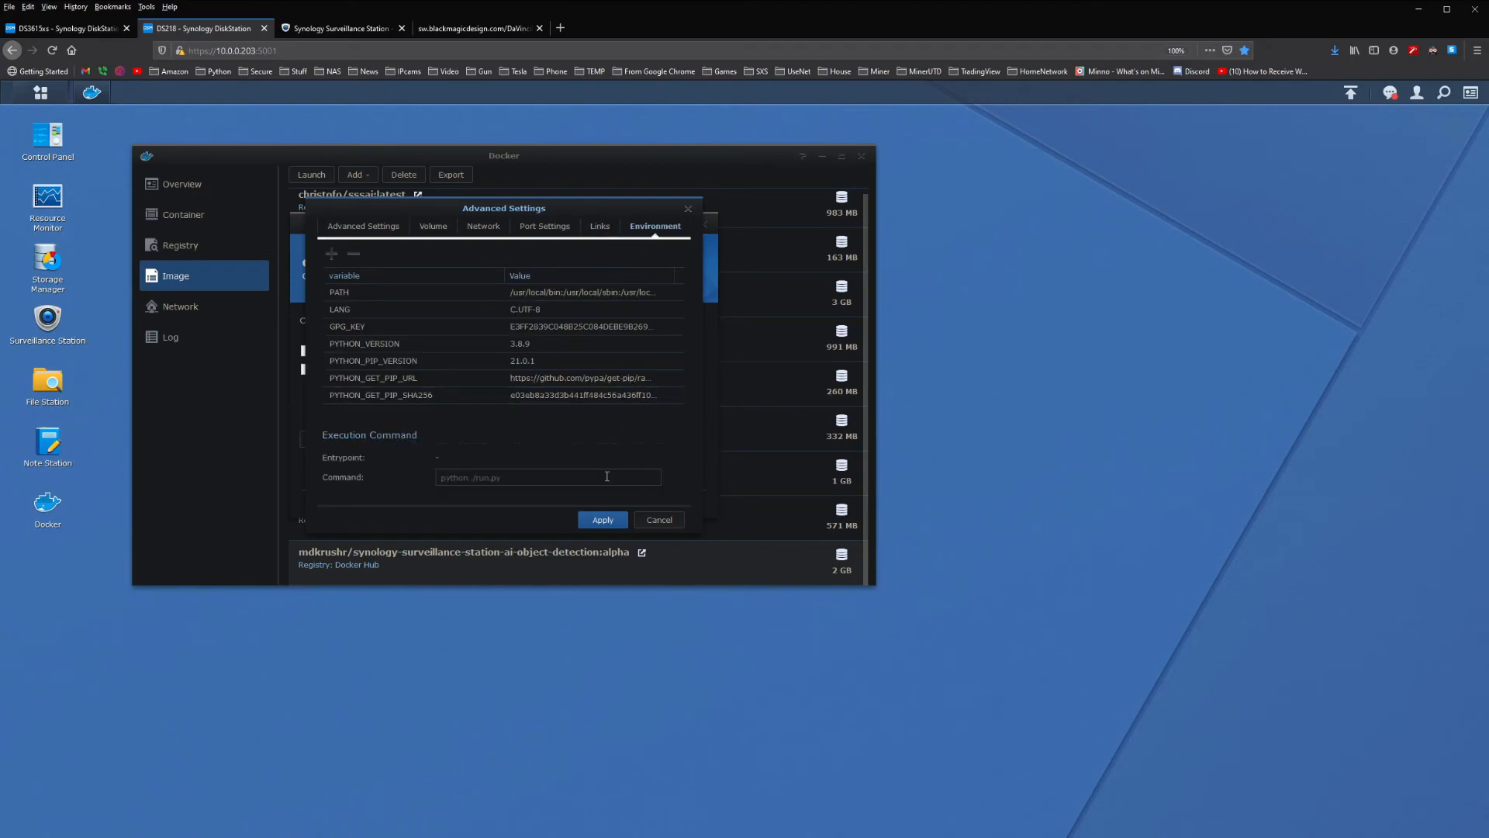
Apply the advanced settings, review the summary with 'Run this container' checked, and create it.
click(603, 520)
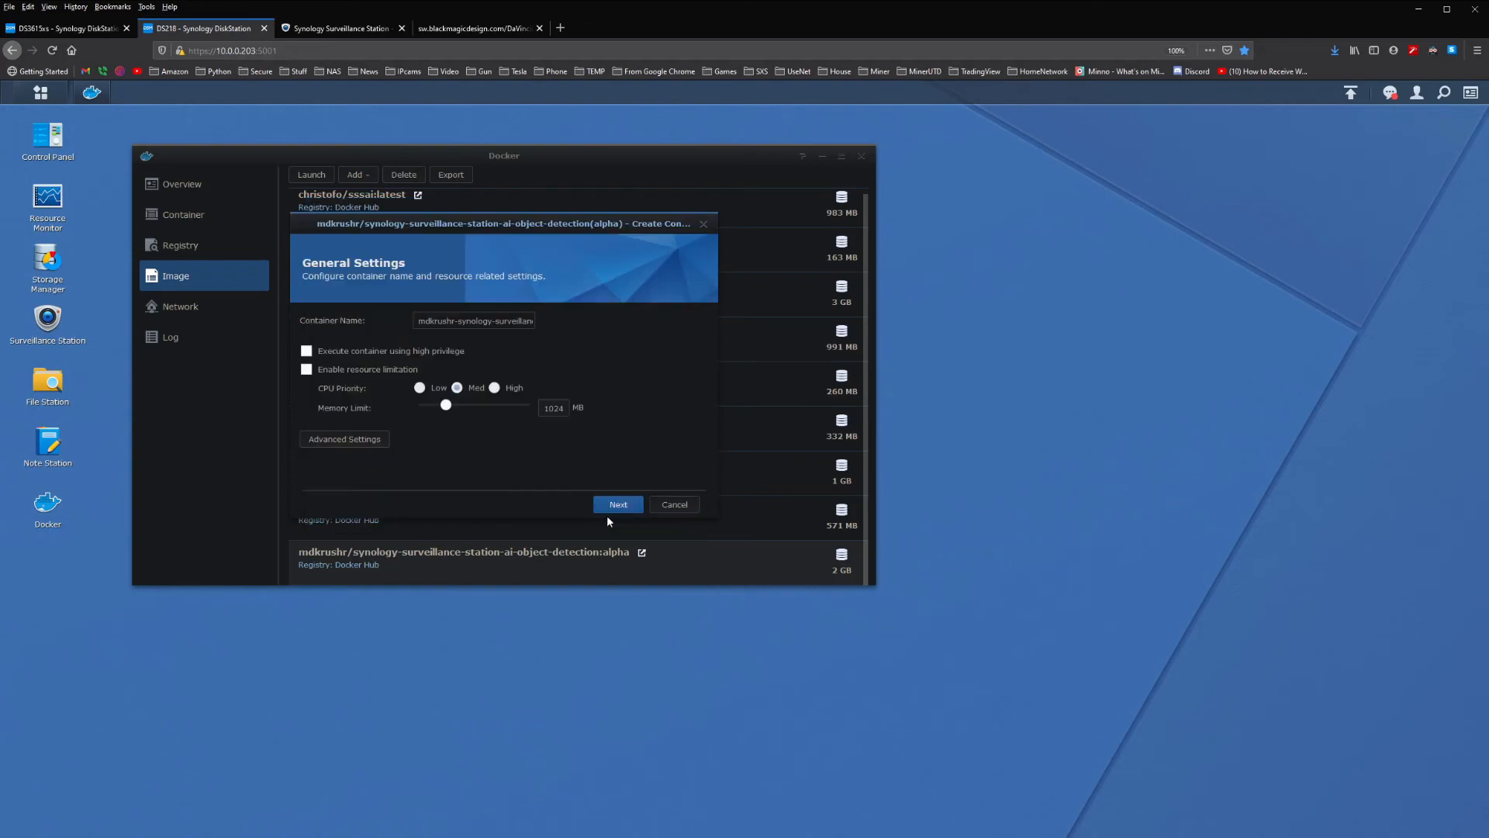
click(618, 504)
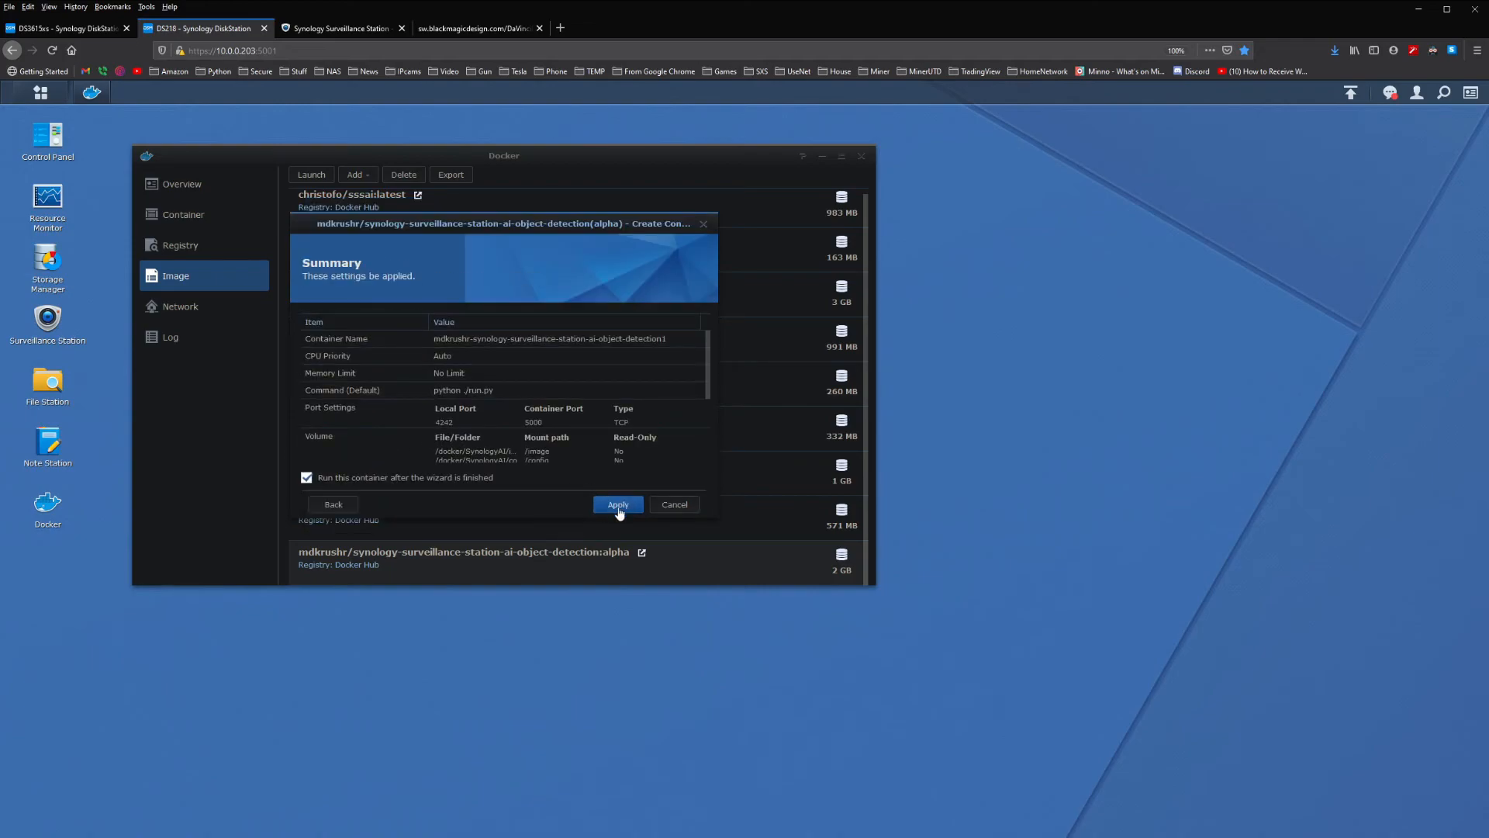
scroll(down, 3)
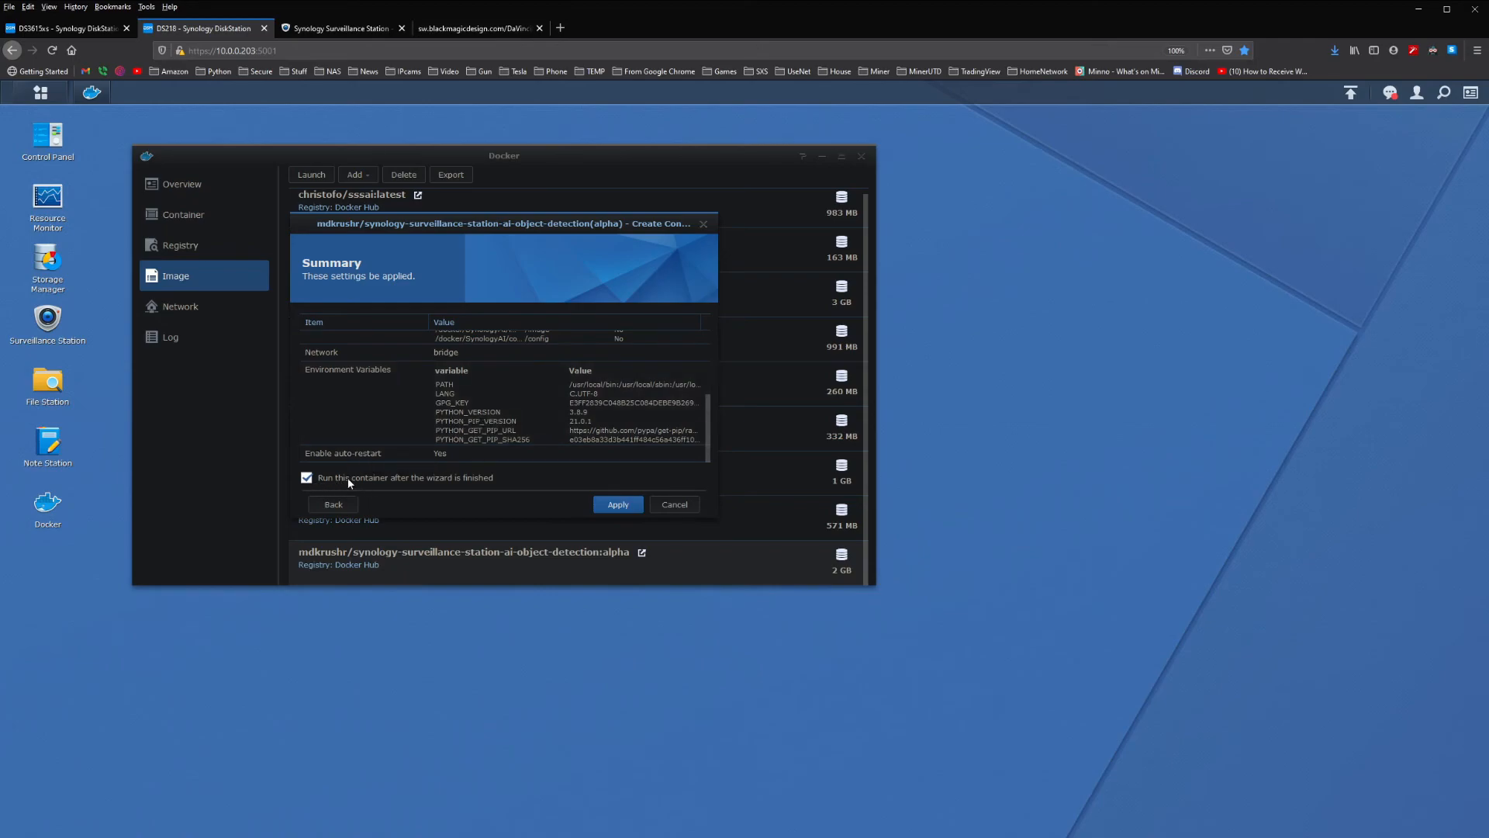
mouse_move(536, 505)
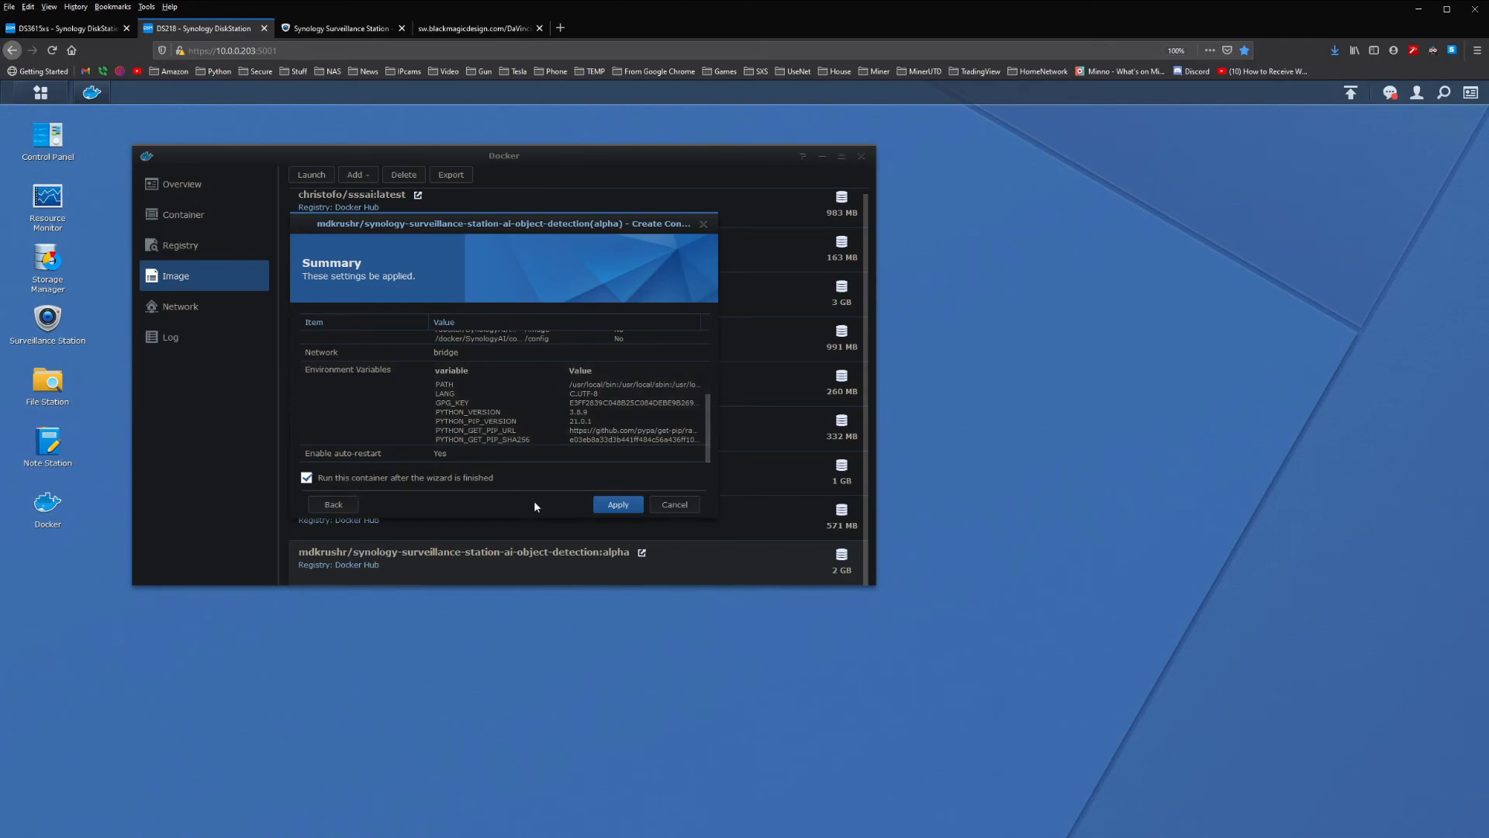
click(617, 504)
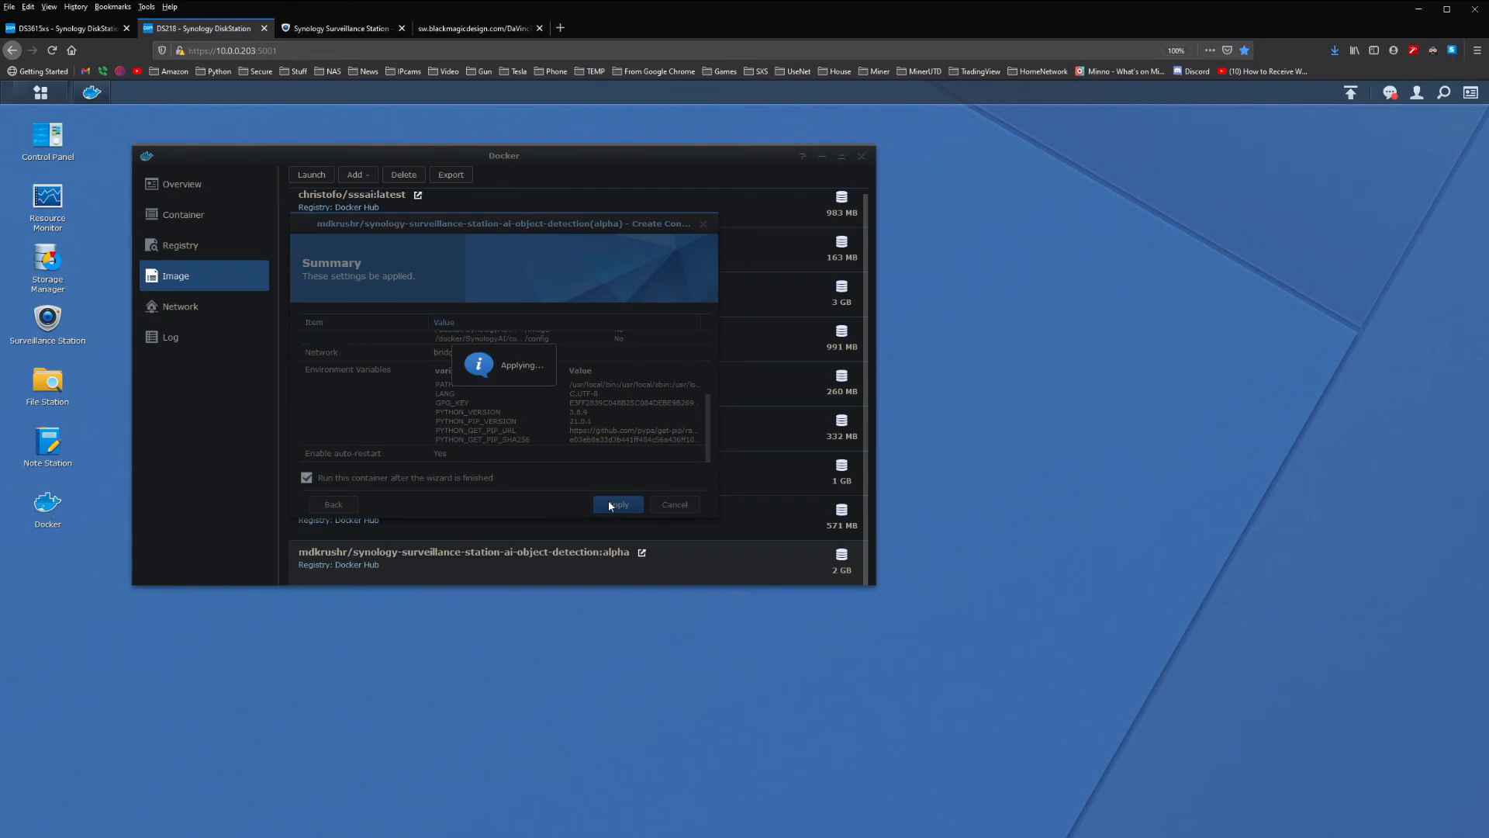
click(618, 504)
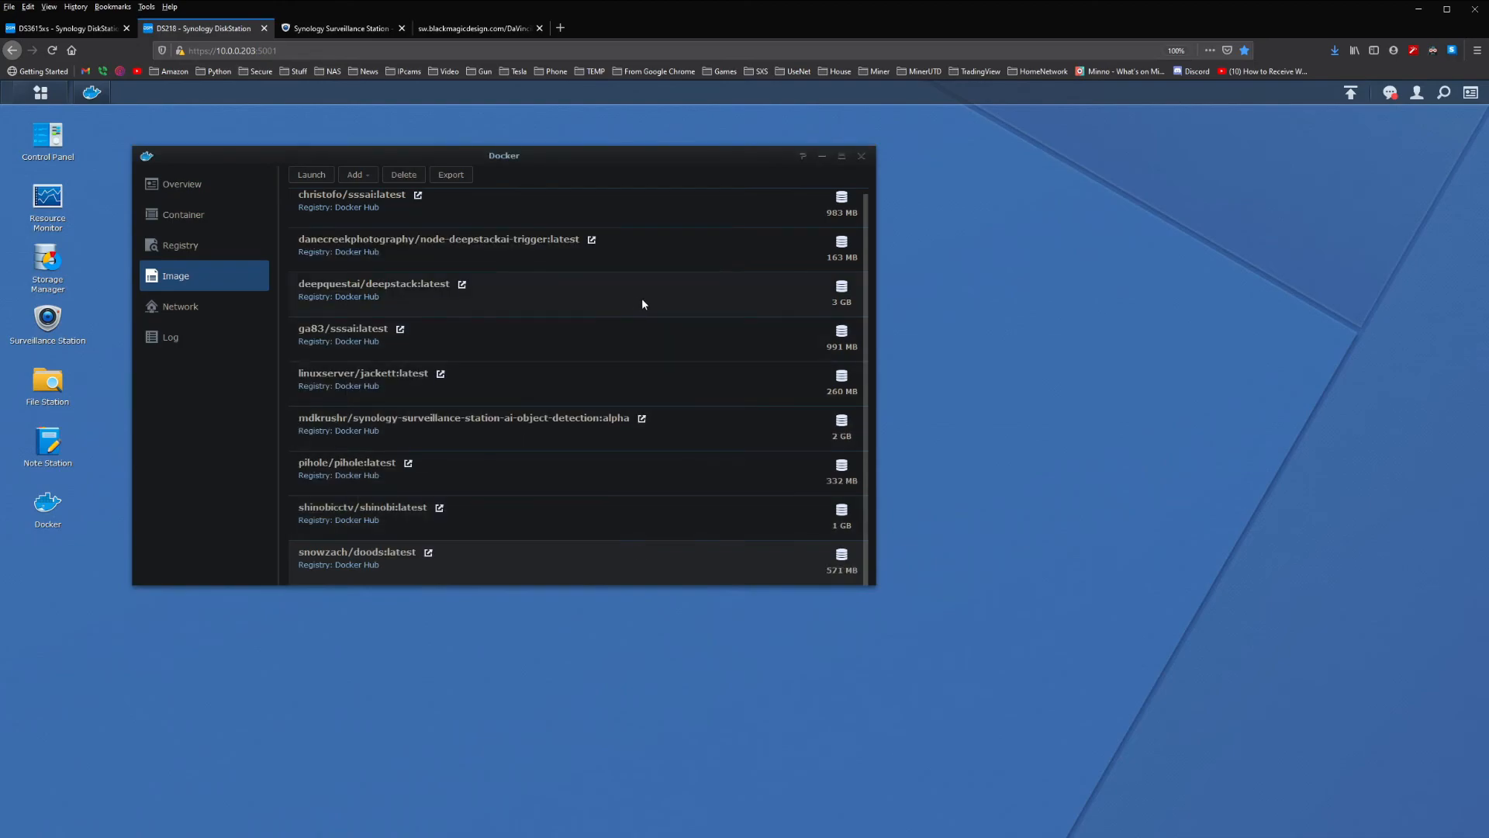
mouse_move(47, 321)
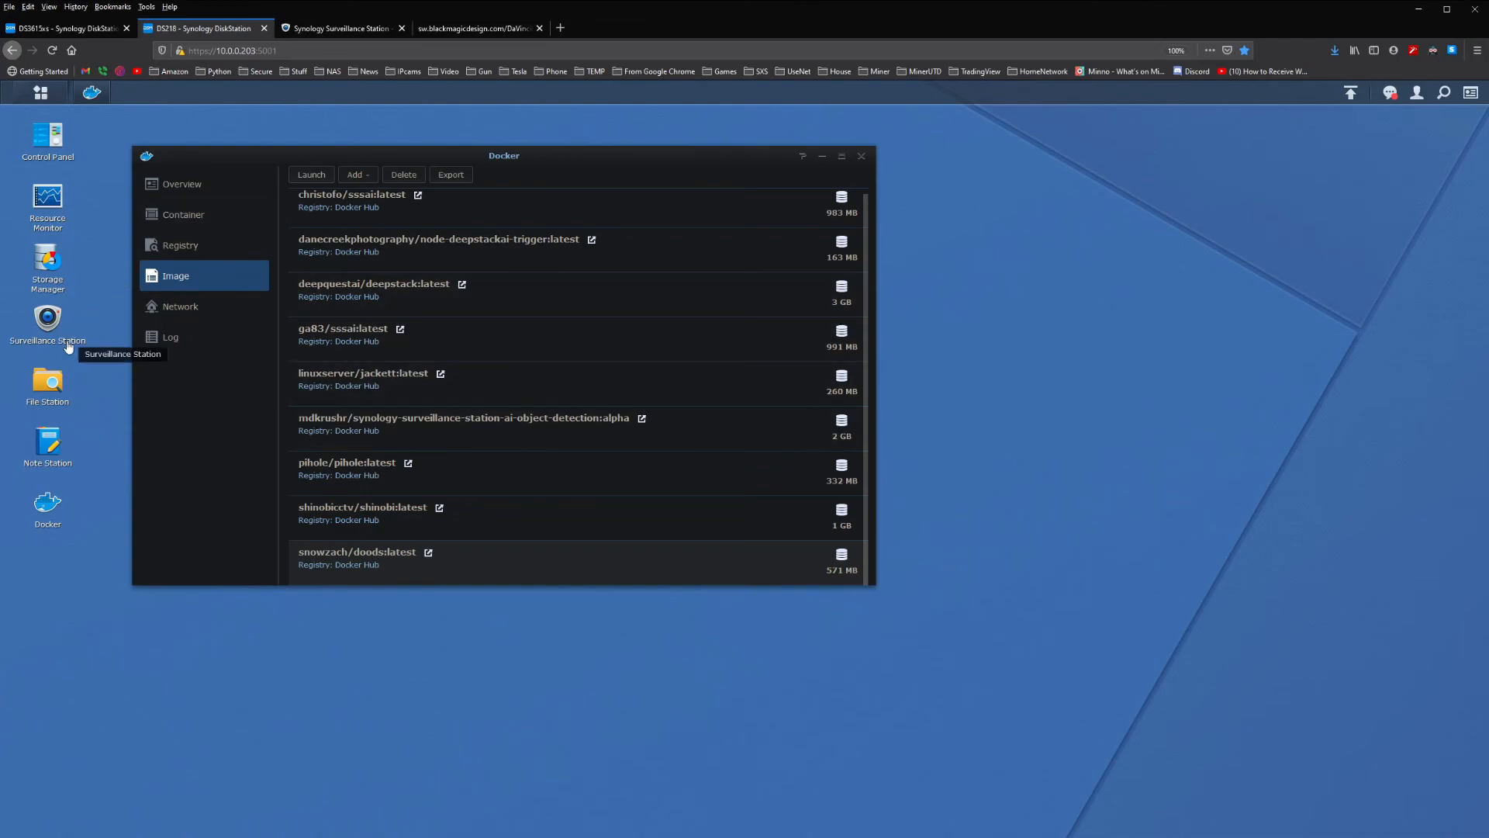
mouse_move(48, 382)
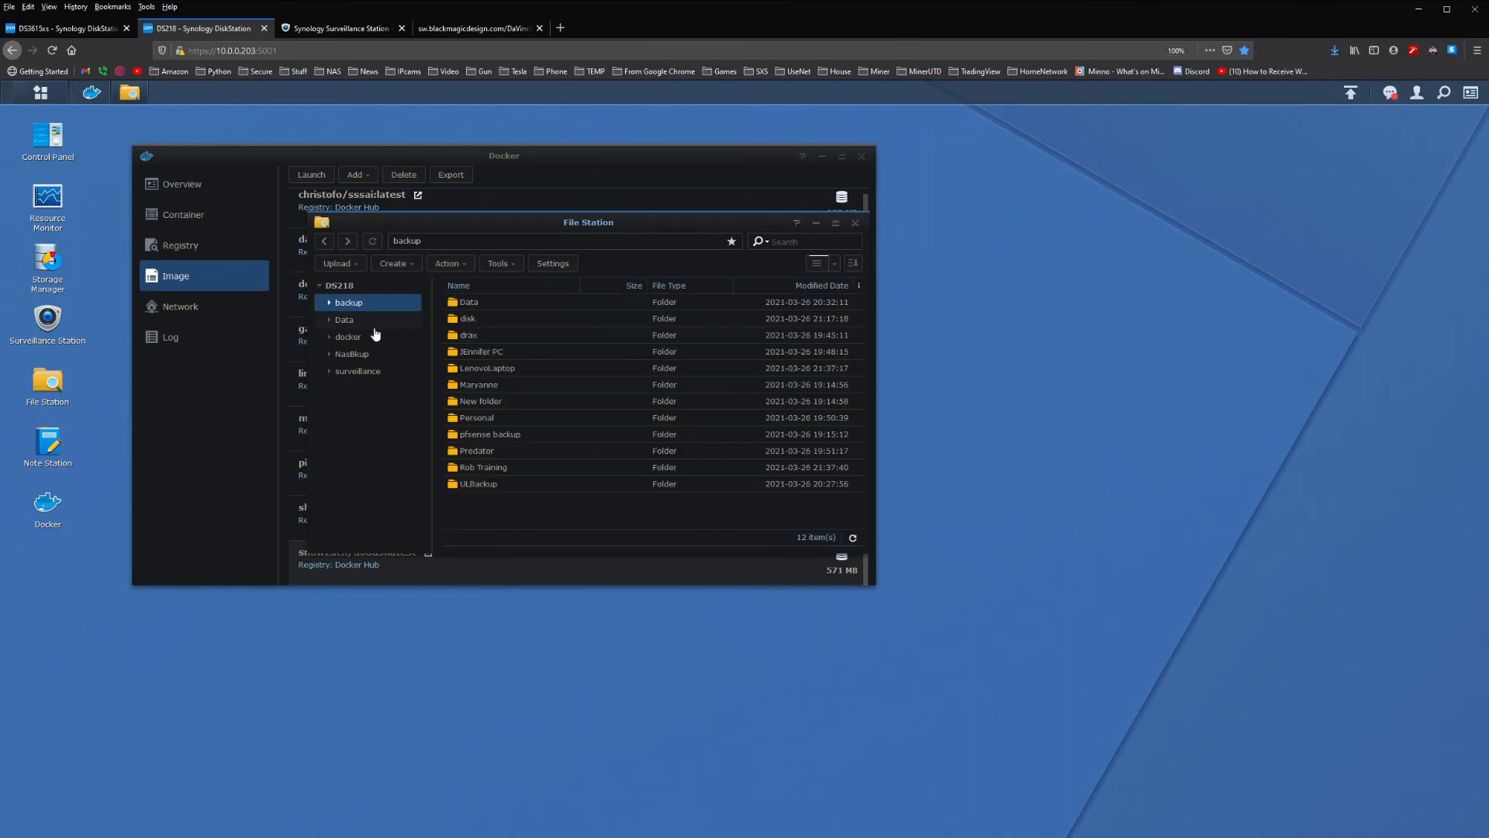
click(347, 337)
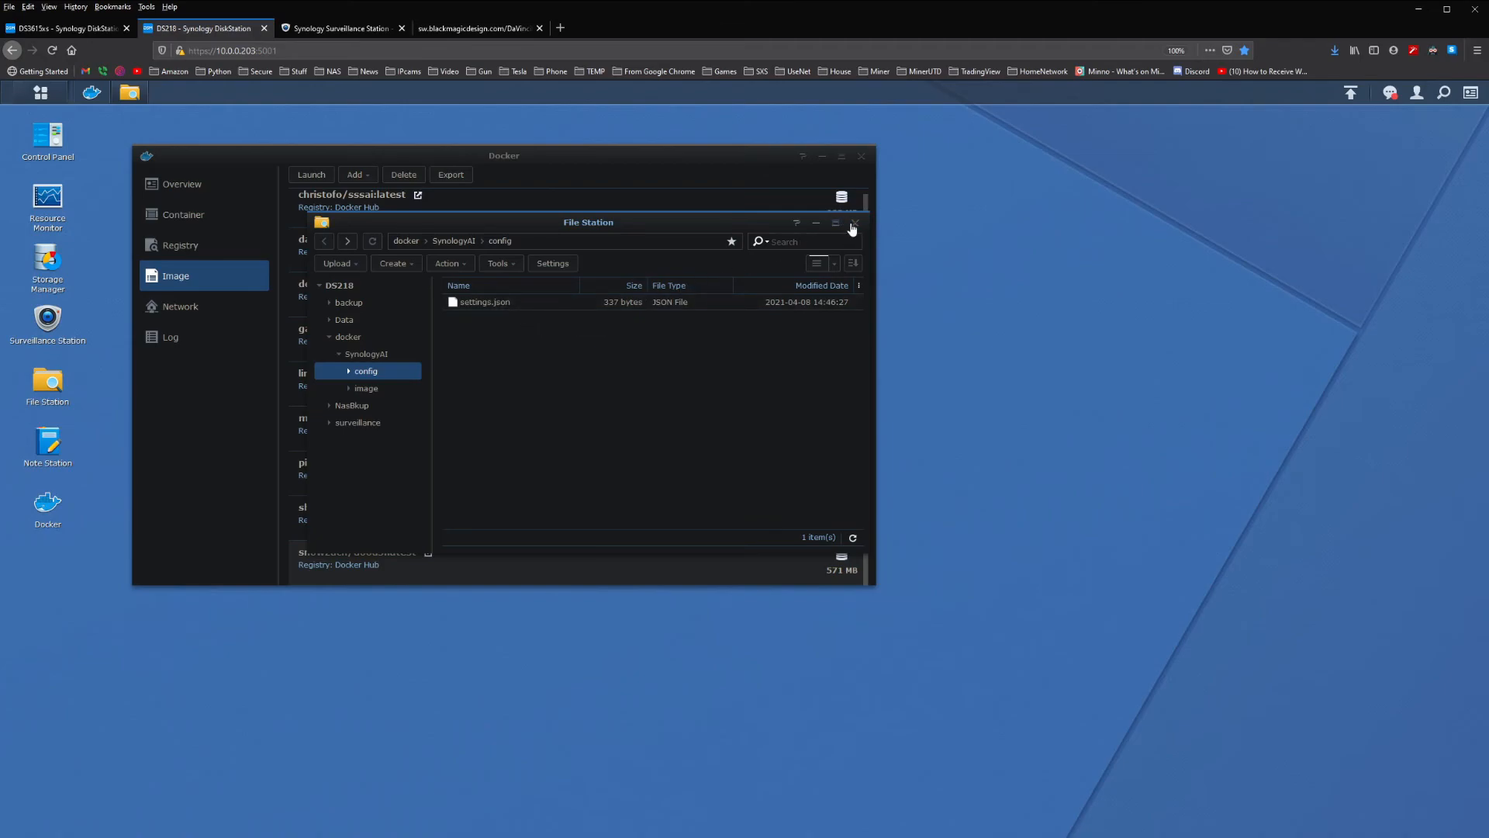
click(856, 224)
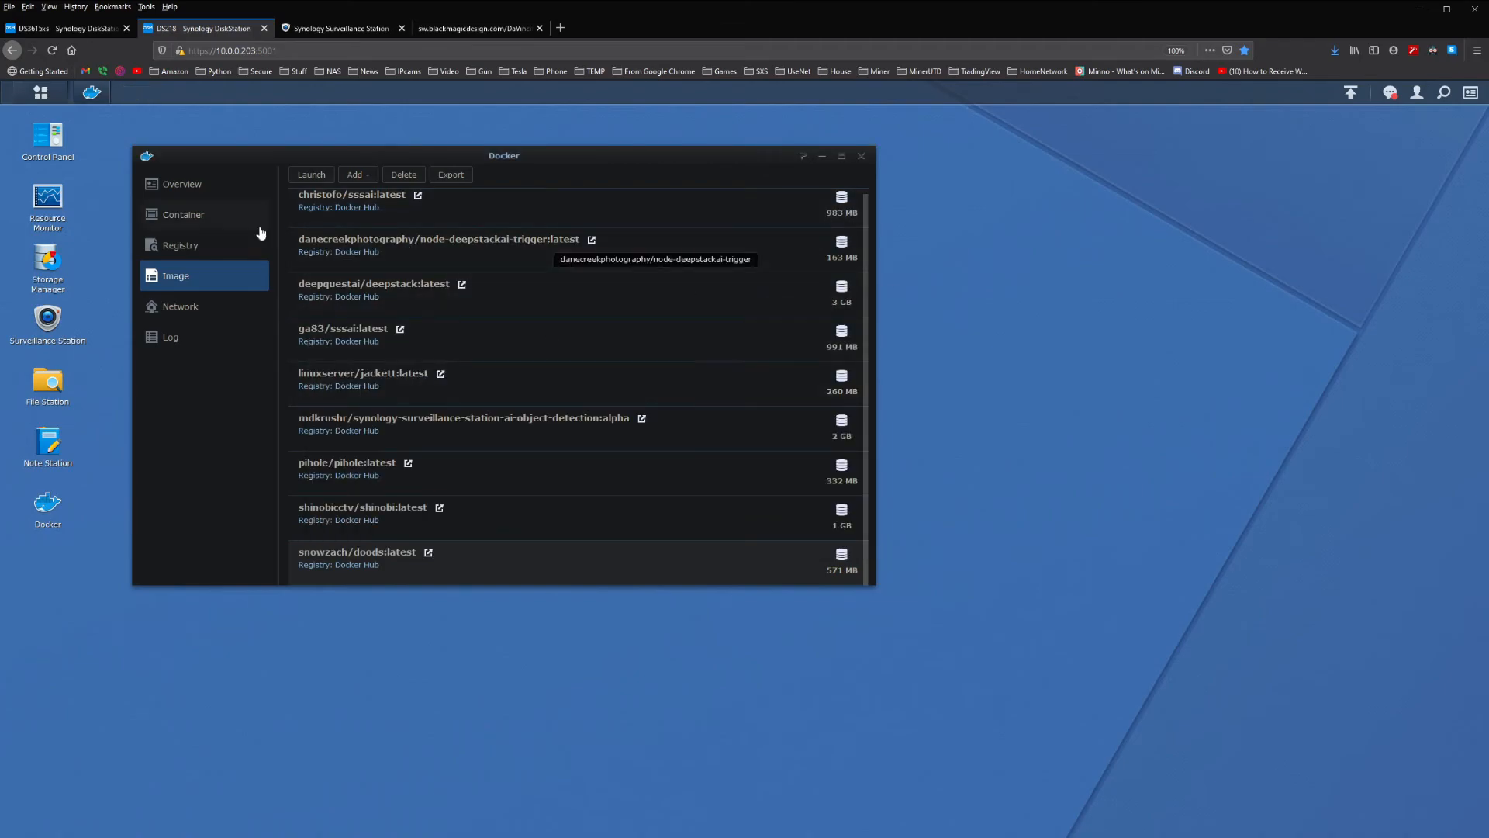
Open Docker's container list to see the object-detection container running.
click(184, 214)
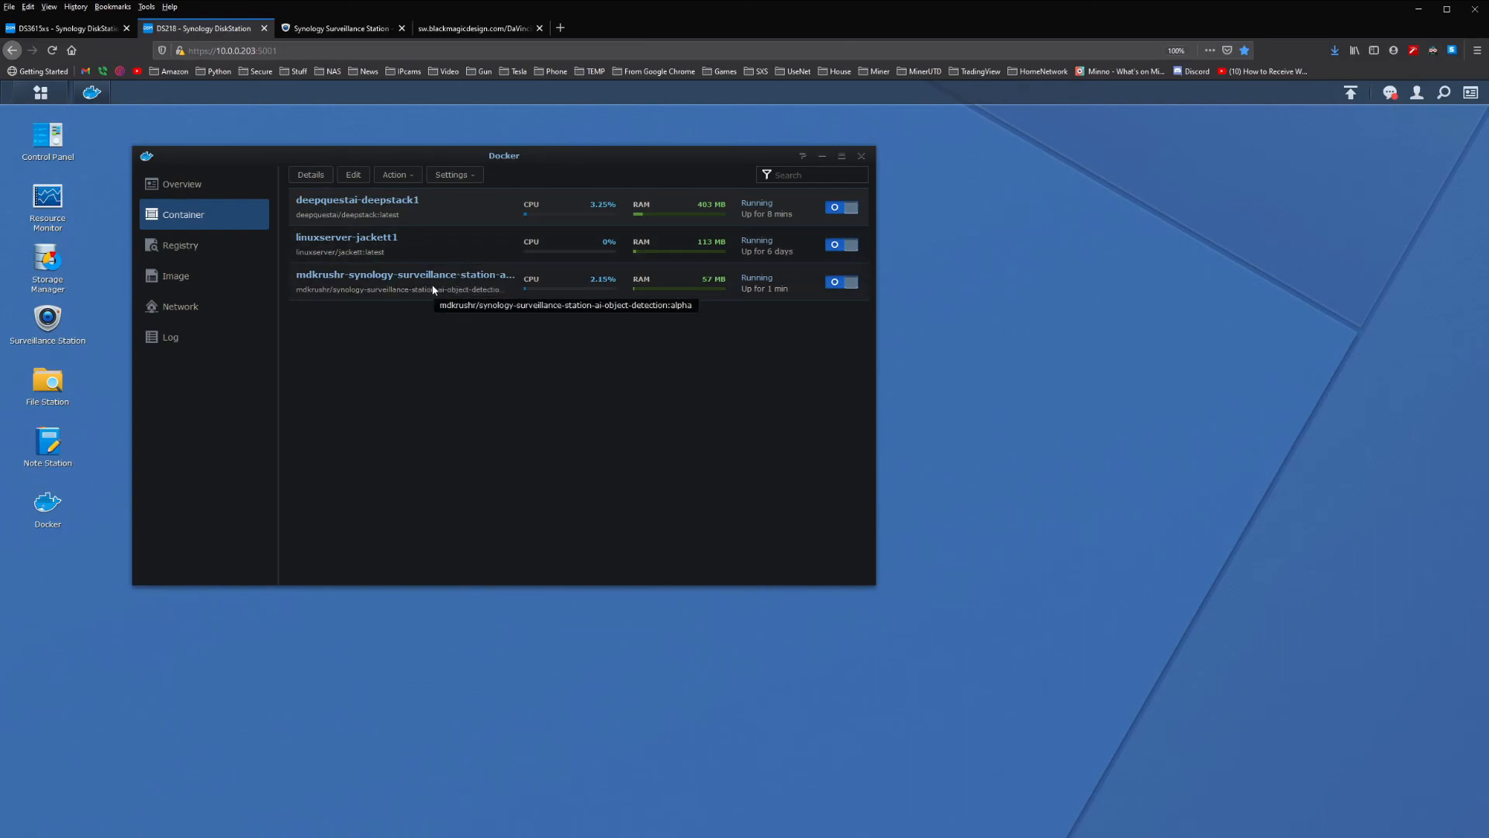
mouse_move(432, 212)
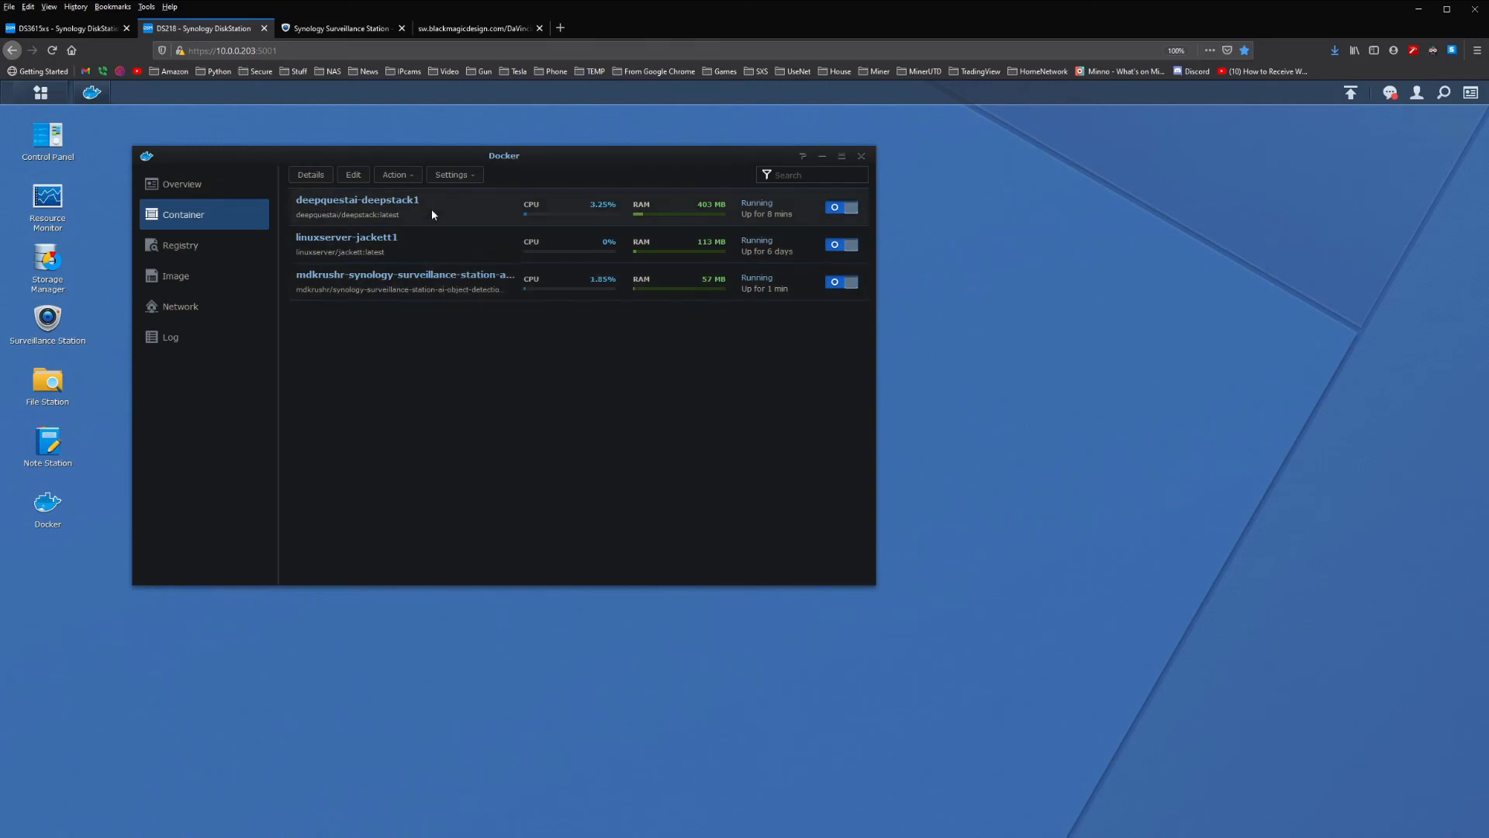
mouse_move(462, 302)
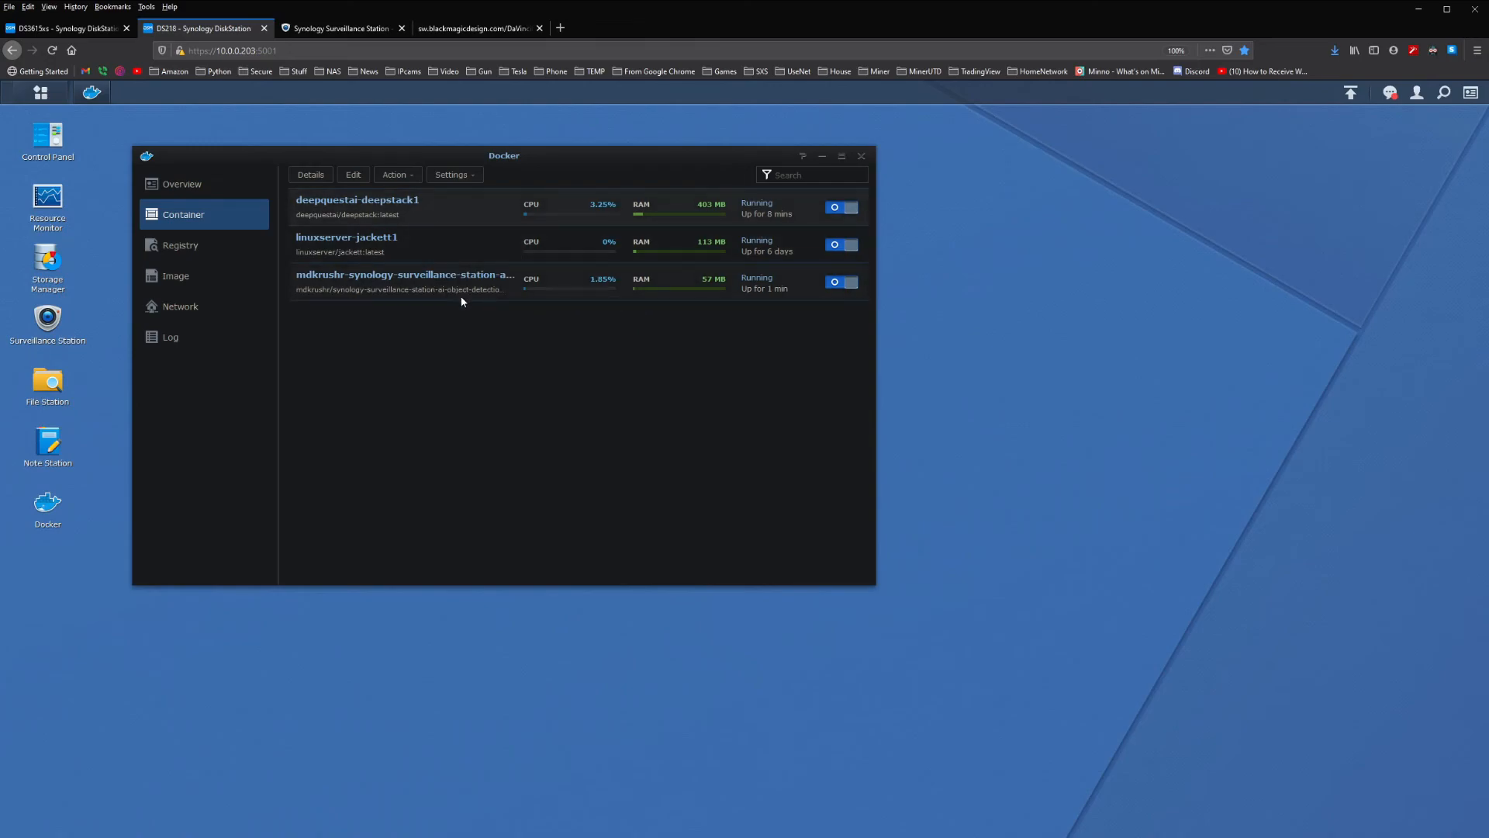
Open the 'Trigger on motion - DH' rule's webhook action and test-send it successfully.
click(342, 28)
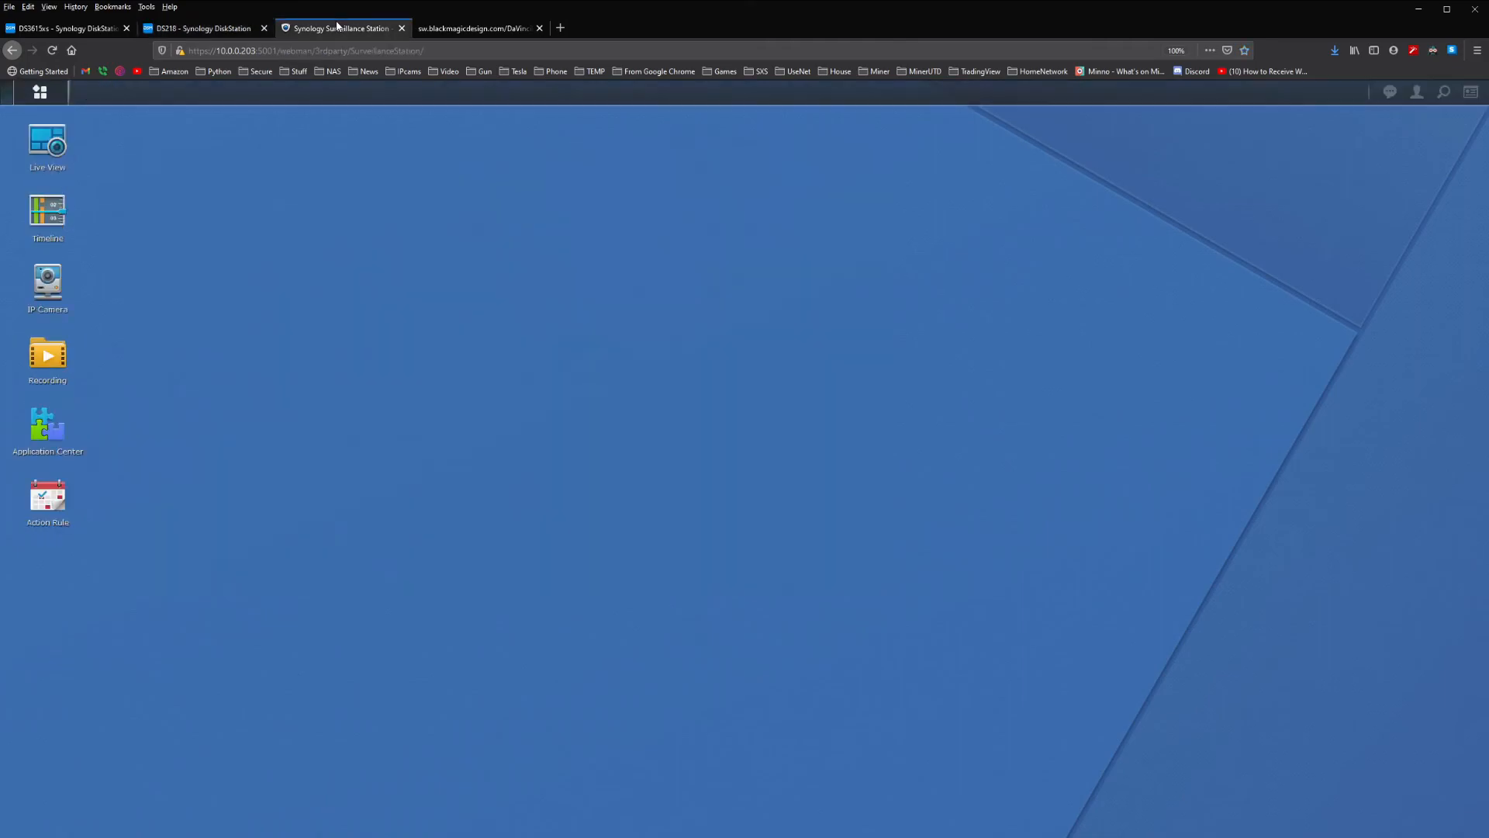
mouse_move(114, 251)
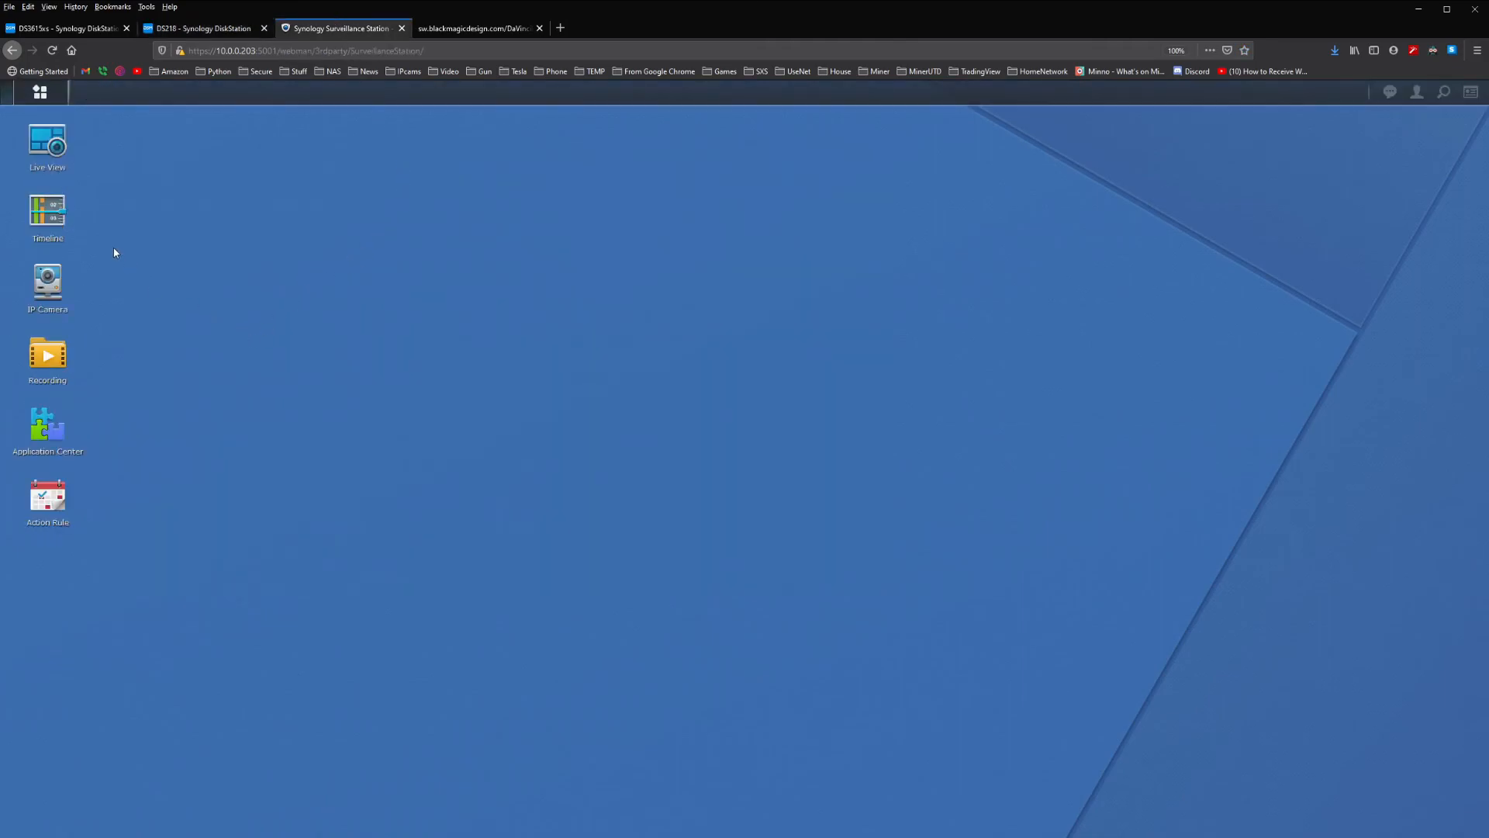
double_click(47, 494)
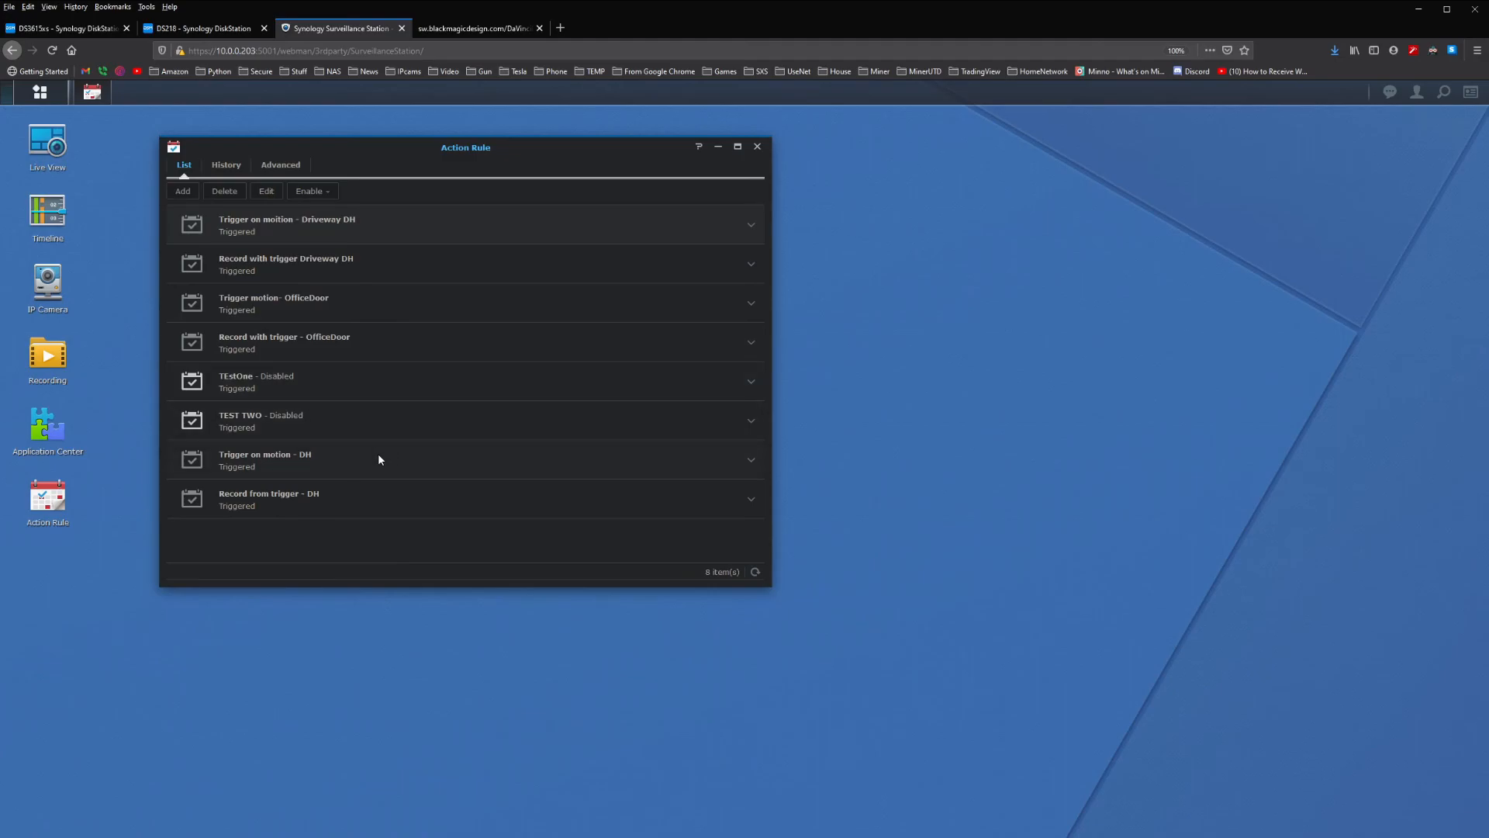
double_click(264, 460)
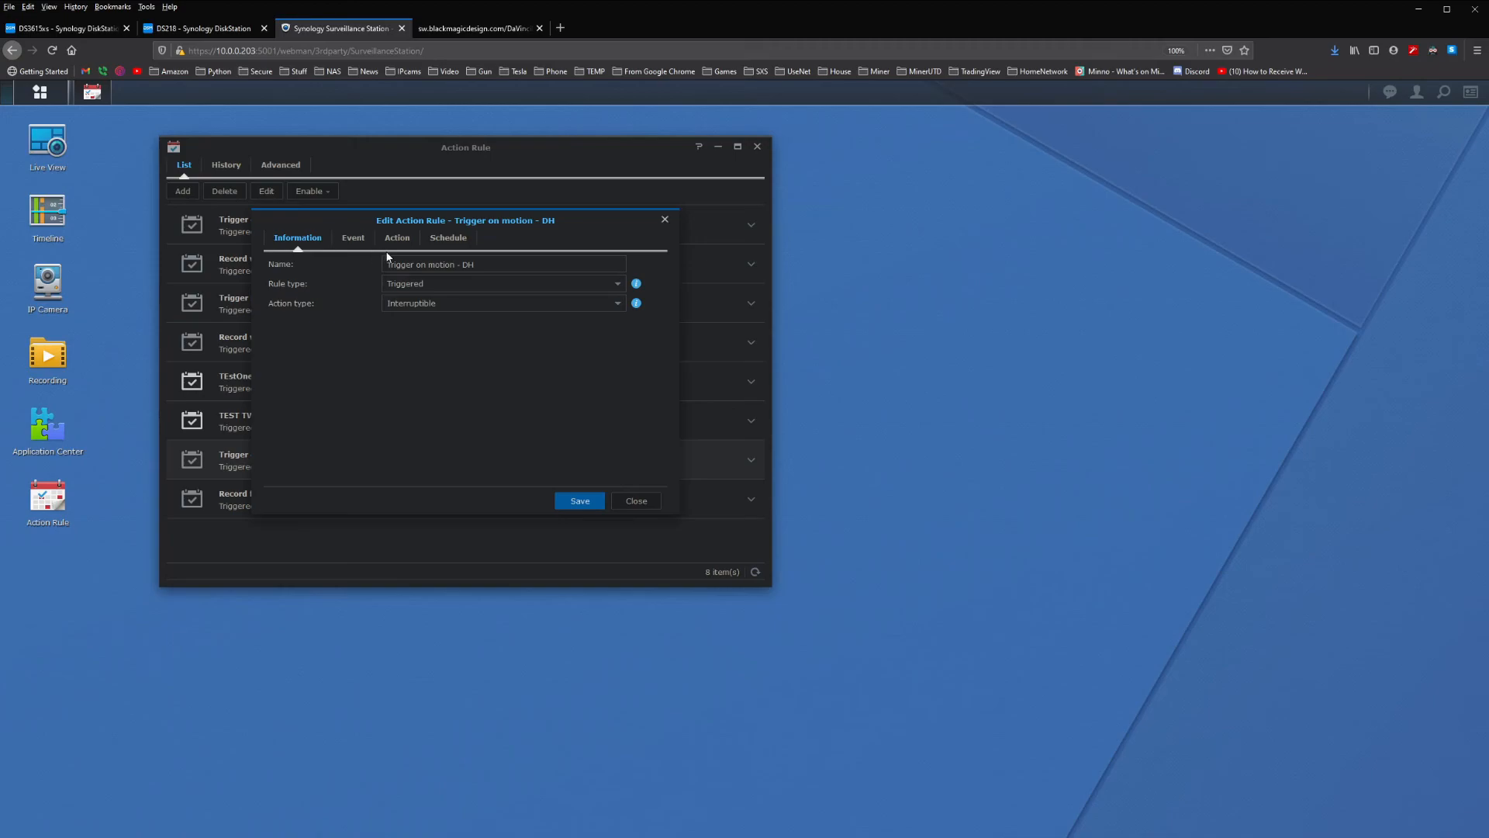
click(396, 237)
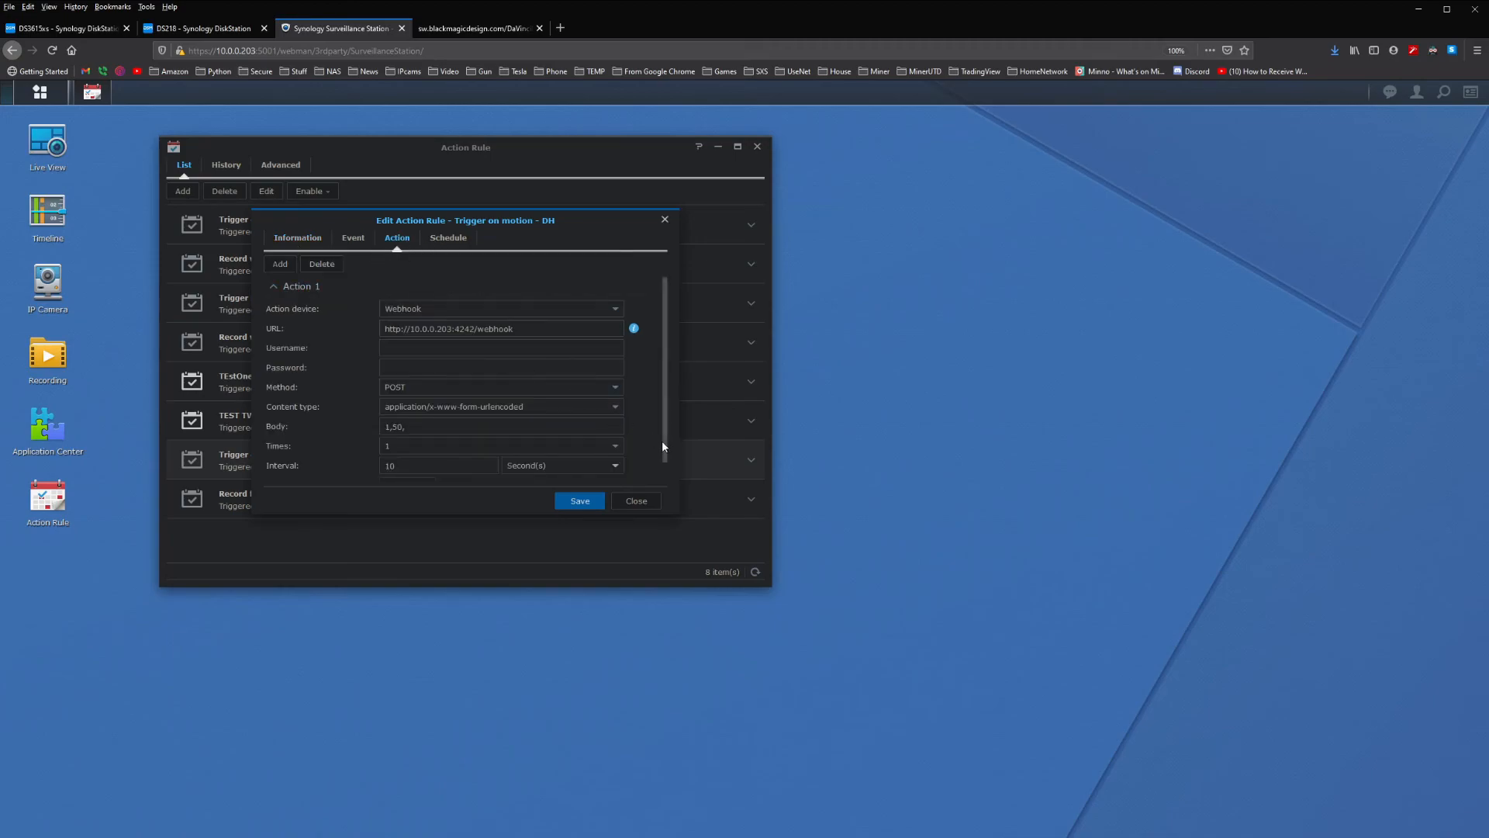
scroll(down, 3)
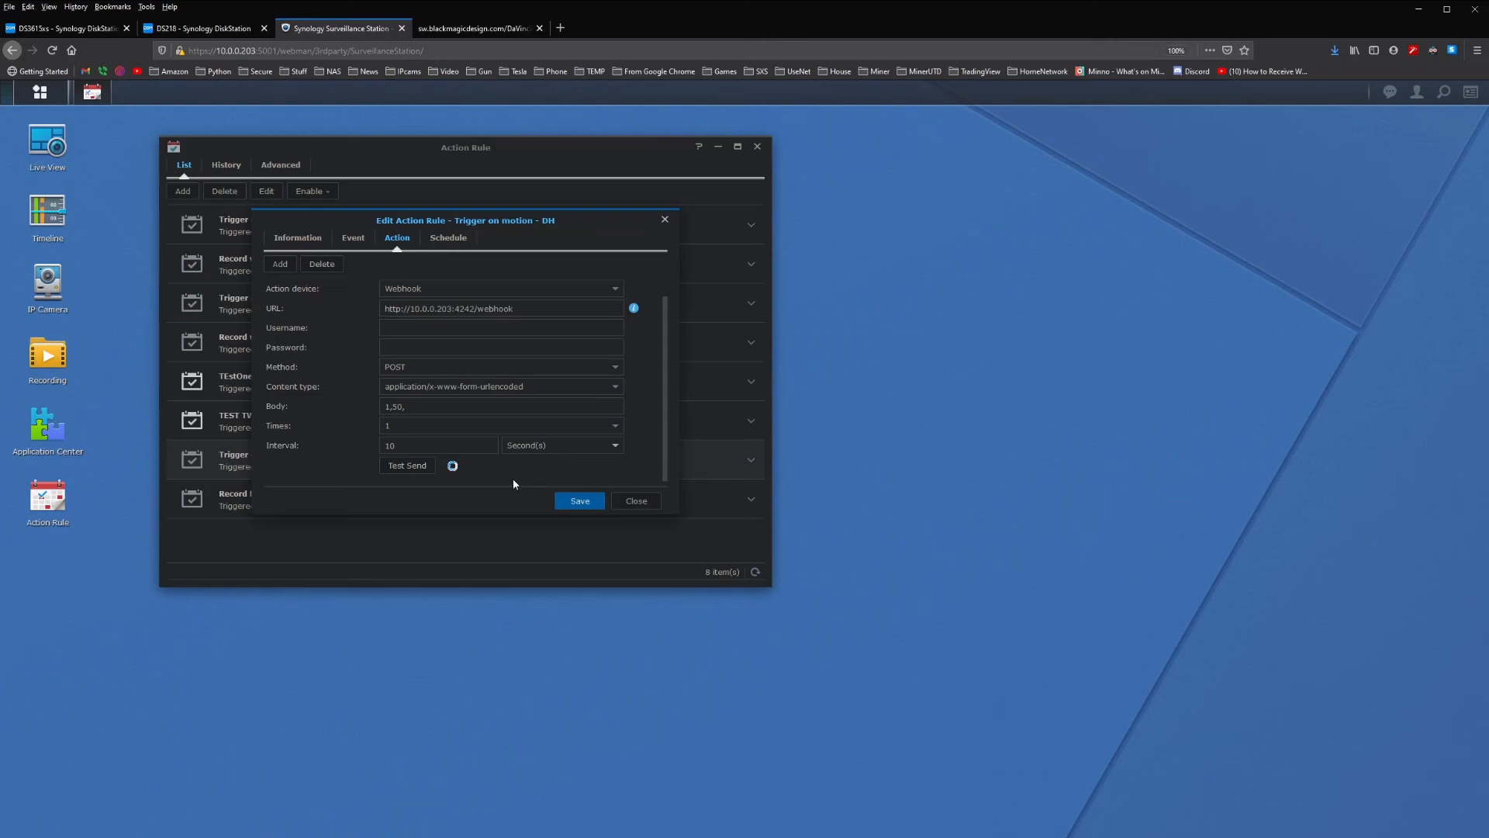
click(406, 465)
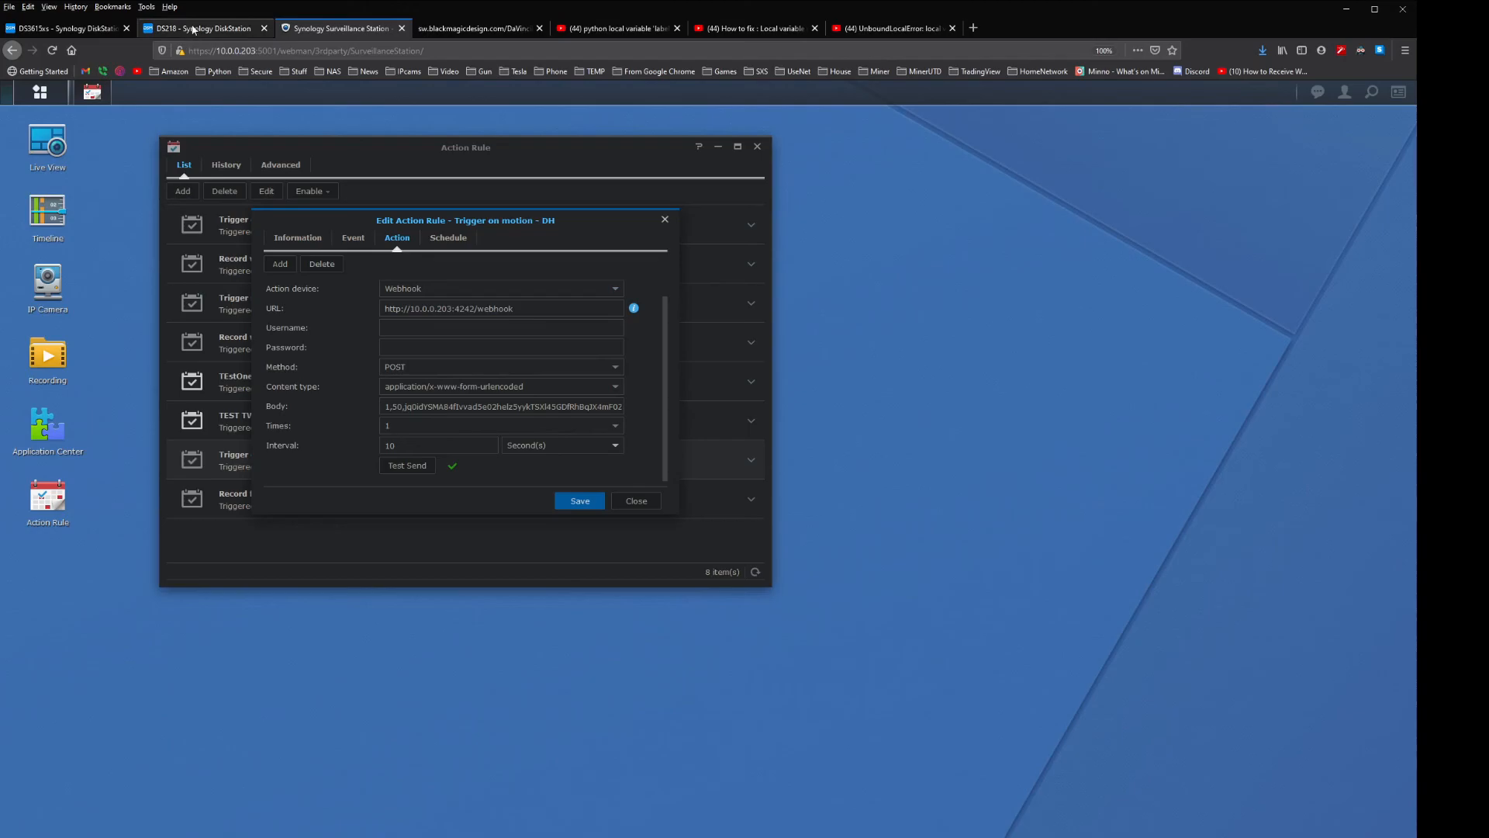
Check the AI detection container's log for received webhooks, briefly revisiting the action rule.
click(190, 28)
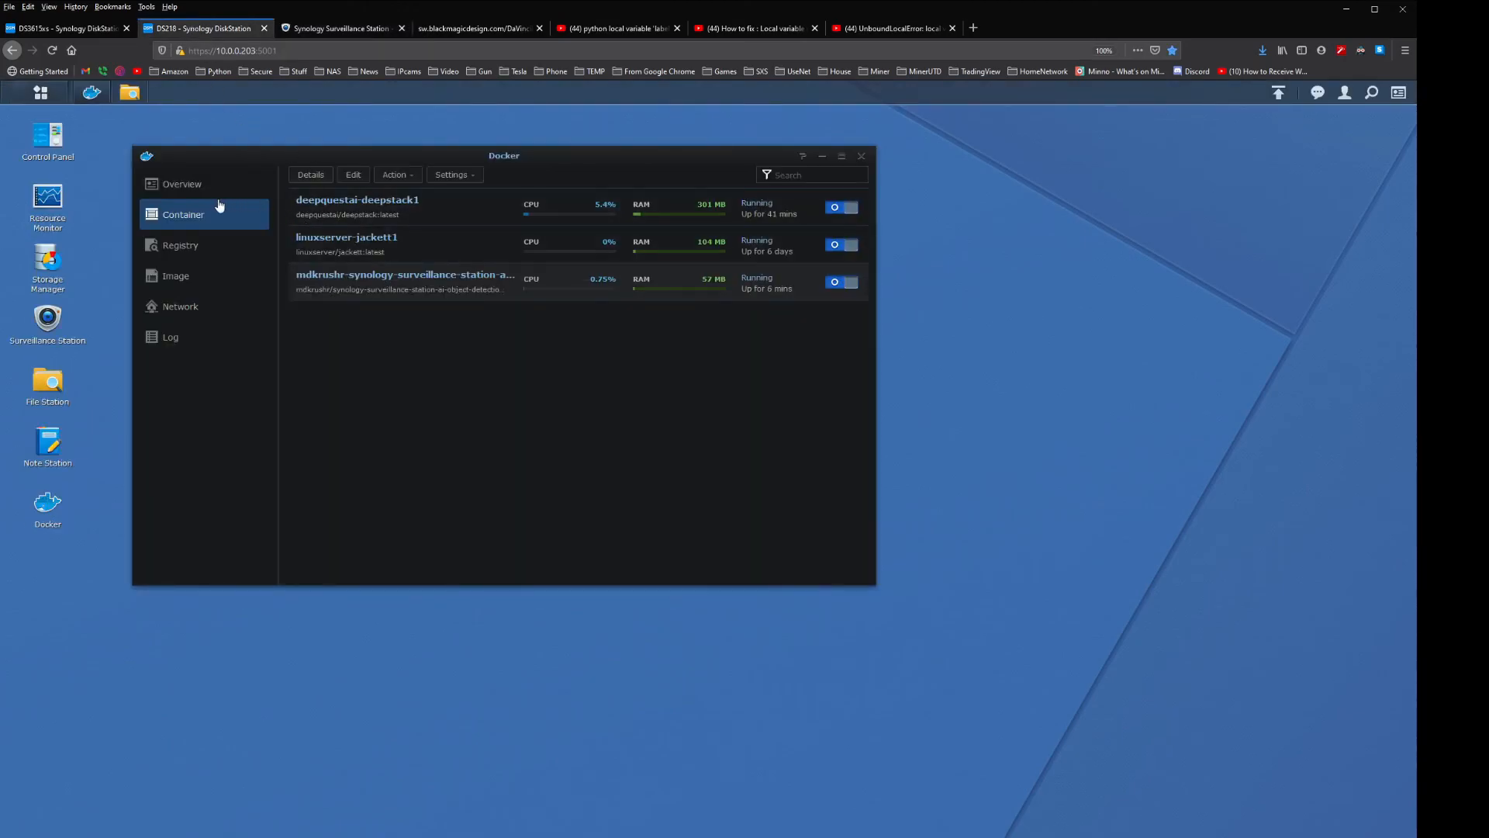
mouse_move(347, 200)
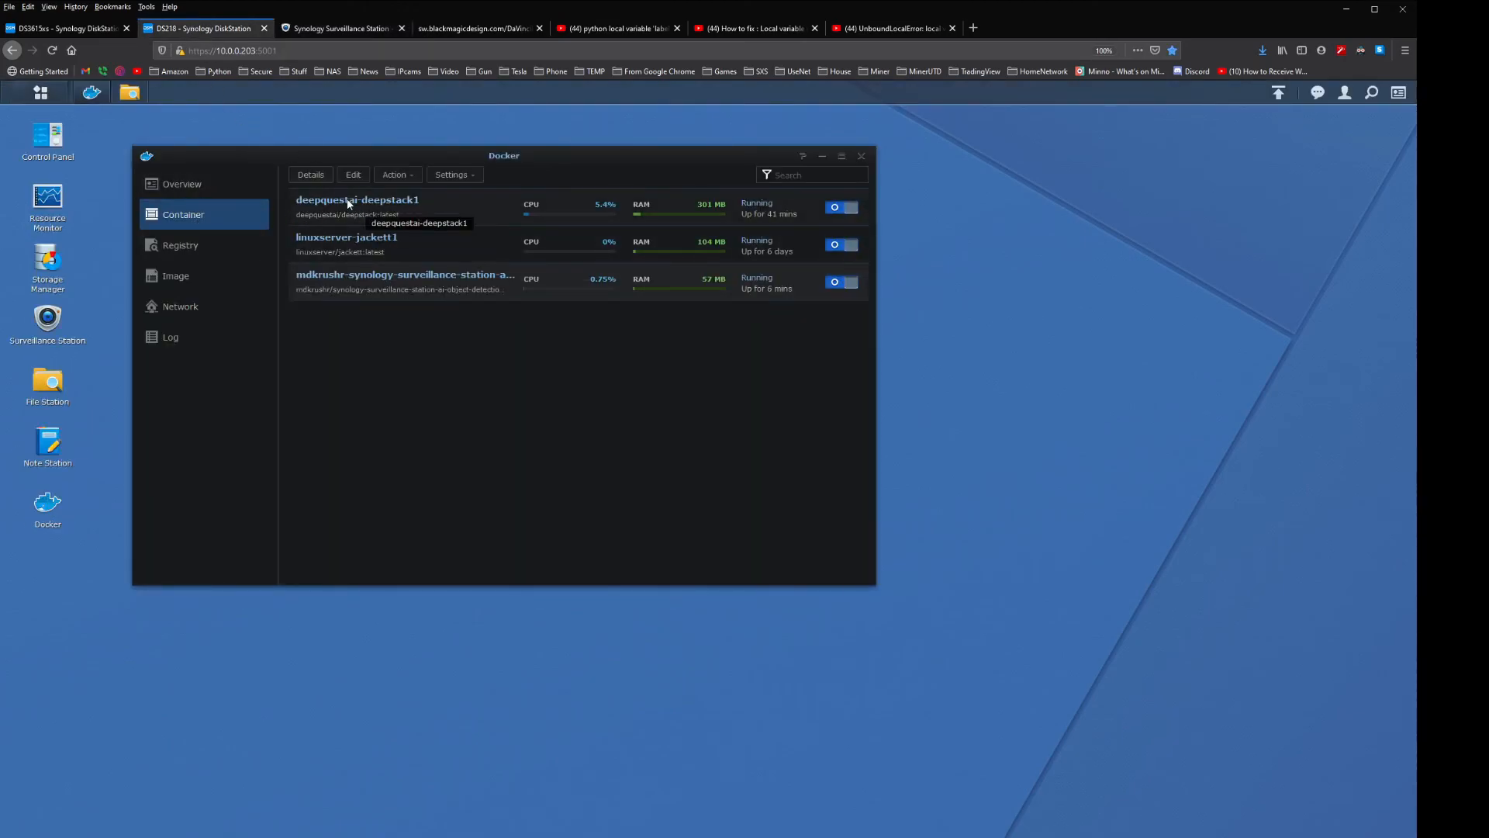
double_click(404, 274)
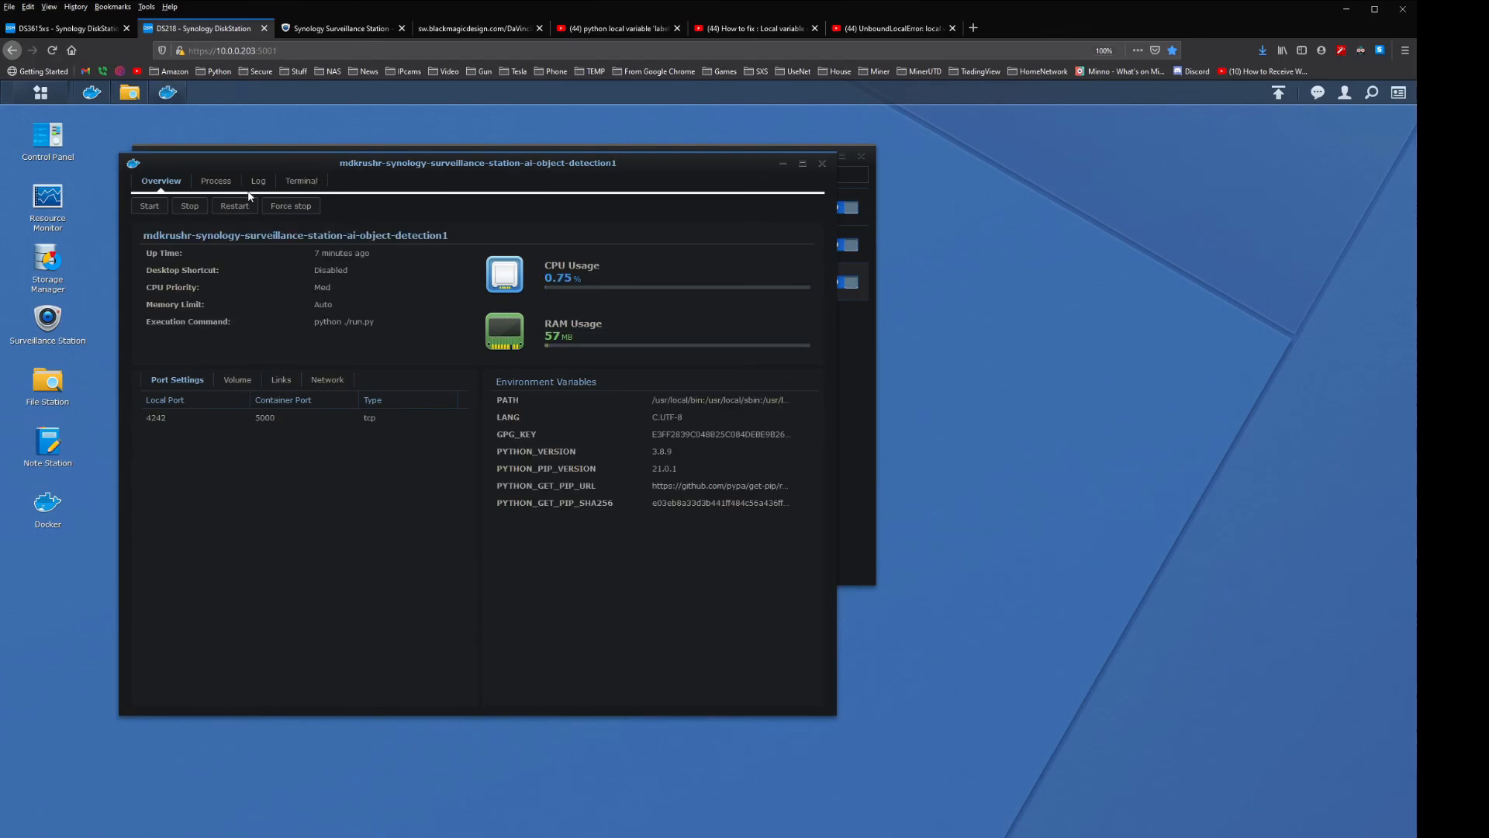
click(257, 180)
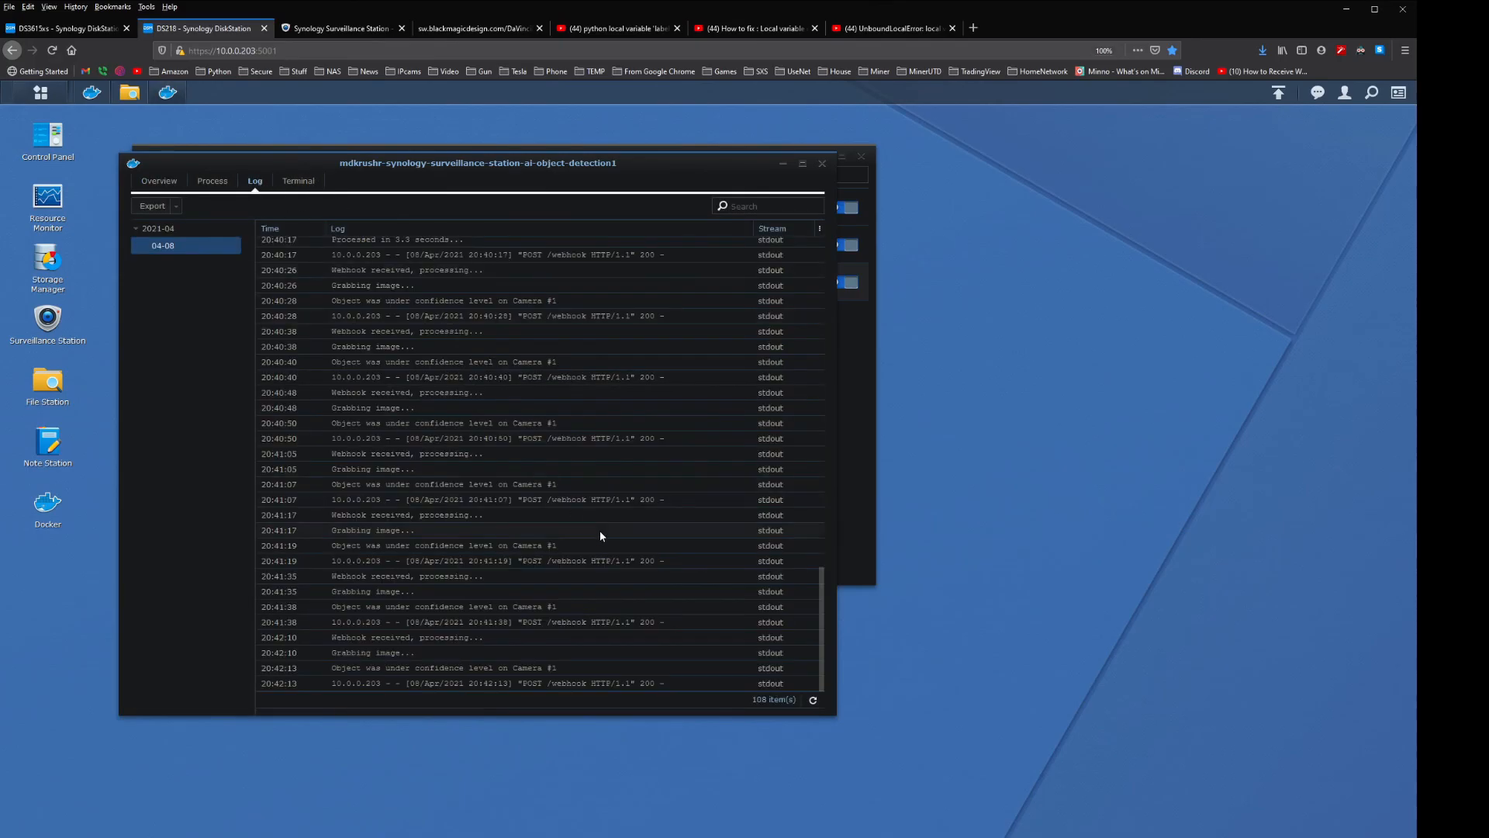
mouse_move(485, 478)
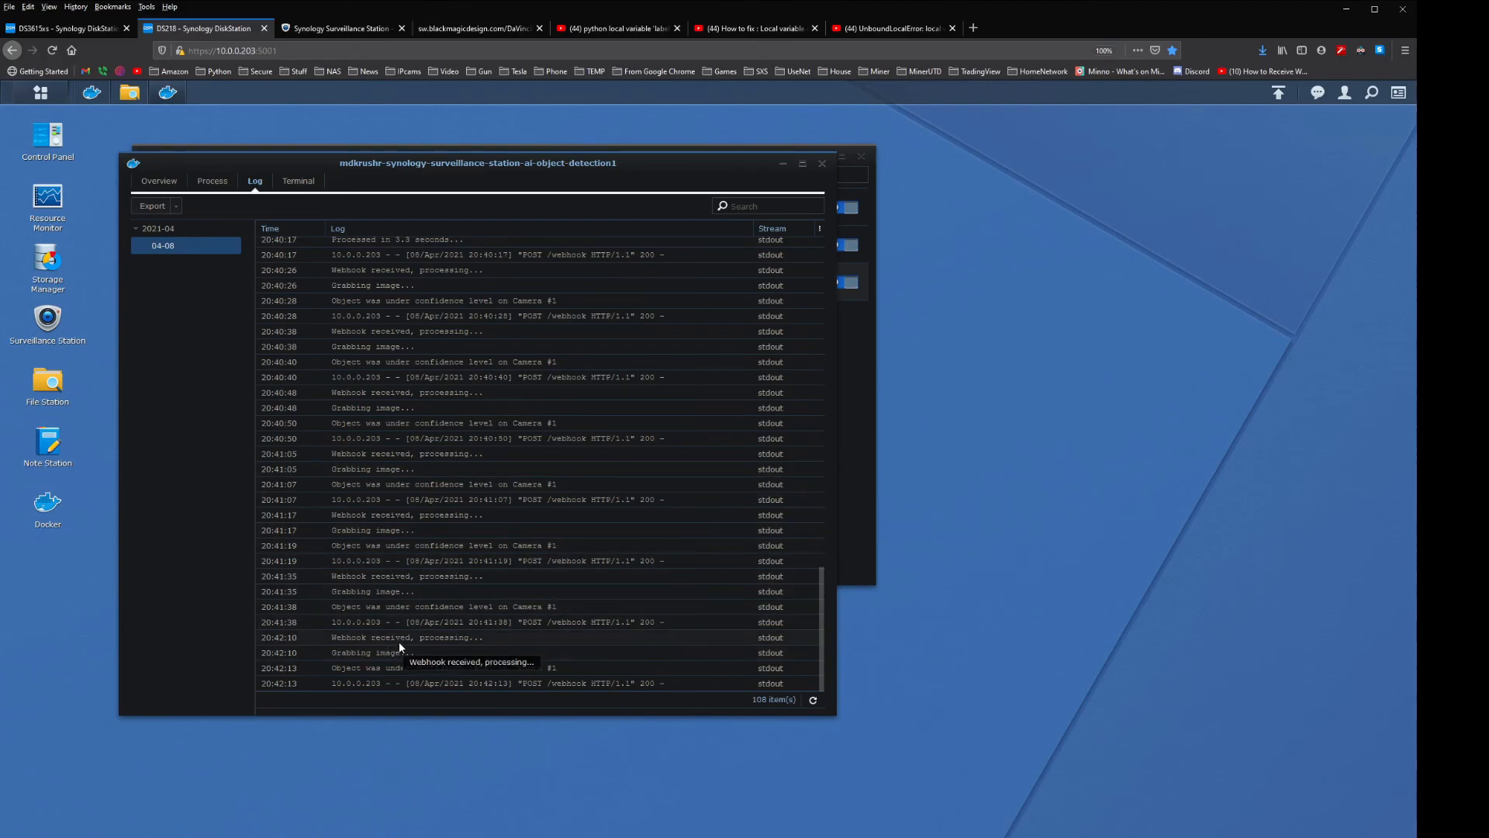
mouse_move(413, 646)
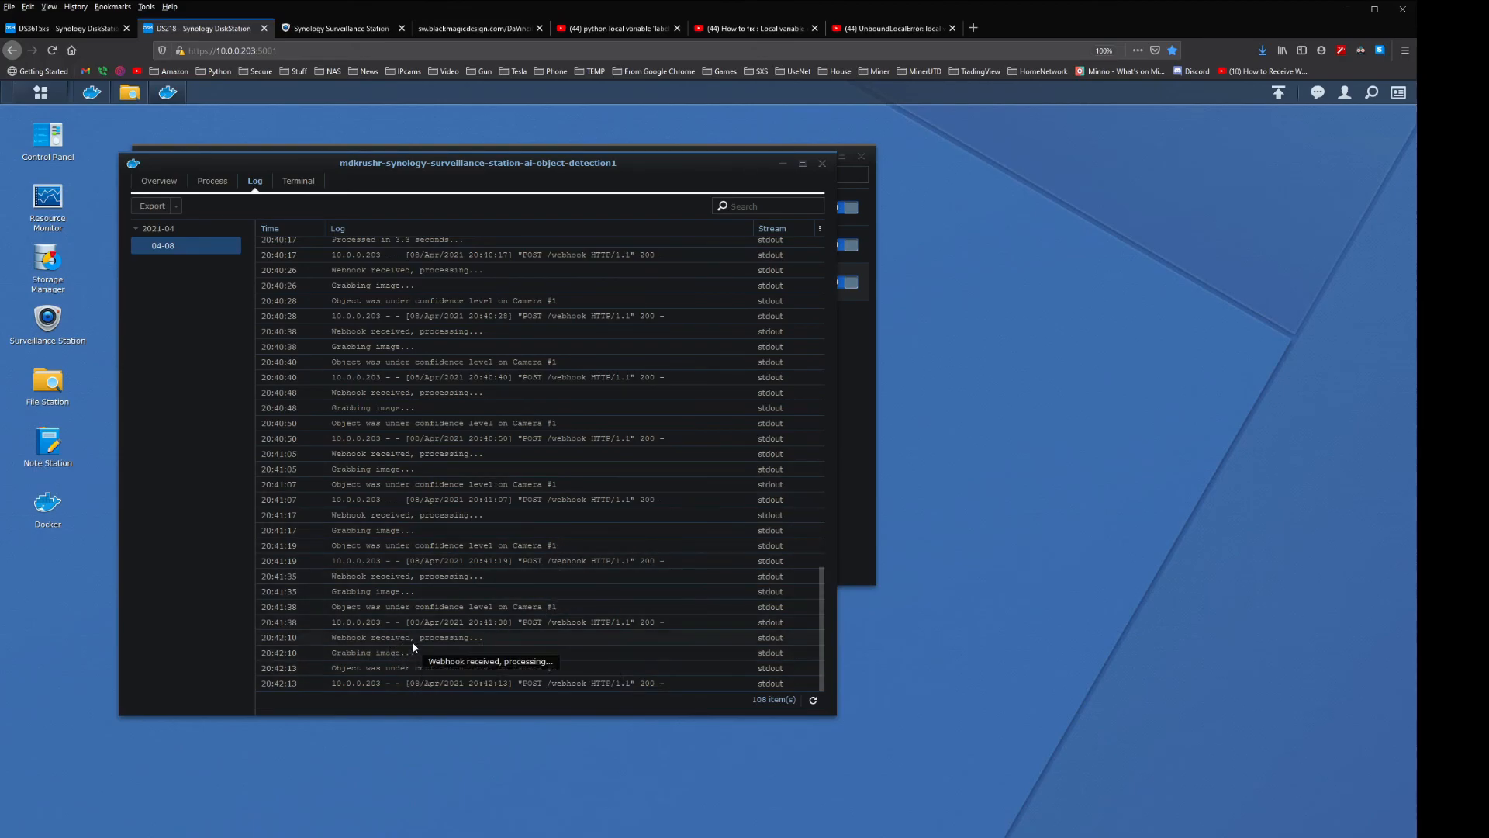
mouse_move(409, 659)
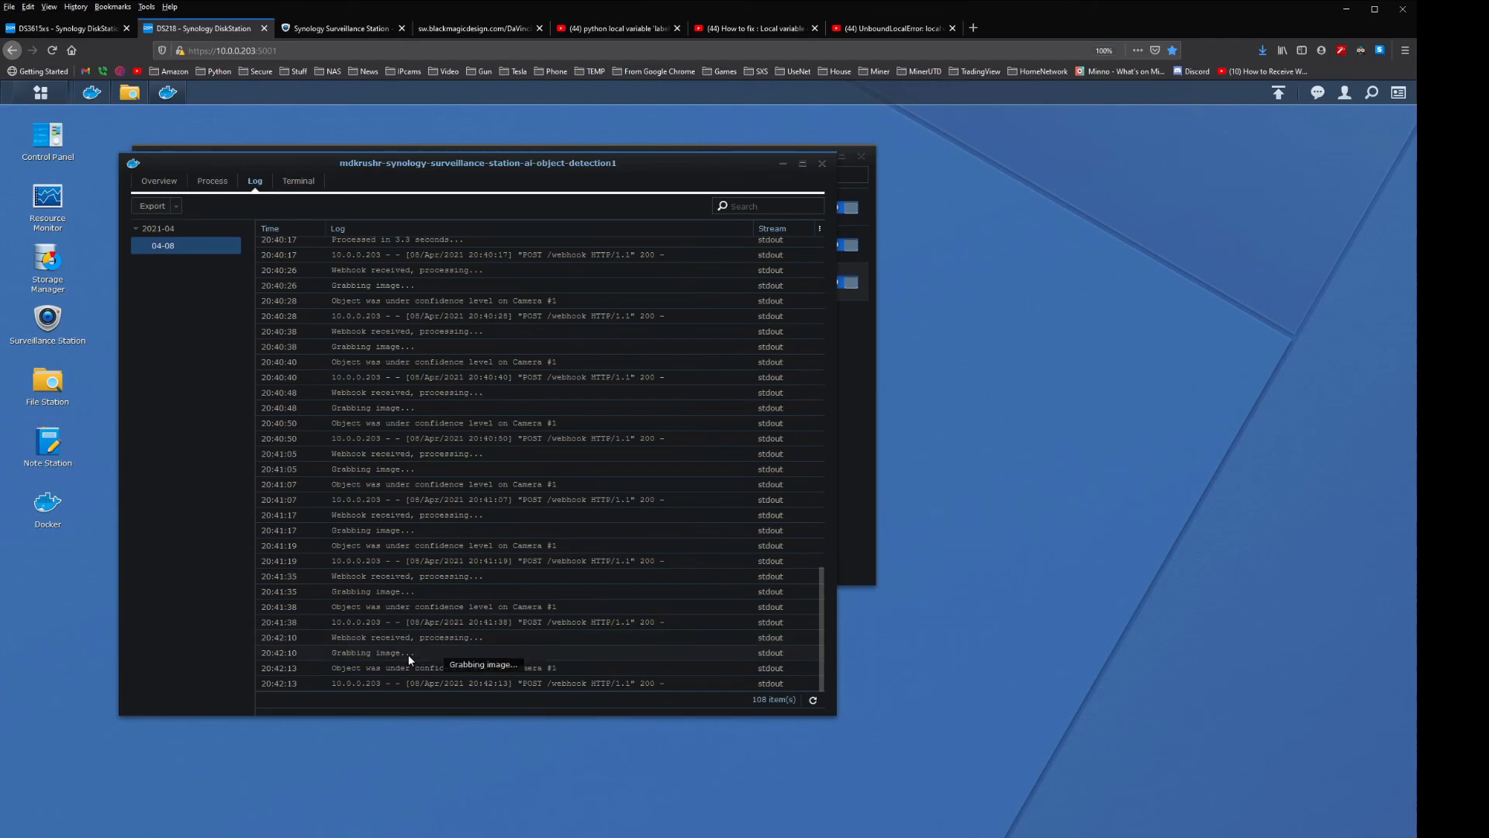
mouse_move(443, 685)
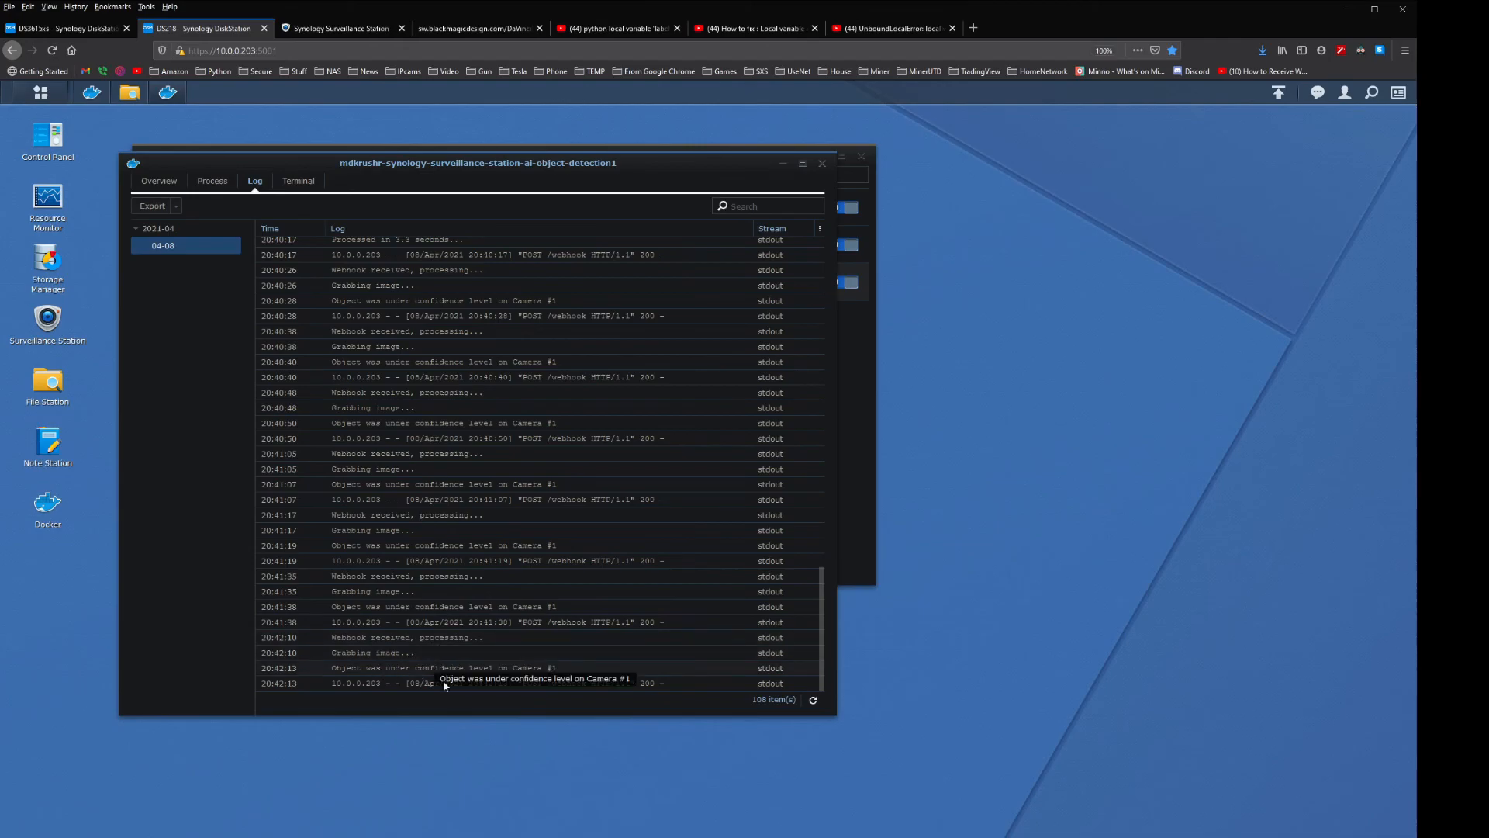
mouse_move(549, 676)
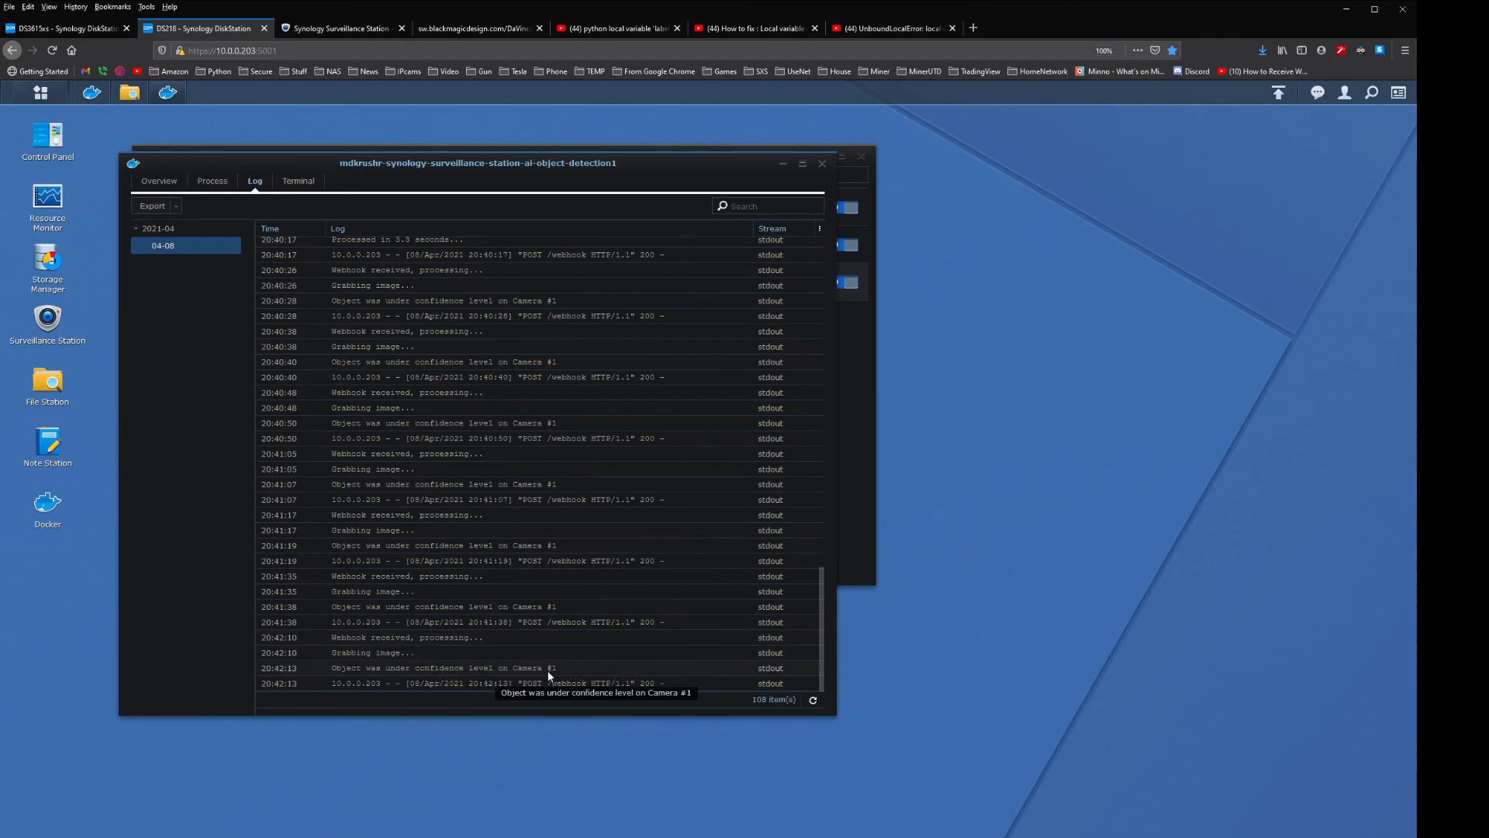
mouse_move(382, 114)
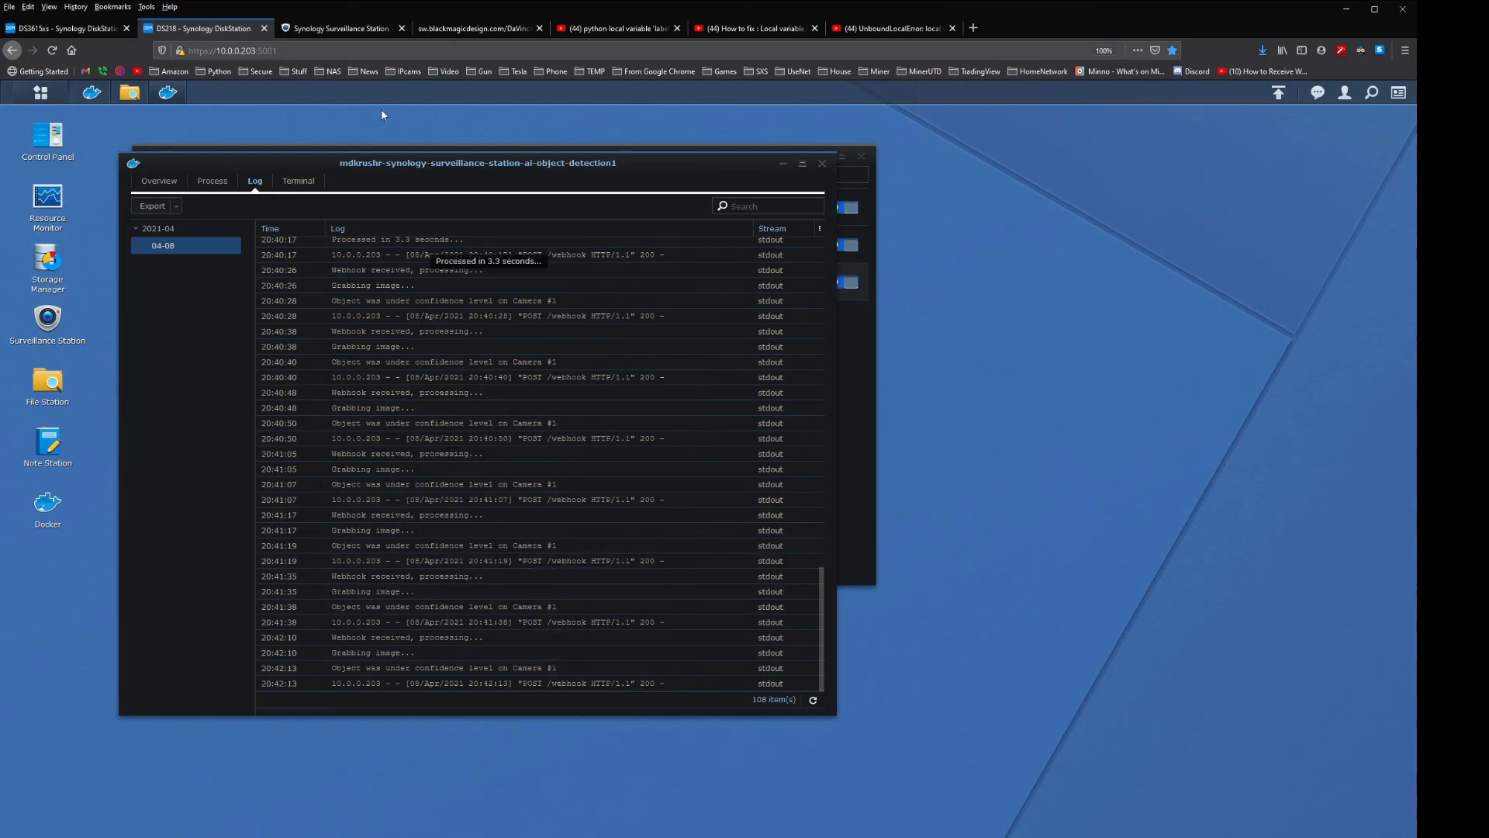
click(343, 28)
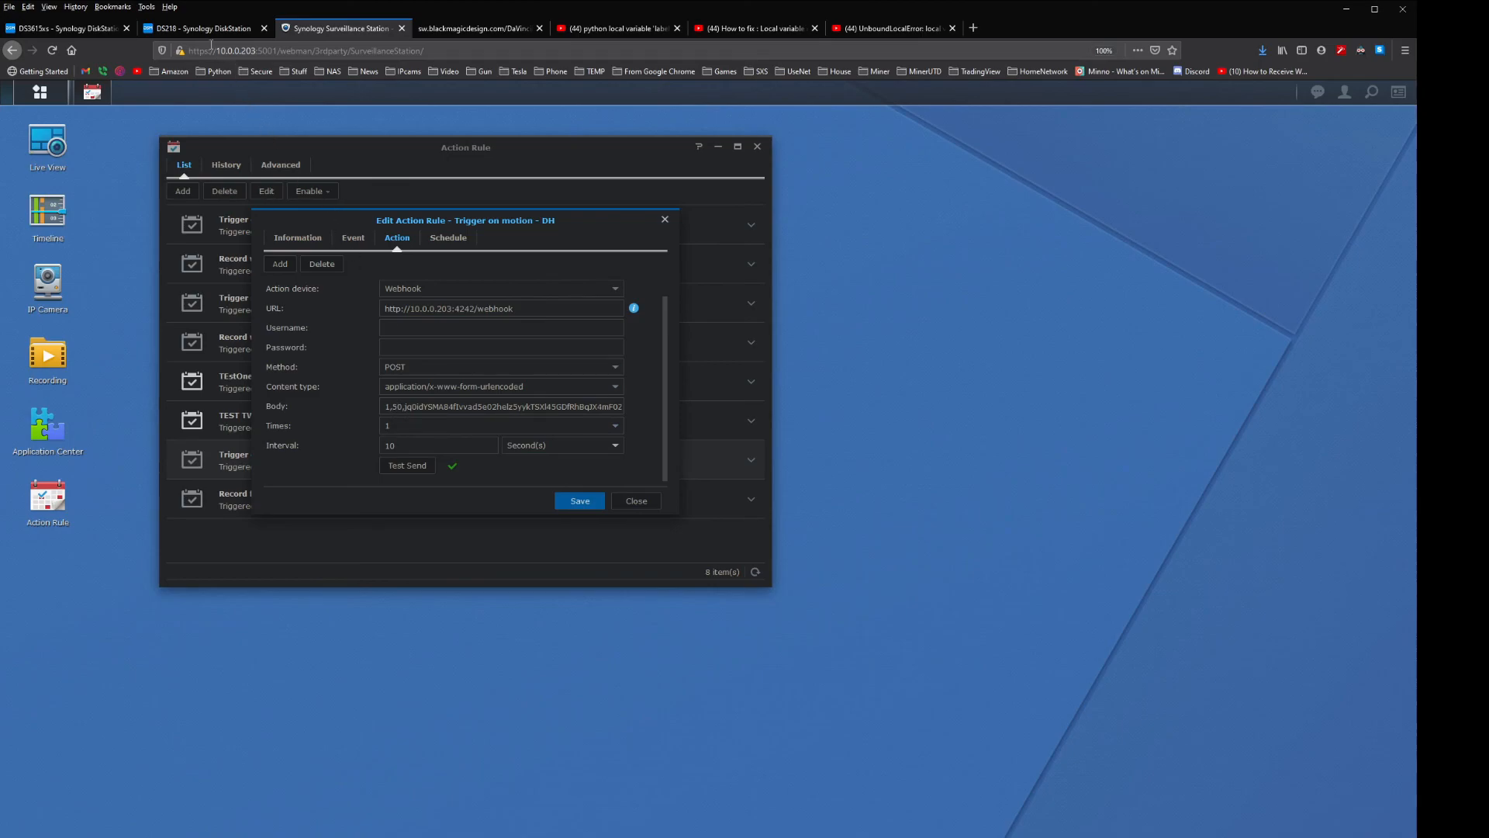
click(200, 28)
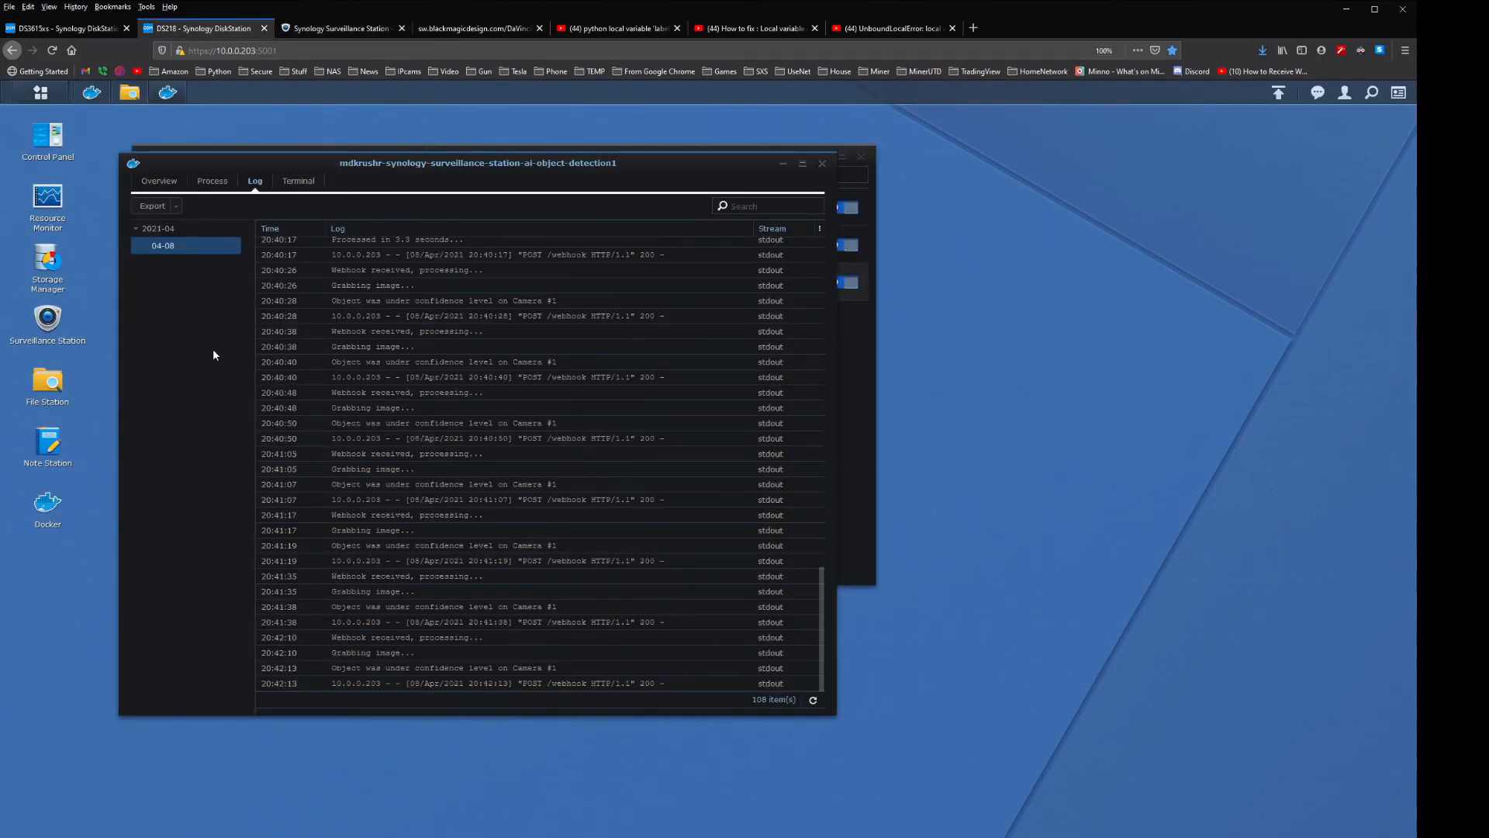
mouse_move(158, 184)
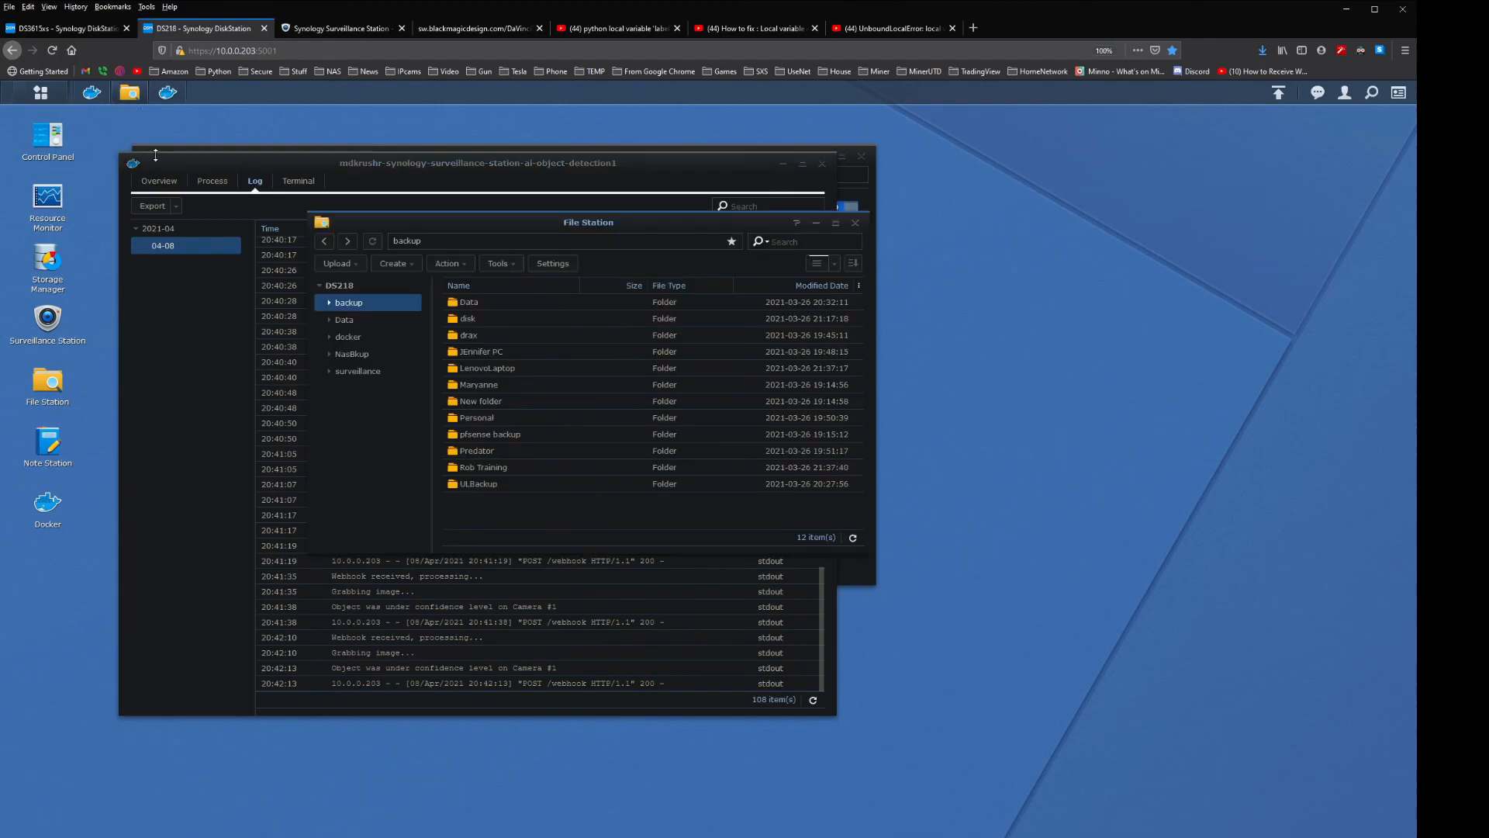
Open a person-detection JPG from the docker > SynologyAI > image folder.
click(347, 335)
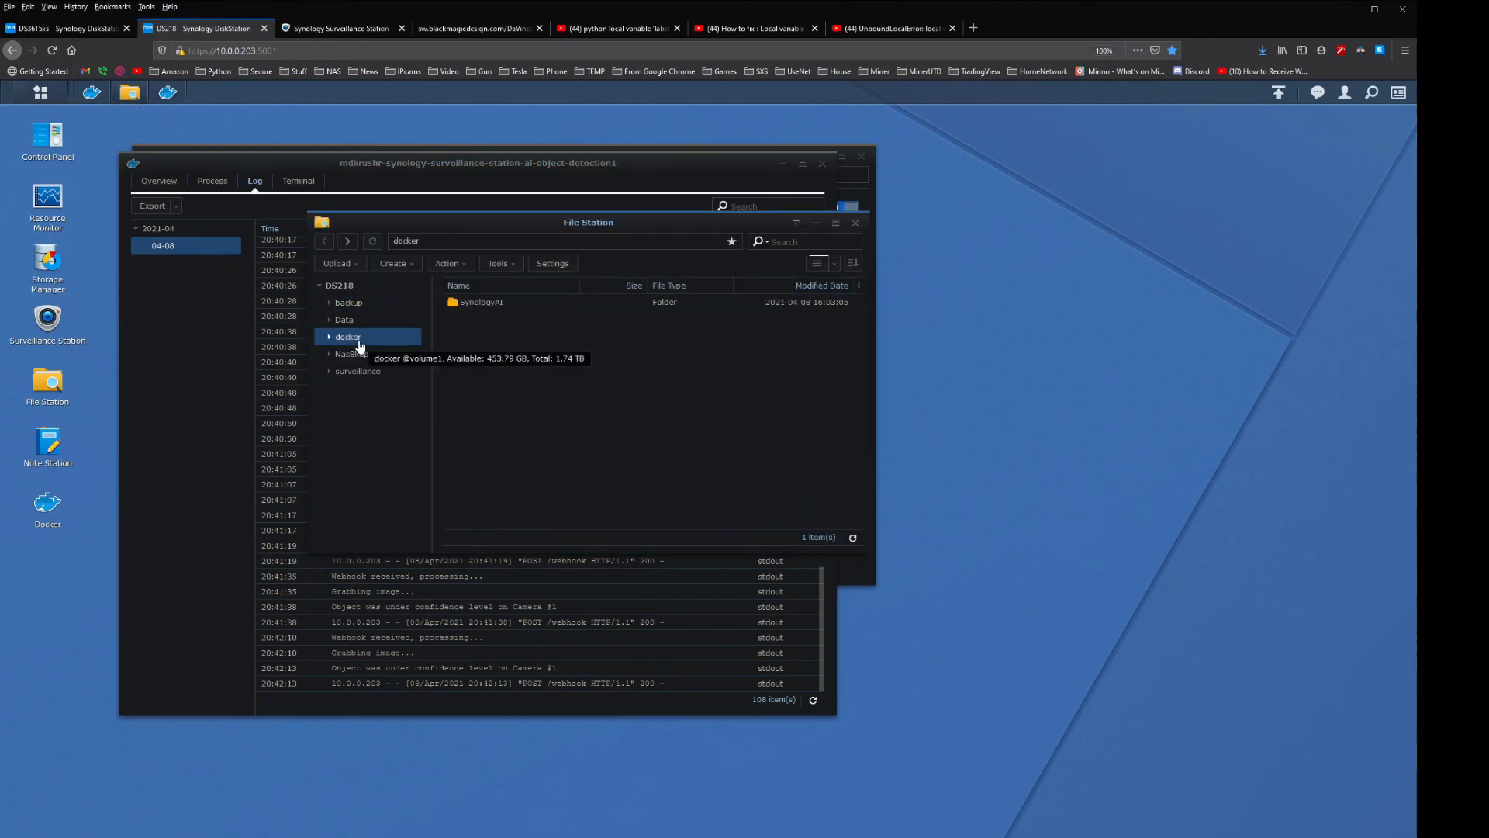
double_click(481, 302)
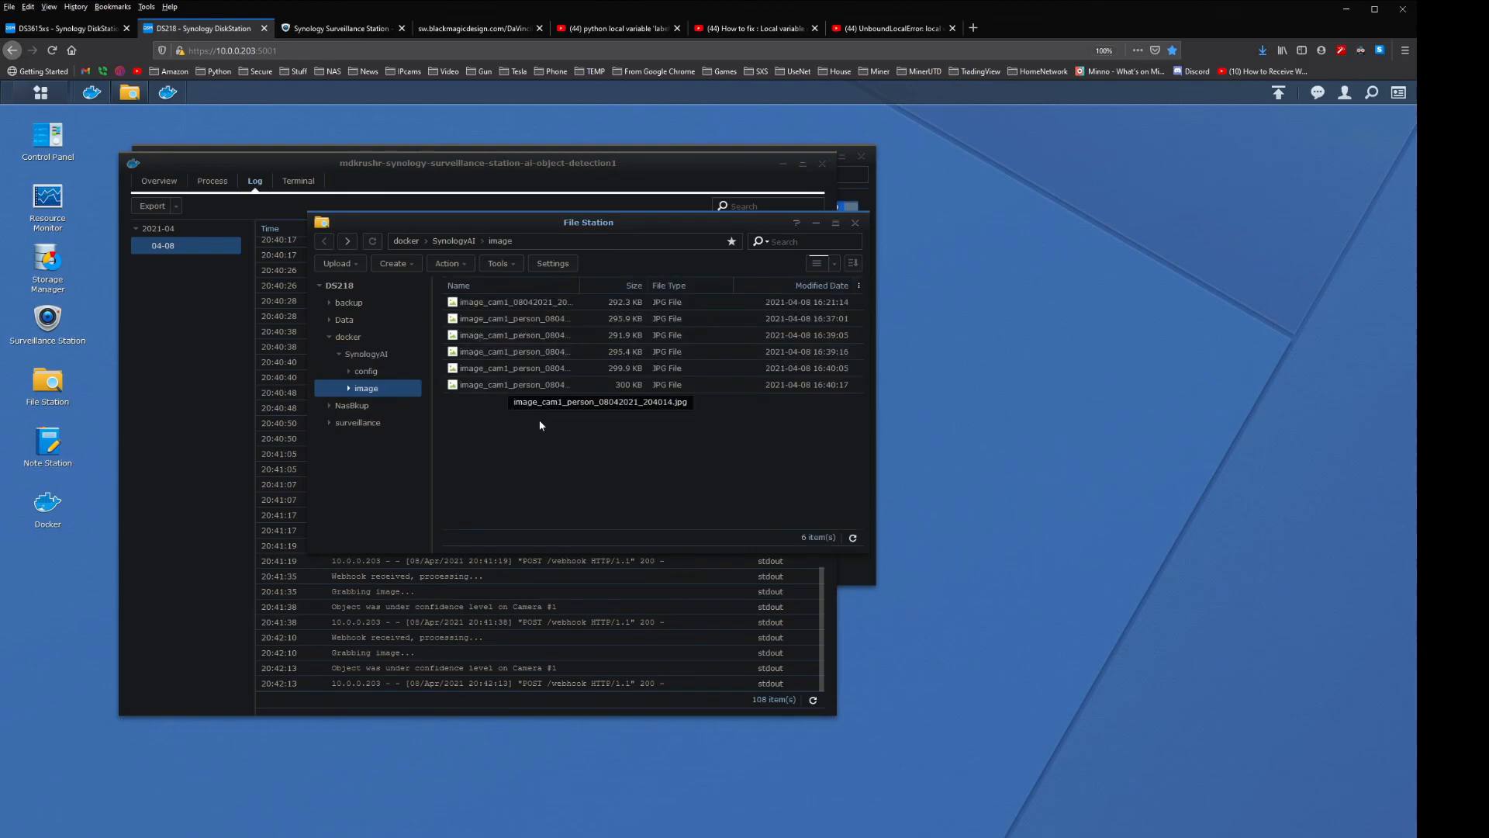
mouse_move(579, 351)
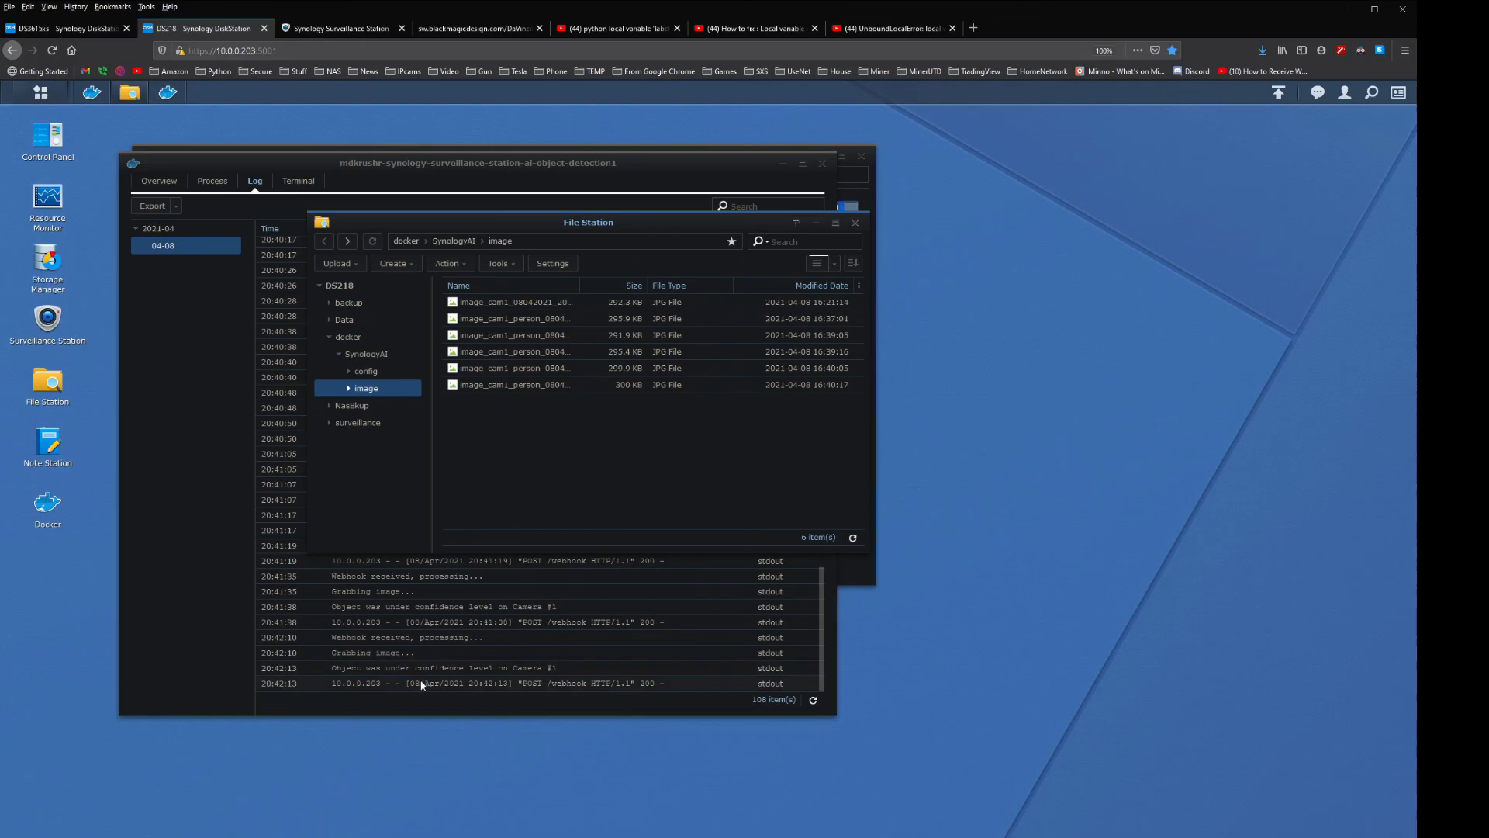
mouse_move(500, 302)
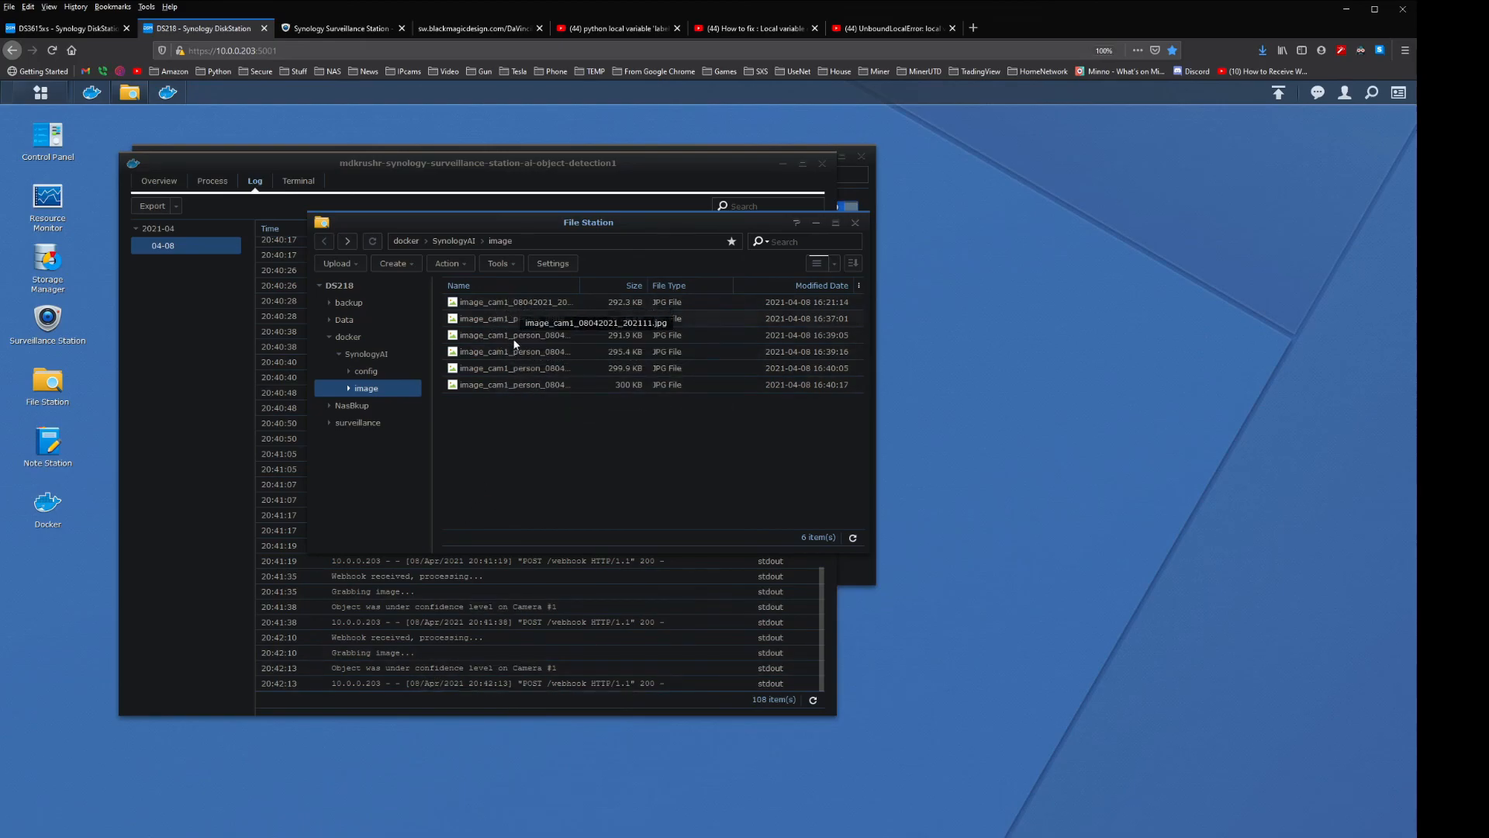
double_click(512, 384)
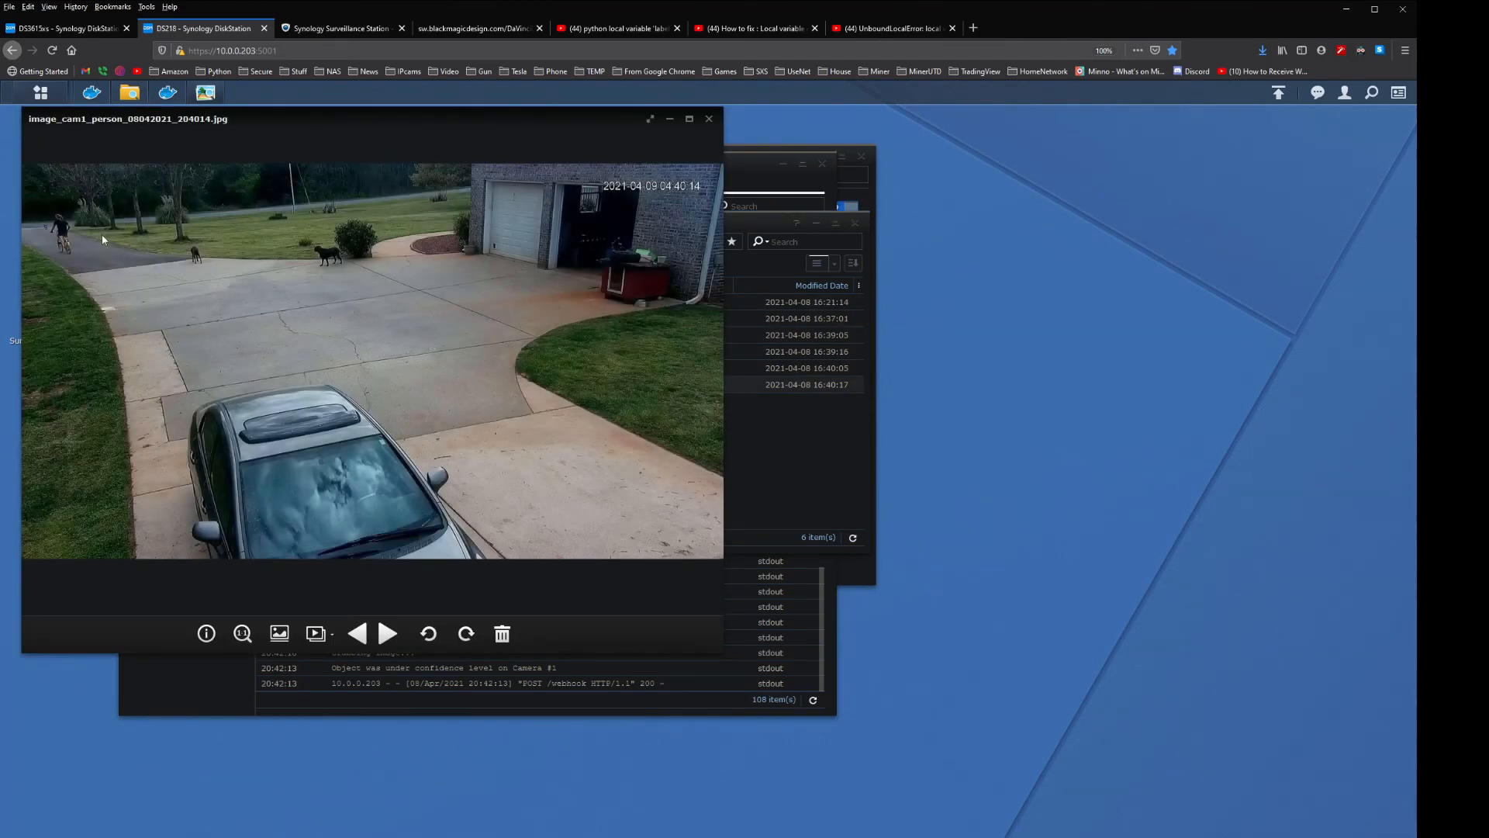
Browse back through three earlier detection snapshots via thumbnails, then close the viewer.
click(279, 634)
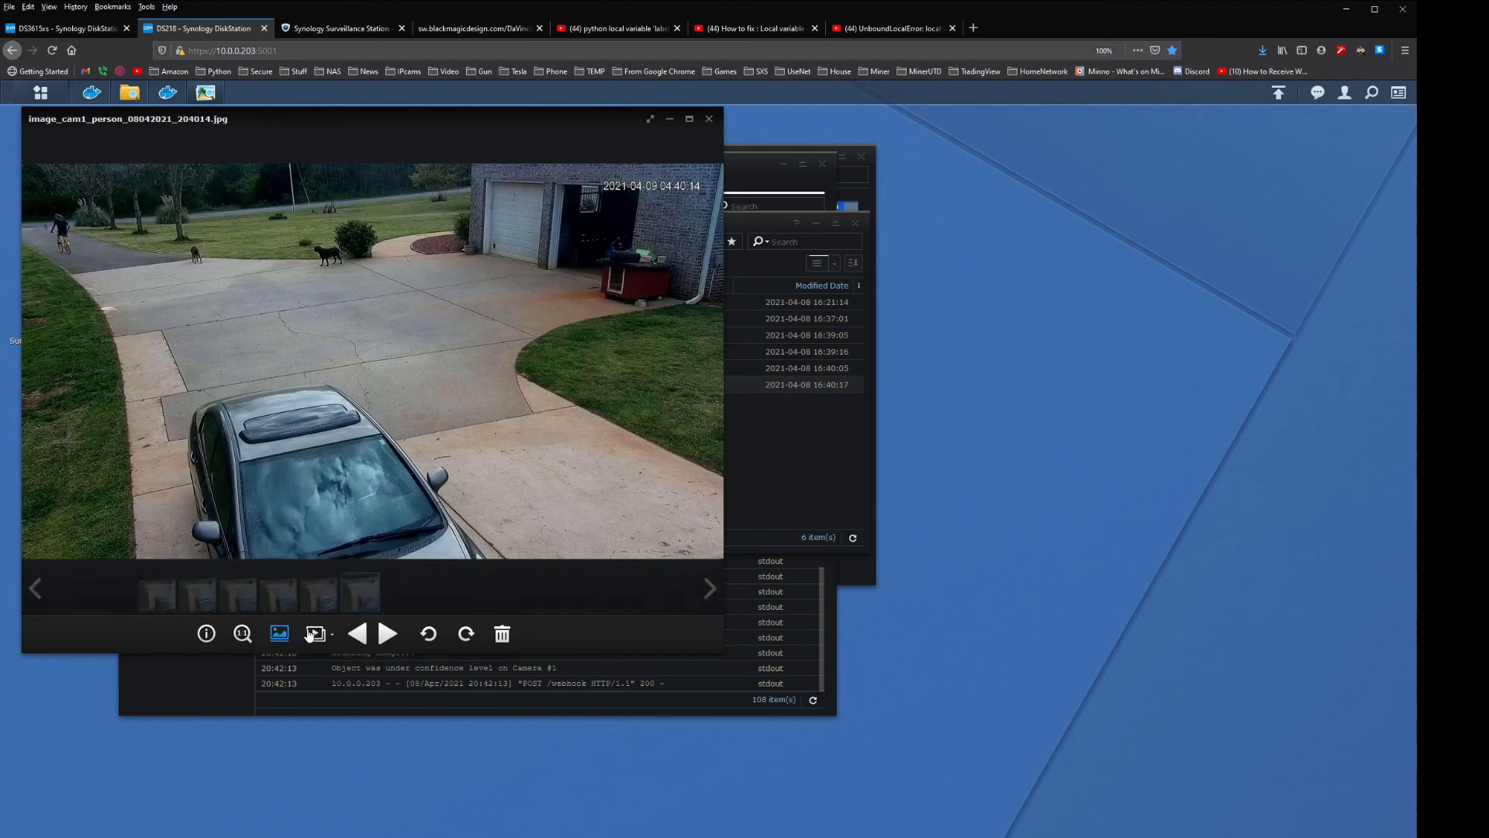
click(358, 633)
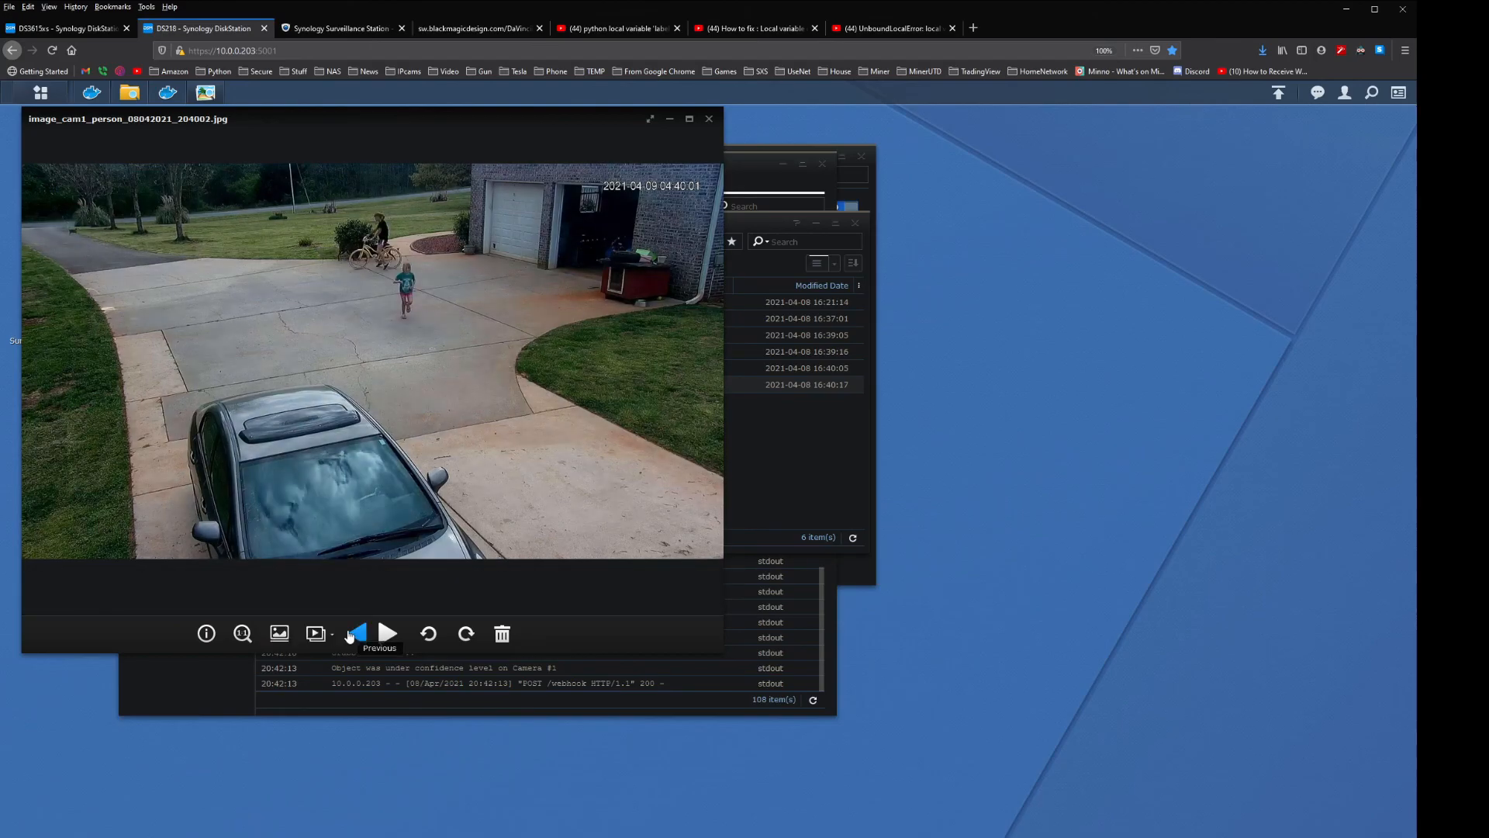
click(359, 634)
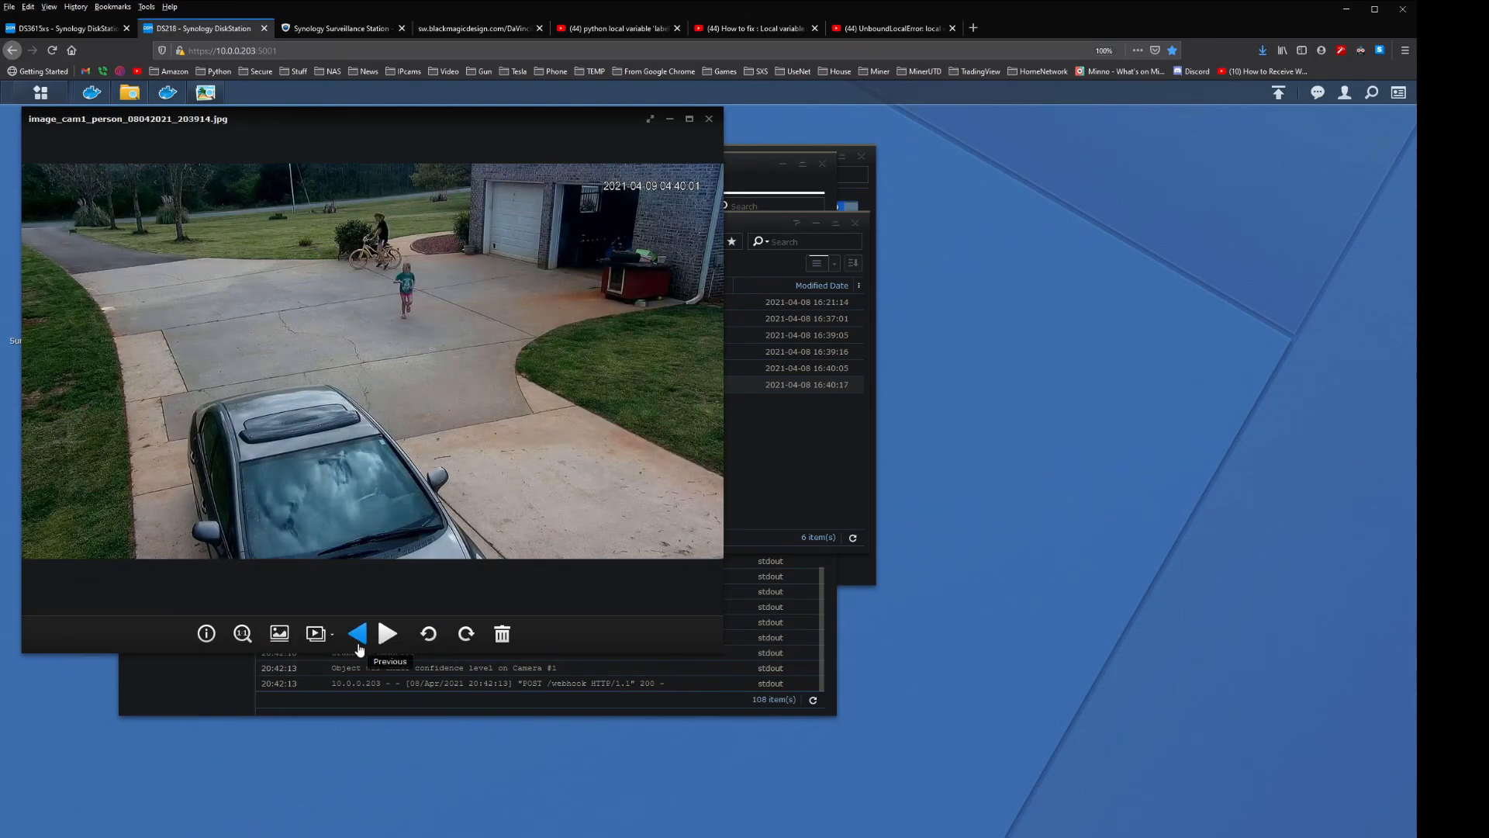
click(359, 633)
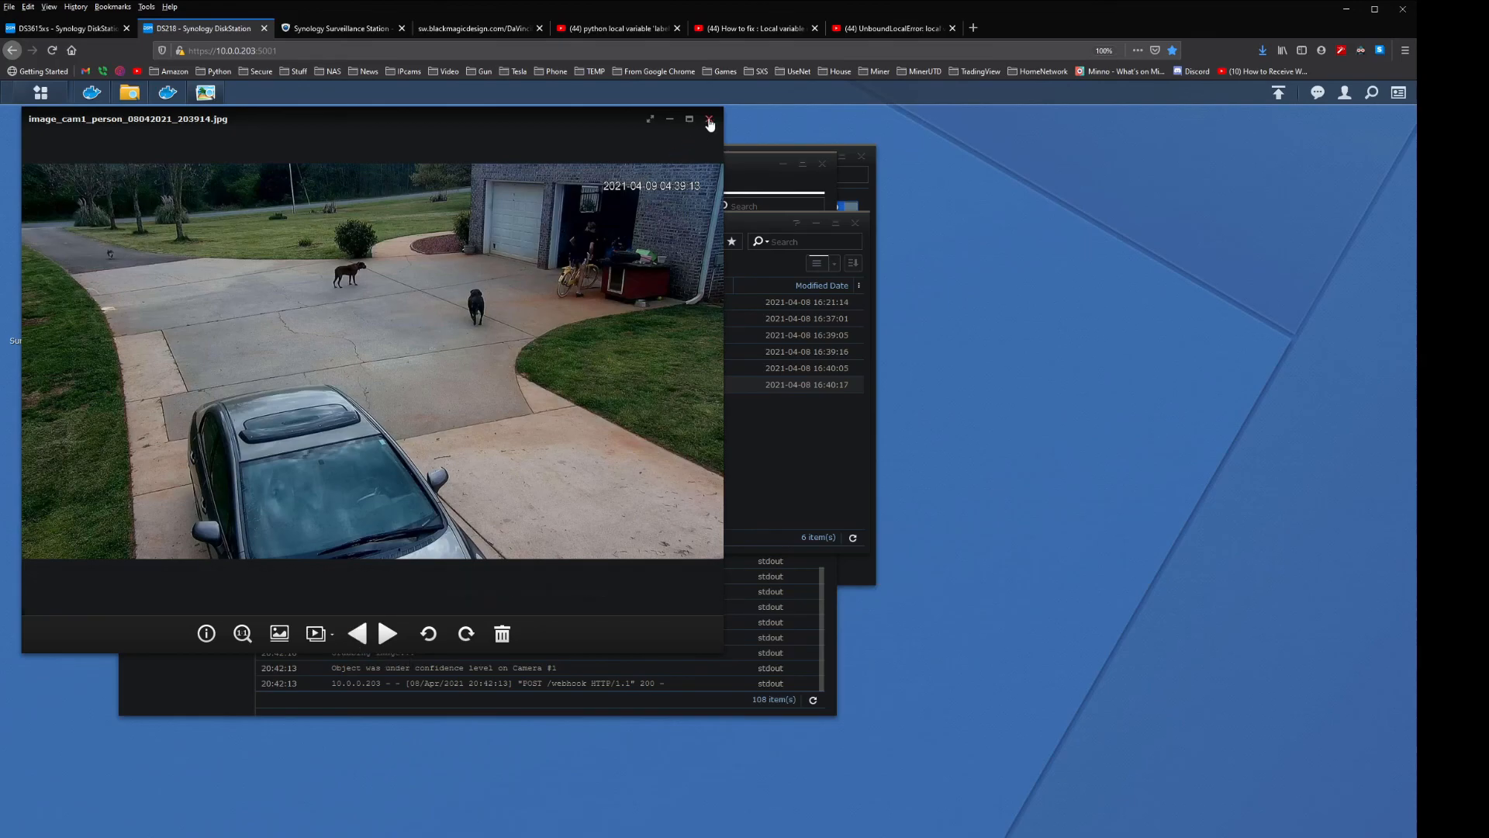
click(709, 119)
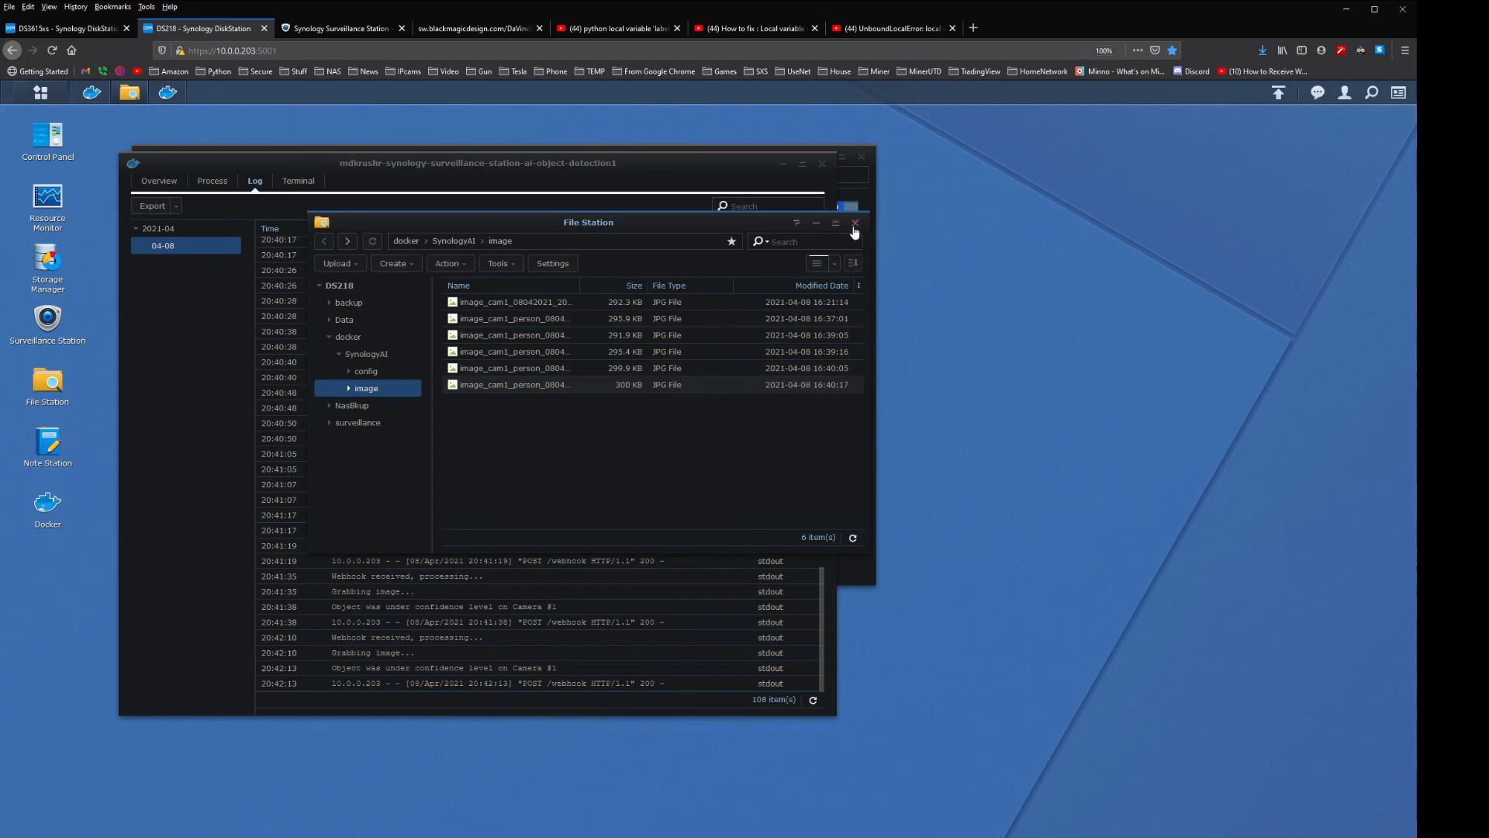
Close File Station, leaving the container log with 124 entries visible.
click(853, 224)
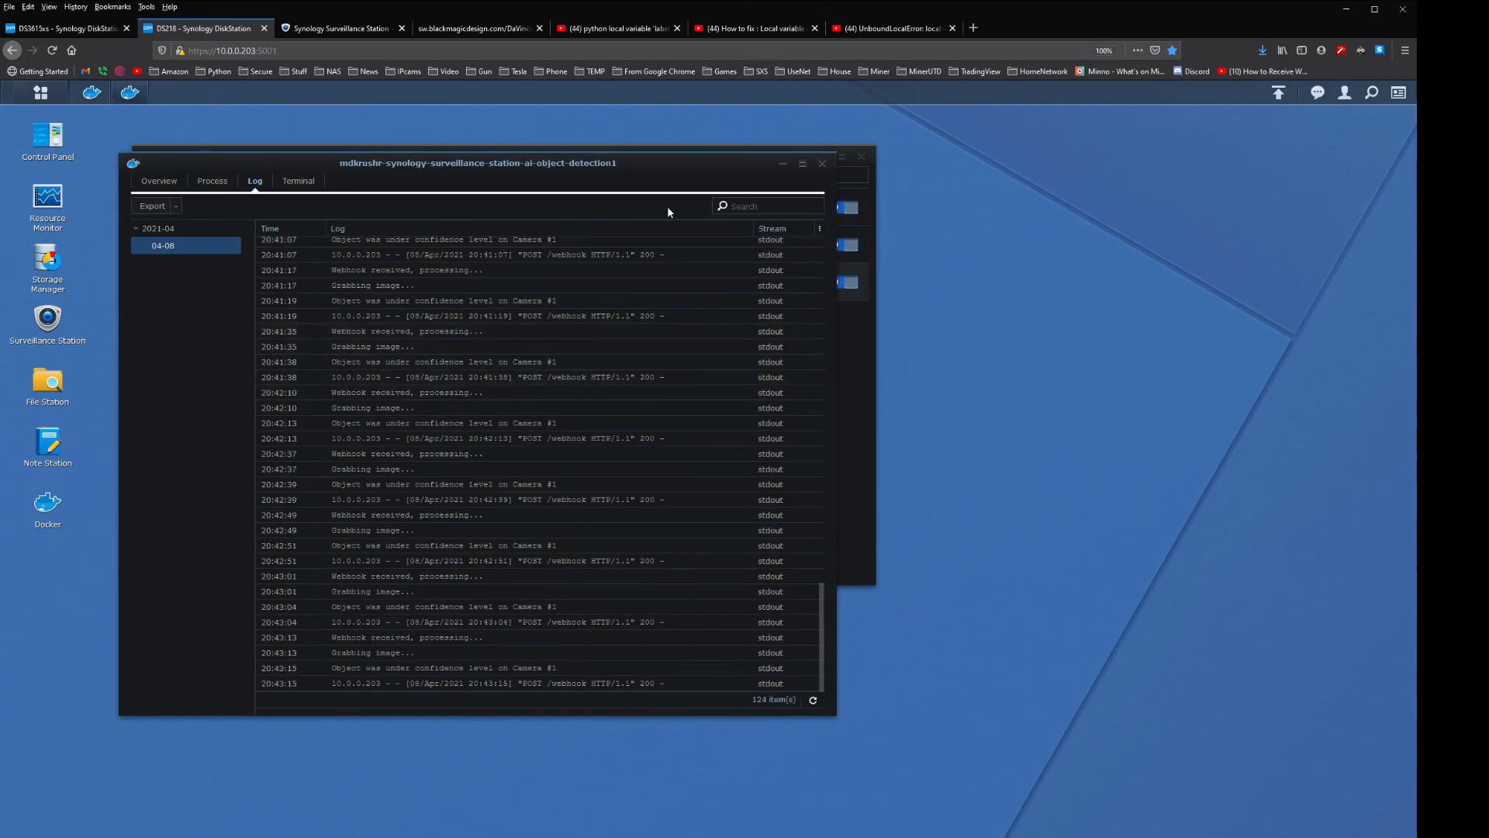
mouse_move(801, 169)
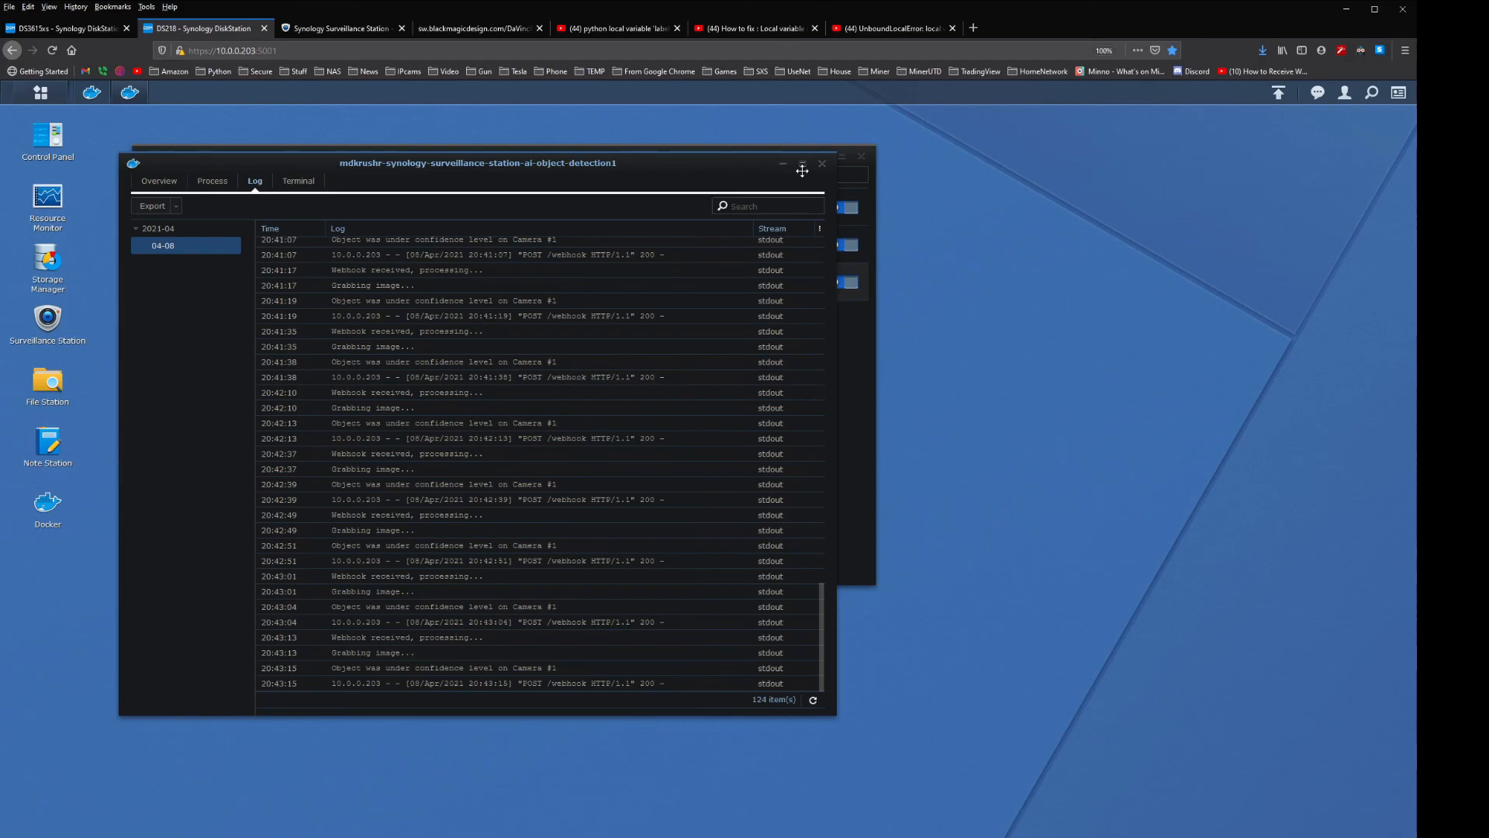
mouse_move(802, 163)
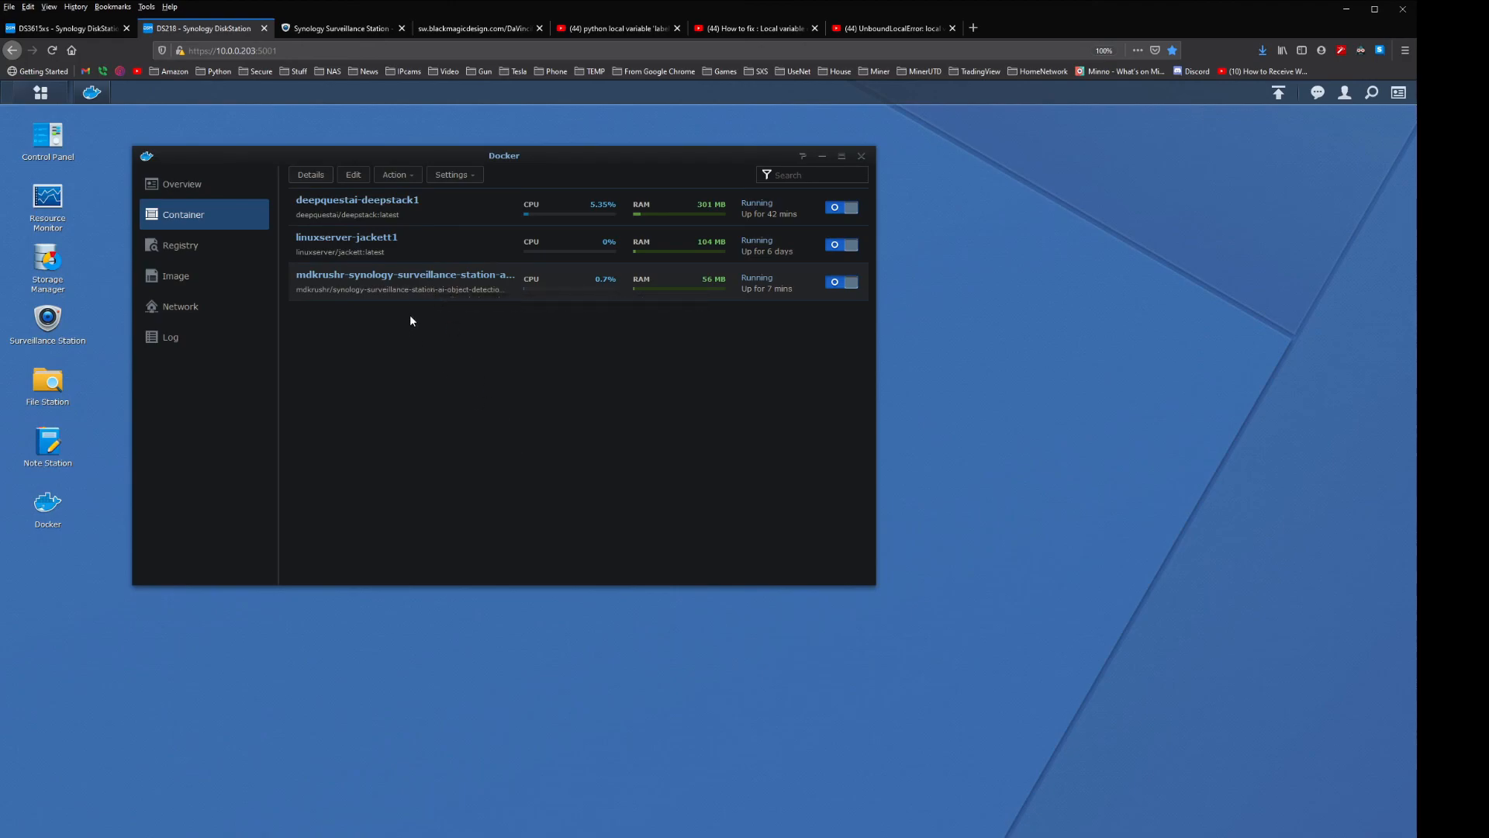
mouse_move(429, 293)
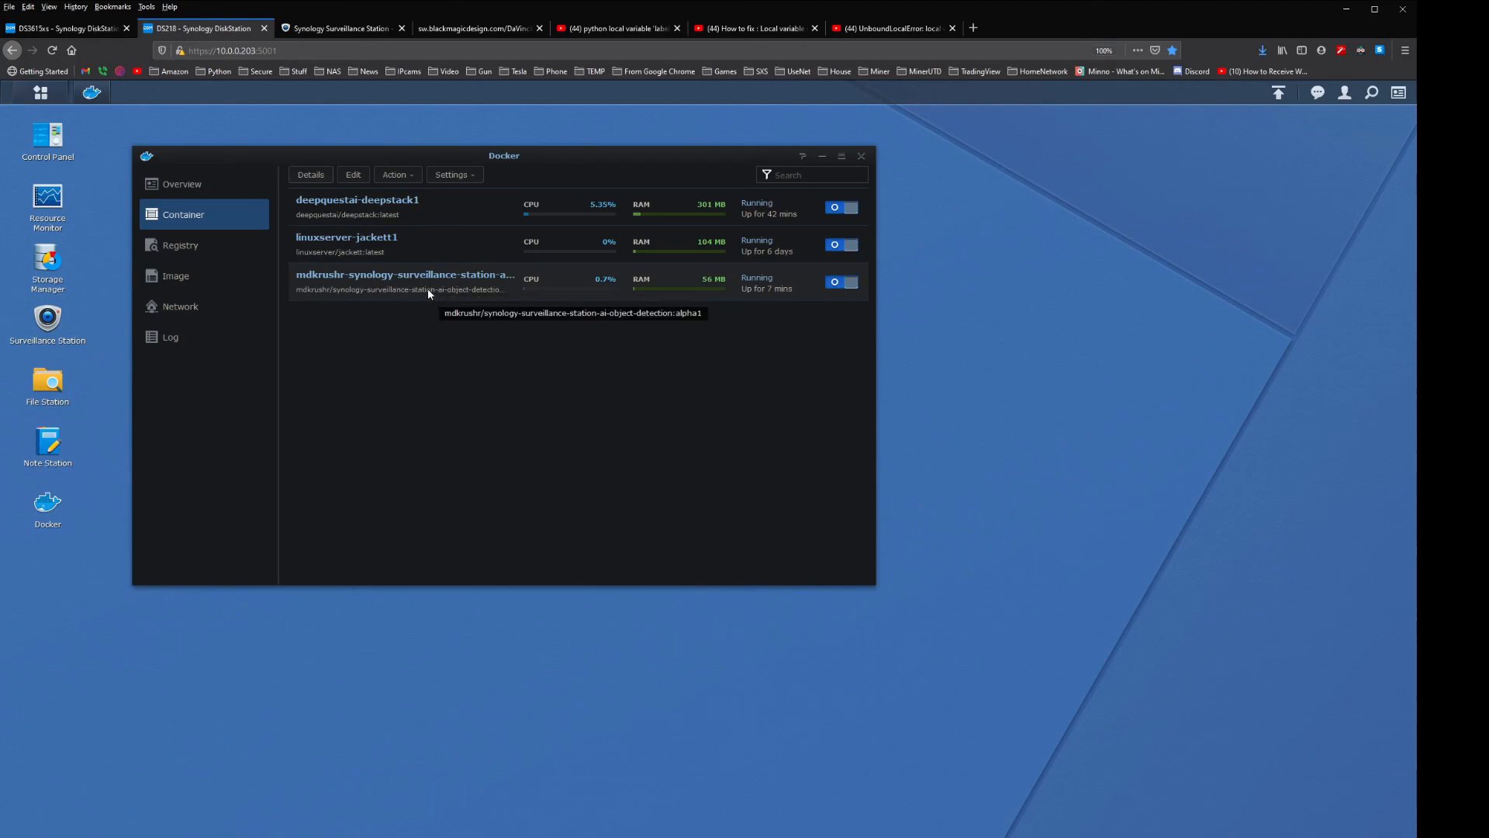
mouse_move(332, 317)
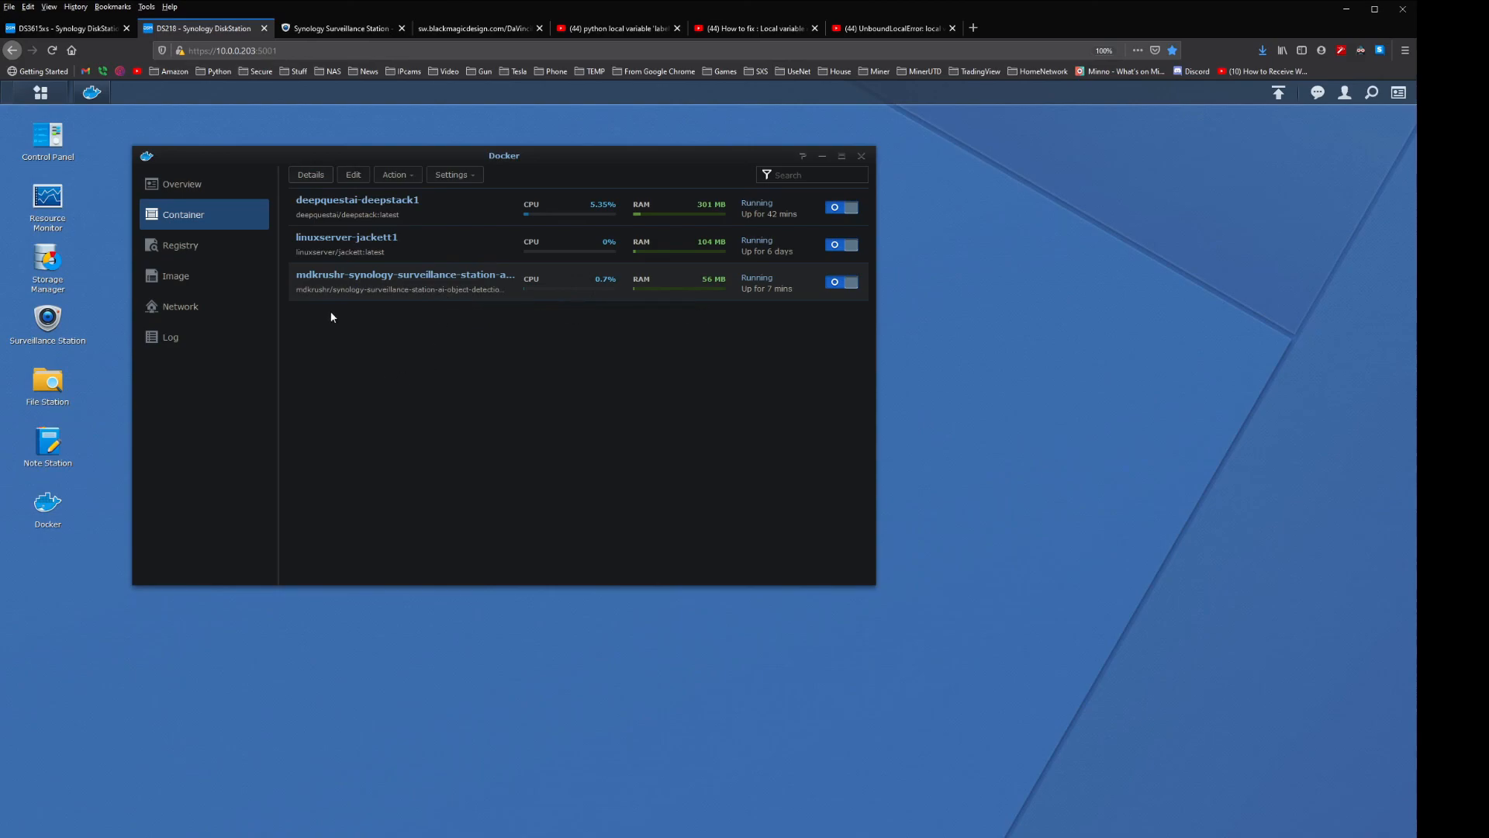